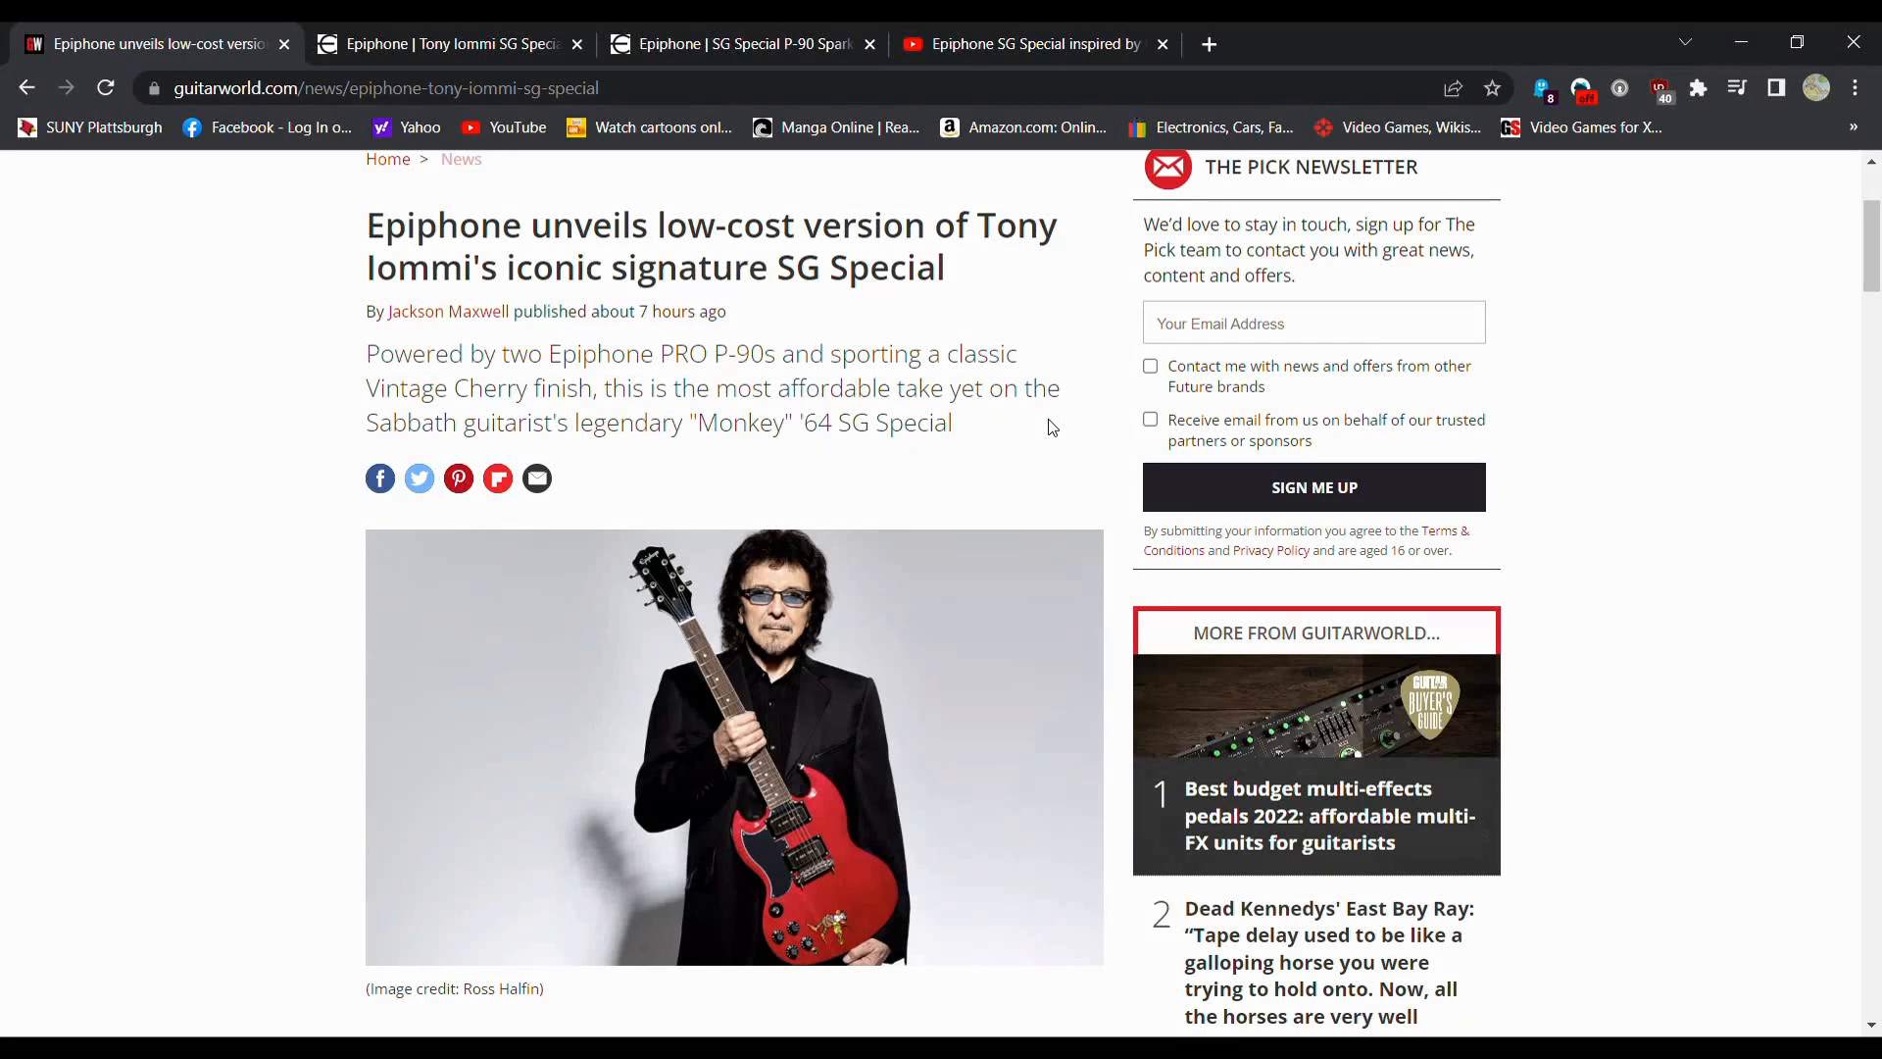
pyautogui.moveTo(6, 260)
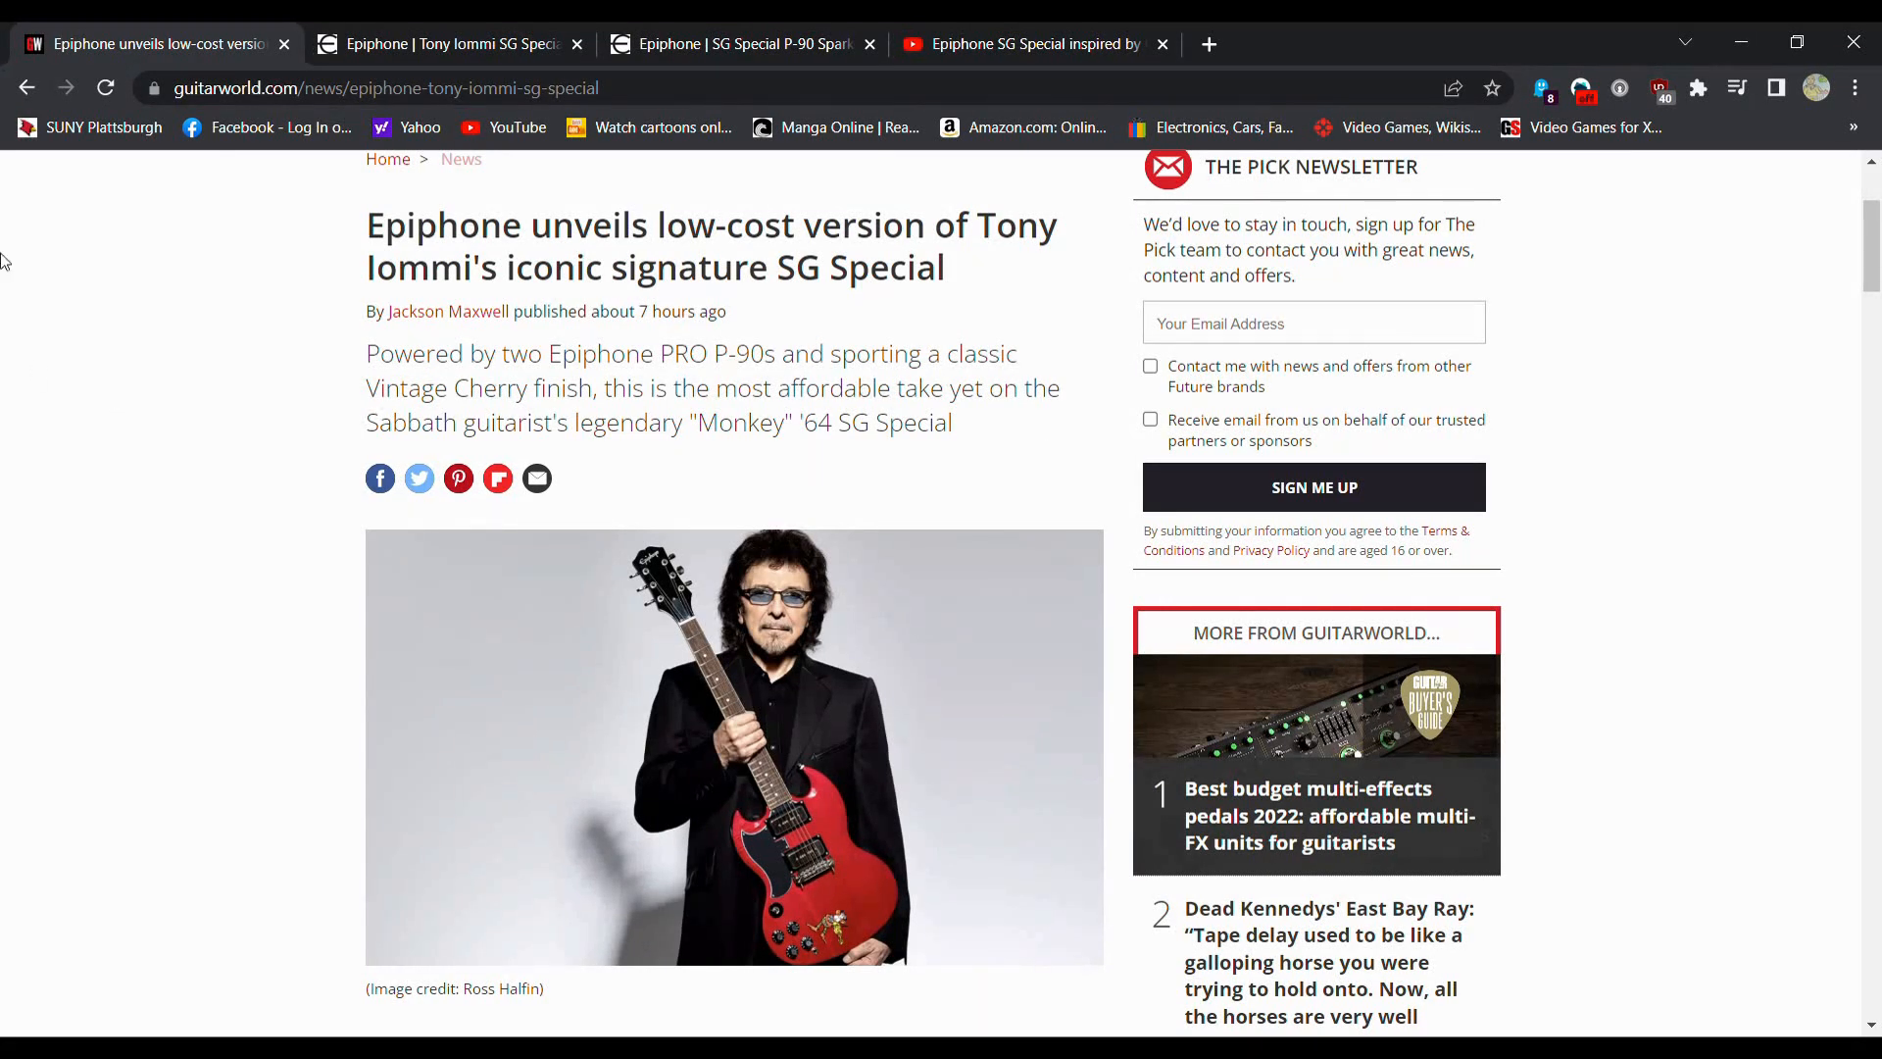
# Step: Scroll the Tony Iommi SG Special article past the header photo to its opening paragraphs
pyautogui.scroll(3)
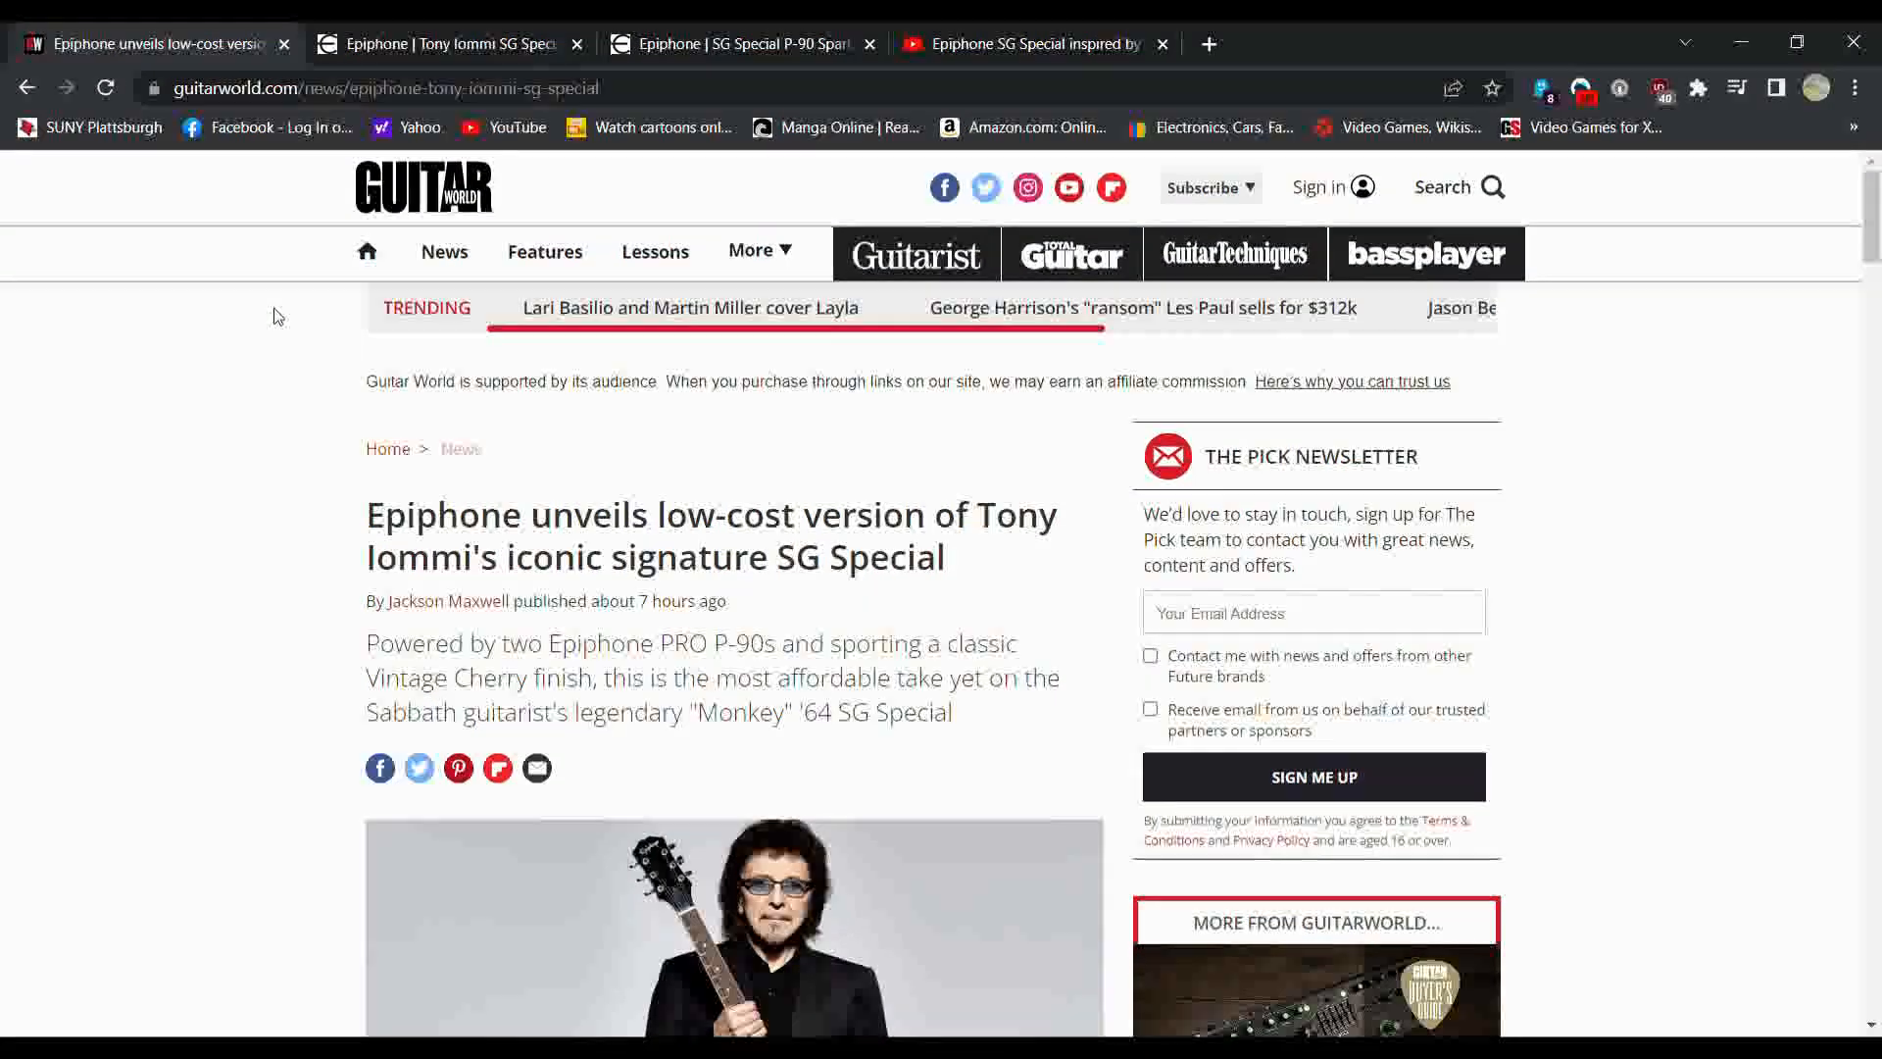
pyautogui.scroll(-3)
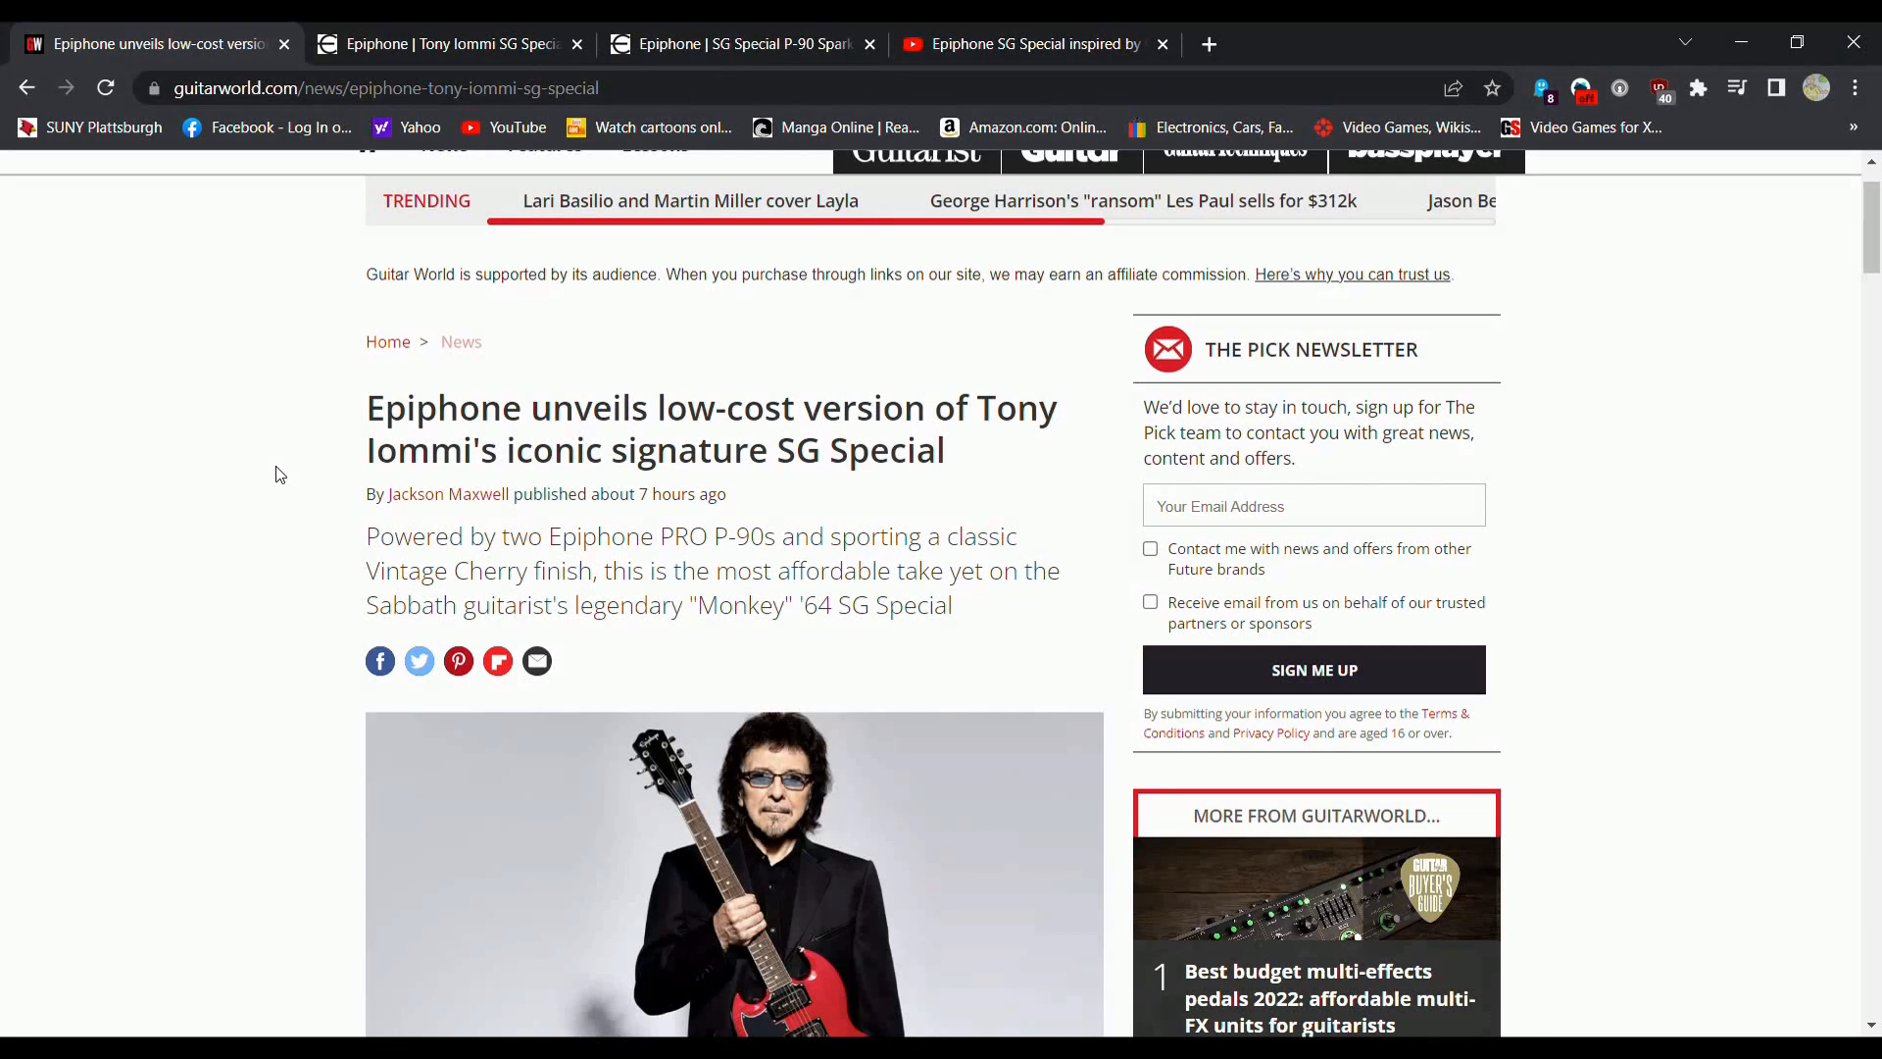
pyautogui.scroll(-3)
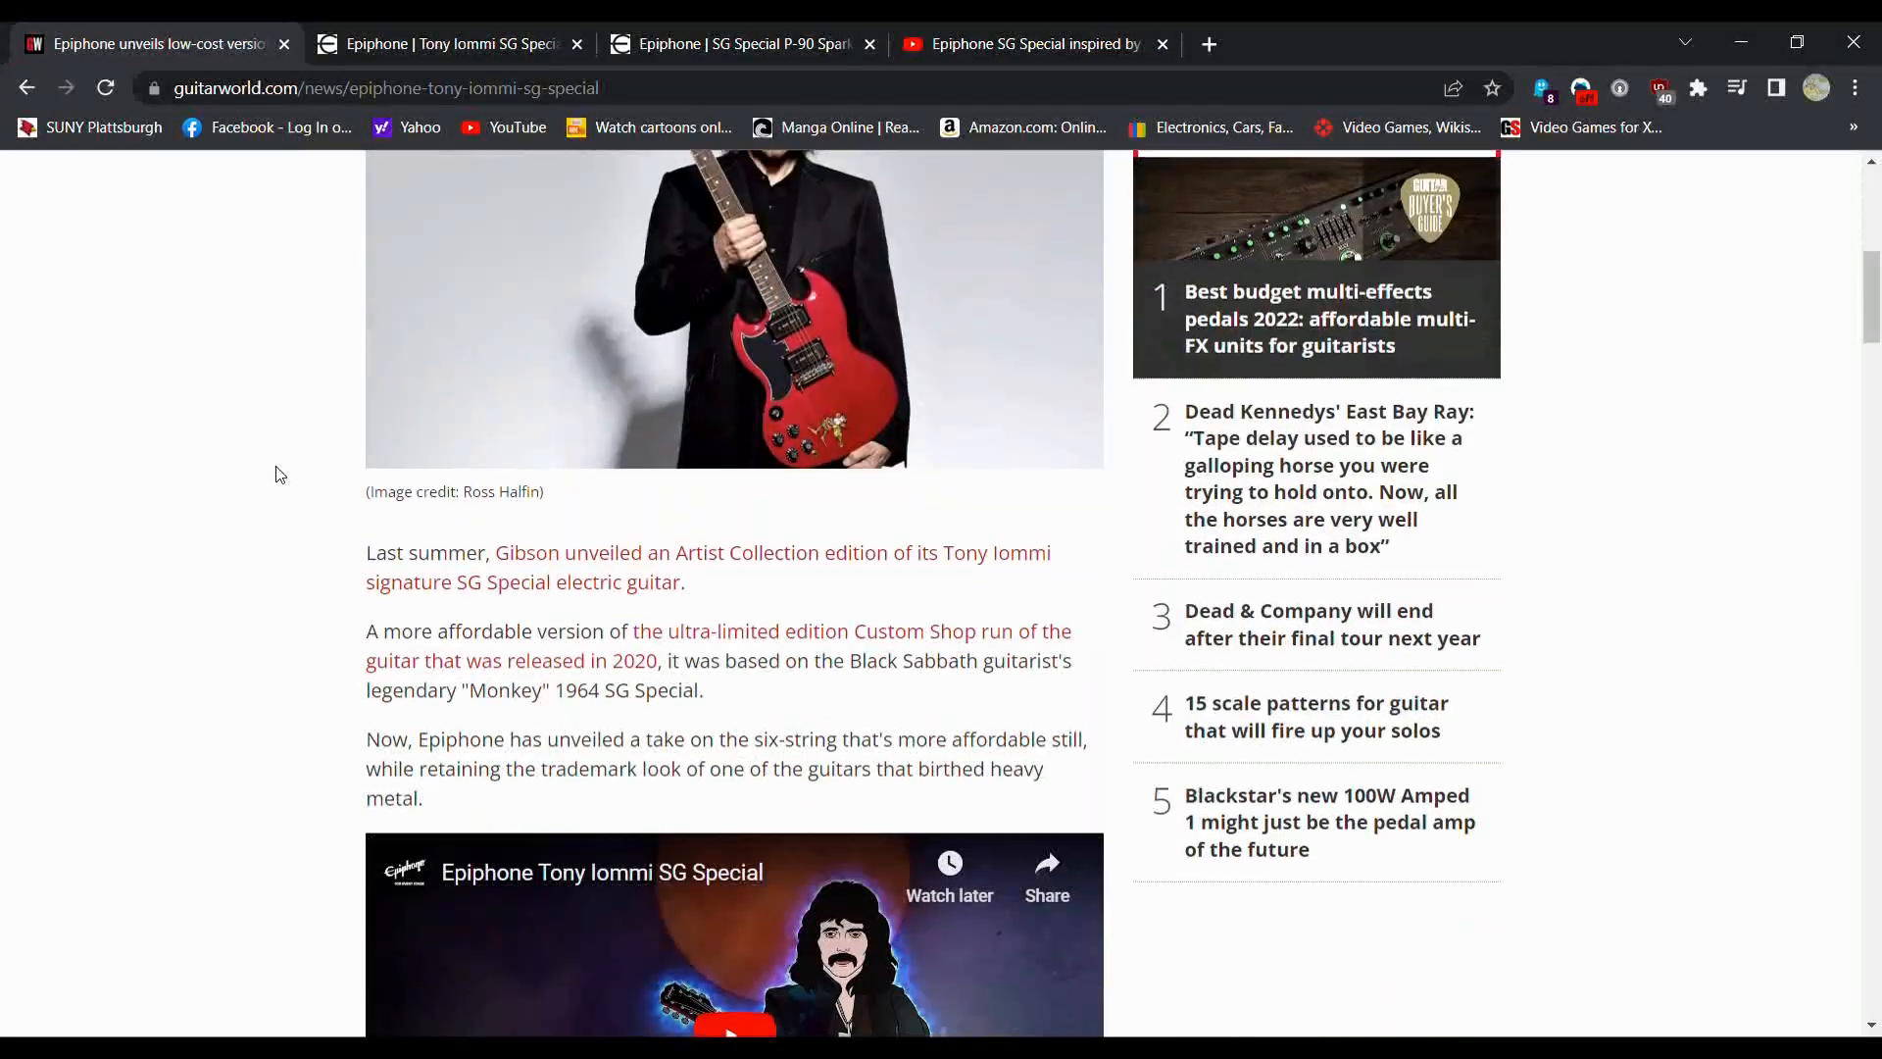
pyautogui.scroll(-3)
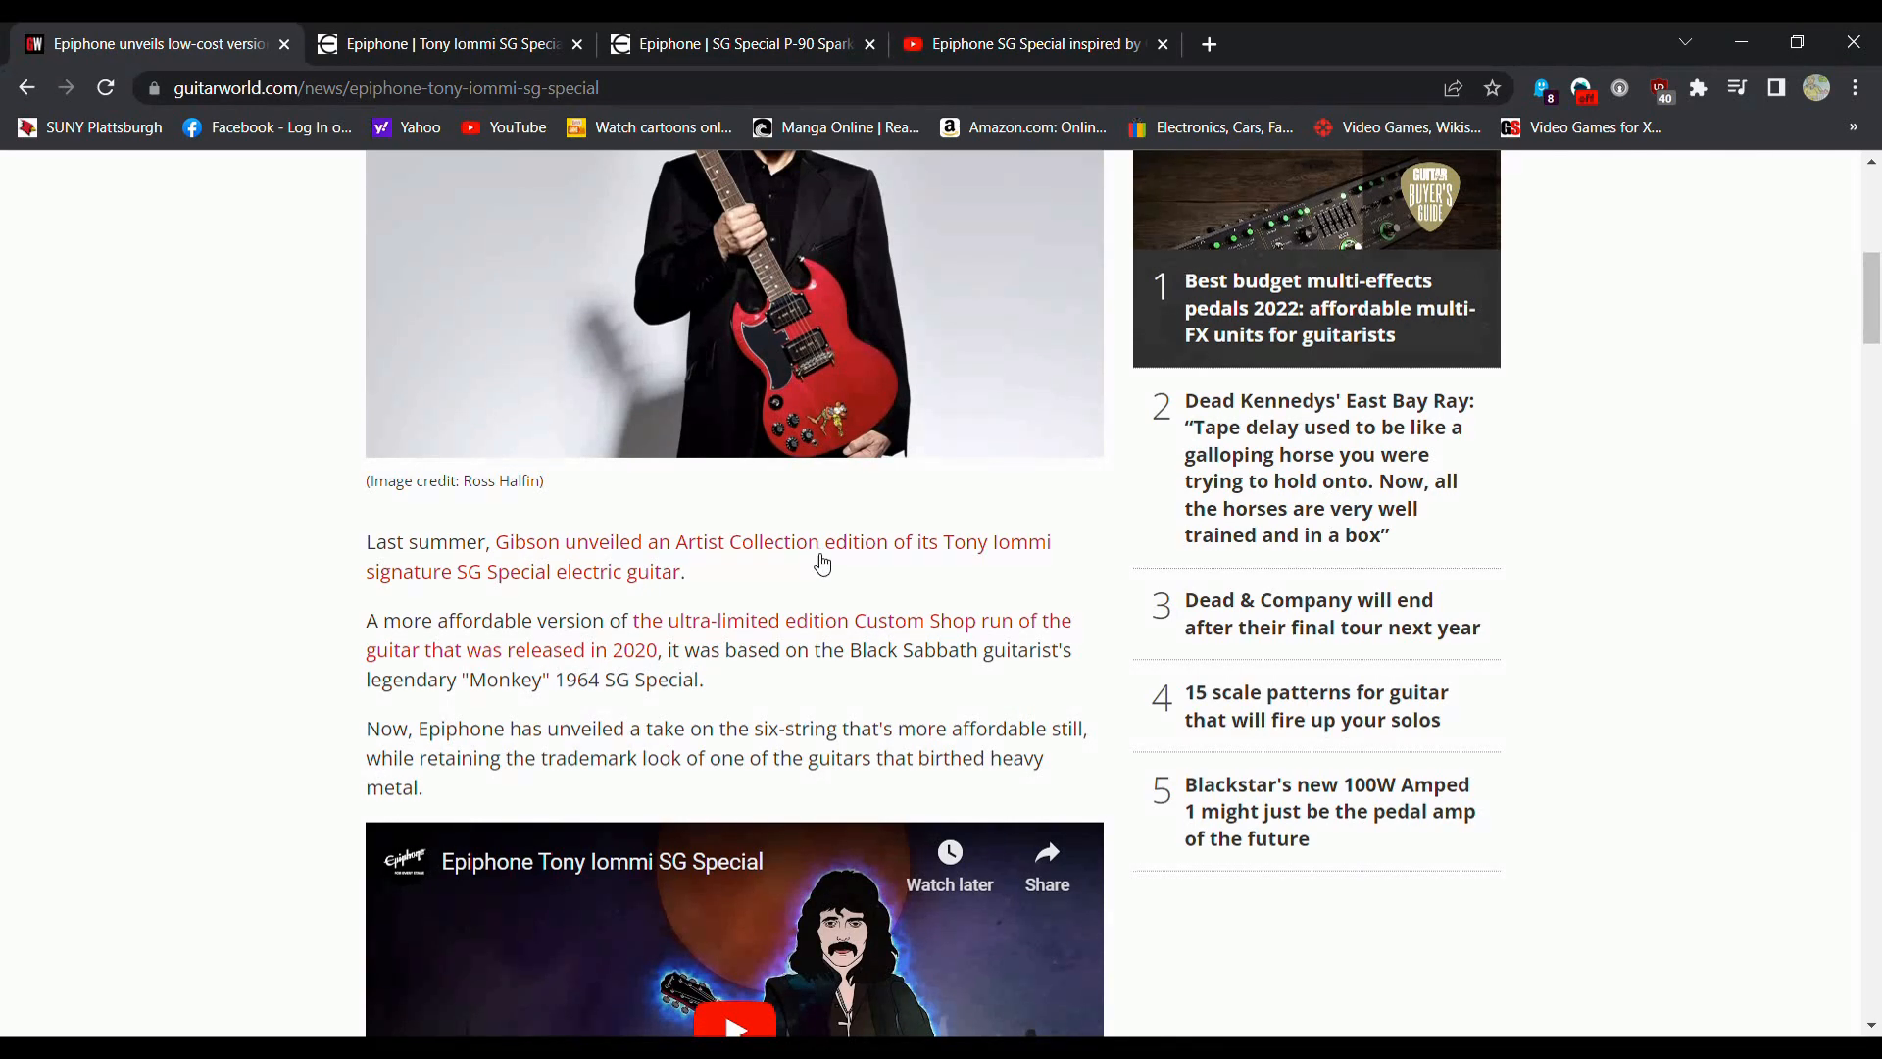
pyautogui.moveTo(826, 589)
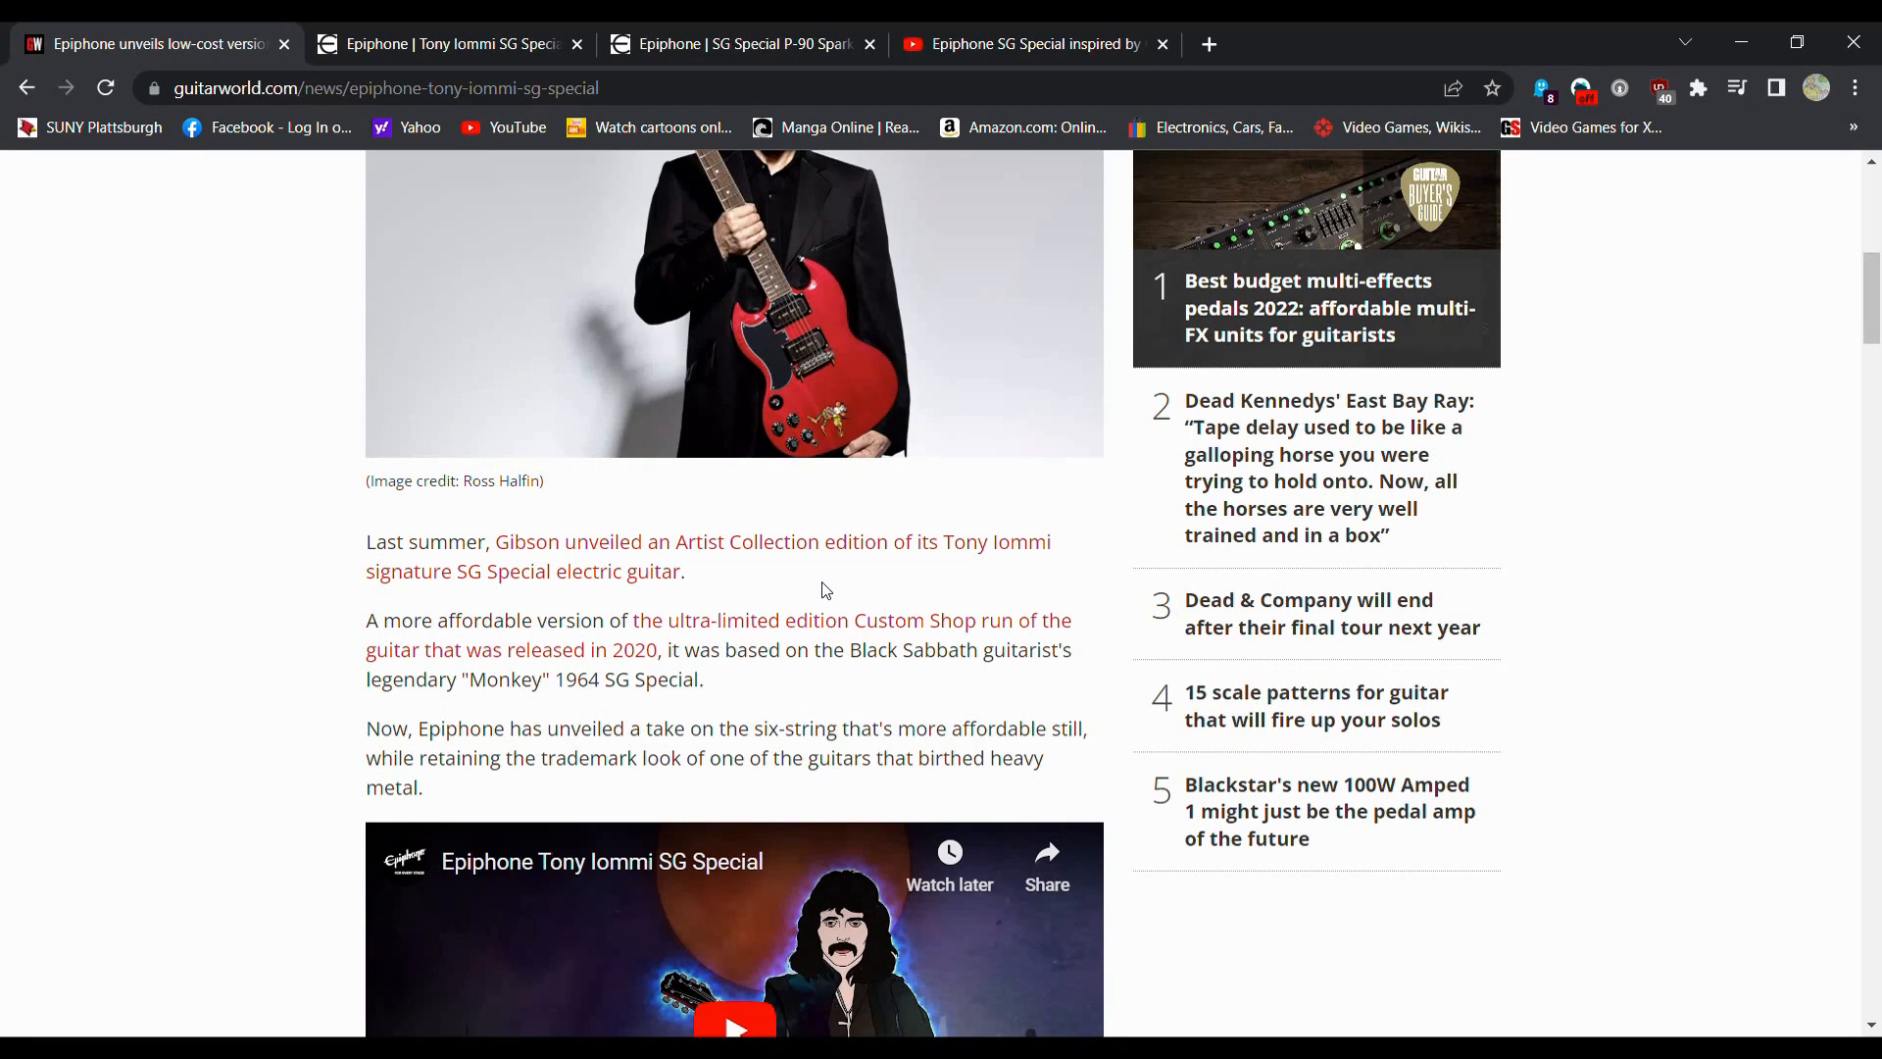
pyautogui.scroll(-3)
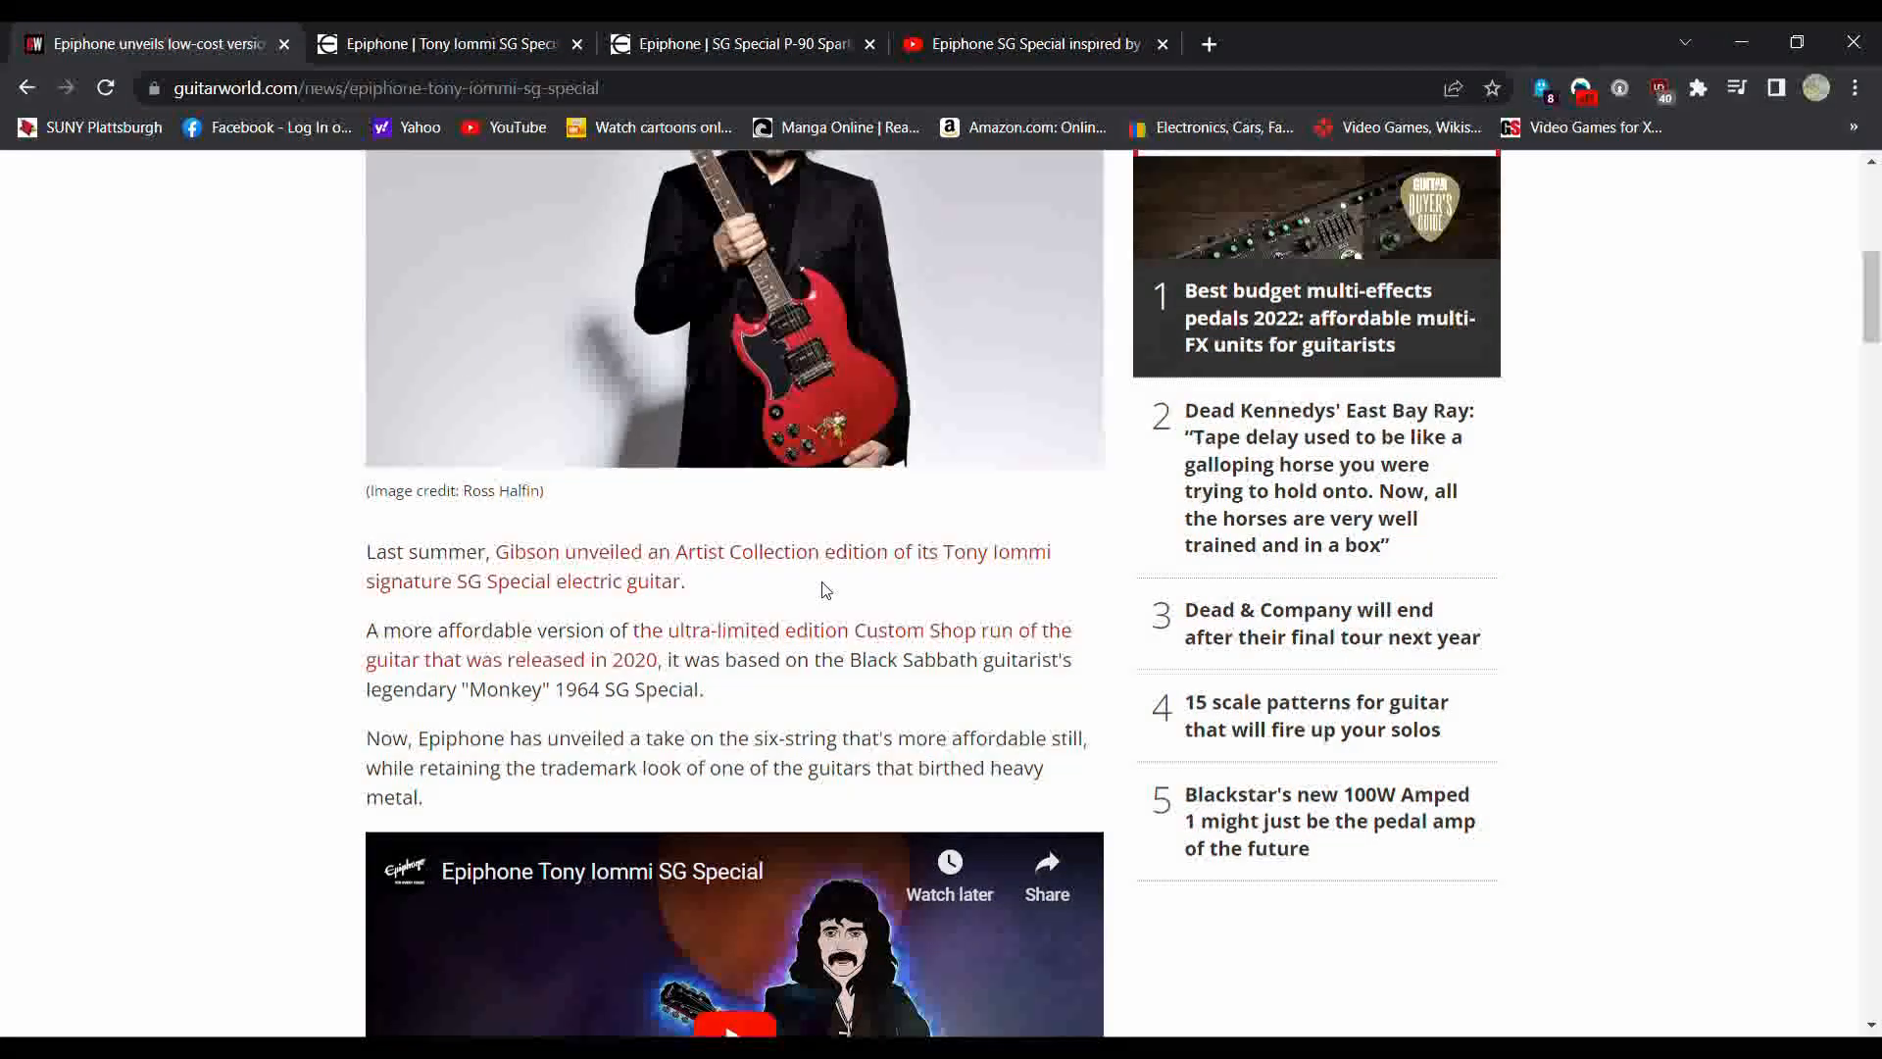
pyautogui.scroll(3)
pyautogui.write('gibson to')
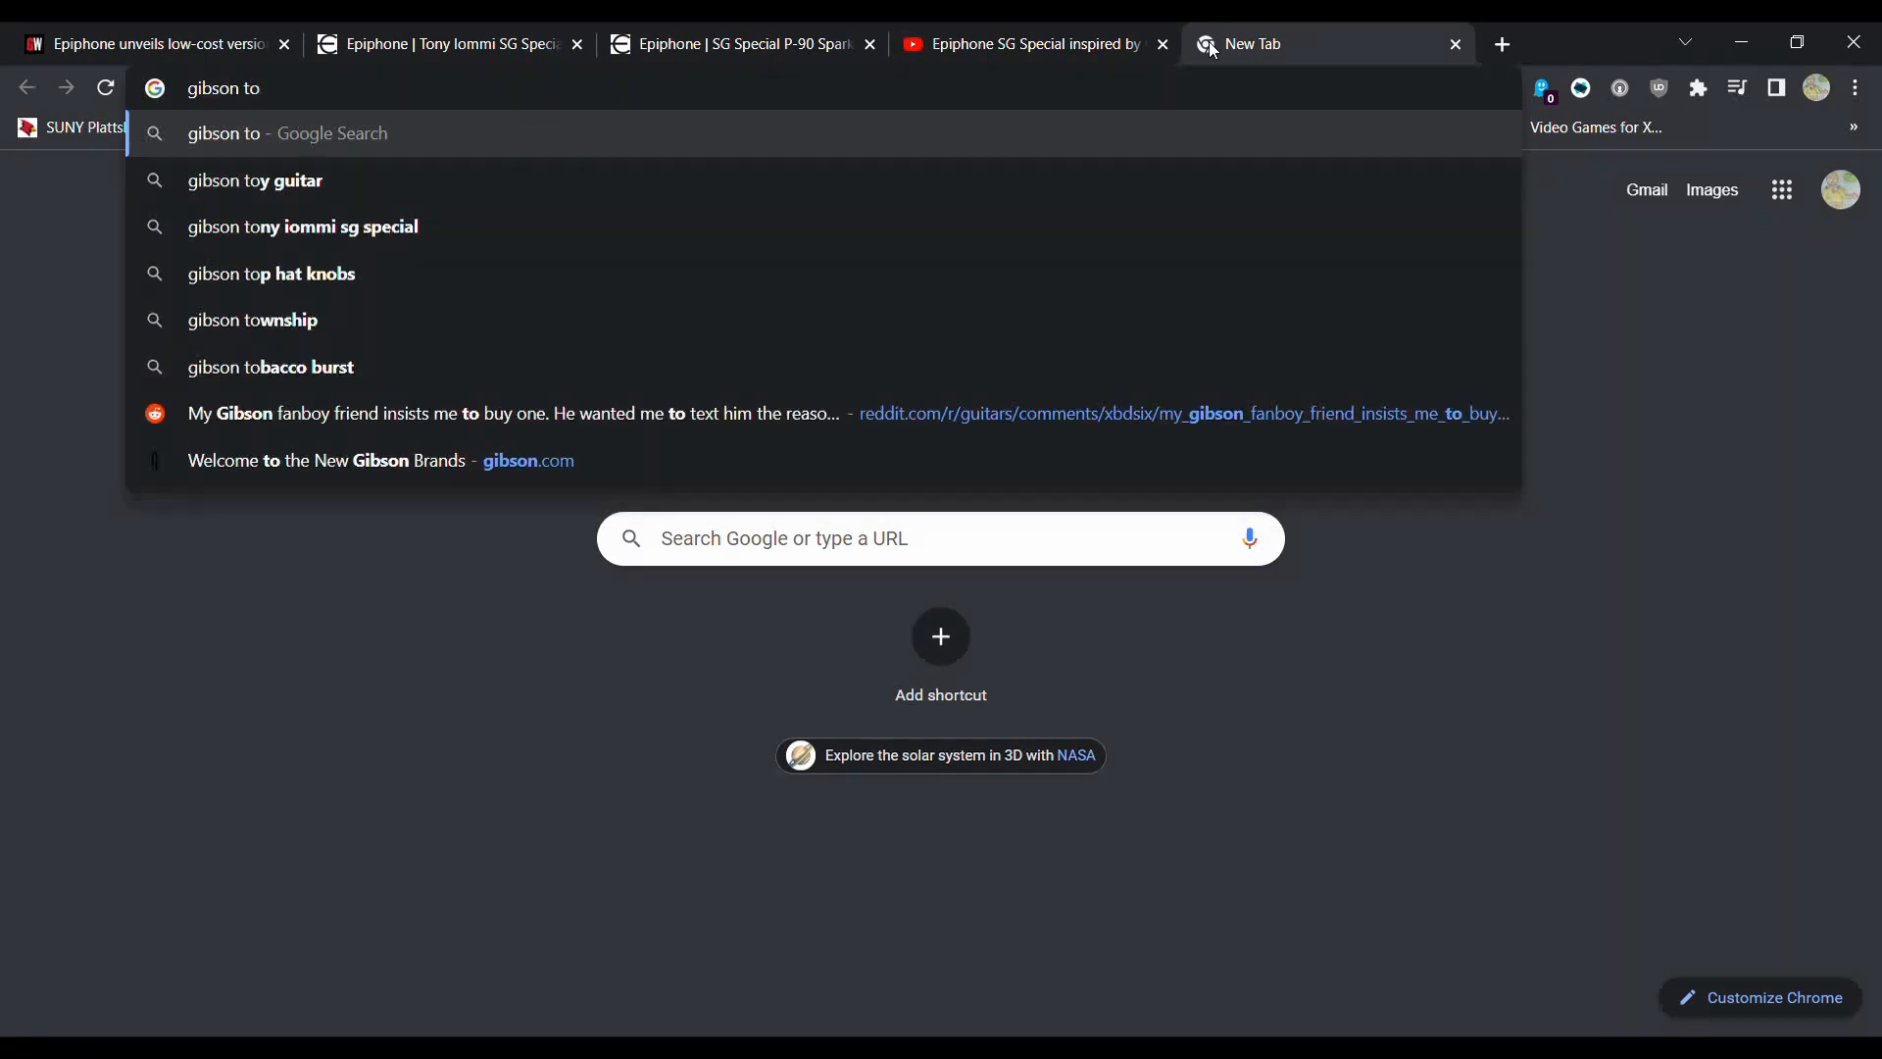
# Step: Search 'gibson tony iommi sg special', check Shopping listings around $2,399, then close that tab
pyautogui.click(302, 225)
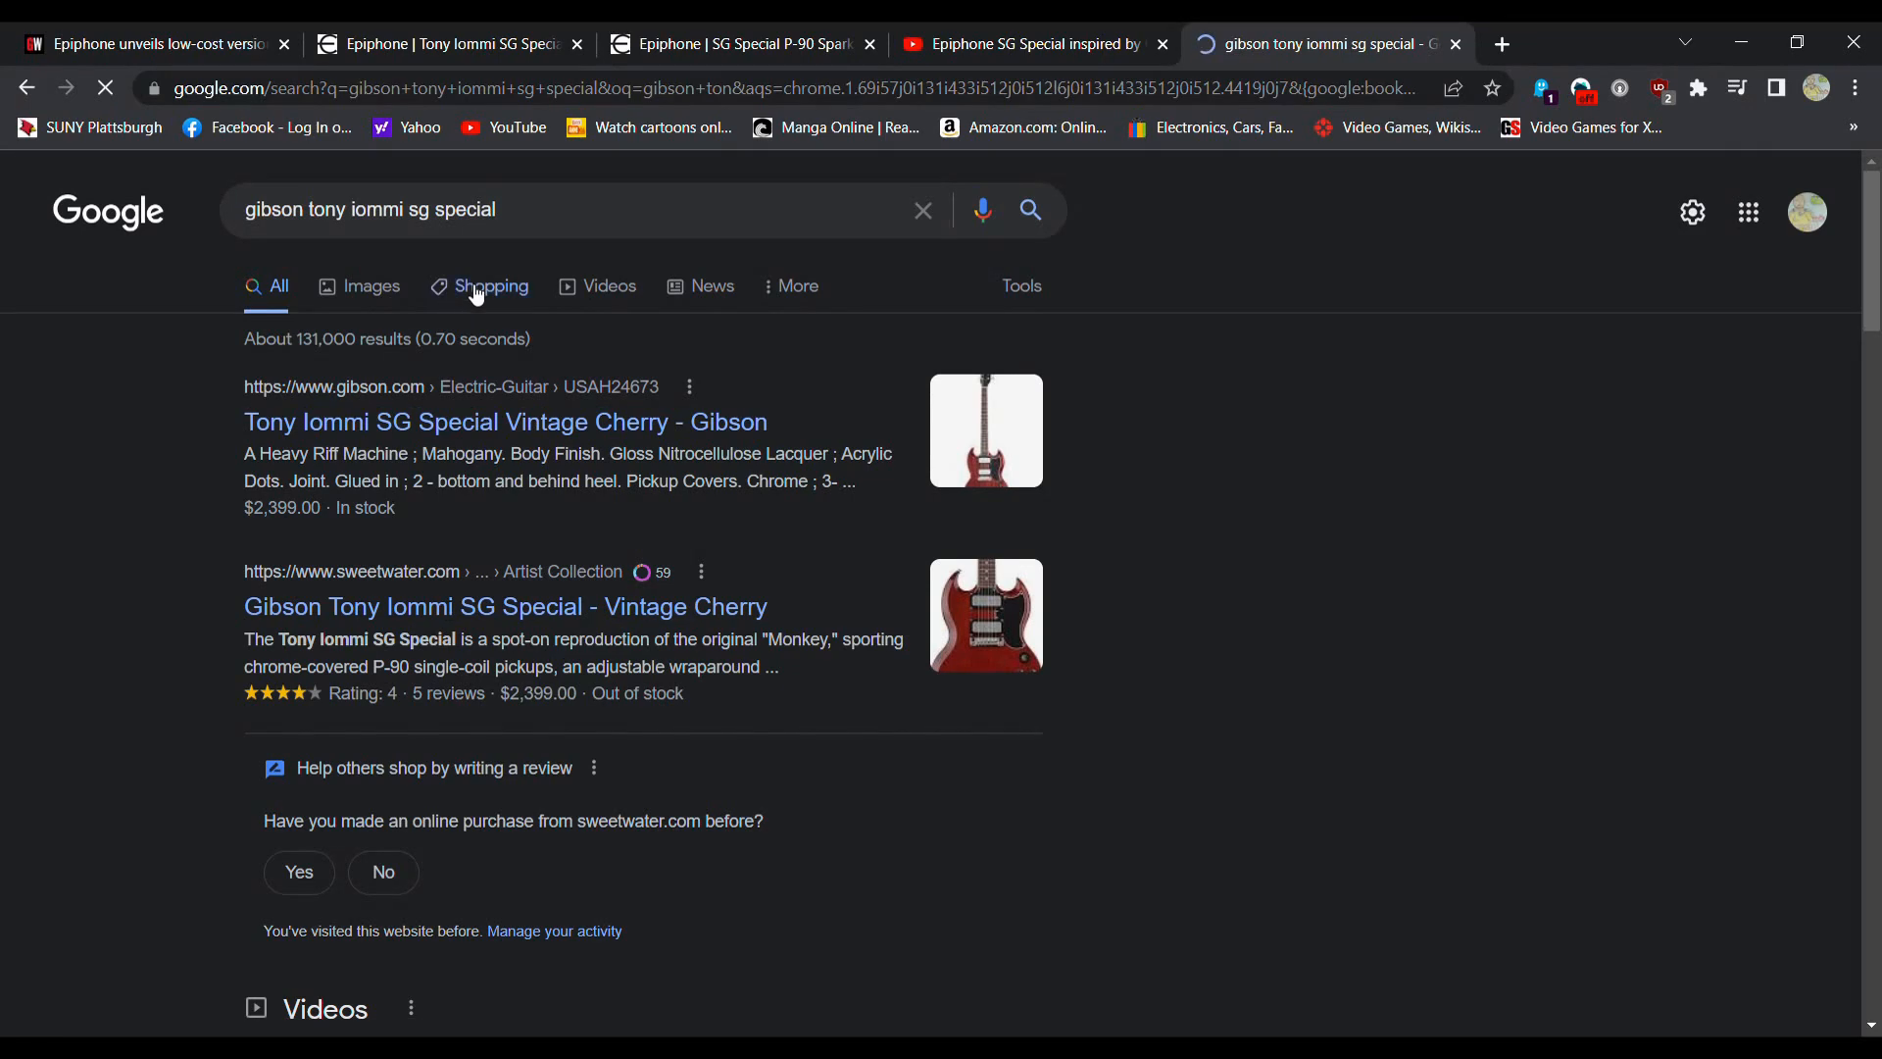
pyautogui.click(491, 285)
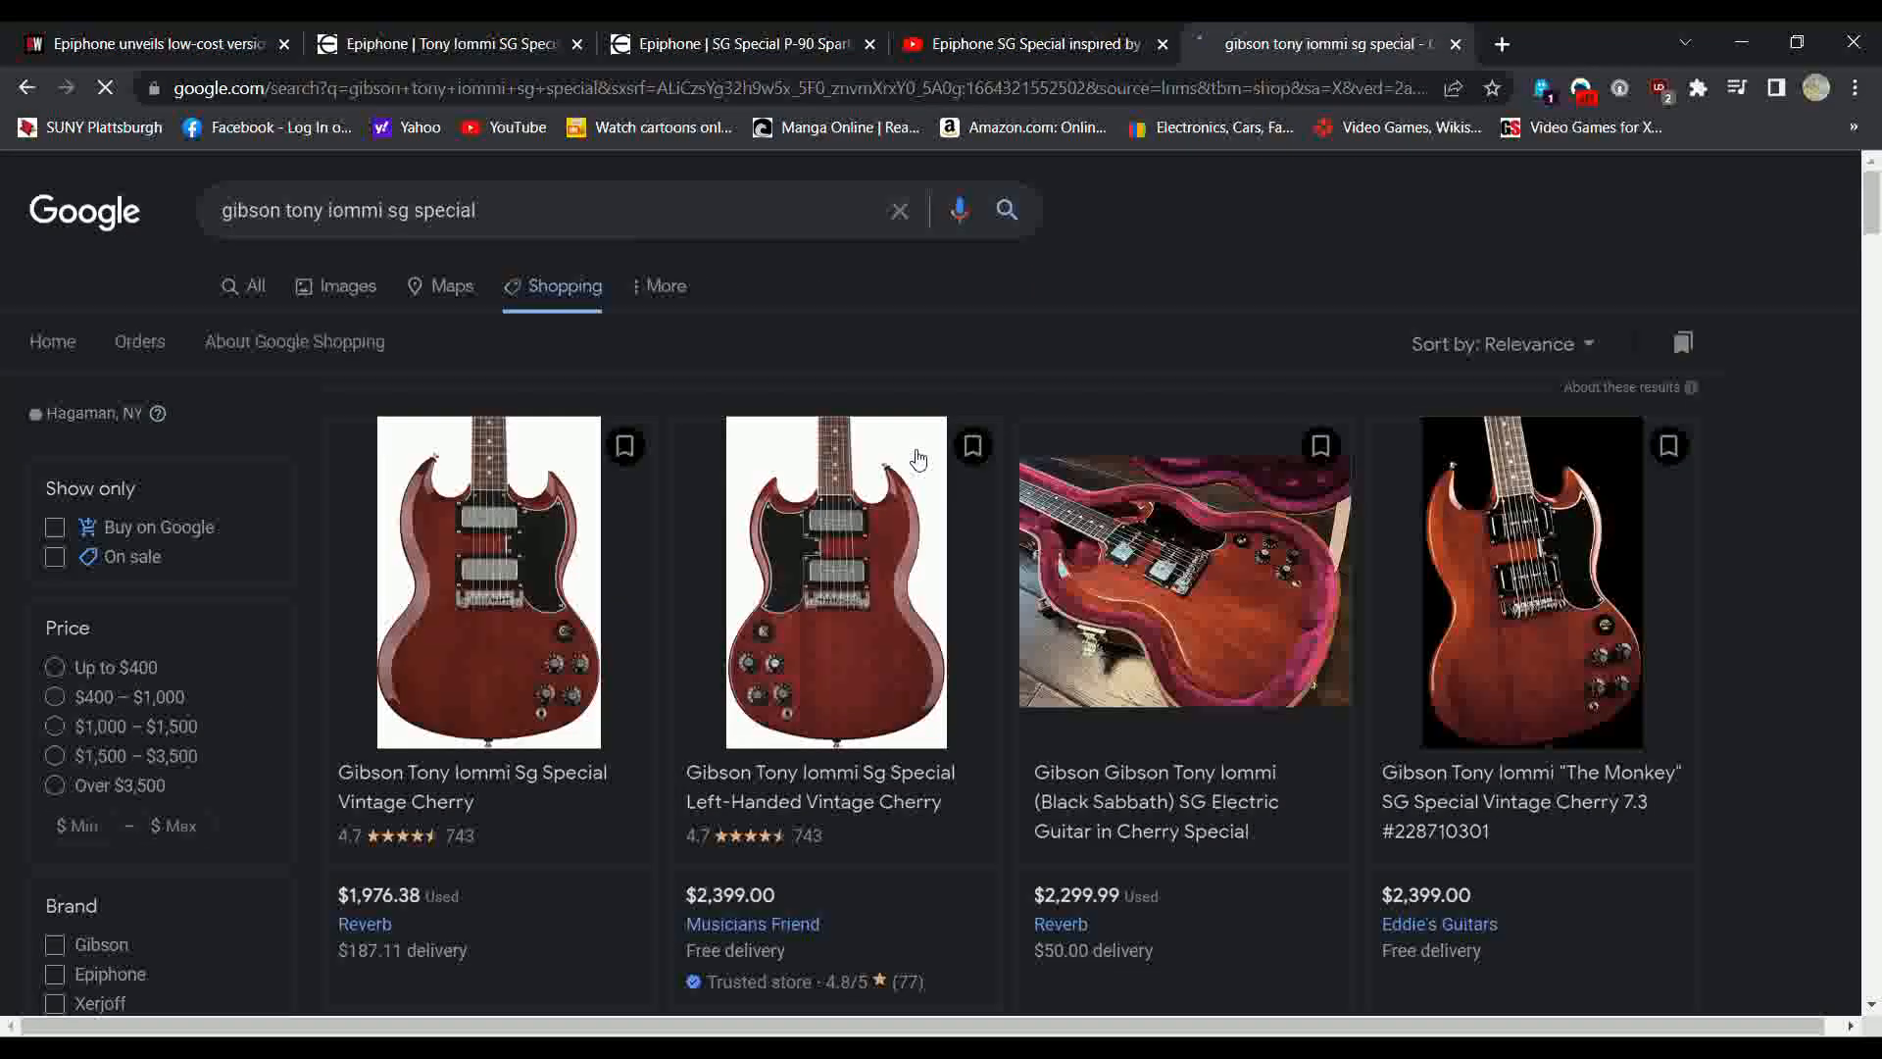
pyautogui.scroll(-3)
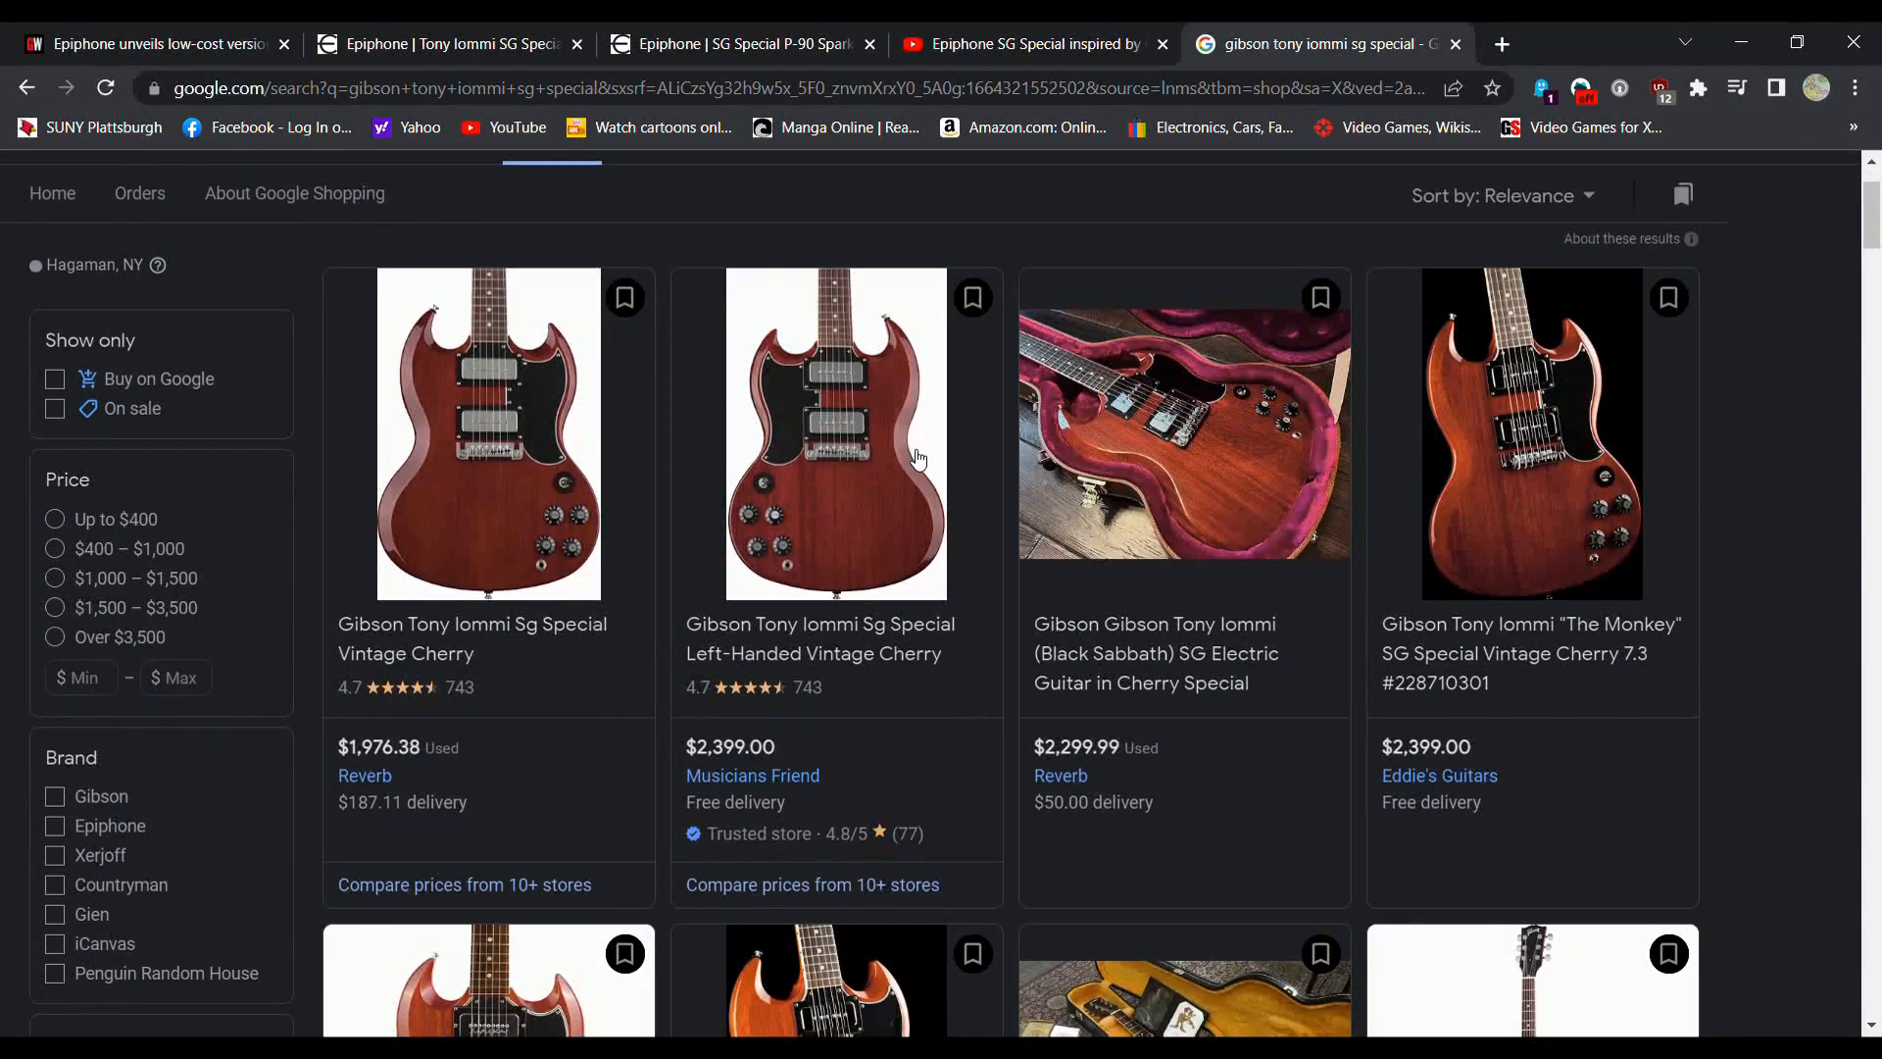
pyautogui.scroll(-3)
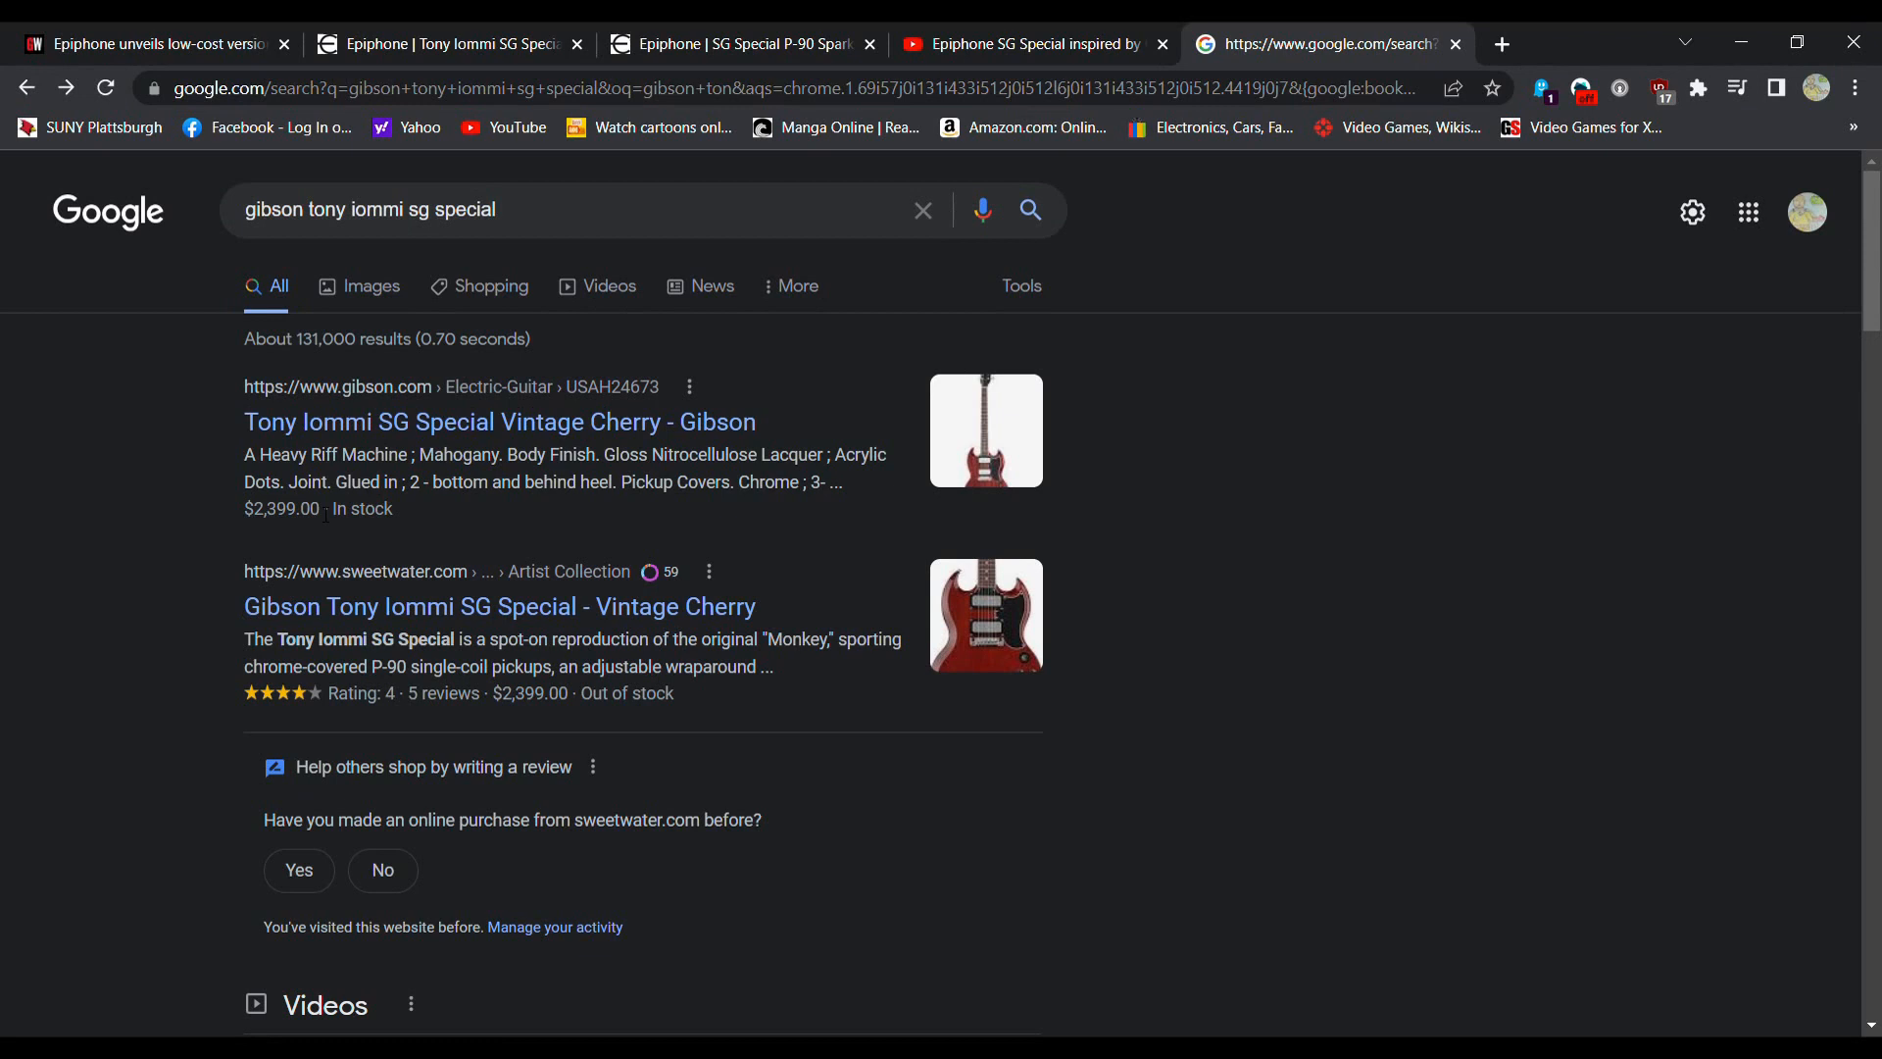
pyautogui.moveTo(336, 541)
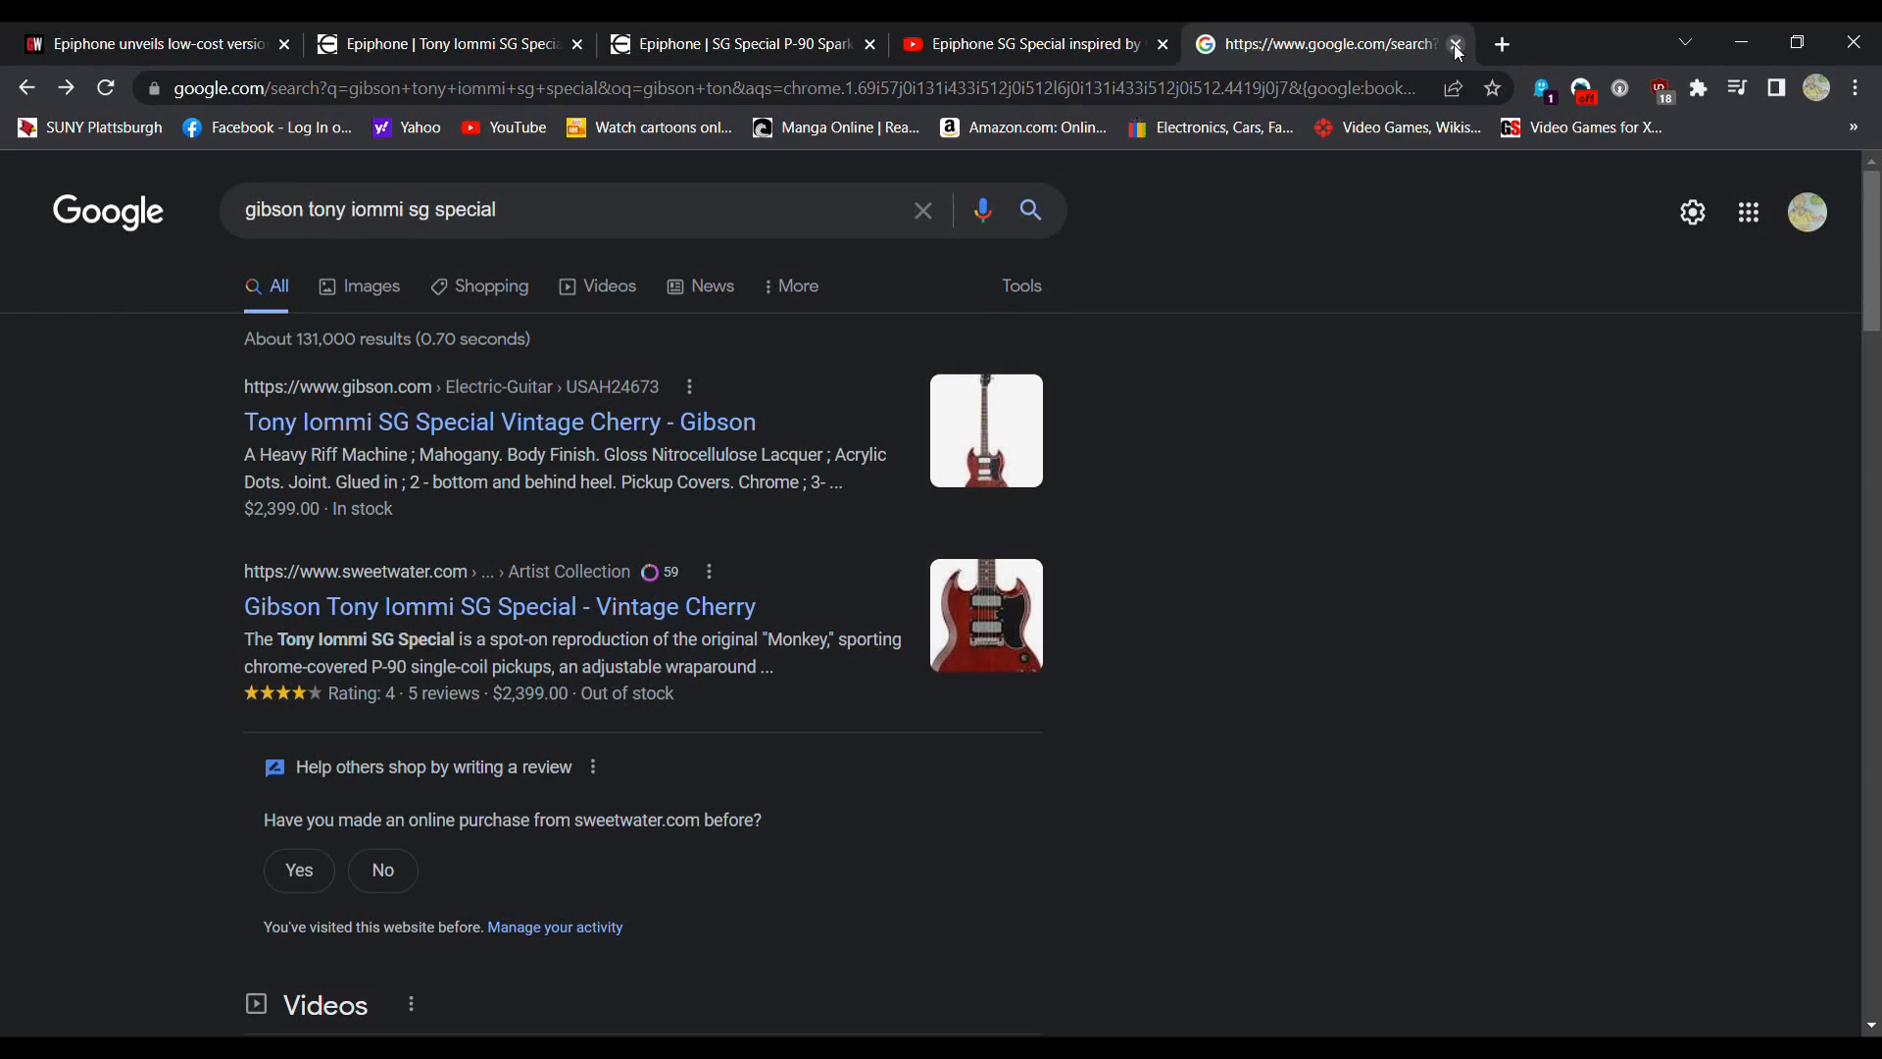
pyautogui.click(1452, 44)
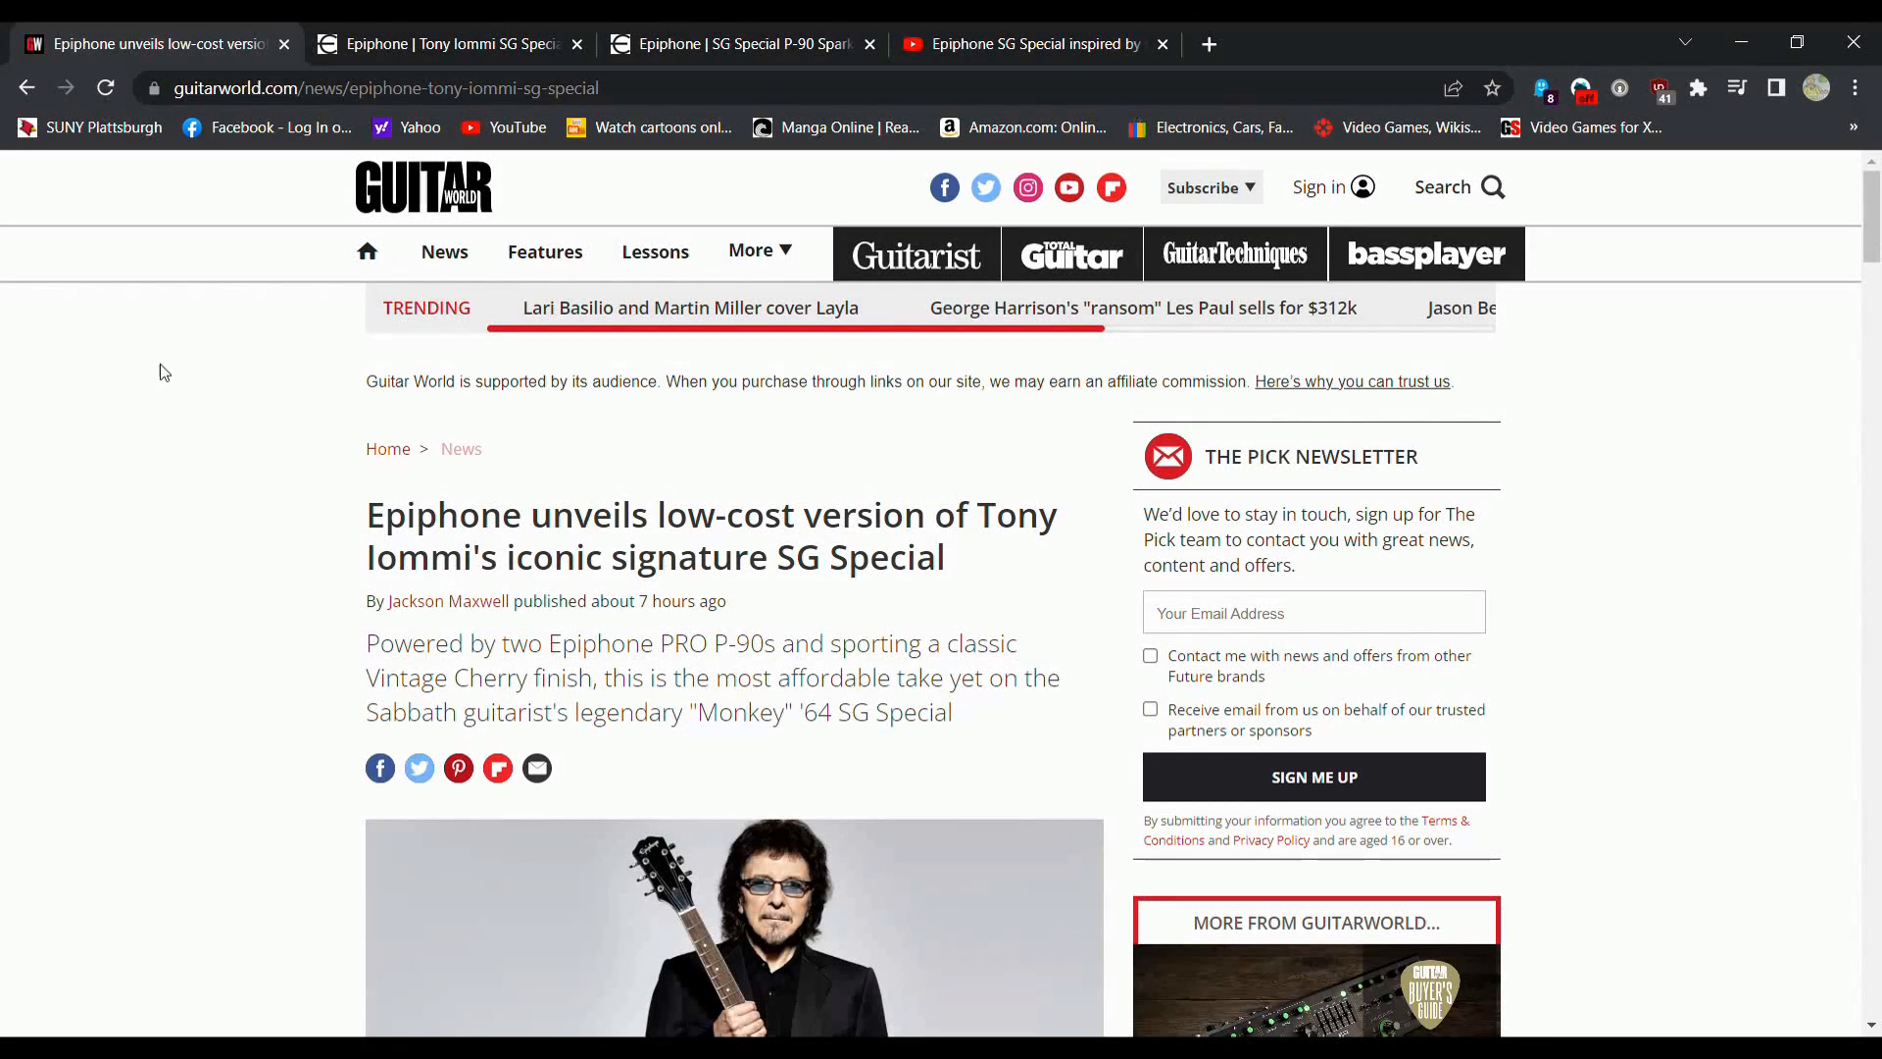
# Step: Scroll the Iommi SG Special article past the header image and intro text to the embedded video
pyautogui.scroll(-3)
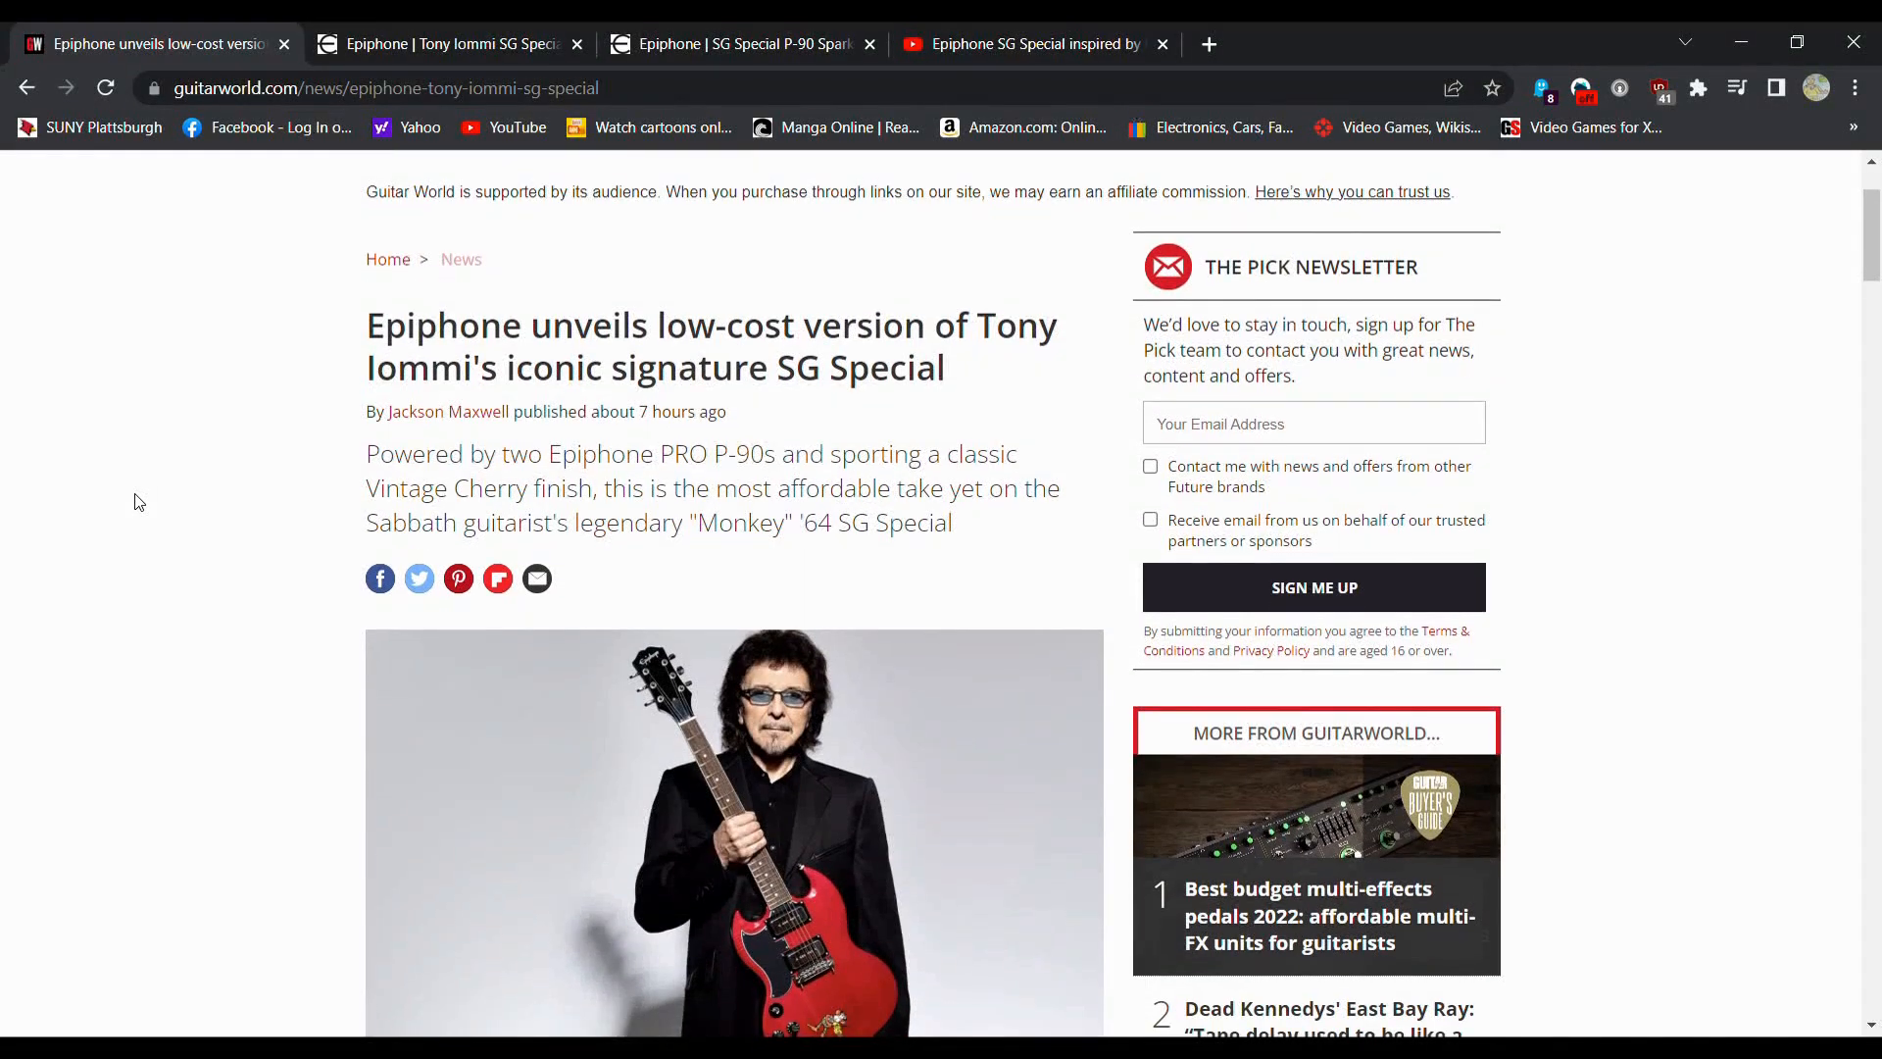
pyautogui.scroll(-3)
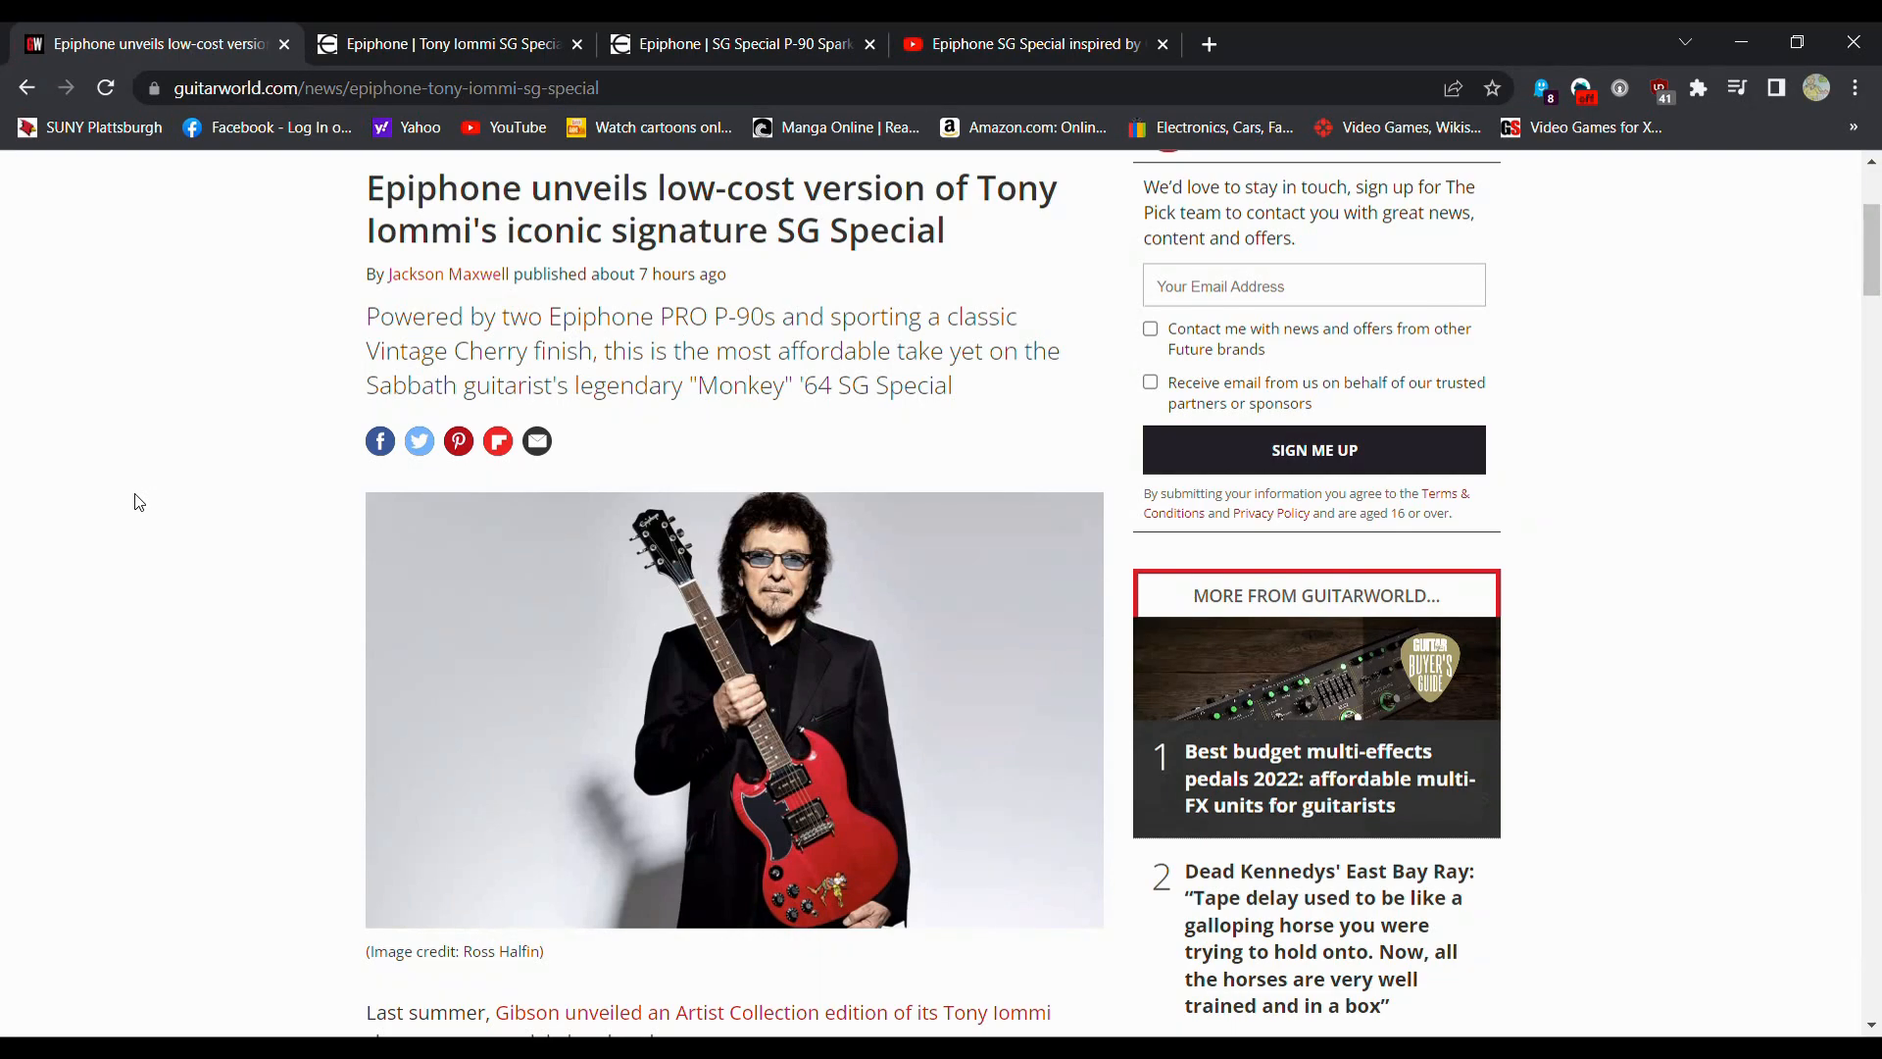
pyautogui.scroll(-3)
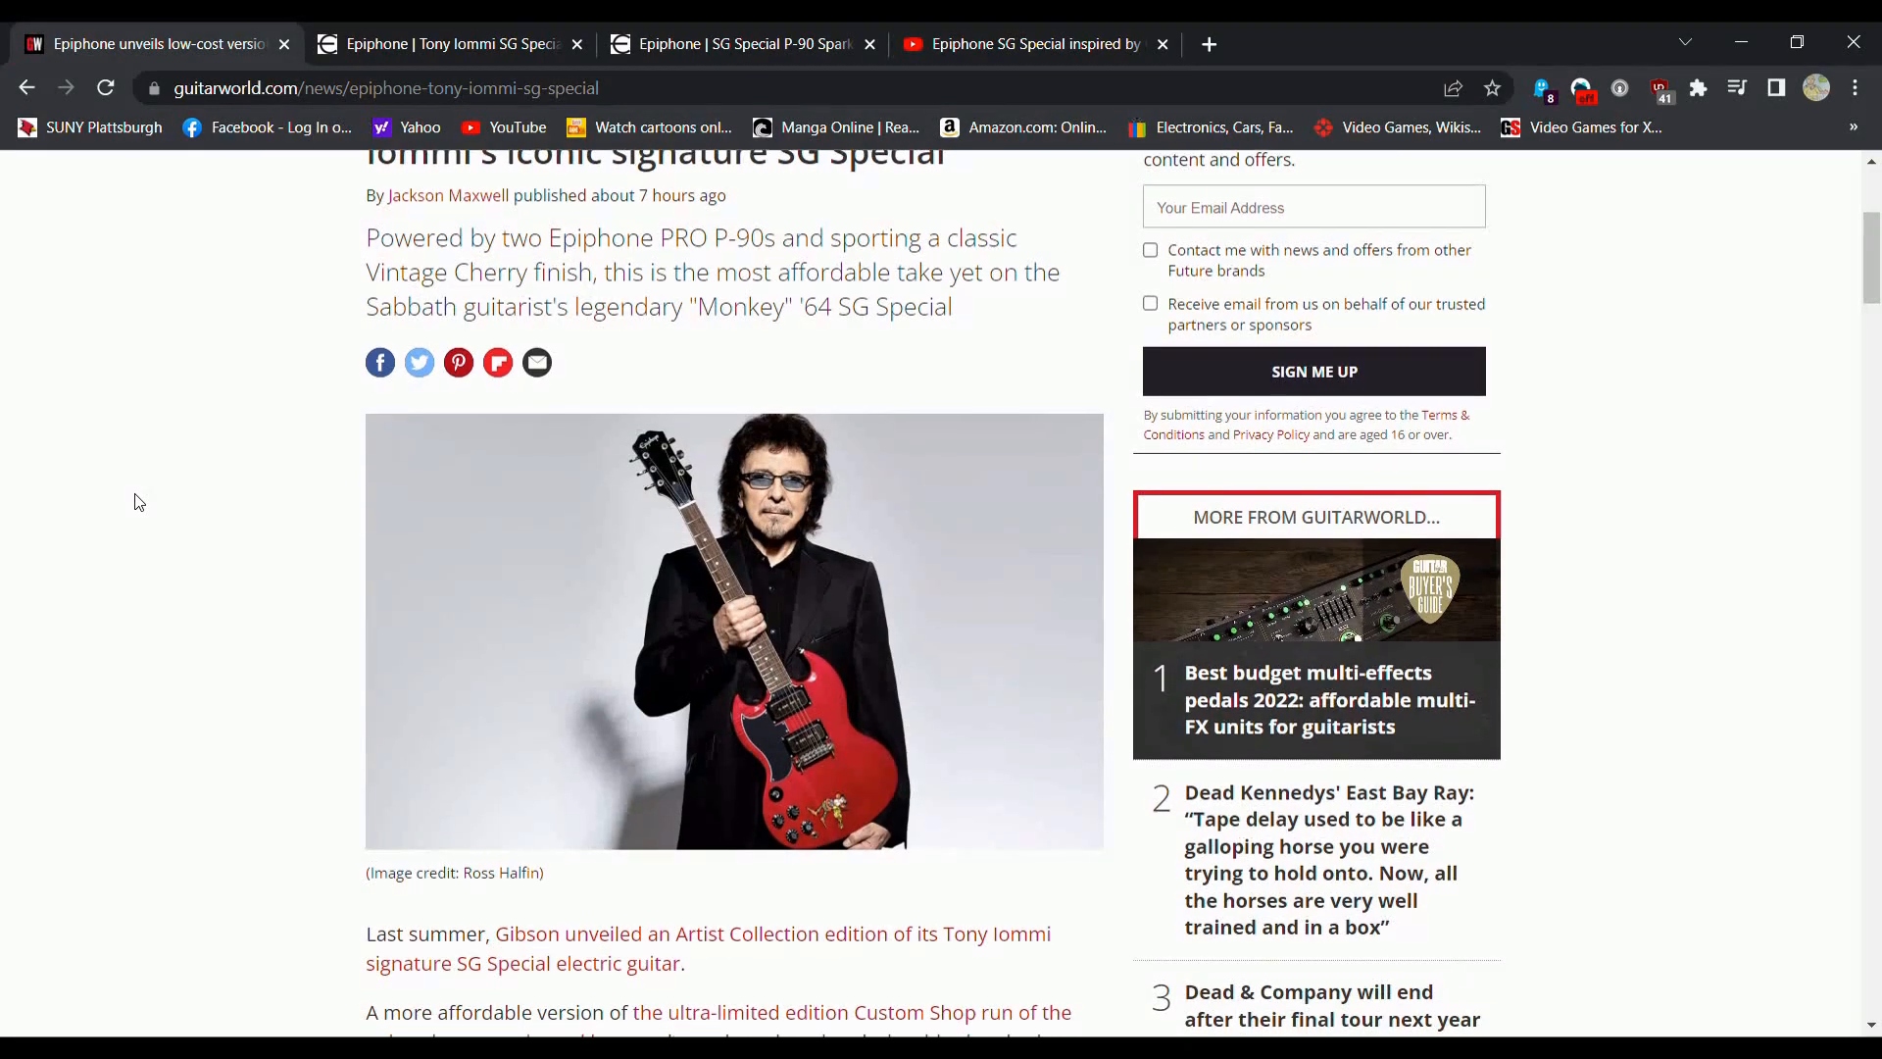
pyautogui.scroll(-3)
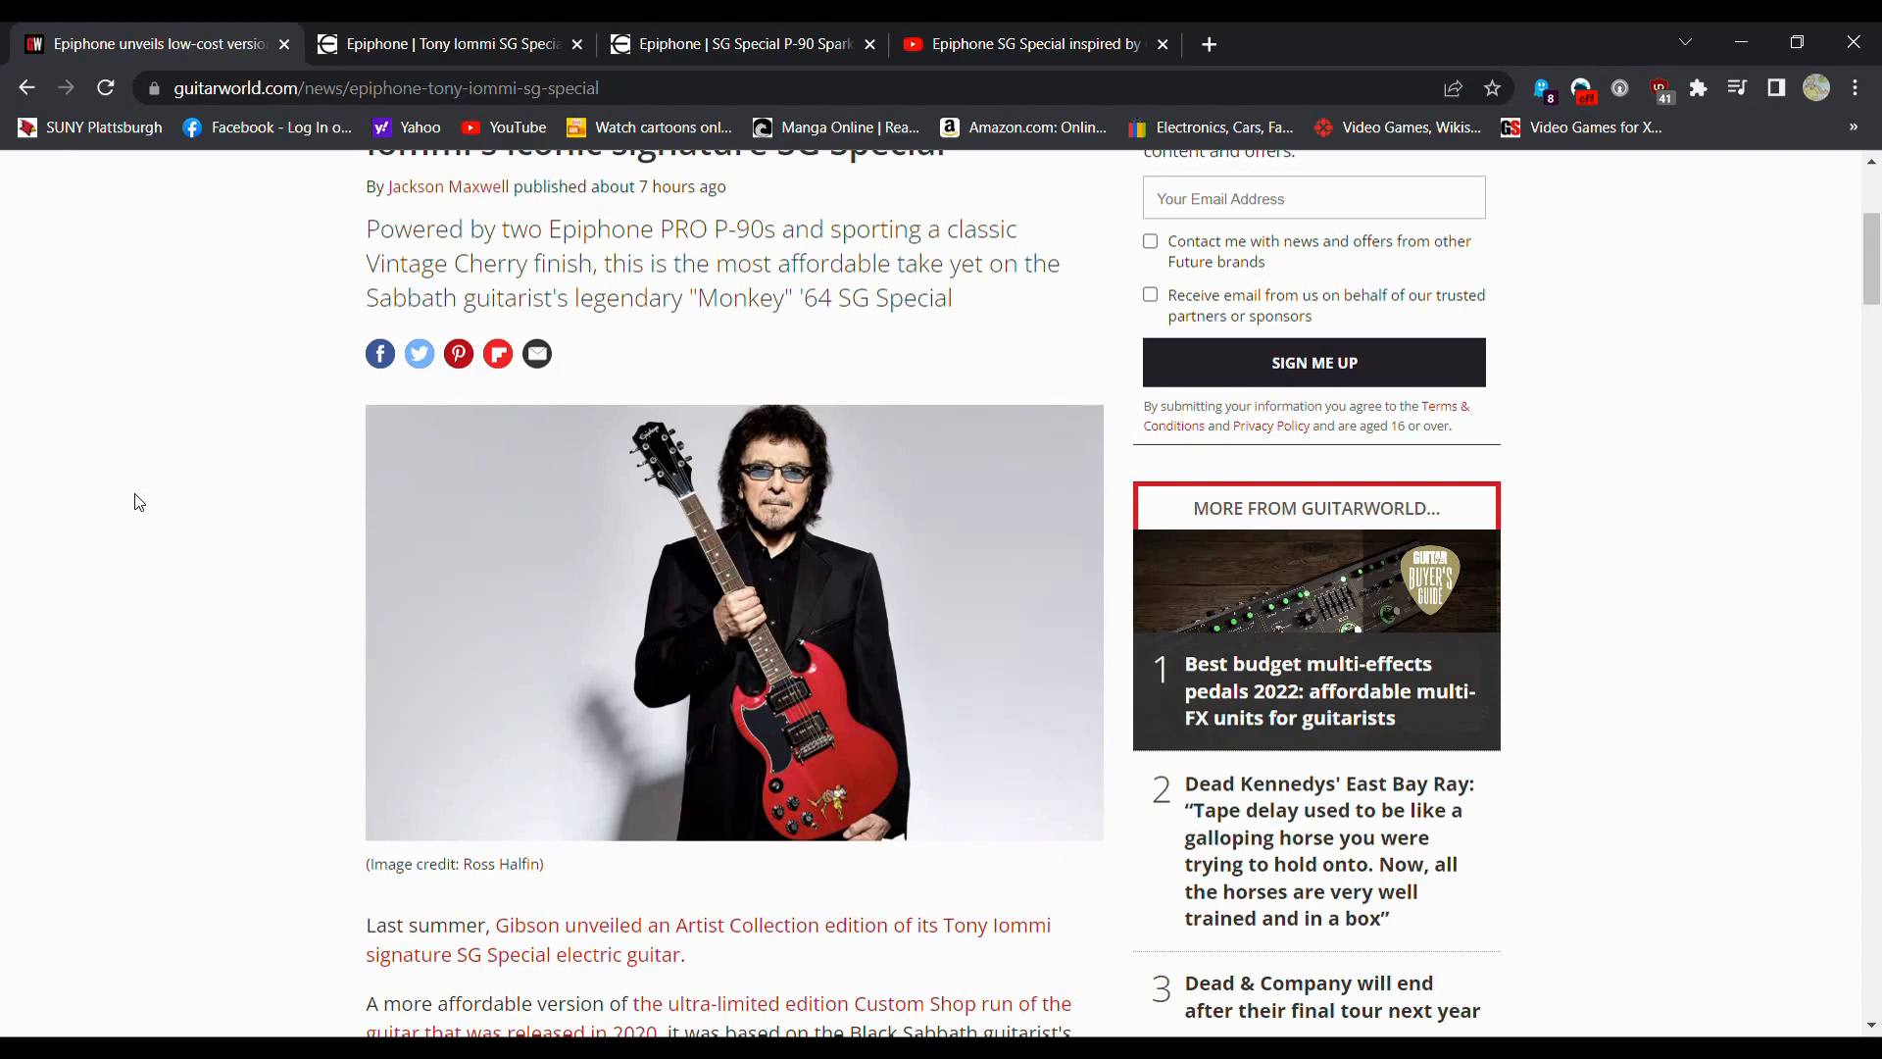
pyautogui.scroll(-3)
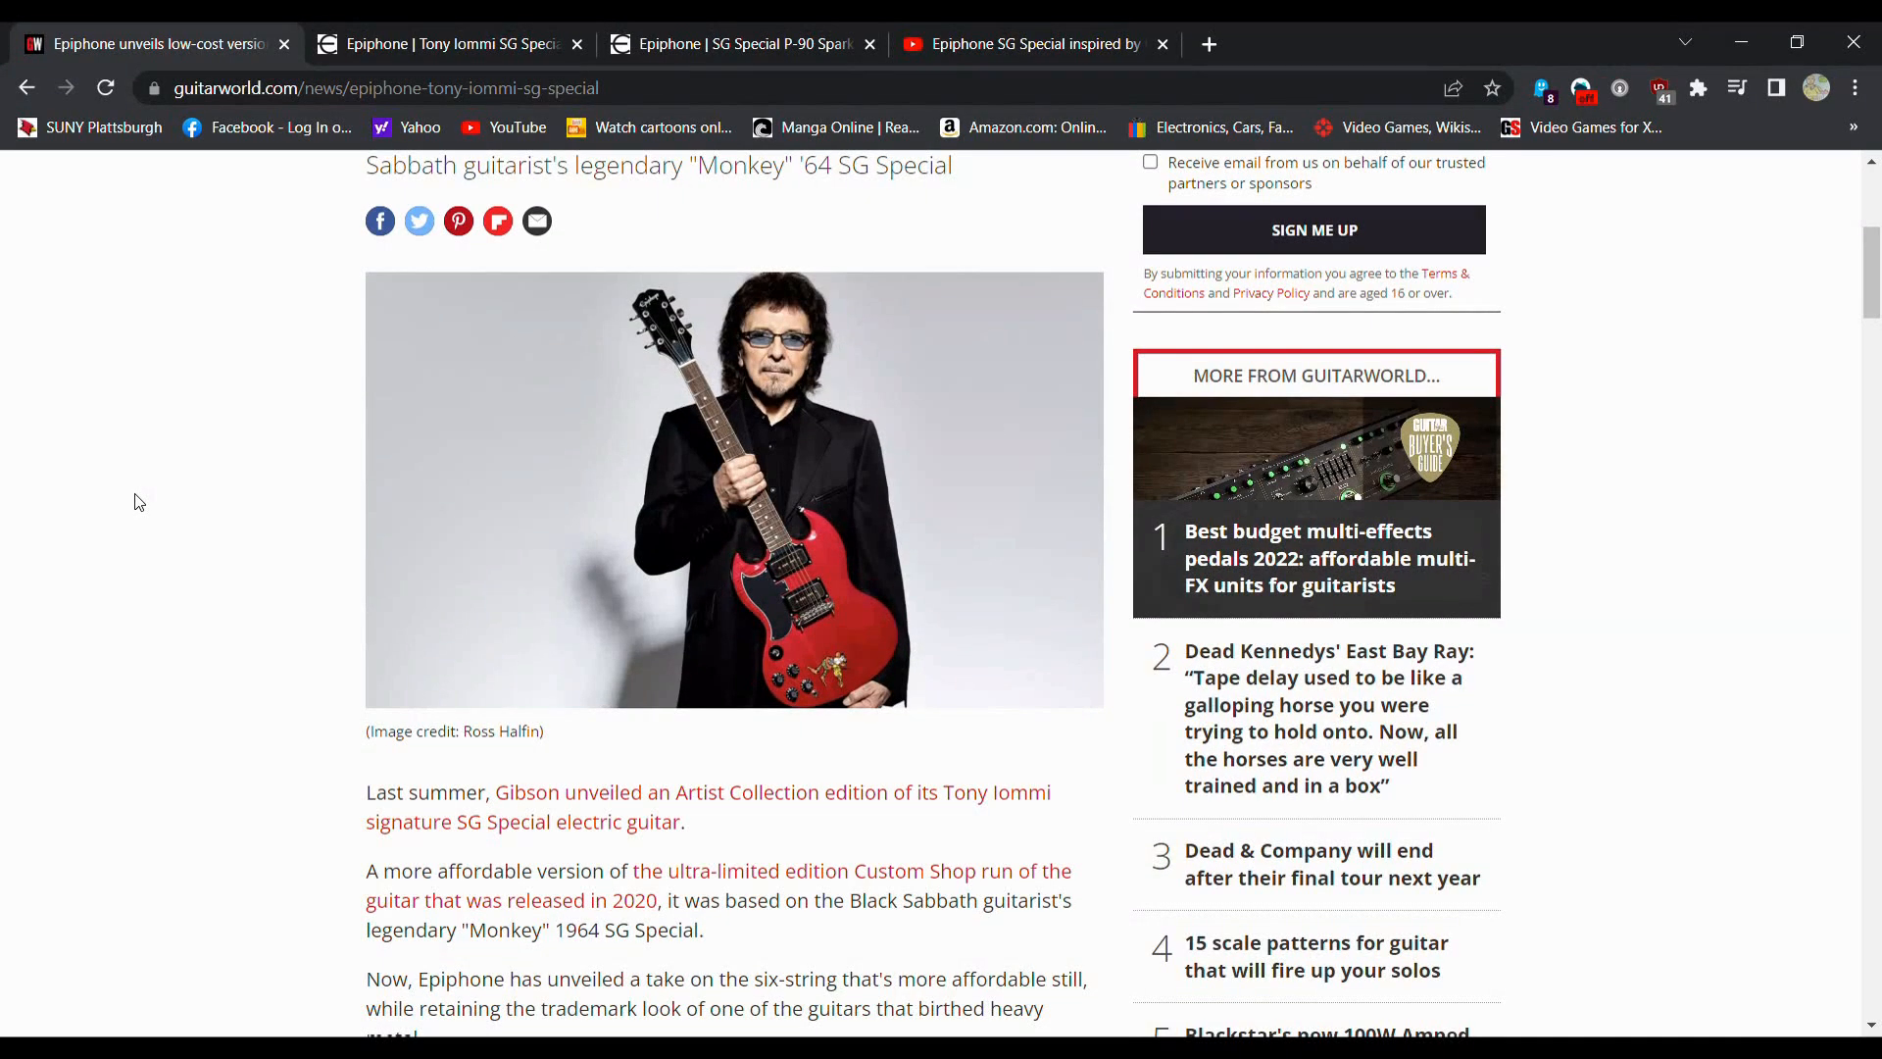
pyautogui.scroll(-3)
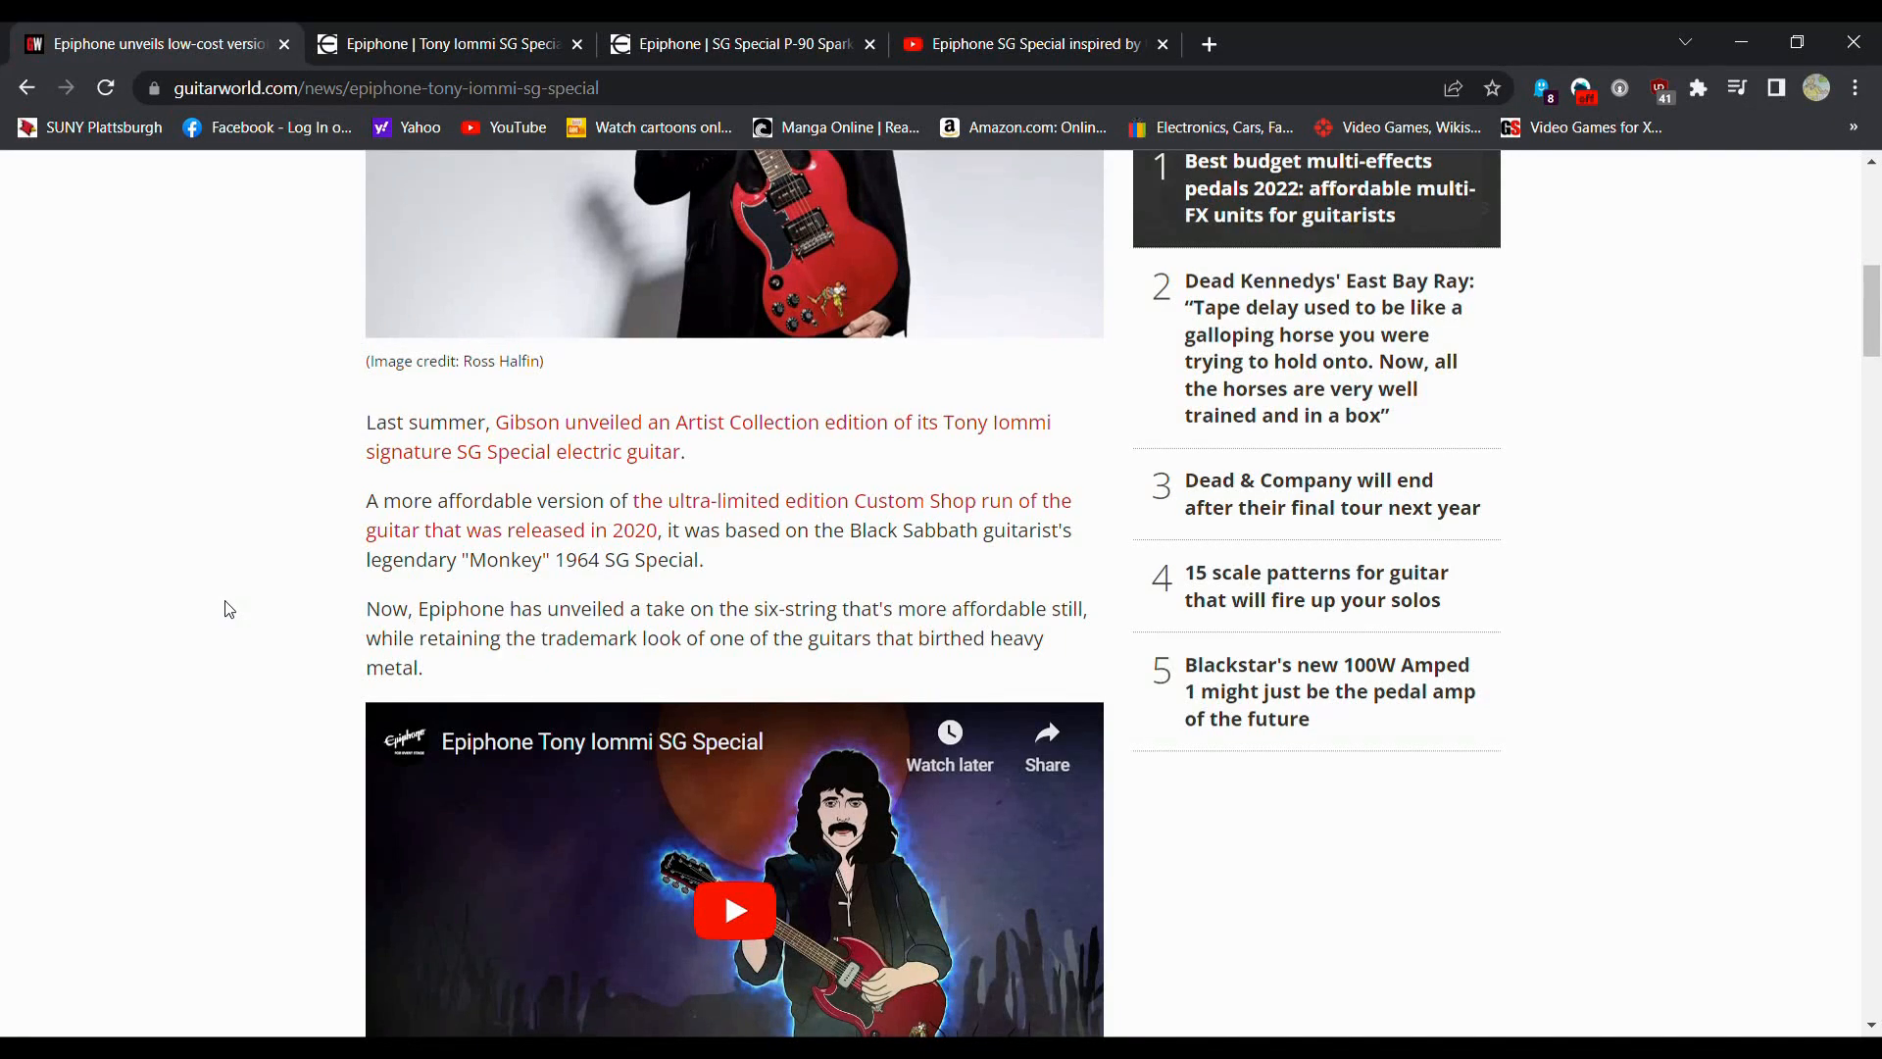
# Step: Scroll past the embedded video through the body, pickup, hardware and signature spec paragraphs
pyautogui.scroll(-3)
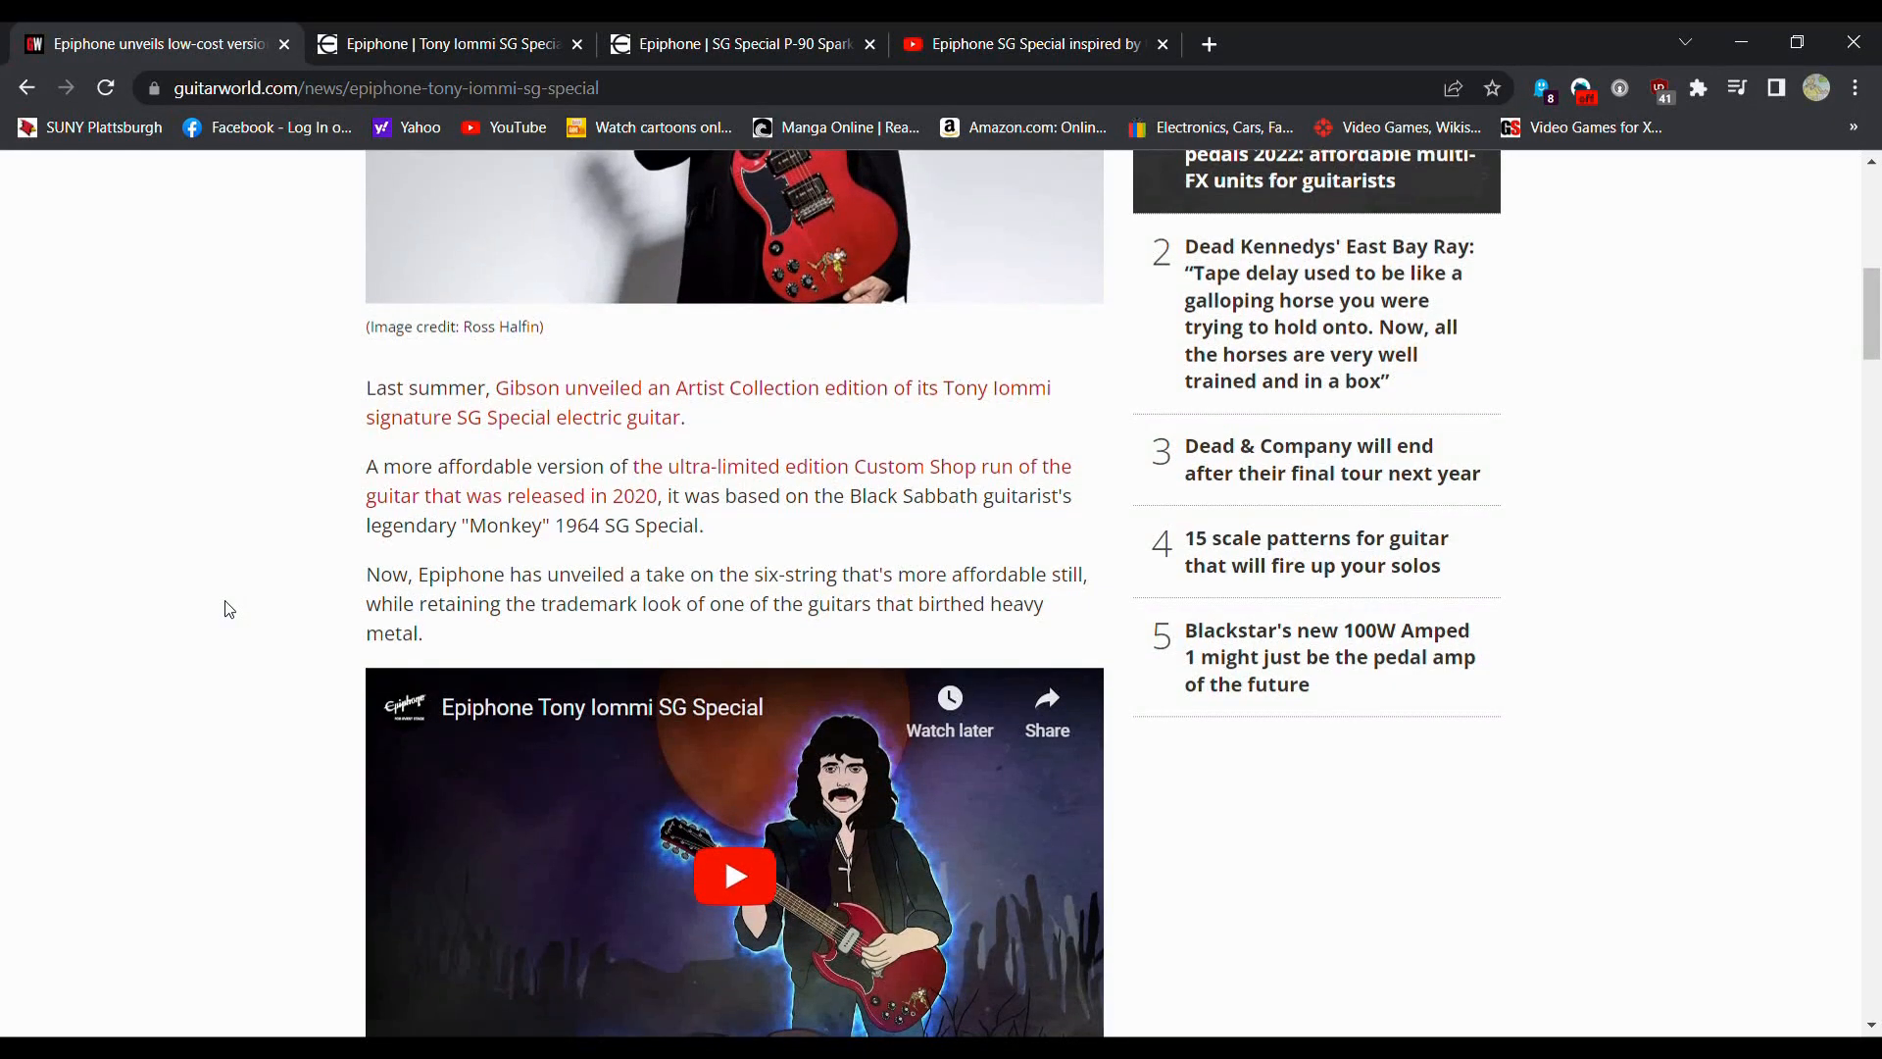
pyautogui.scroll(-3)
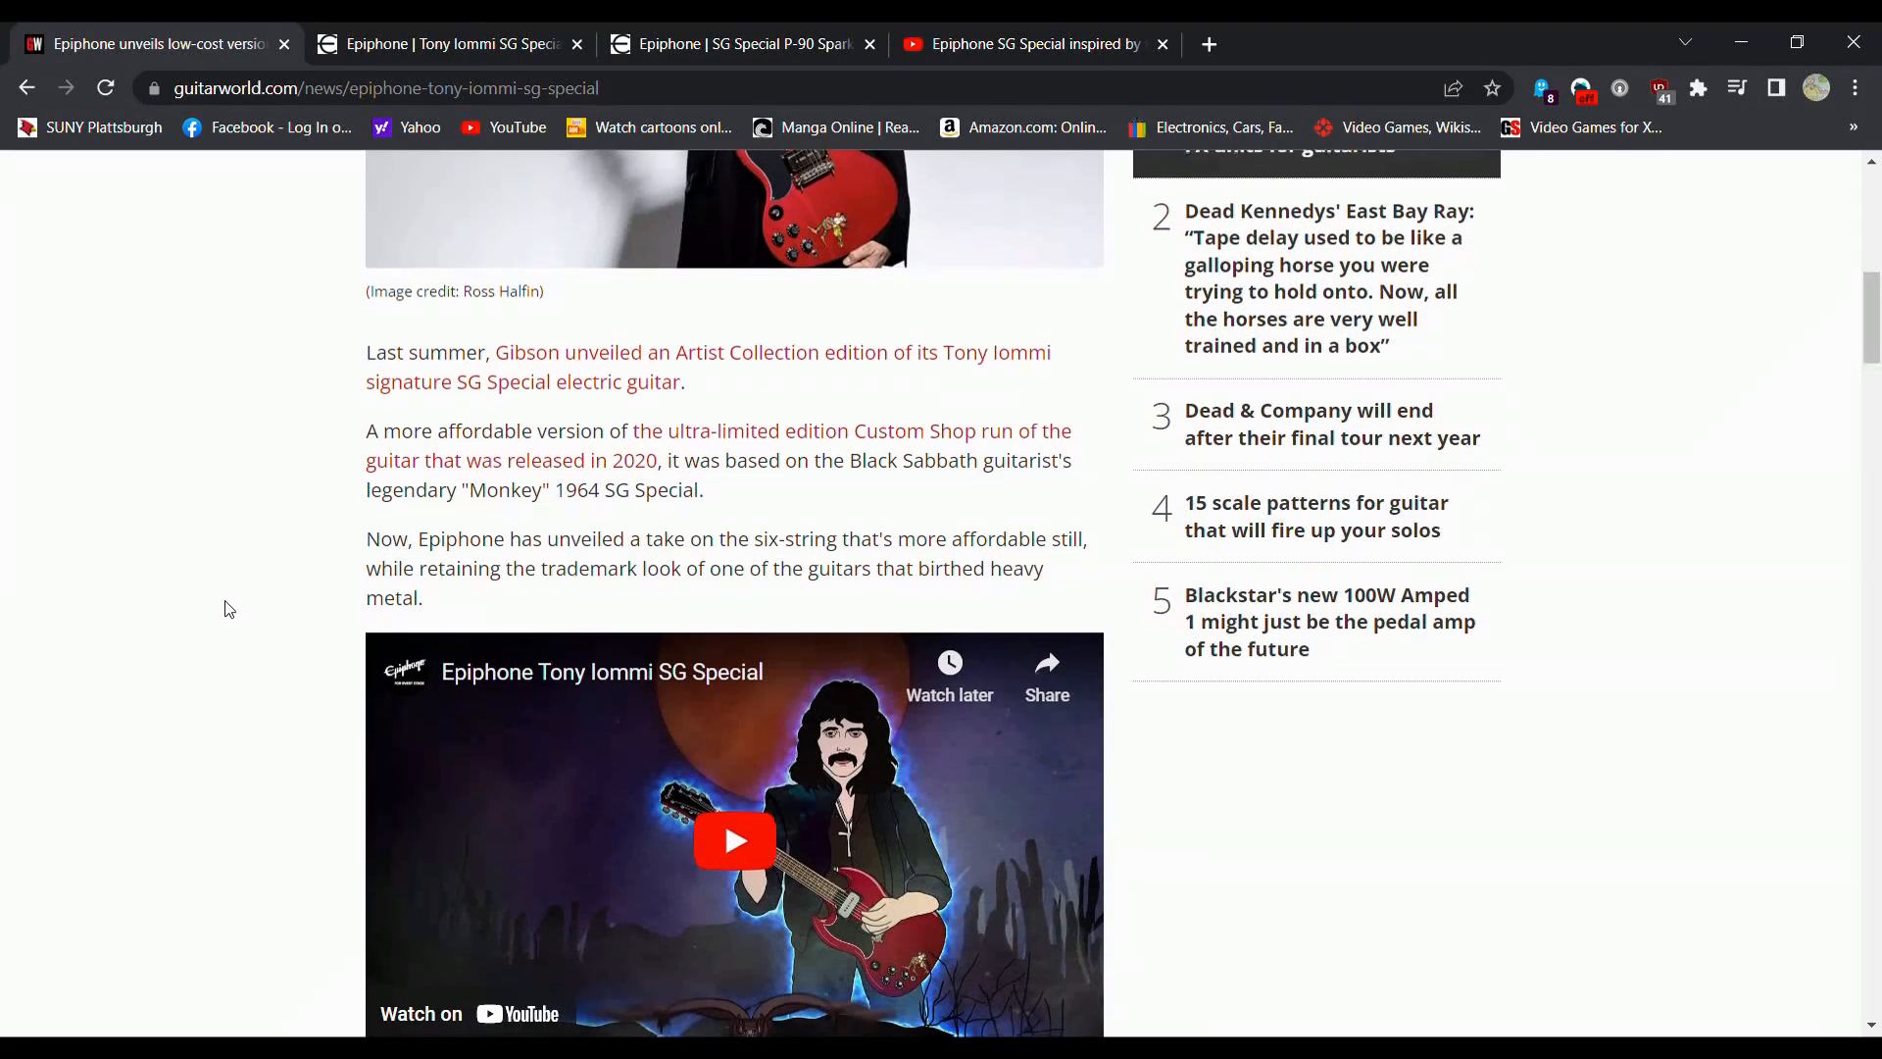
pyautogui.scroll(-3)
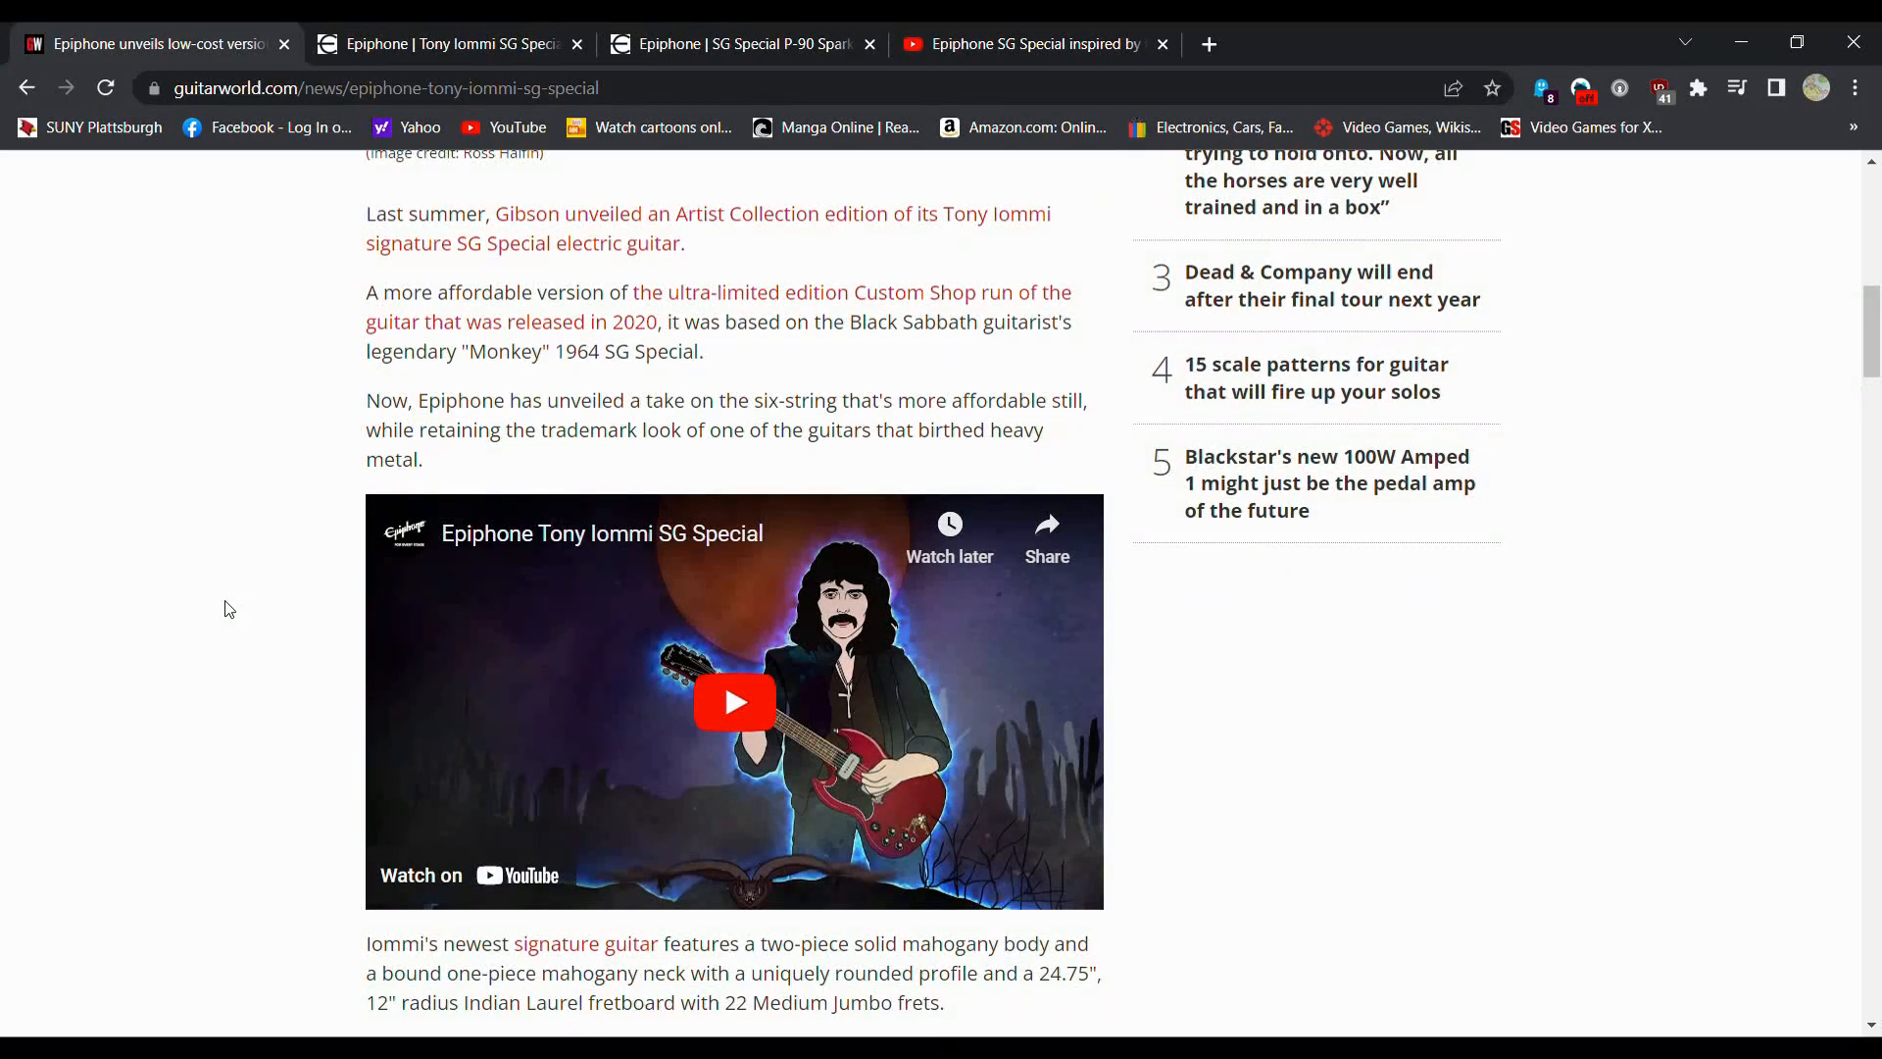
pyautogui.scroll(-3)
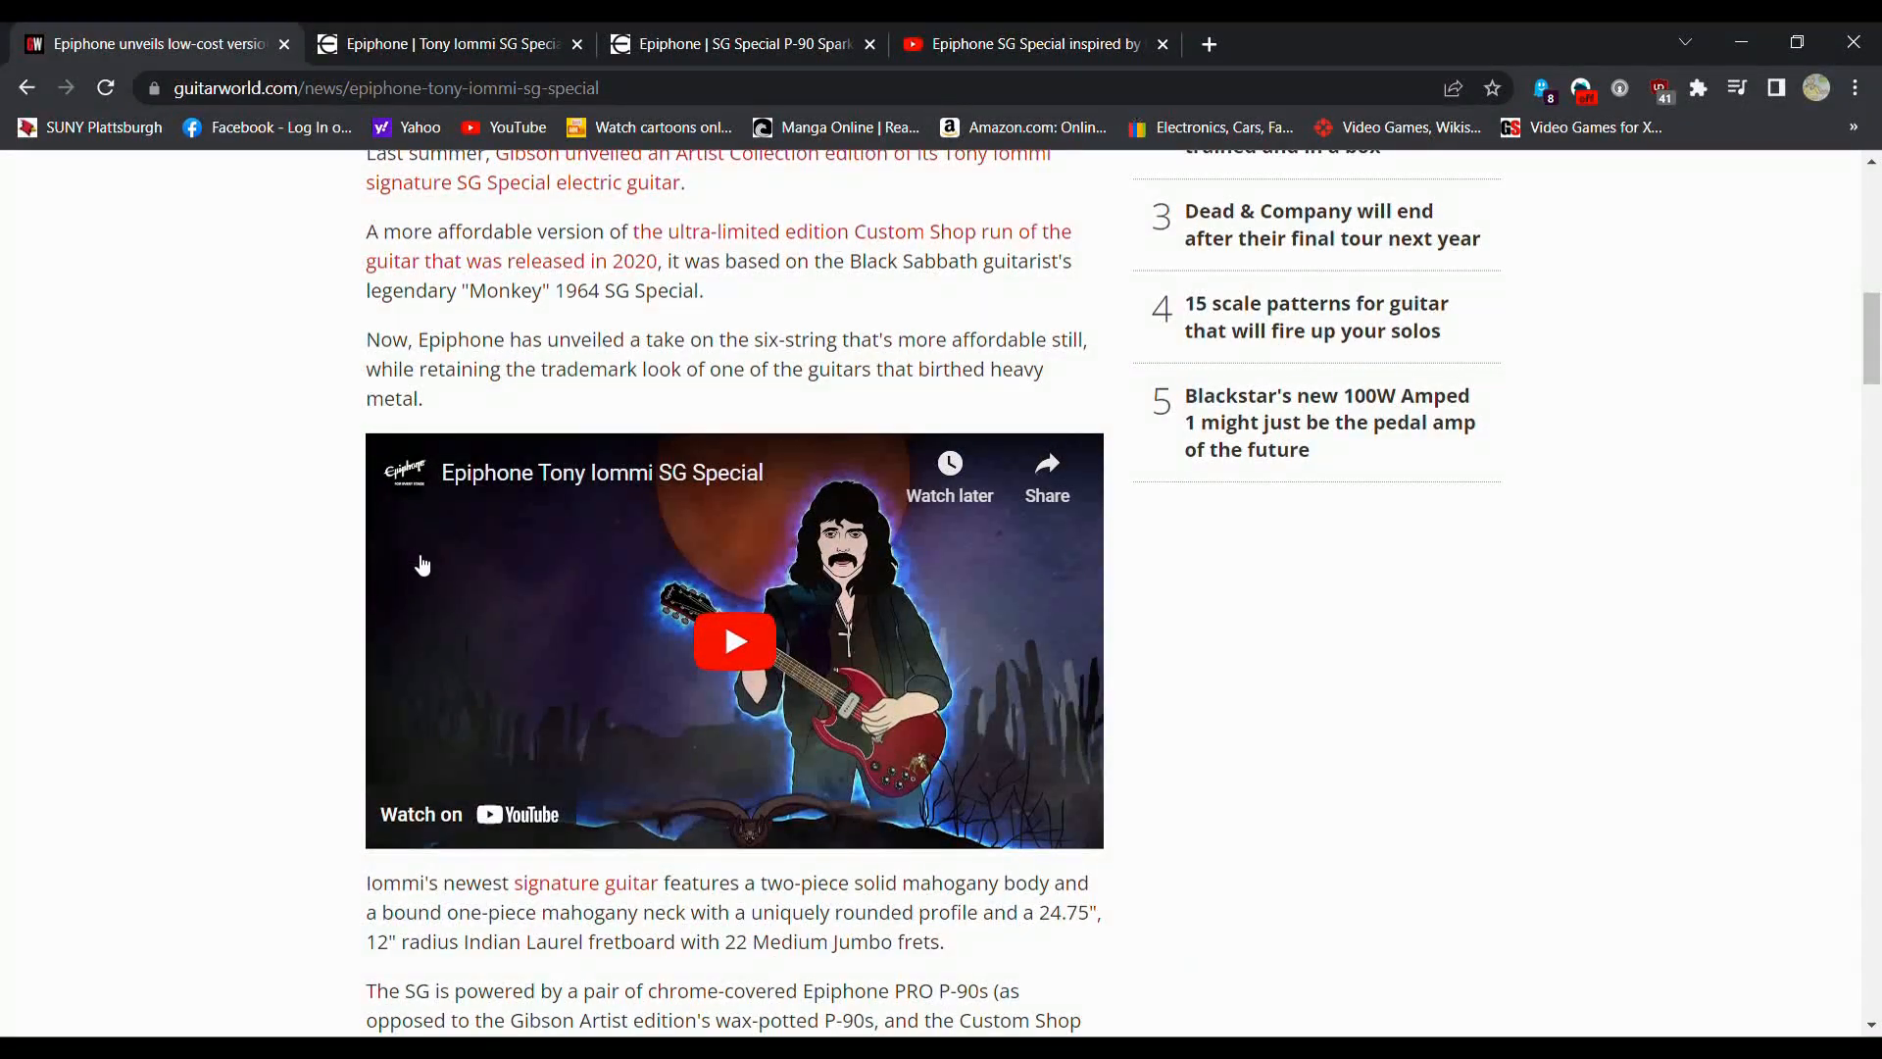
pyautogui.moveTo(130, 509)
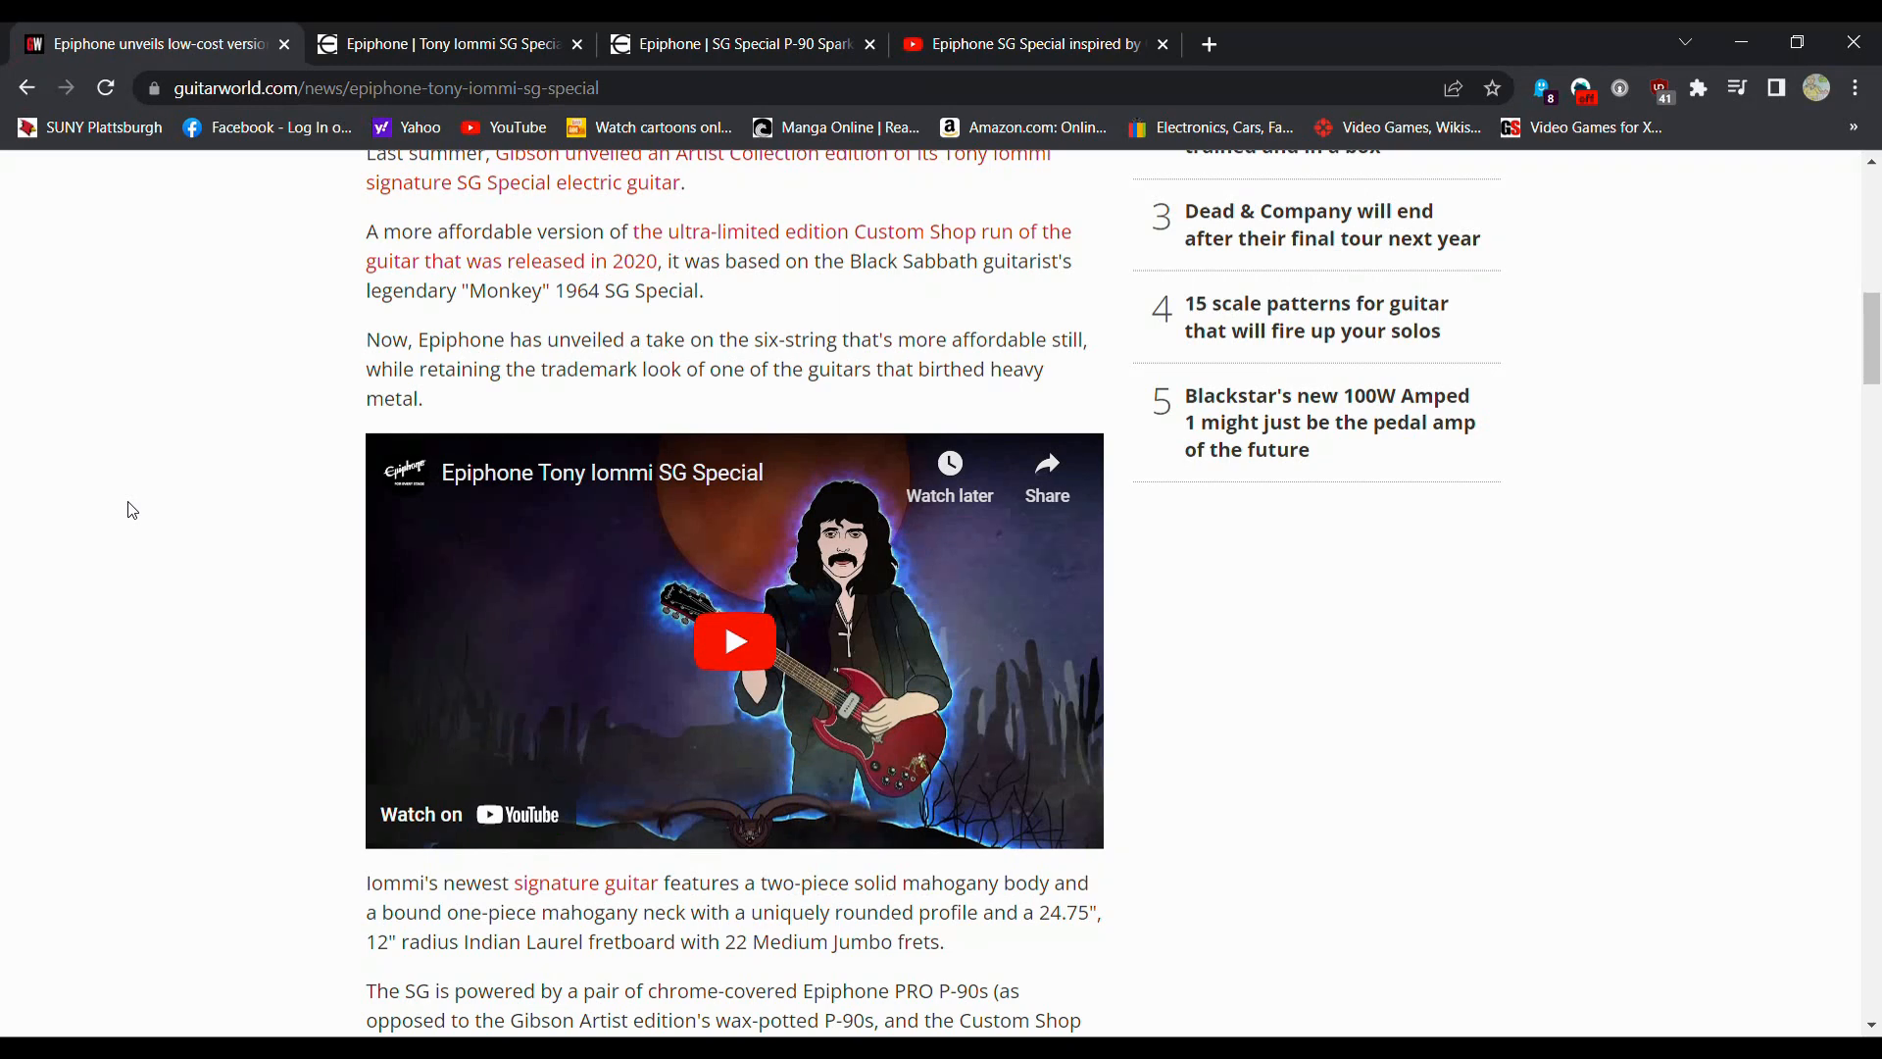
pyautogui.scroll(-3)
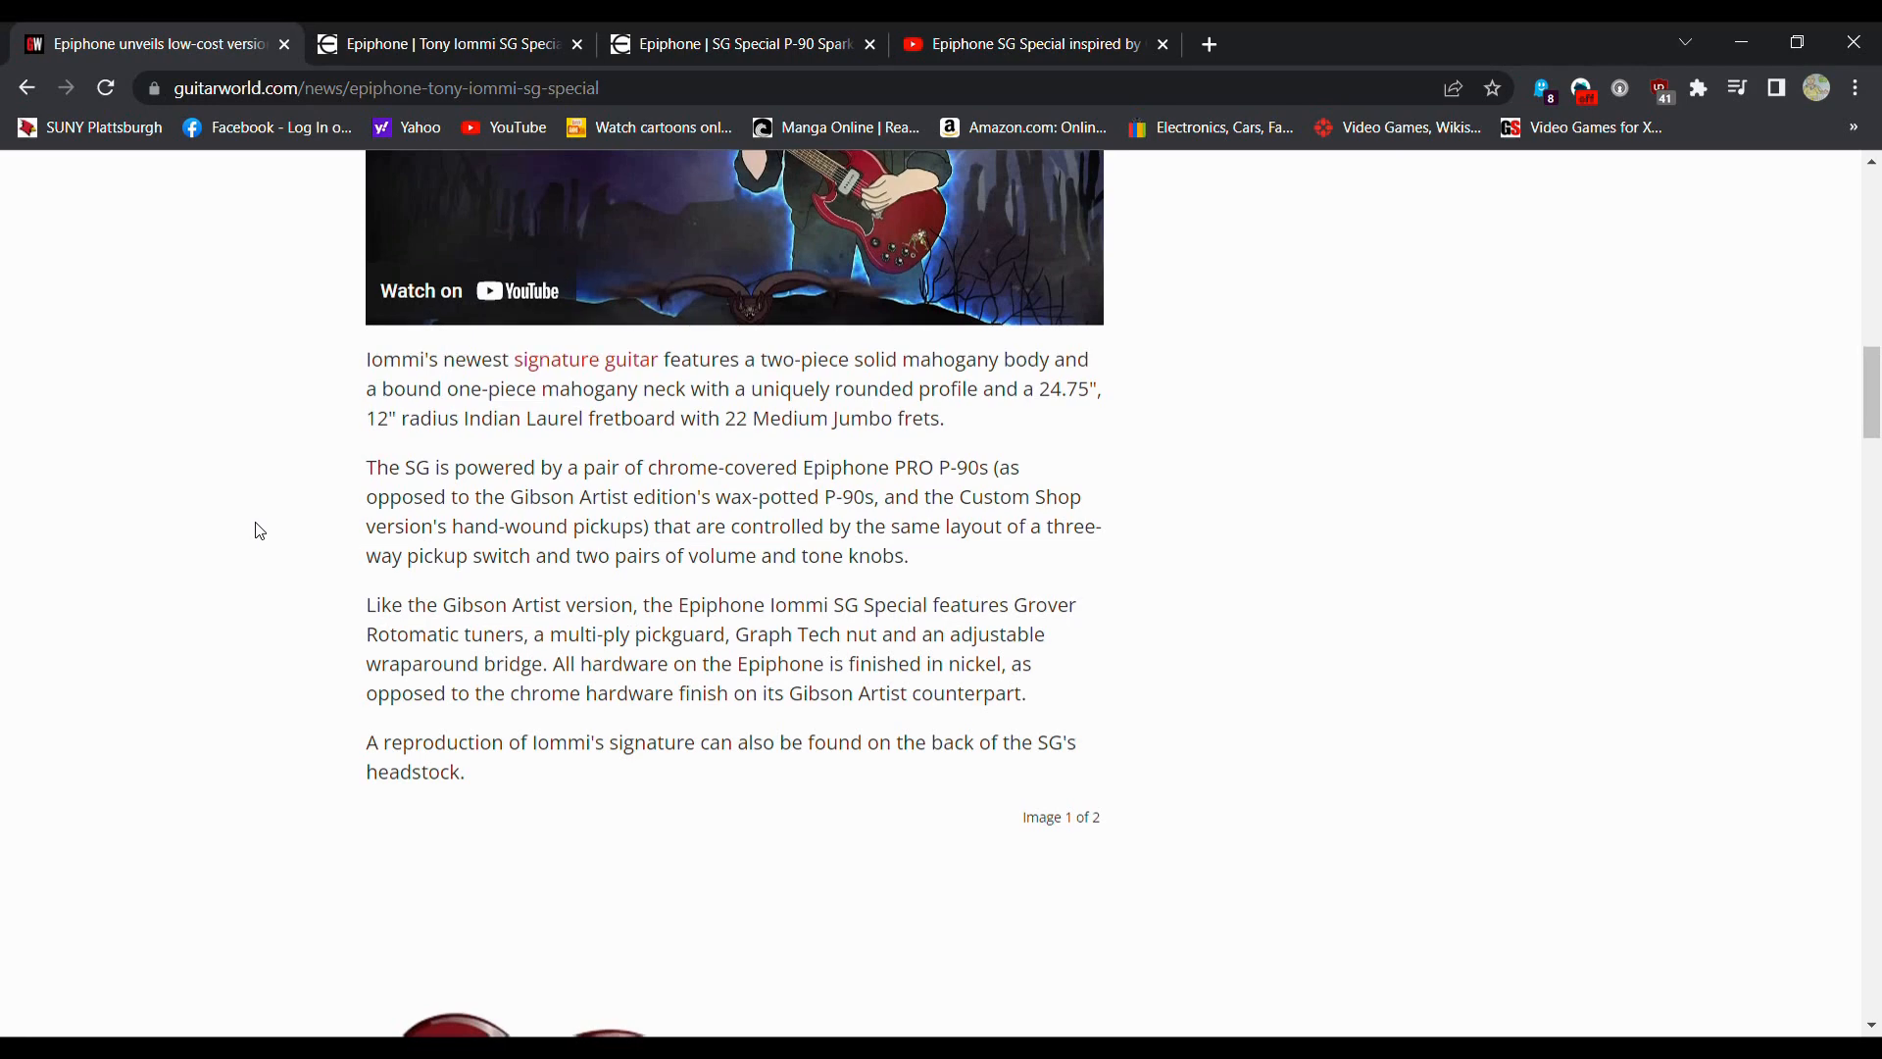
# Step: Scroll past the spec paragraphs to the gallery's first image of the red Epiphone SG
pyautogui.scroll(-3)
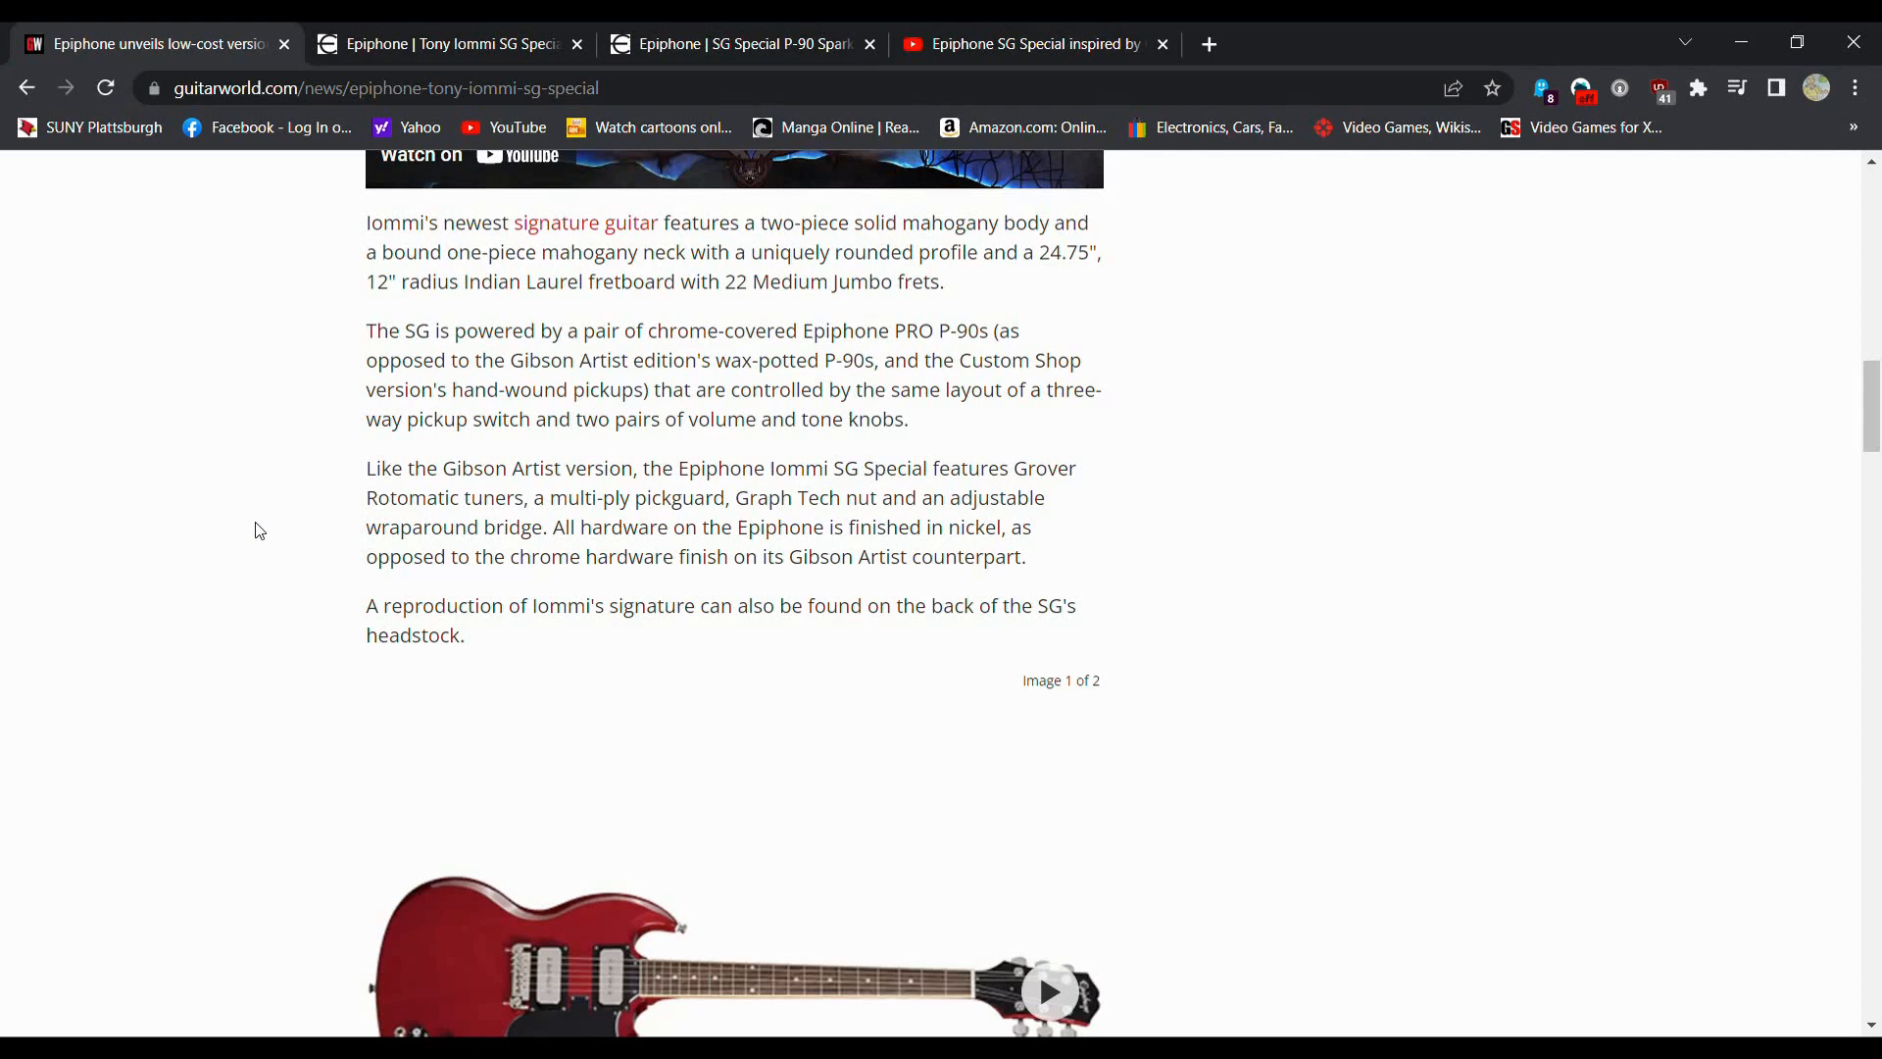
pyautogui.scroll(-3)
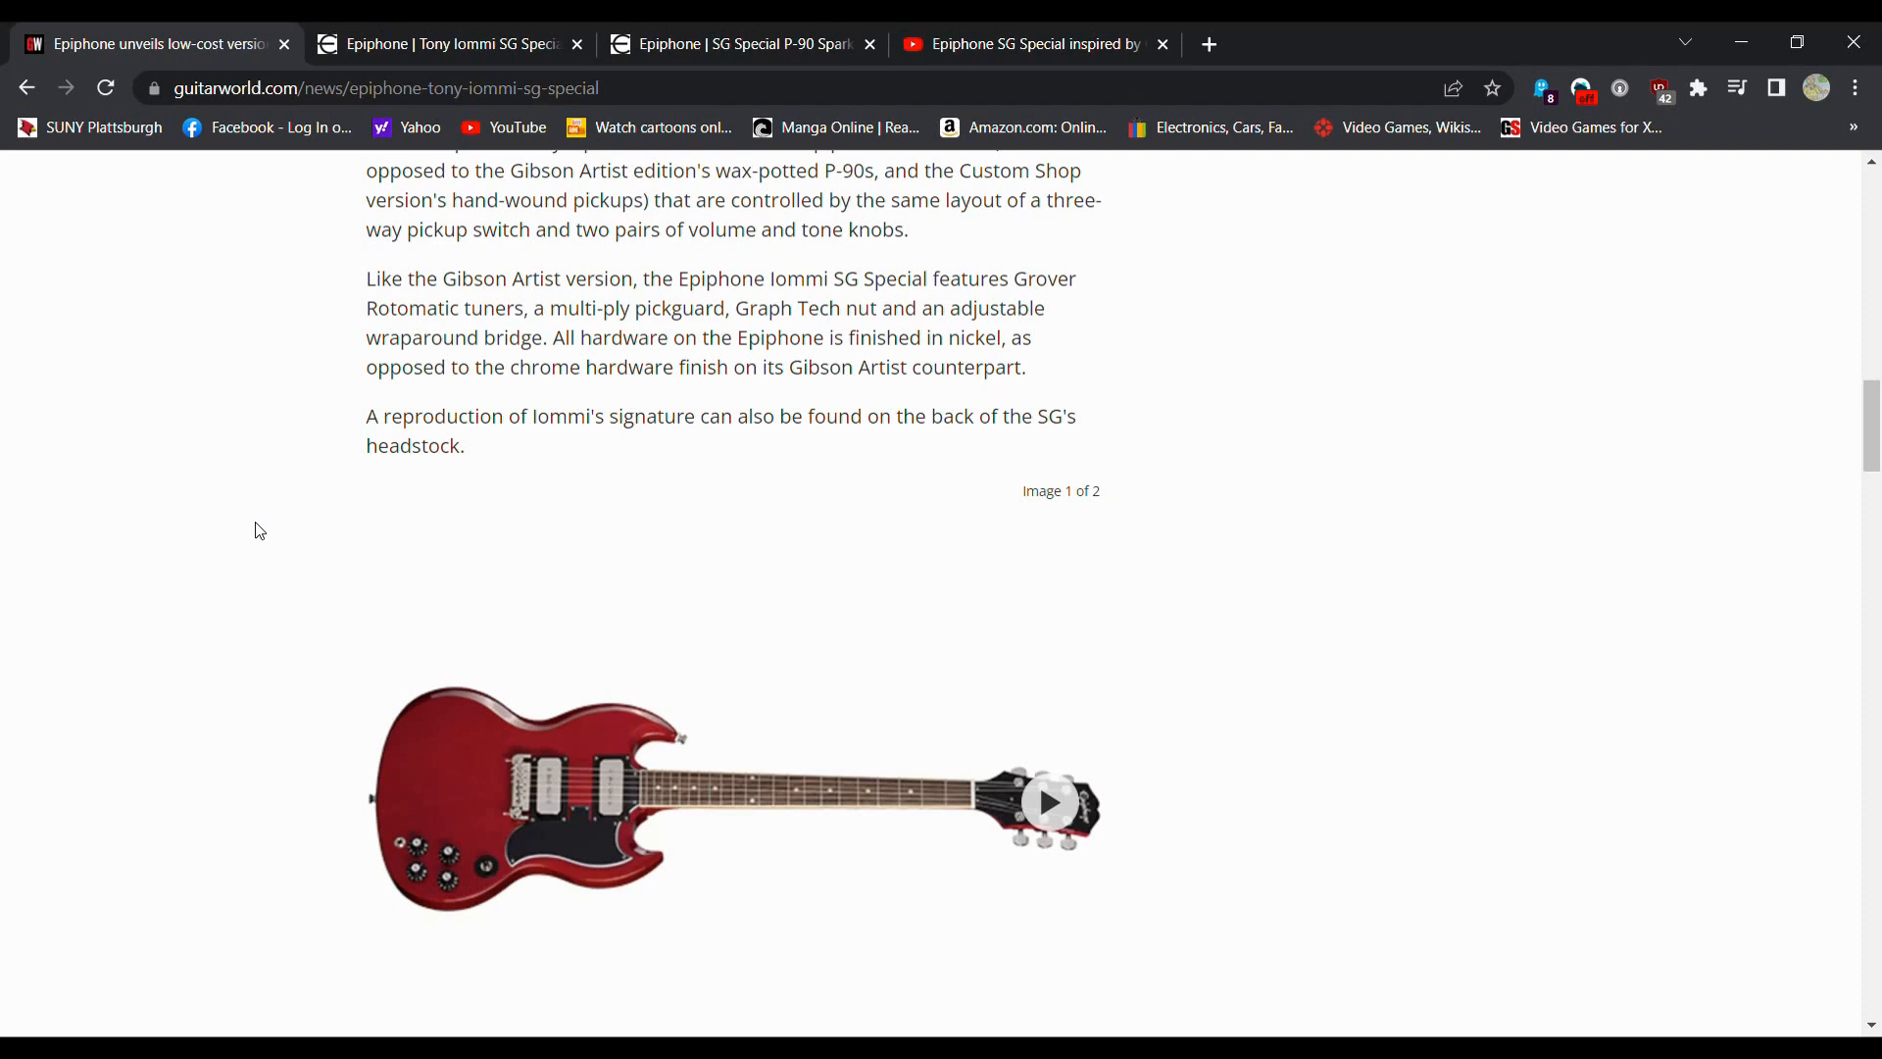
pyautogui.scroll(-3)
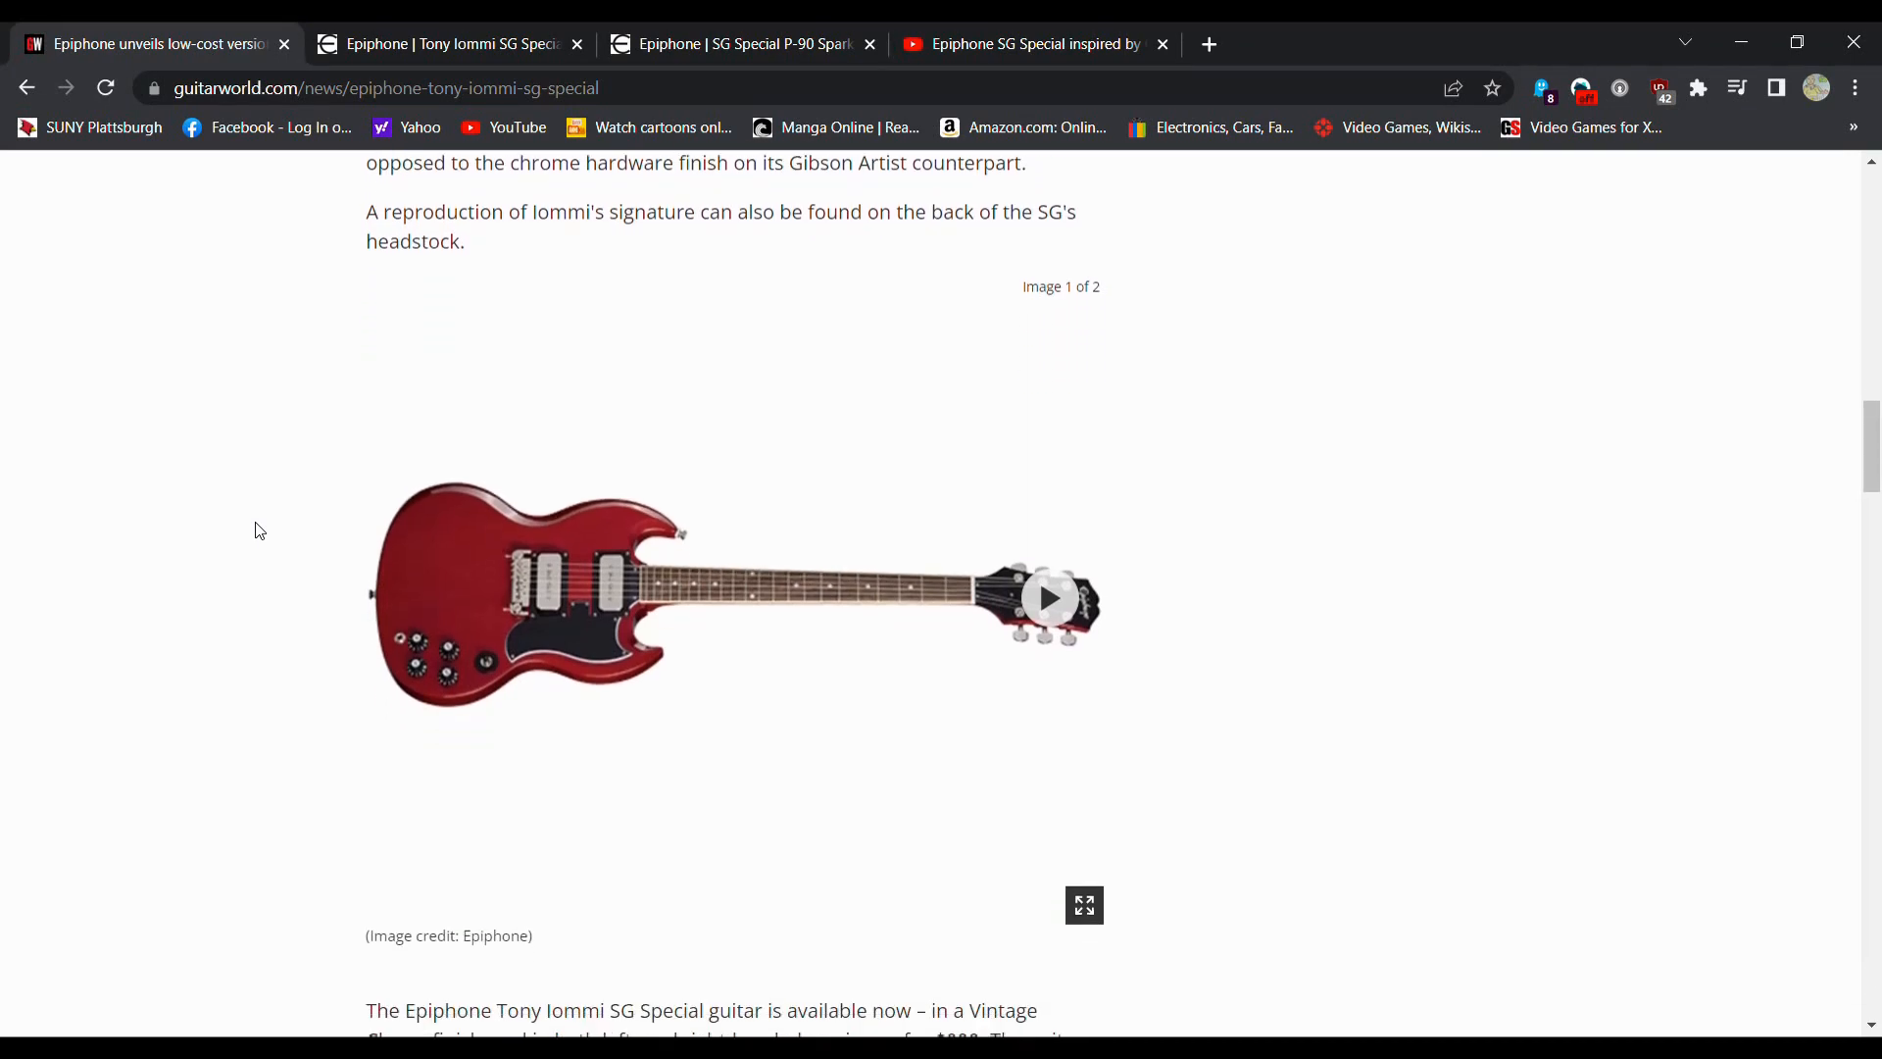
pyautogui.click(1047, 597)
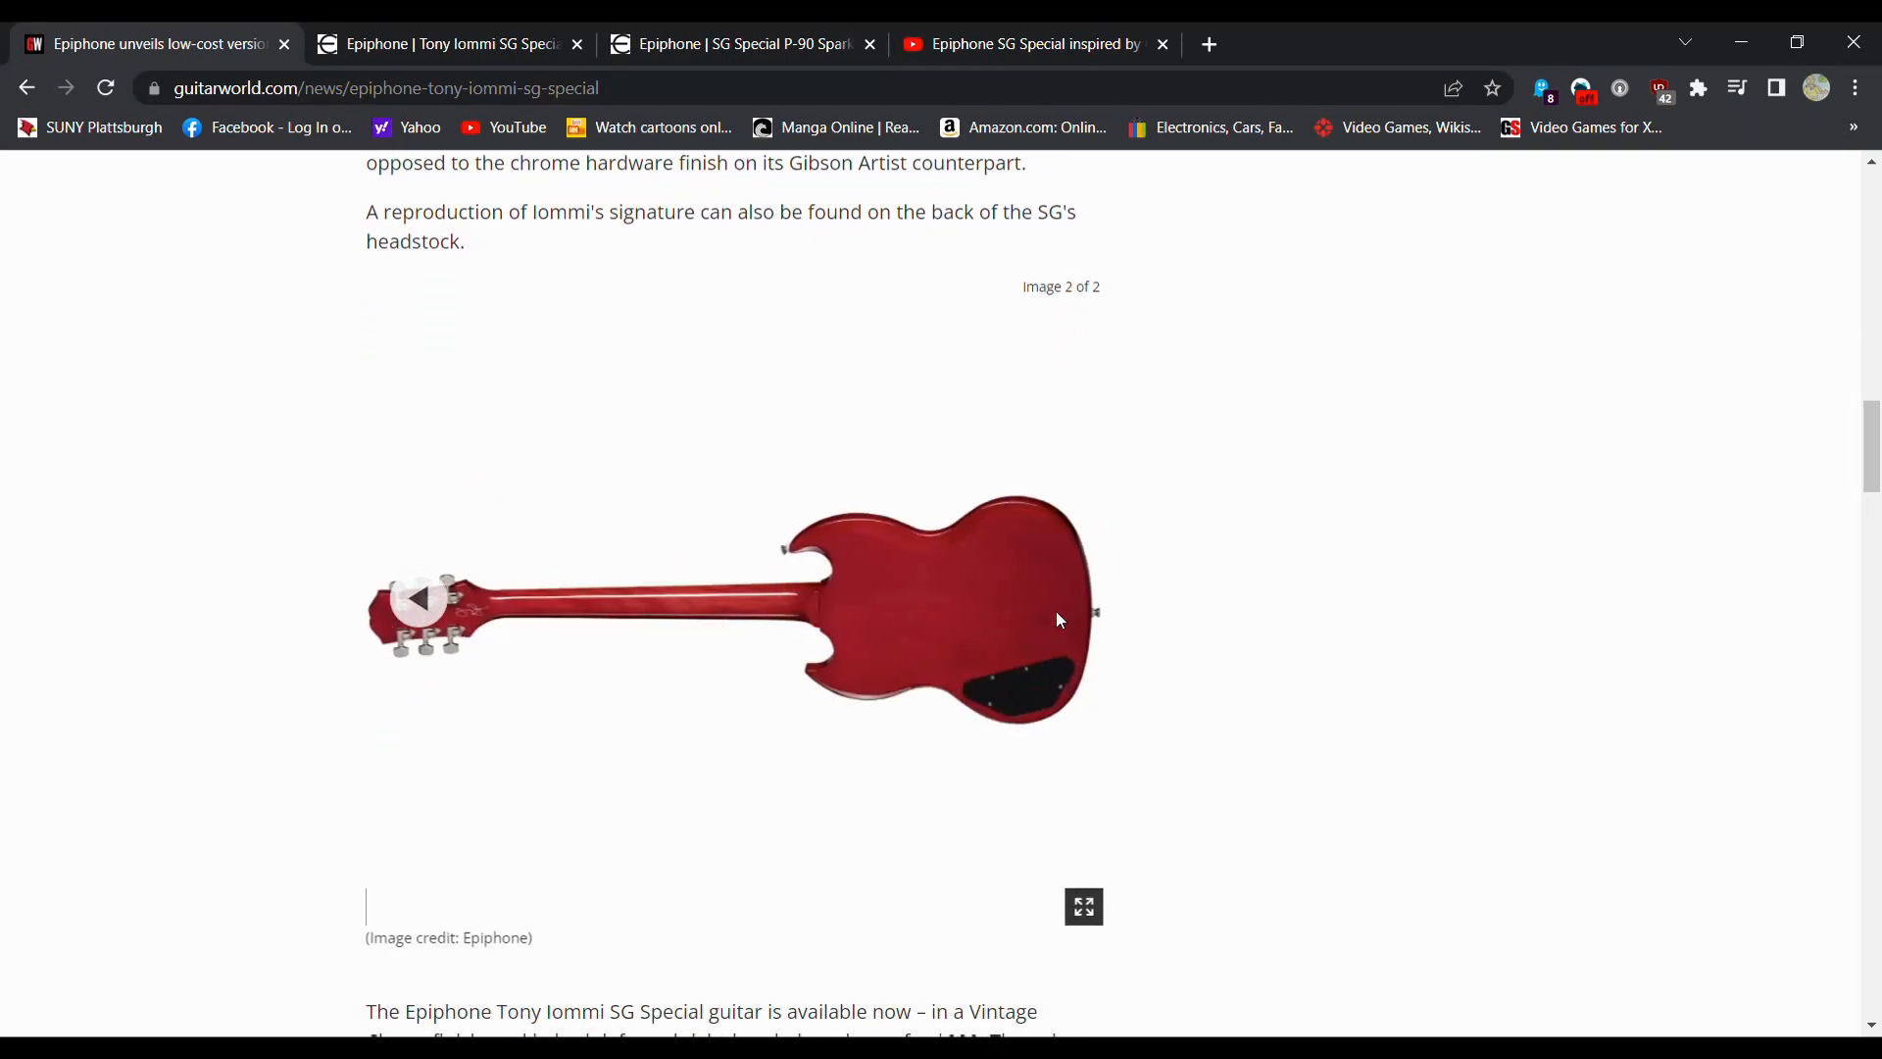
pyautogui.scroll(-3)
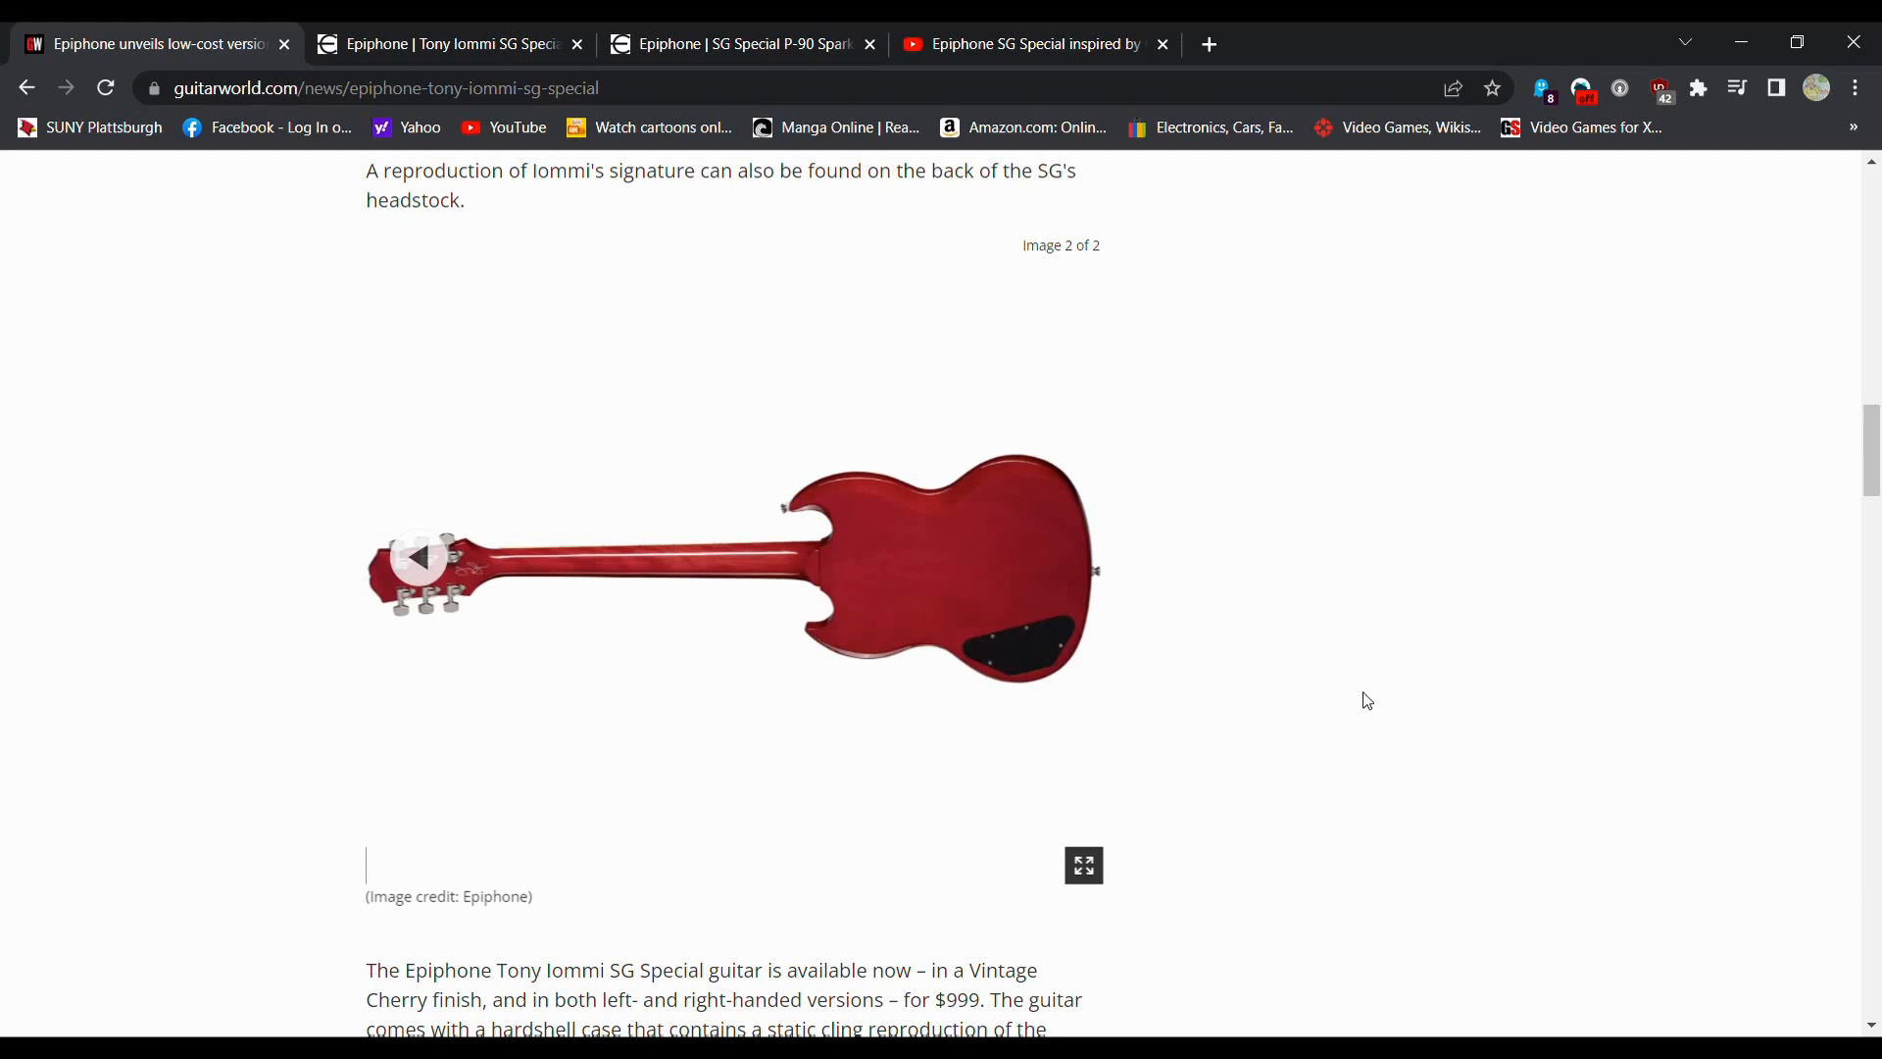
pyautogui.scroll(-3)
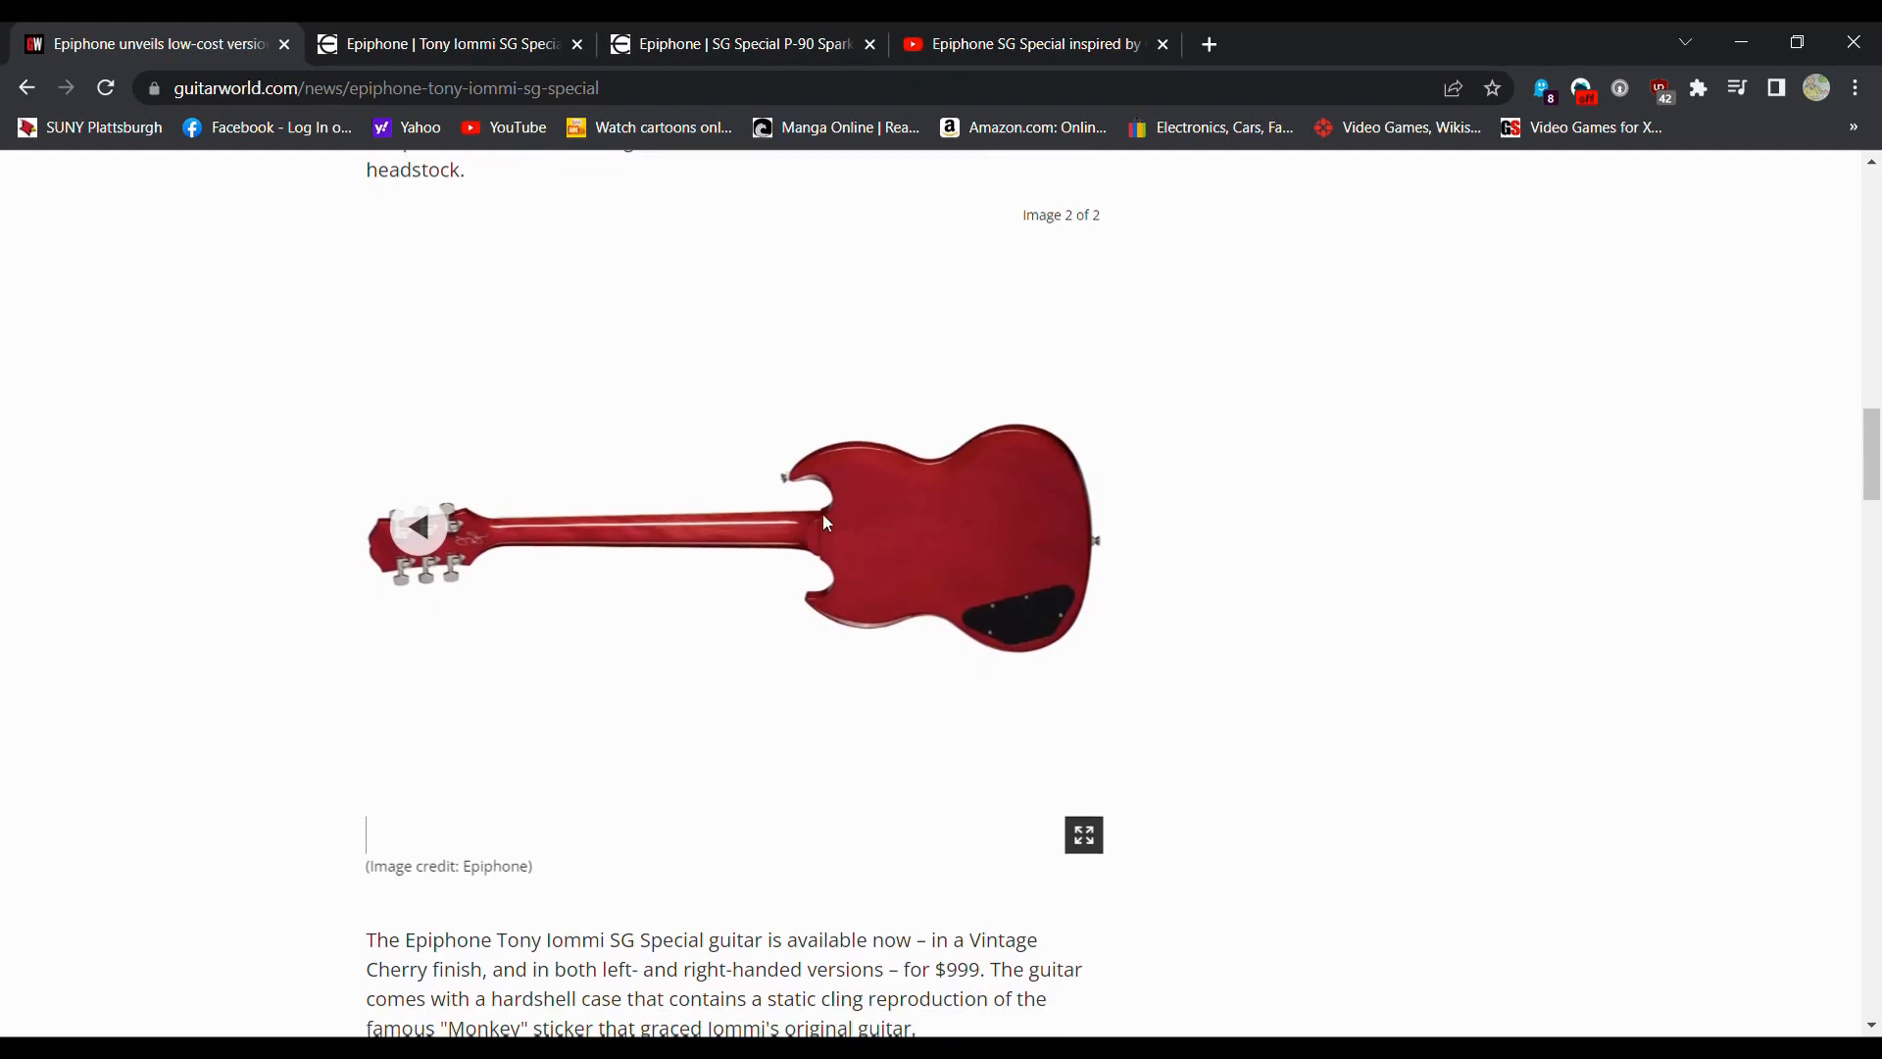
pyautogui.moveTo(1572, 738)
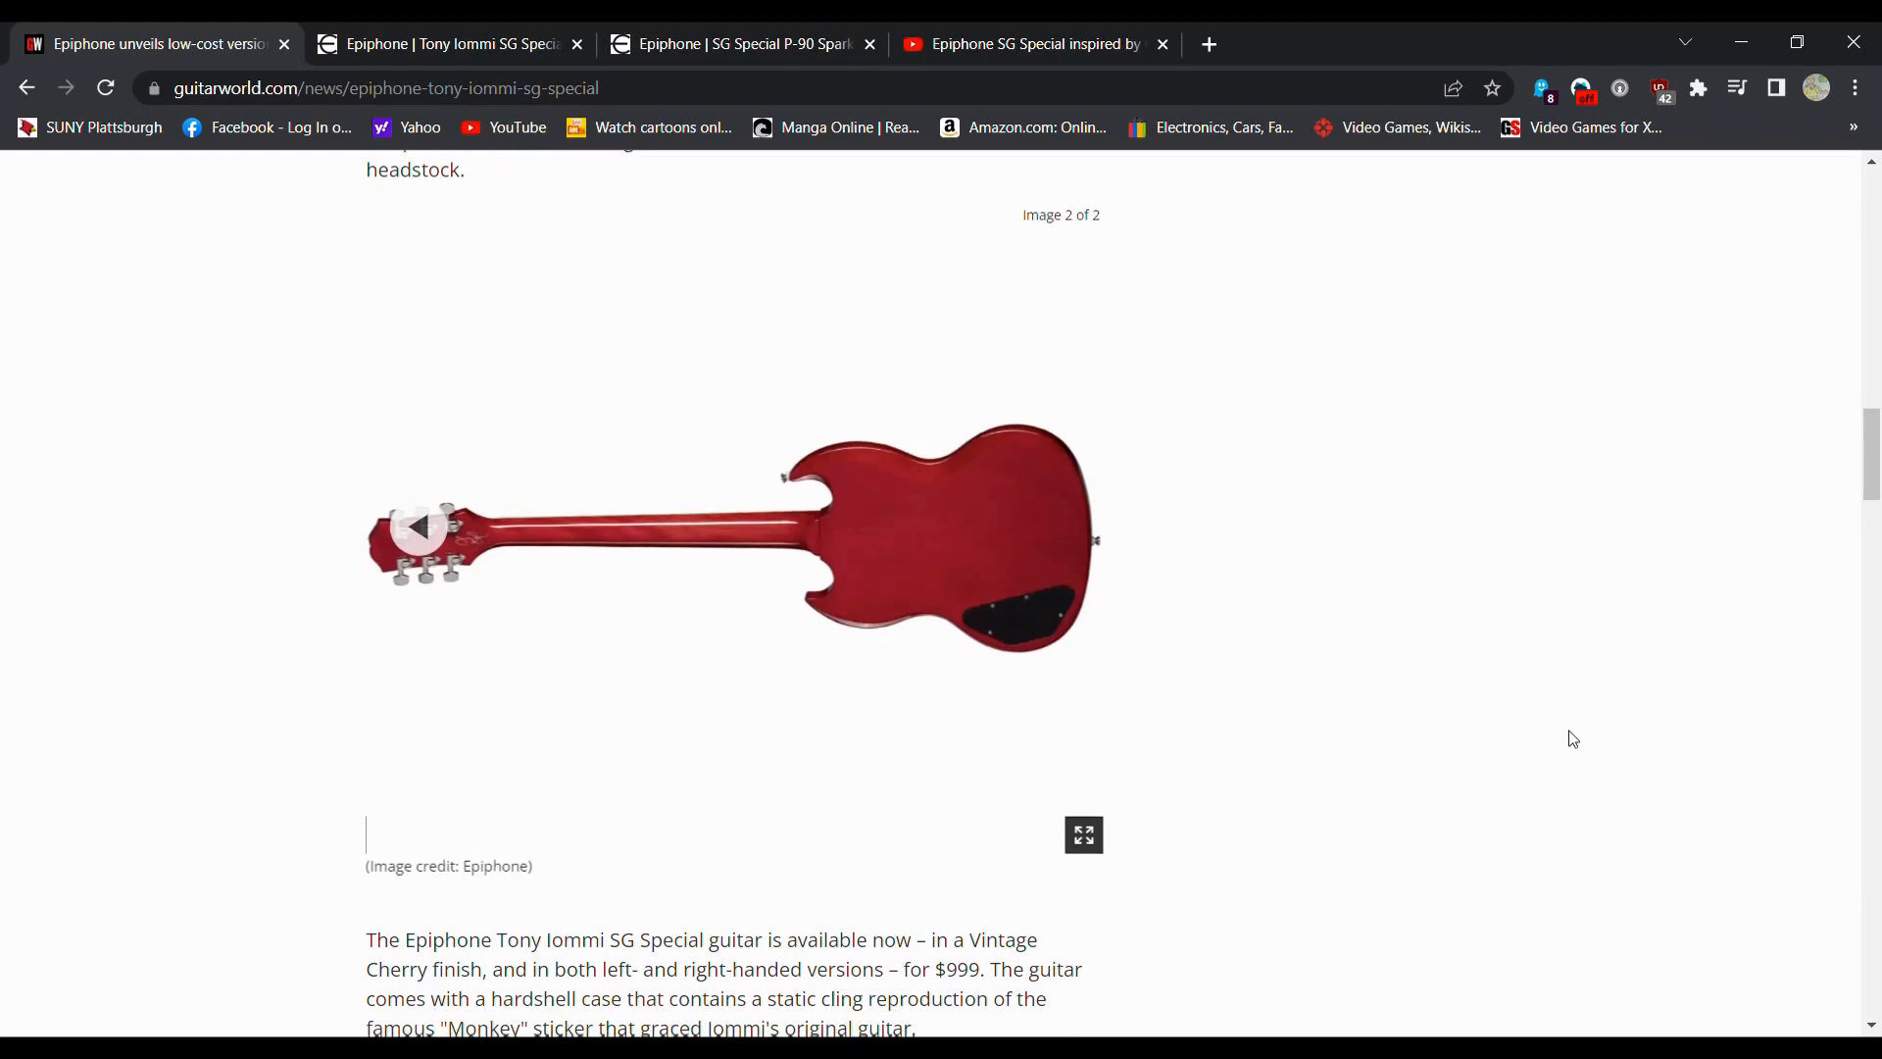
pyautogui.scroll(-3)
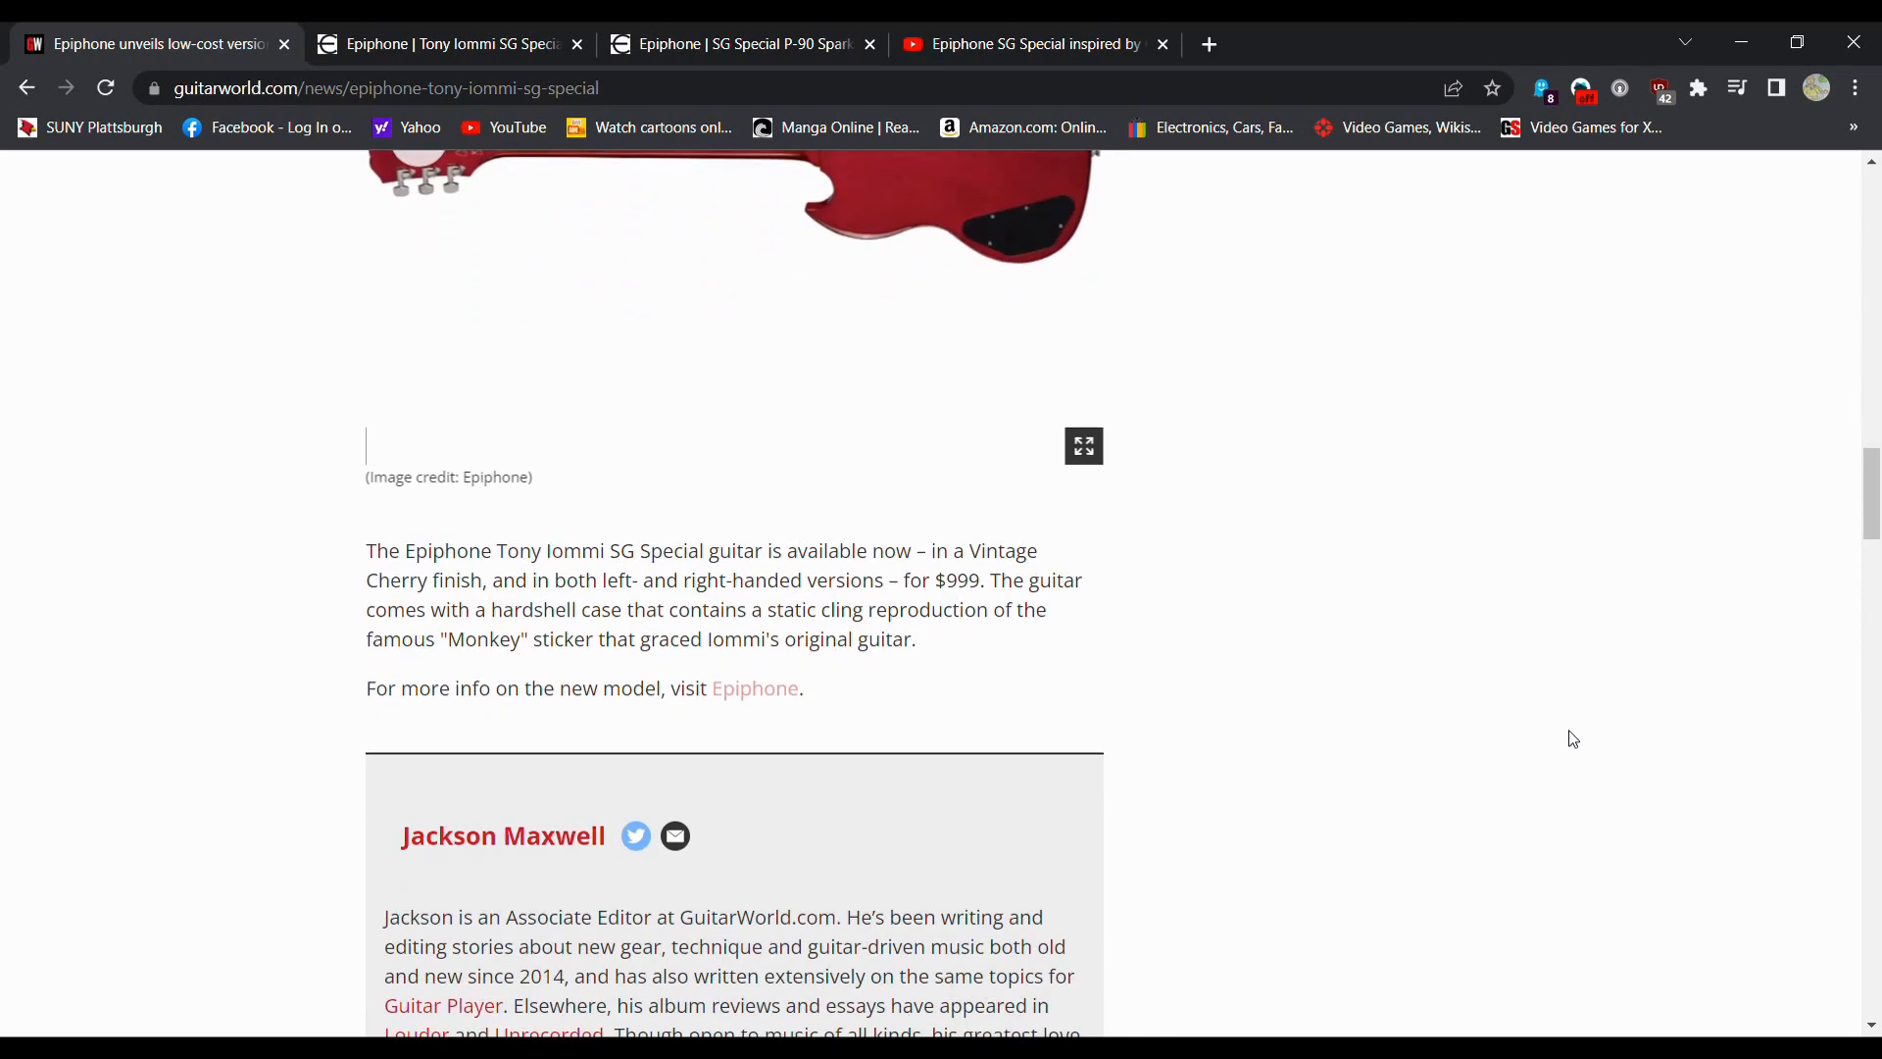
pyautogui.moveTo(1386, 678)
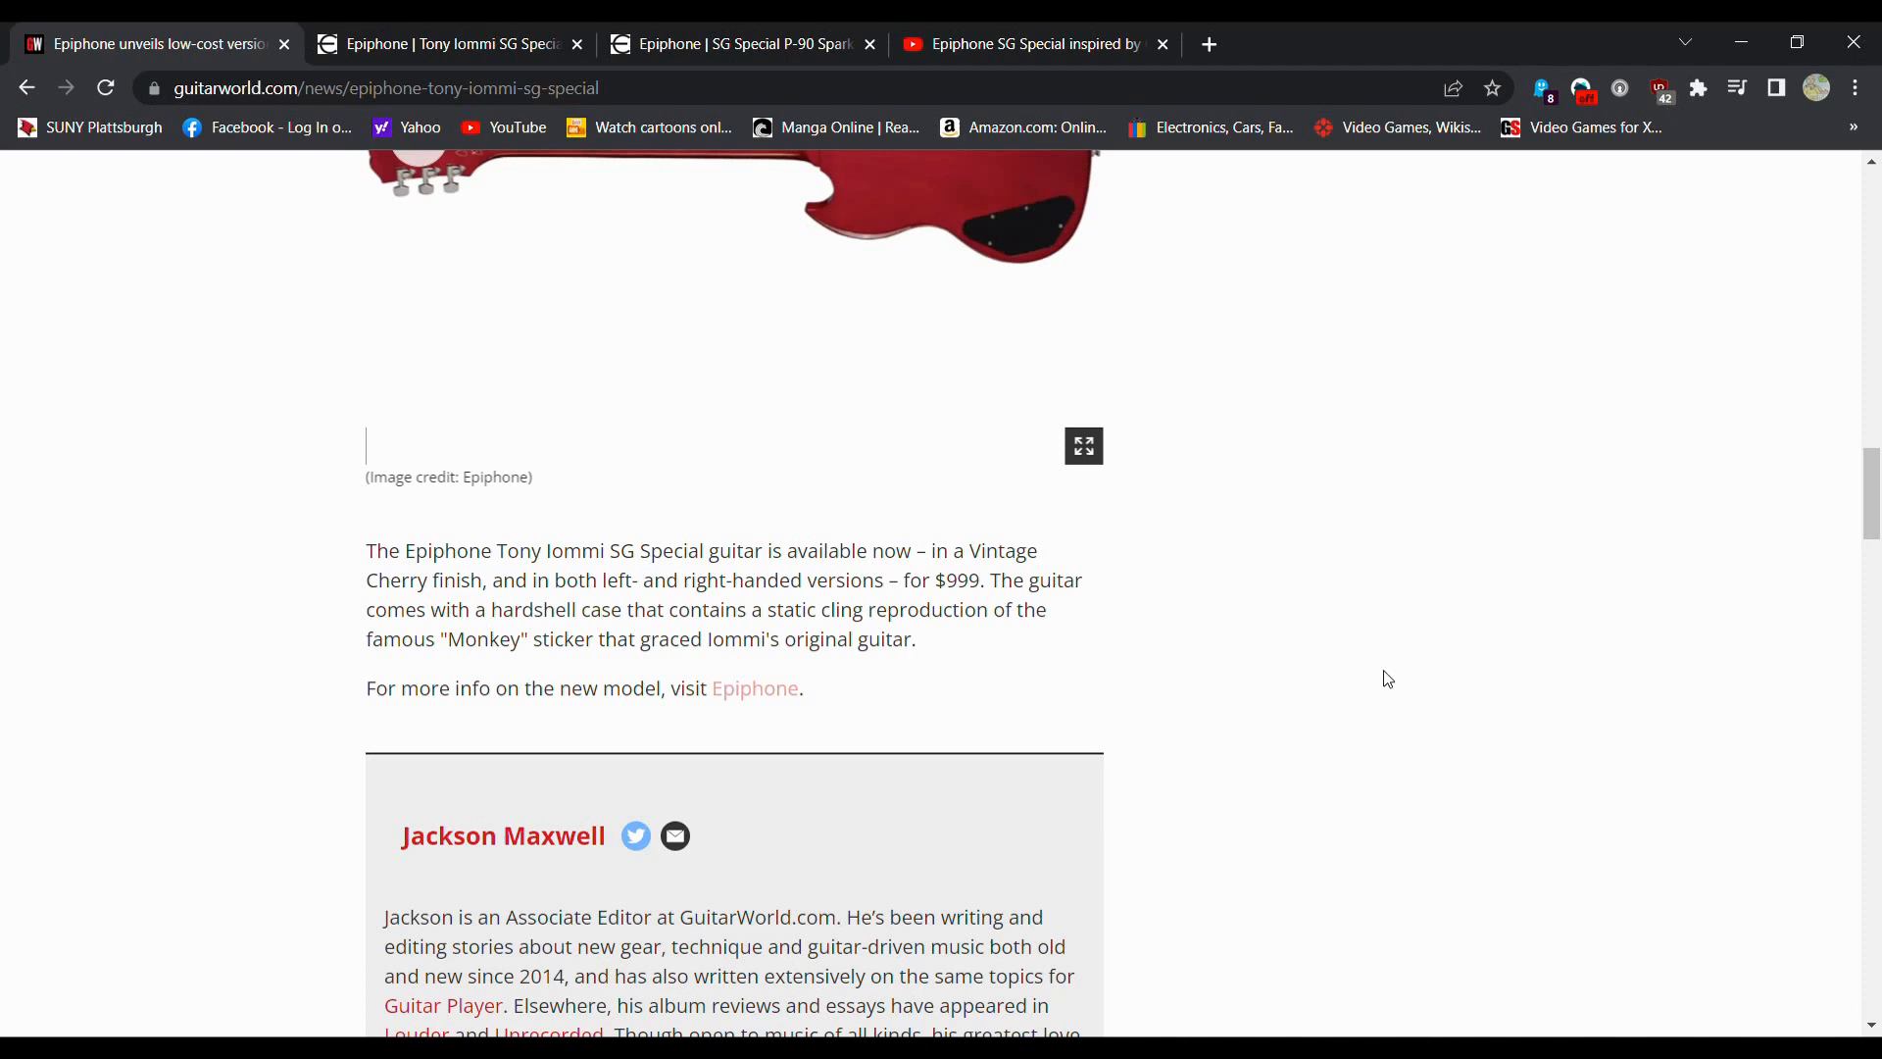
pyautogui.scroll(-3)
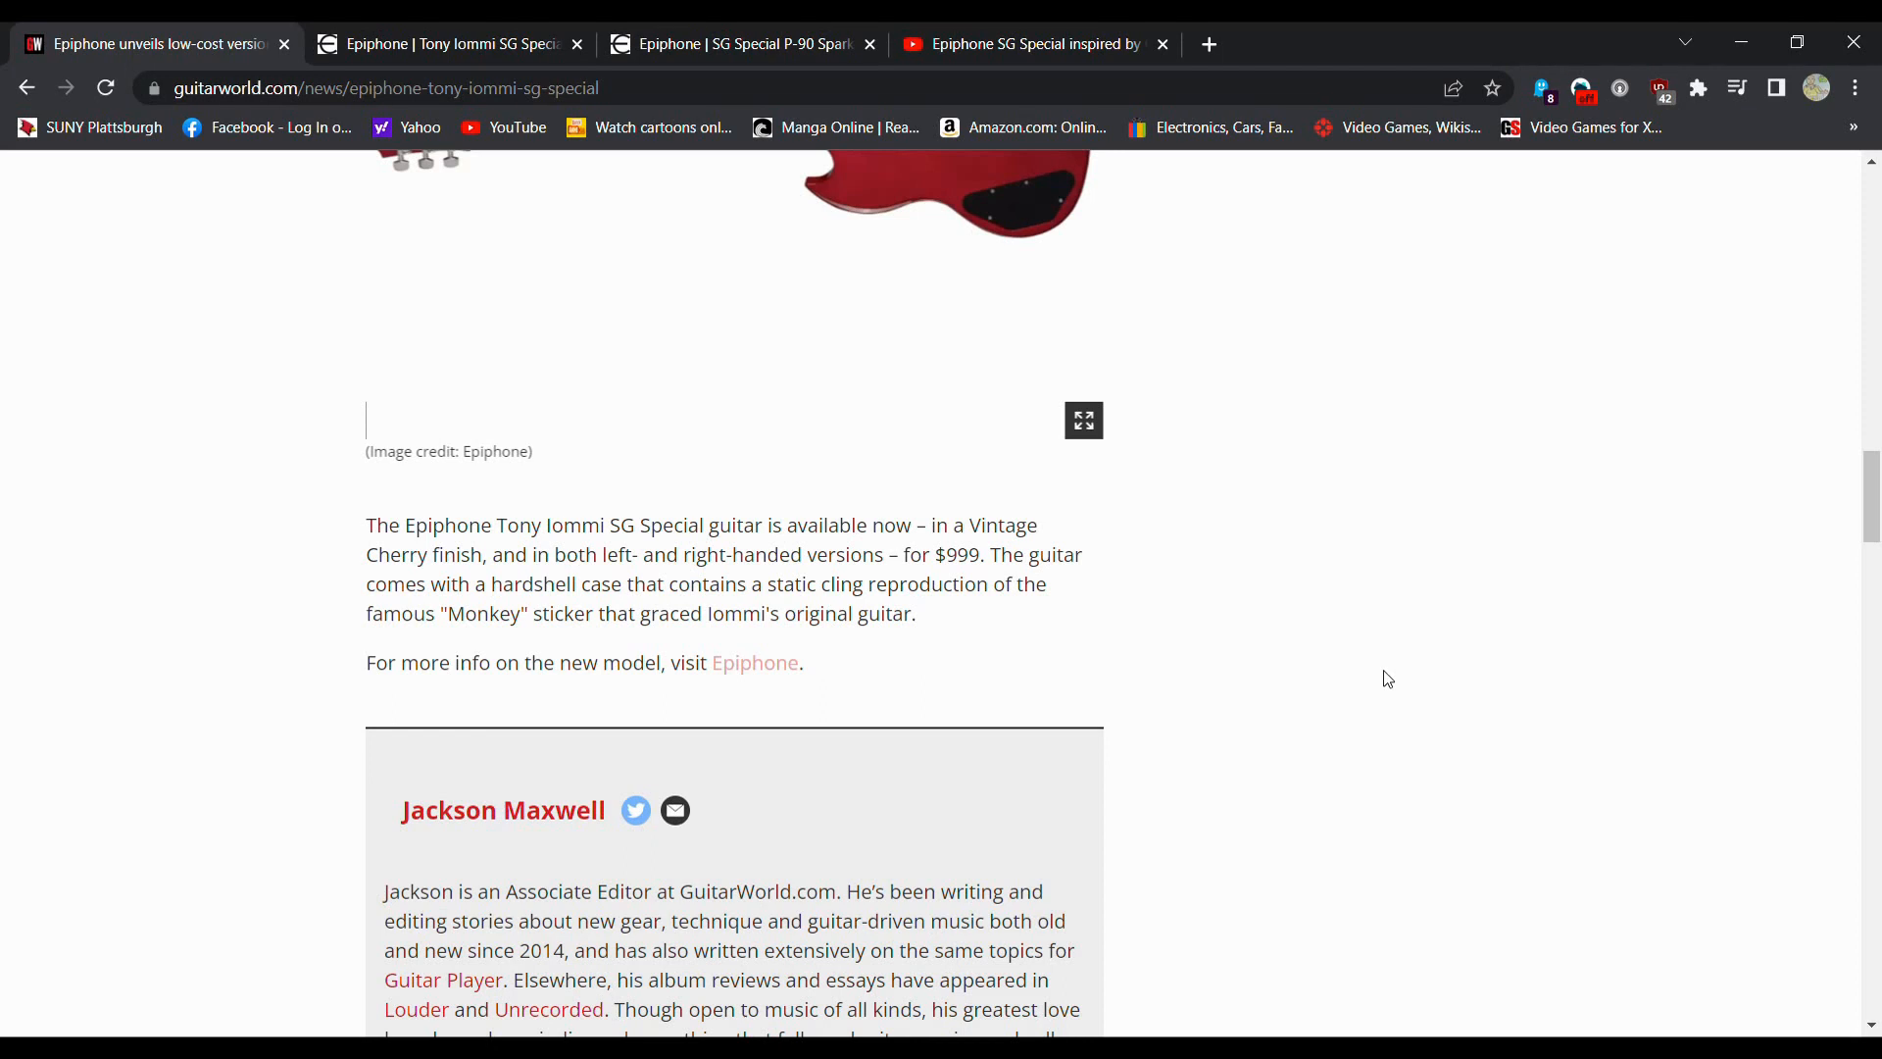
pyautogui.scroll(-3)
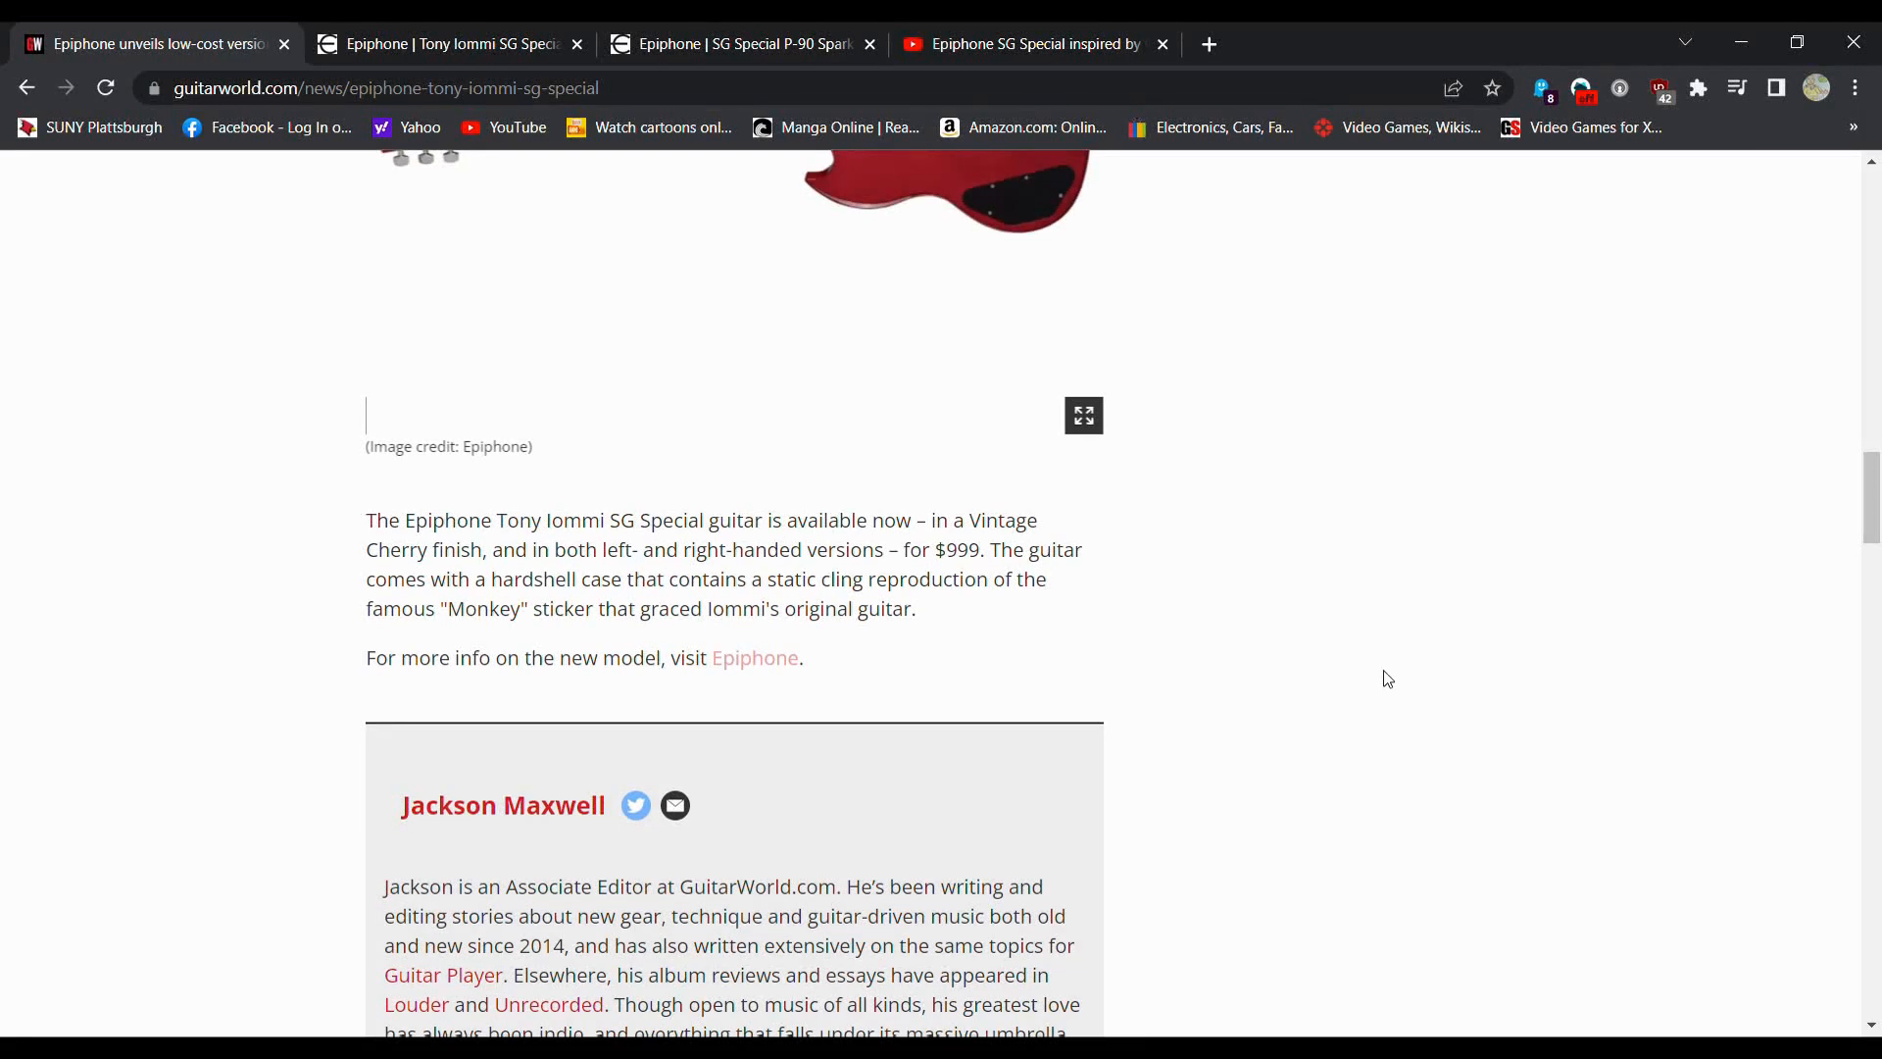
pyautogui.scroll(-3)
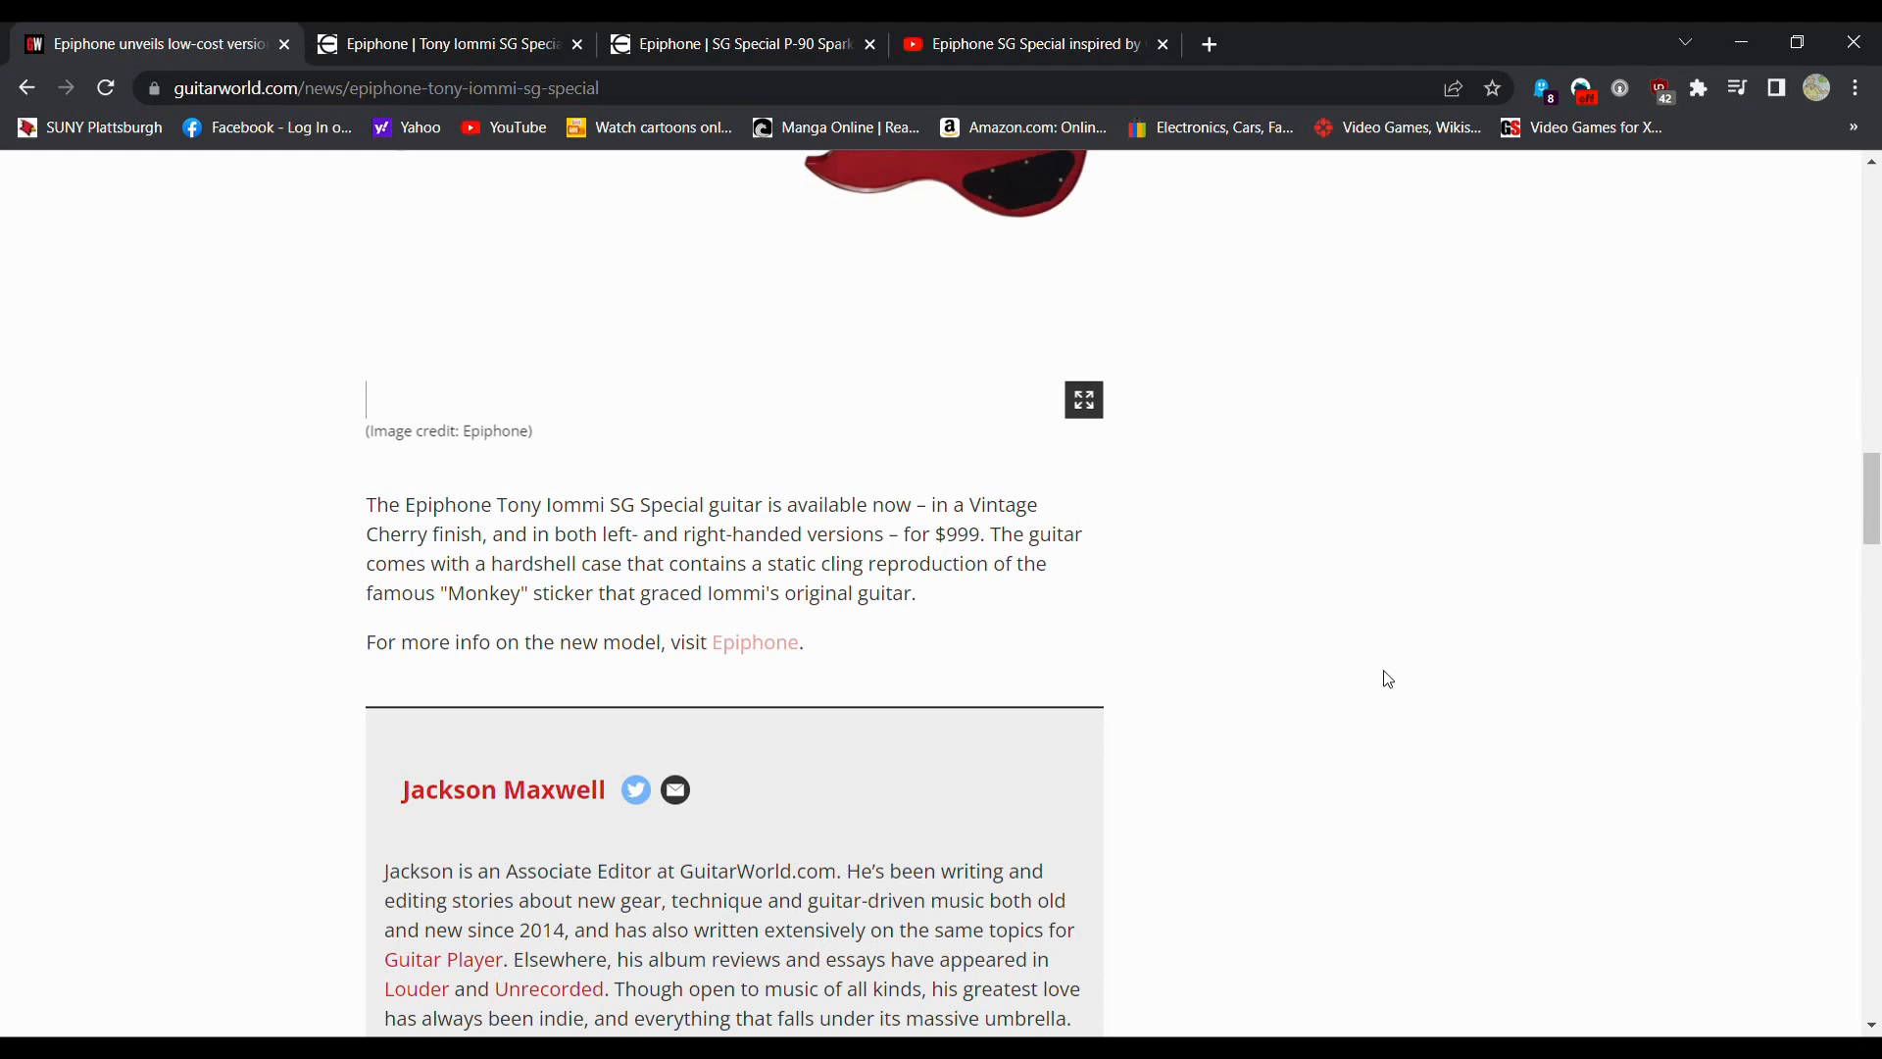
pyautogui.moveTo(1021, 603)
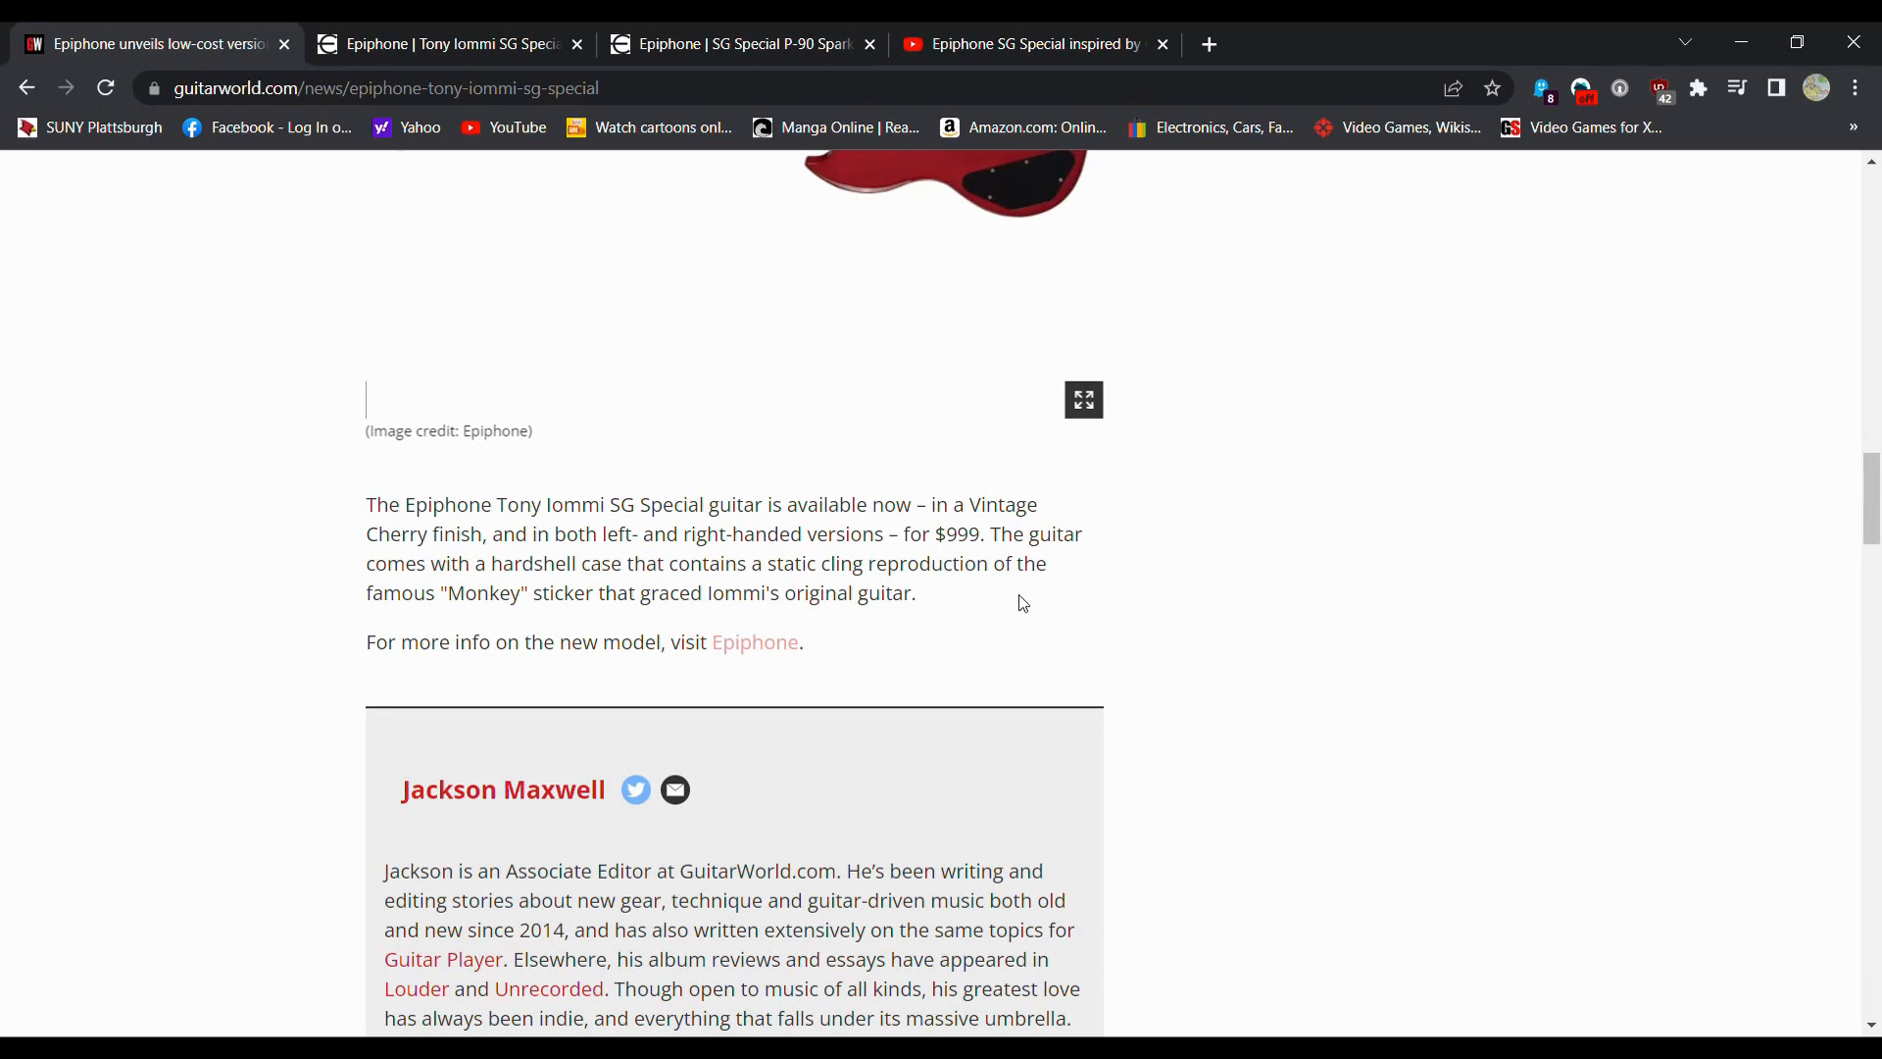
pyautogui.moveTo(1181, 608)
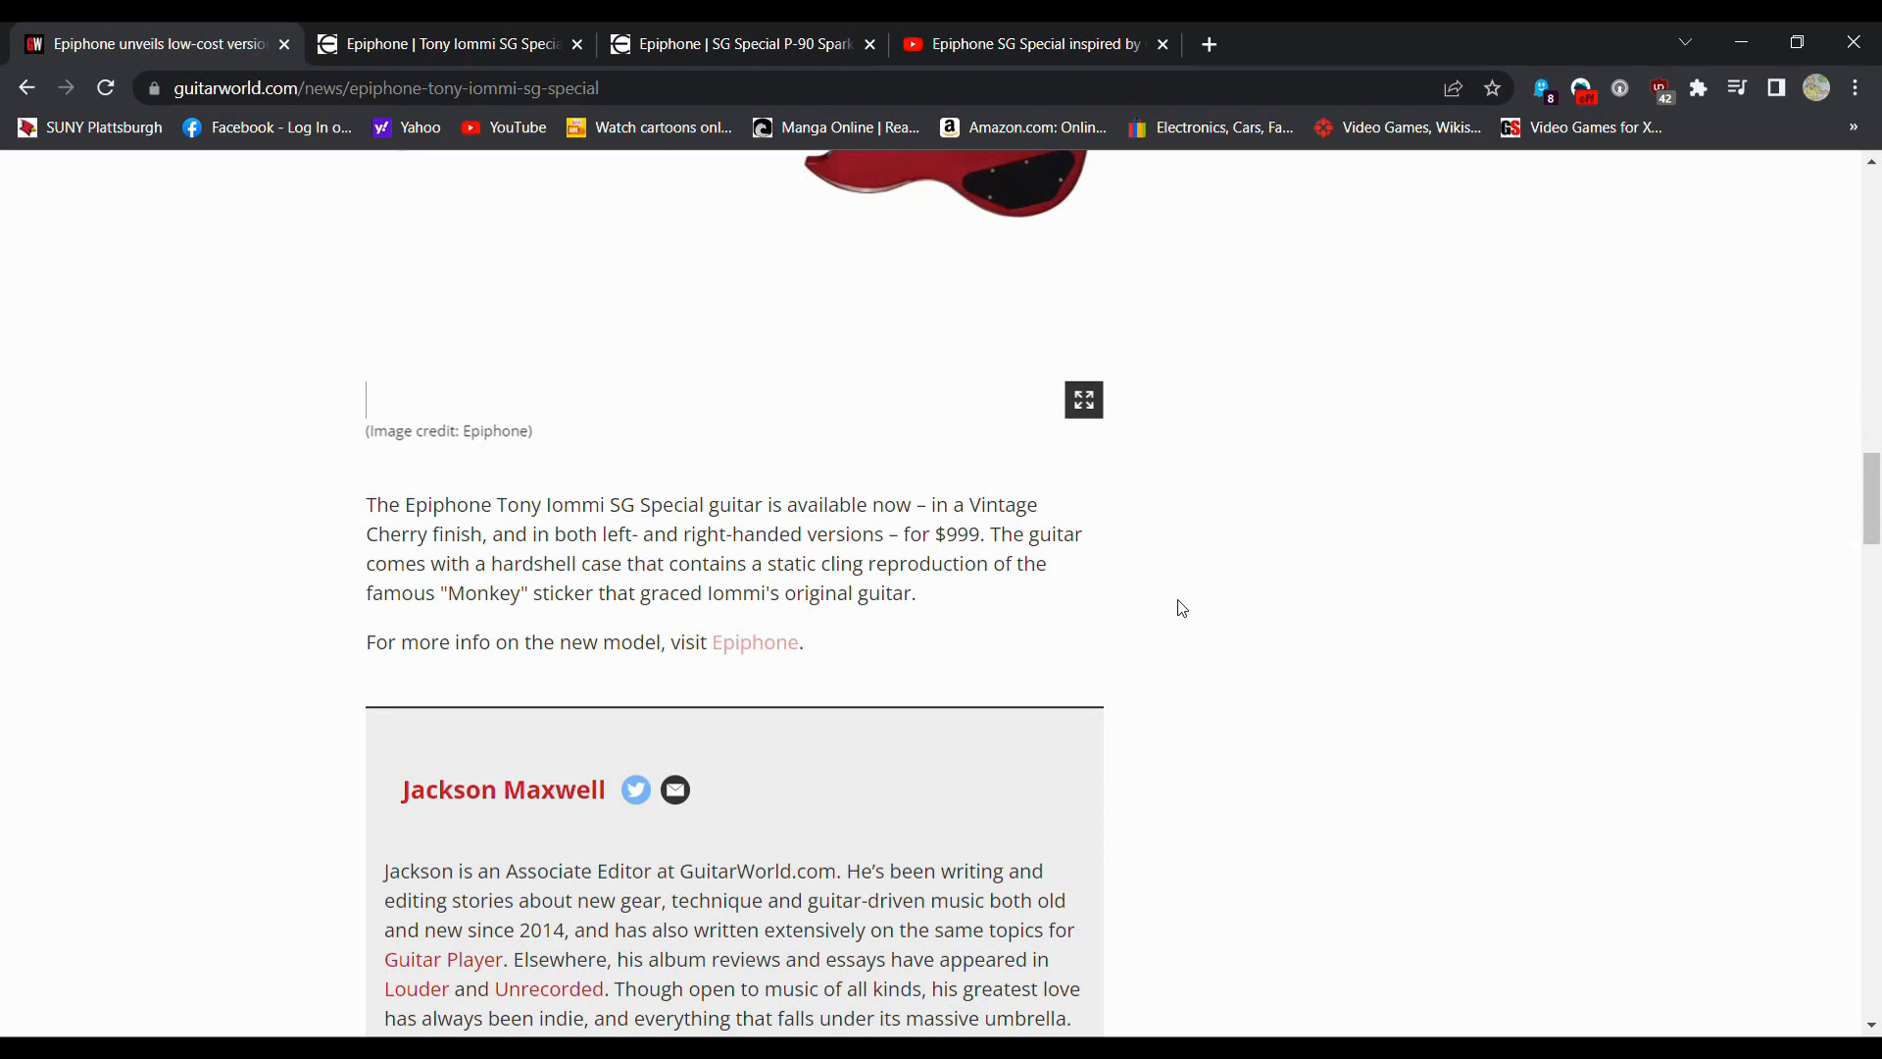
pyautogui.scroll(-3)
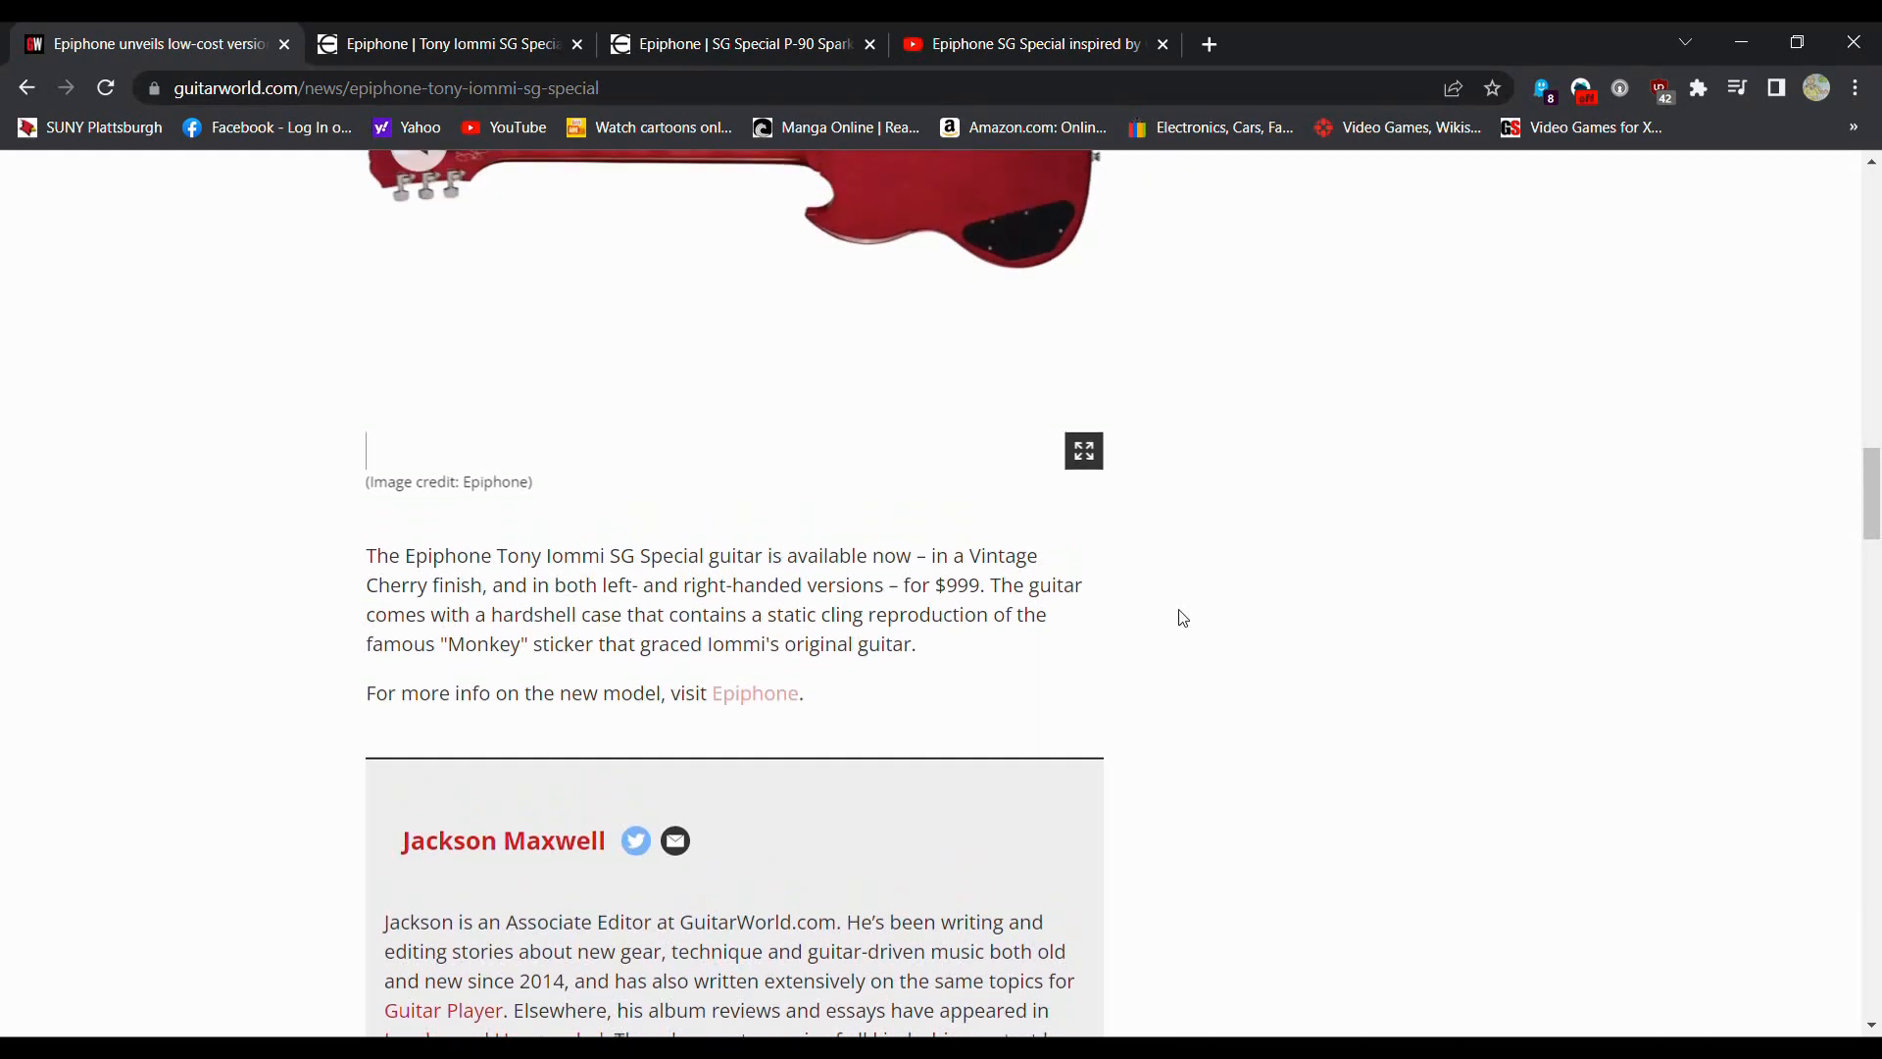
pyautogui.scroll(3)
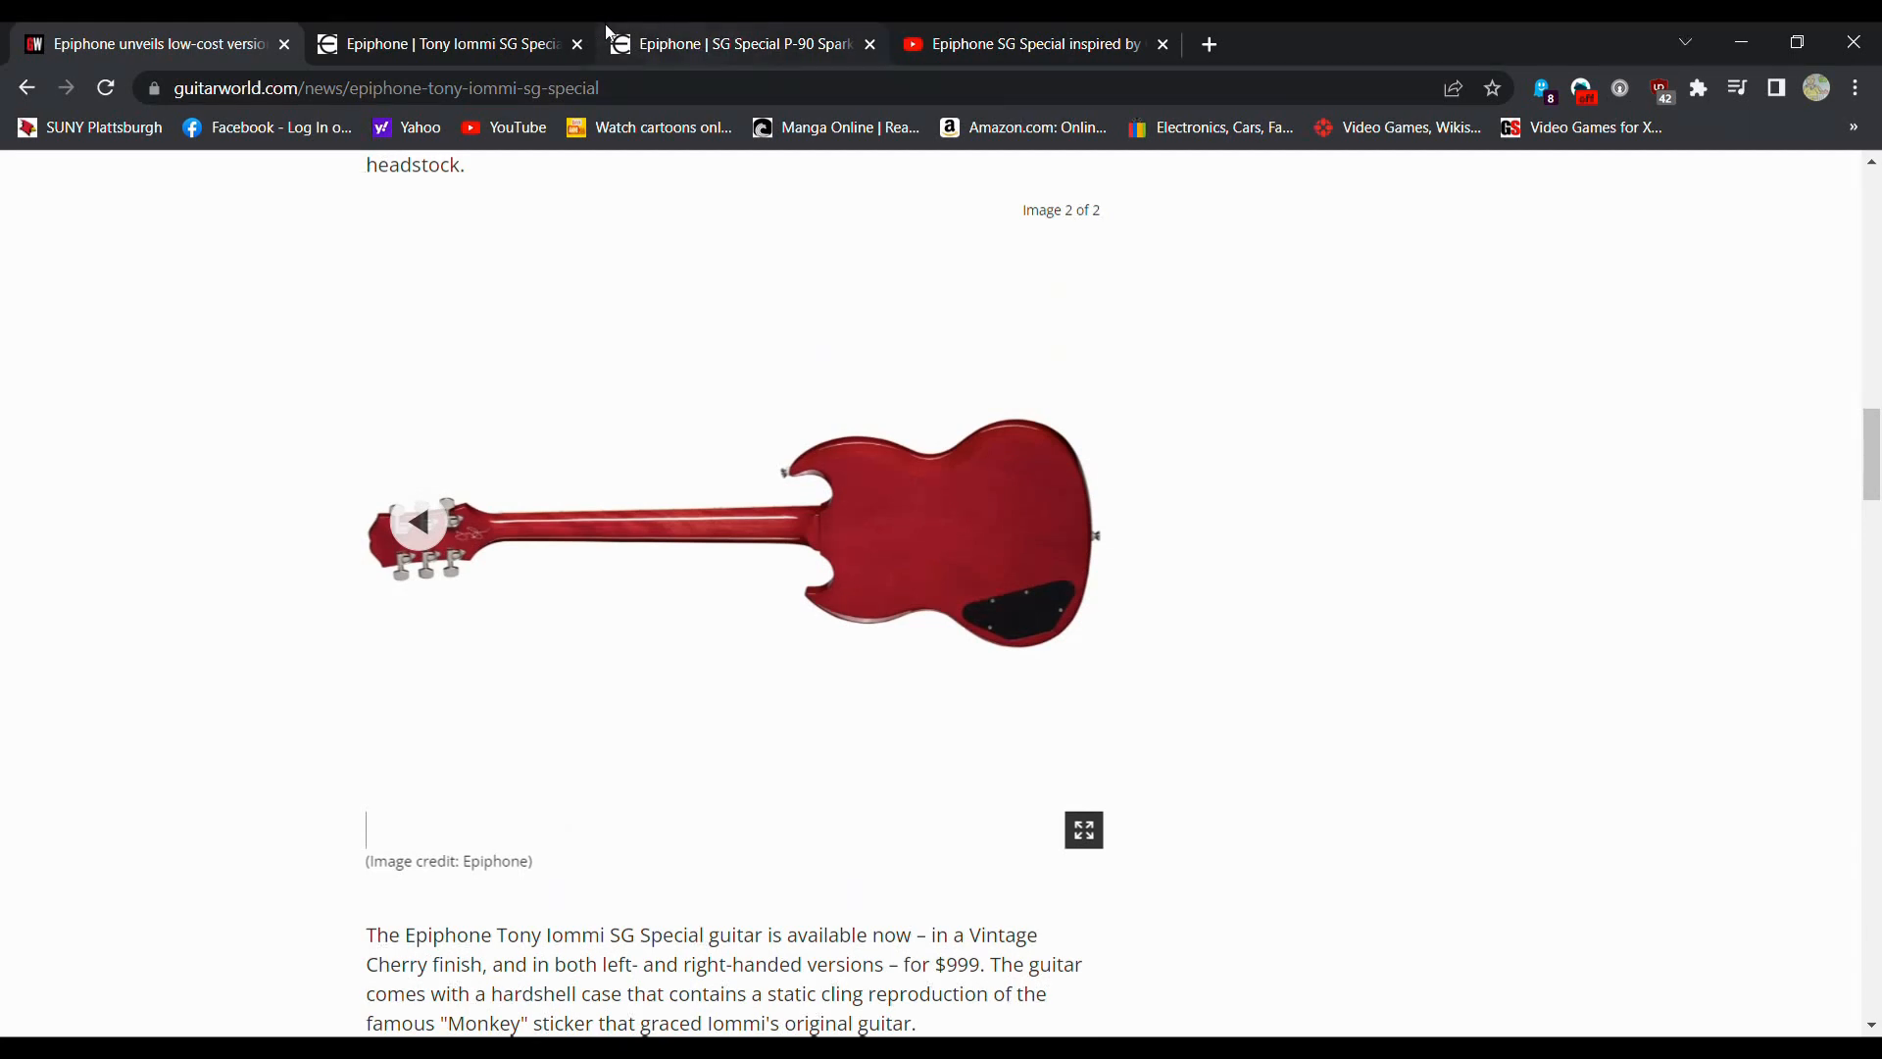
# Step: Switch to the Epiphone Tony Iommi SG Special page and view the Vintage Cherry guitar's back image
pyautogui.click(444, 44)
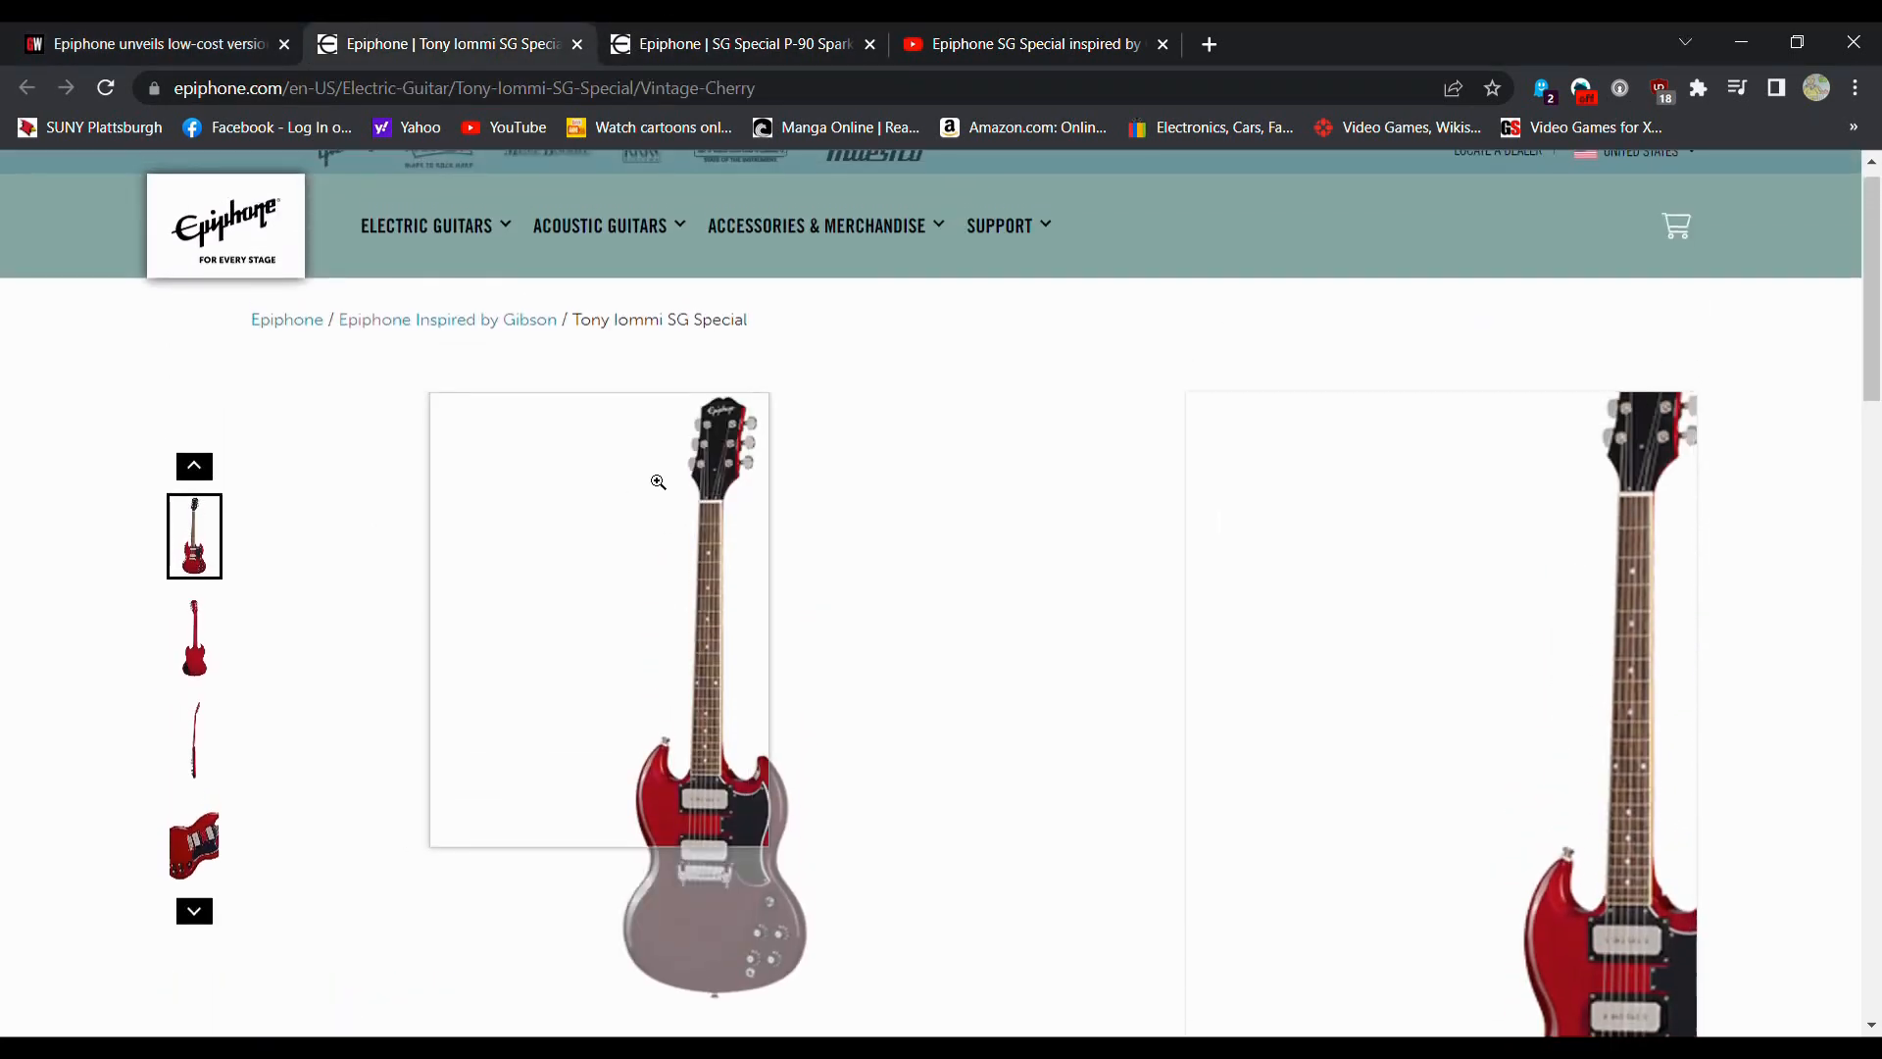
pyautogui.scroll(-3)
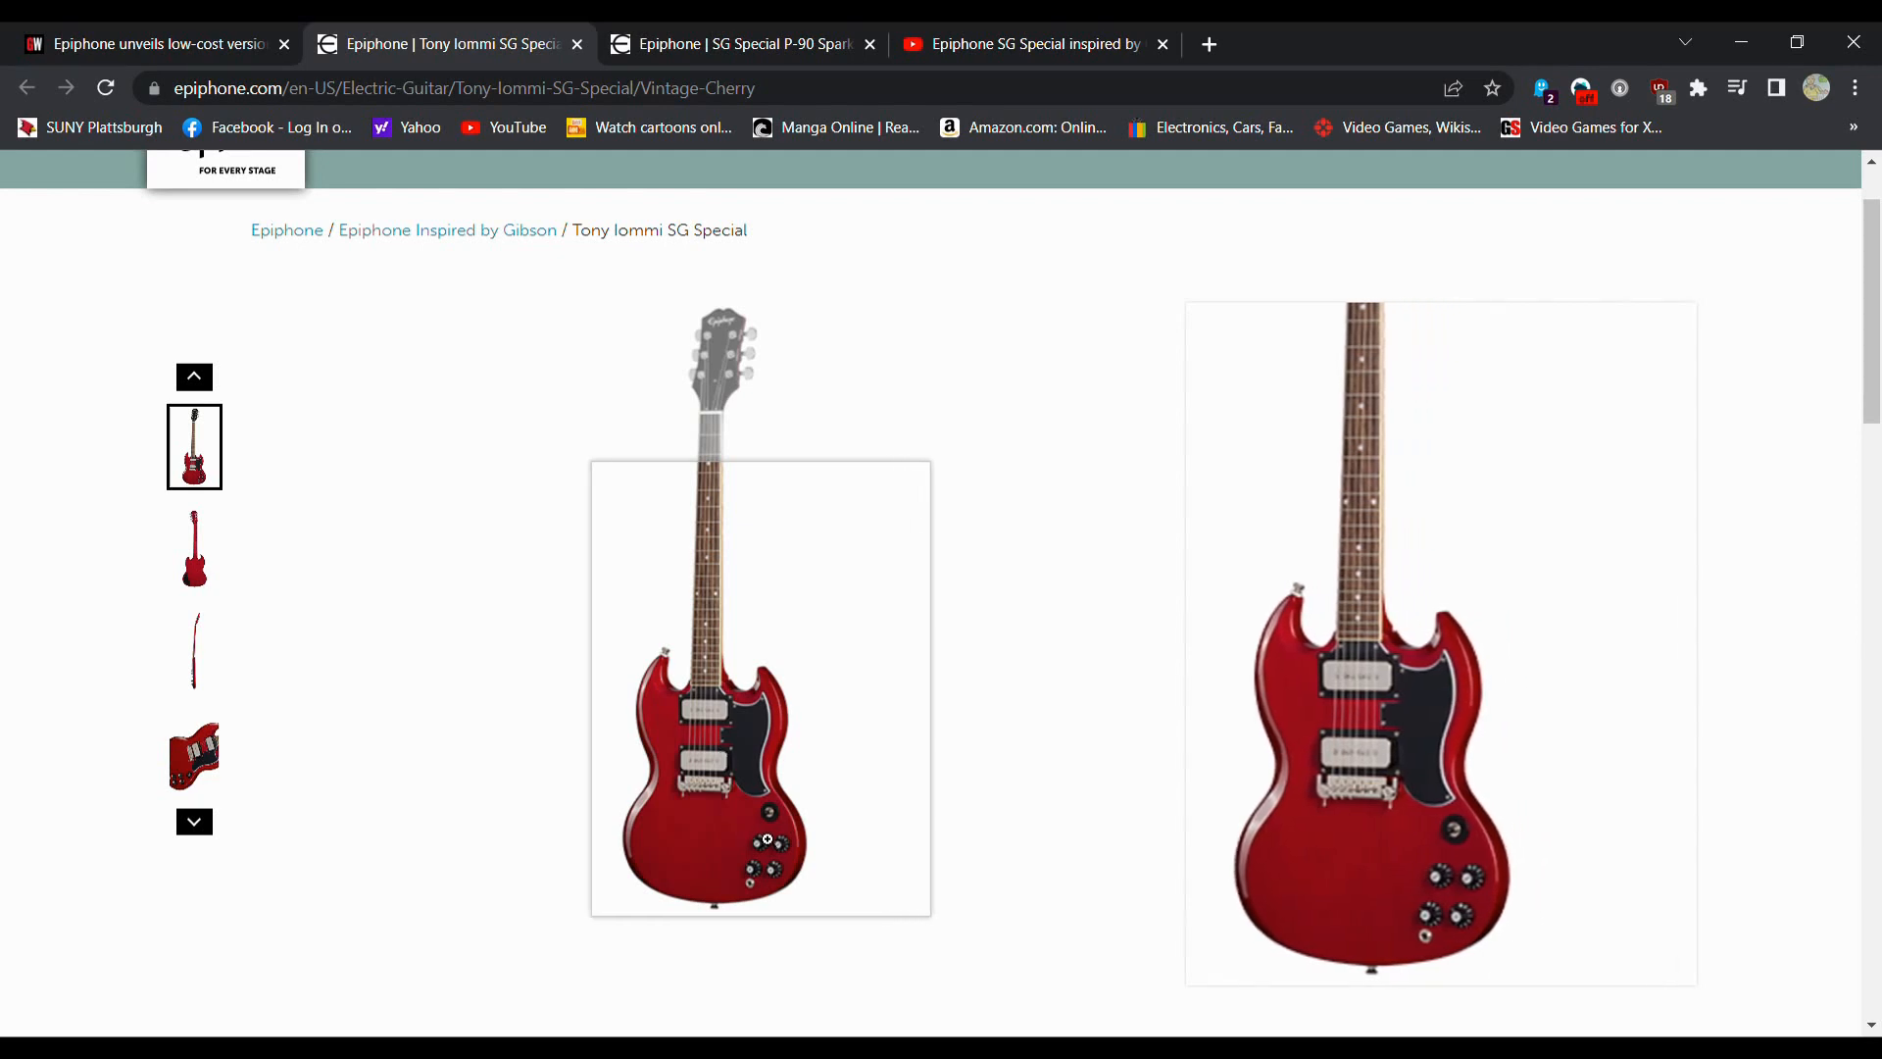
pyautogui.moveTo(748, 758)
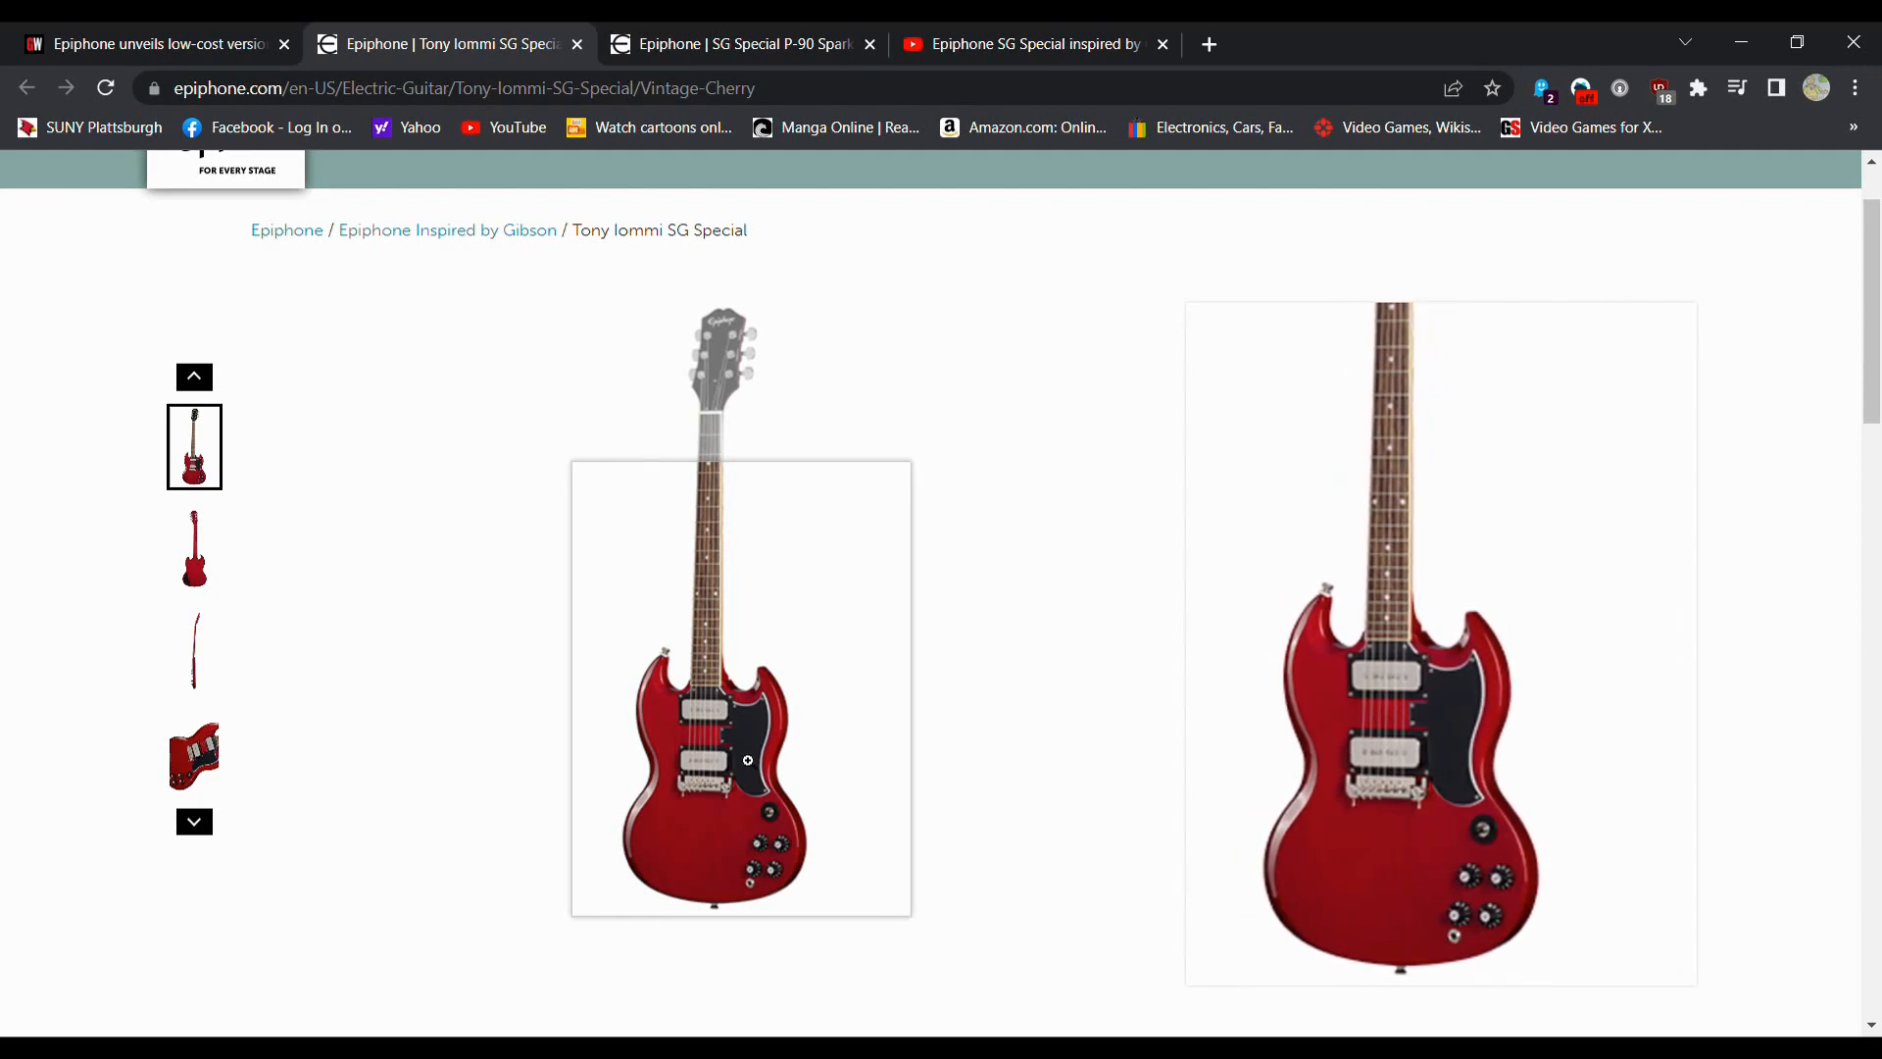
pyautogui.click(193, 549)
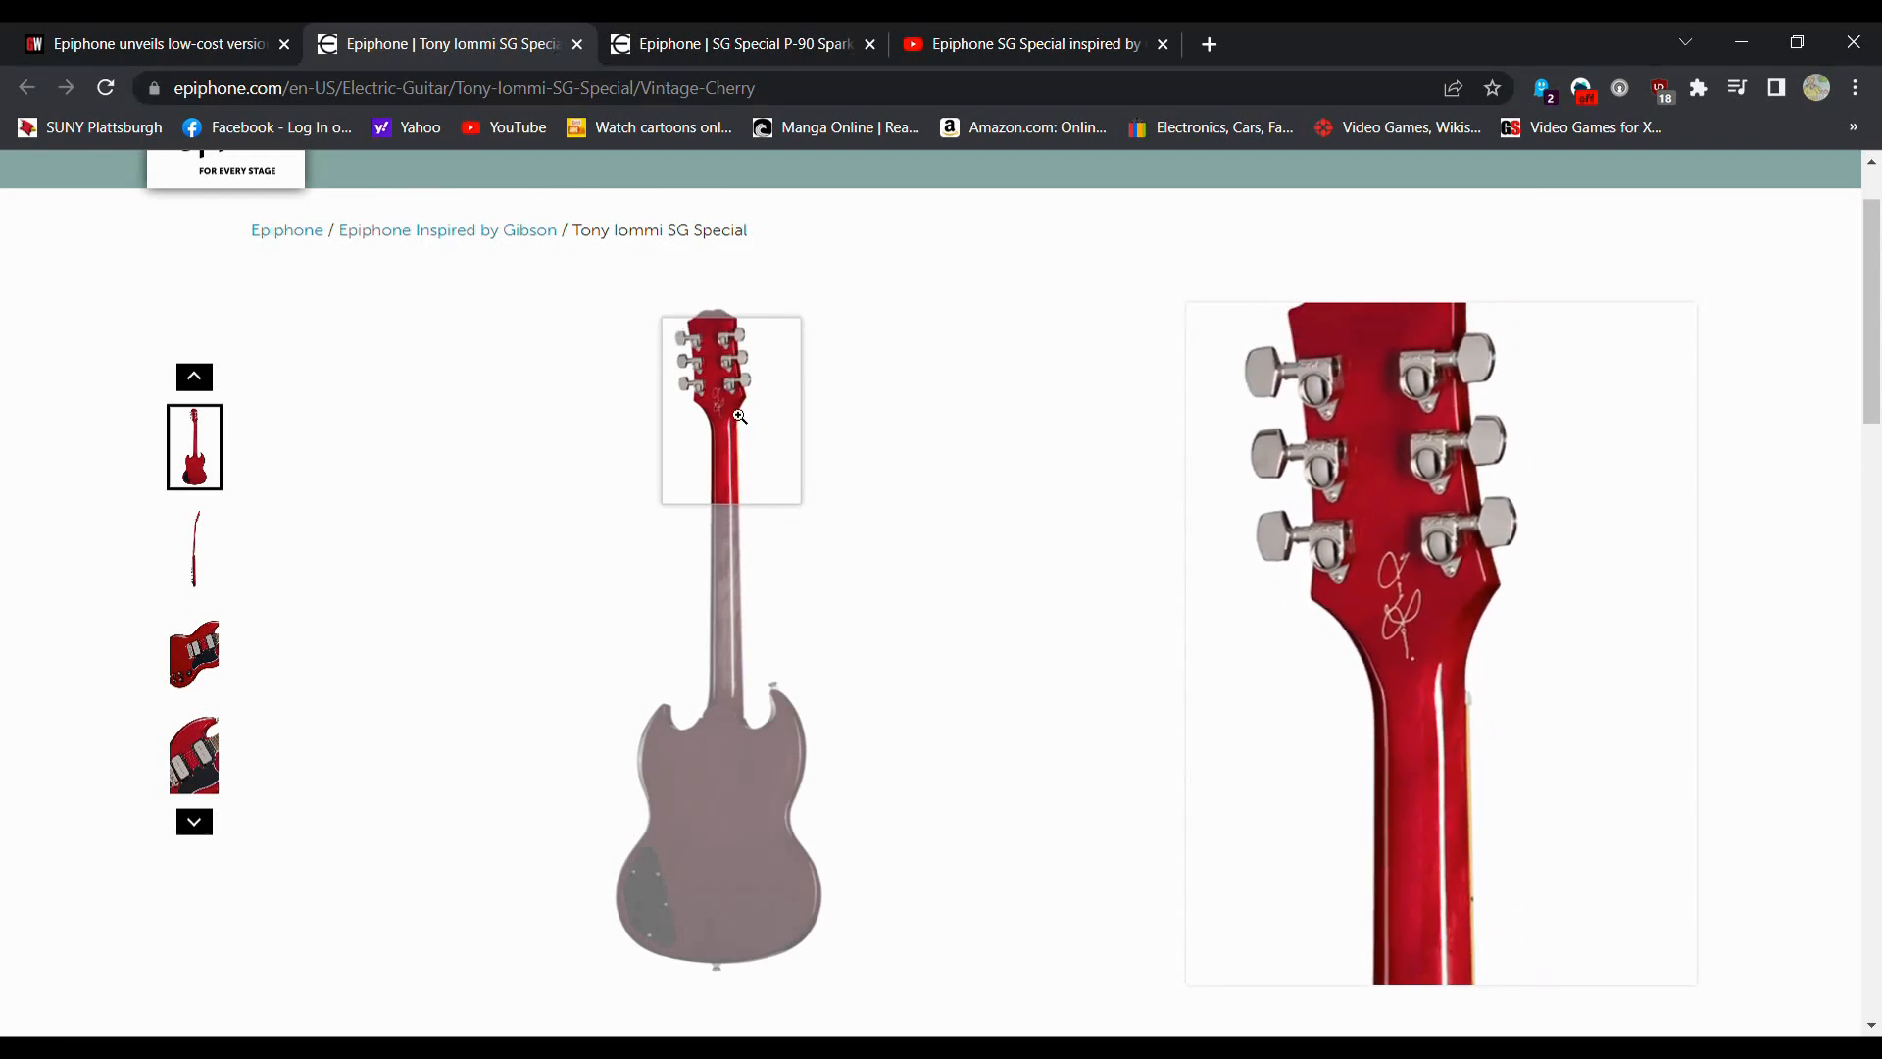
pyautogui.moveTo(729, 406)
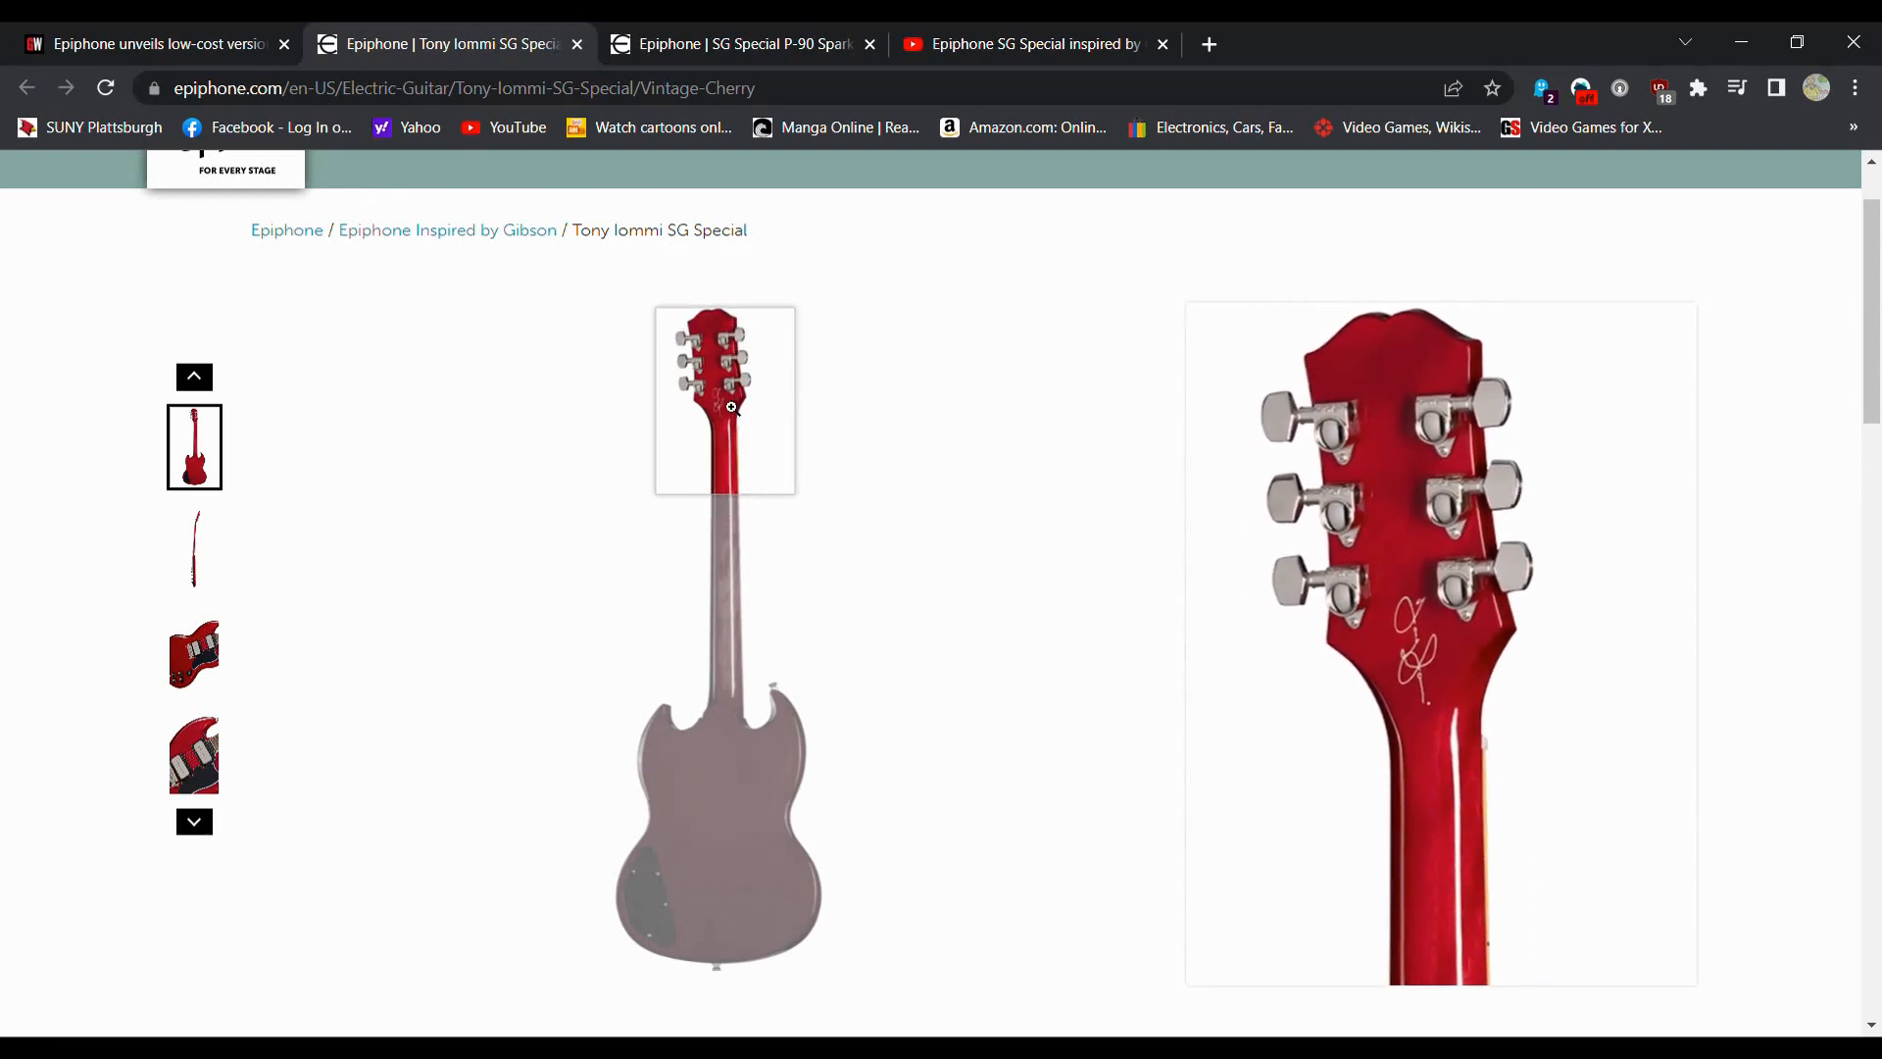
pyautogui.moveTo(784, 852)
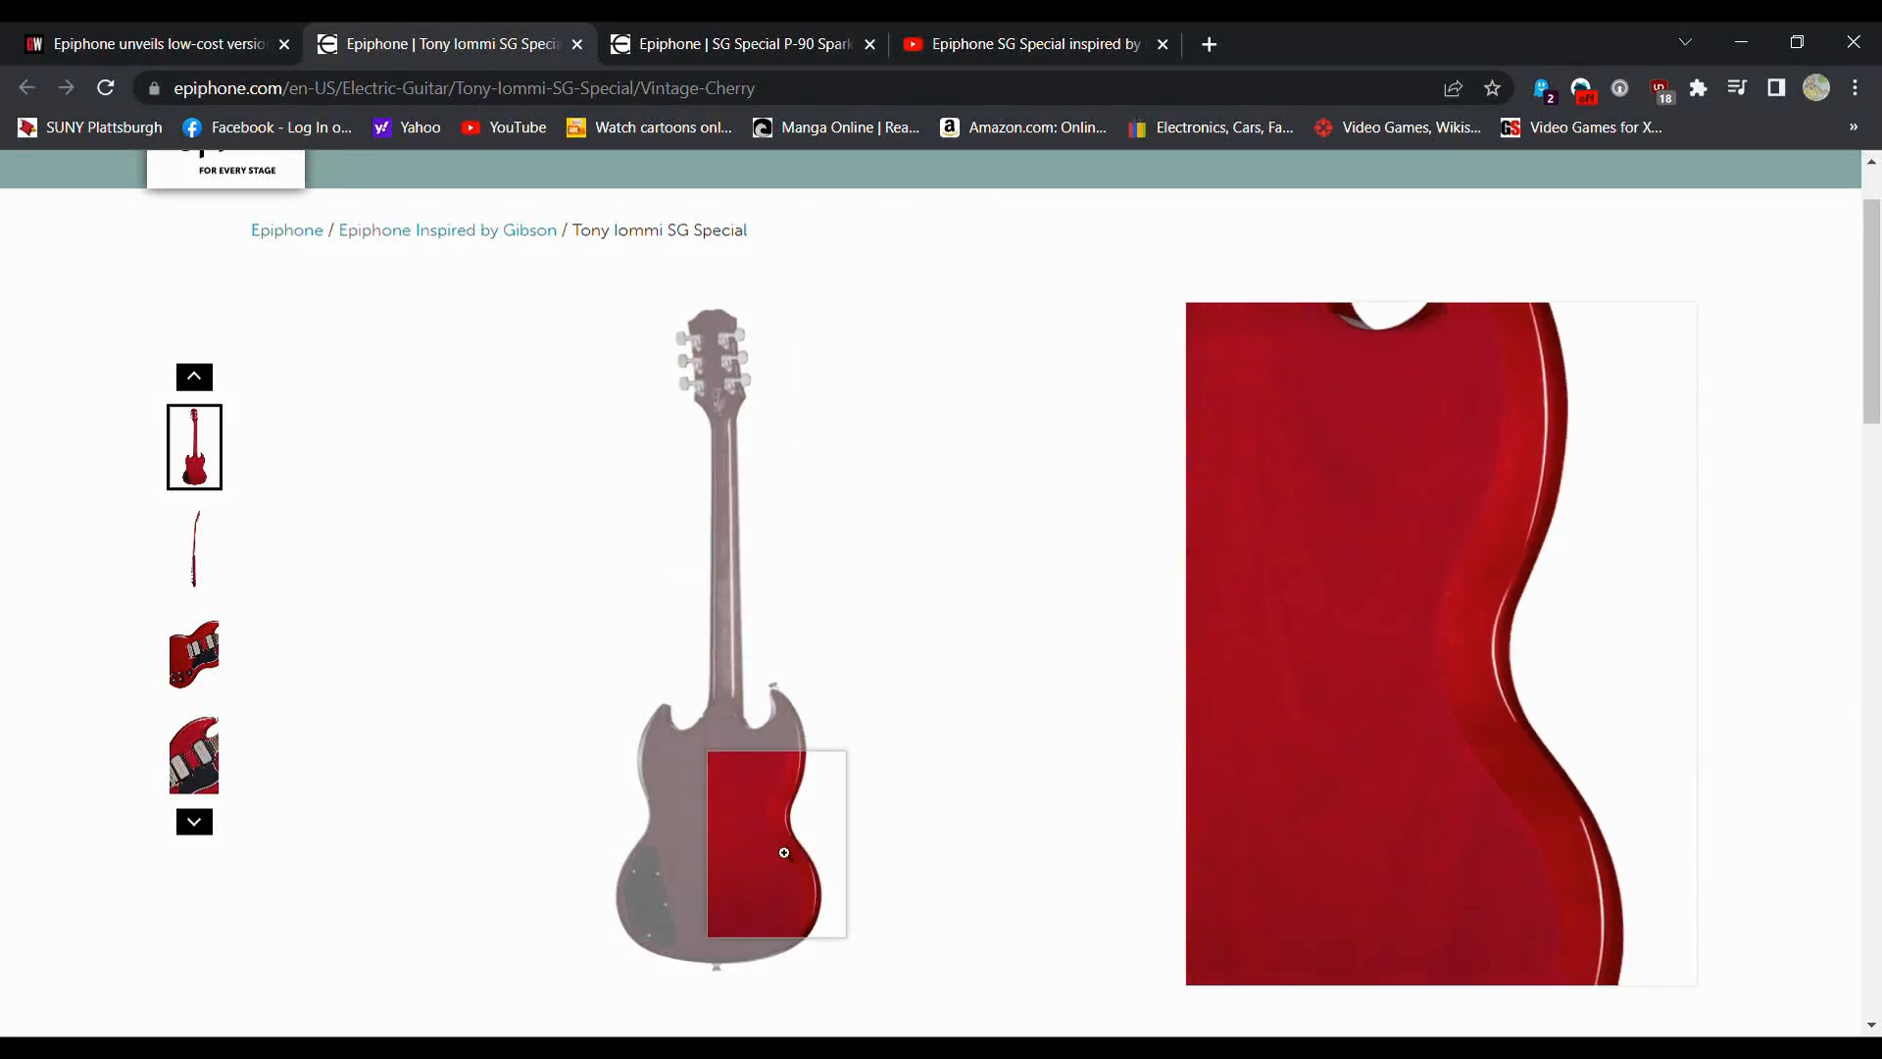
pyautogui.moveTo(717, 754)
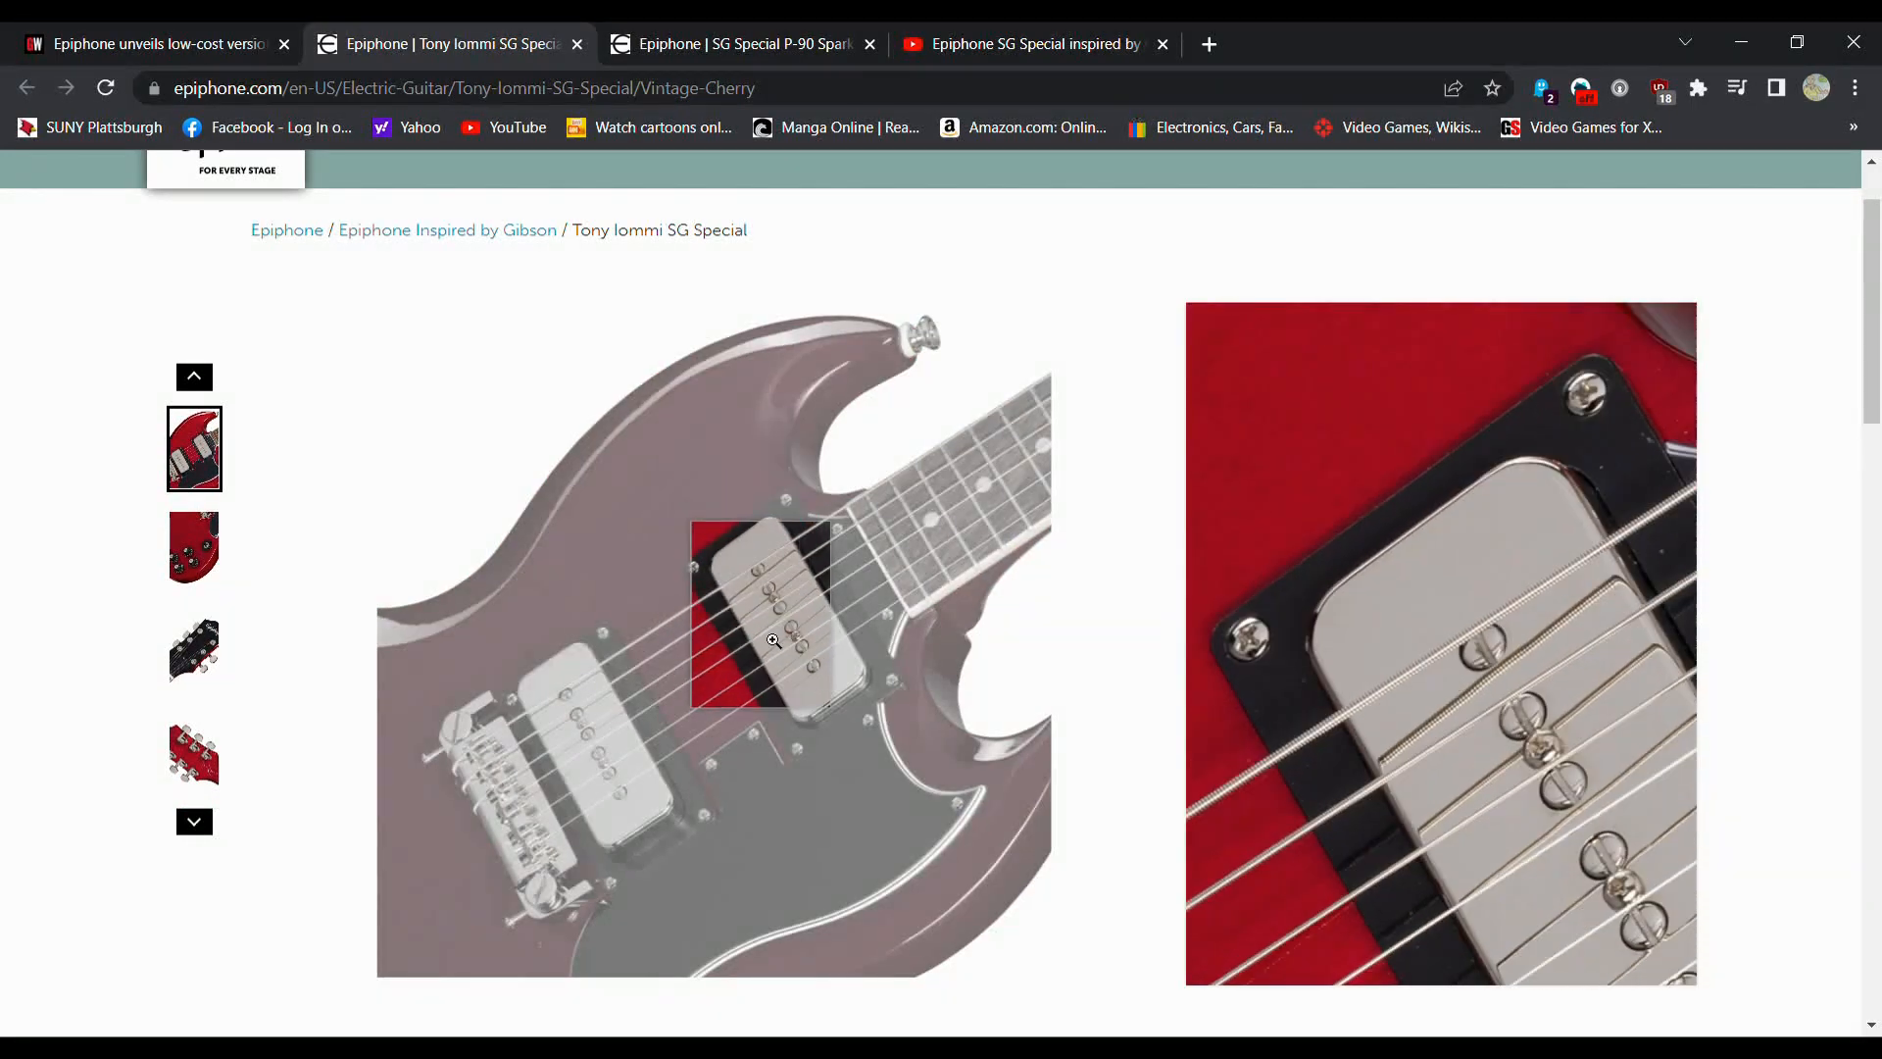
pyautogui.moveTo(646, 648)
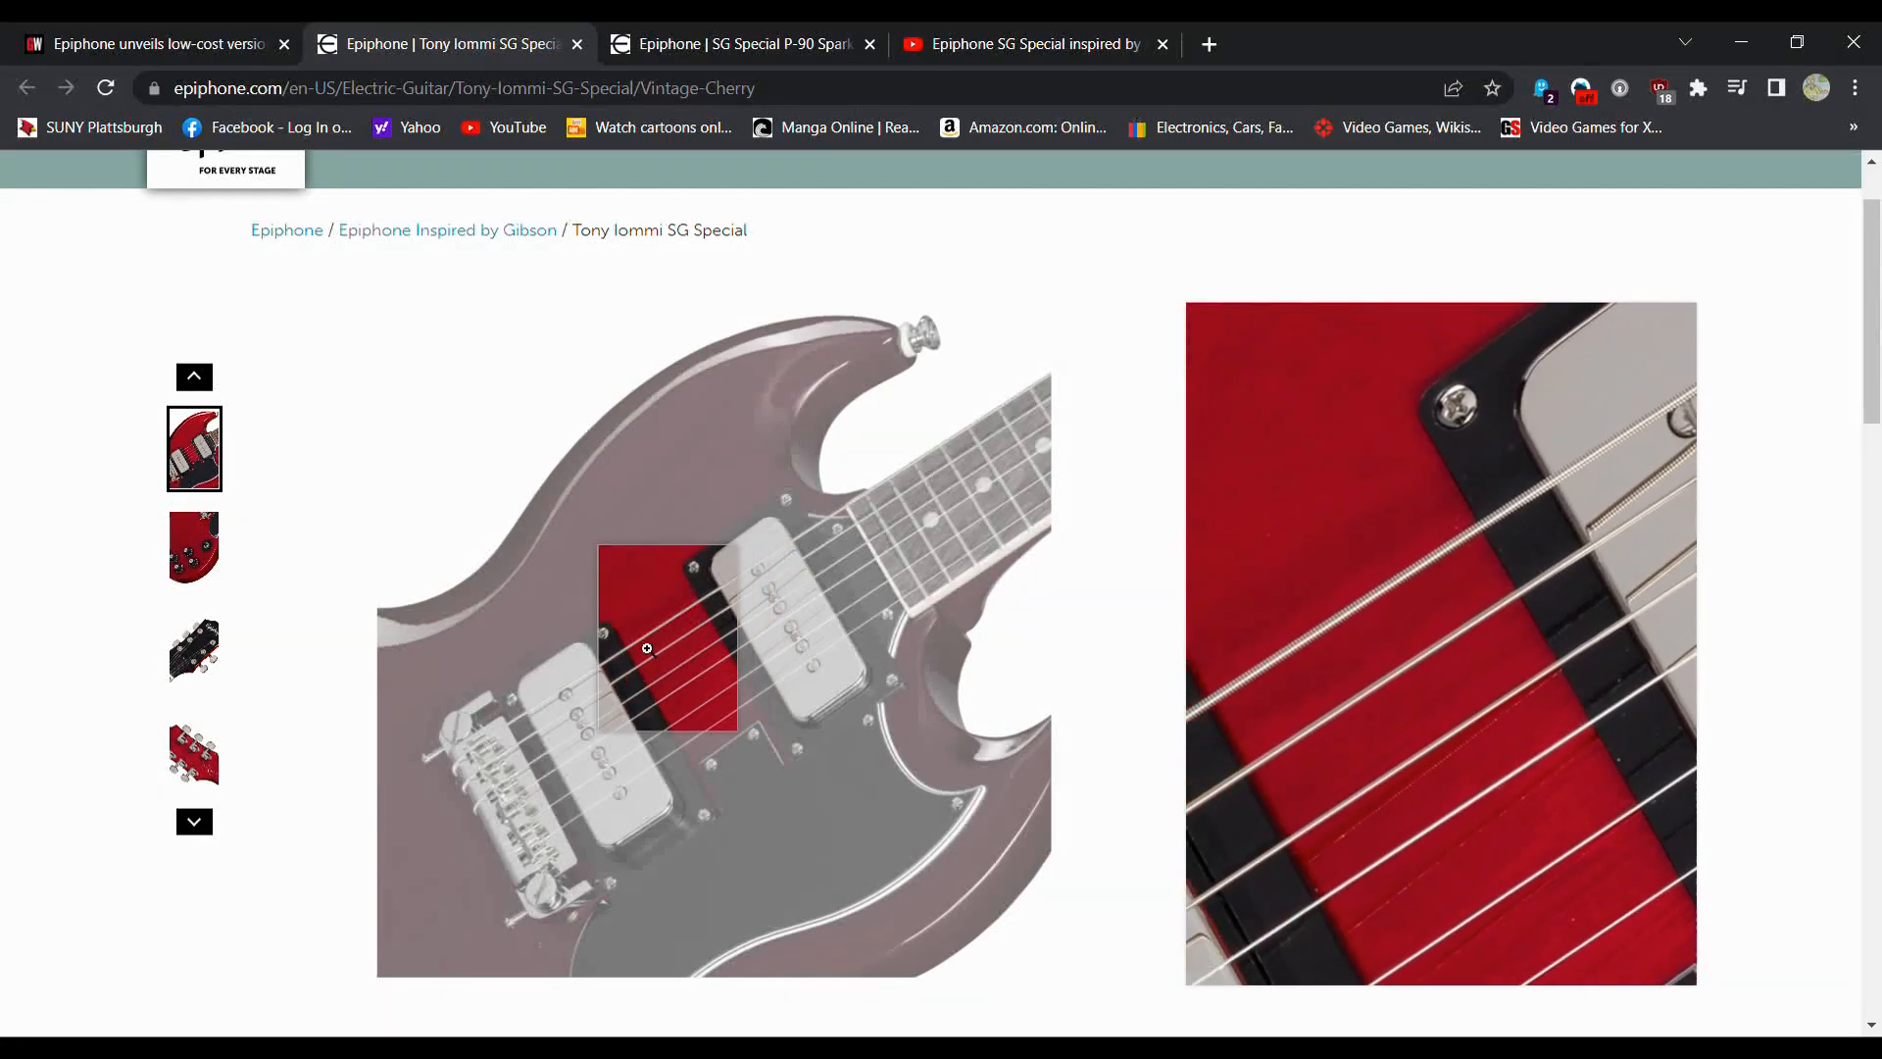
pyautogui.moveTo(822, 698)
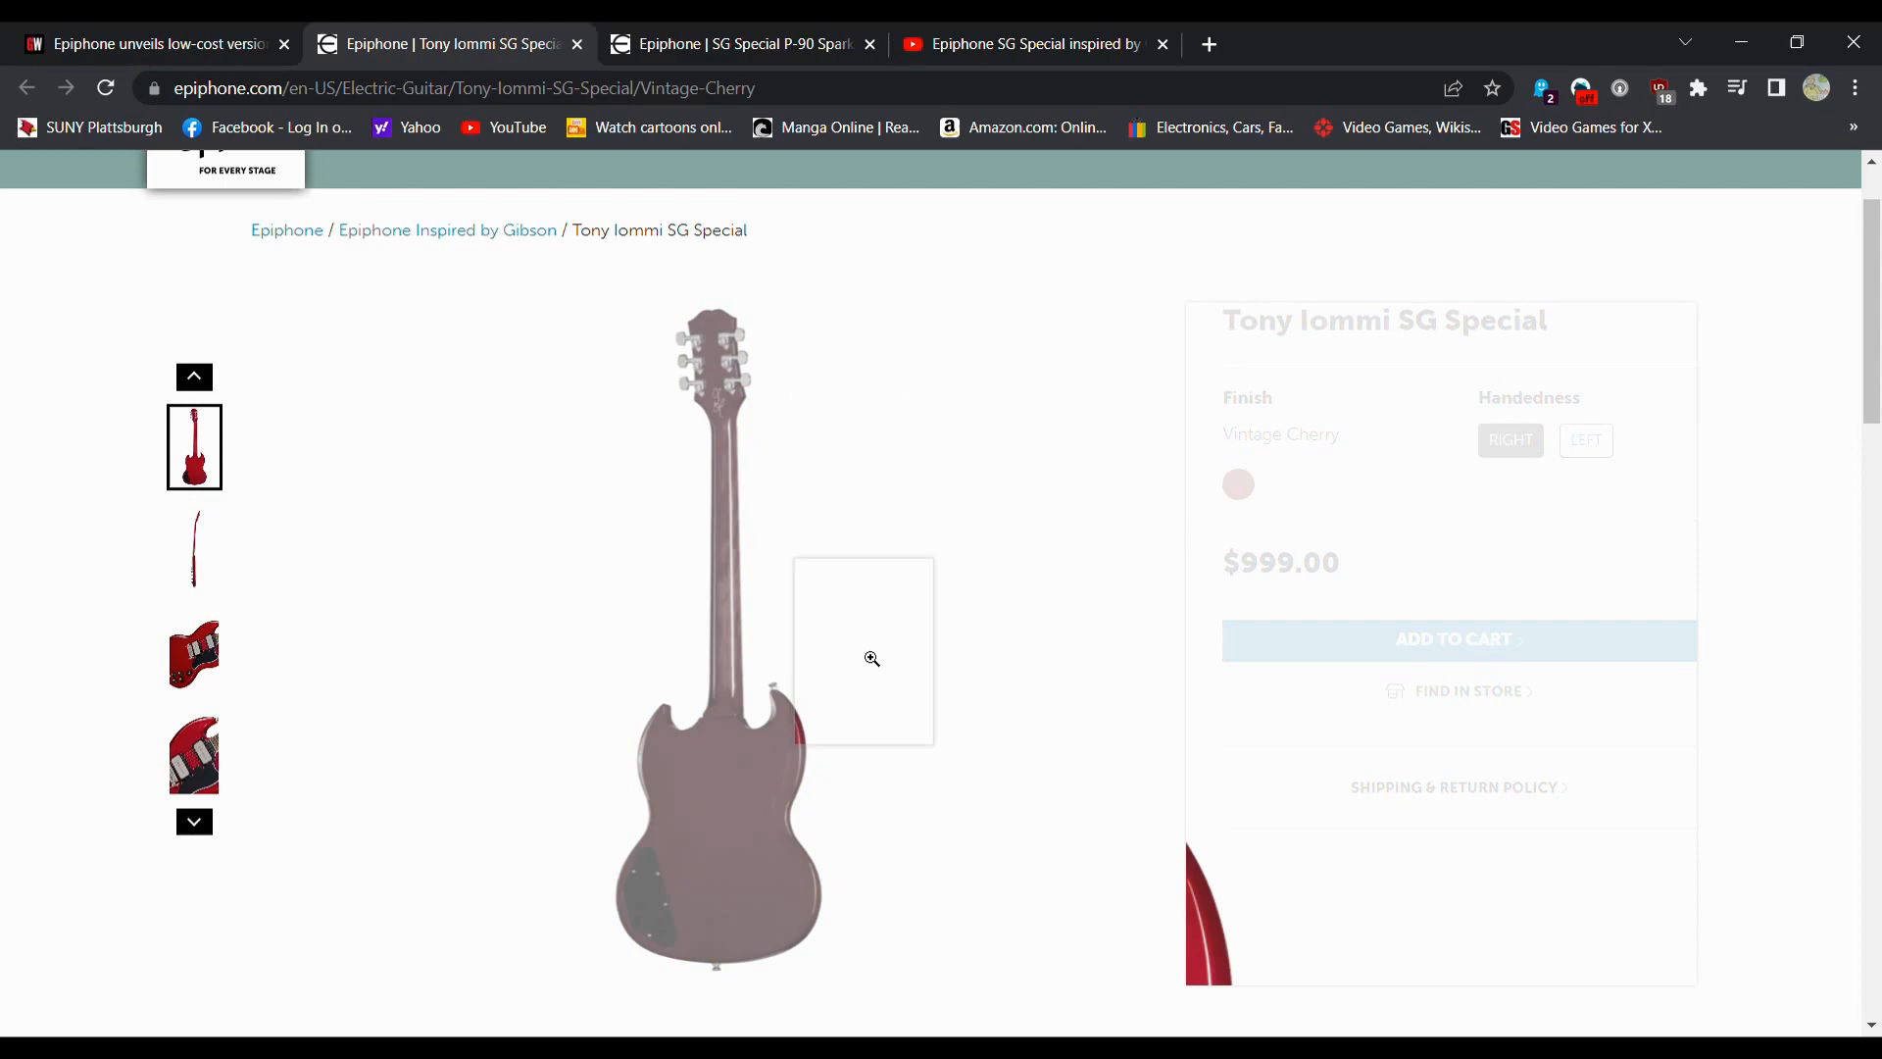
# Step: Show Body Specification: SG shape, 2-piece solid mahogany, gloss finish
pyautogui.scroll(-3)
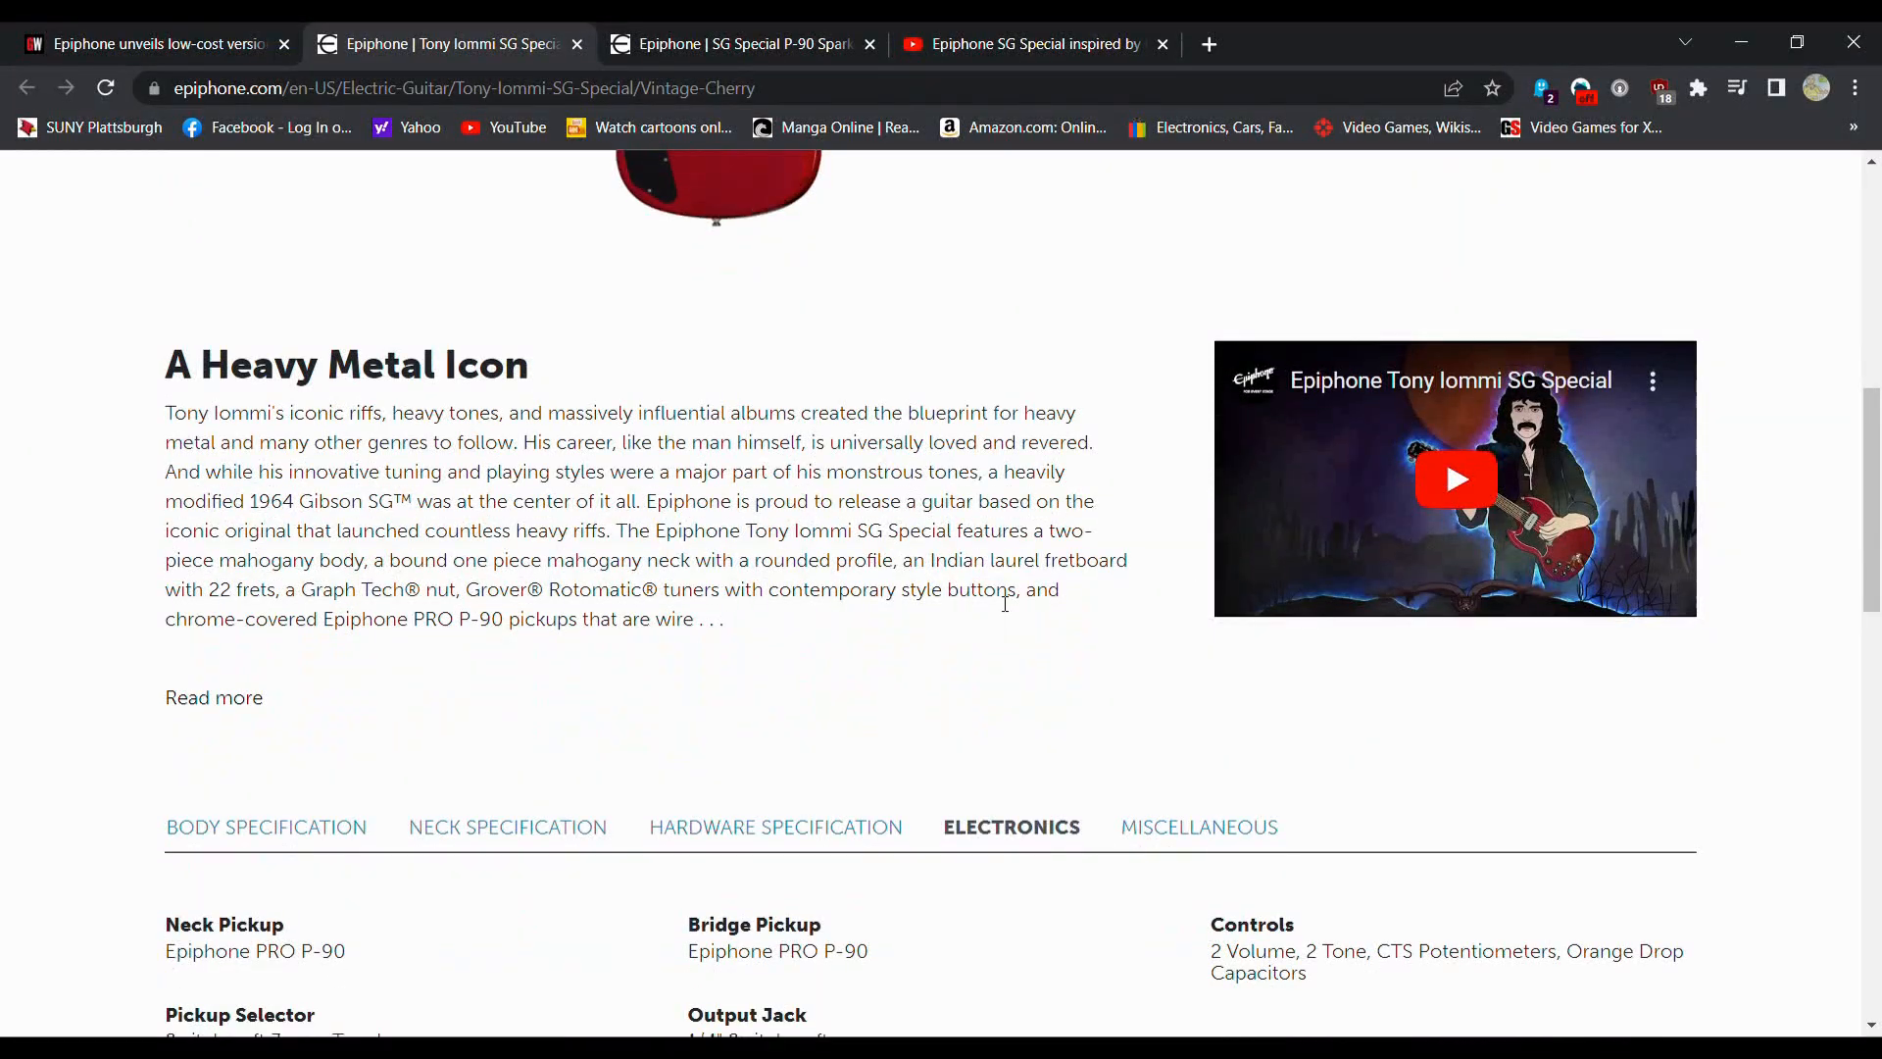
pyautogui.scroll(-3)
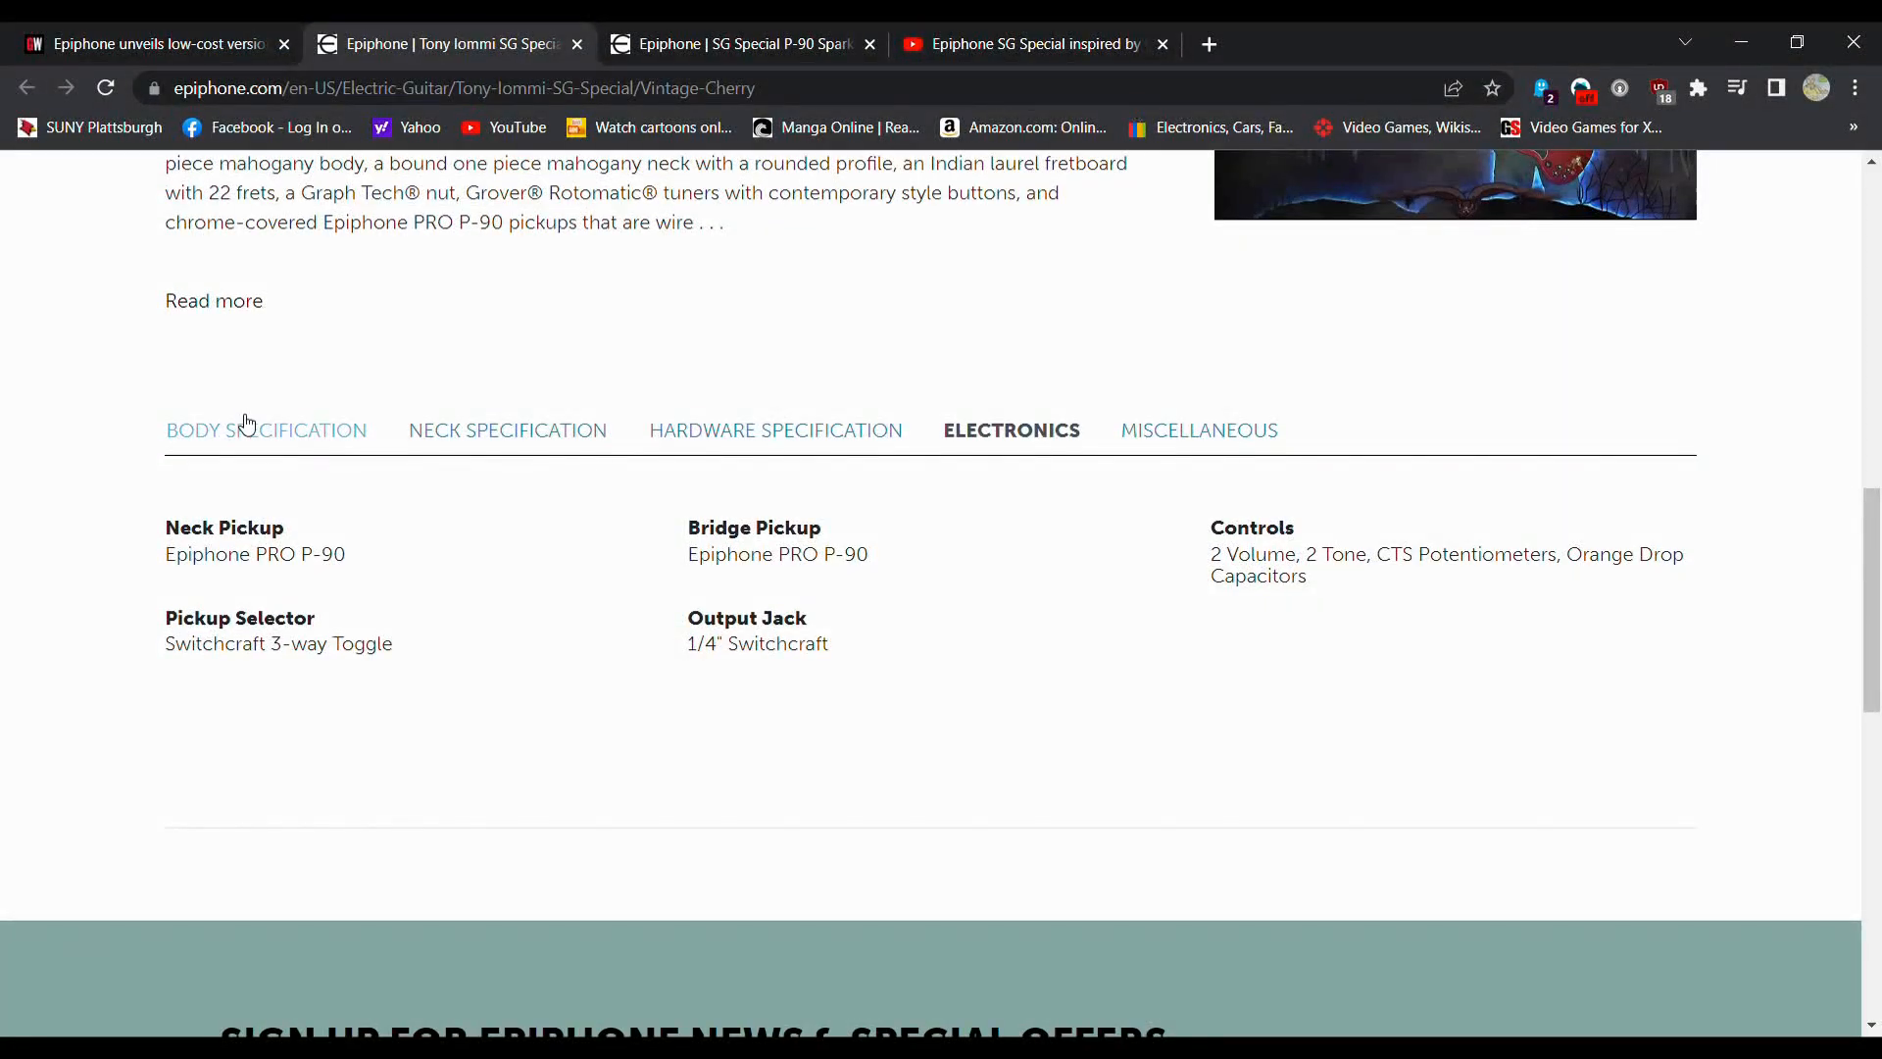
pyautogui.click(266, 430)
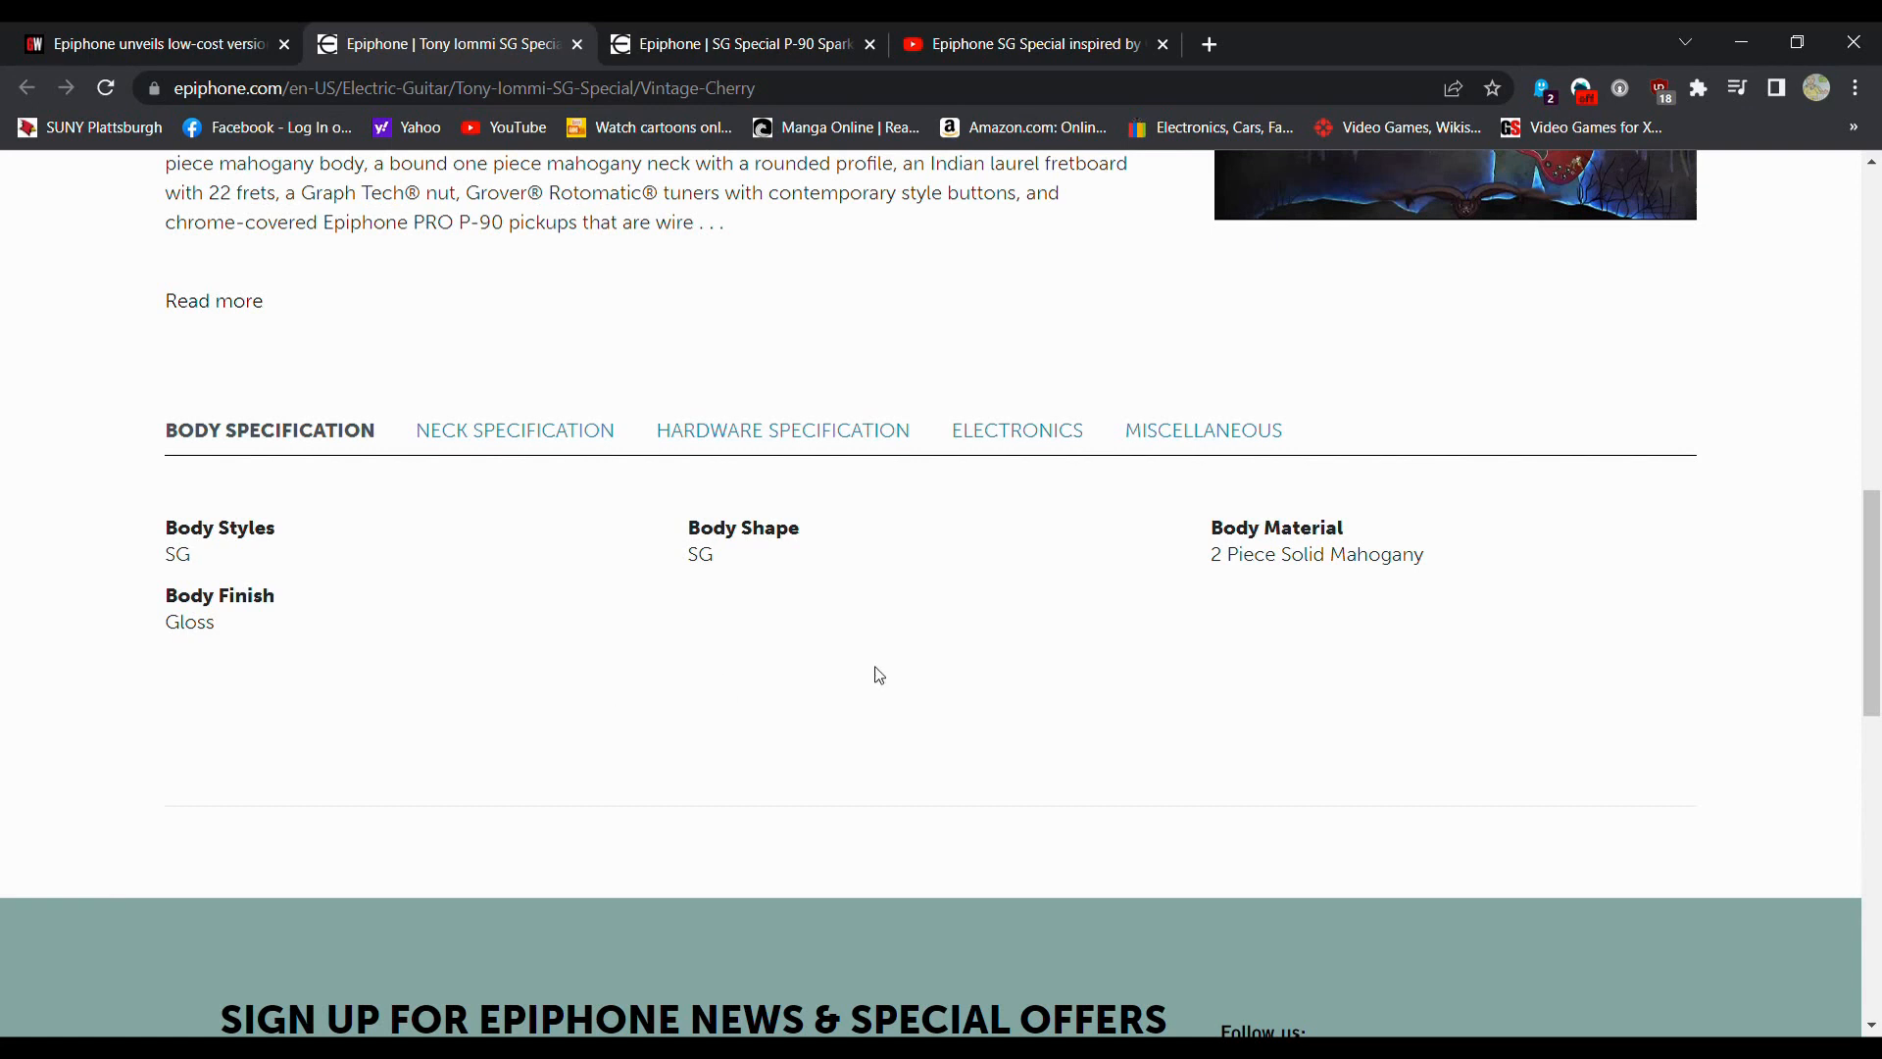
pyautogui.moveTo(1363, 593)
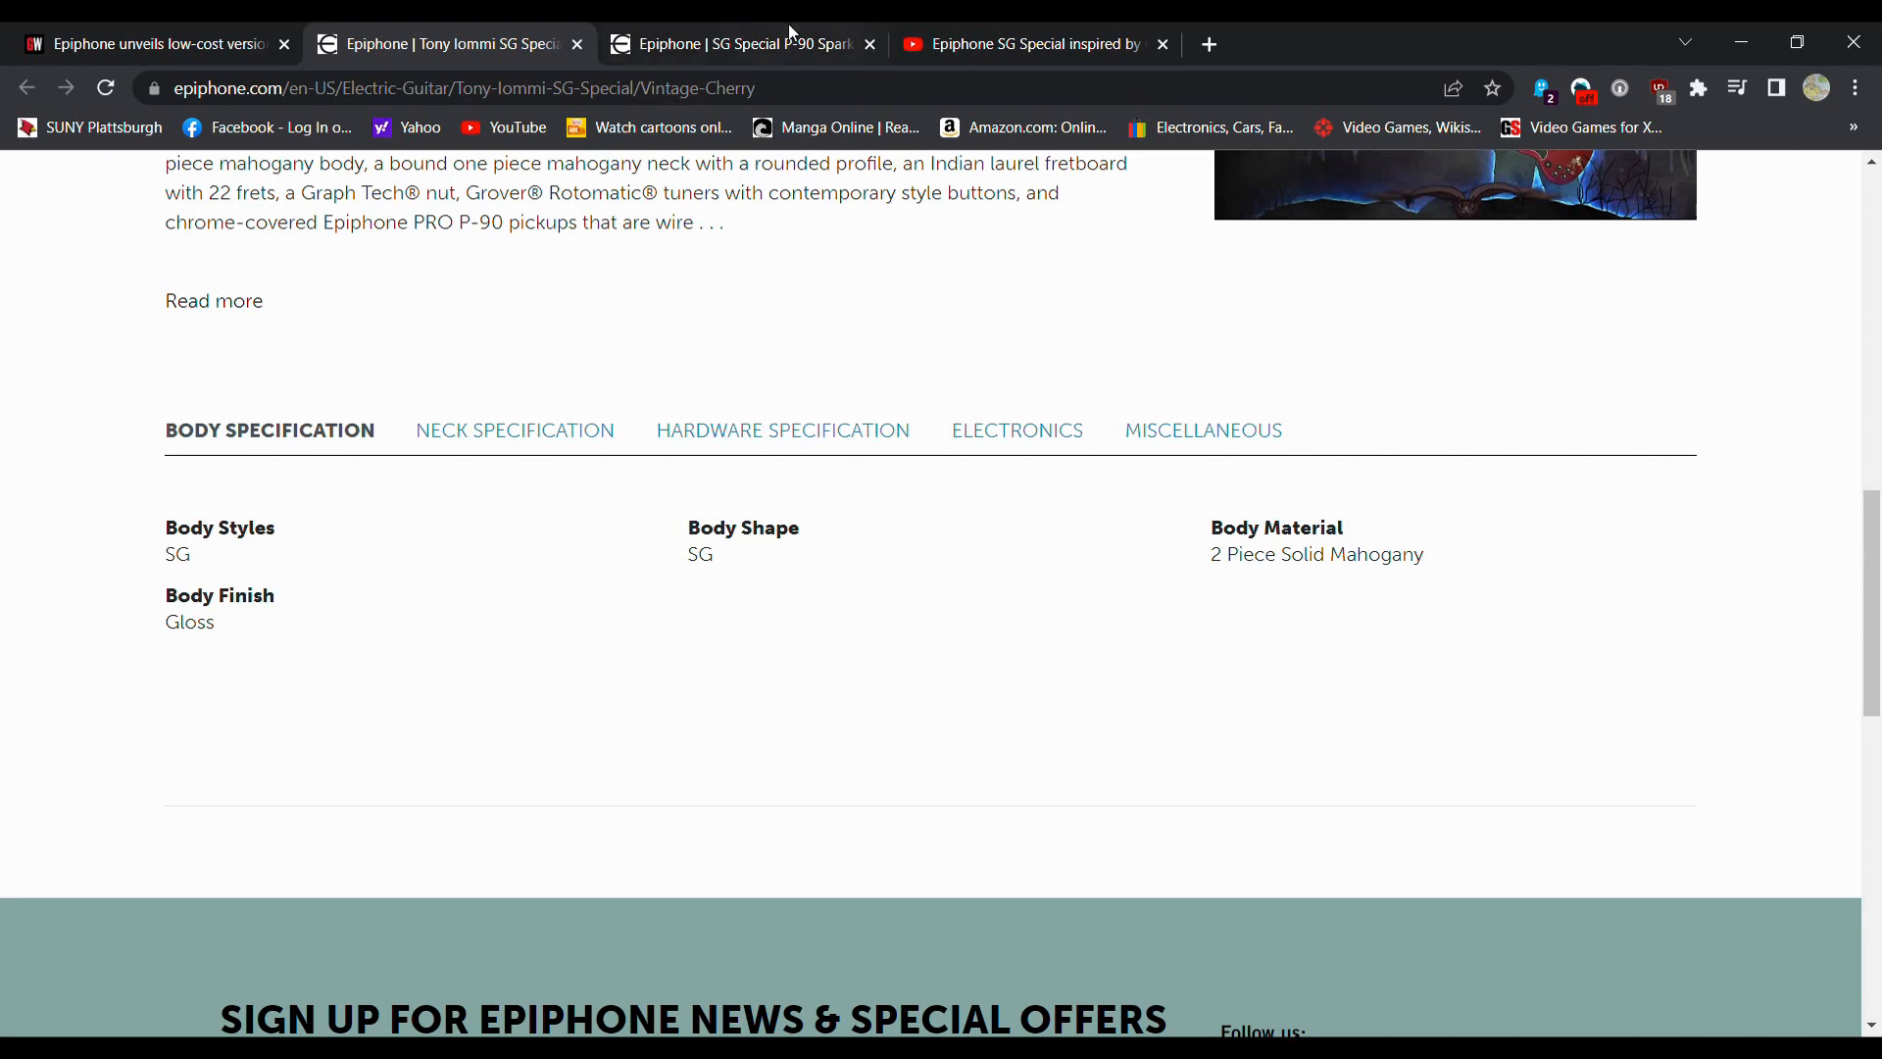
# Step: Switch to the Epiphone SG Special P-90 page in Sparkling Burgundy
pyautogui.click(738, 44)
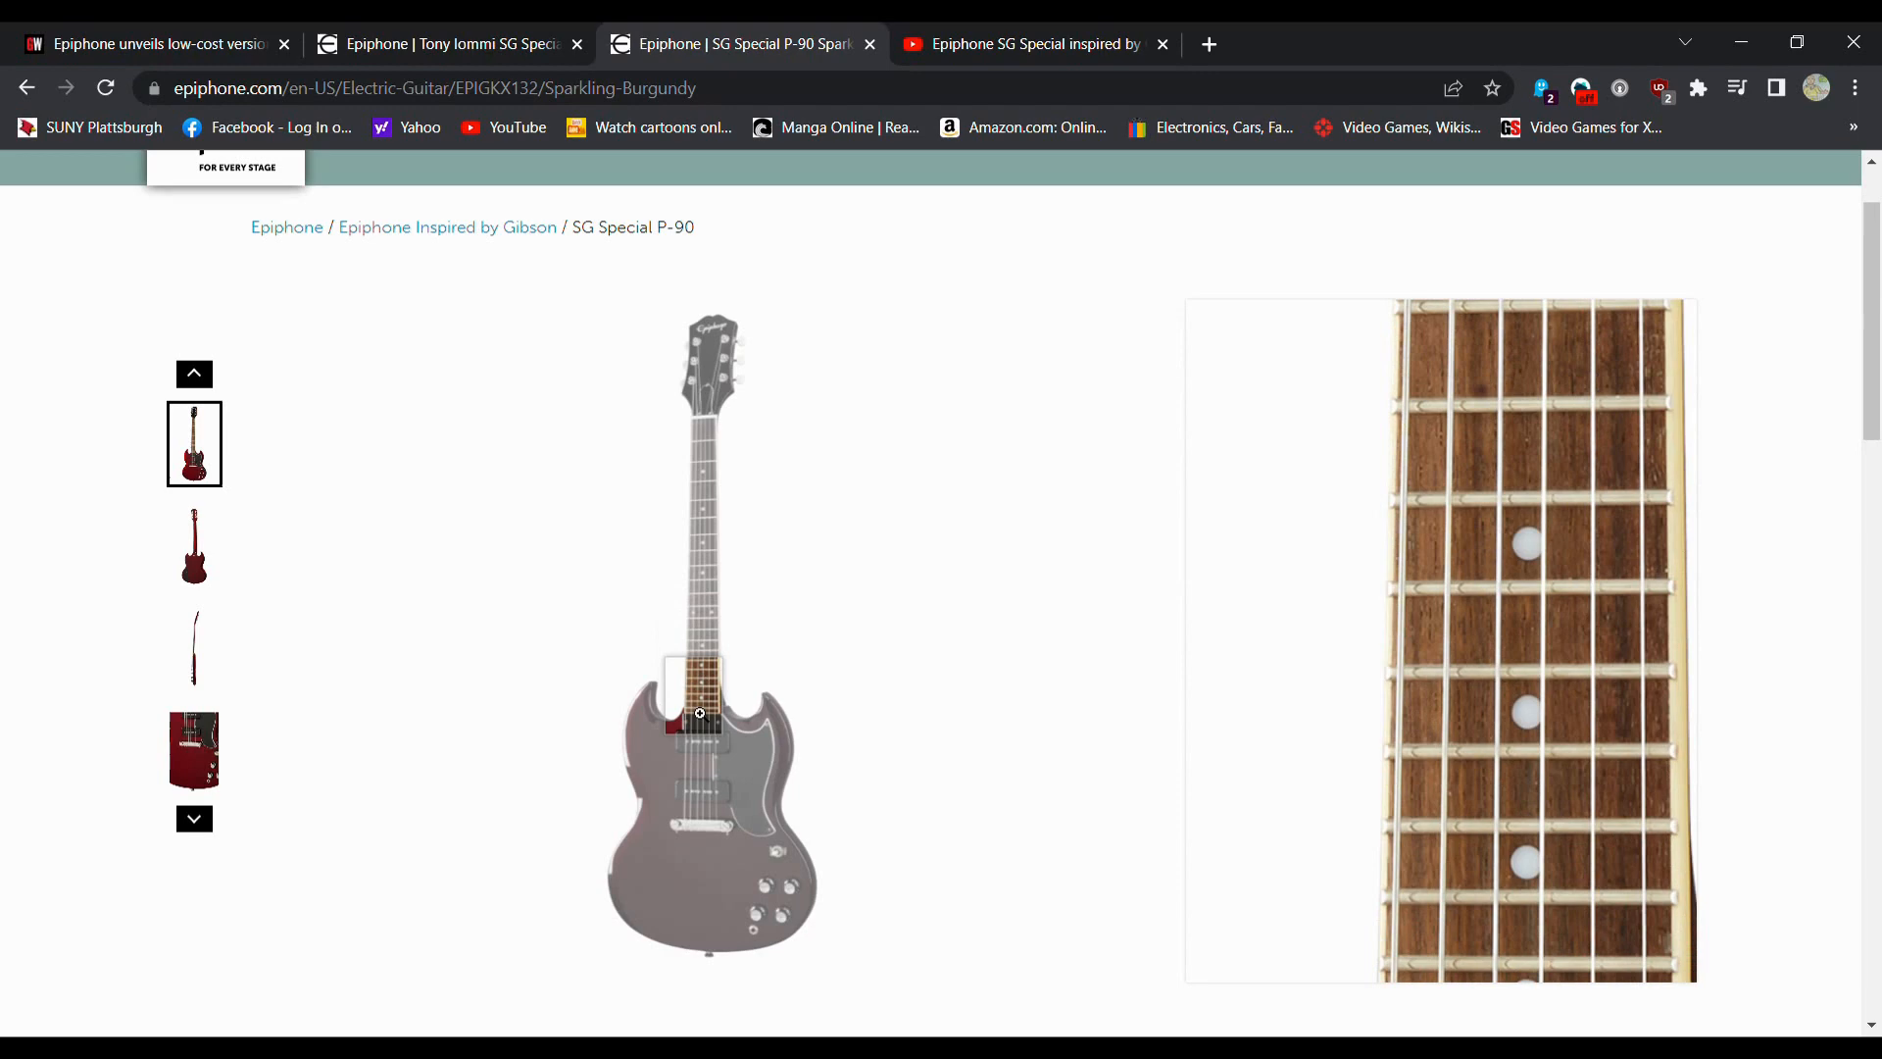
pyautogui.moveTo(696, 870)
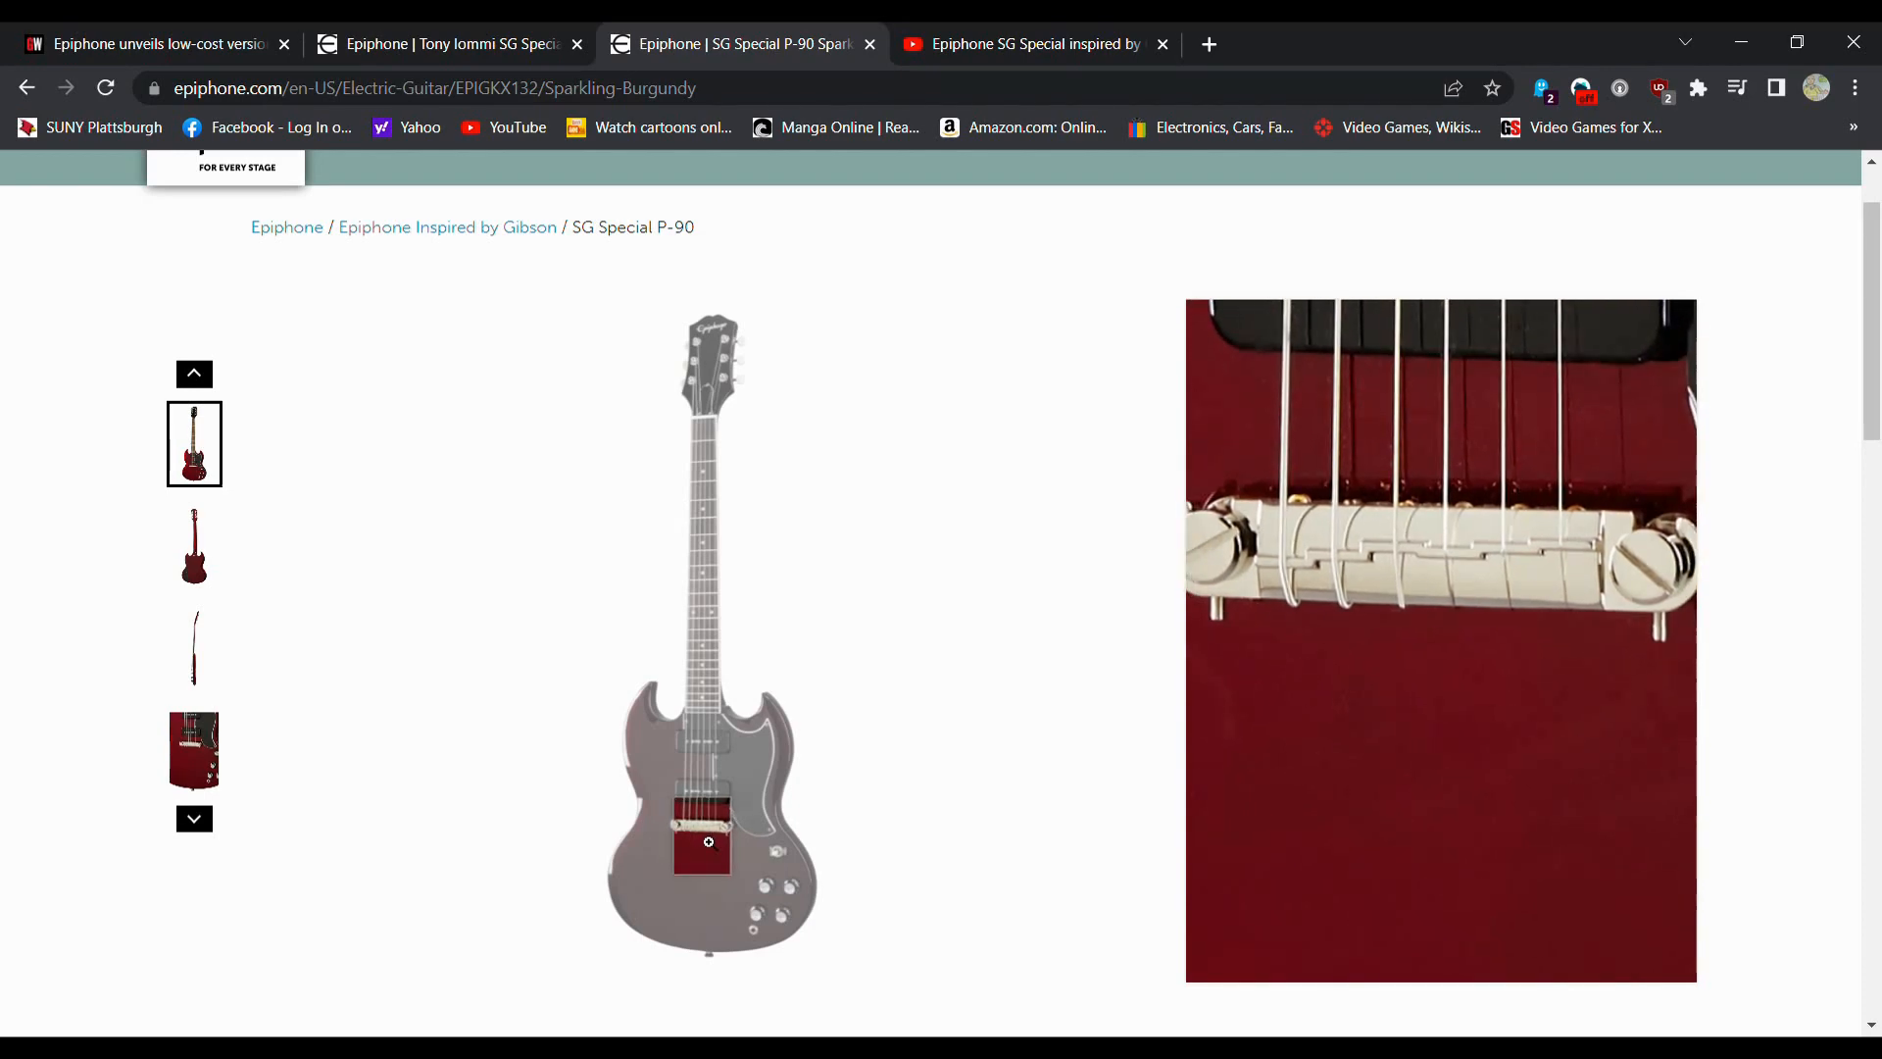
pyautogui.moveTo(715, 504)
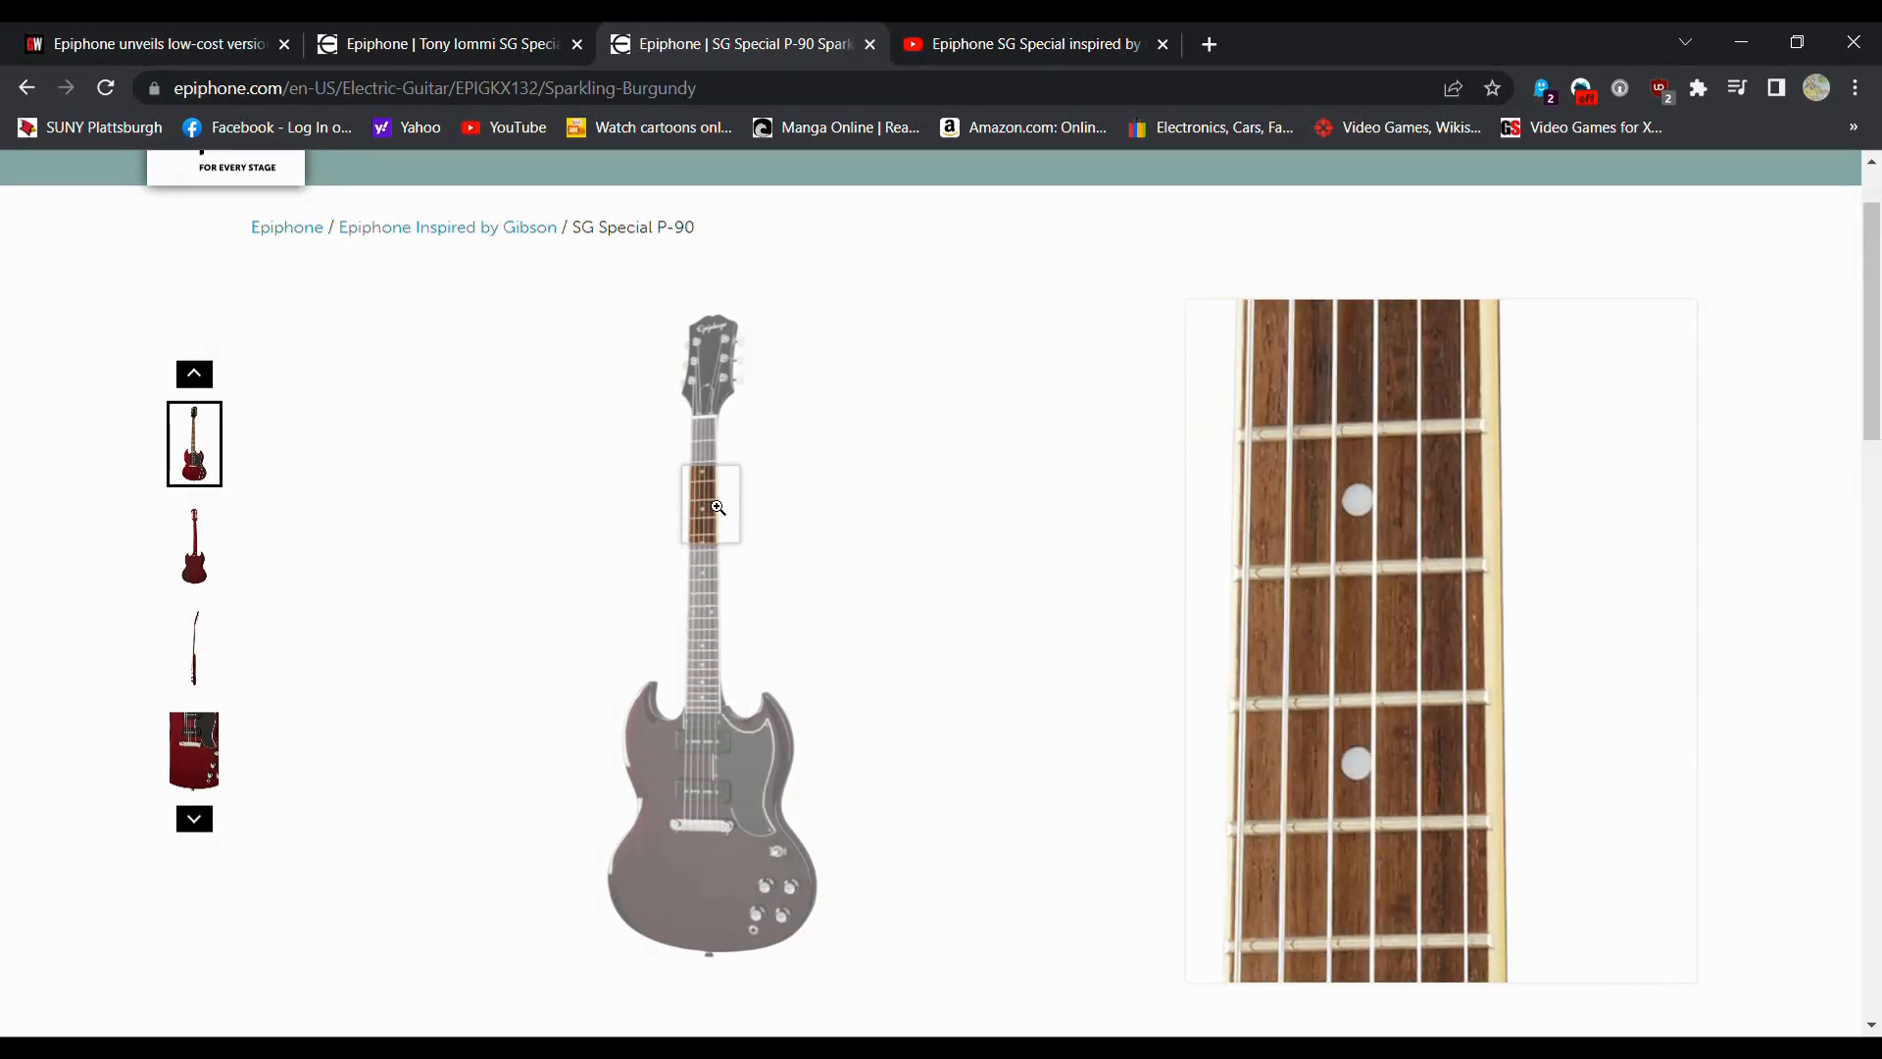
# Step: Compare both models' neck specs, ending on Iommi's Rounded Iommi C profile, 628.65 mm scale, Graph Tech nut
pyautogui.click(447, 43)
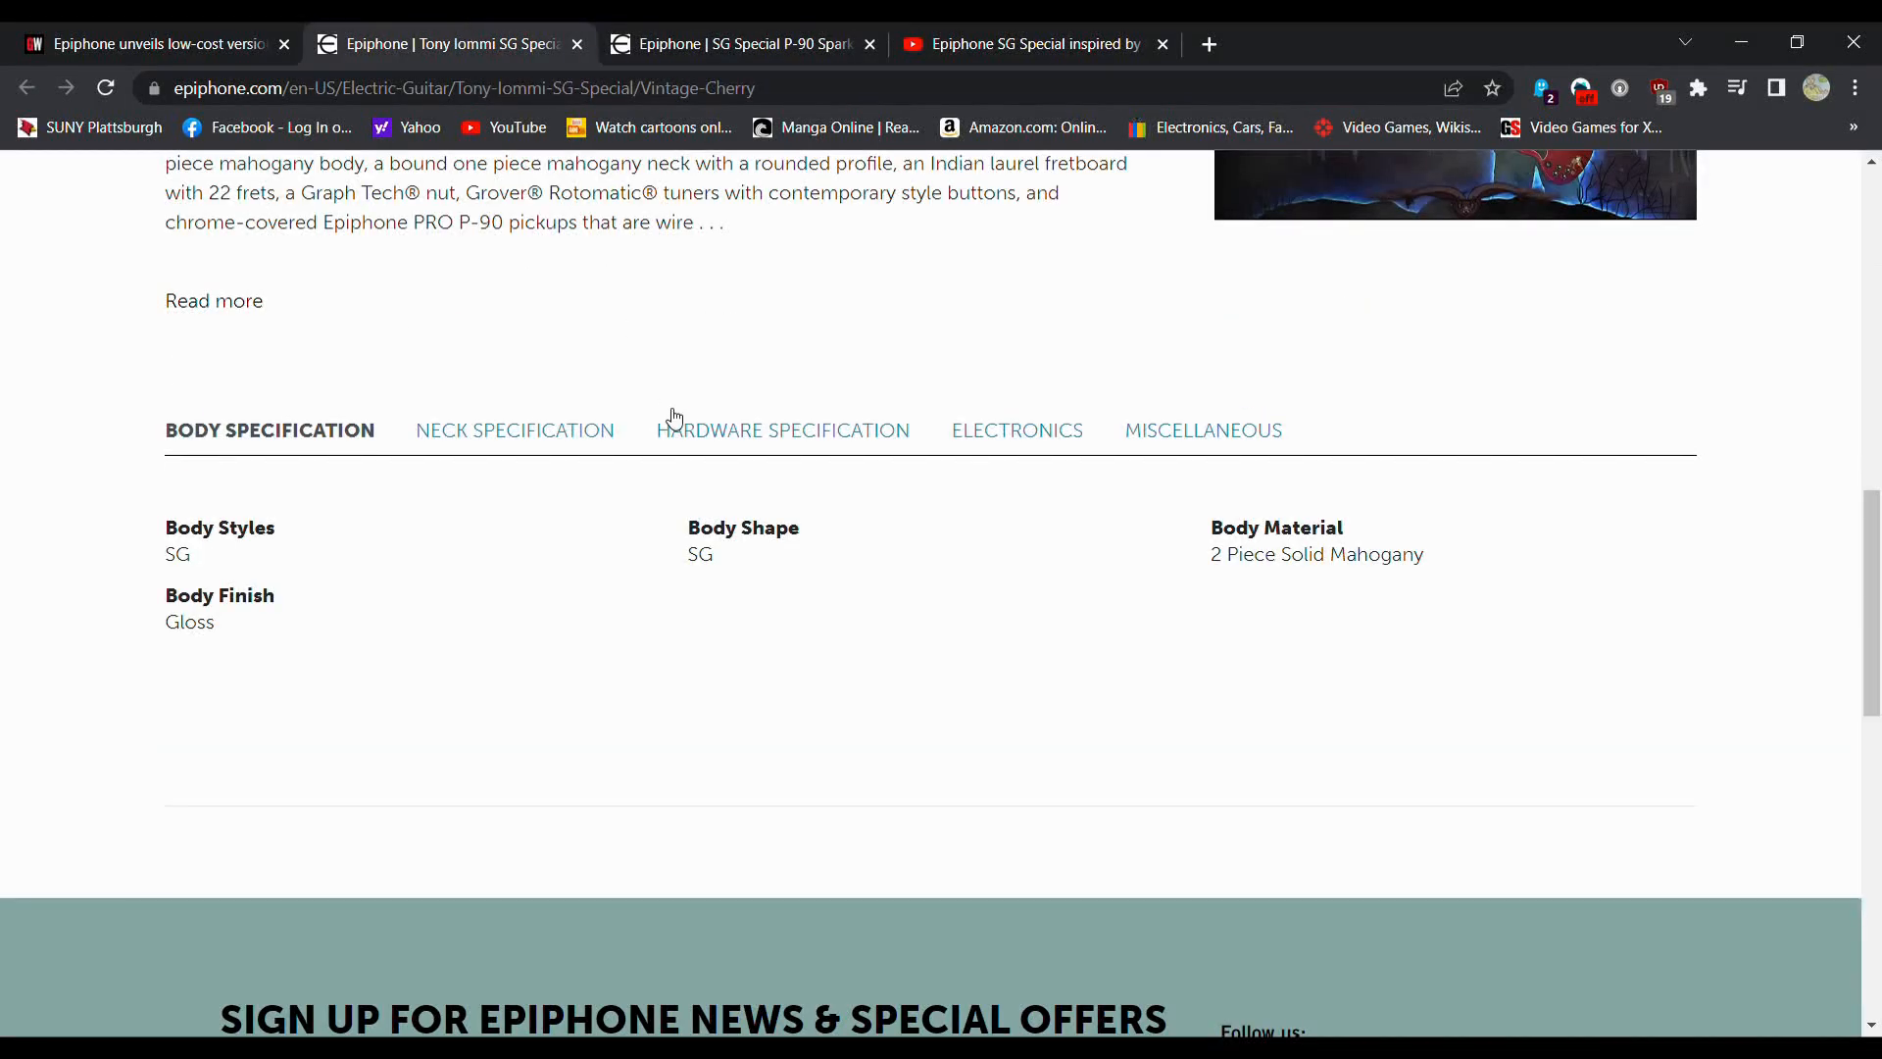
pyautogui.moveTo(999, 571)
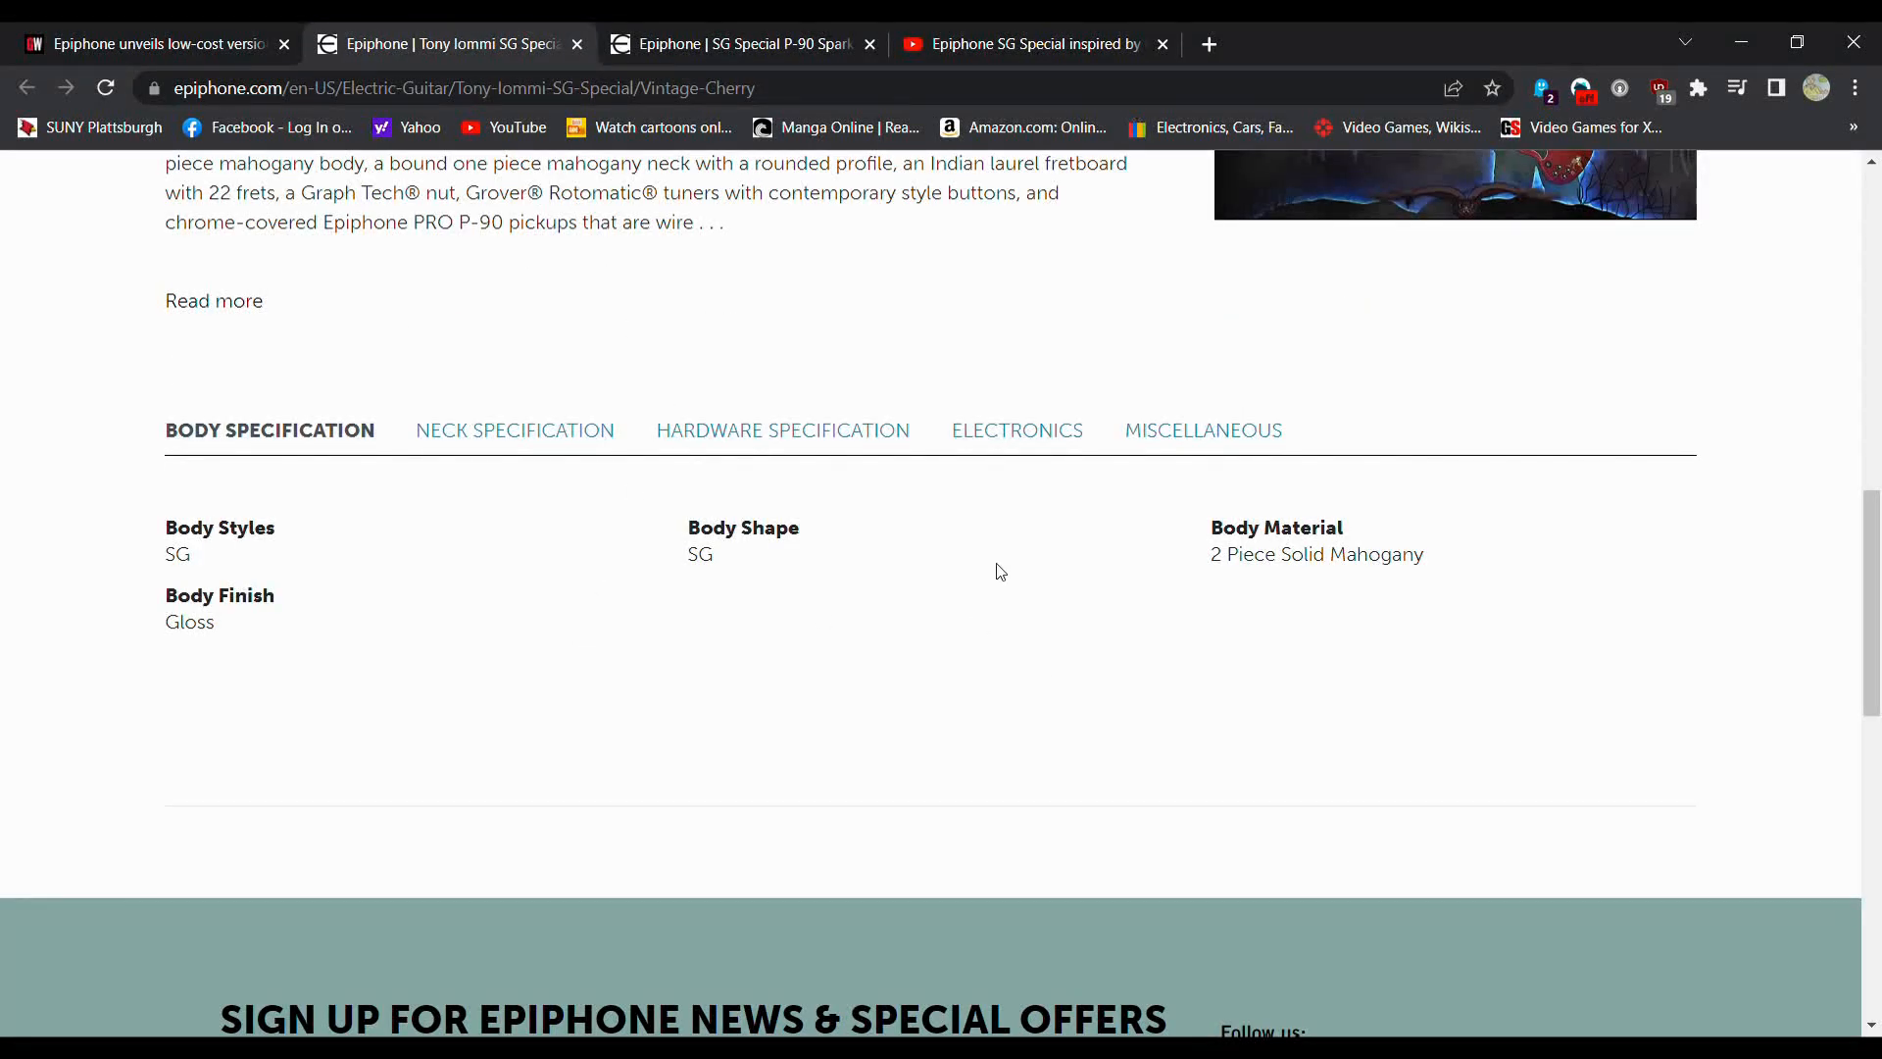
pyautogui.click(742, 43)
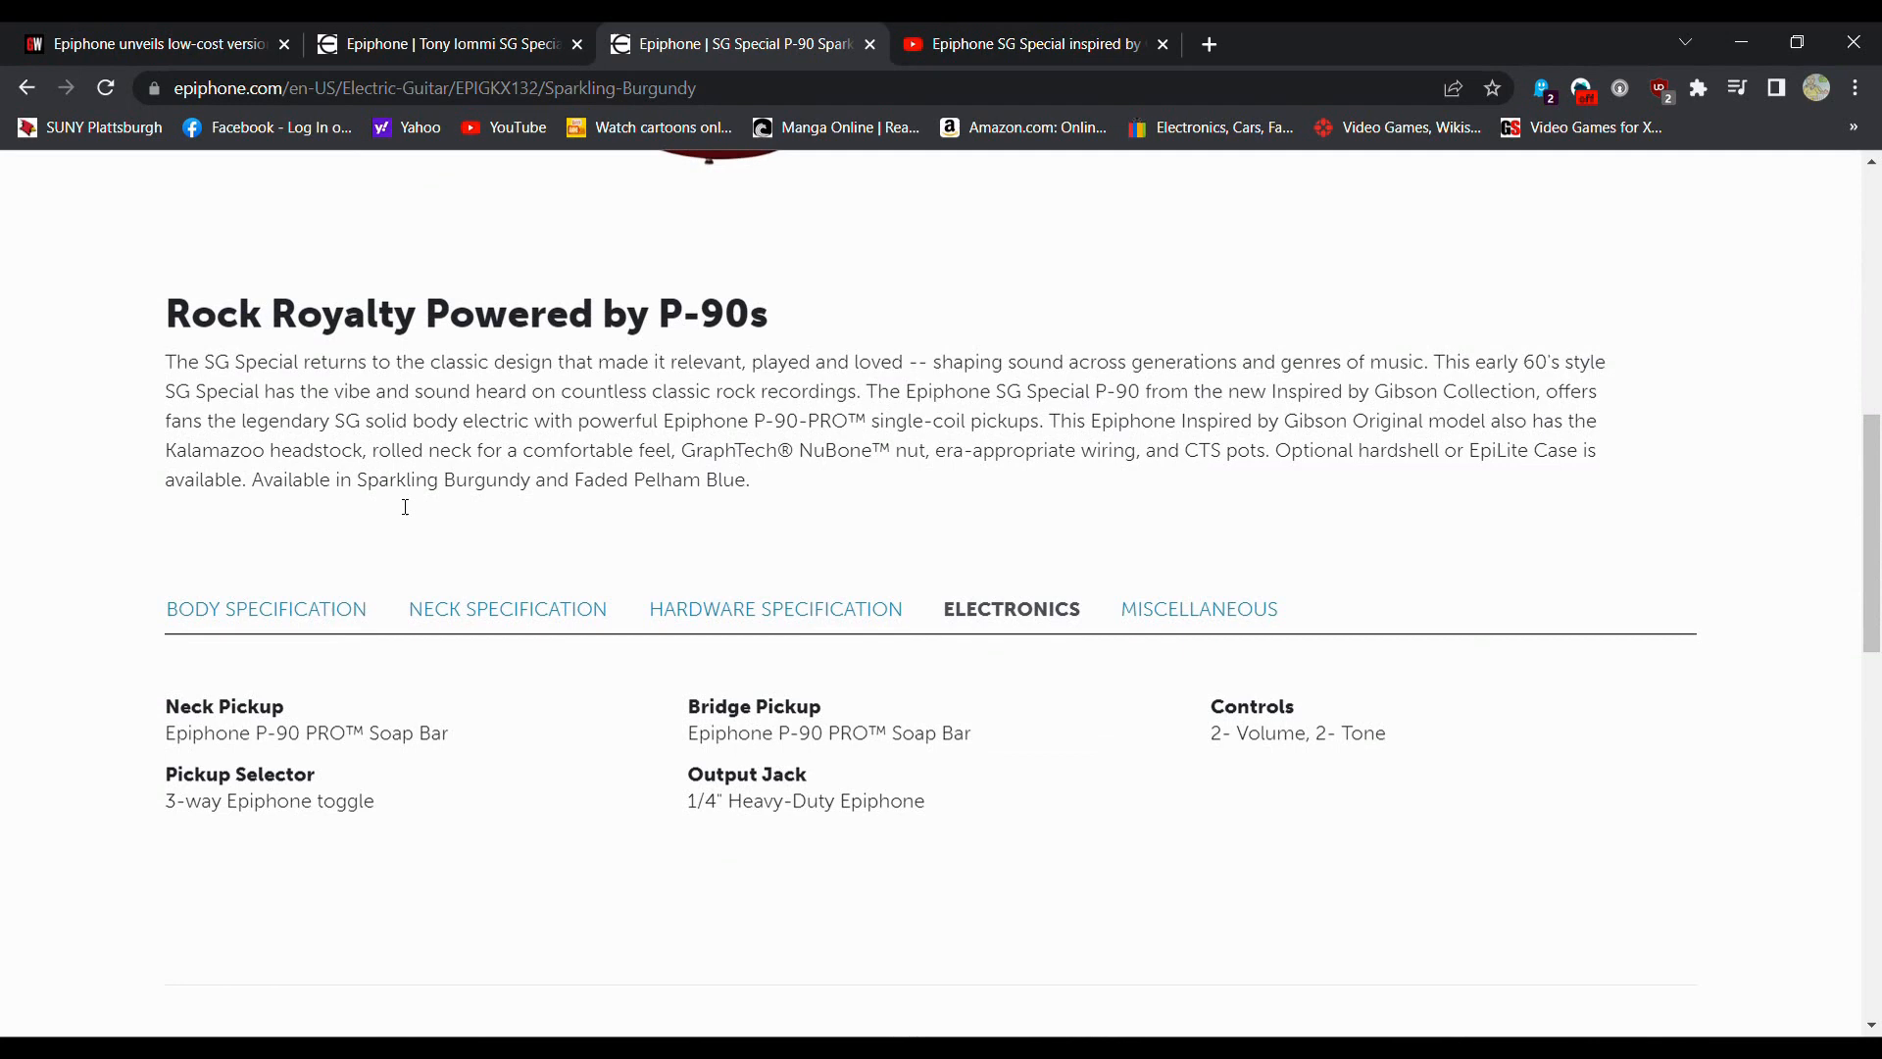
pyautogui.click(265, 609)
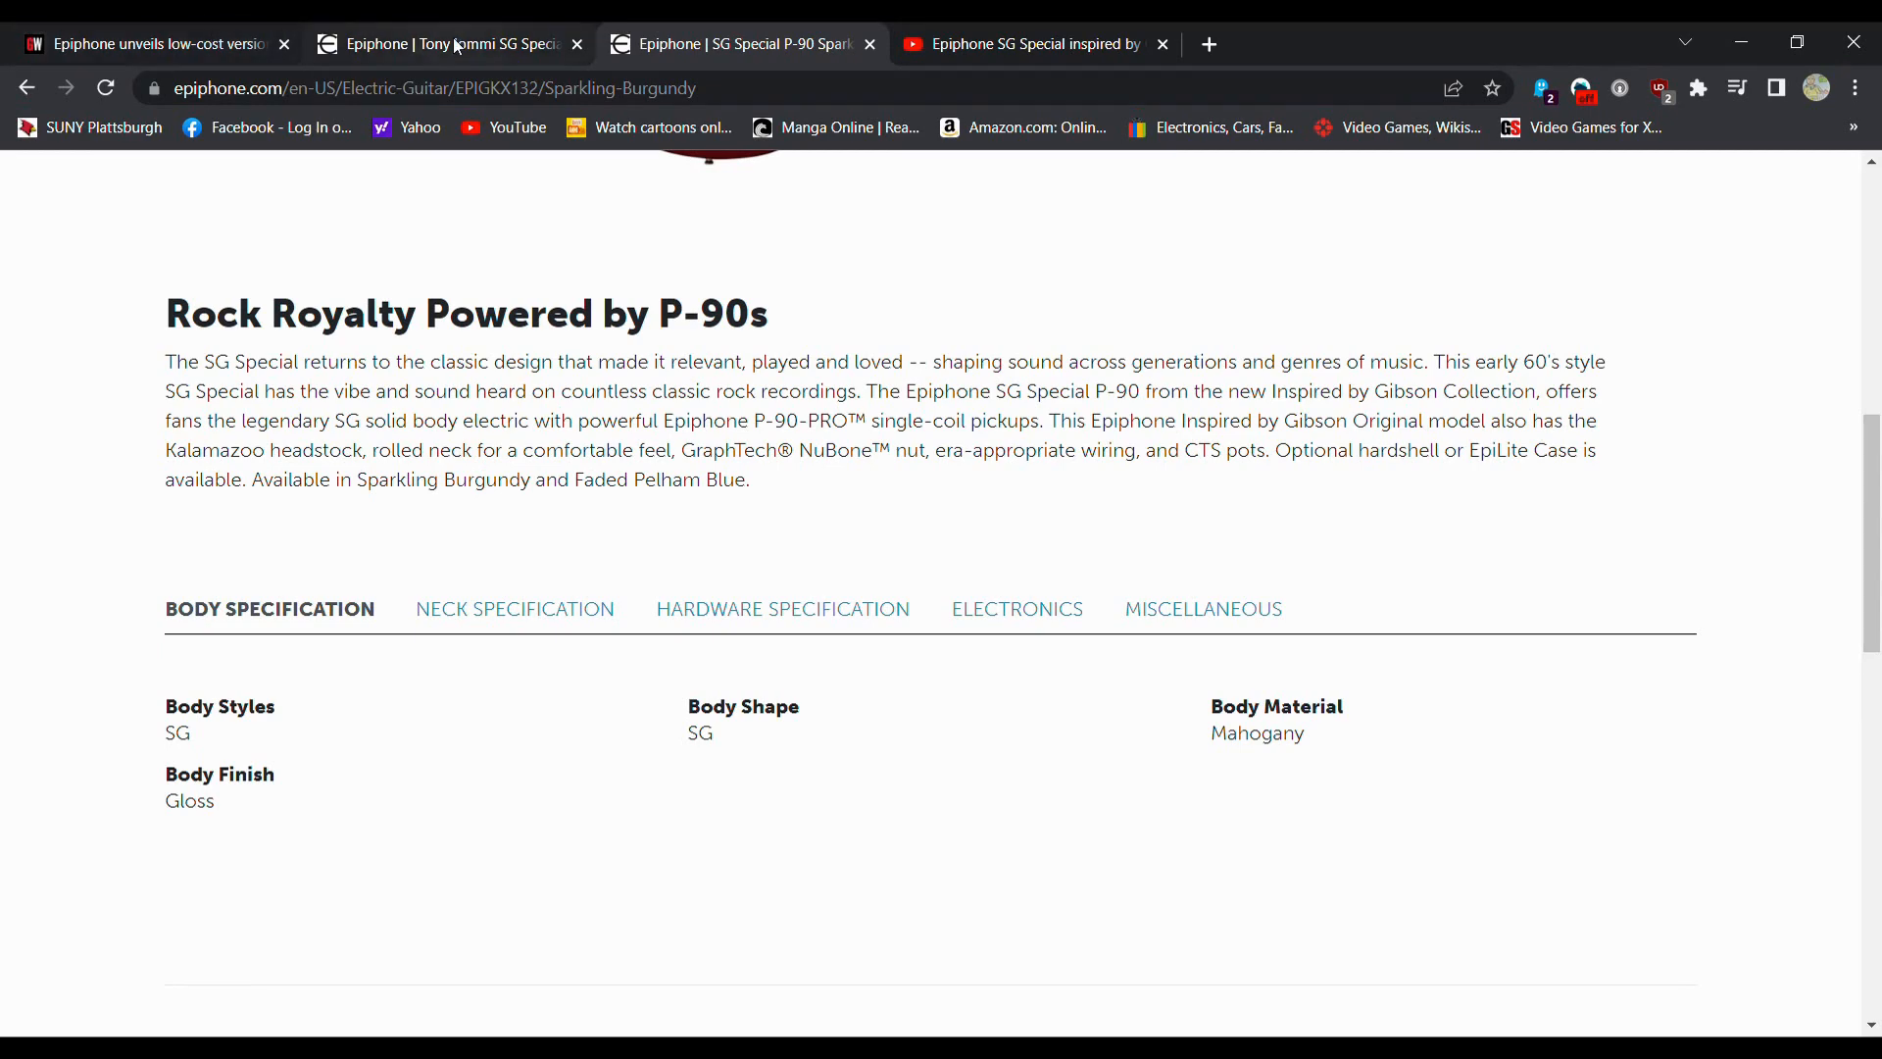
pyautogui.click(444, 44)
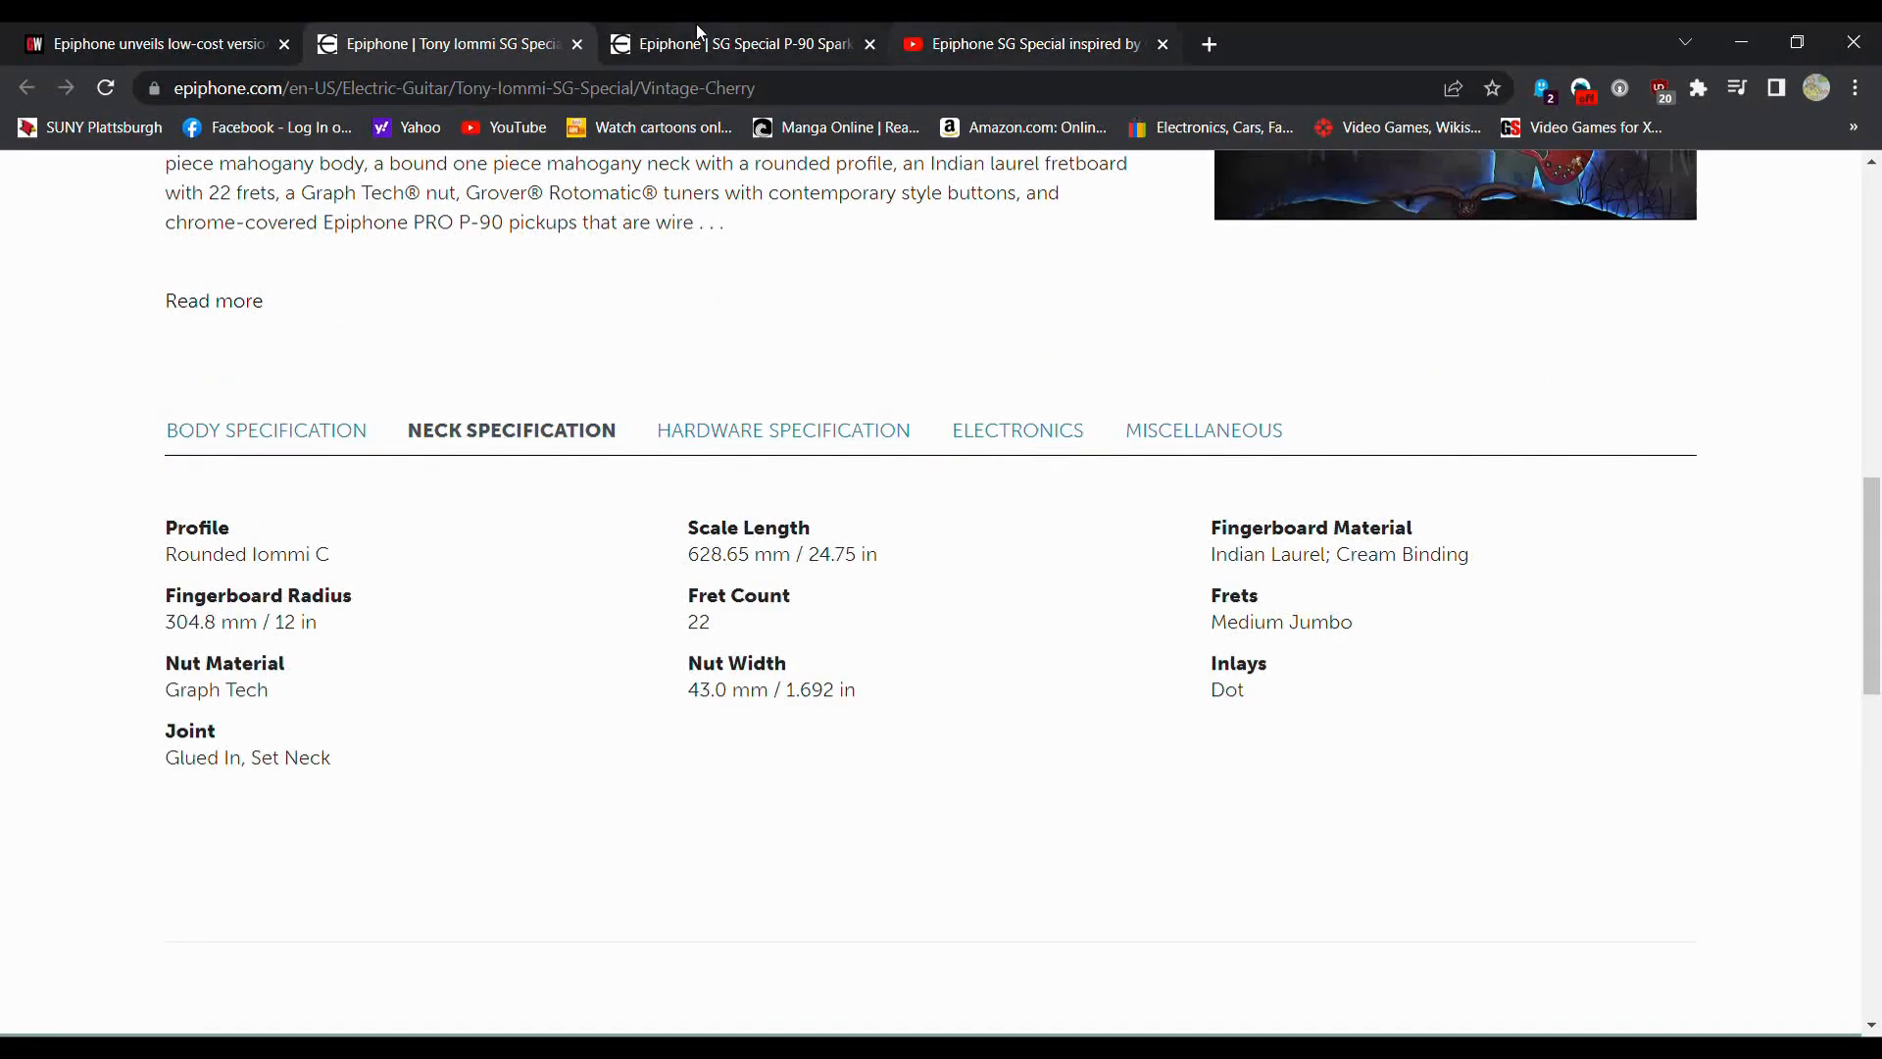
pyautogui.click(742, 44)
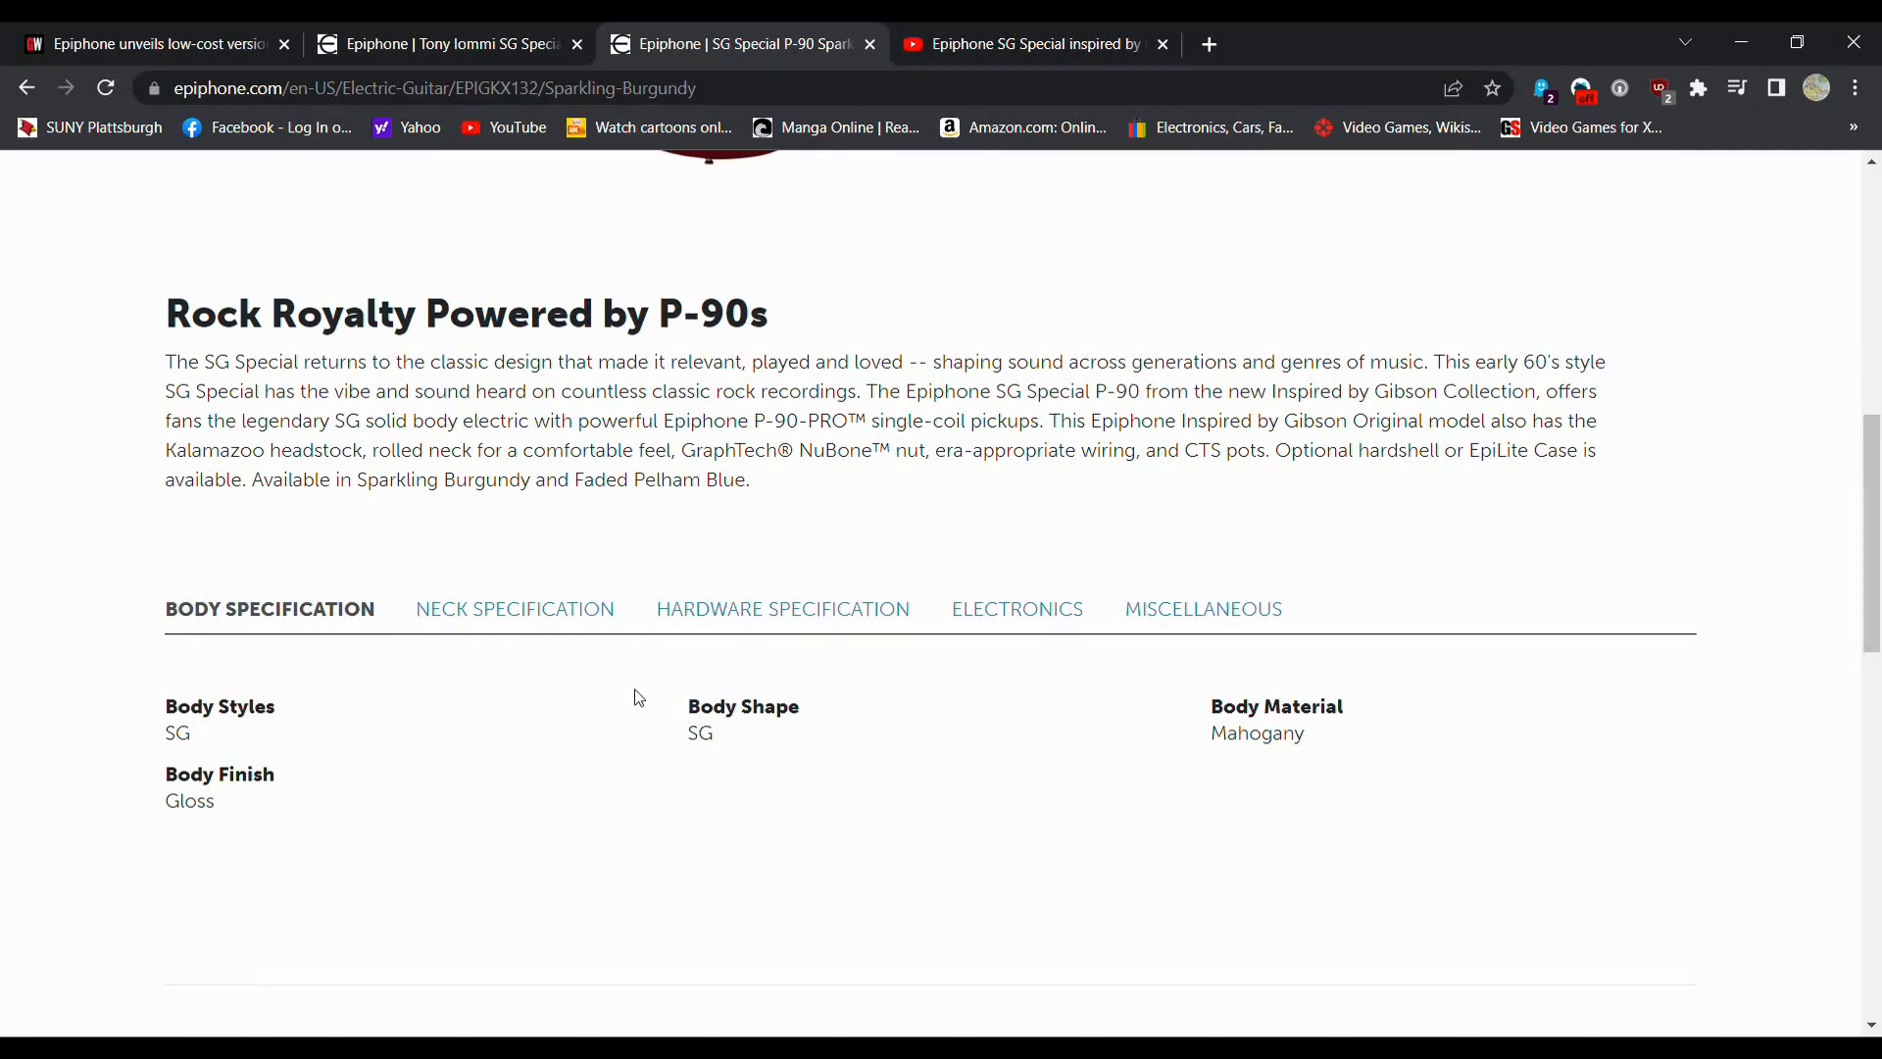
pyautogui.click(514, 608)
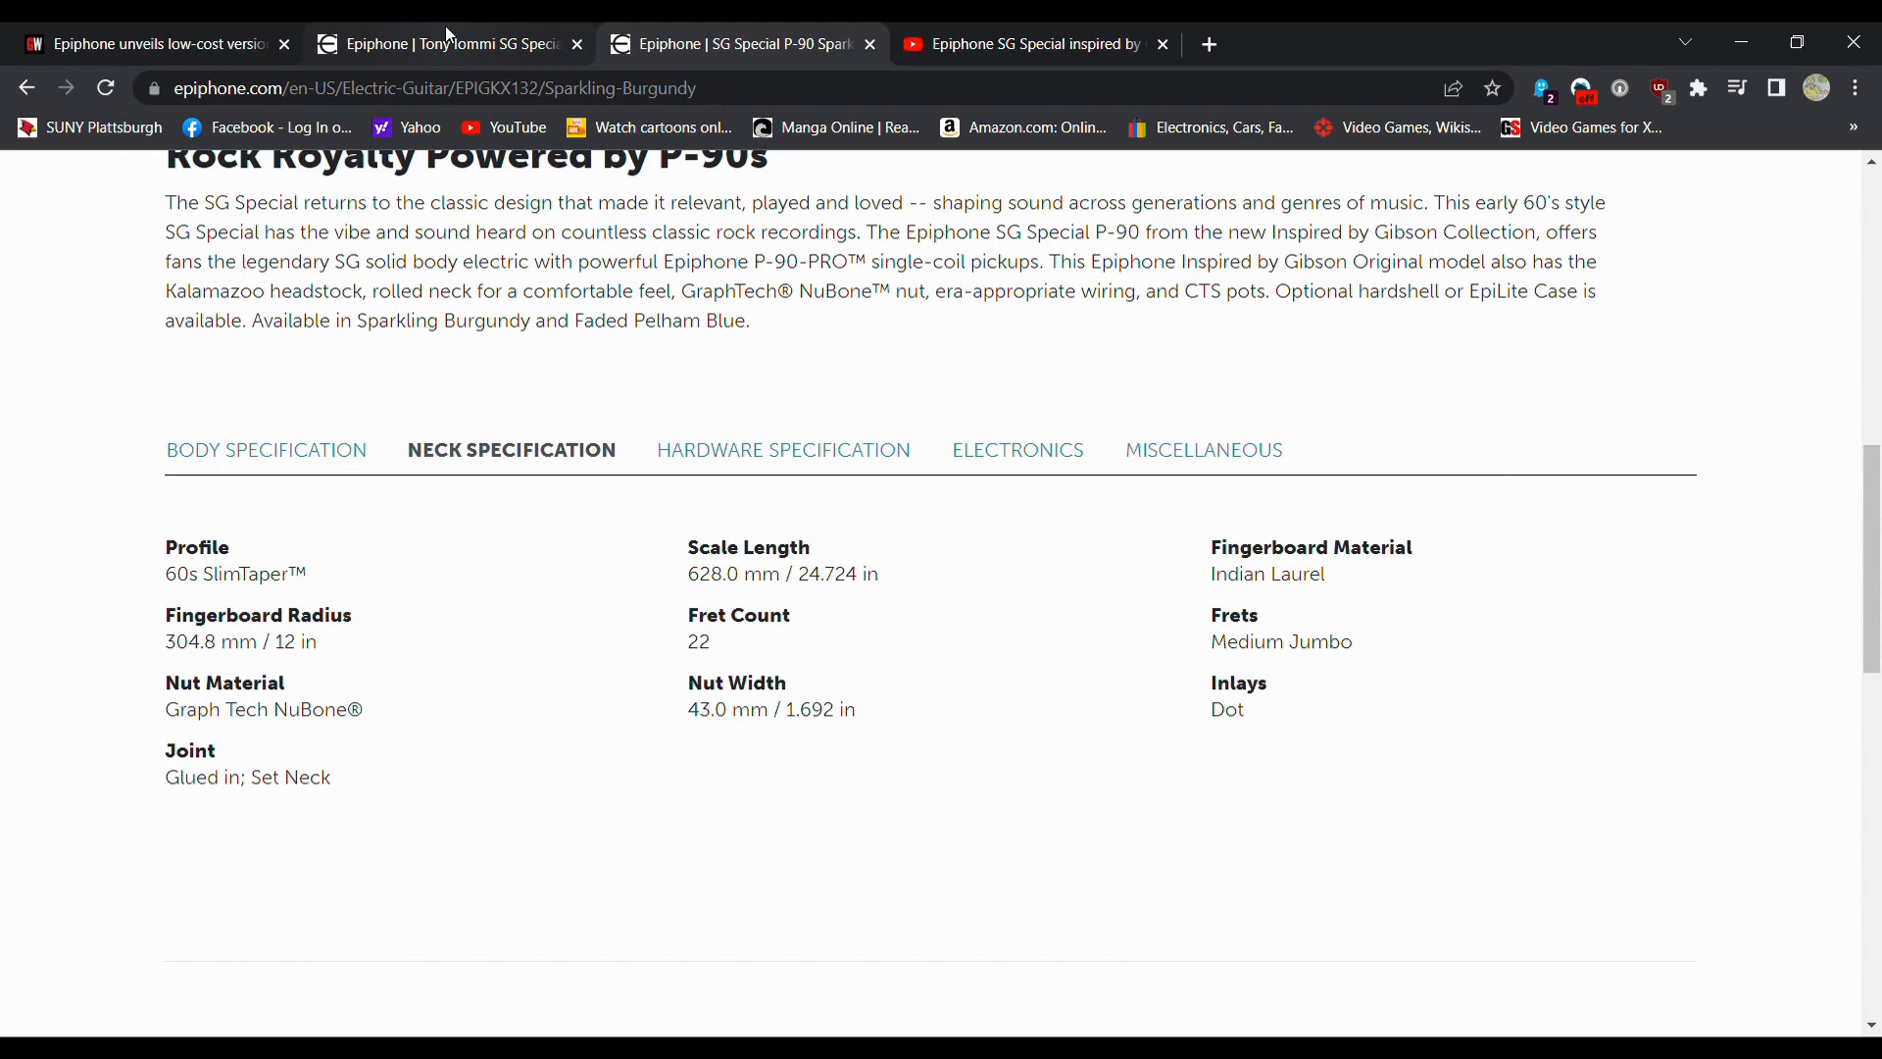
pyautogui.click(444, 44)
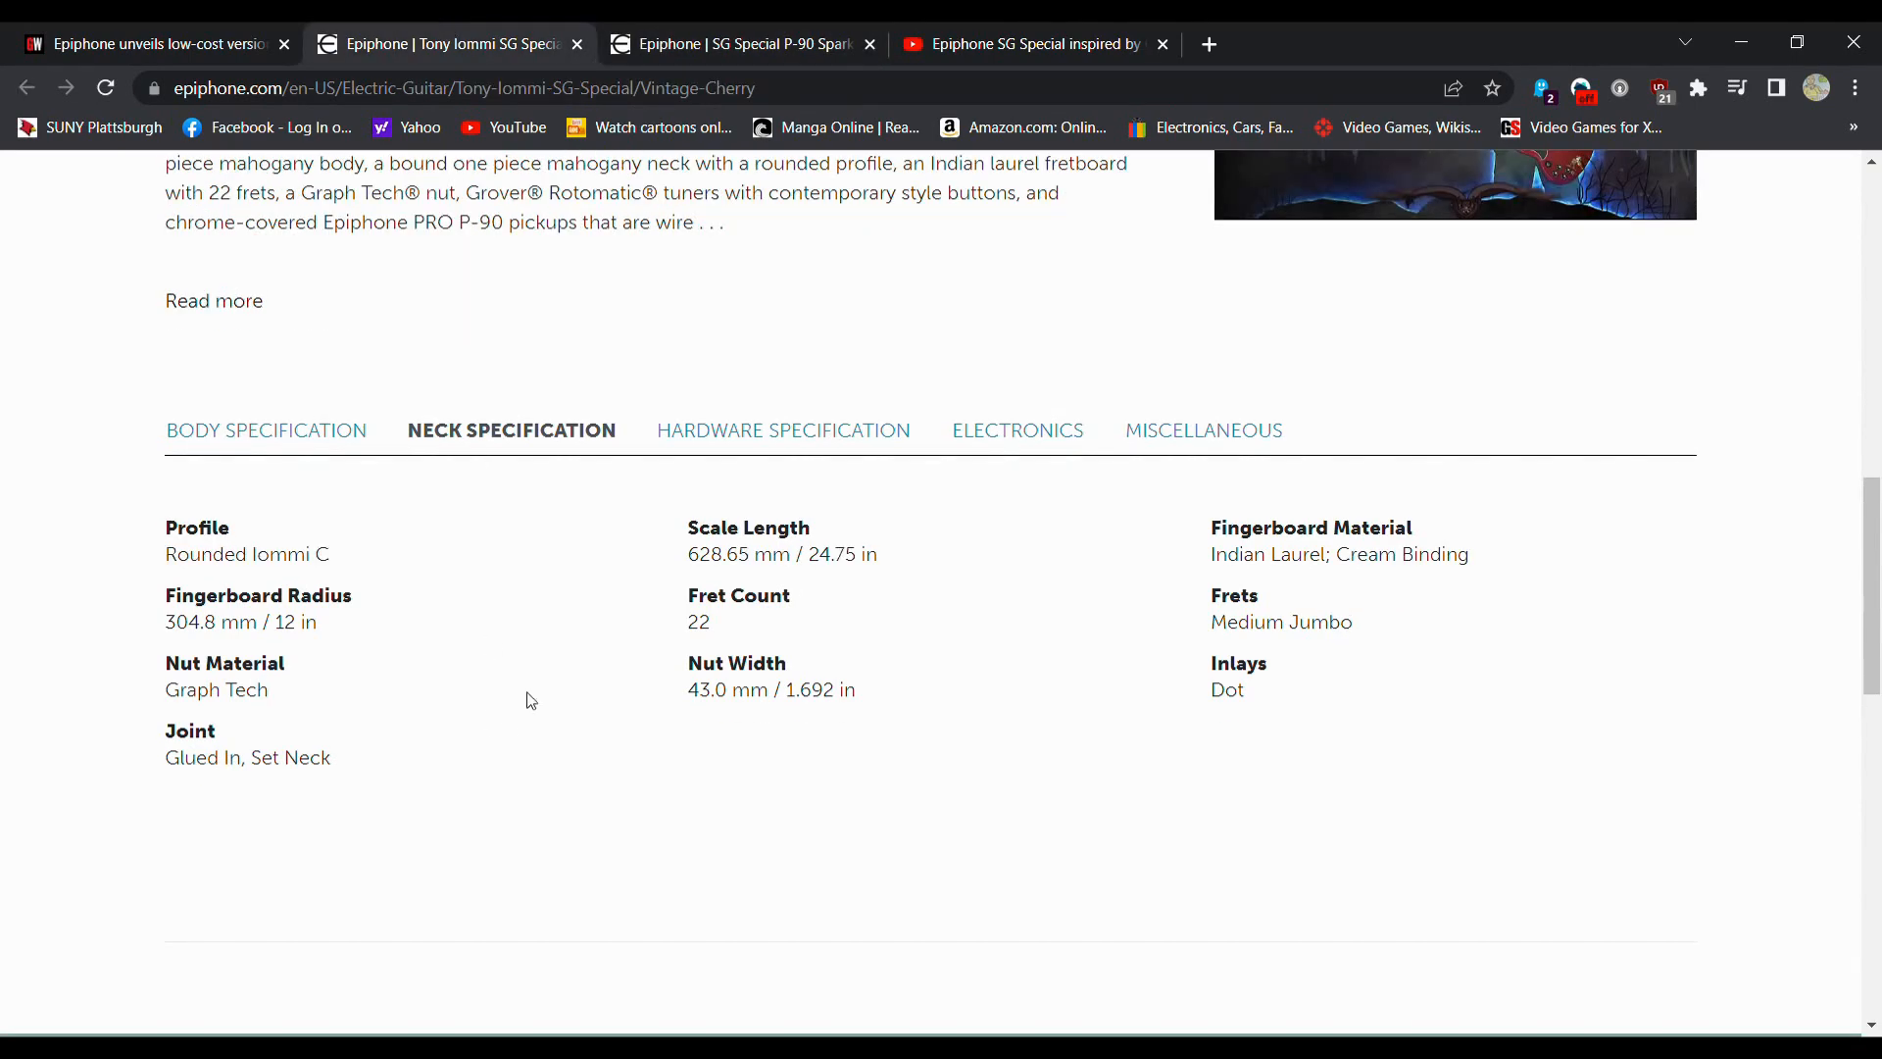
pyautogui.moveTo(363, 640)
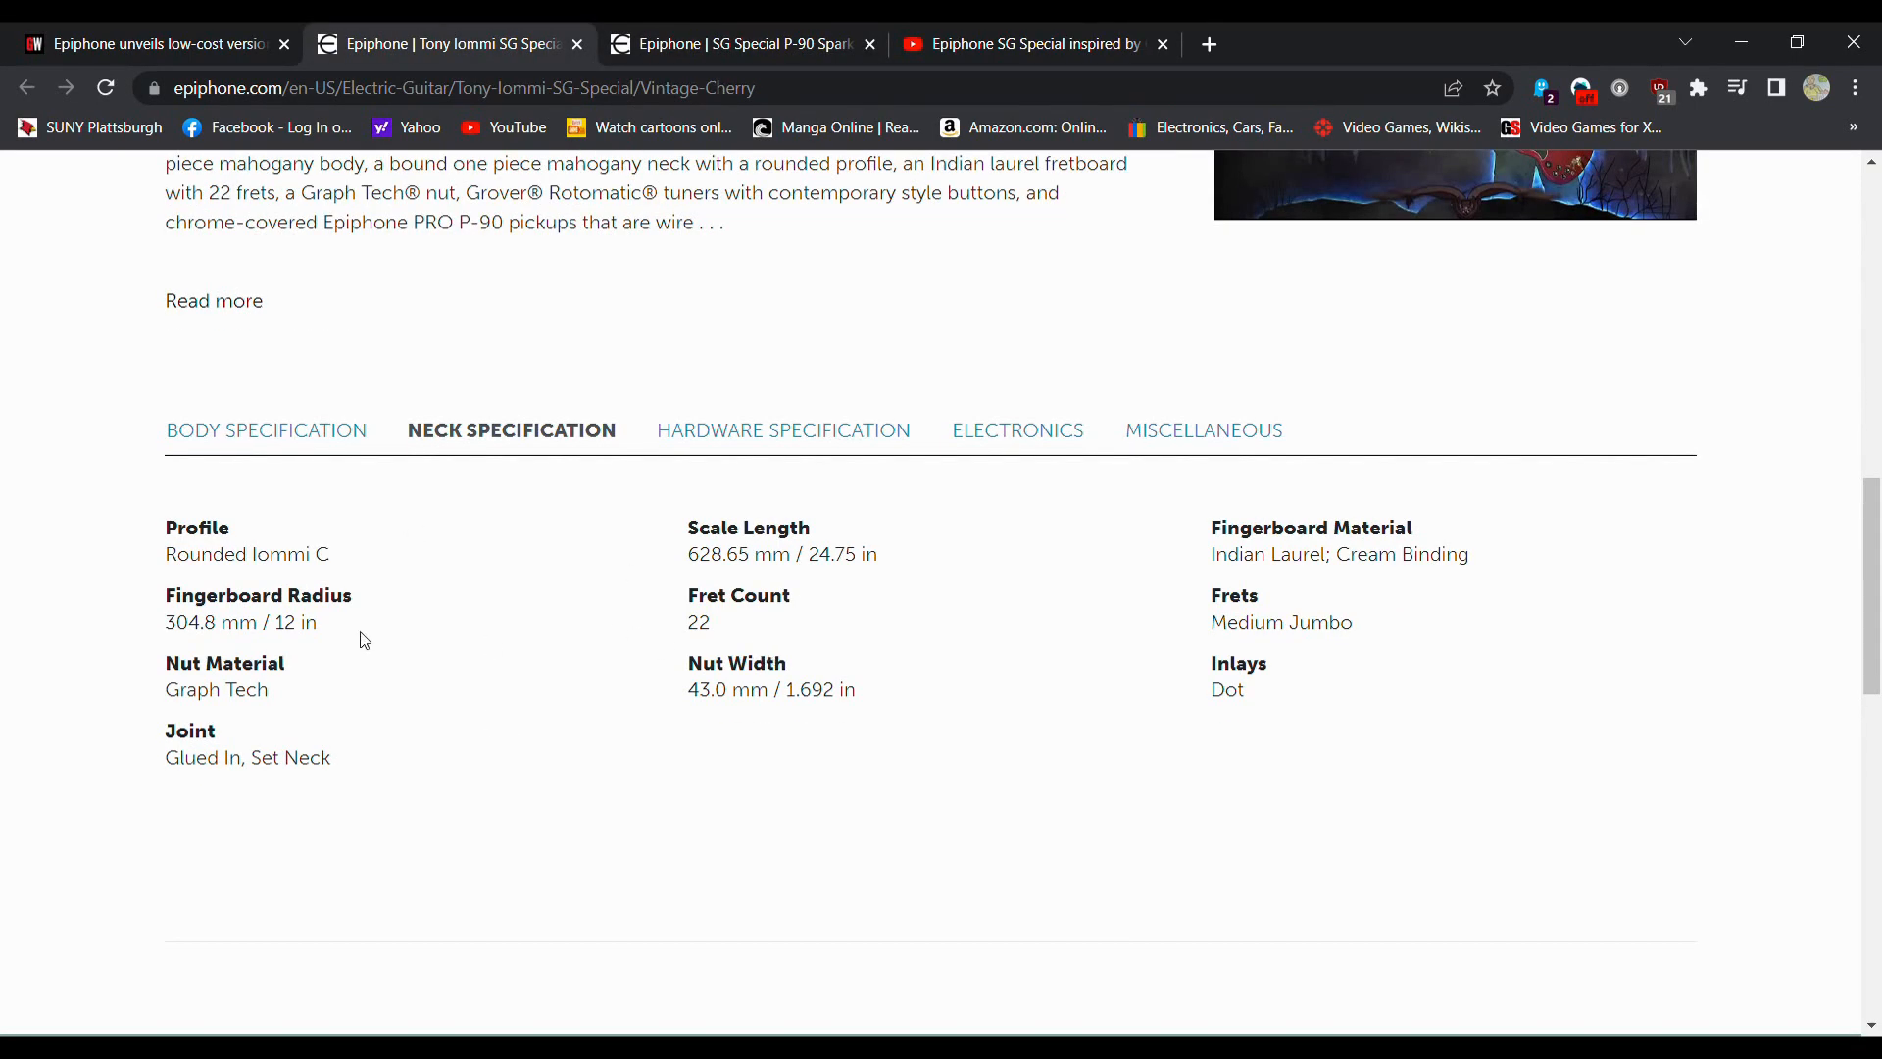
pyautogui.moveTo(431, 647)
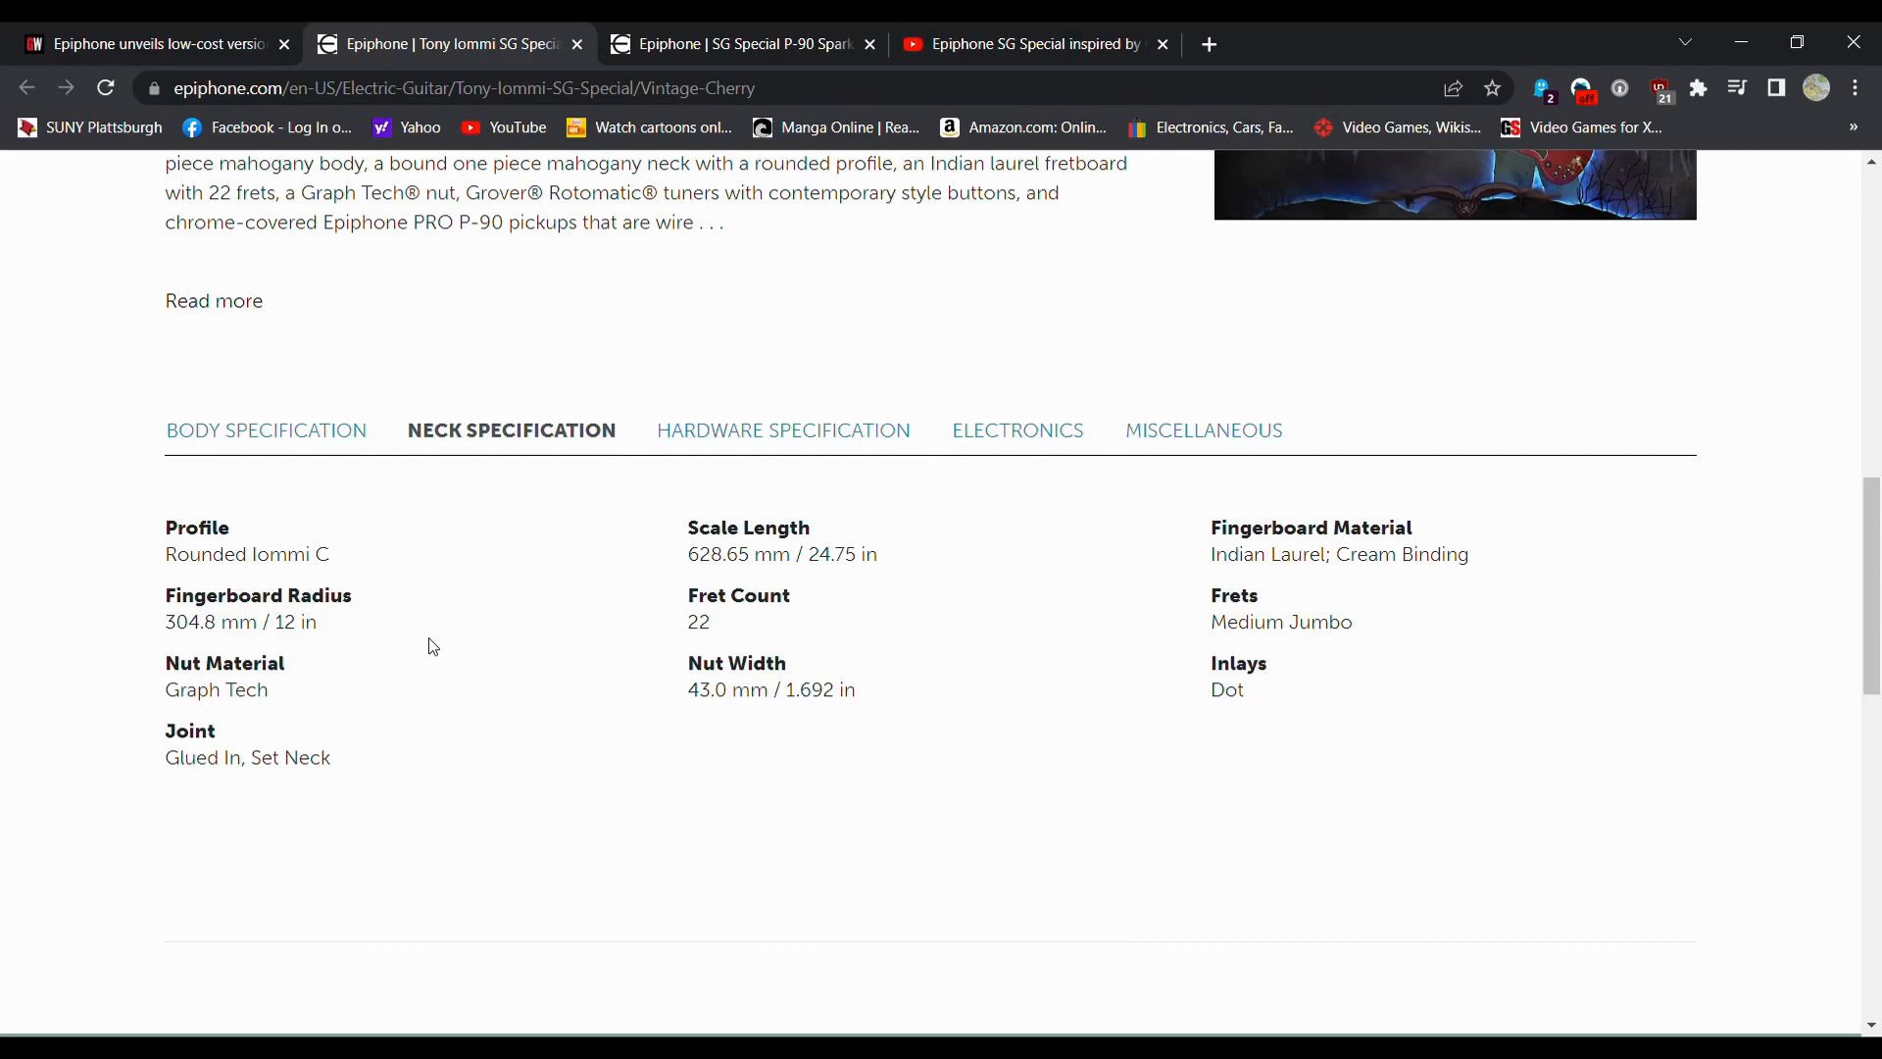
pyautogui.scroll(3)
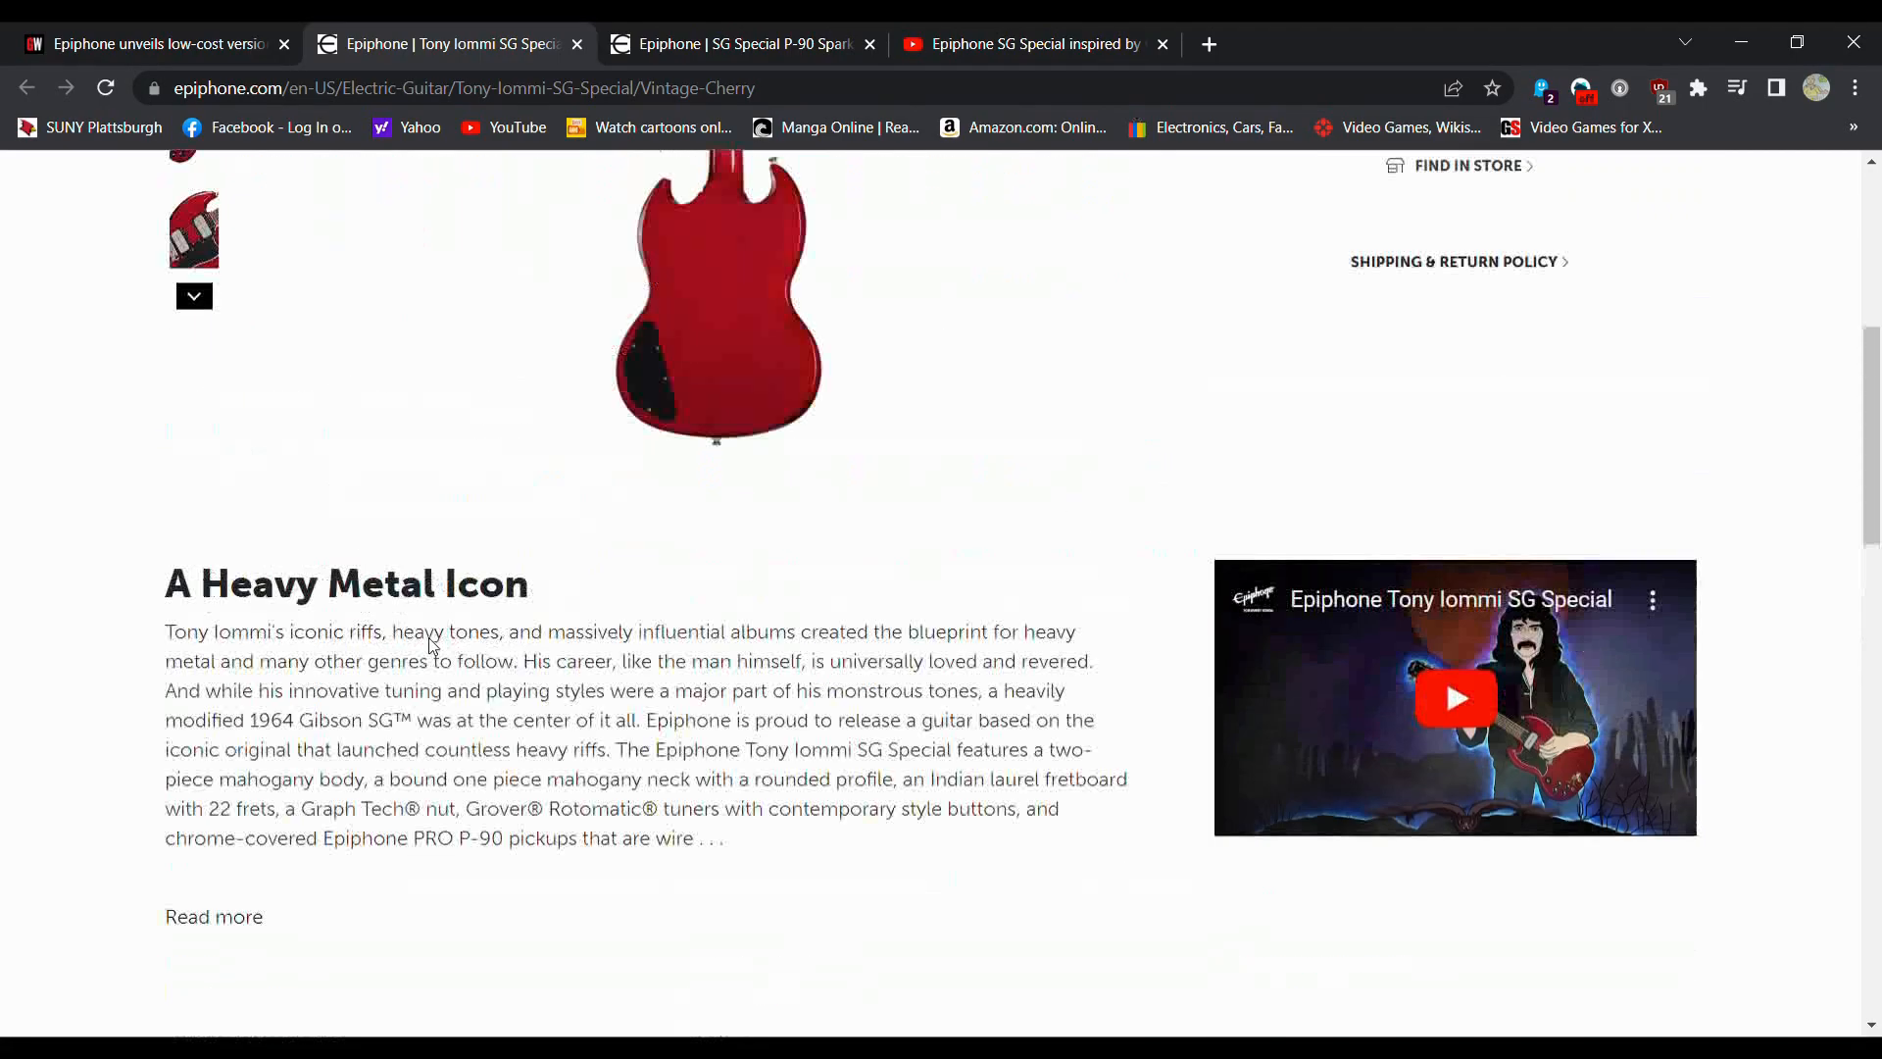
pyautogui.scroll(3)
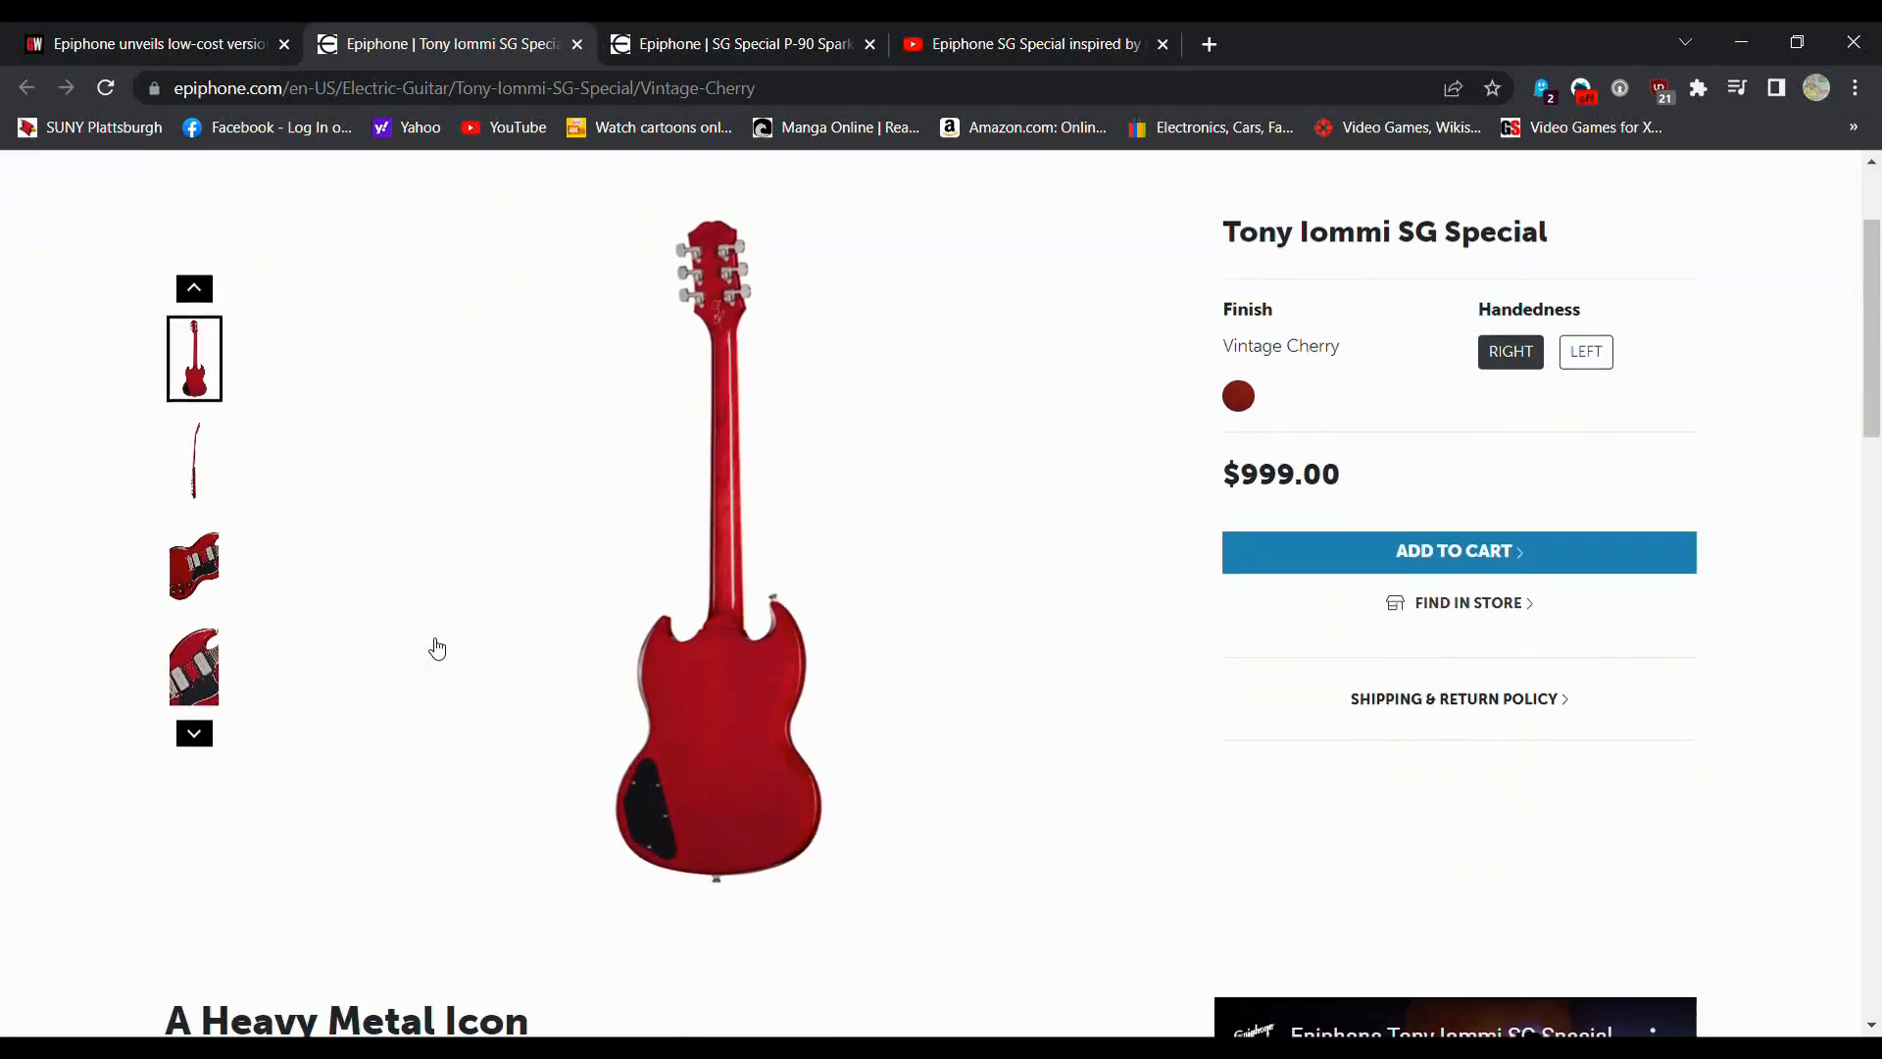
pyautogui.scroll(-3)
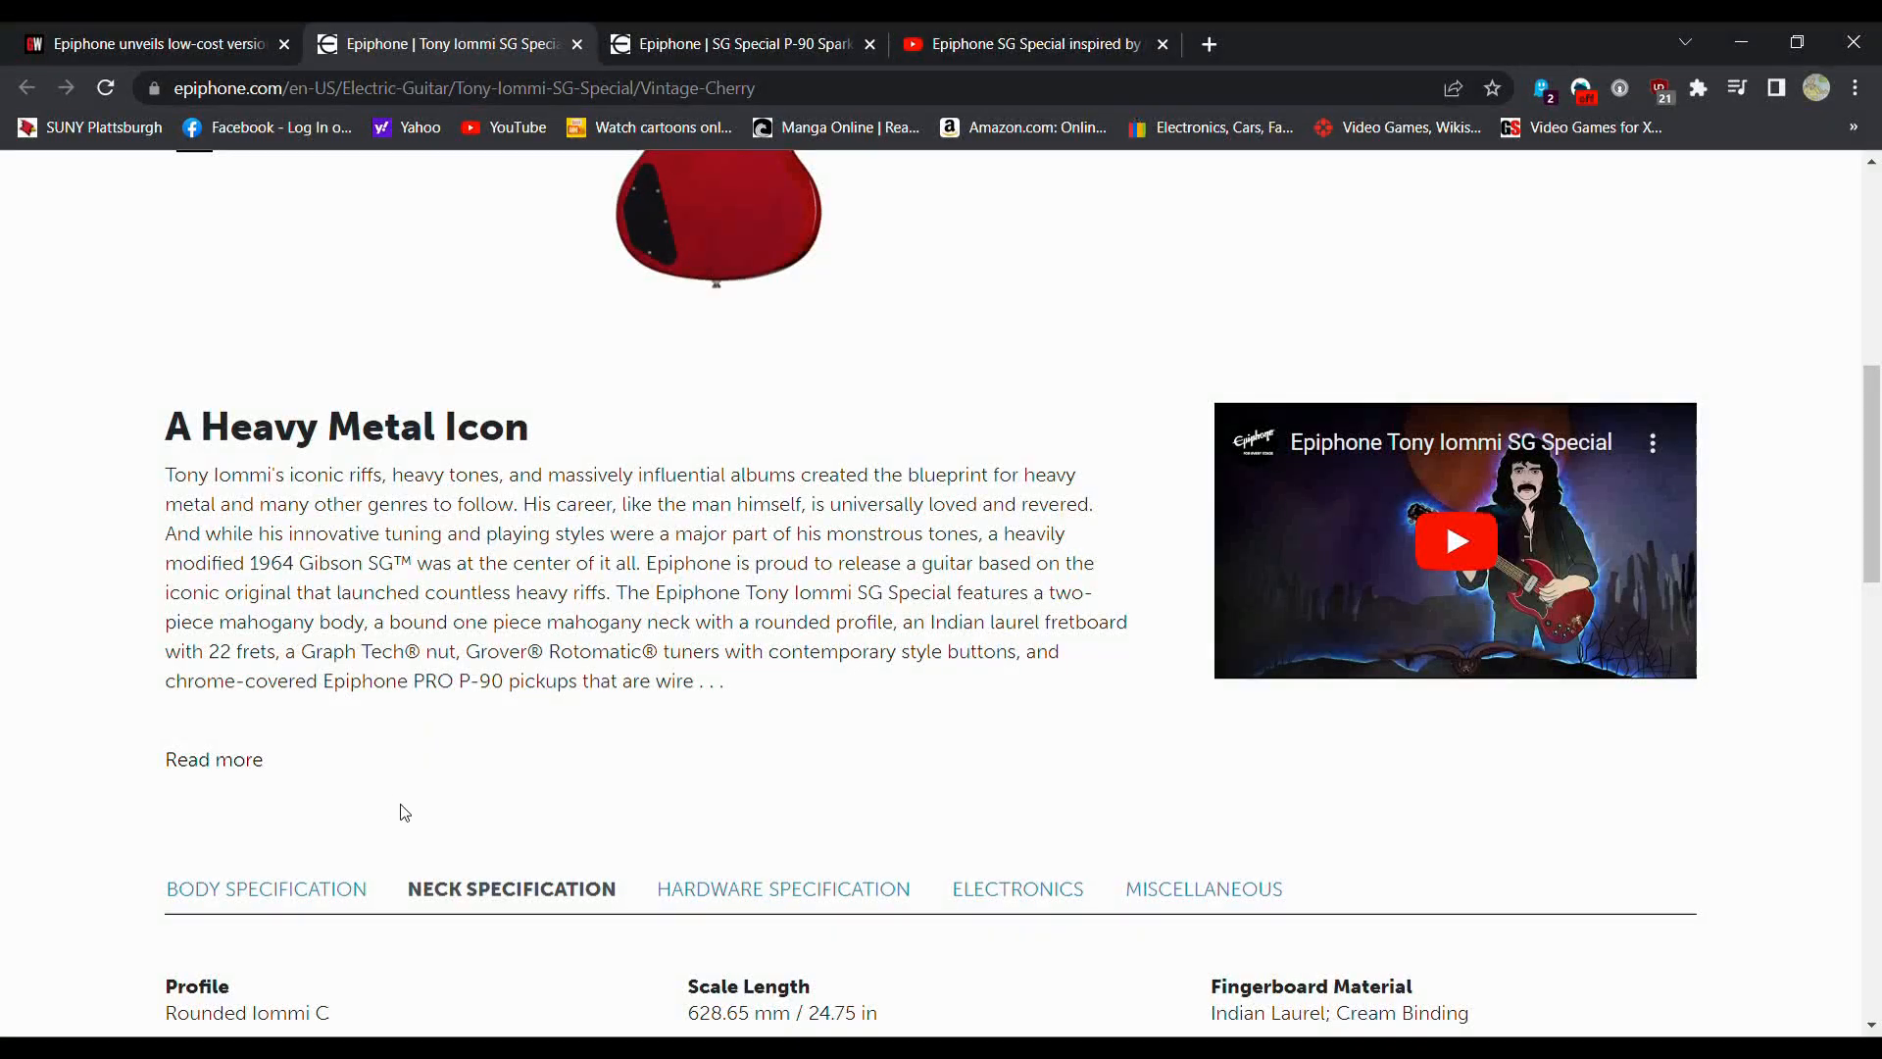
pyautogui.moveTo(418, 764)
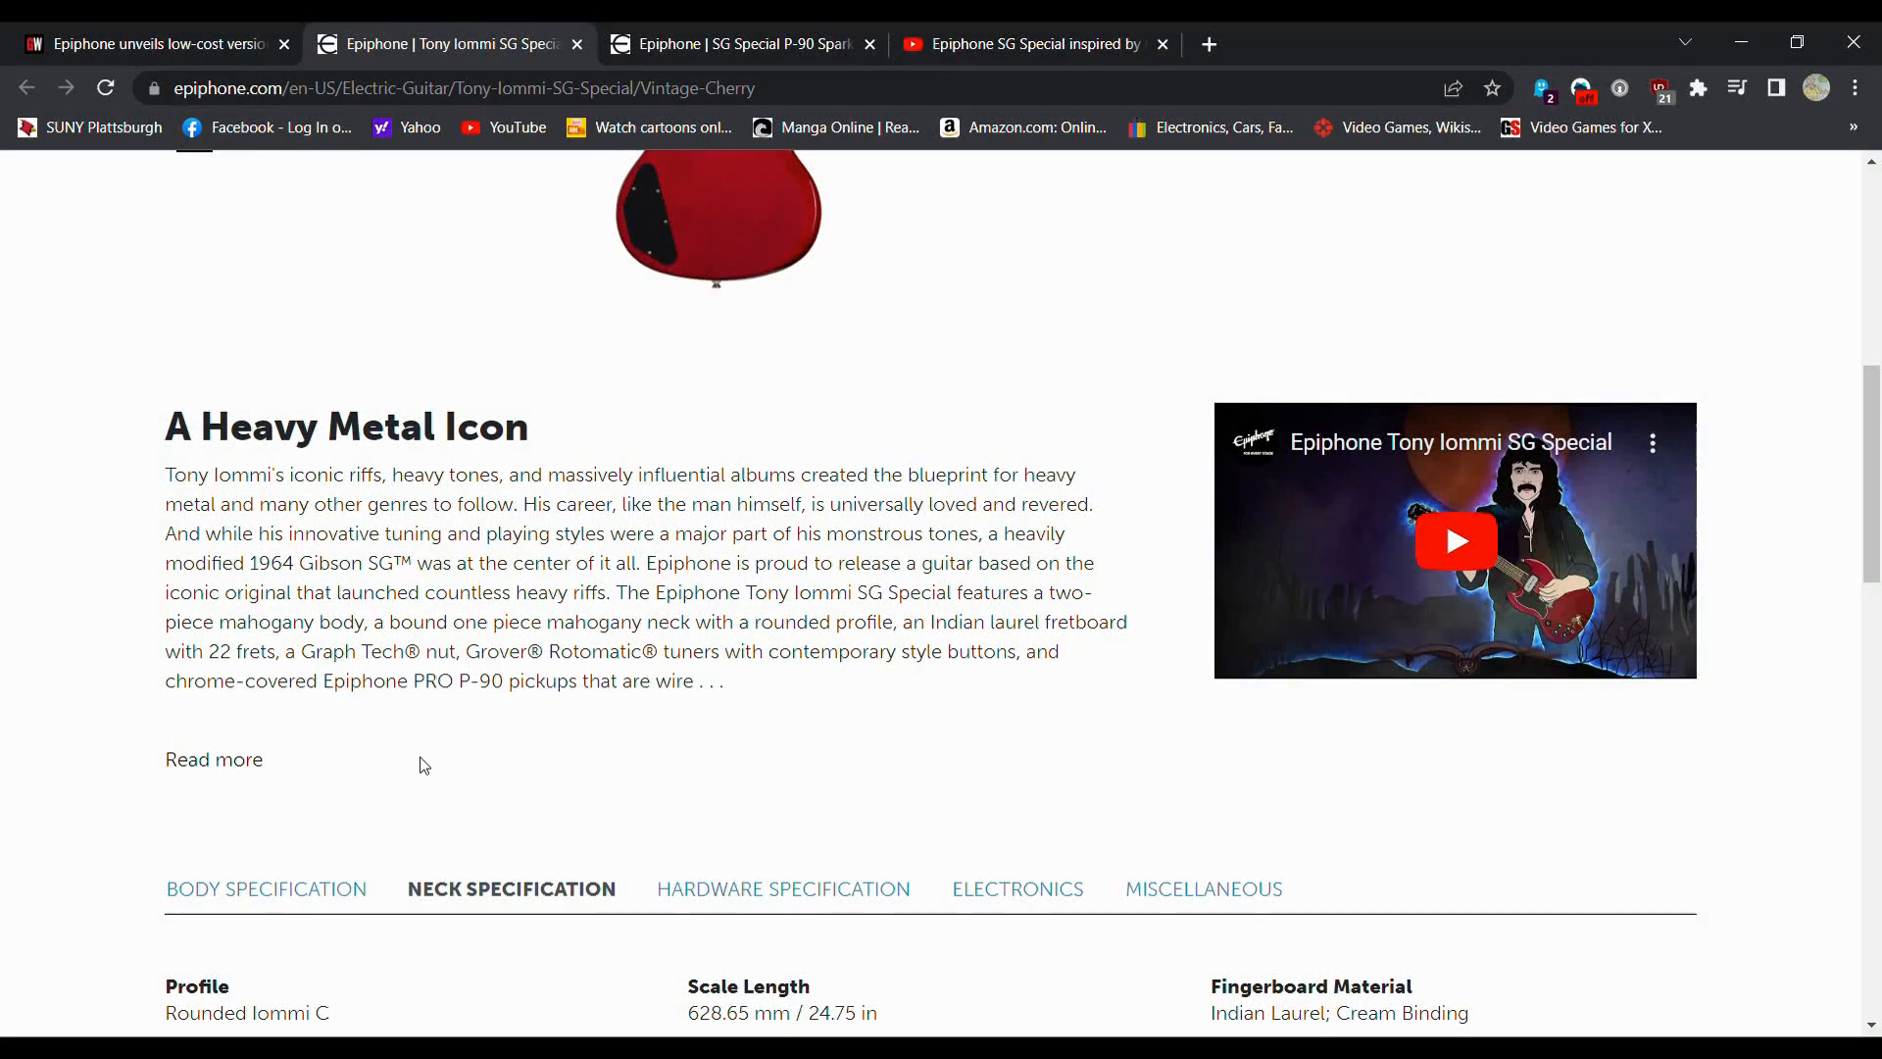
pyautogui.scroll(-3)
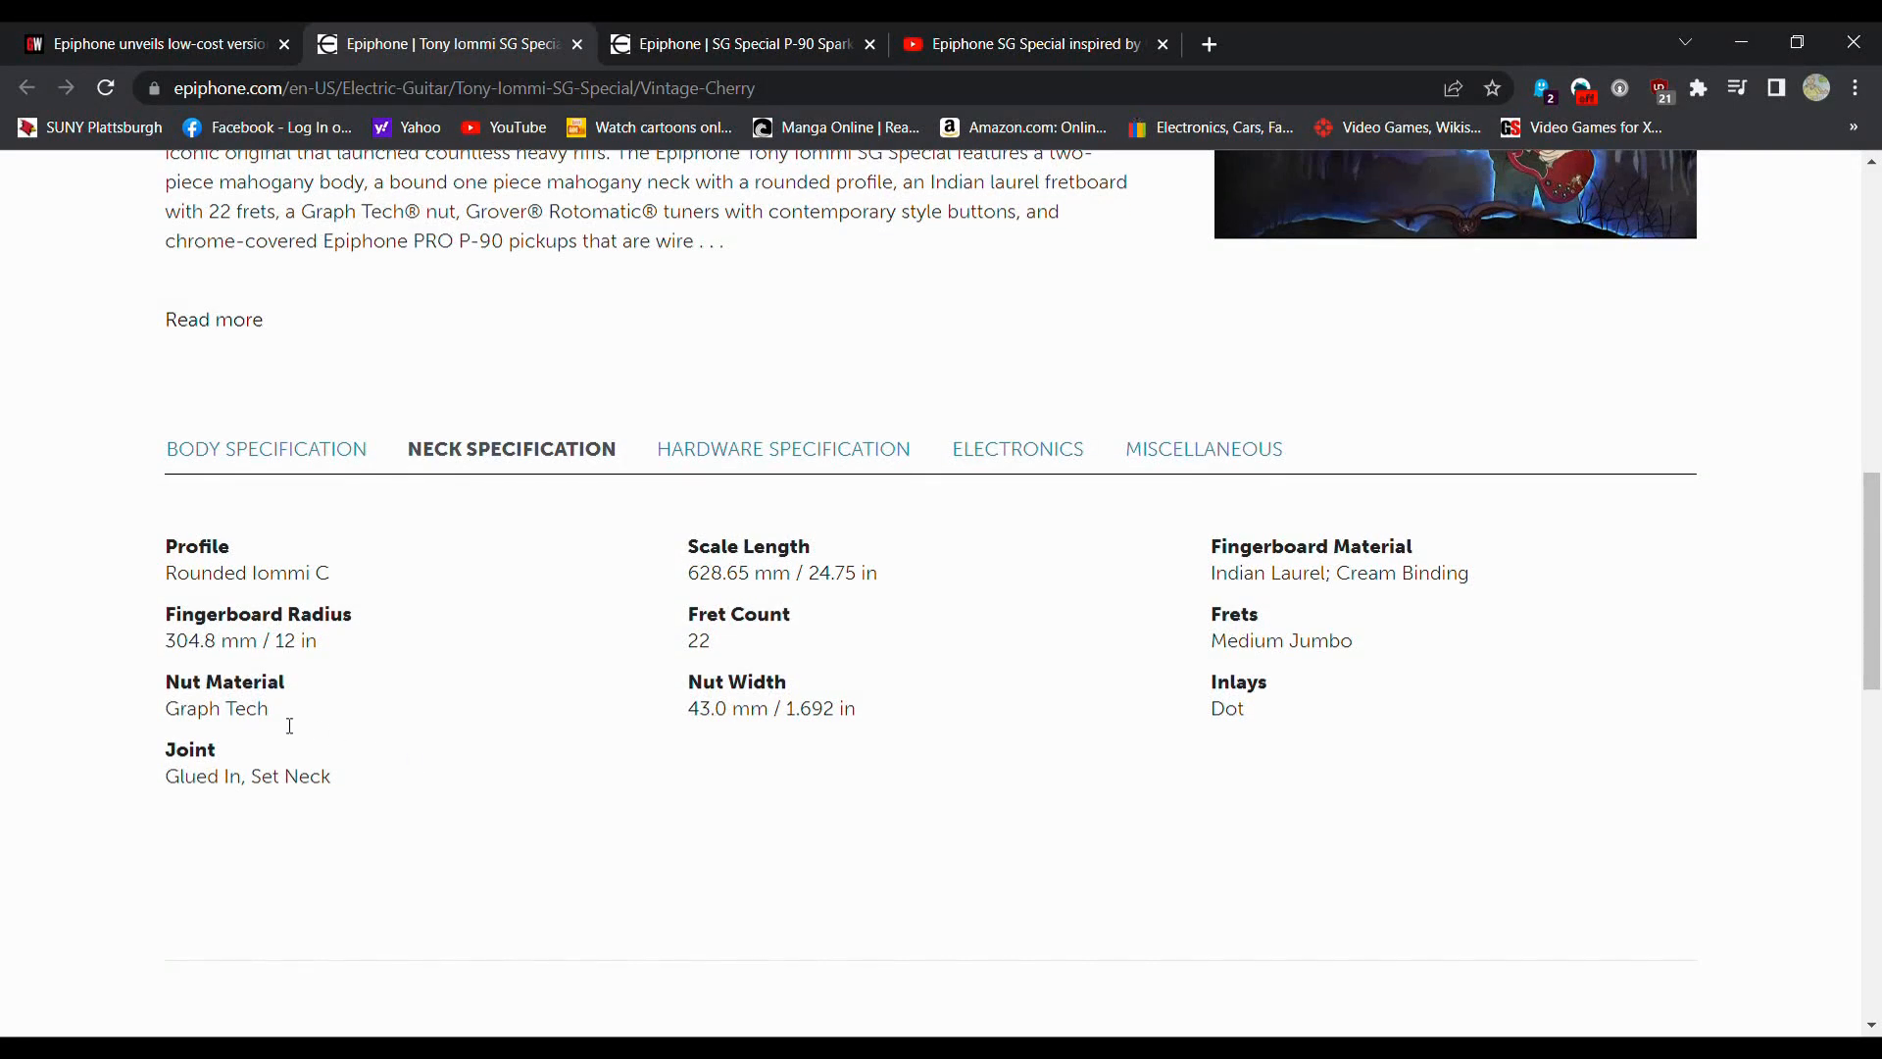
pyautogui.click(741, 43)
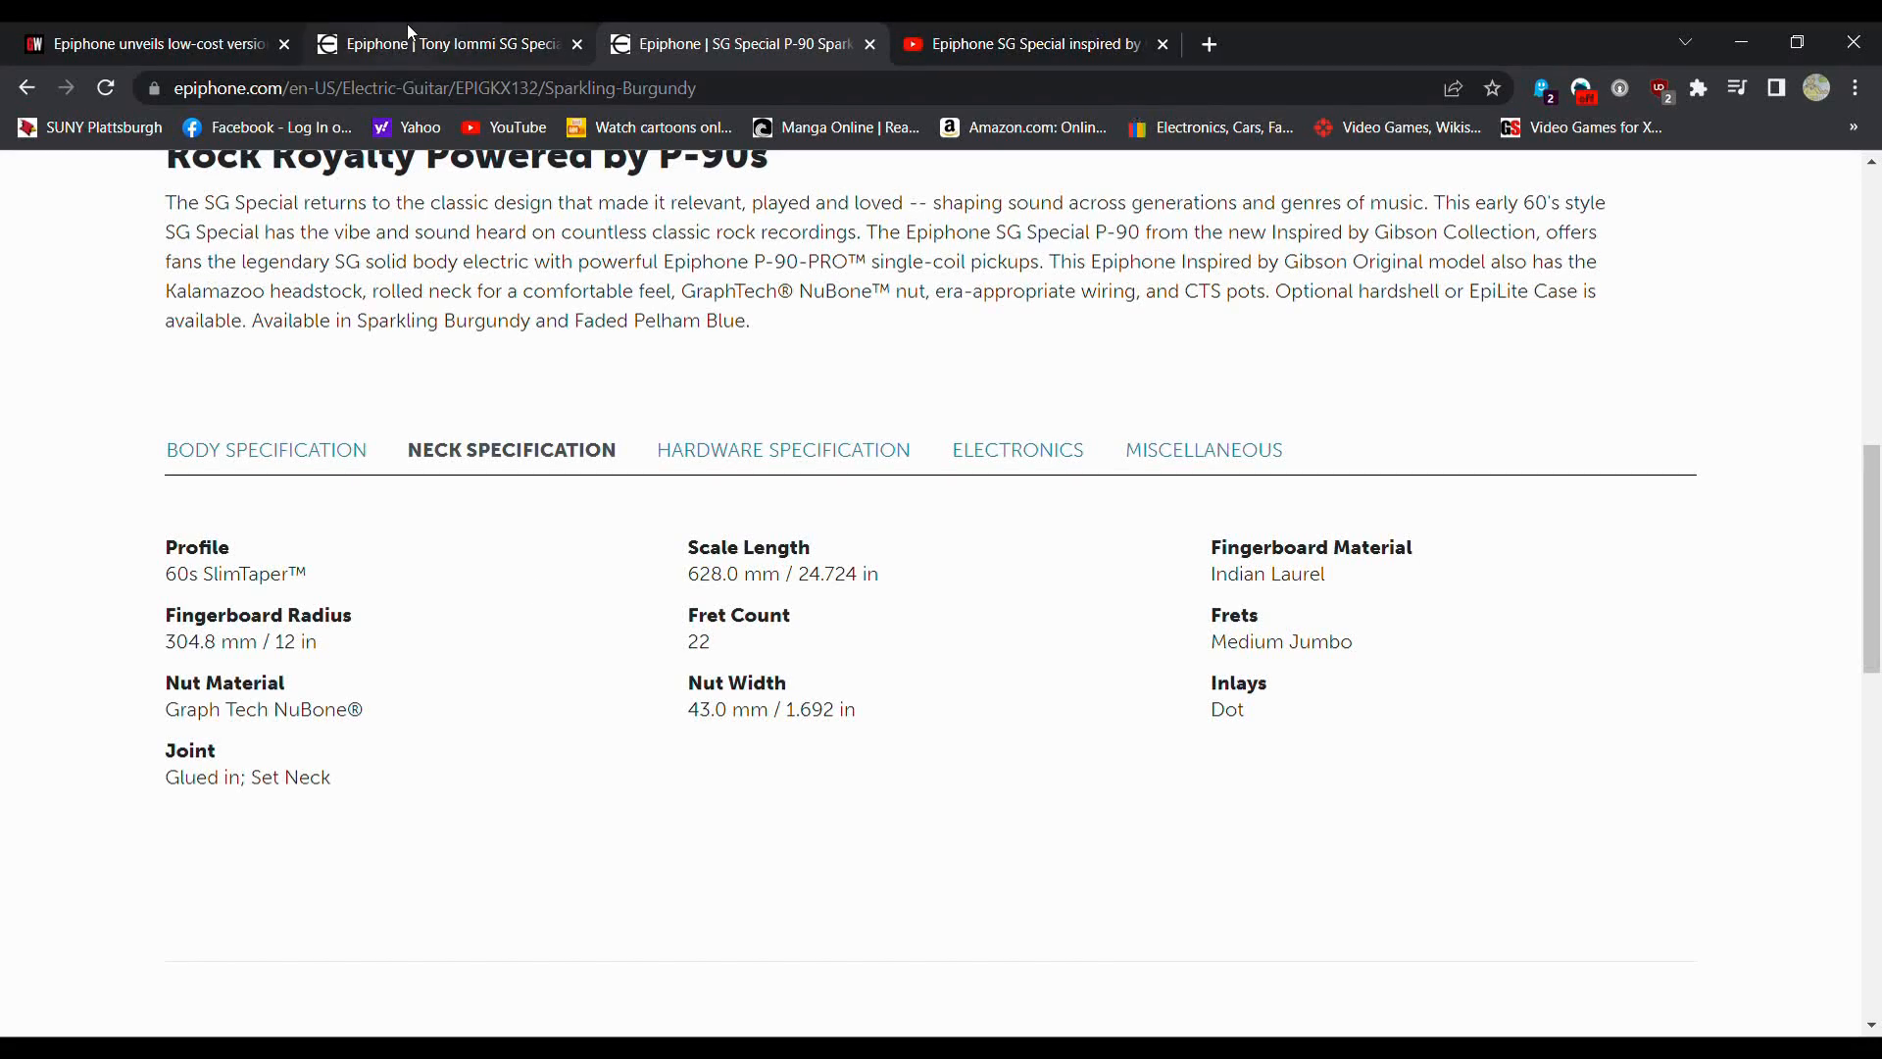
pyautogui.click(444, 43)
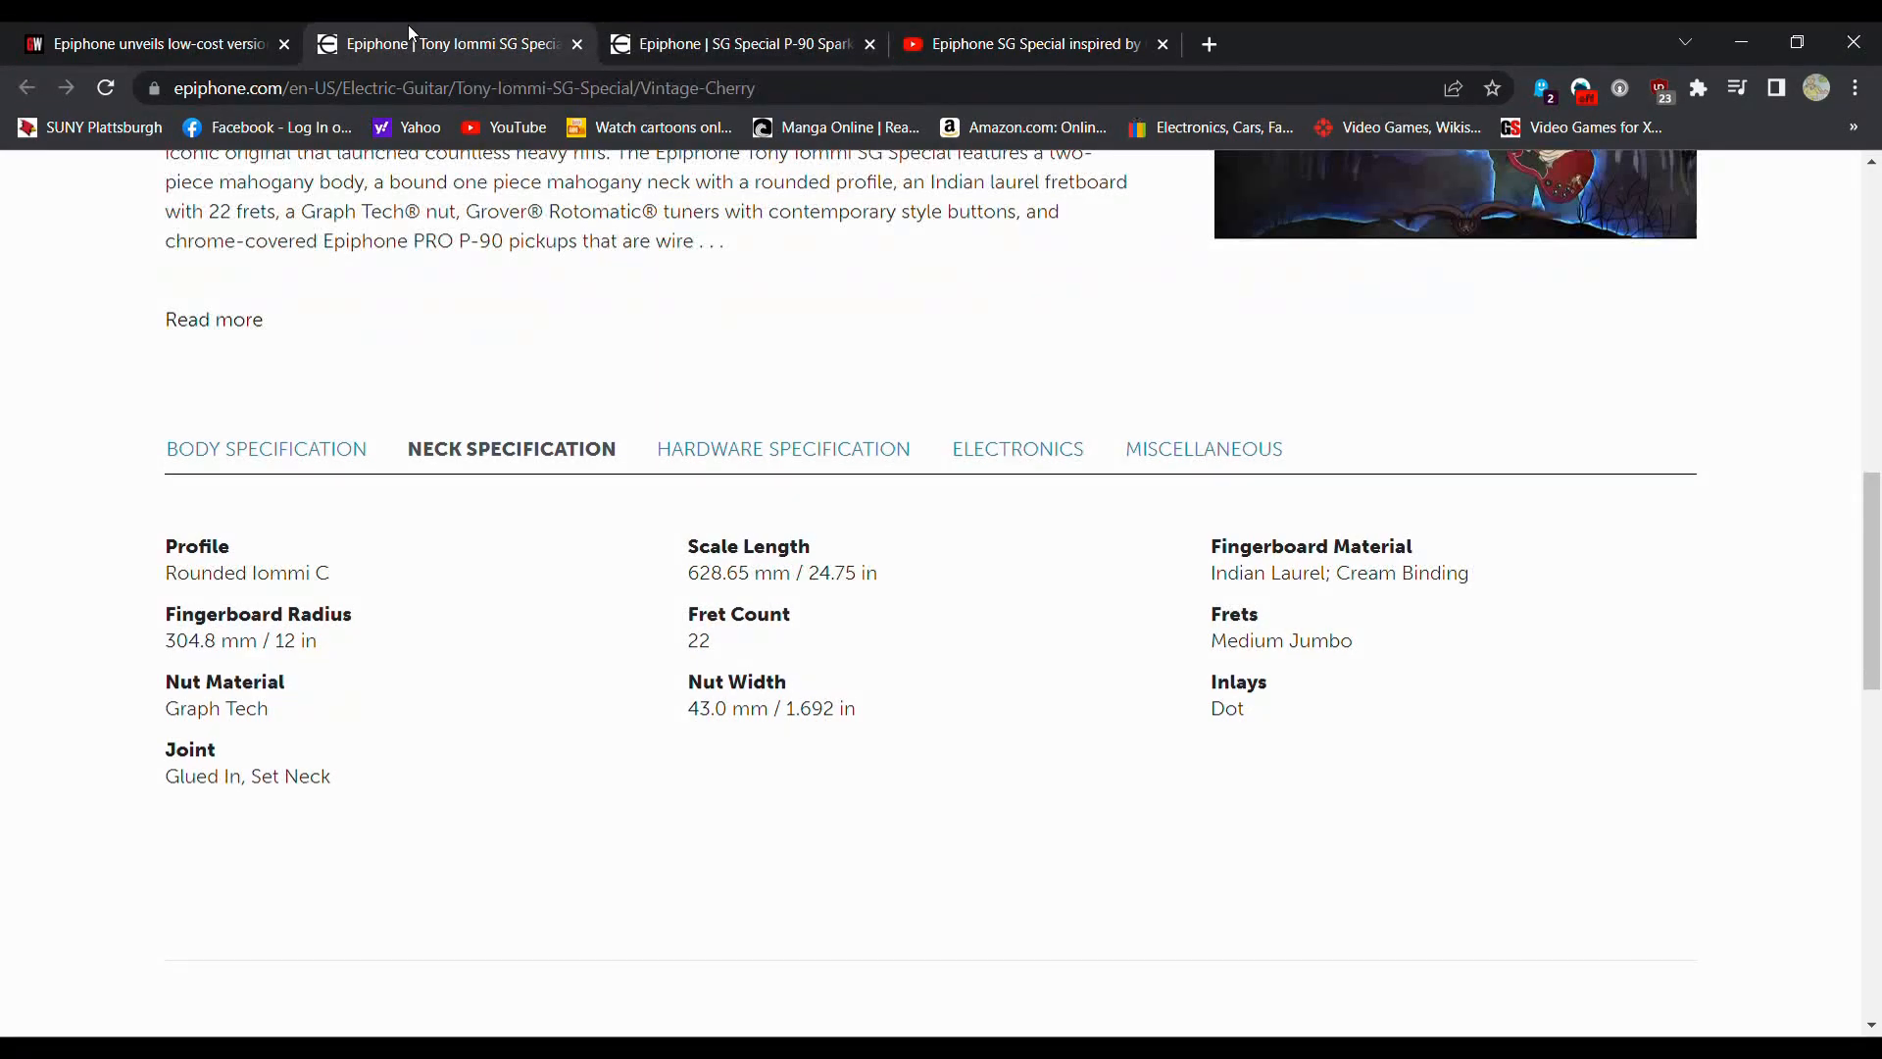
# Step: Show the Hardware Specification section on both the SG Special P-90 and Tony Iommi pages
pyautogui.click(781, 396)
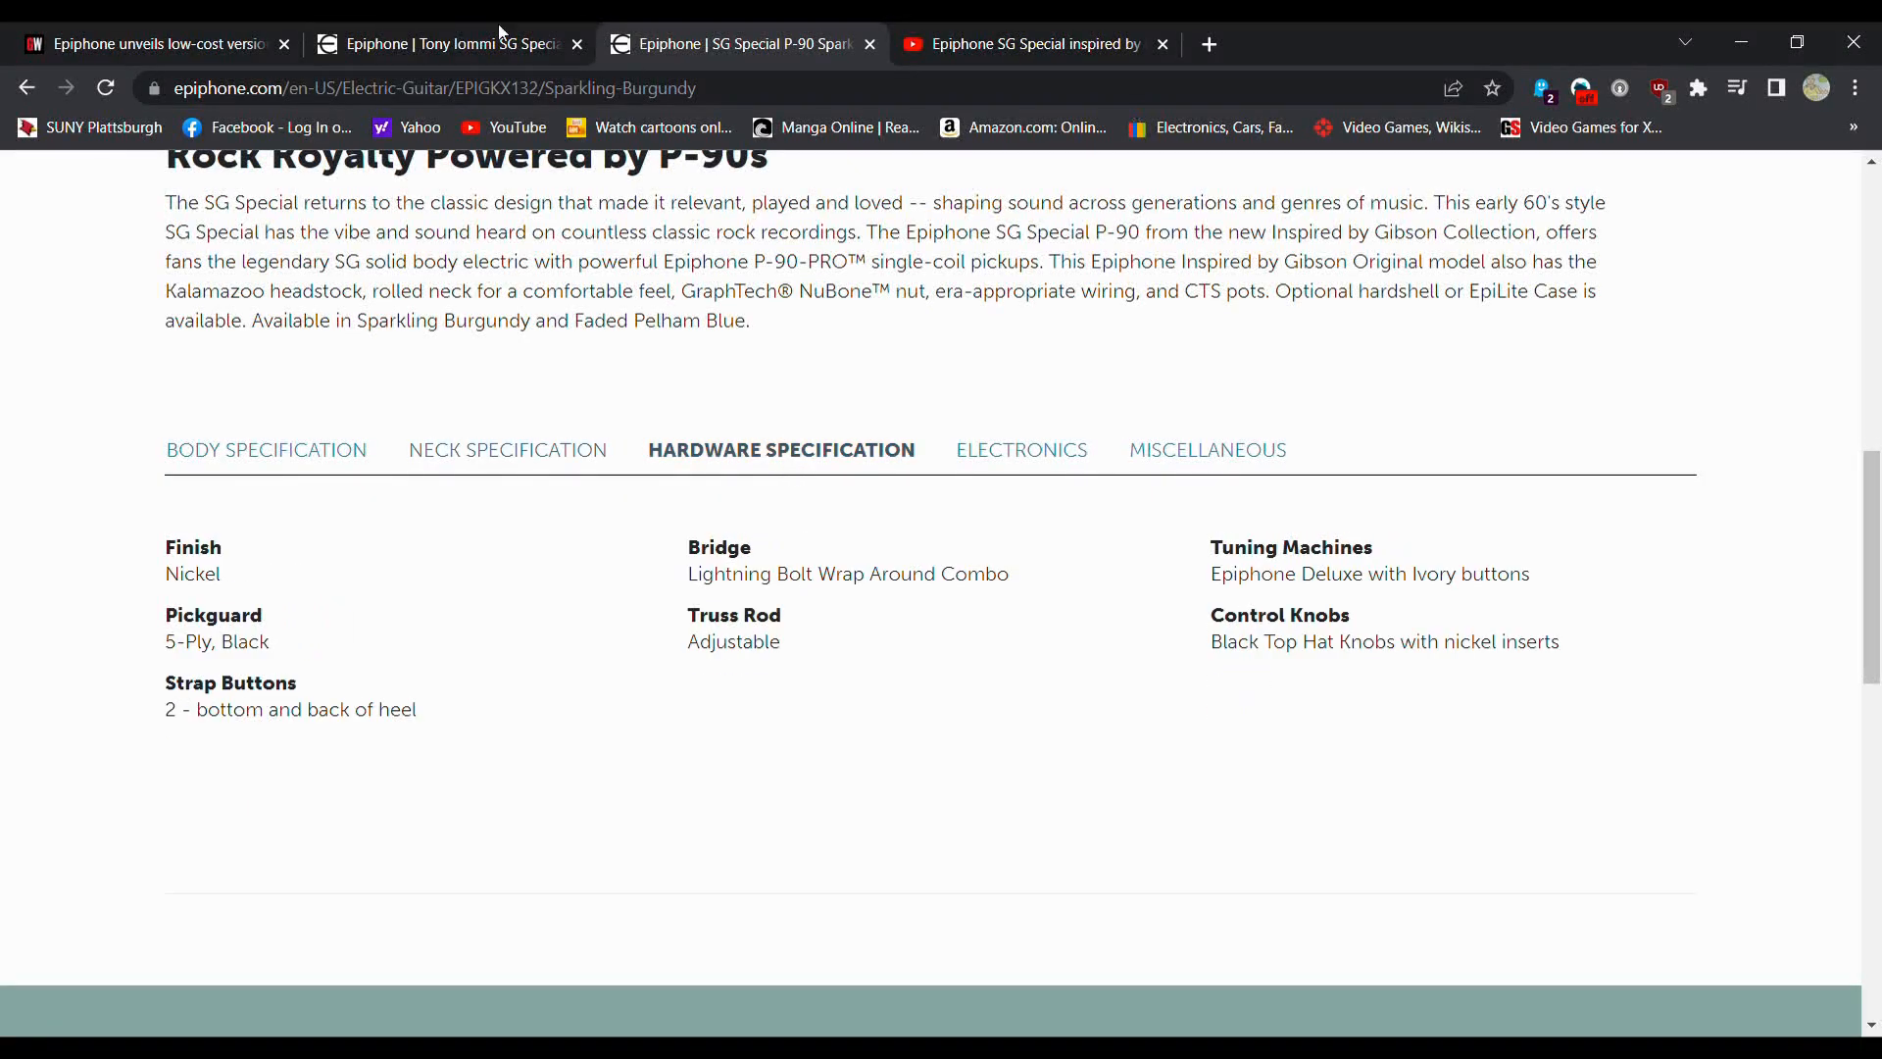
pyautogui.click(444, 43)
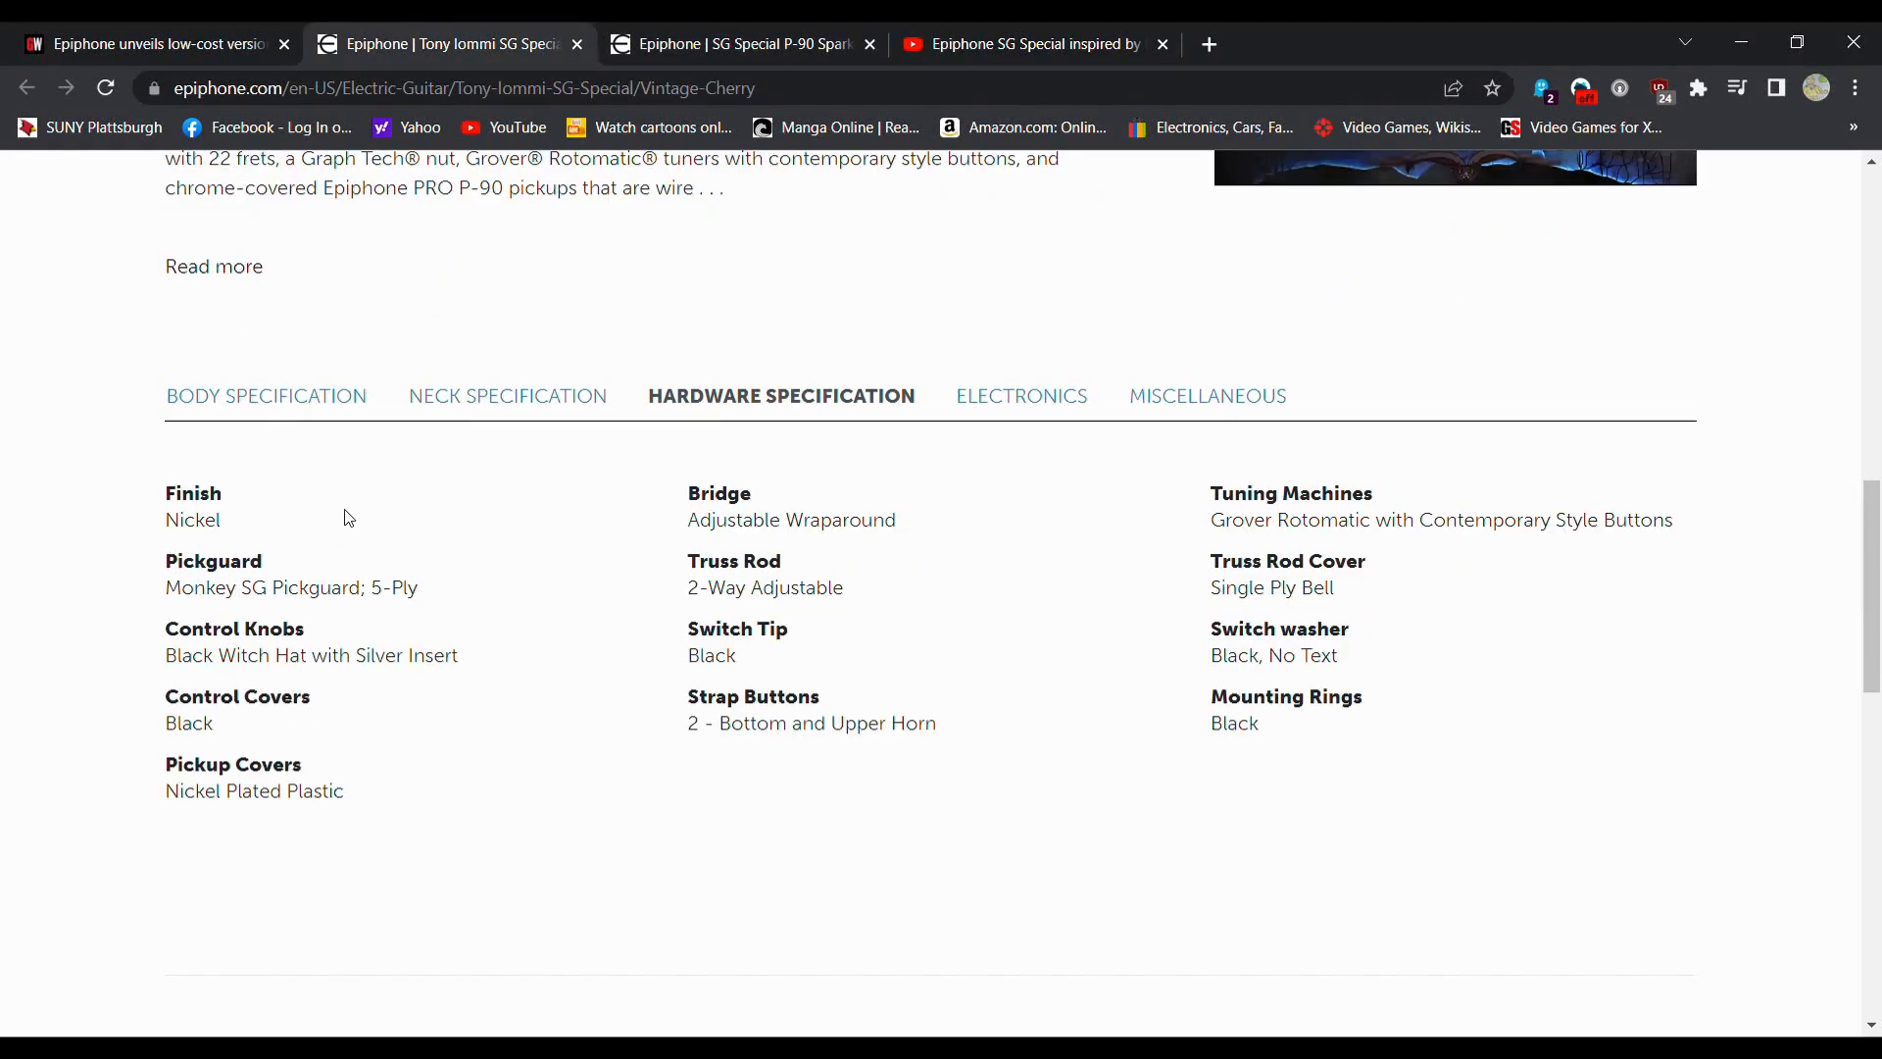
pyautogui.moveTo(344, 617)
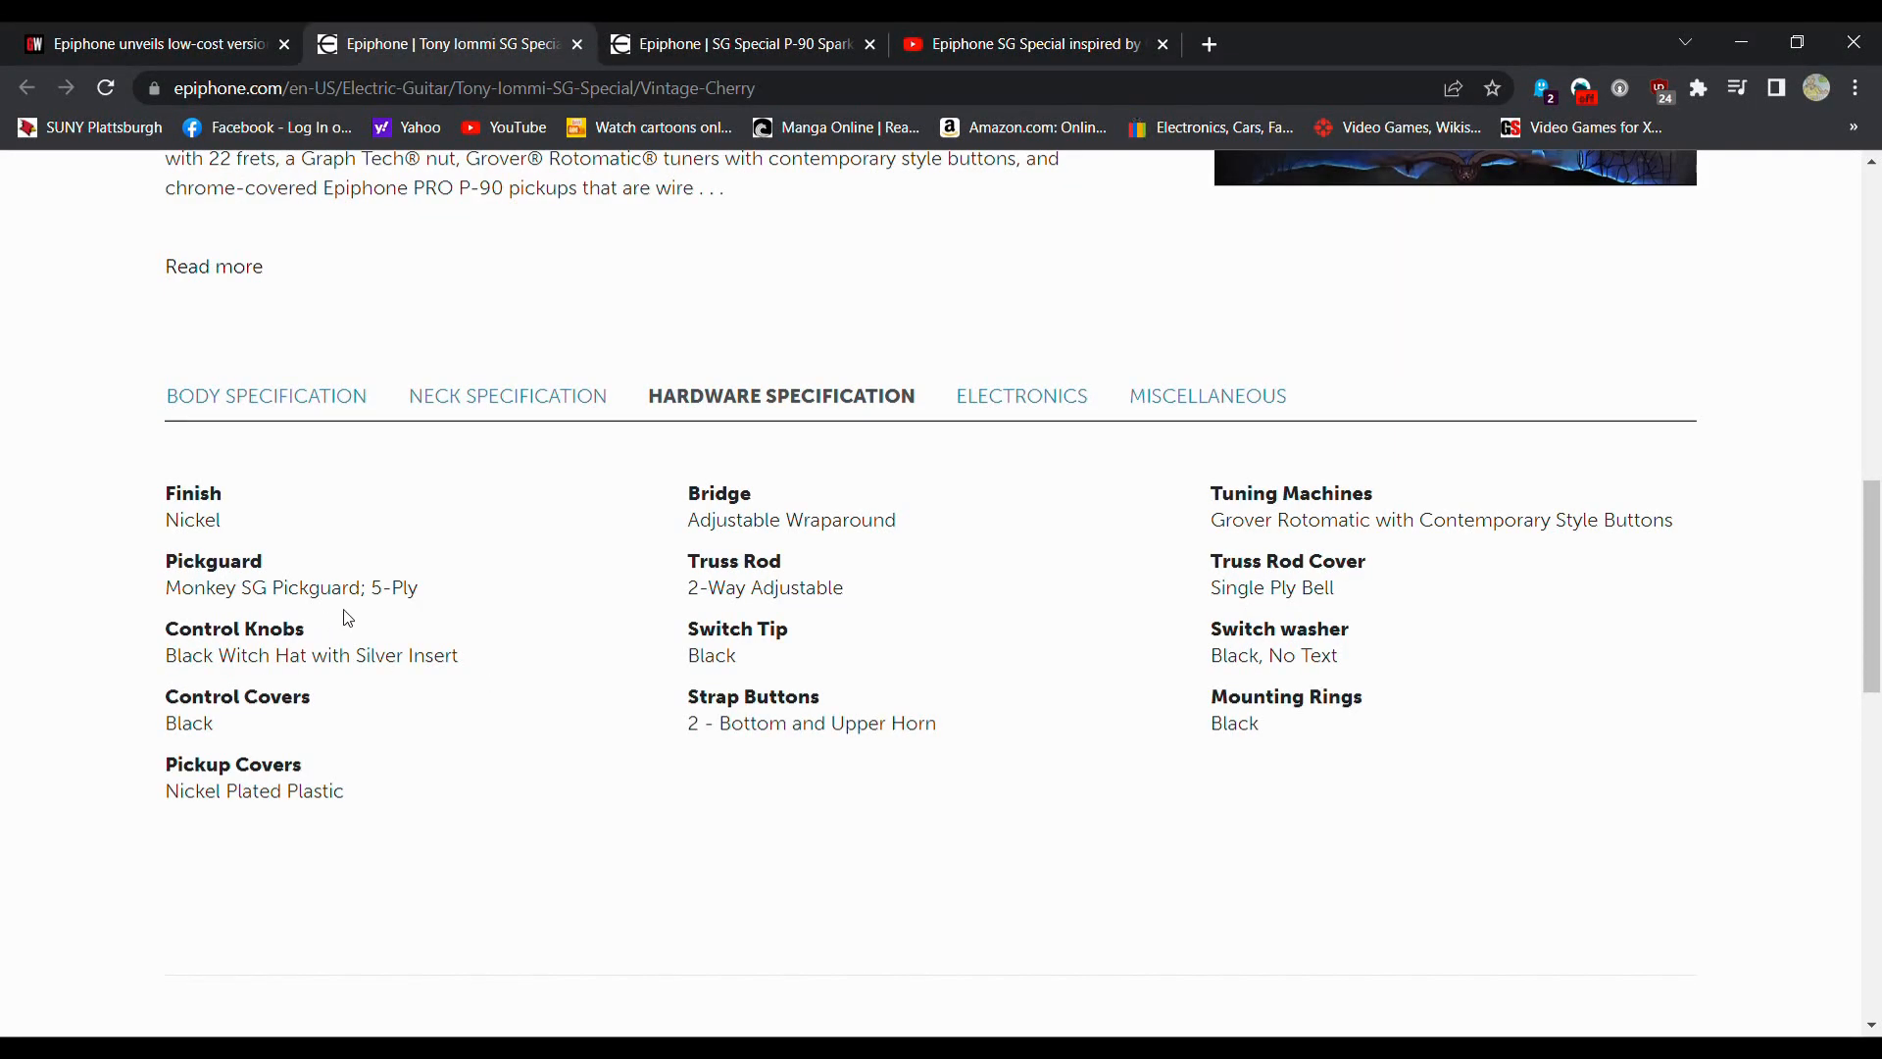
pyautogui.scroll(-3)
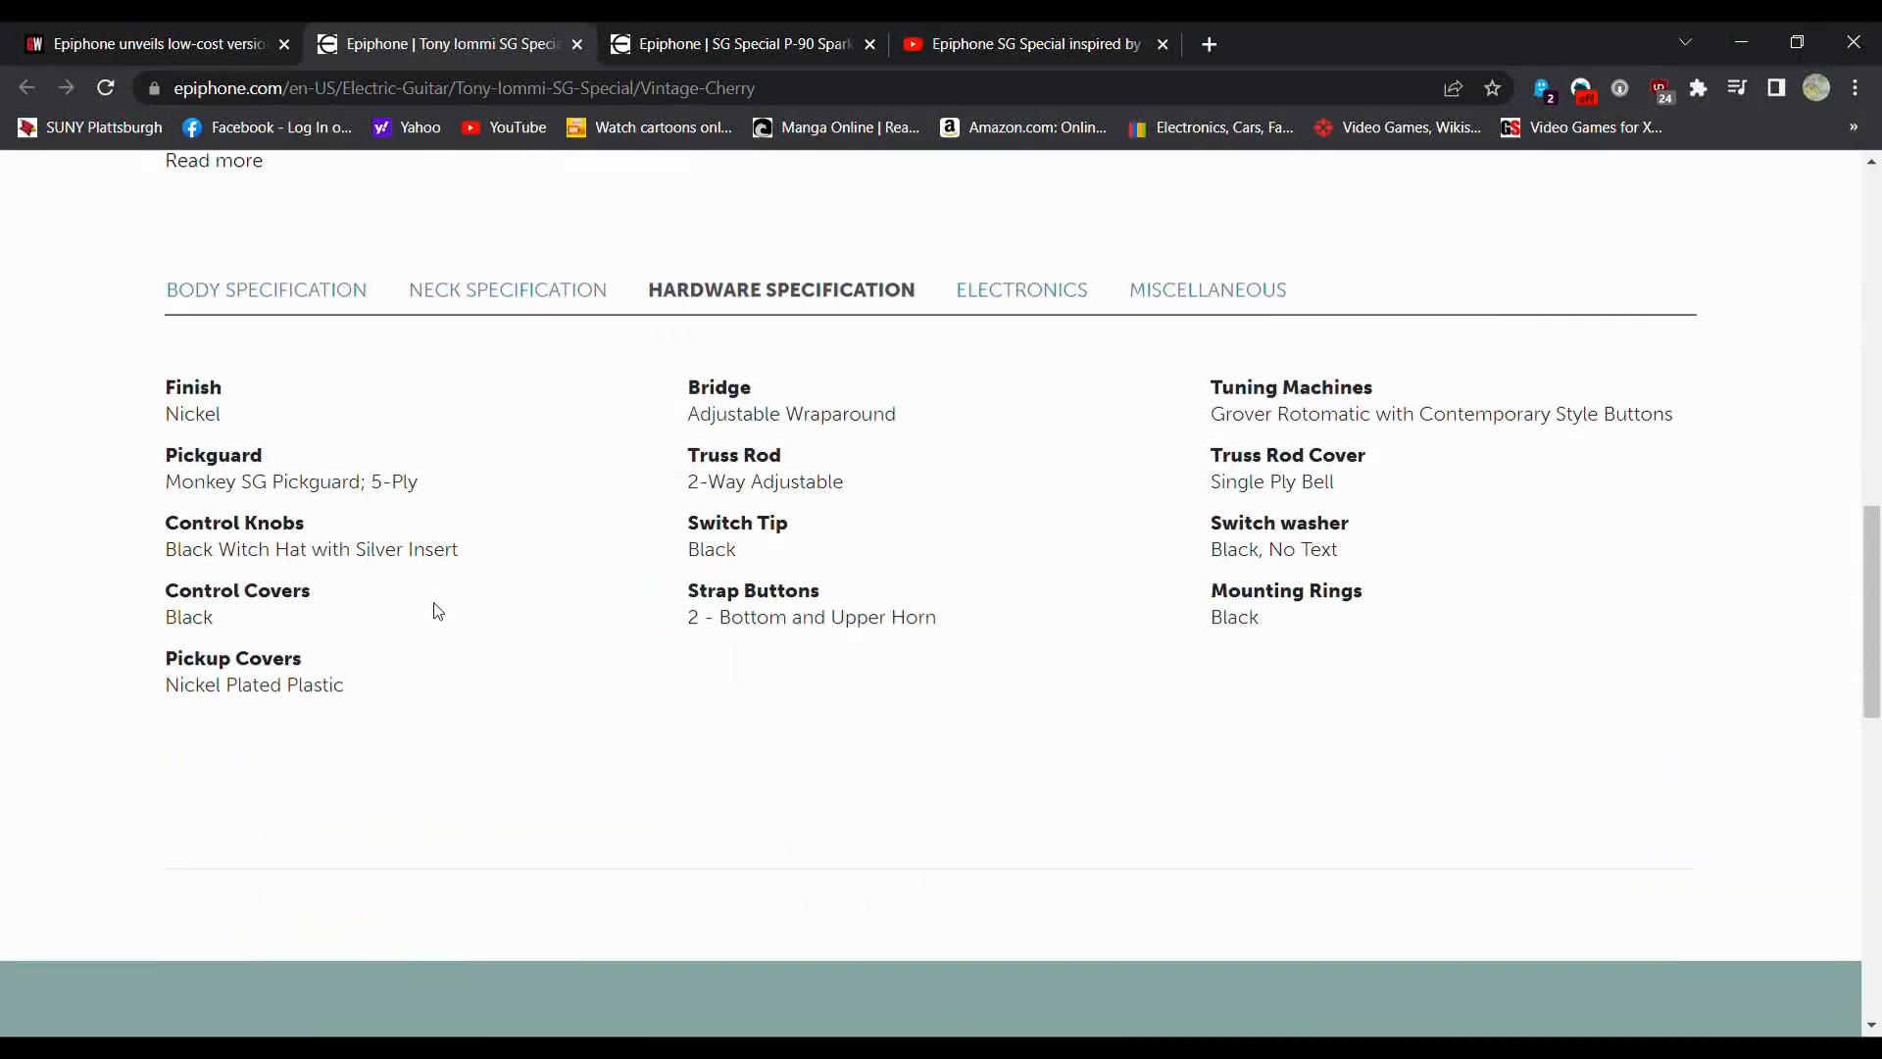
pyautogui.click(732, 44)
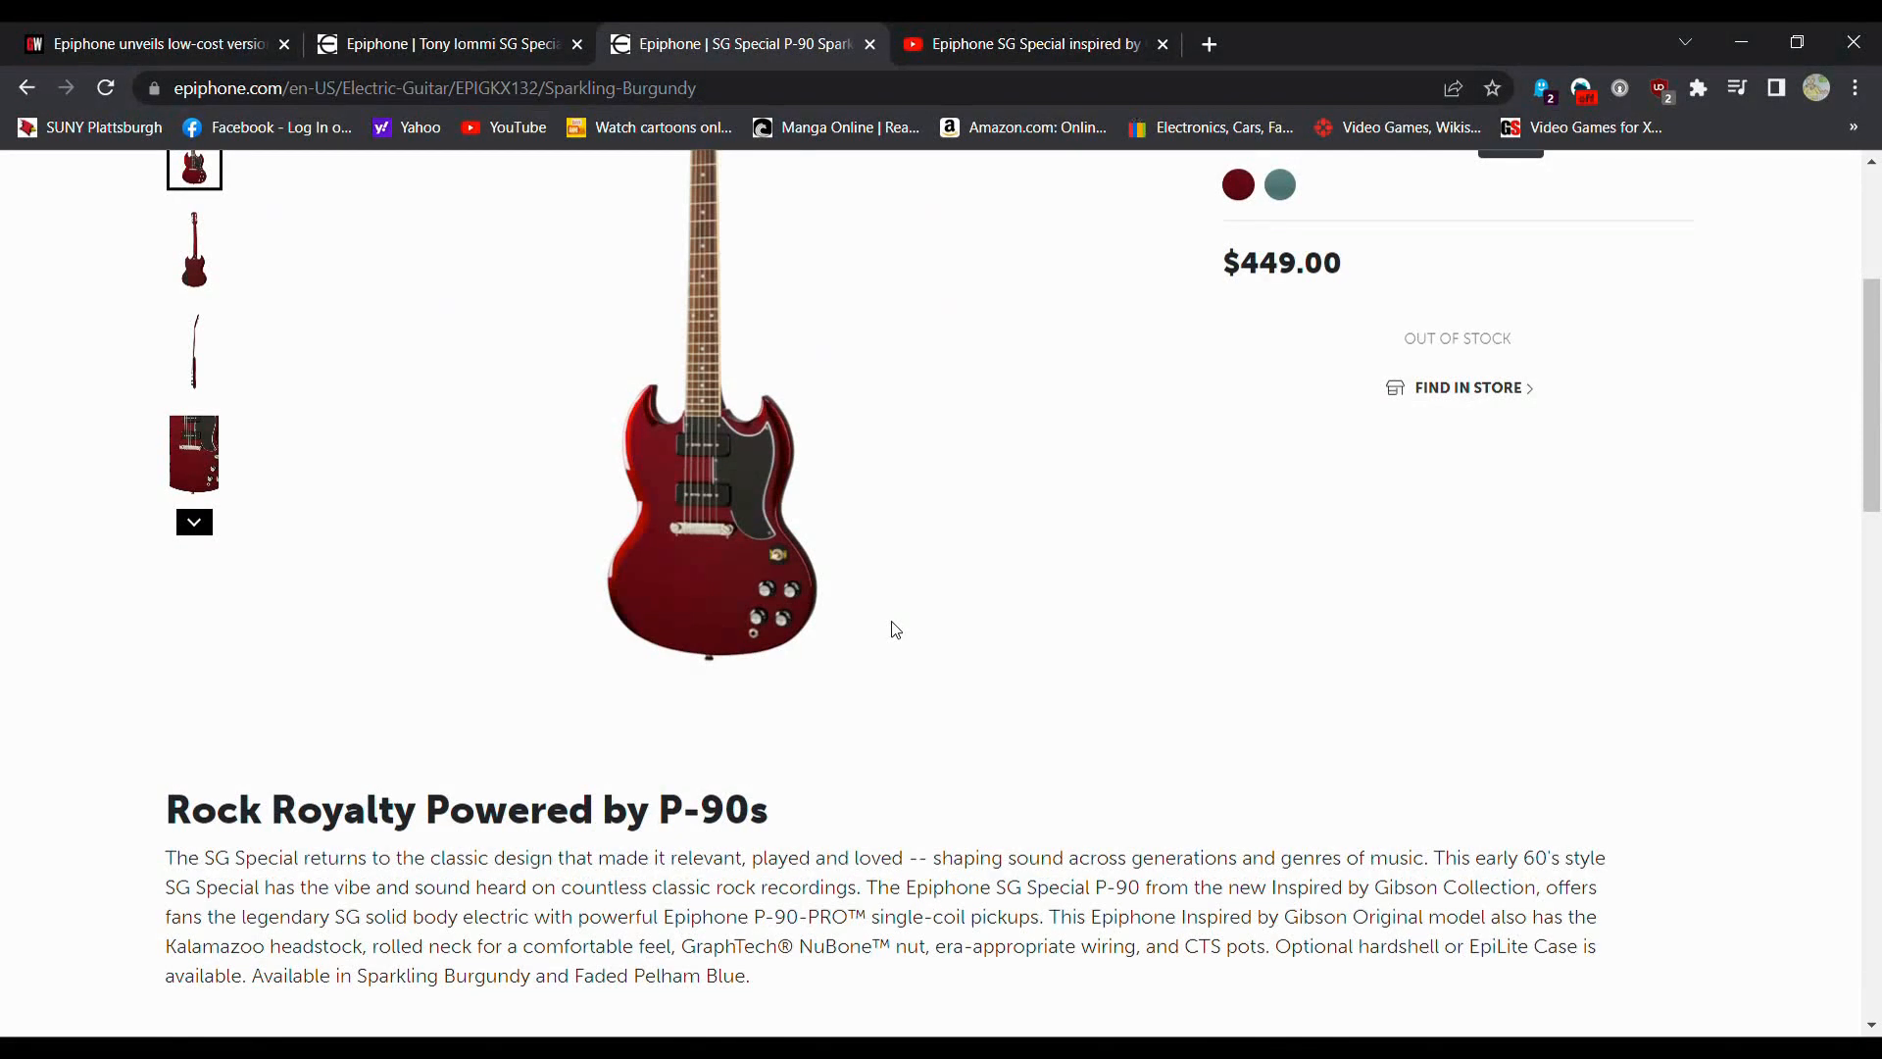
# Step: Compare prices and hardware across both tabs, ending on Iommi's Grover Rotomatic, Adjustable Wraparound list
pyautogui.scroll(-3)
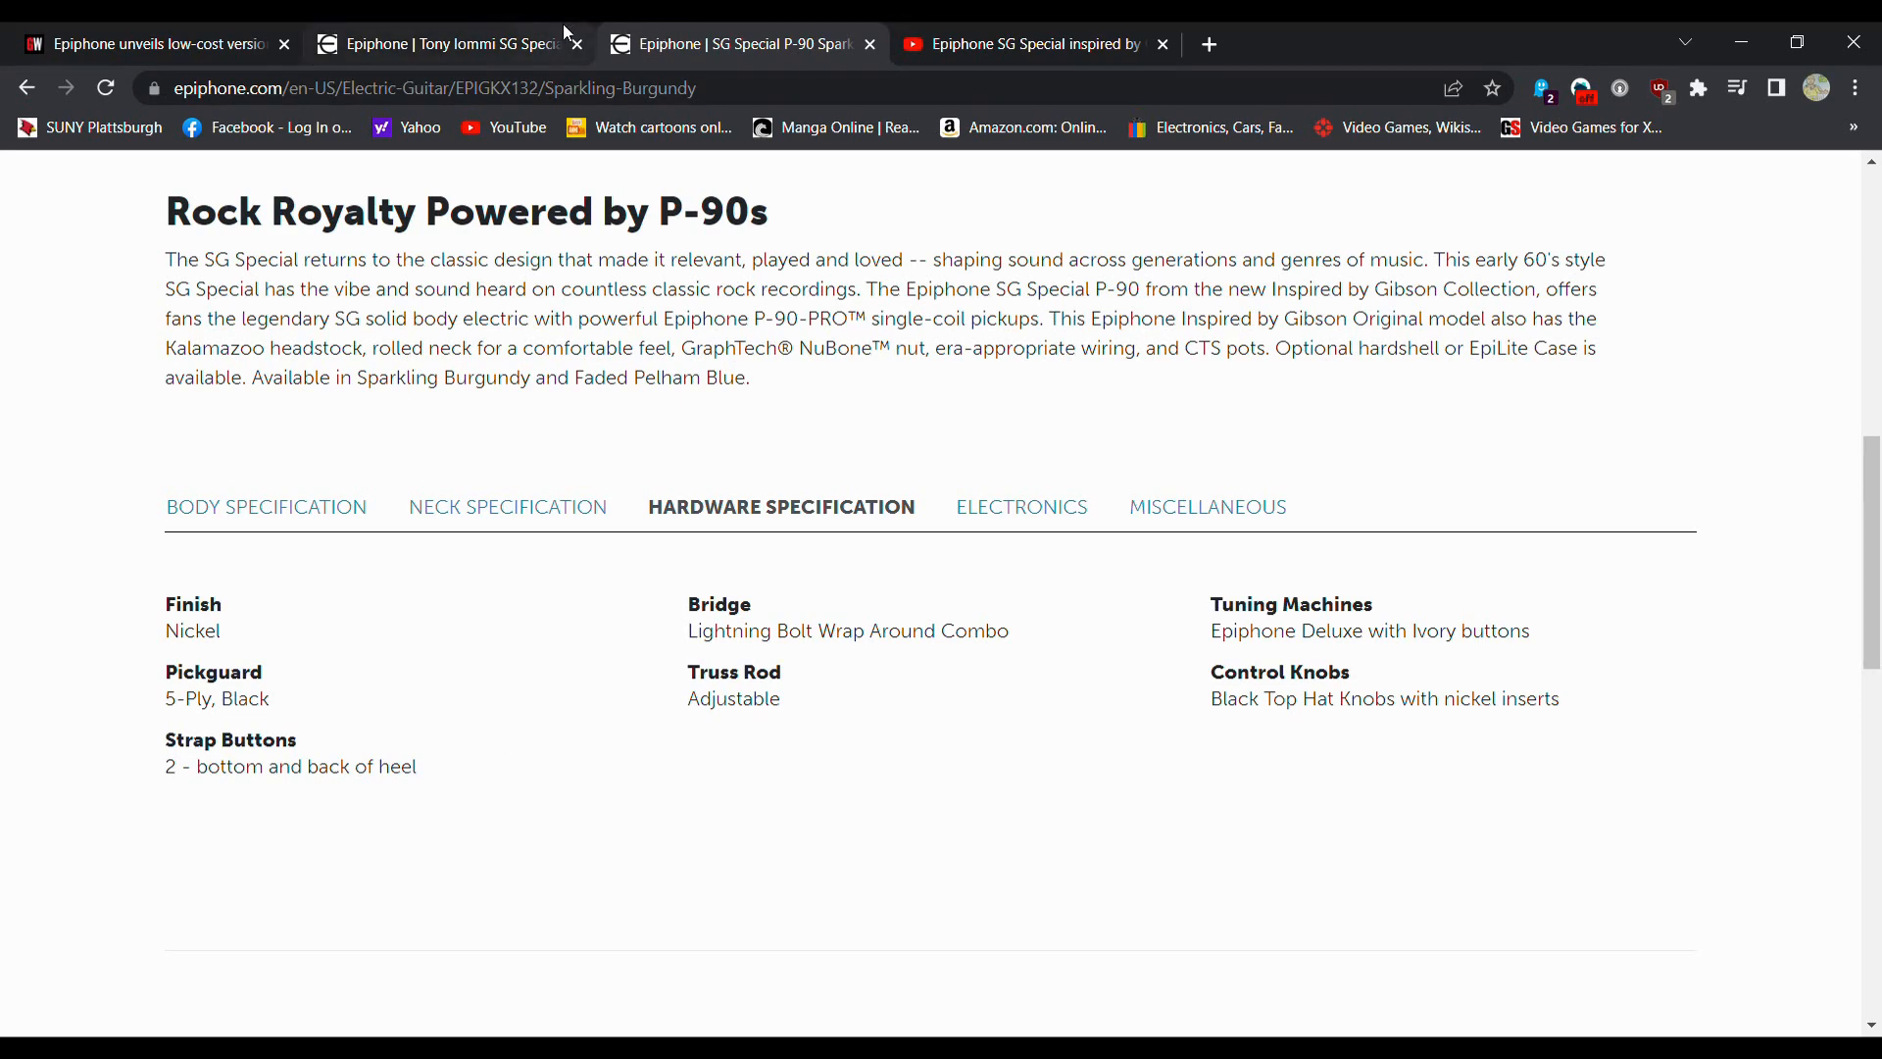
pyautogui.scroll(3)
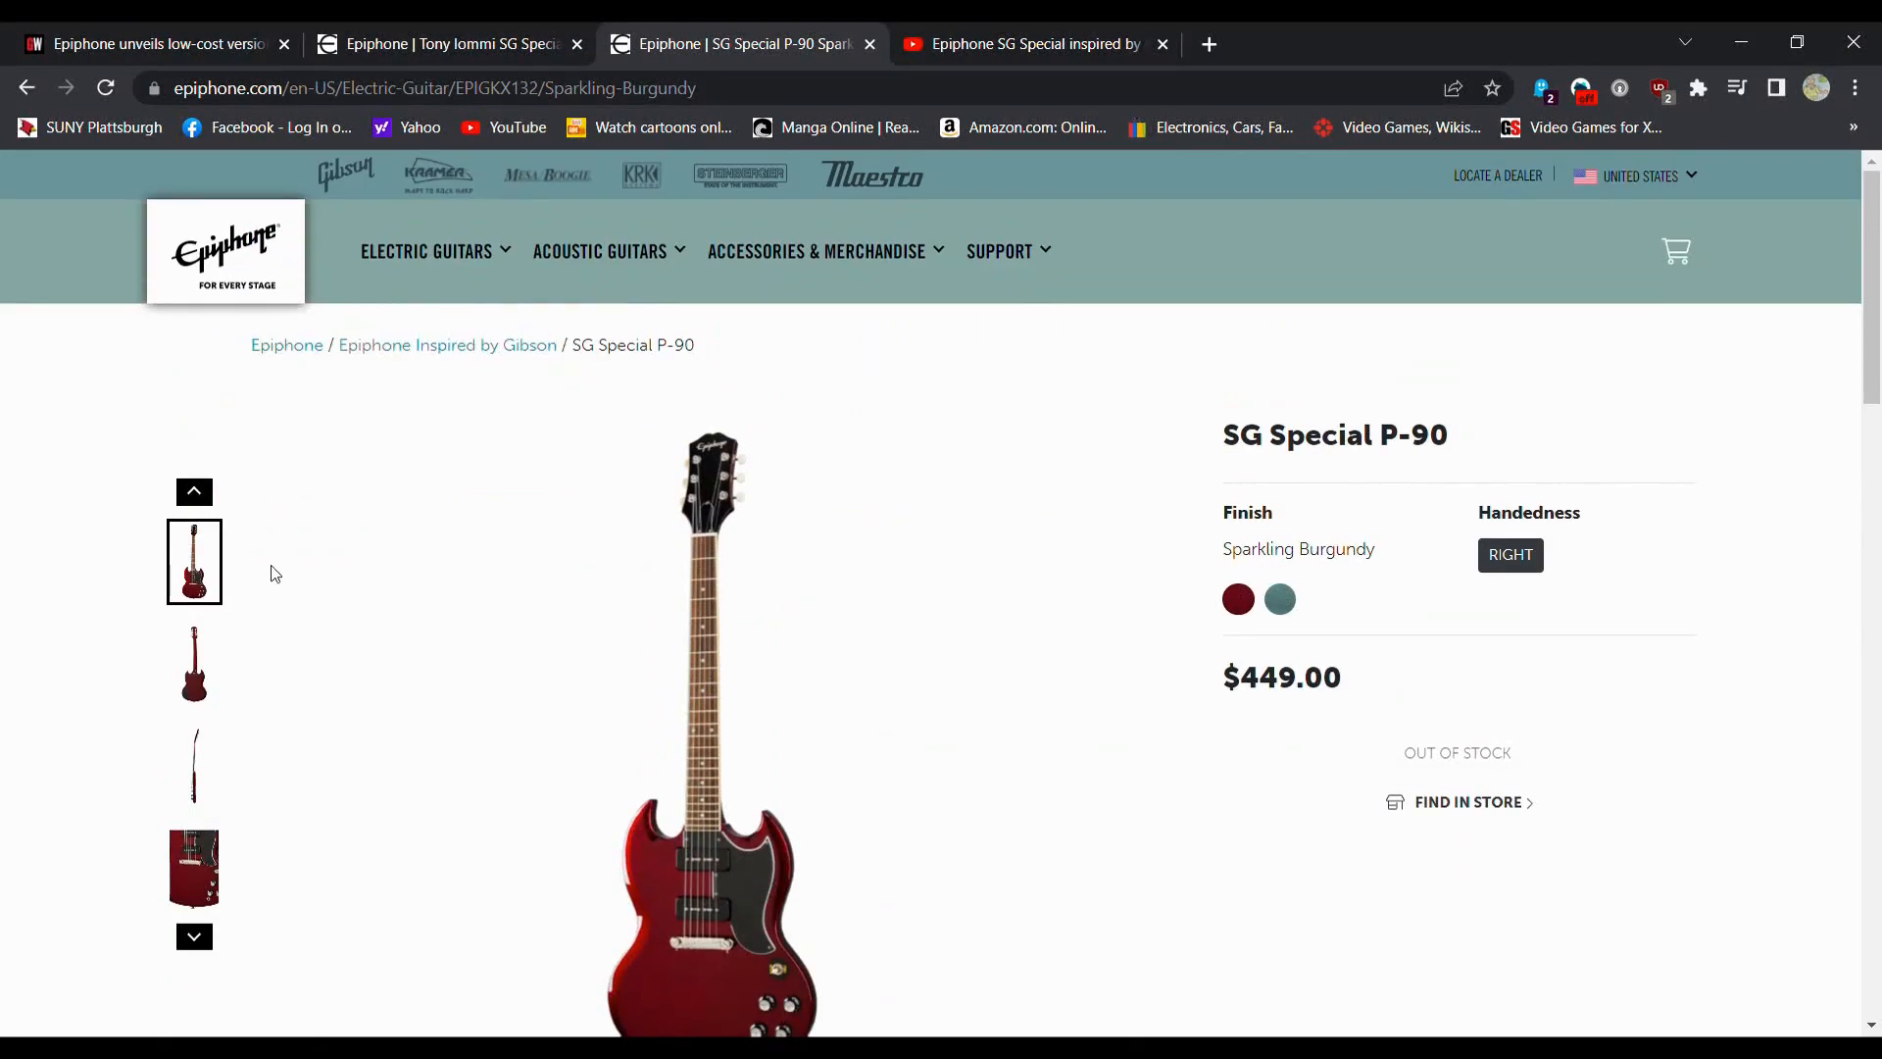
pyautogui.scroll(-3)
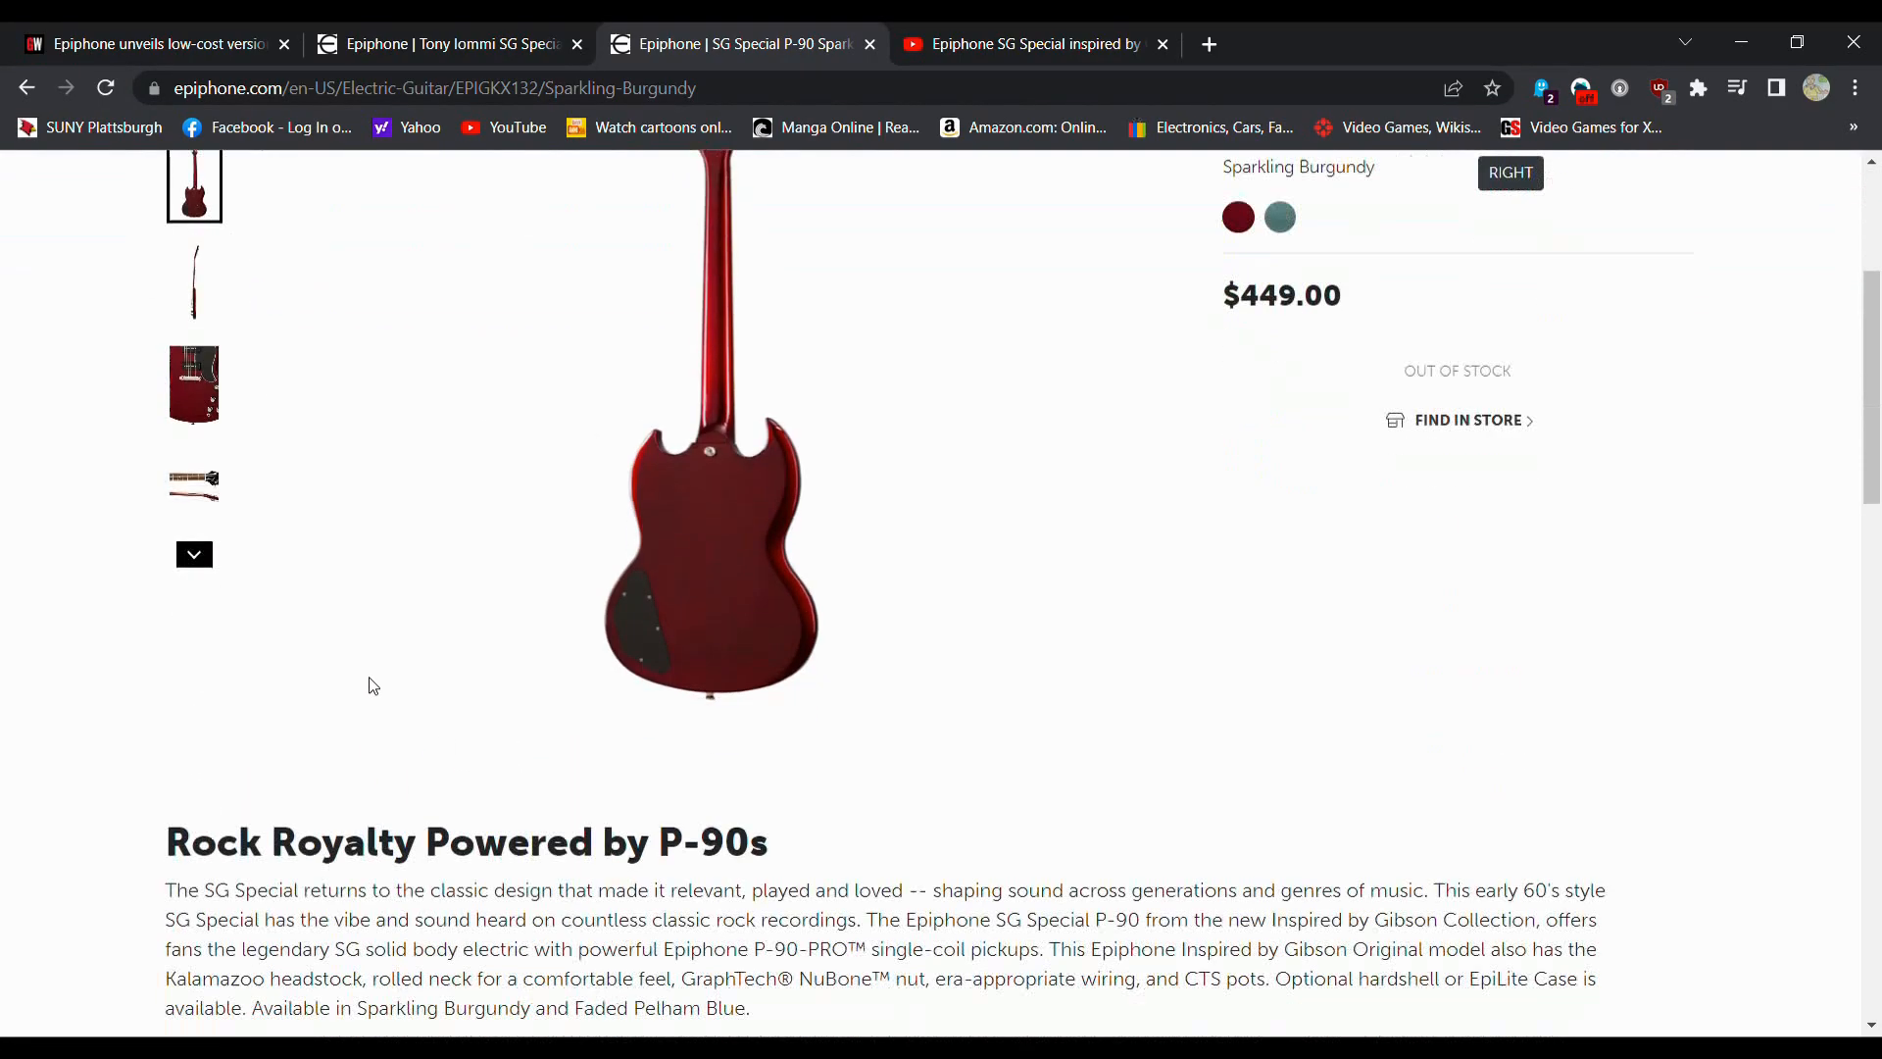
pyautogui.scroll(-3)
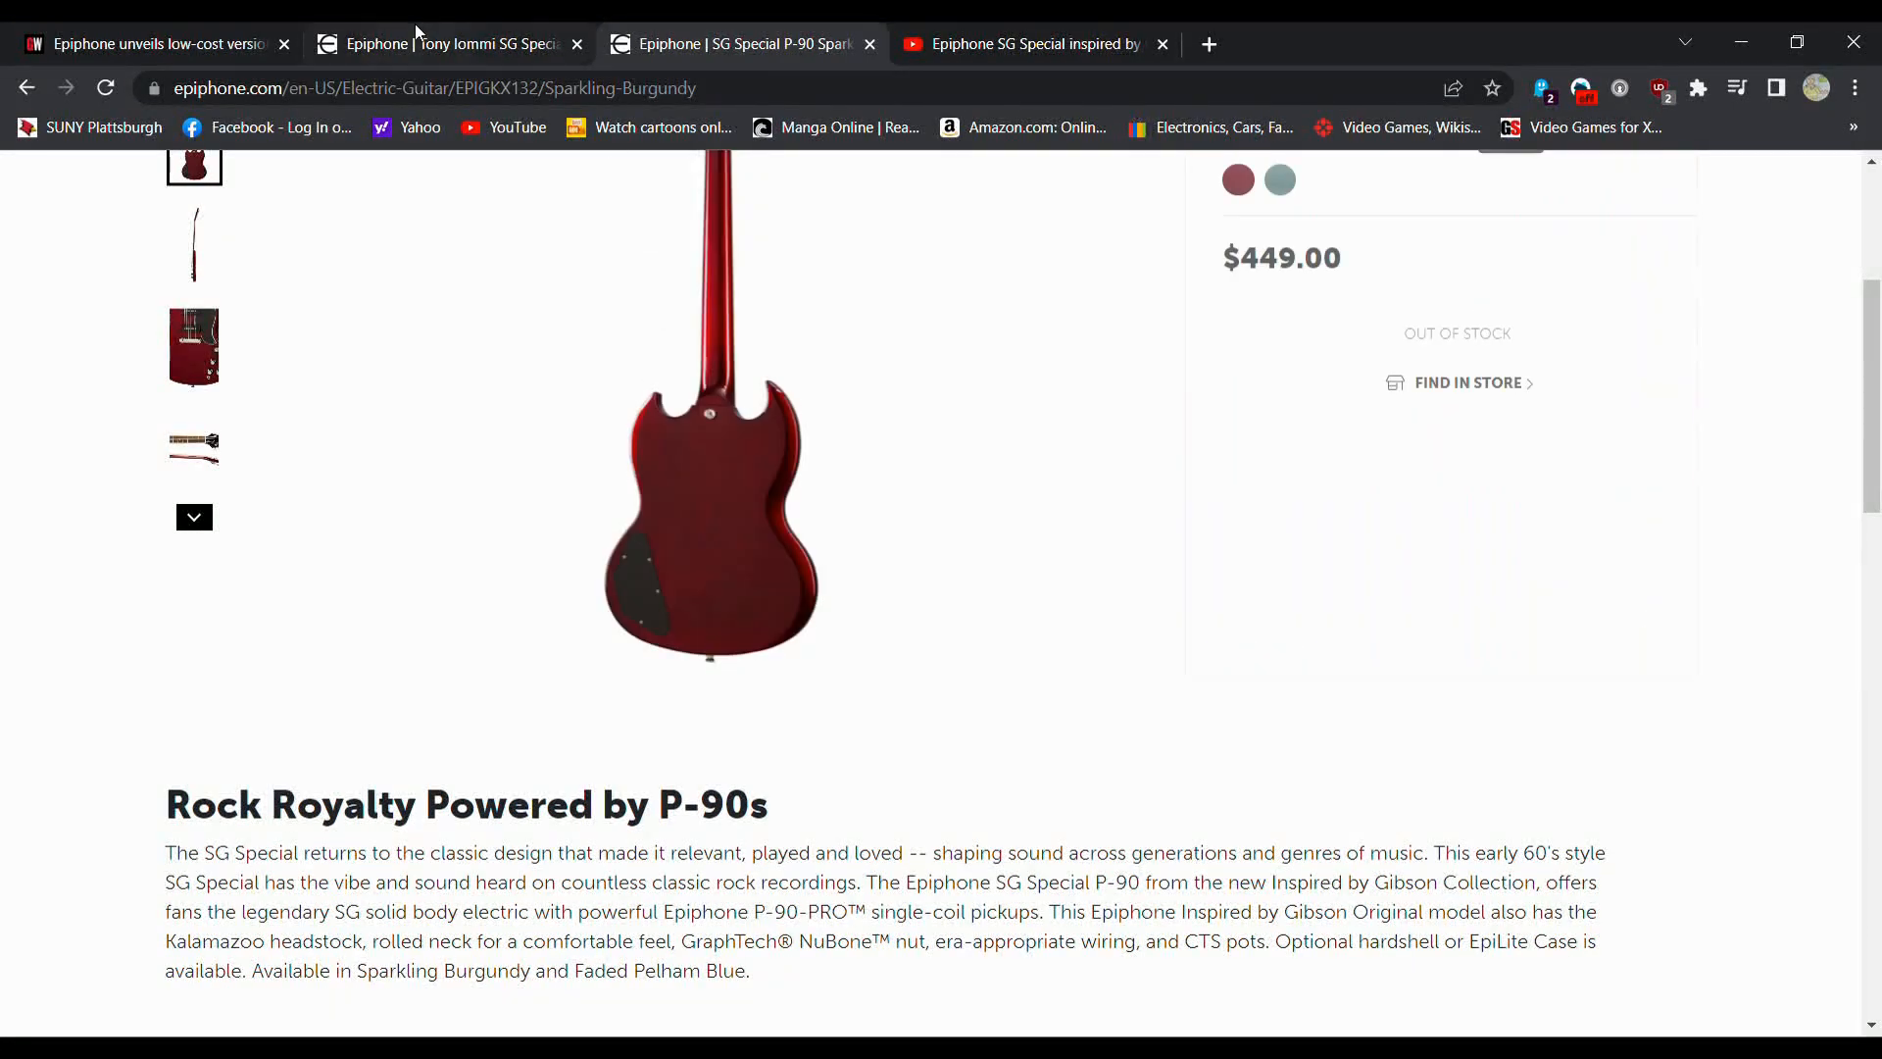
pyautogui.click(444, 44)
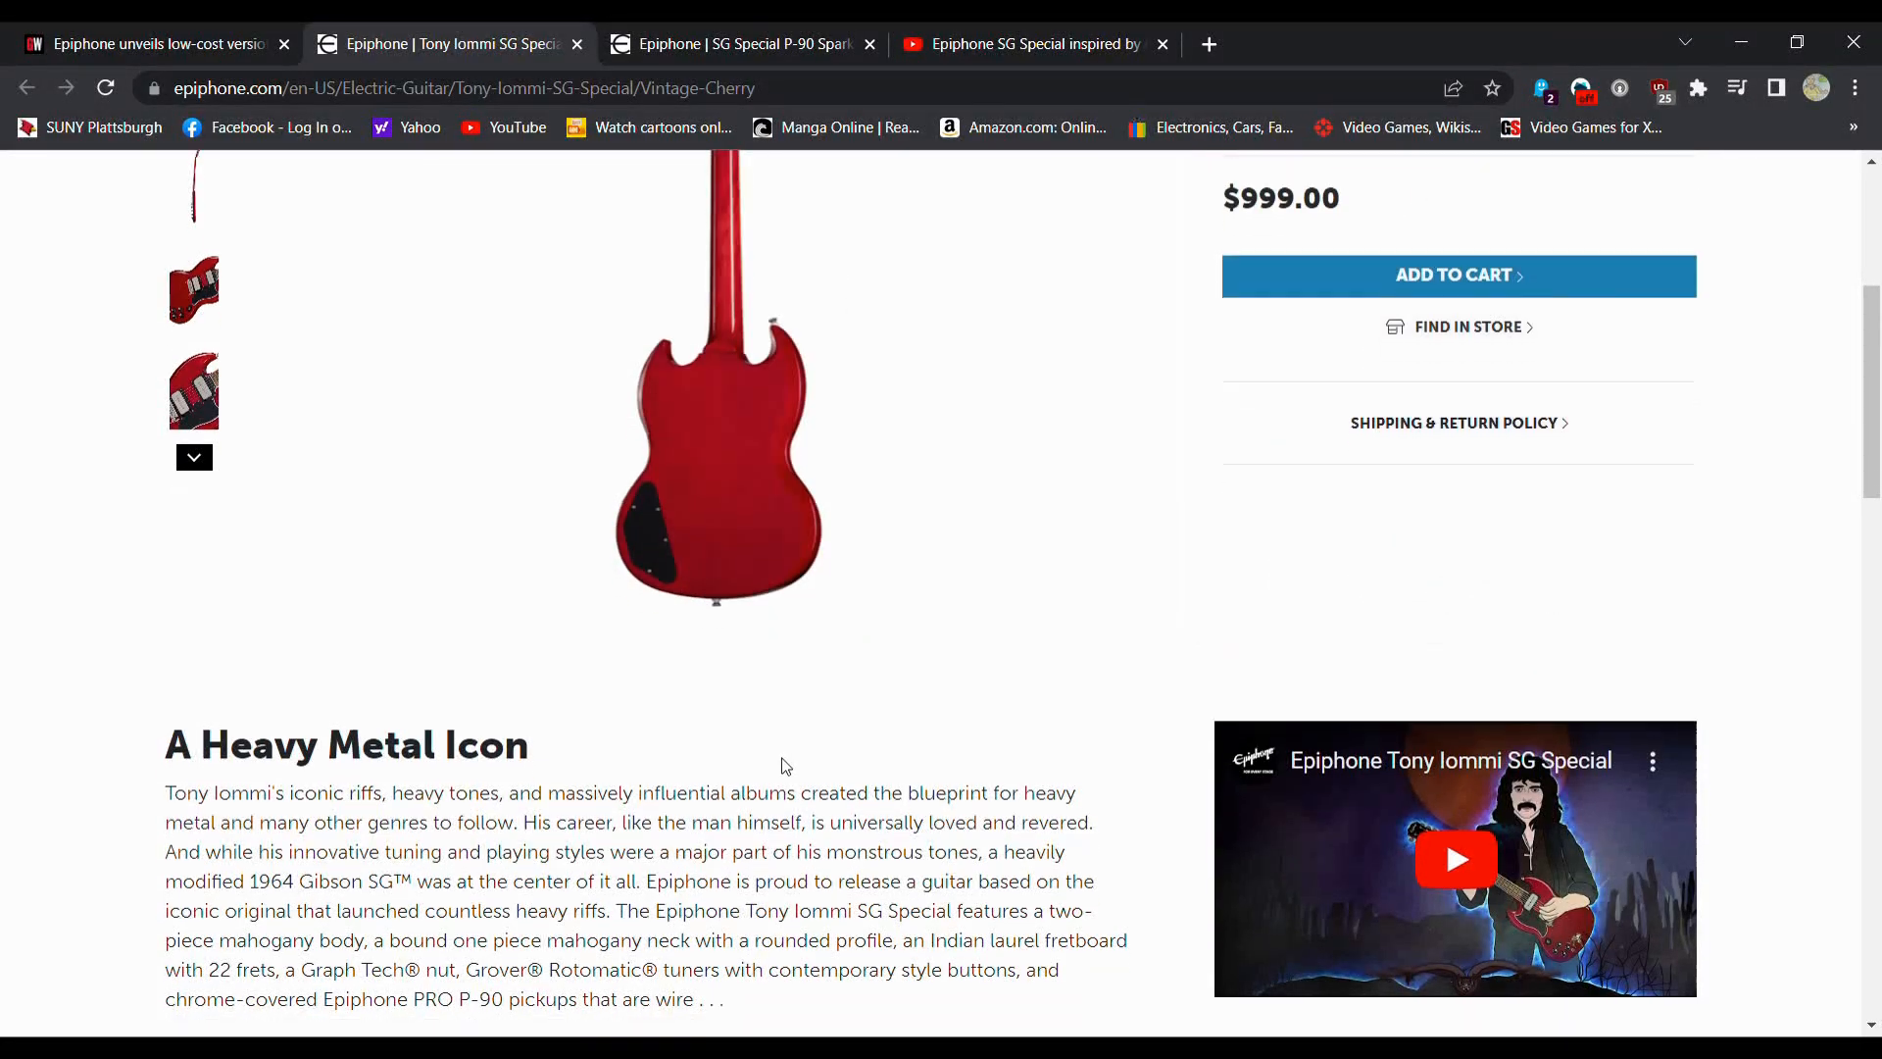
pyautogui.scroll(-3)
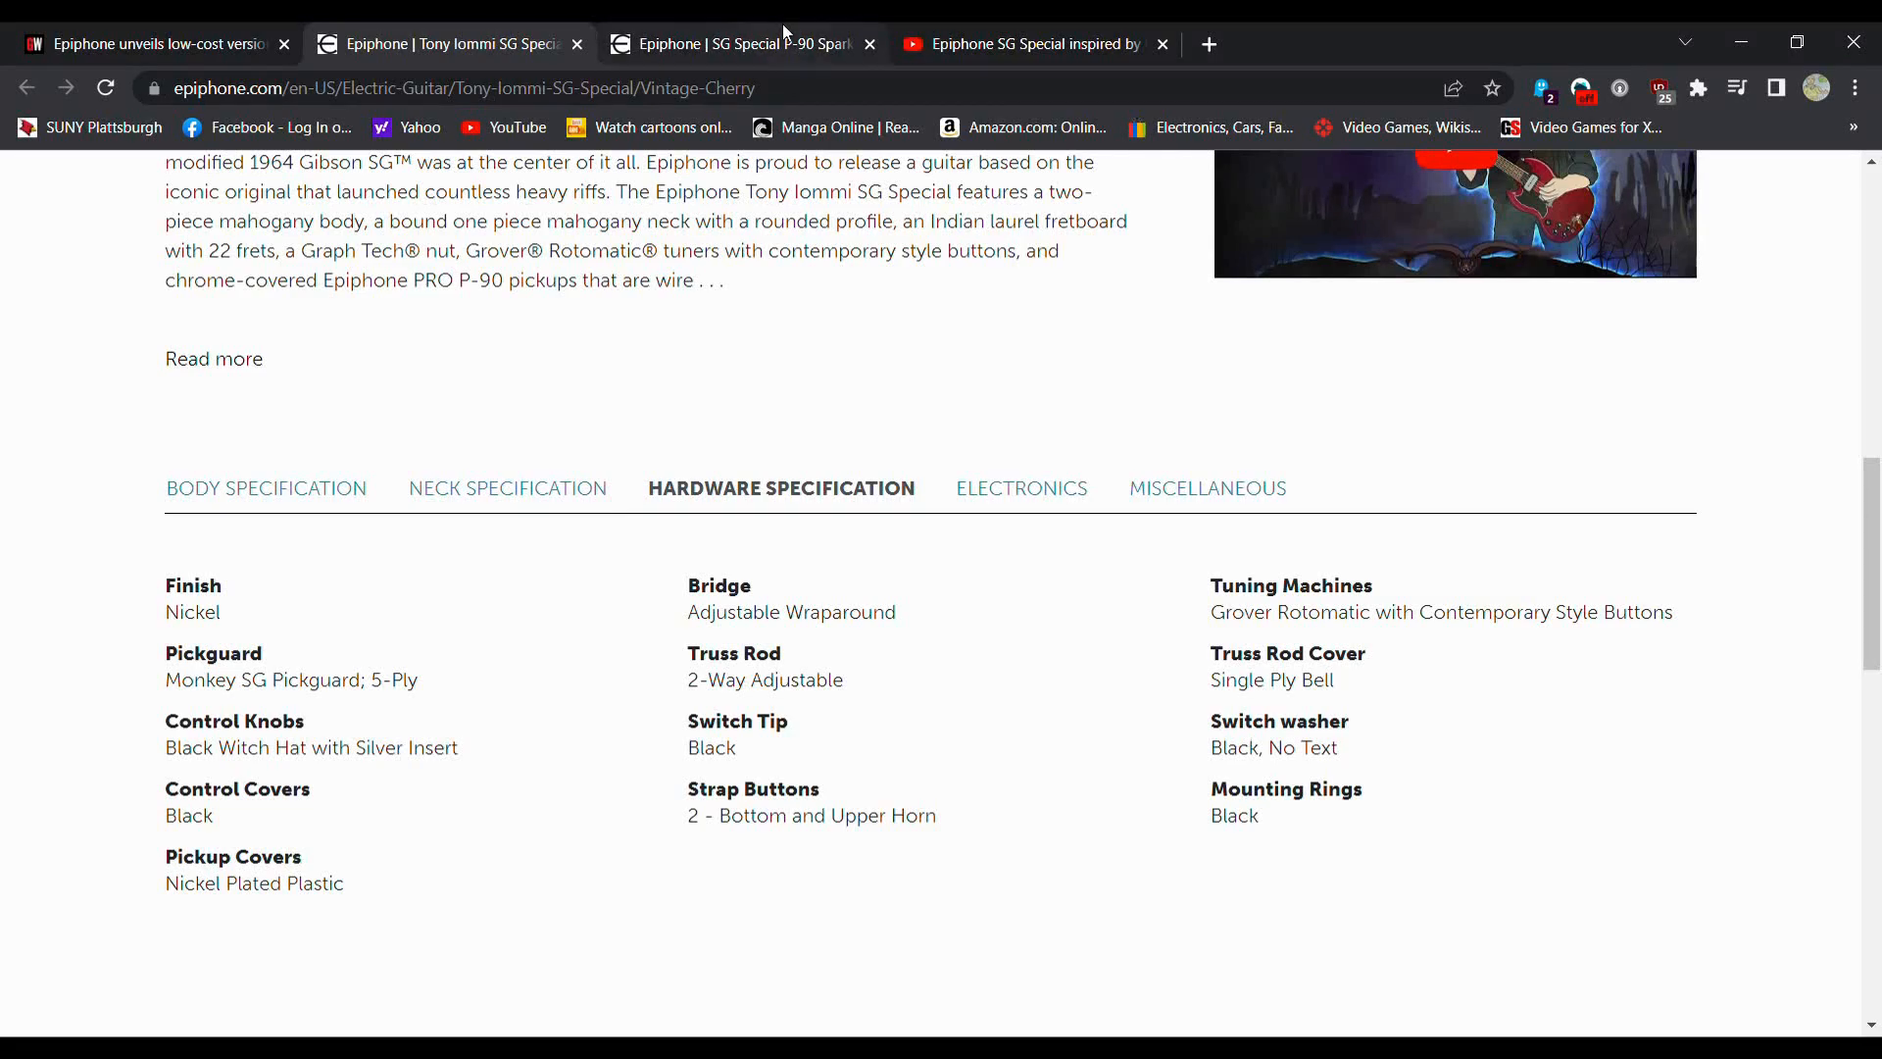
pyautogui.click(738, 44)
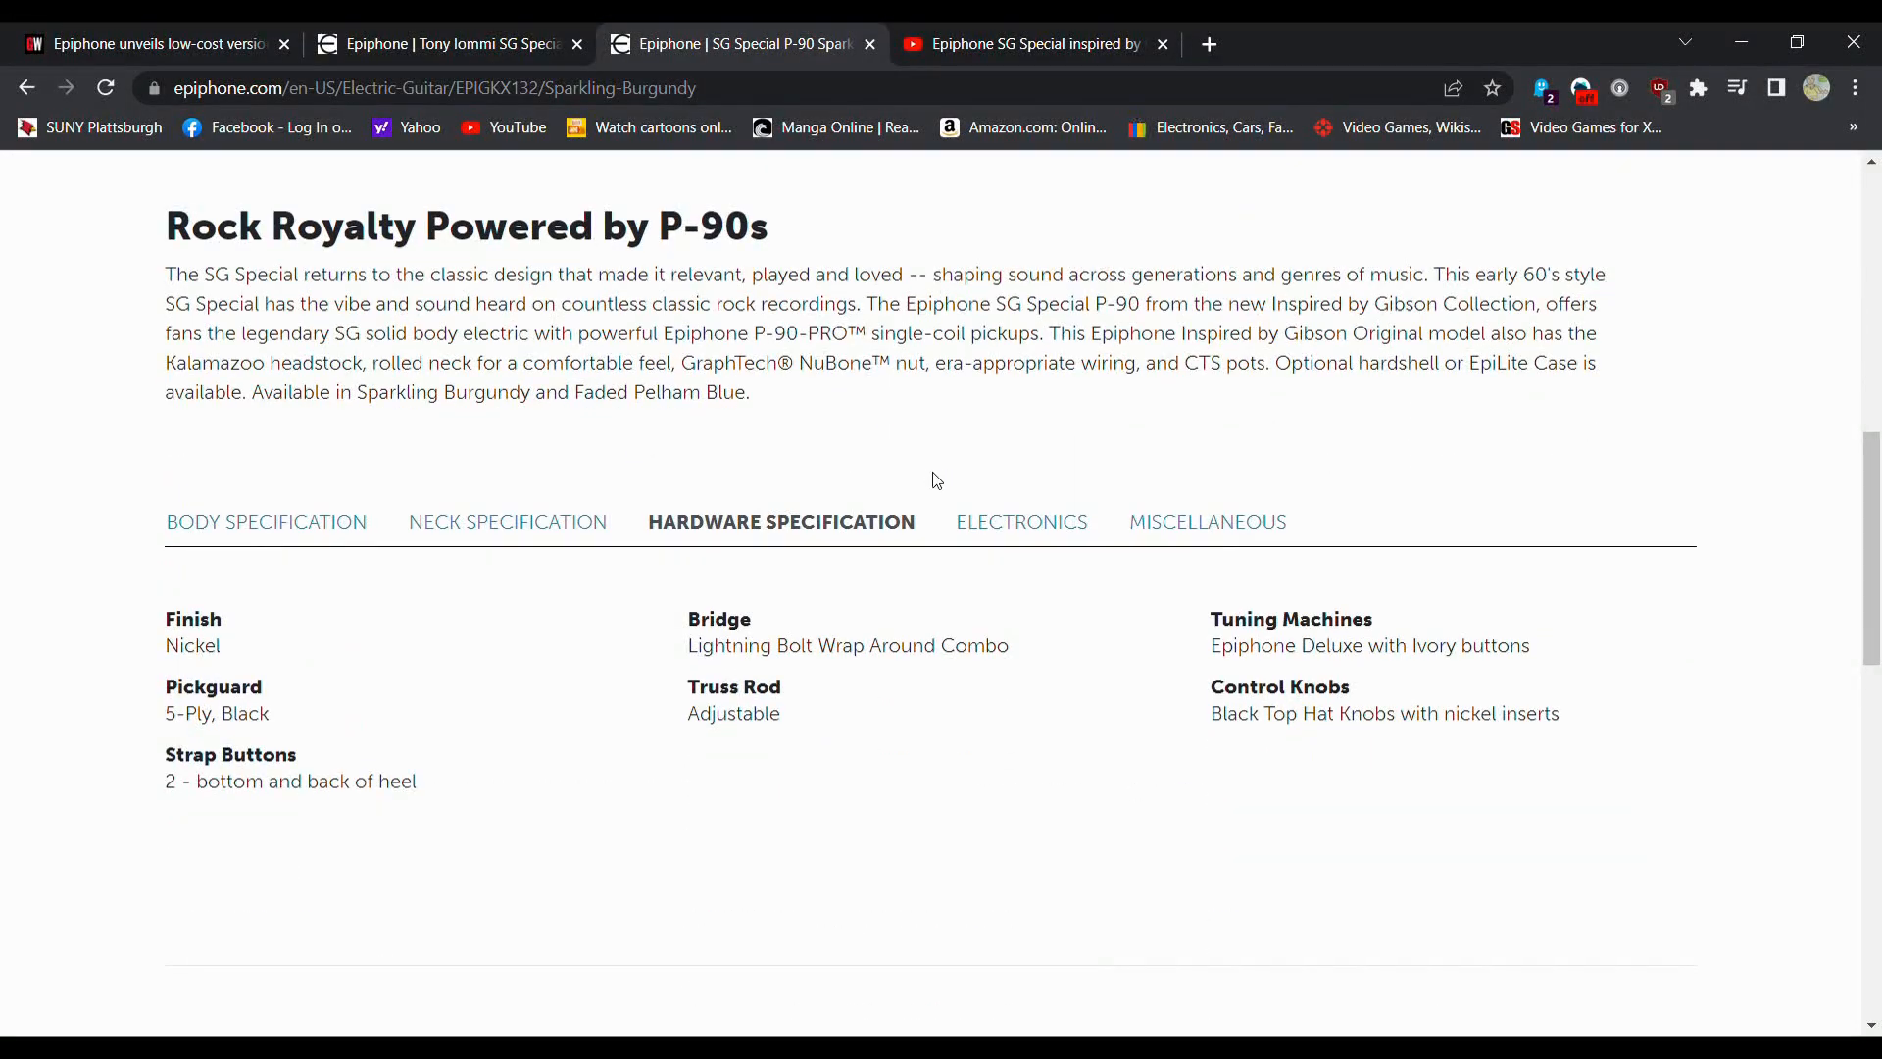
pyautogui.scroll(3)
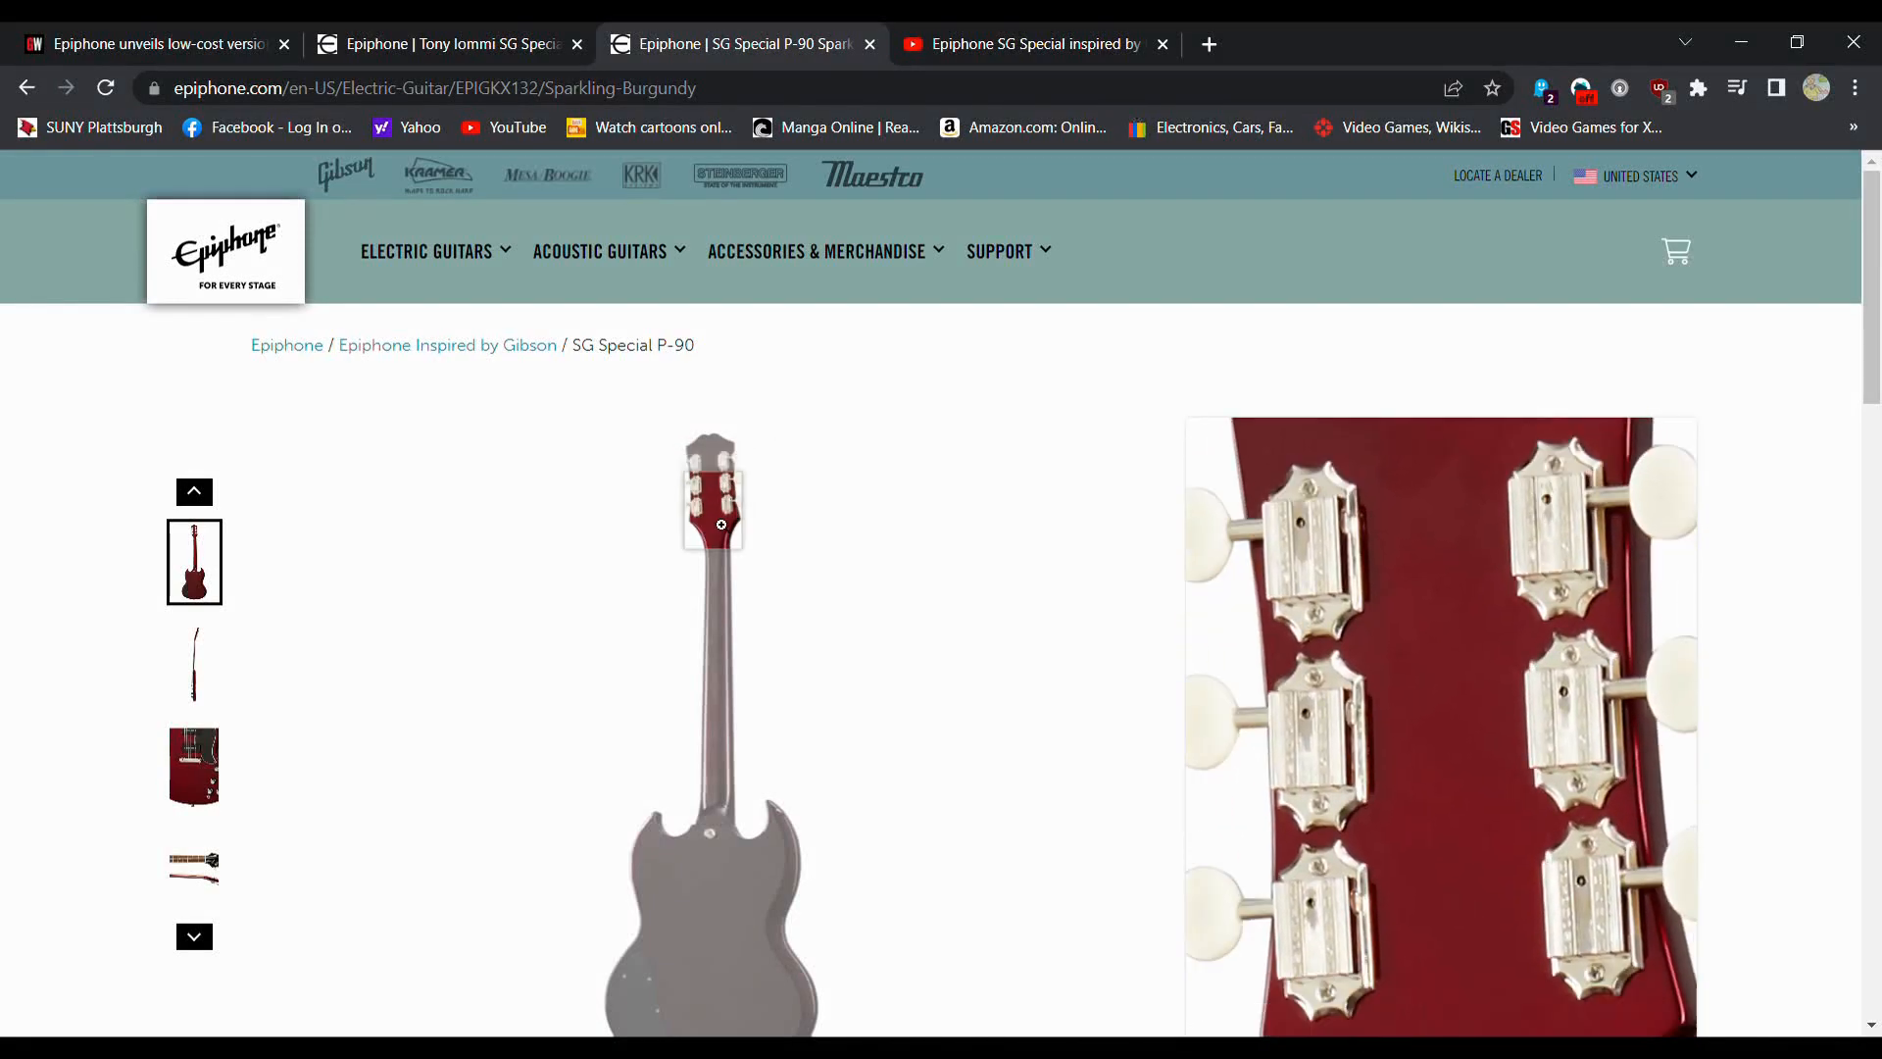
pyautogui.scroll(-3)
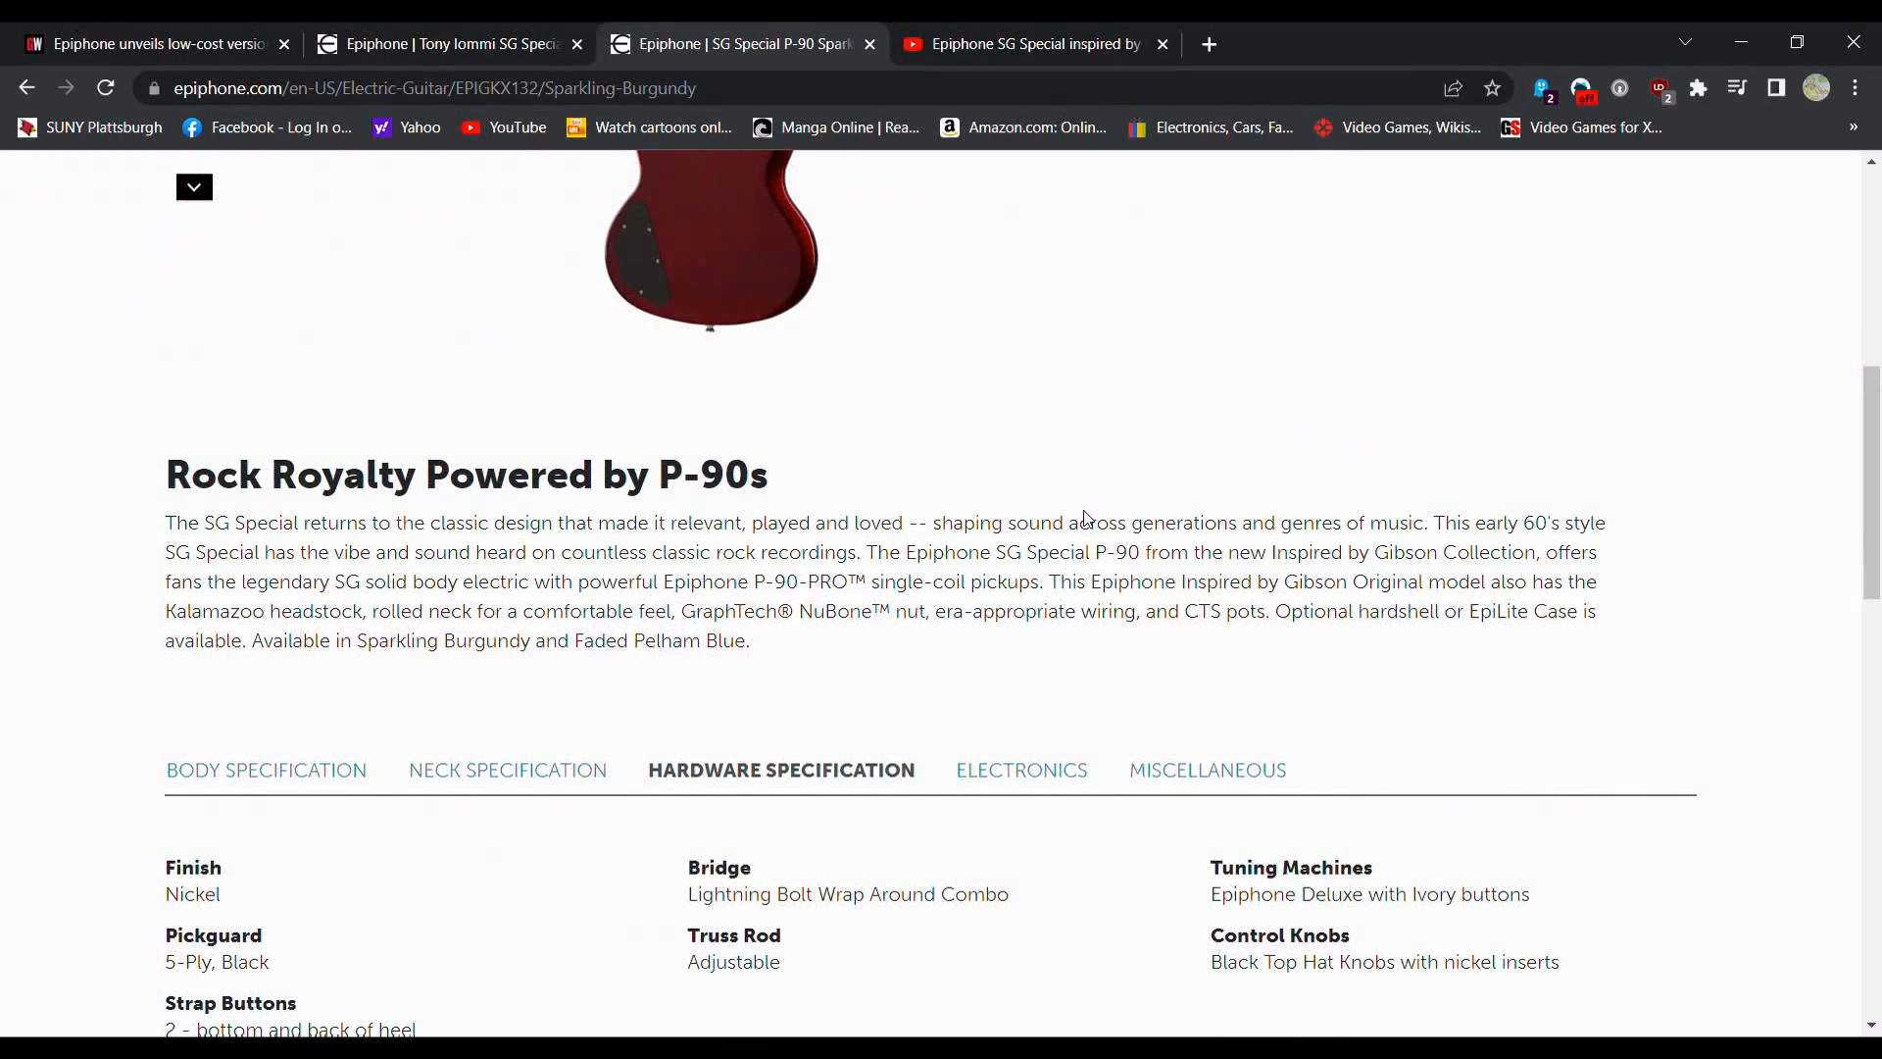
pyautogui.click(447, 43)
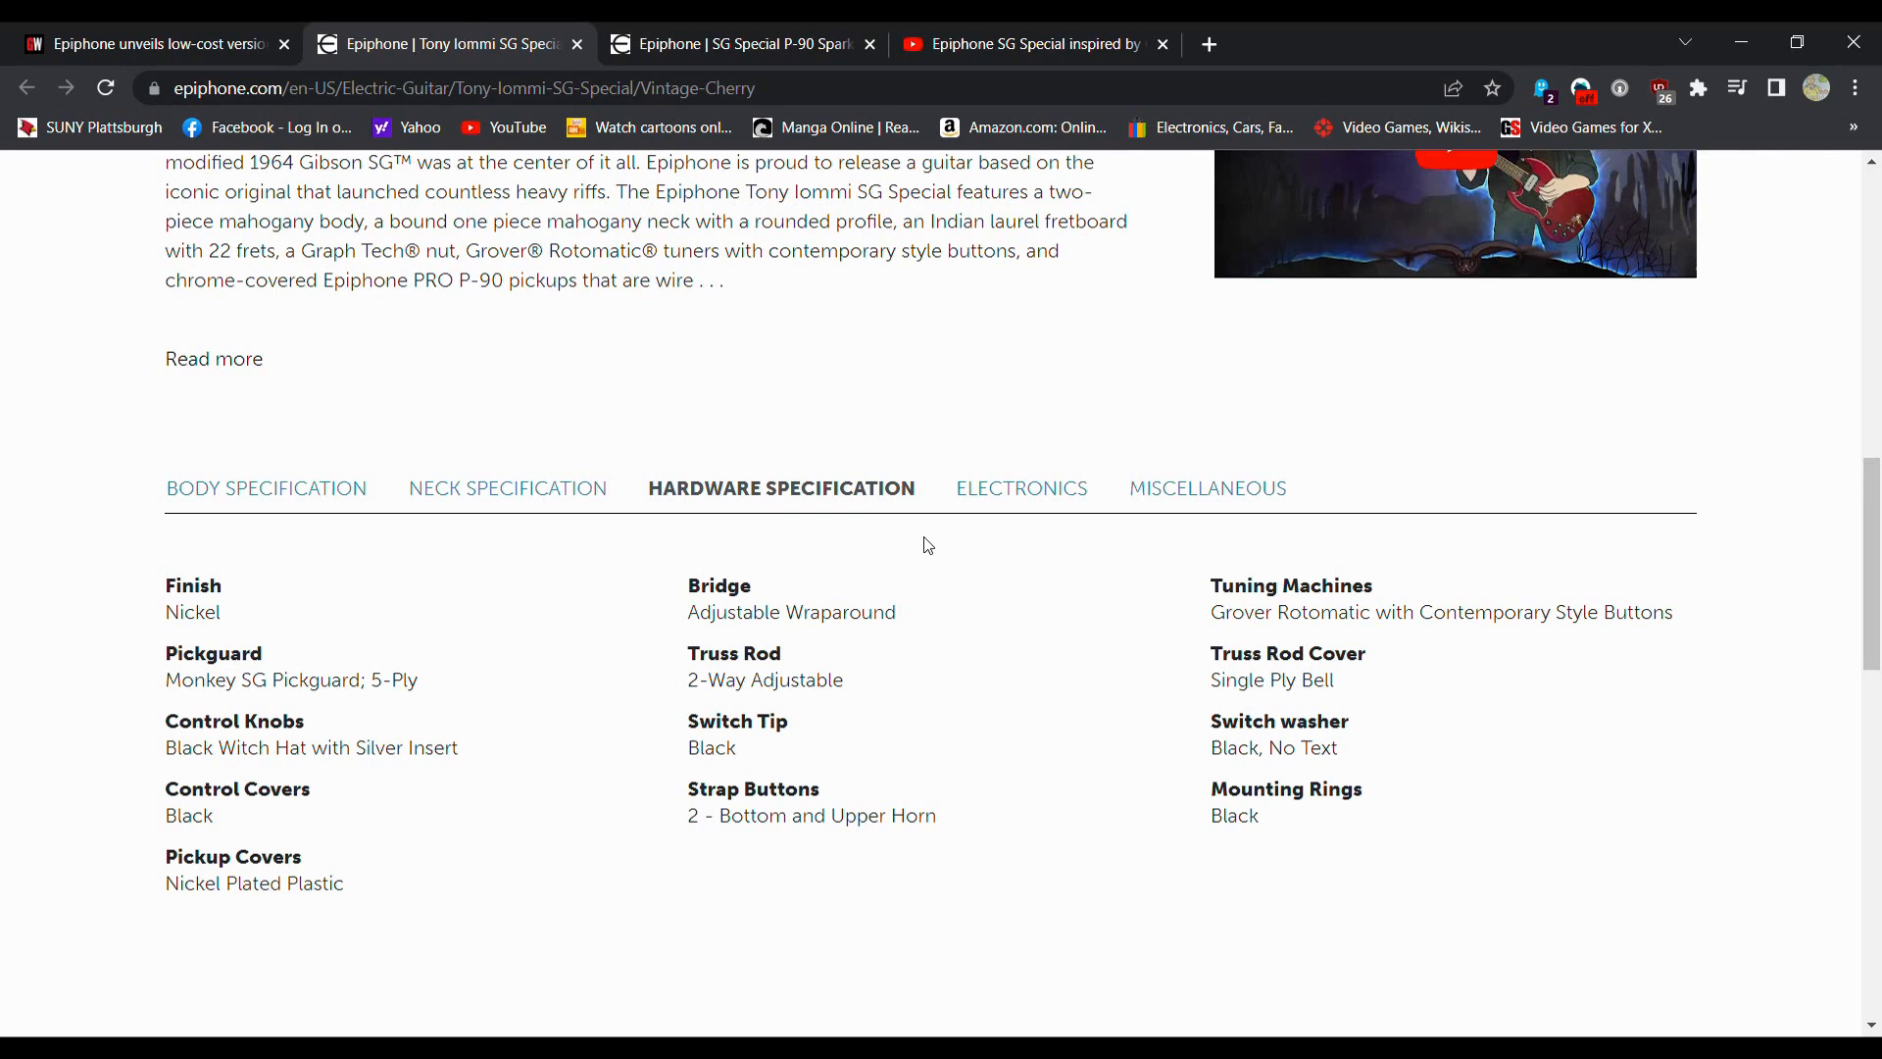
pyautogui.moveTo(1020, 490)
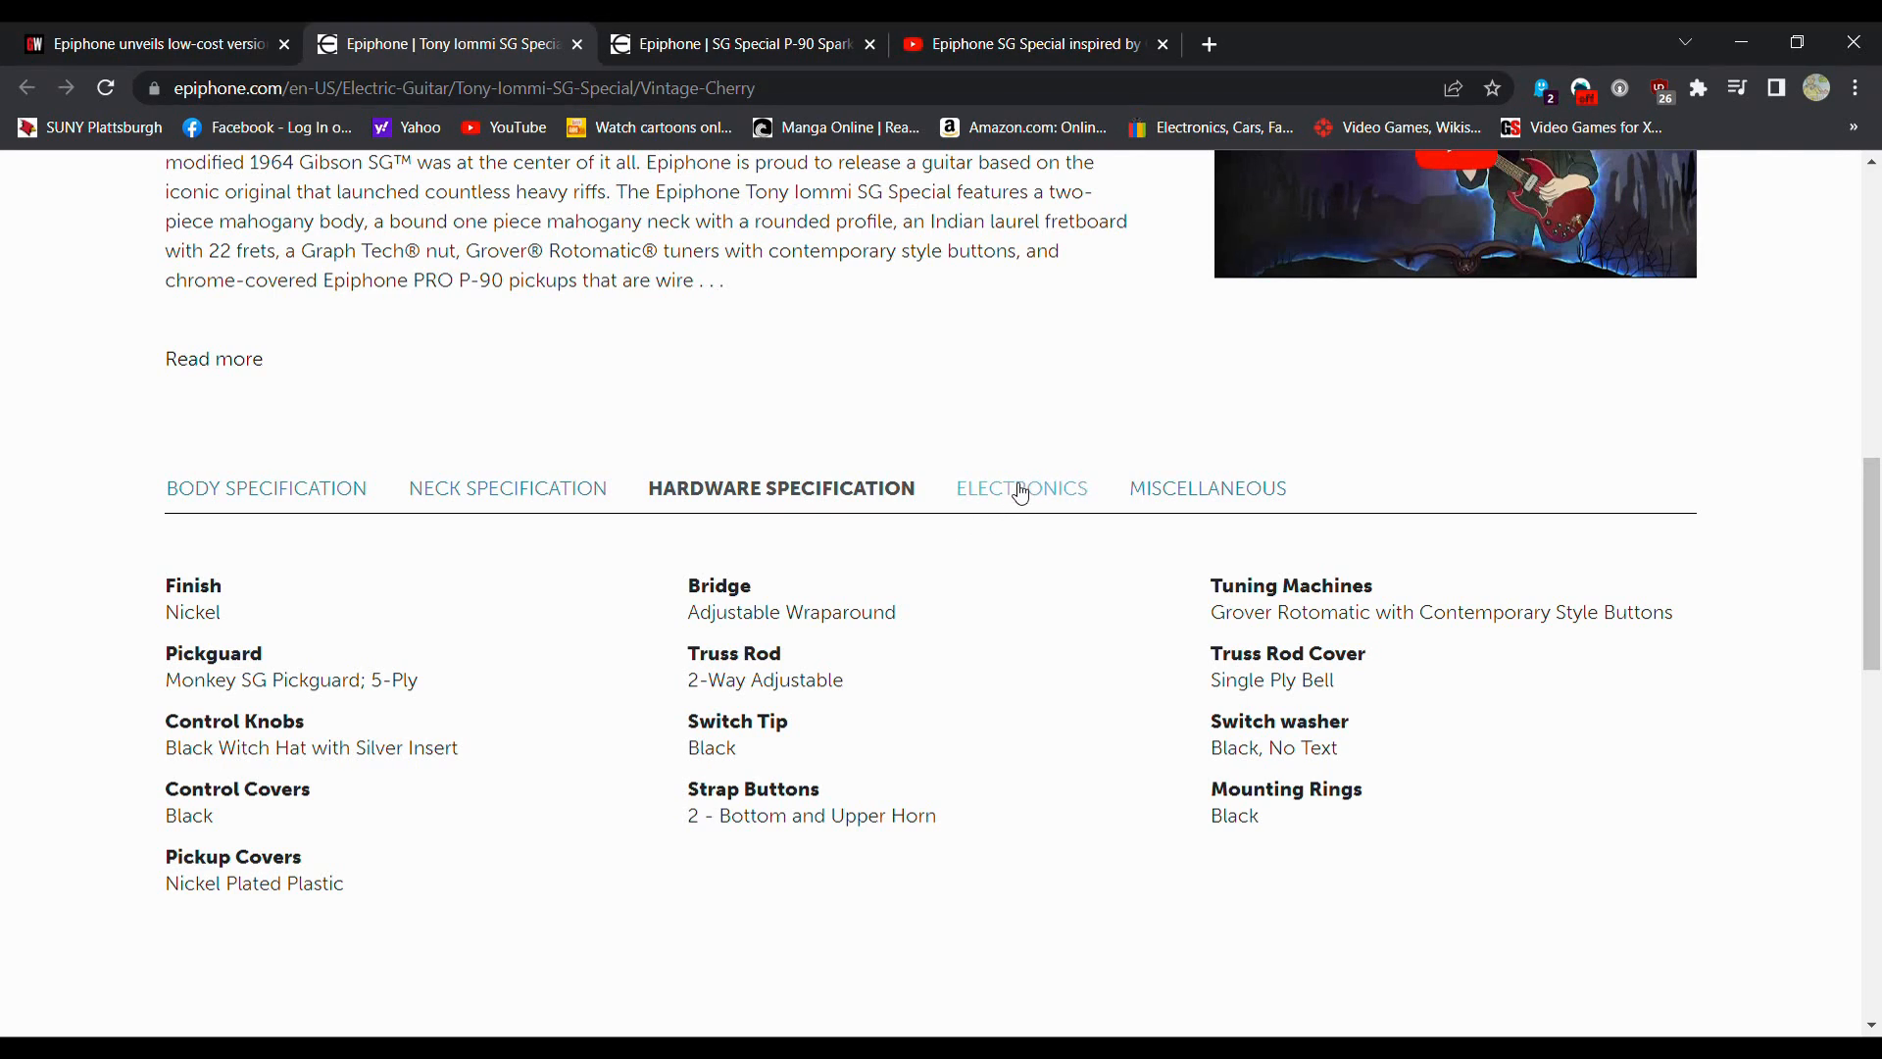
# Step: Flip between the SG Special P-90 and Tony Iommi SG Special pages comparing electronics
pyautogui.click(1021, 487)
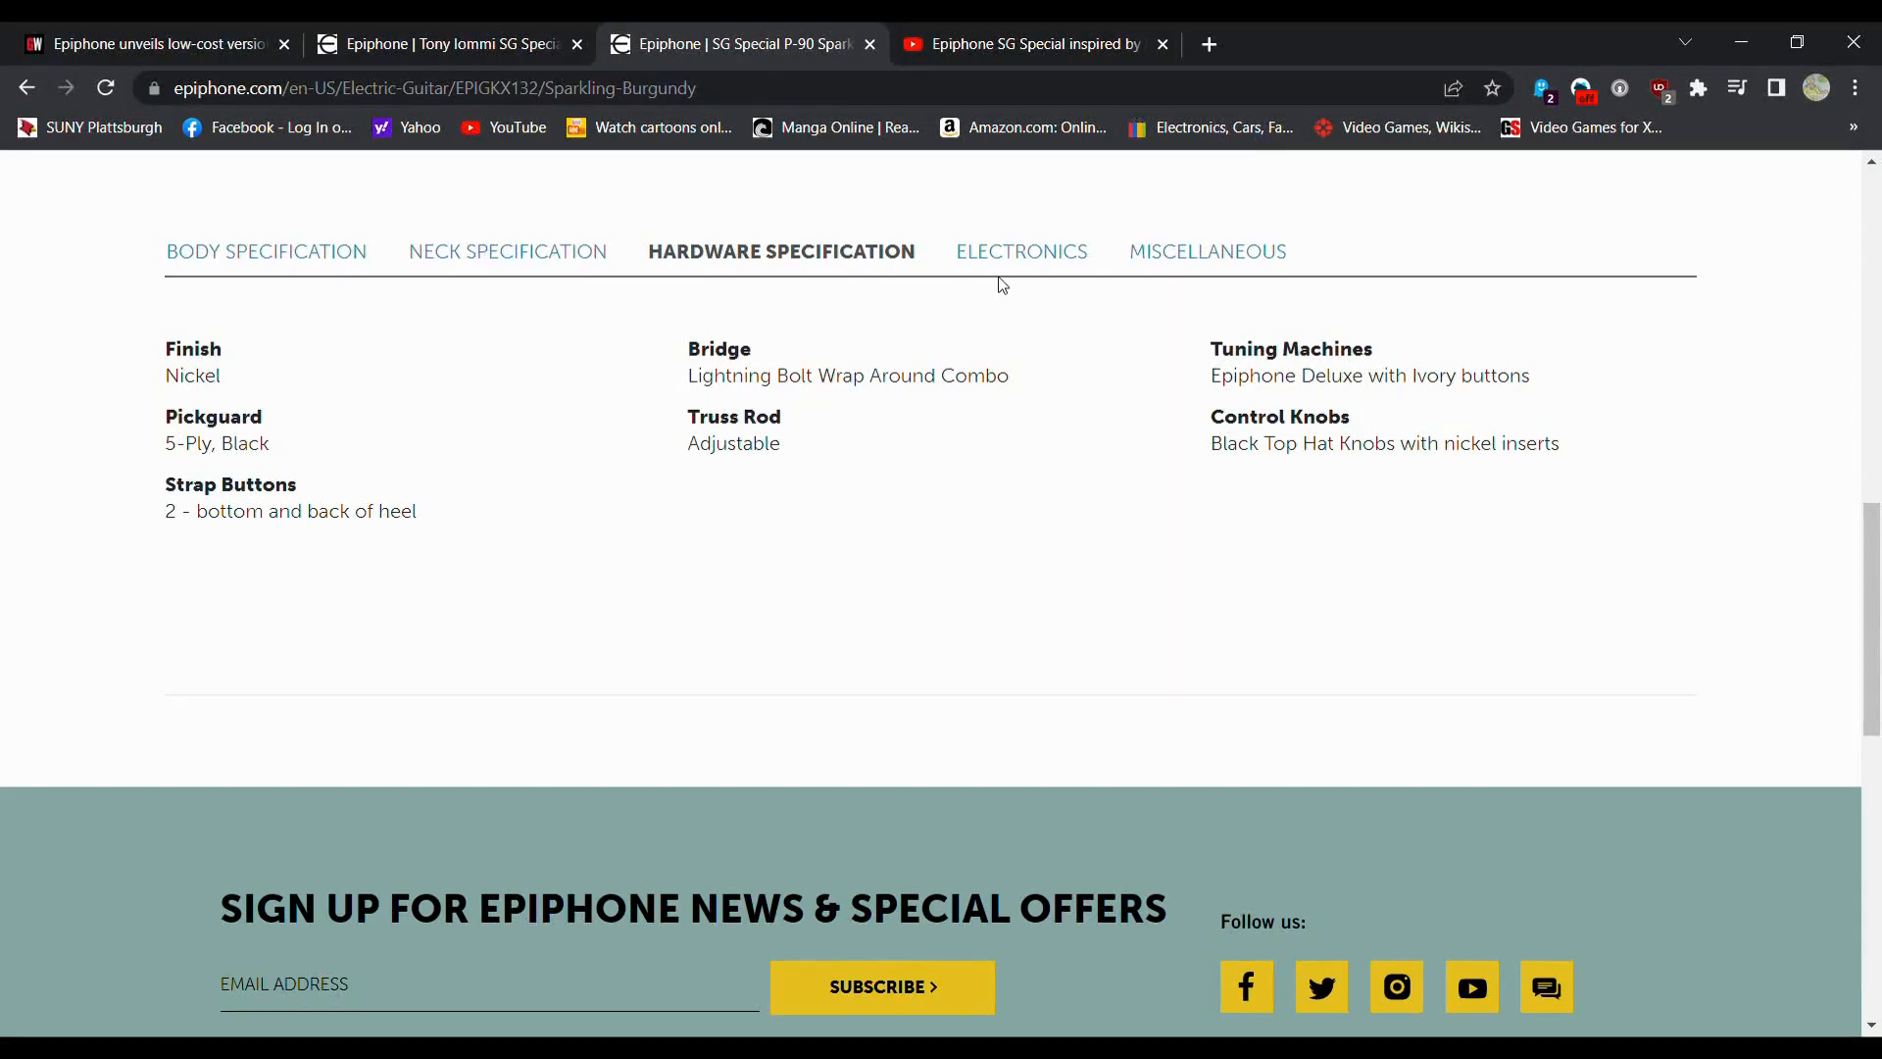
pyautogui.click(1020, 251)
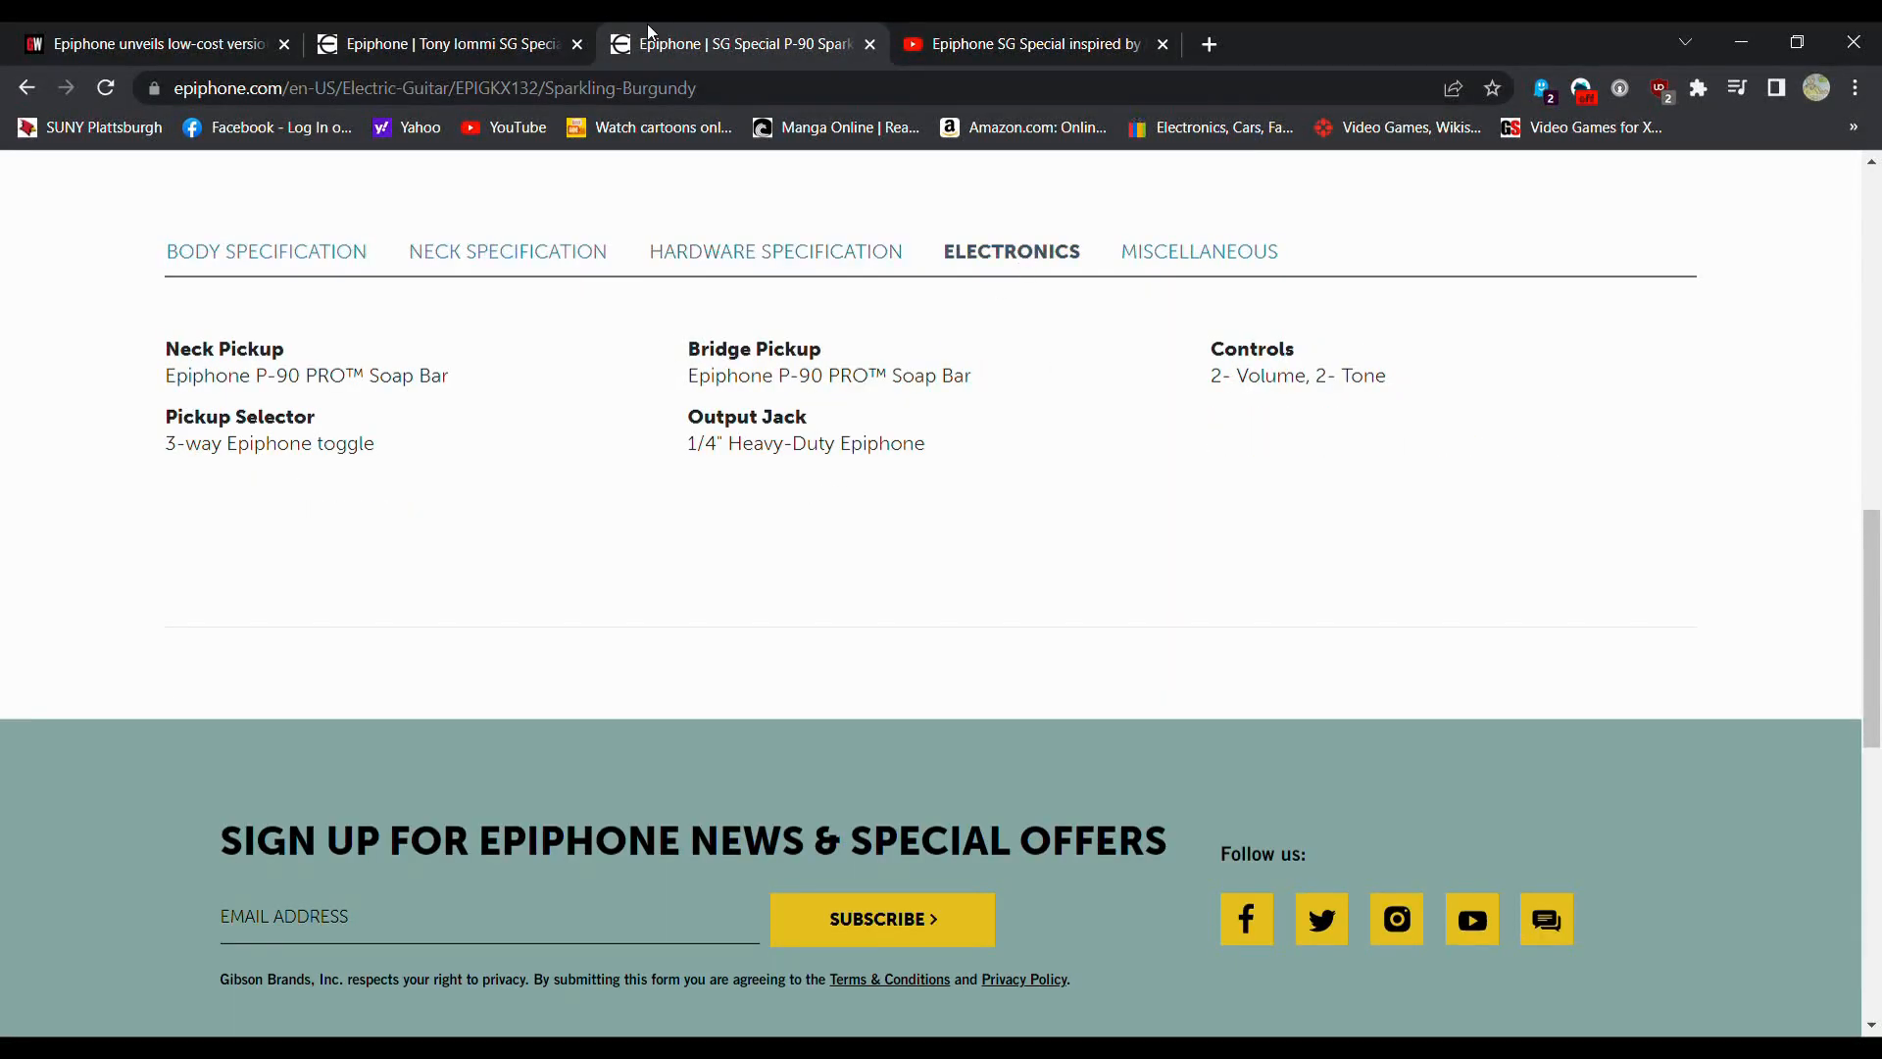
pyautogui.click(450, 43)
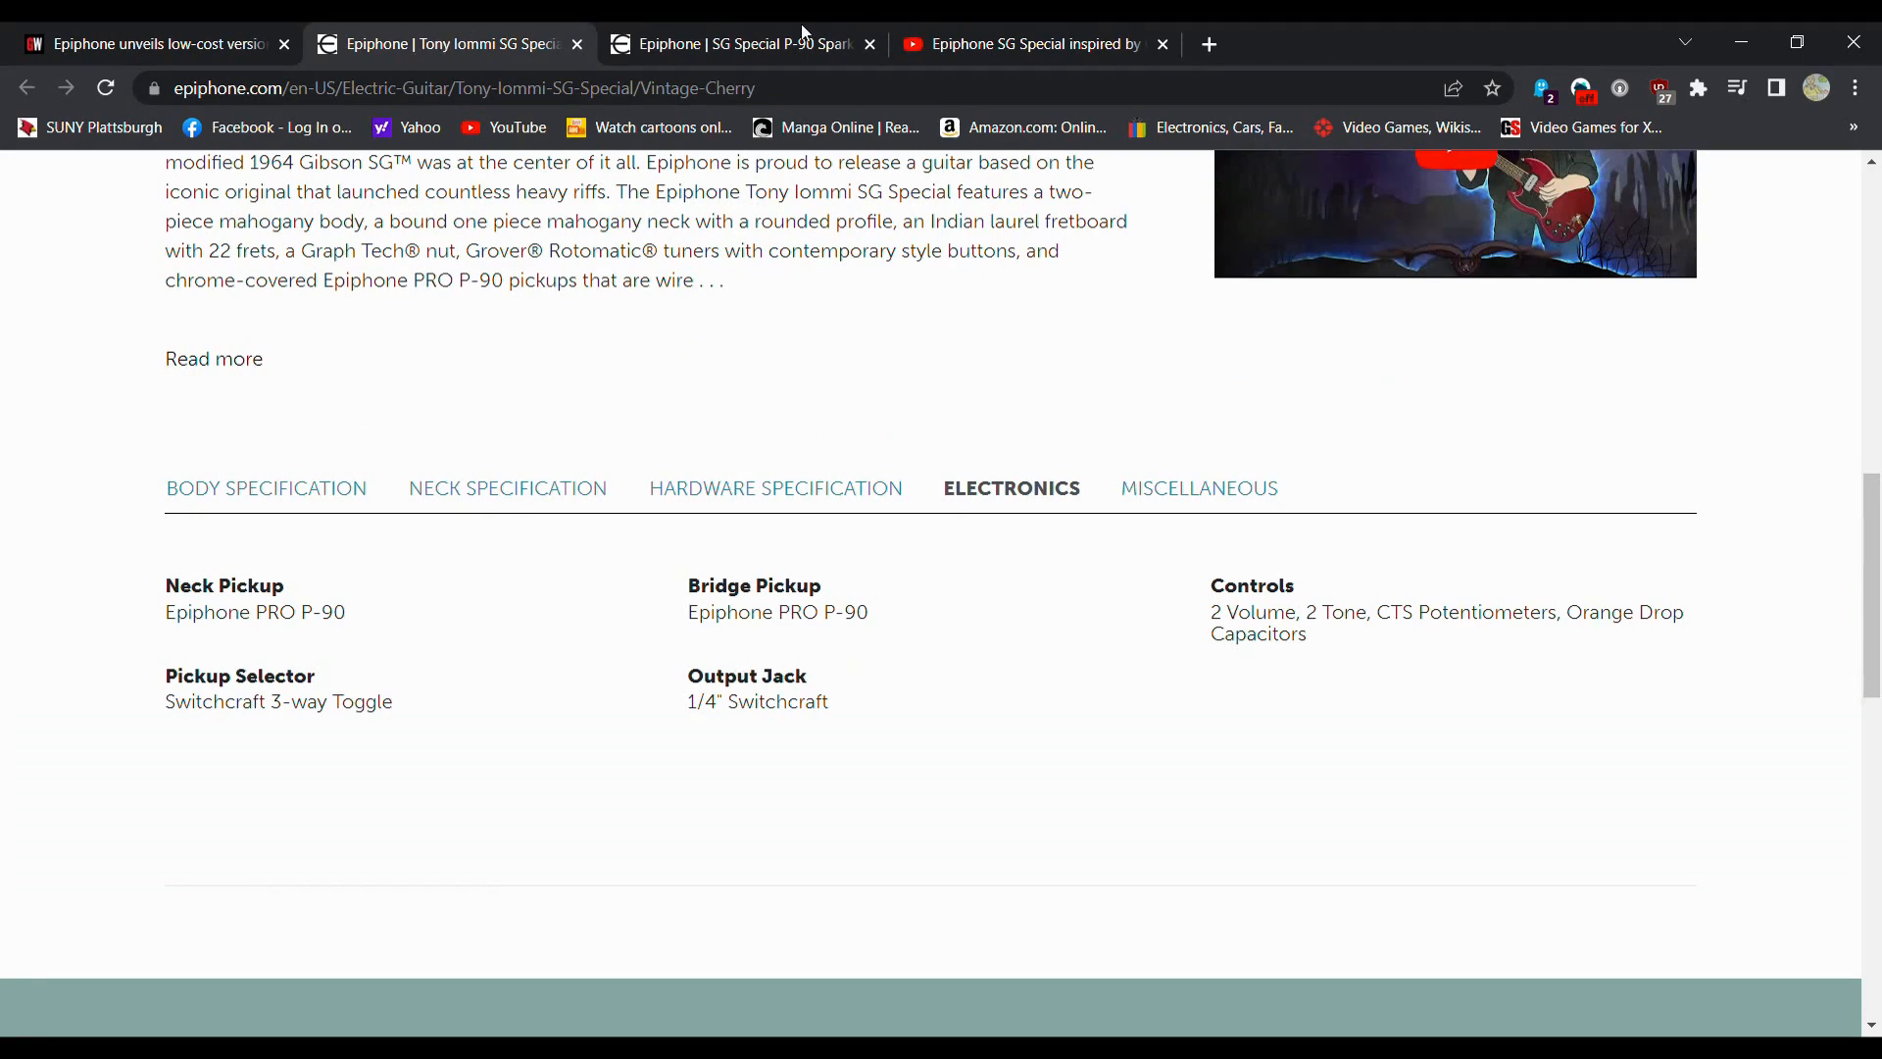
pyautogui.click(741, 44)
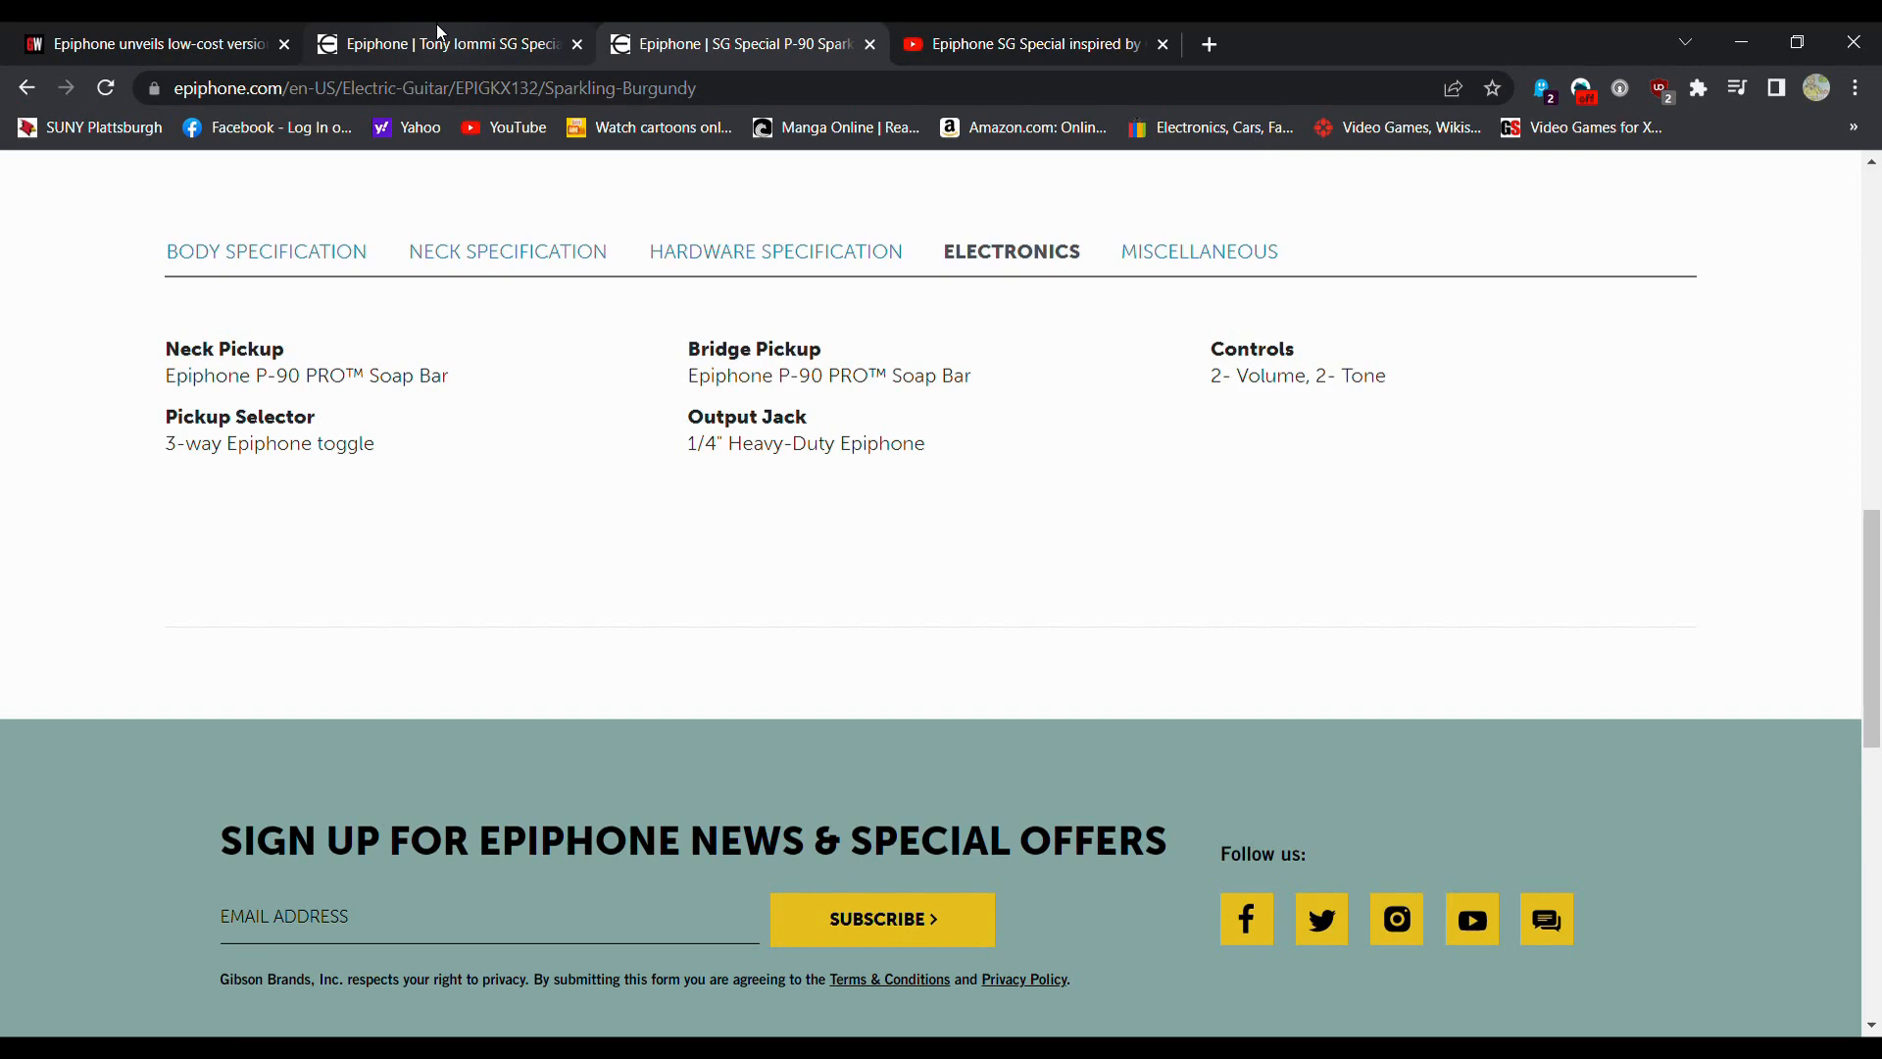
pyautogui.moveTo(909, 577)
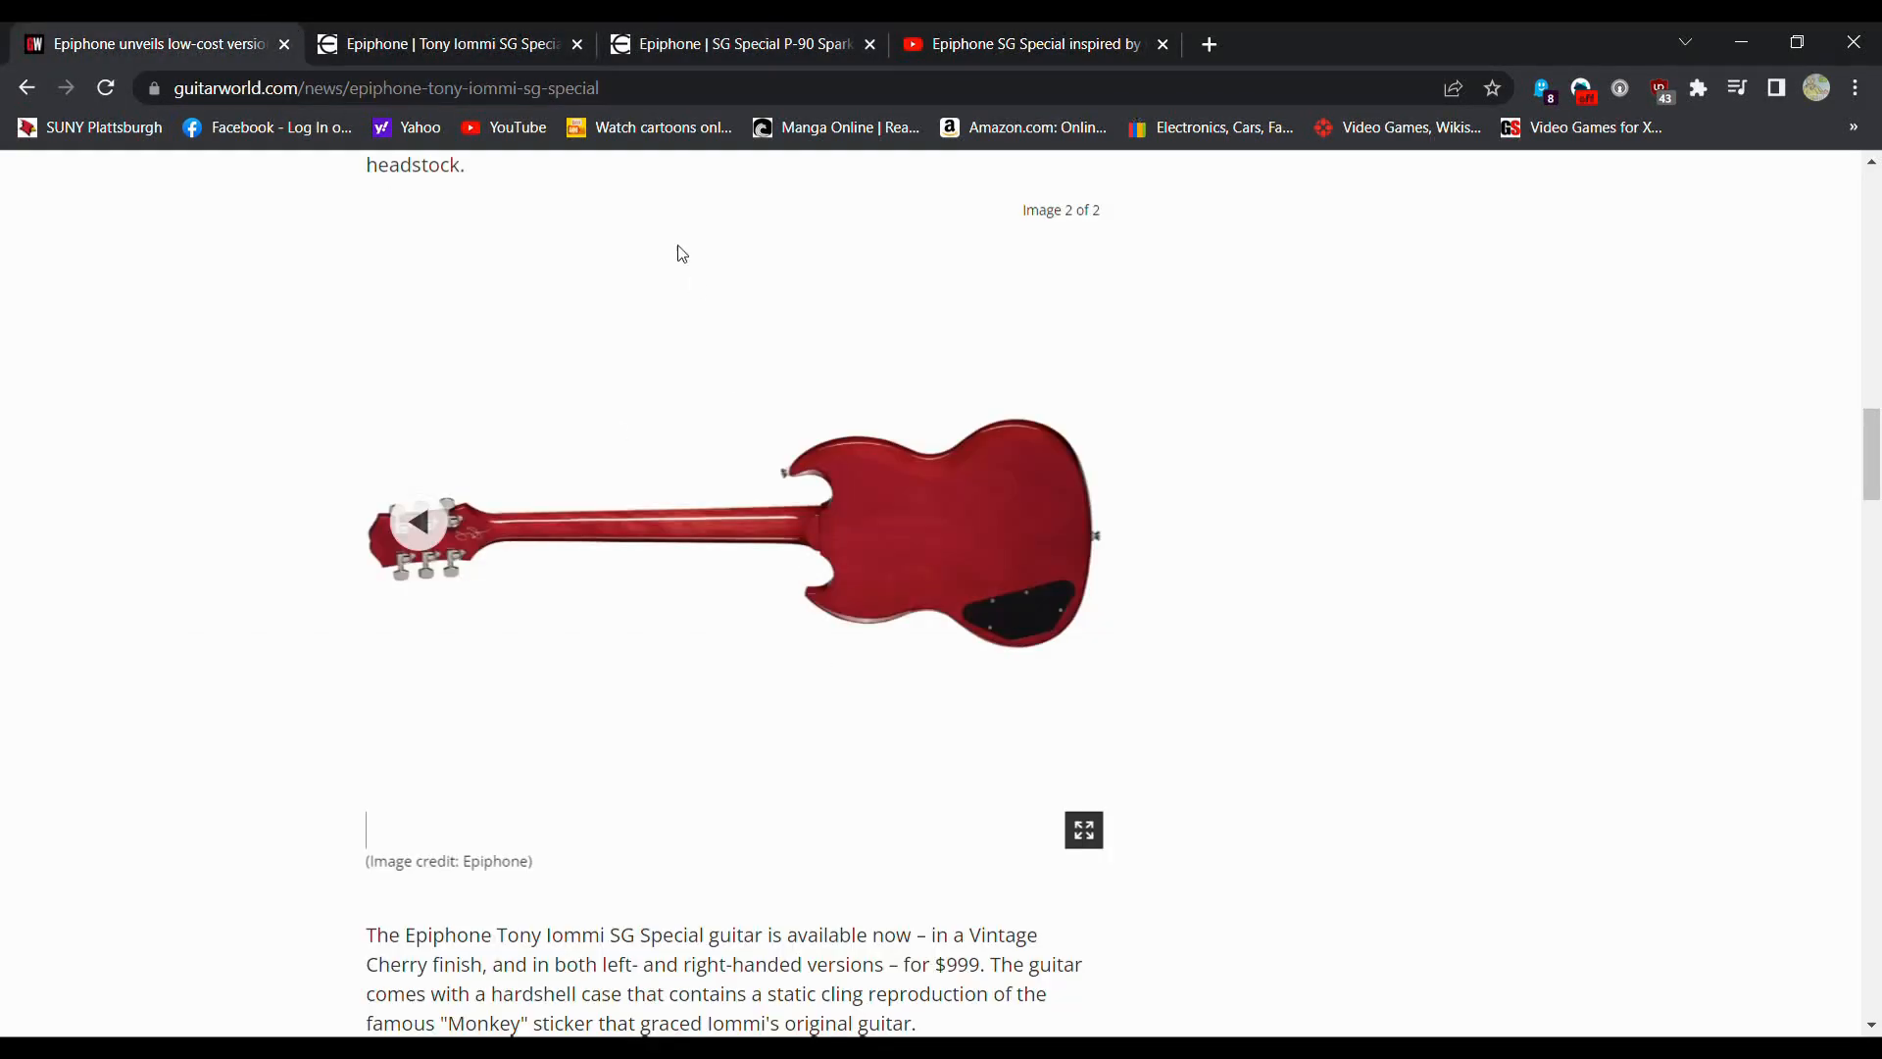
pyautogui.click(444, 43)
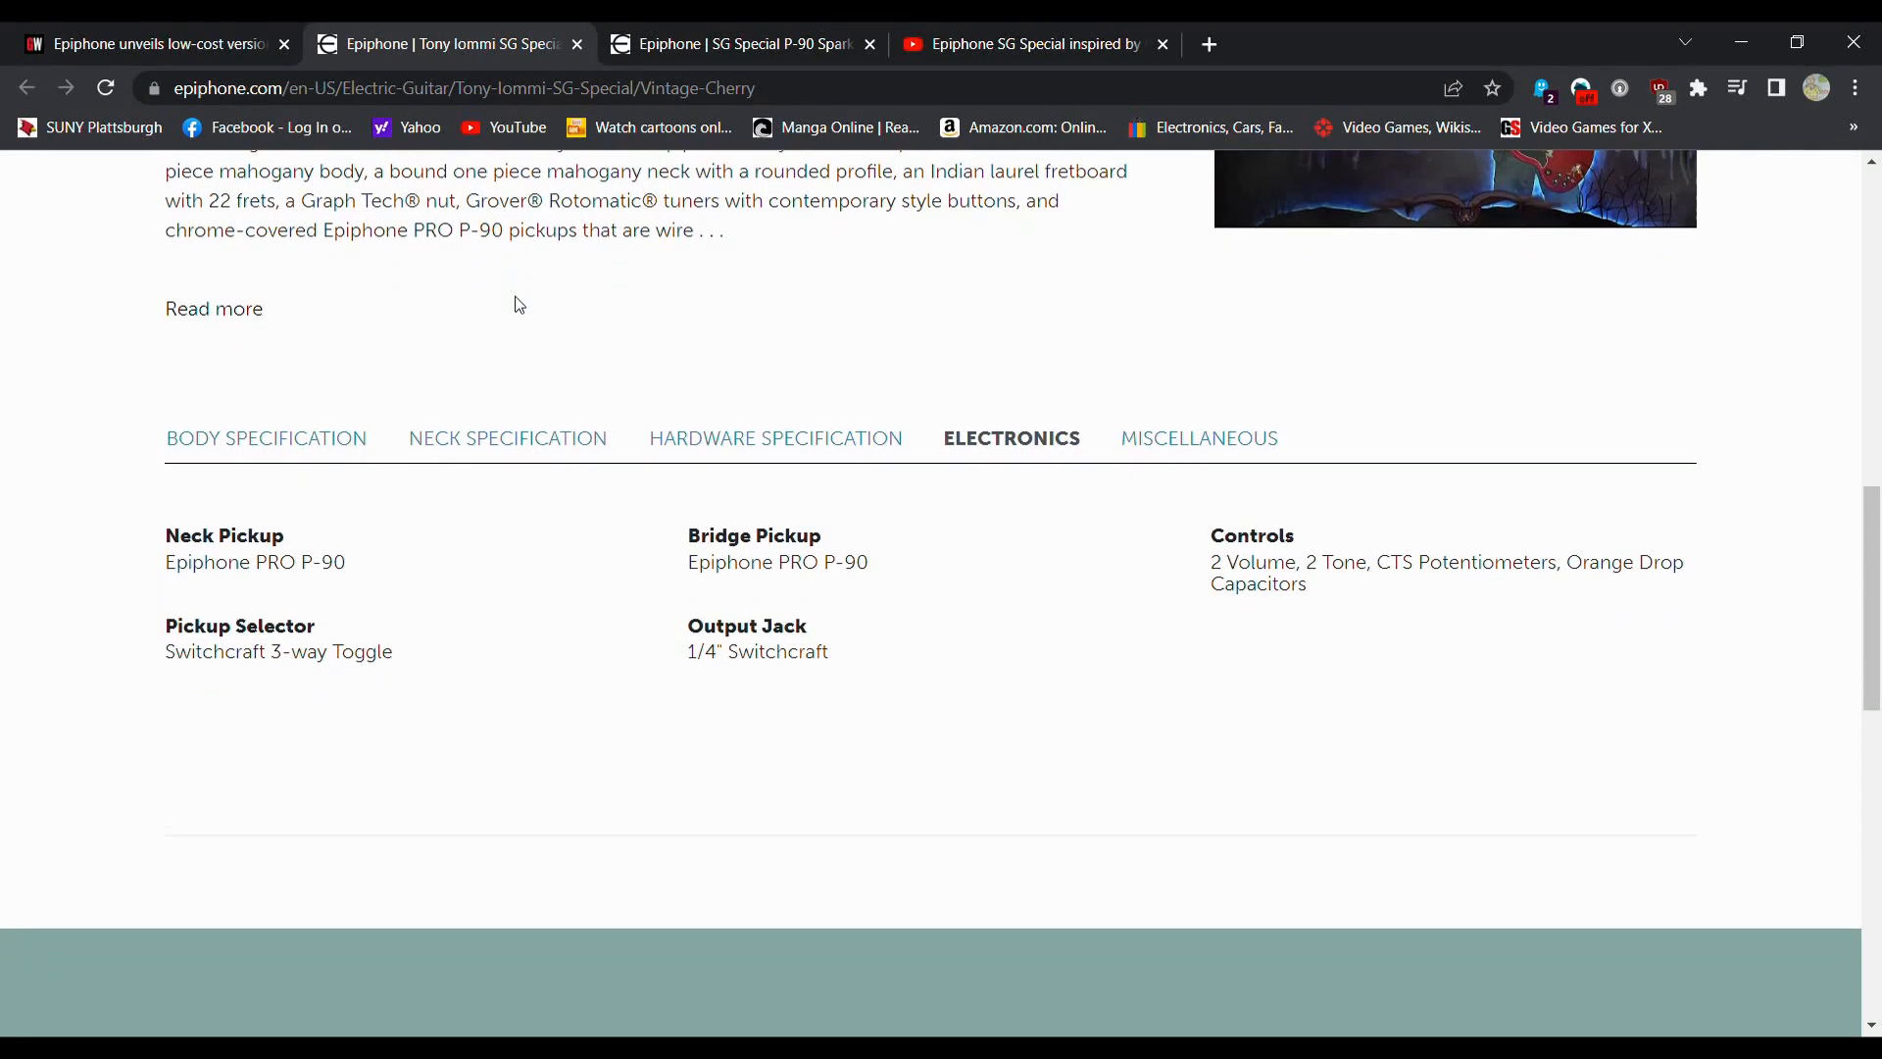
# Step: View miscellaneous specs for Tony Iommi and SG Special P-90, ending on Iommi's page
pyautogui.click(1198, 421)
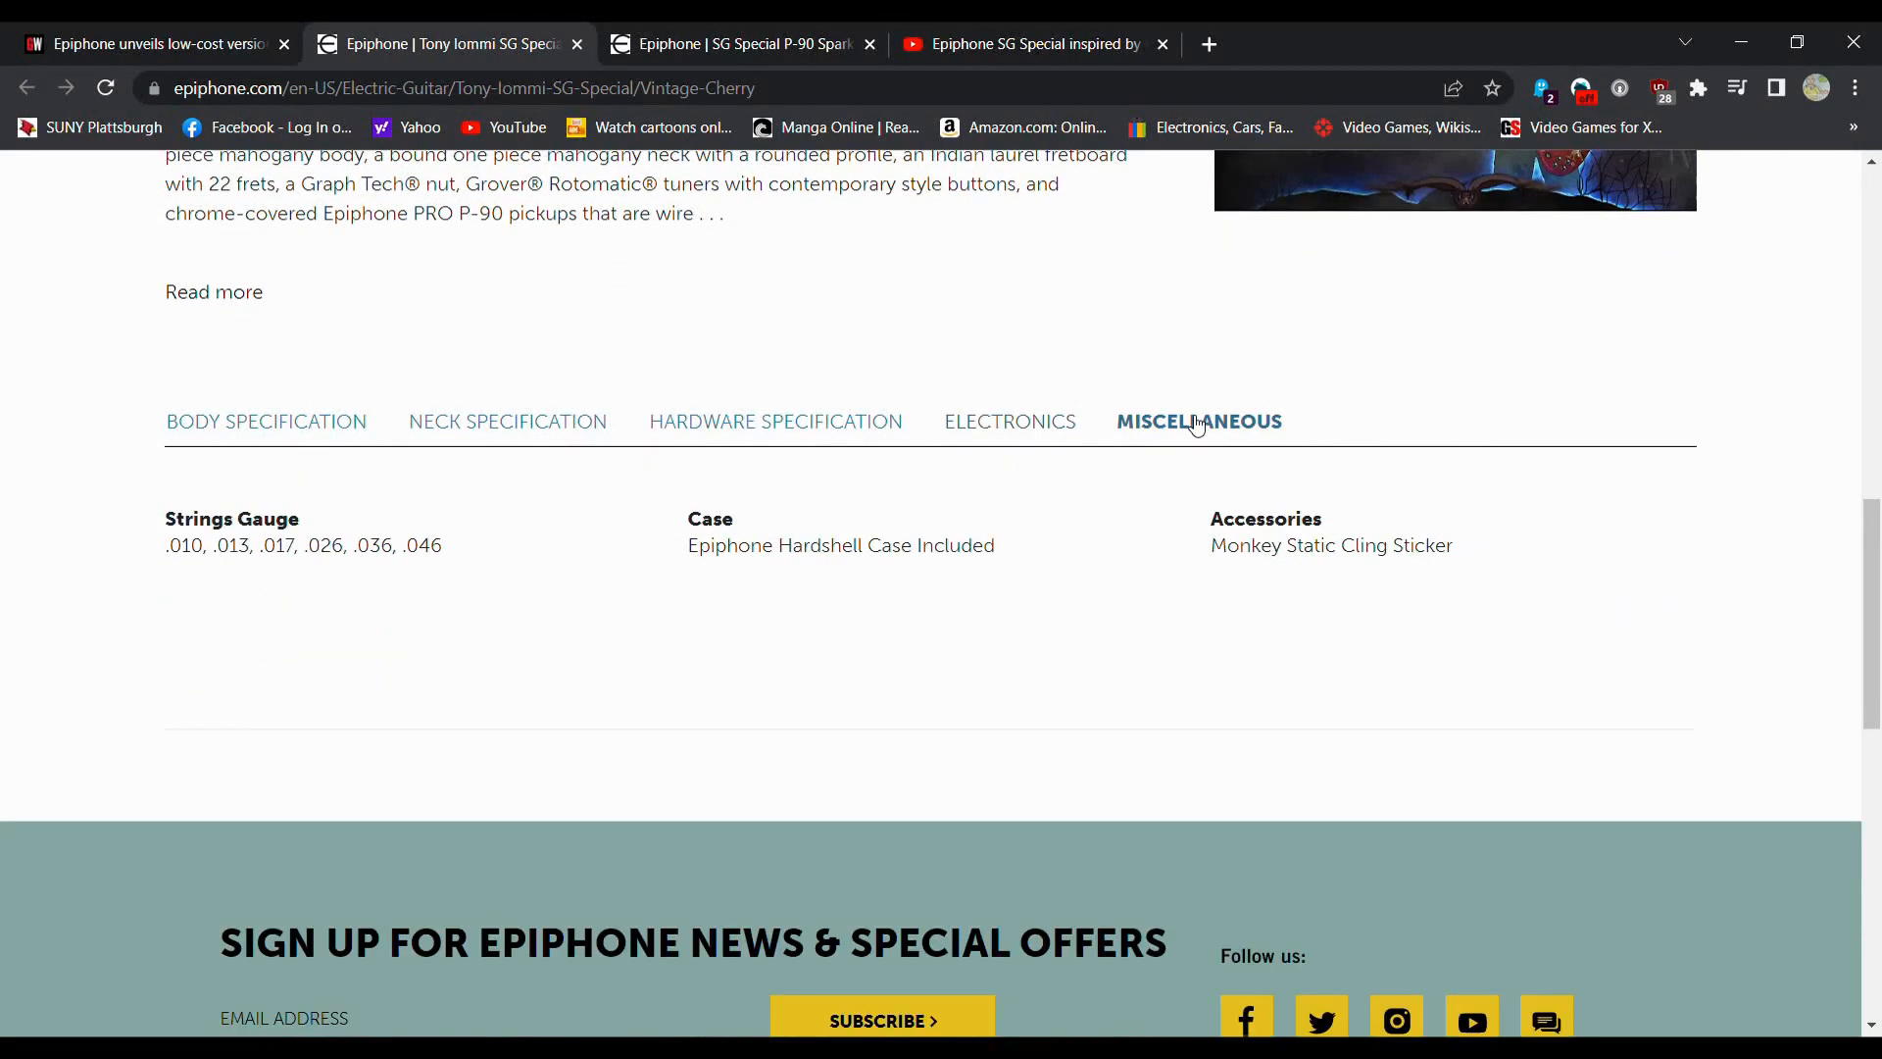
pyautogui.moveTo(1391, 582)
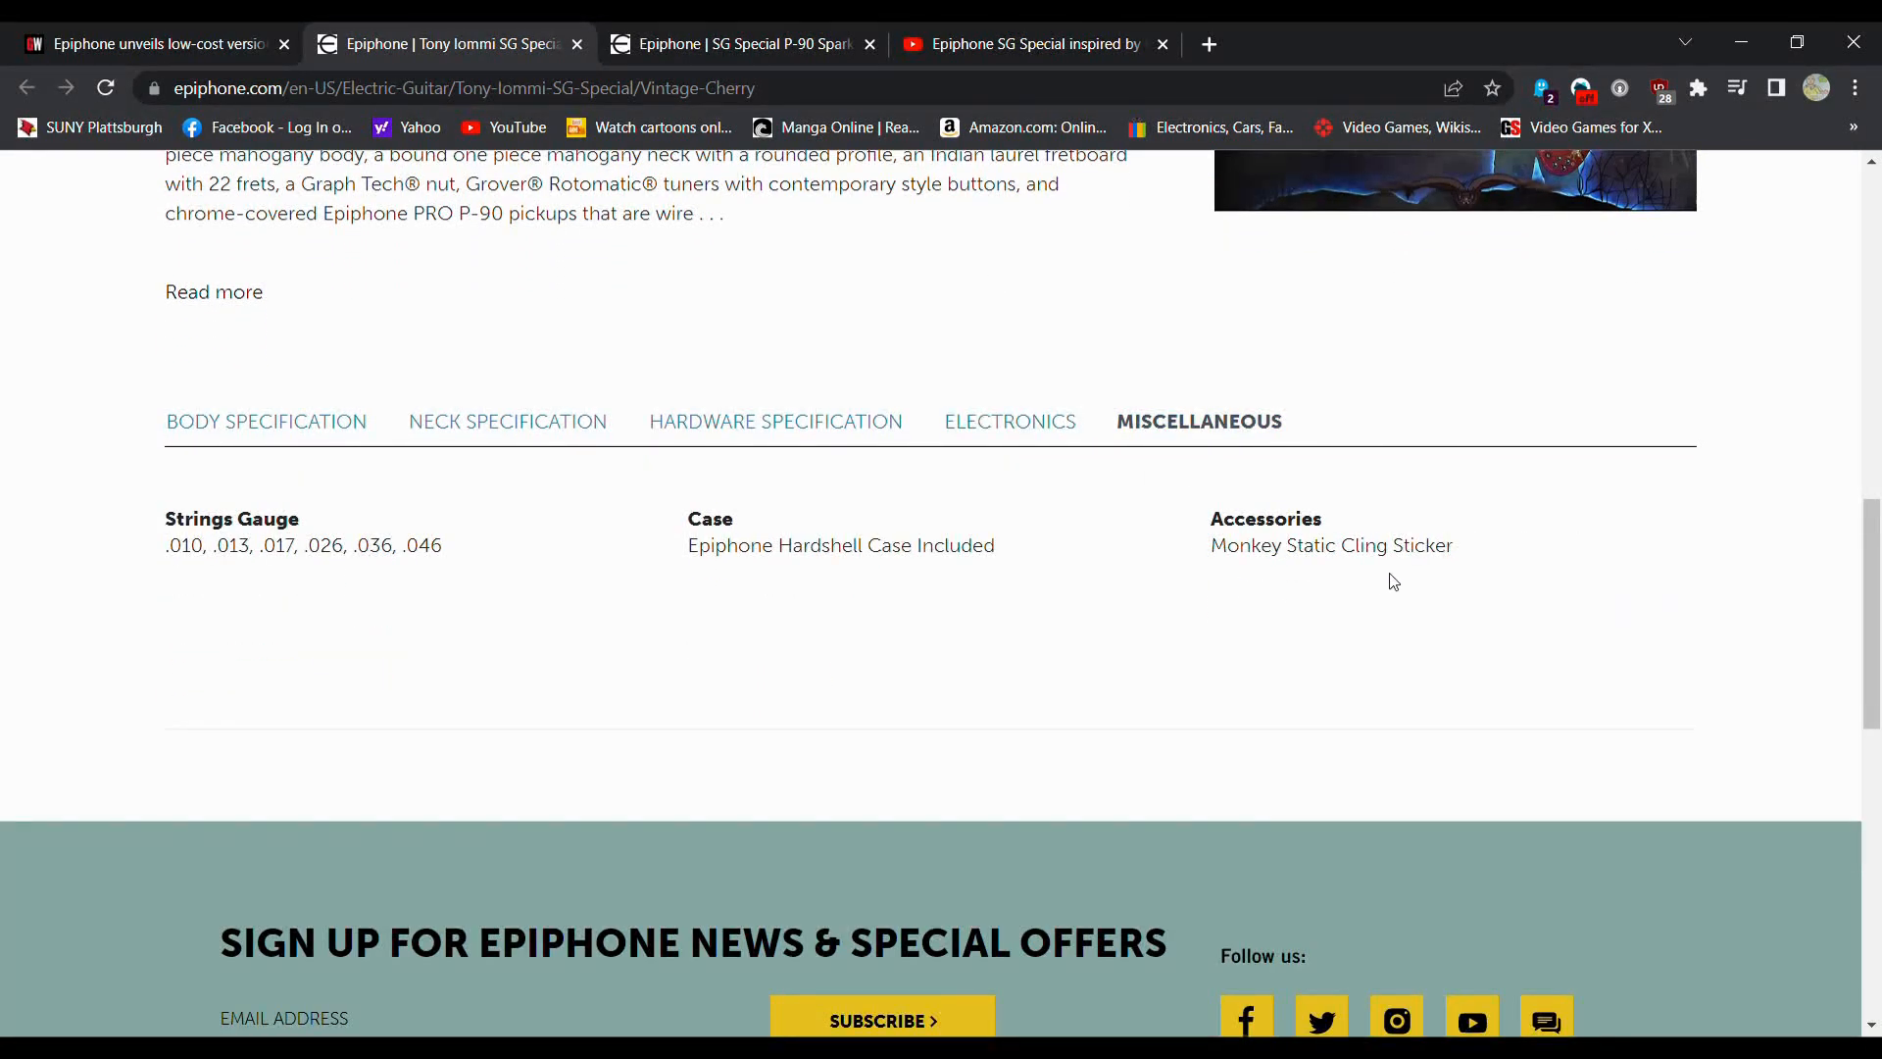
pyautogui.moveTo(852, 277)
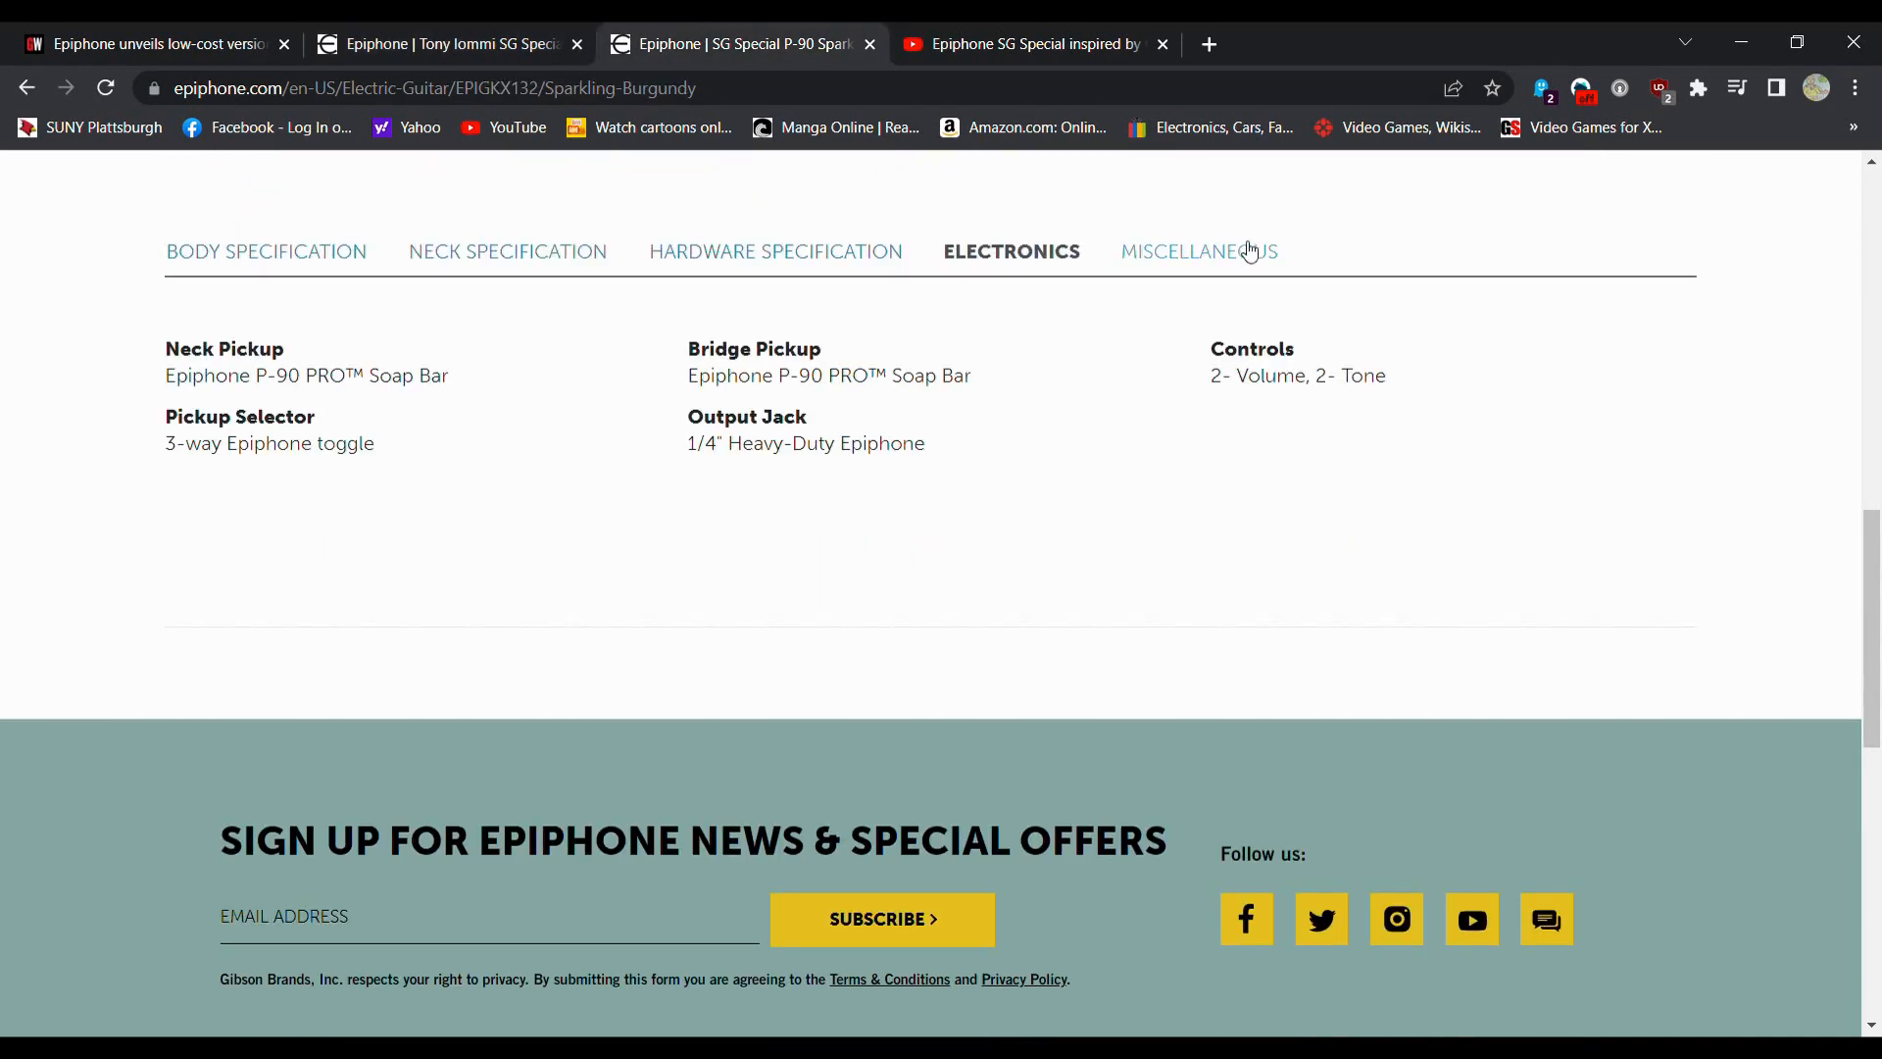
pyautogui.click(1198, 251)
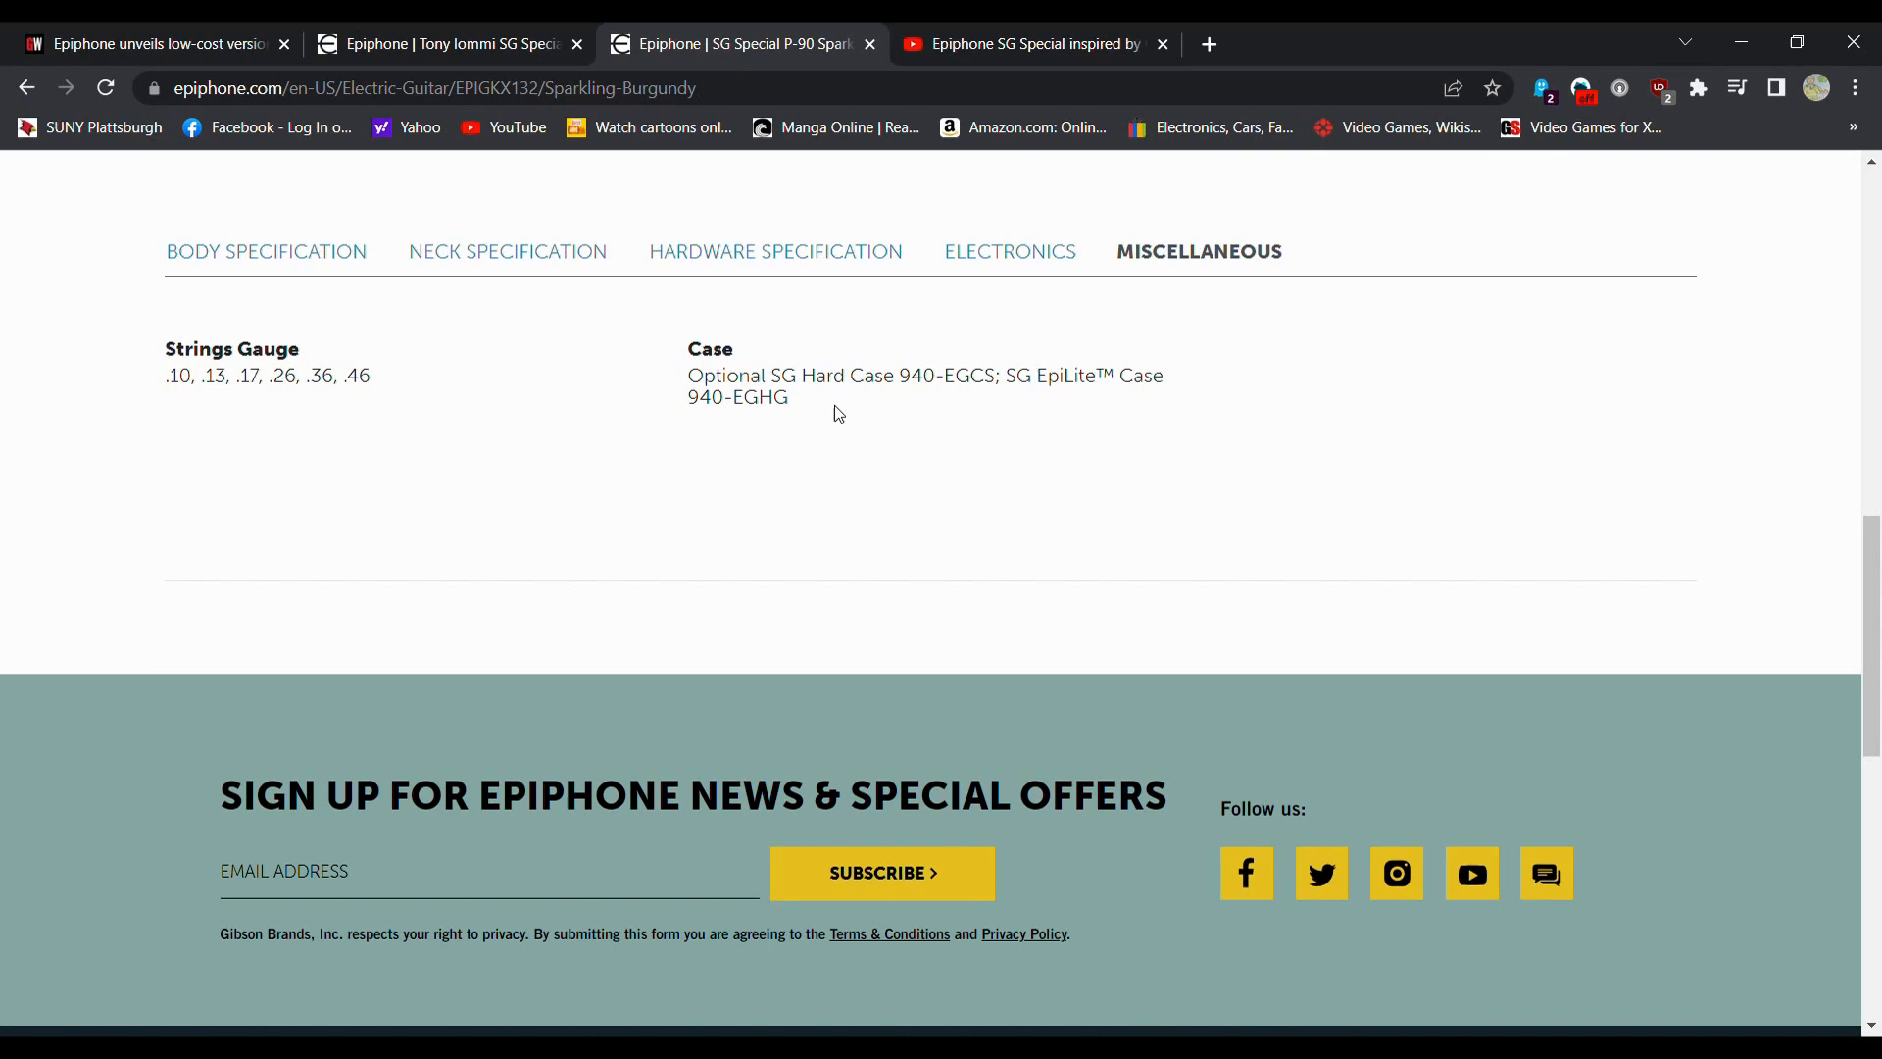
pyautogui.scroll(3)
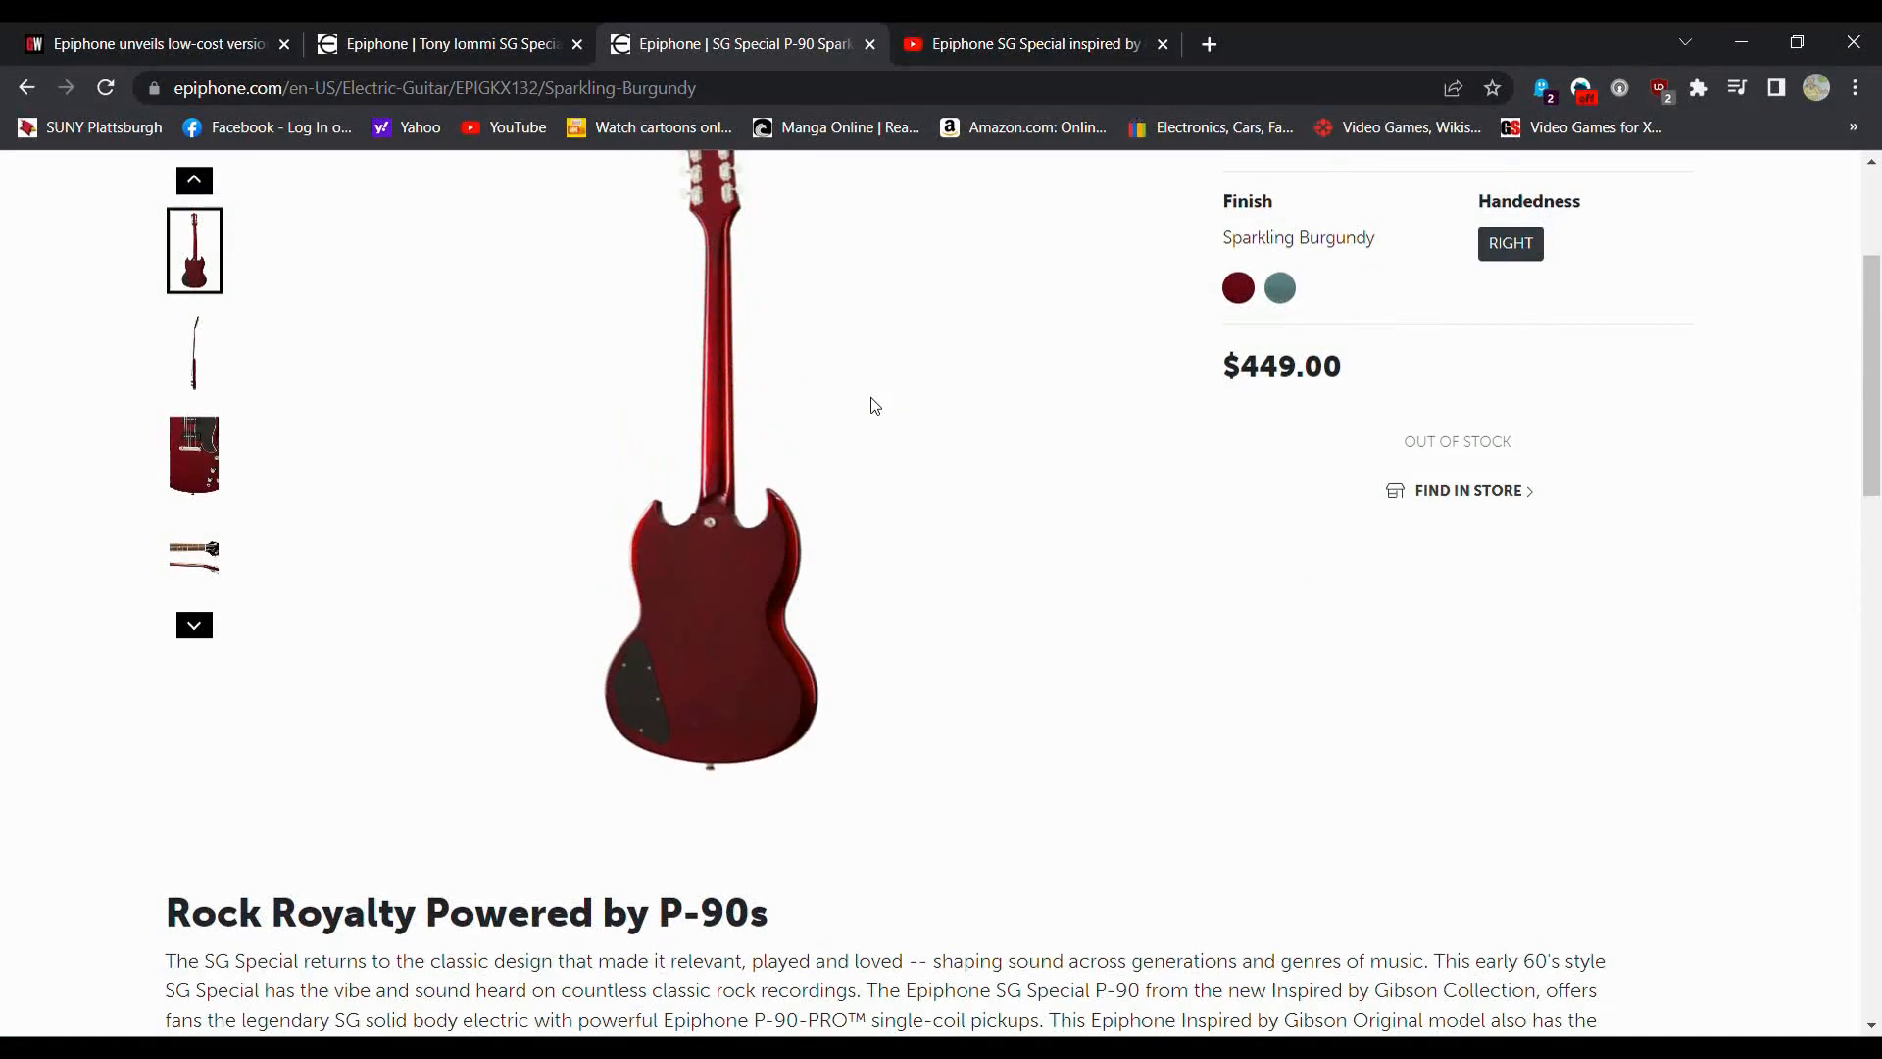
pyautogui.scroll(3)
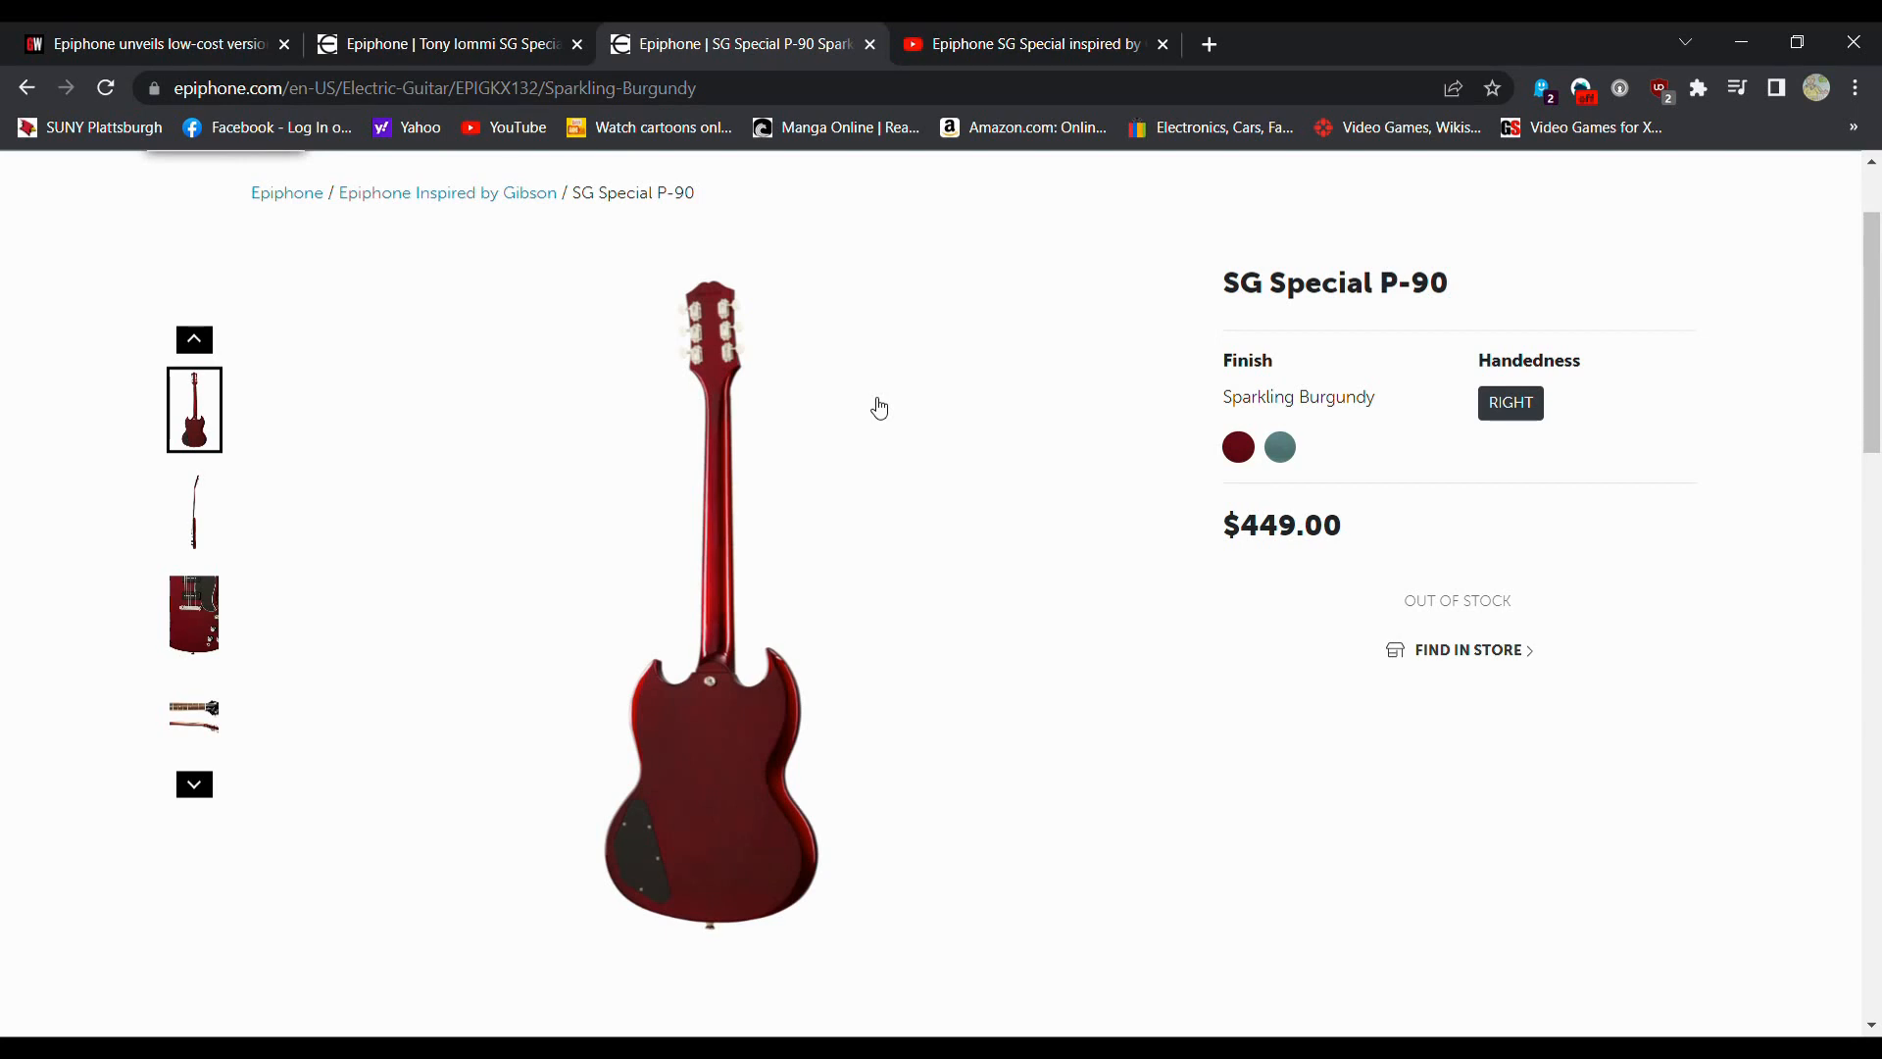
pyautogui.click(444, 44)
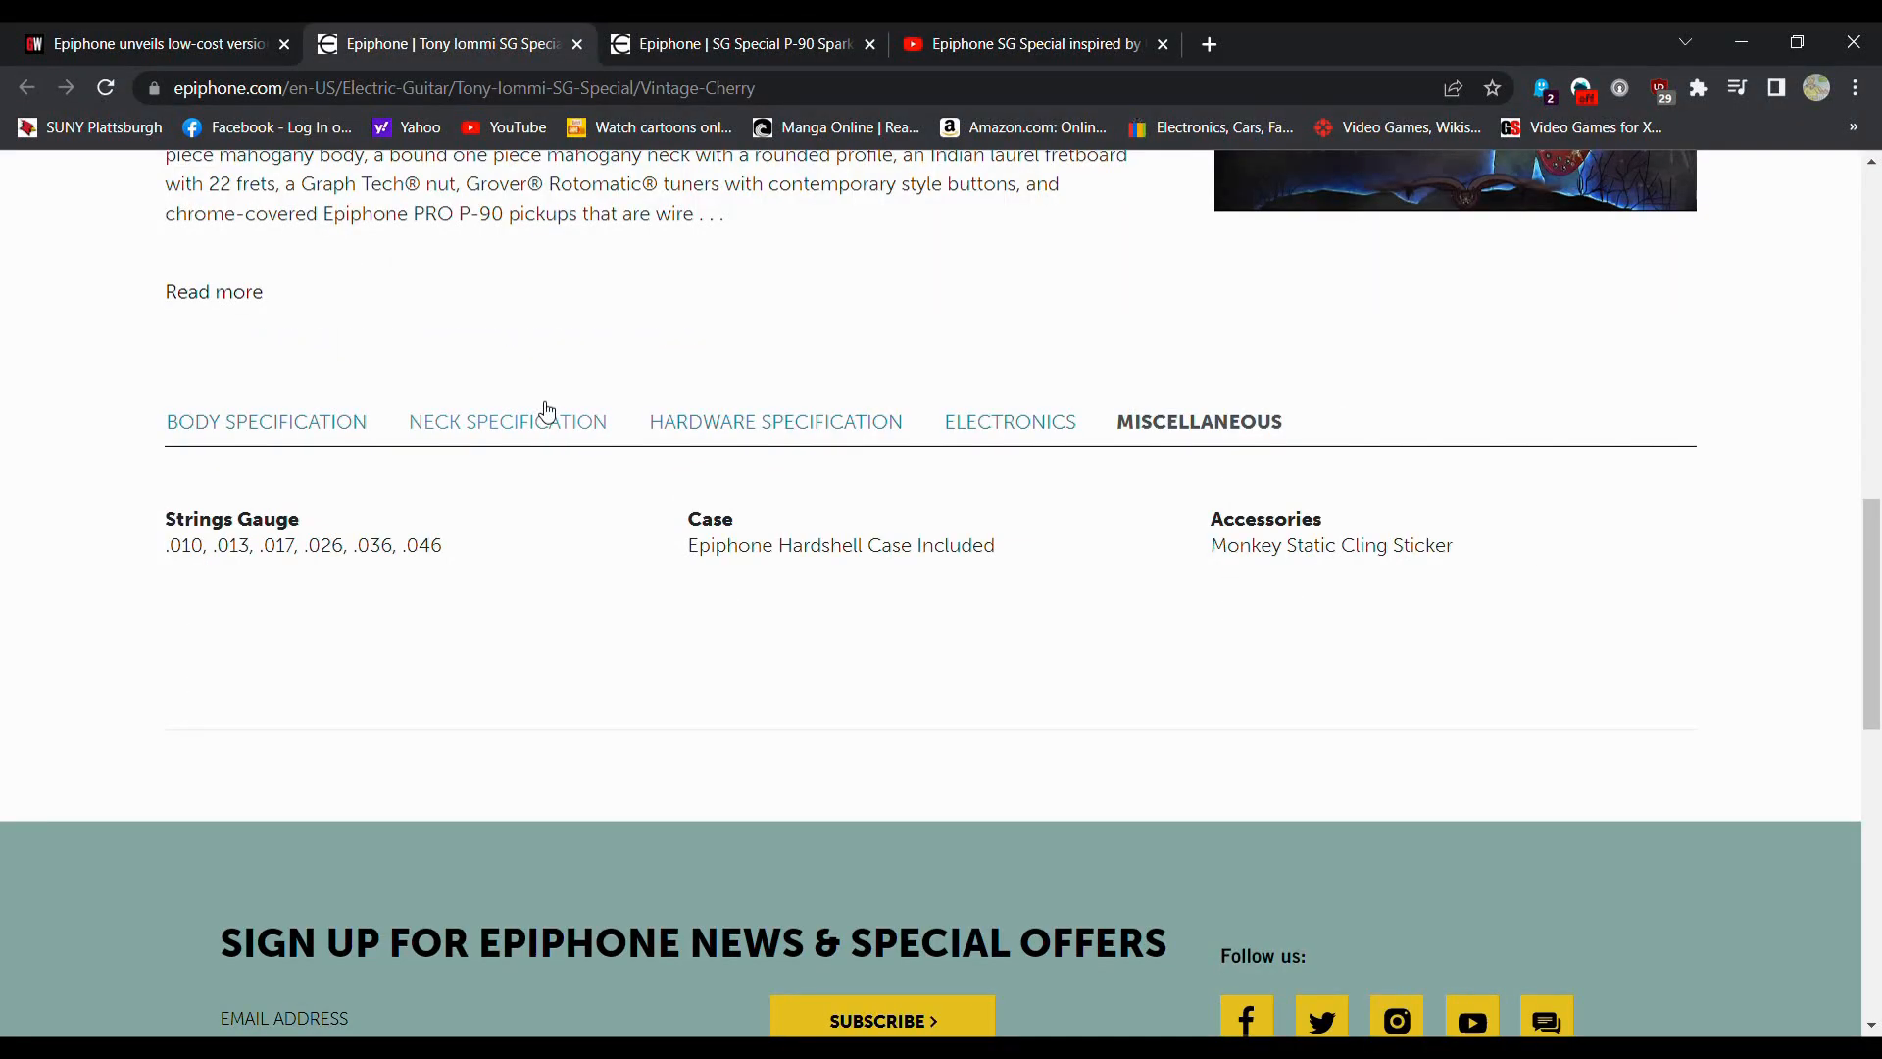
# Step: Compare Tony Iommi's $999 price with SG Special P-90's $449, then open the YouTube review
pyautogui.scroll(3)
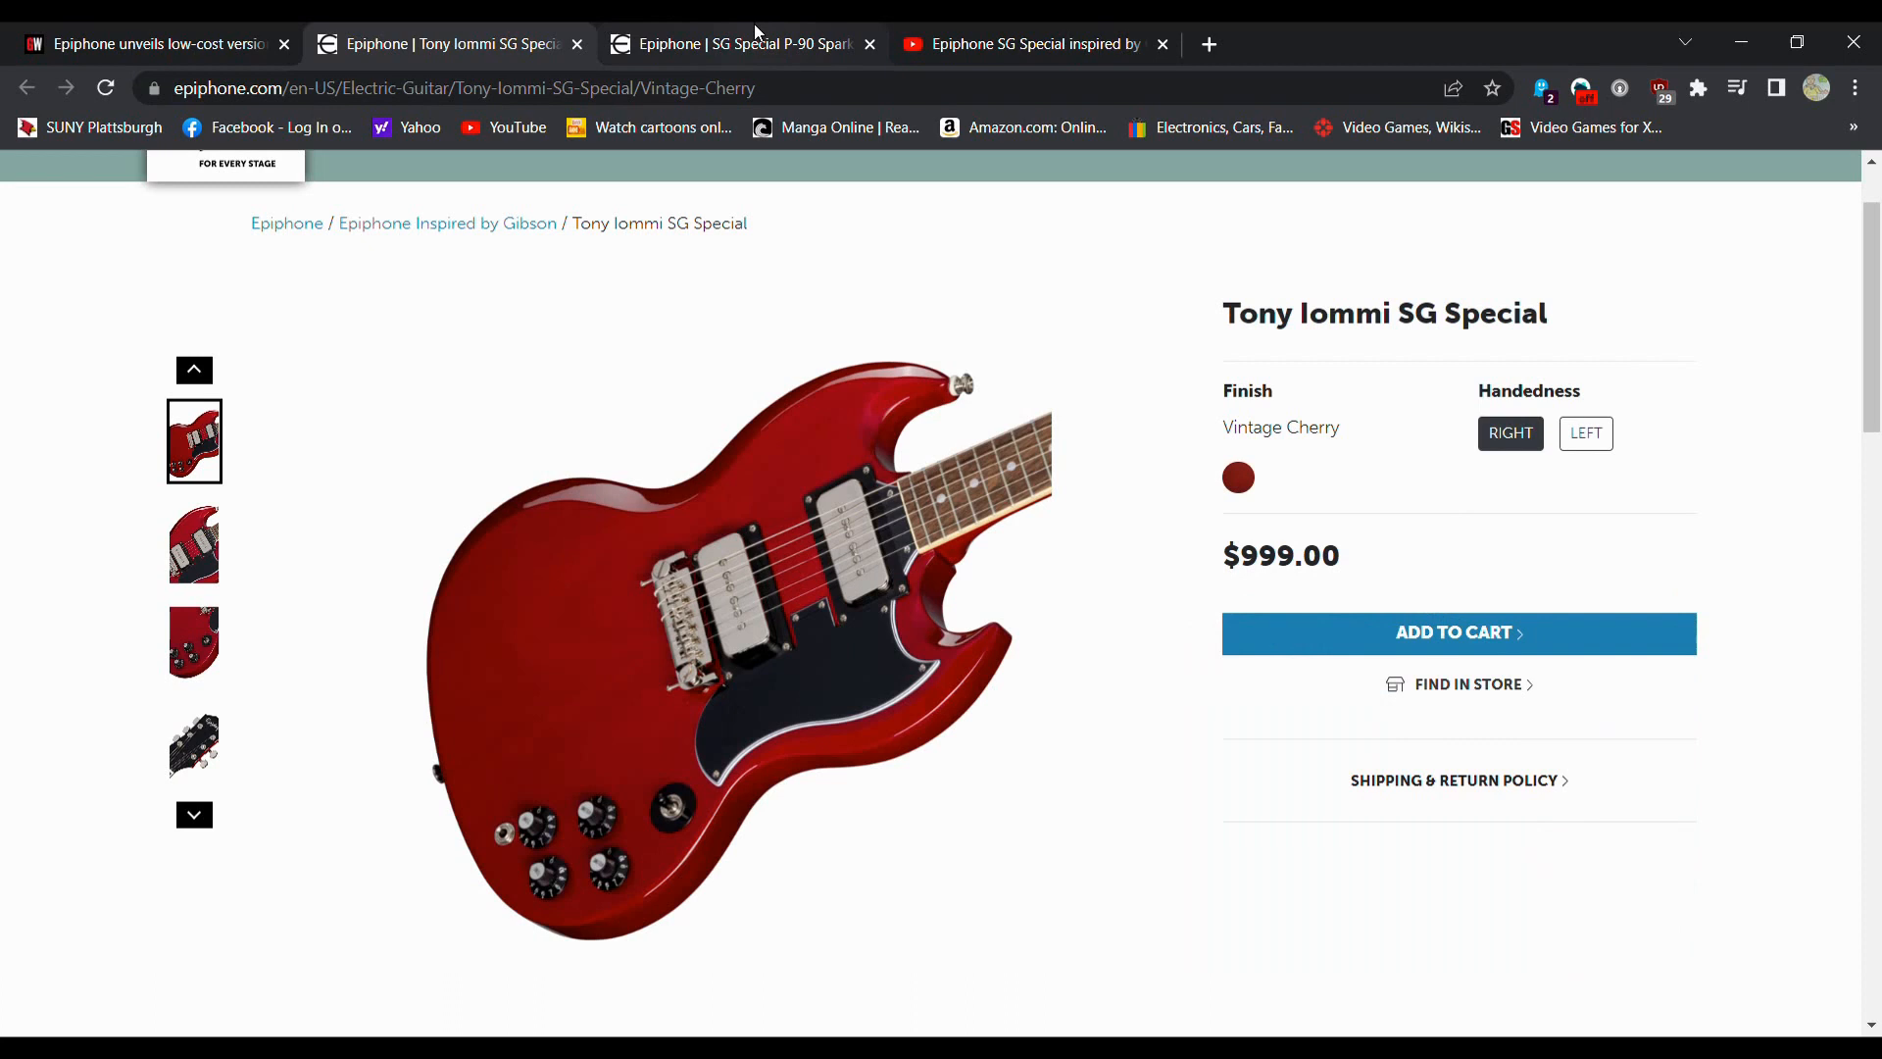
pyautogui.moveTo(717, 37)
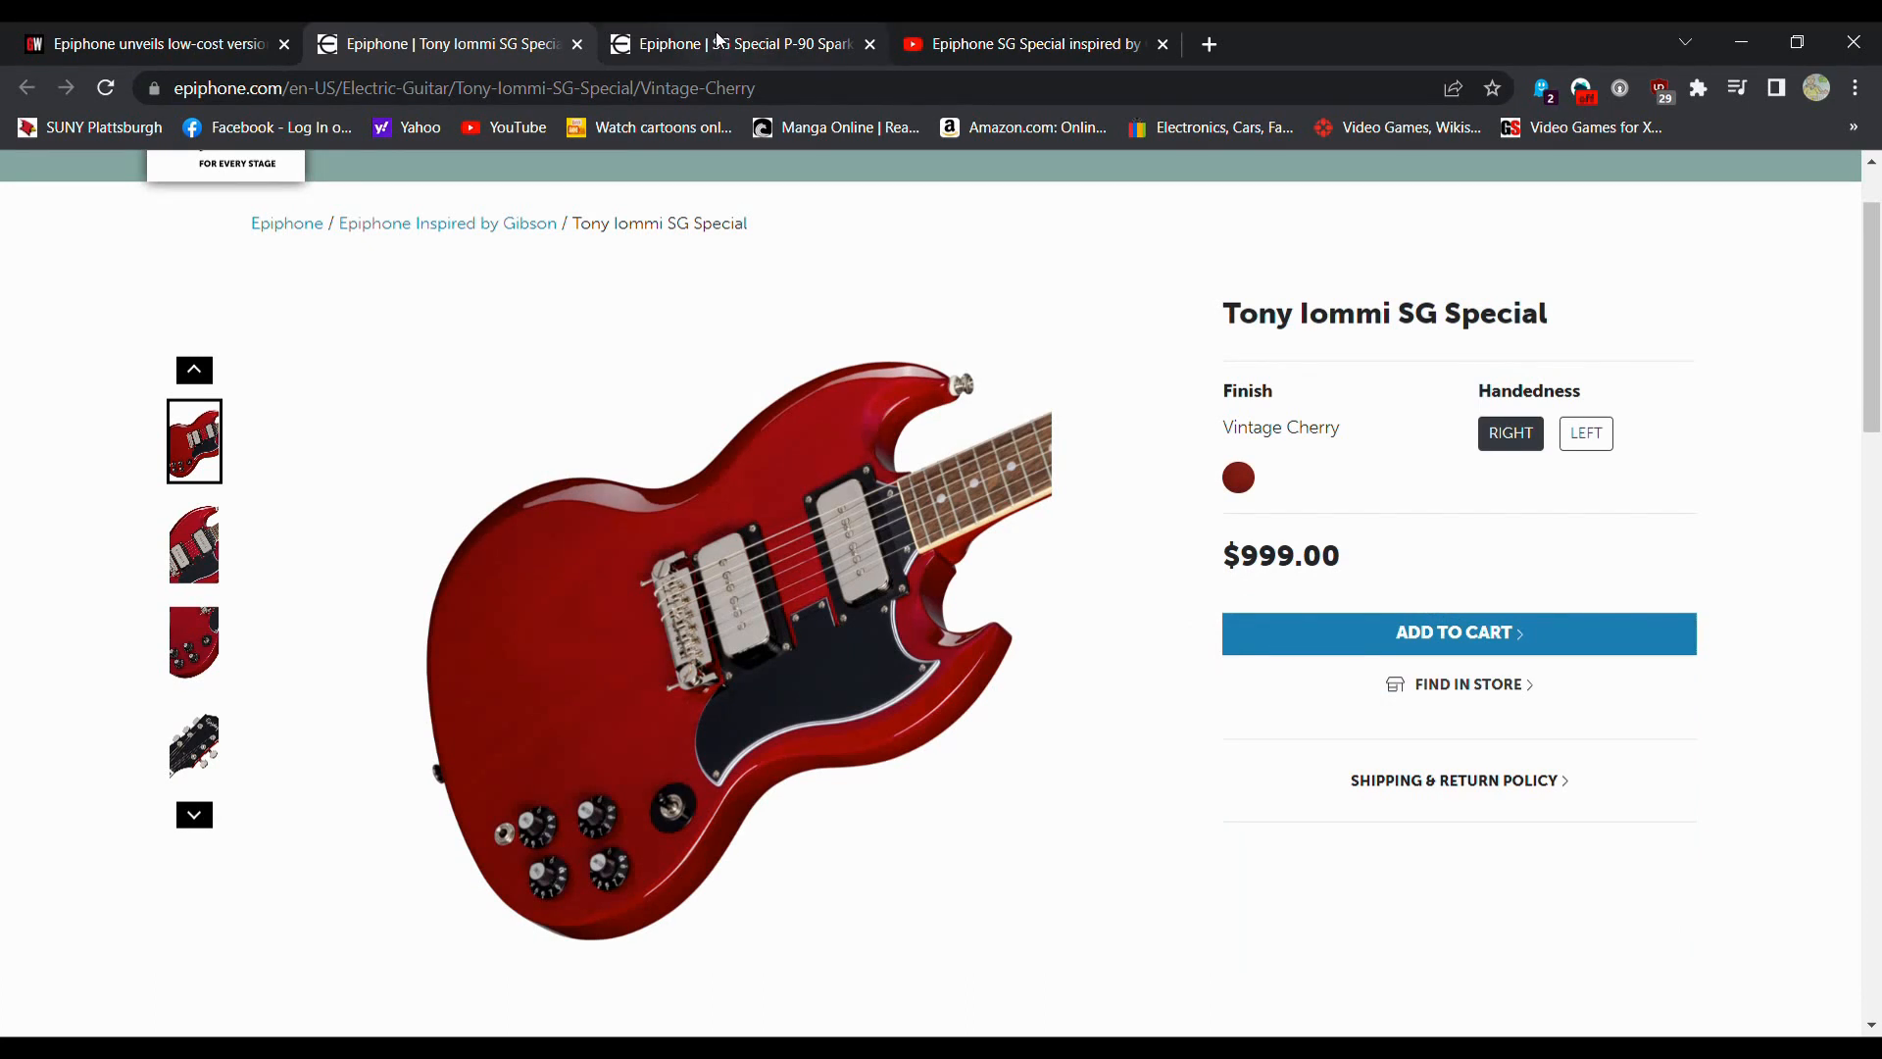
pyautogui.click(742, 43)
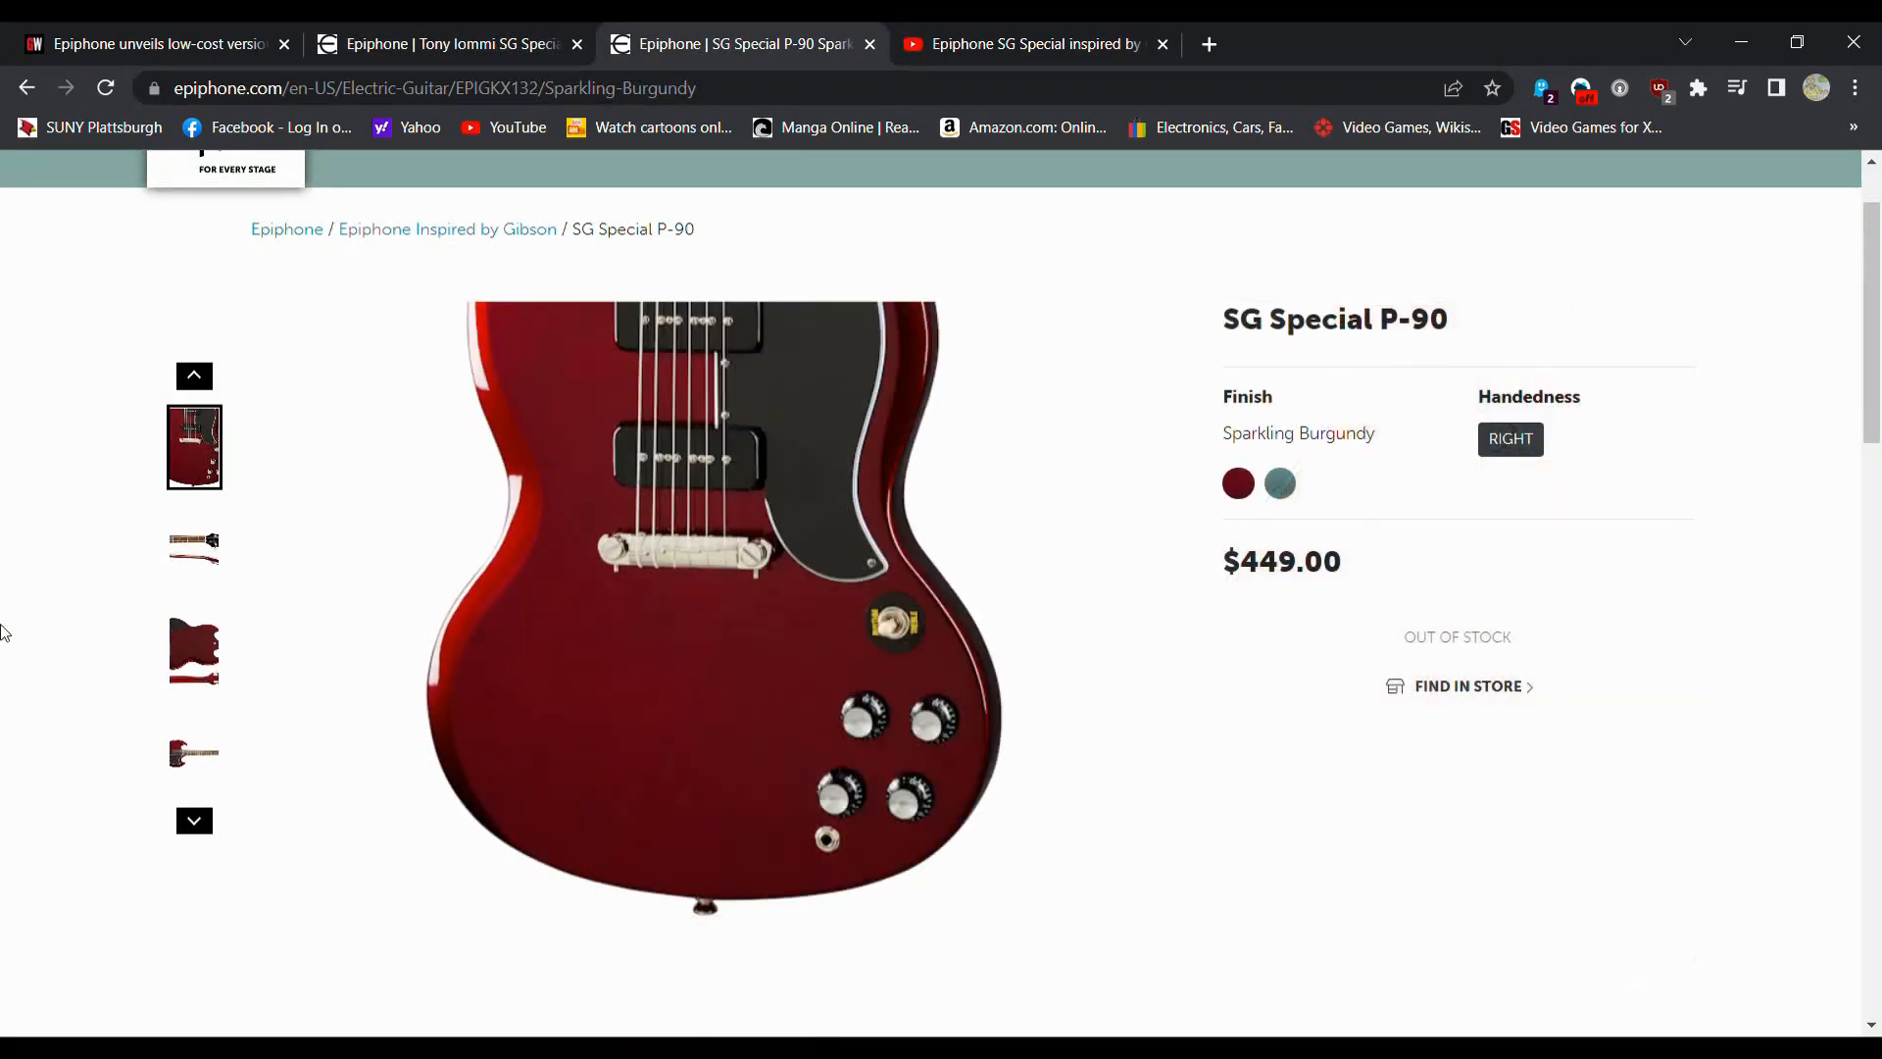
pyautogui.scroll(3)
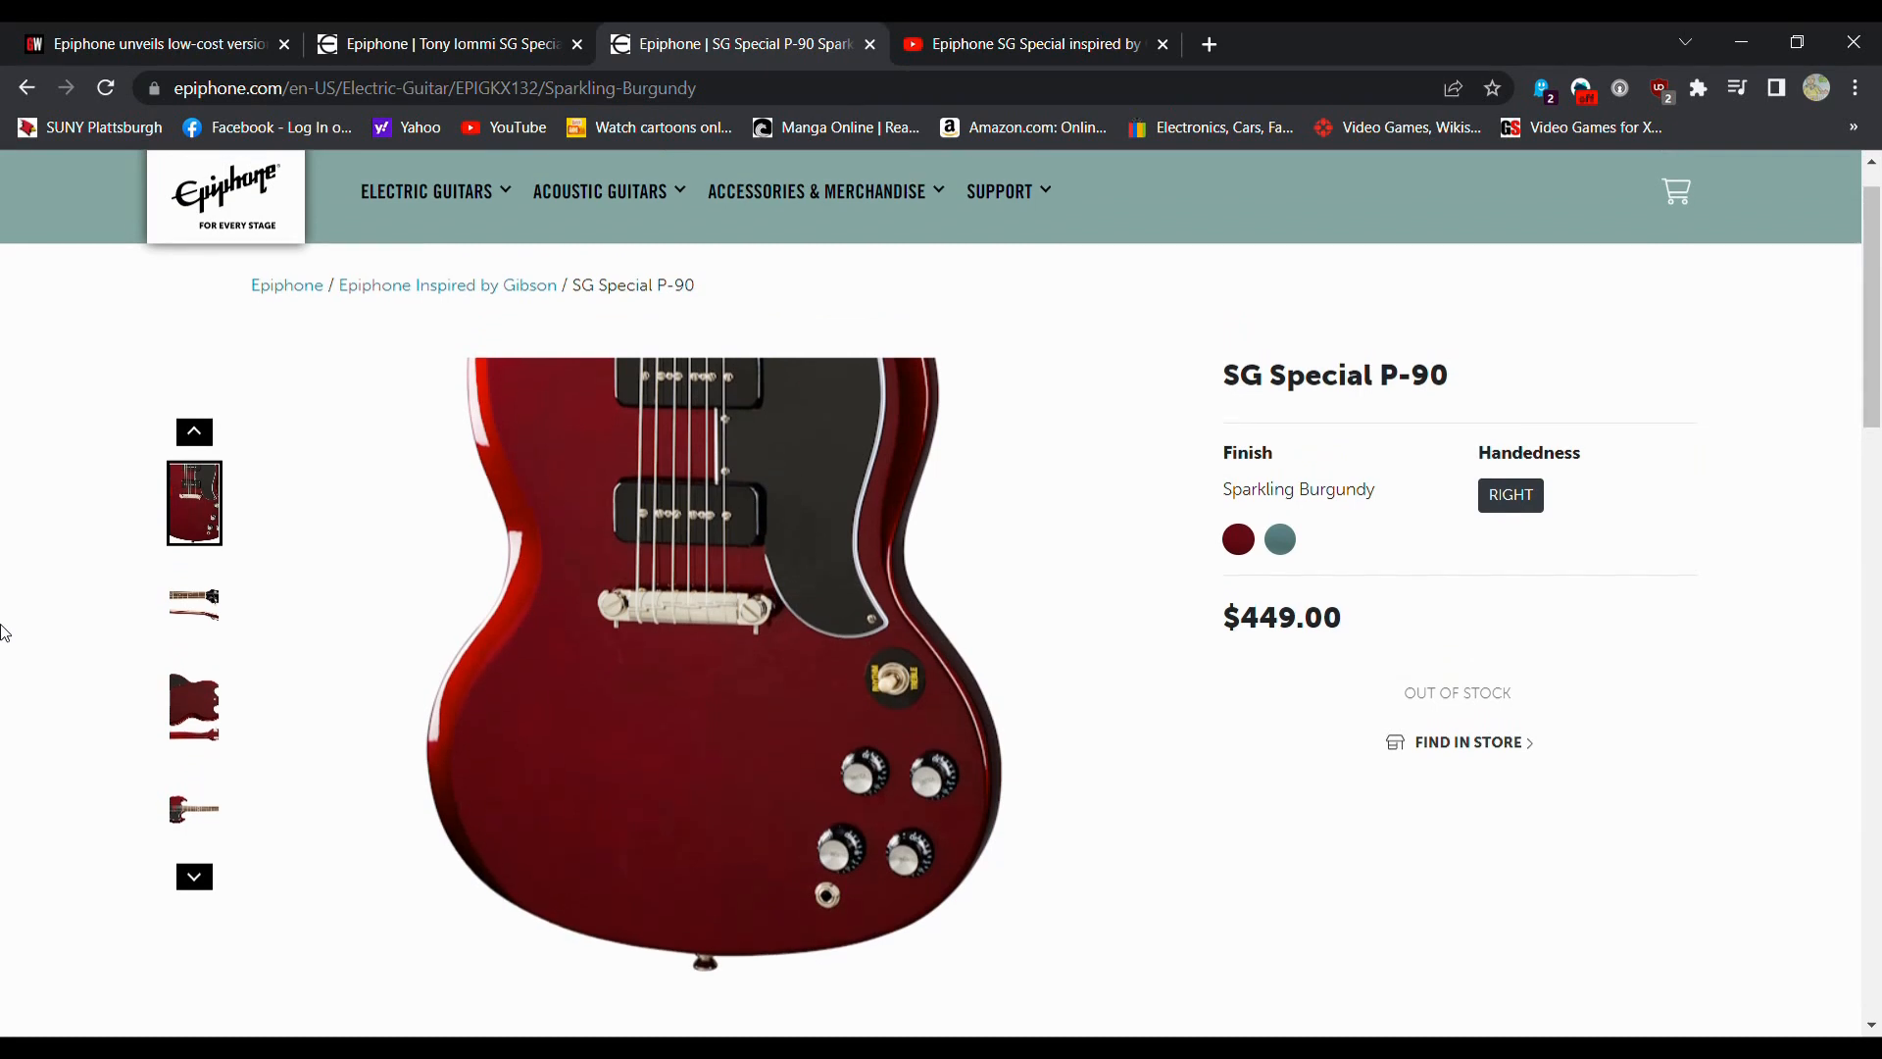
pyautogui.scroll(-3)
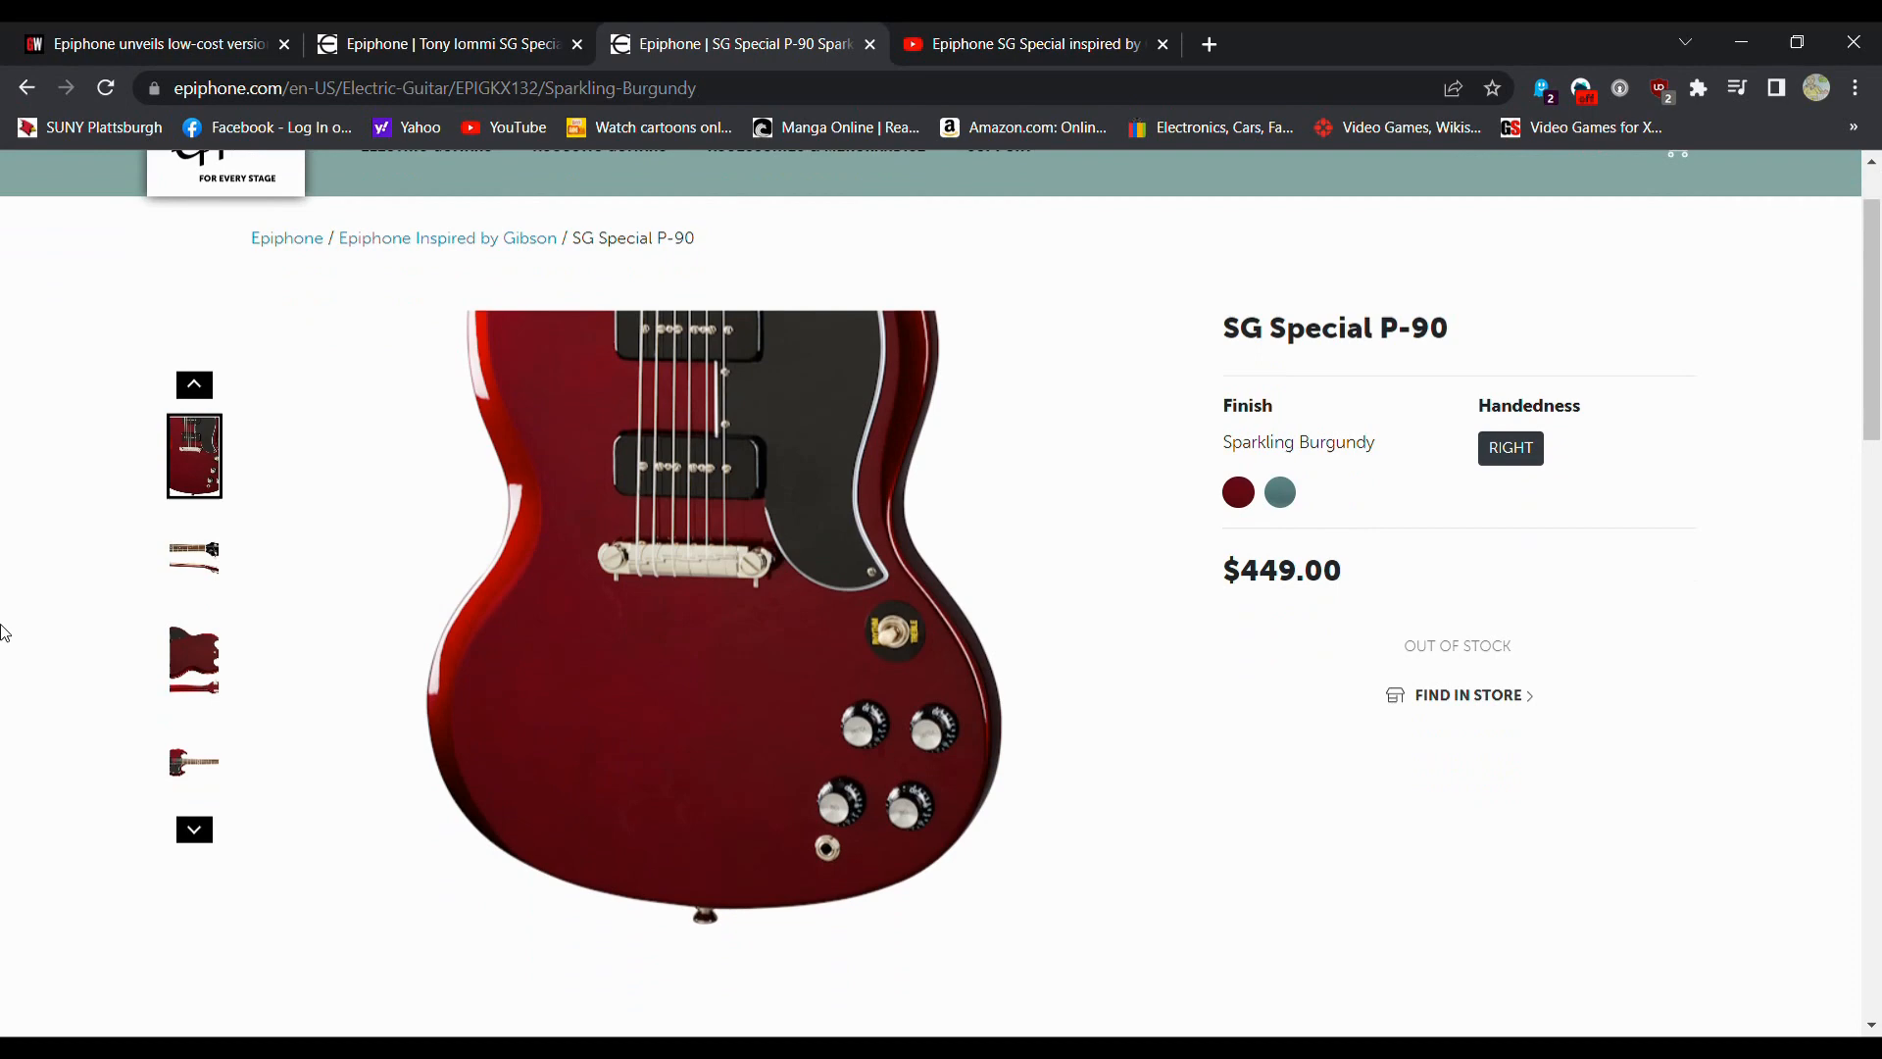
pyautogui.scroll(-3)
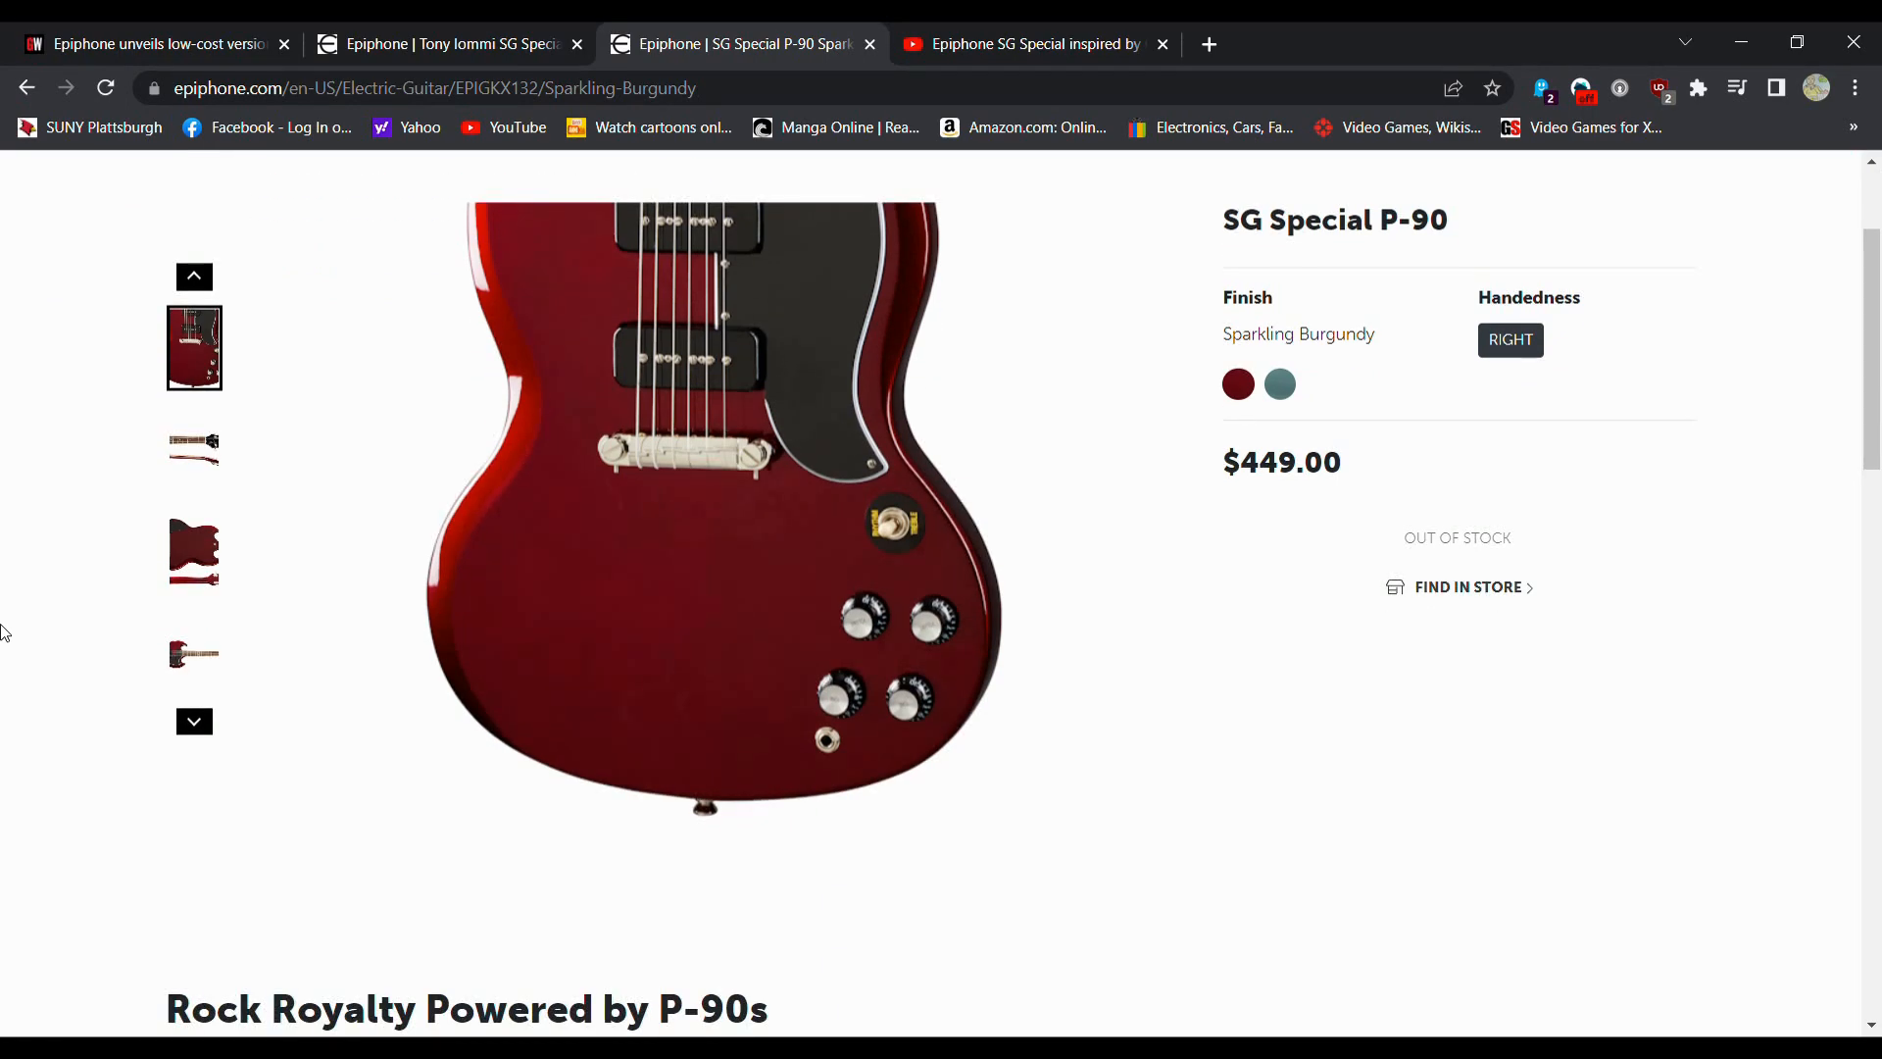
pyautogui.click(1032, 44)
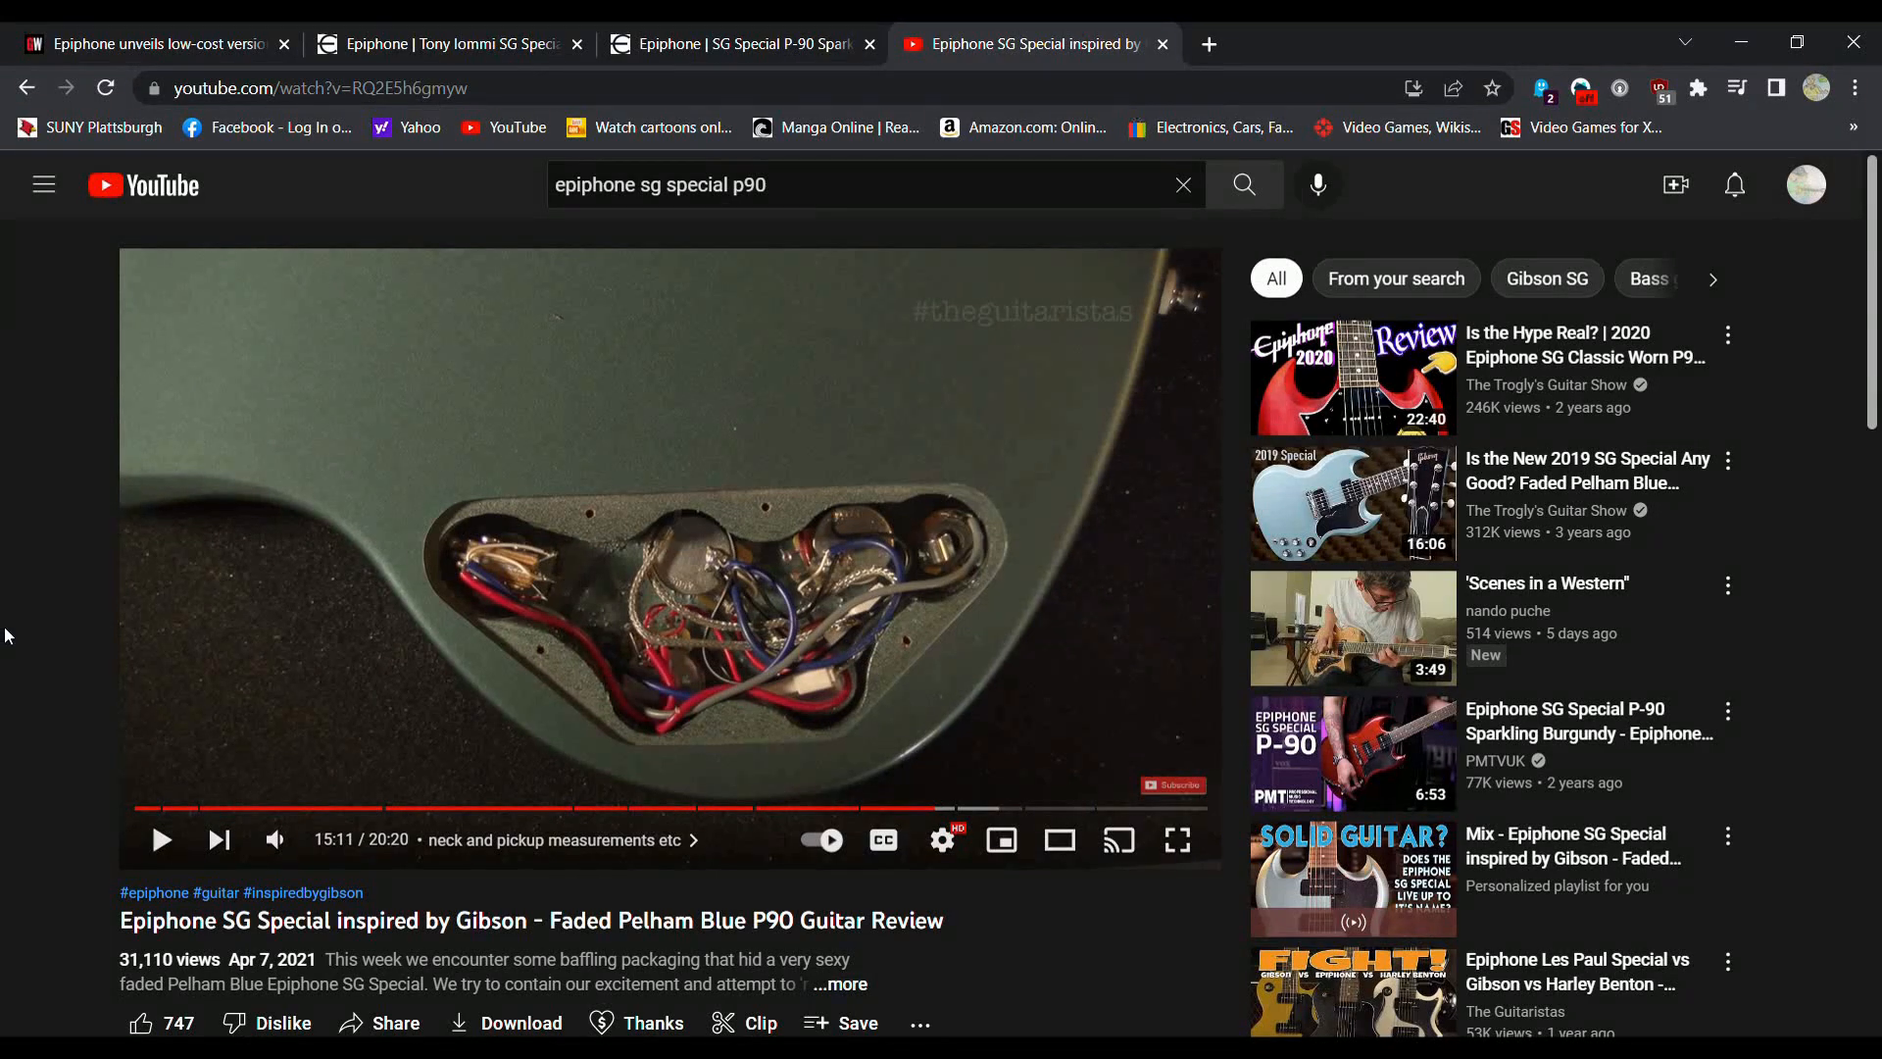
# Step: Skim the Faded Pelham Blue P90 SG Special video page, then return to the P-90 page
pyautogui.scroll(-3)
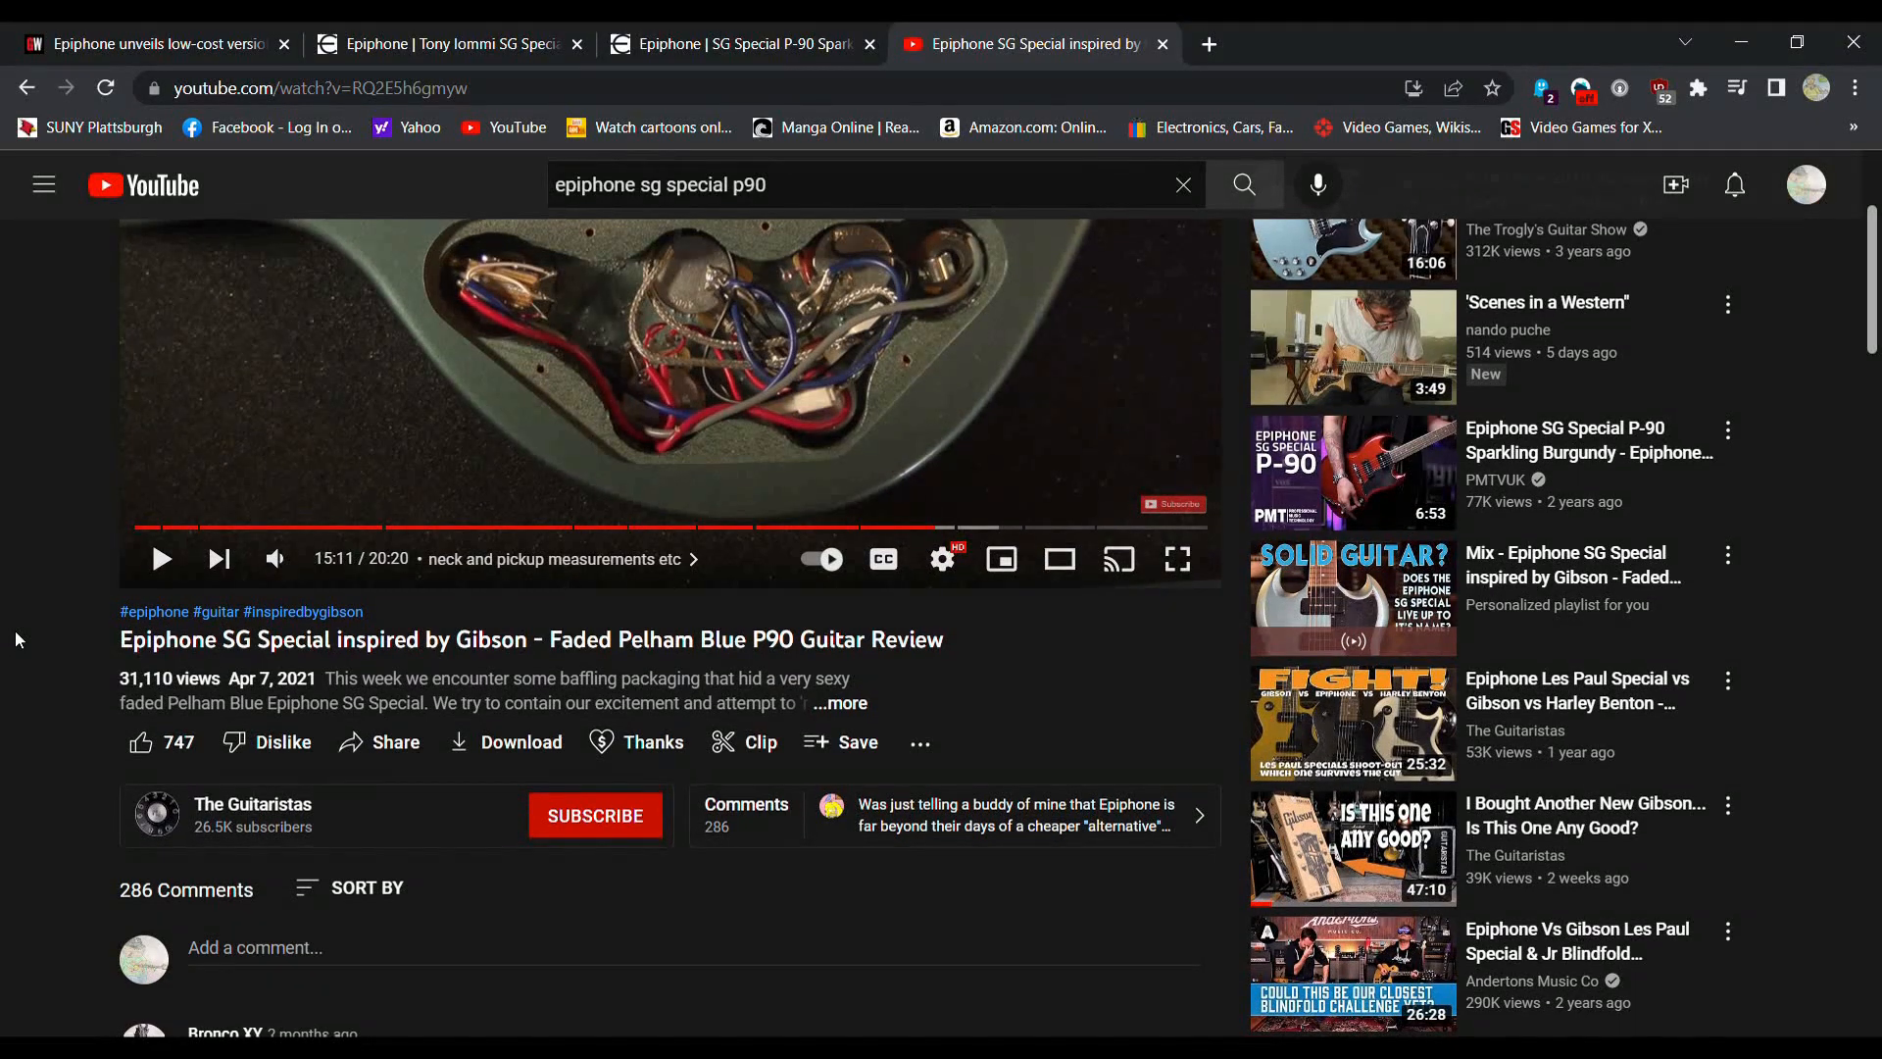
pyautogui.moveTo(310, 828)
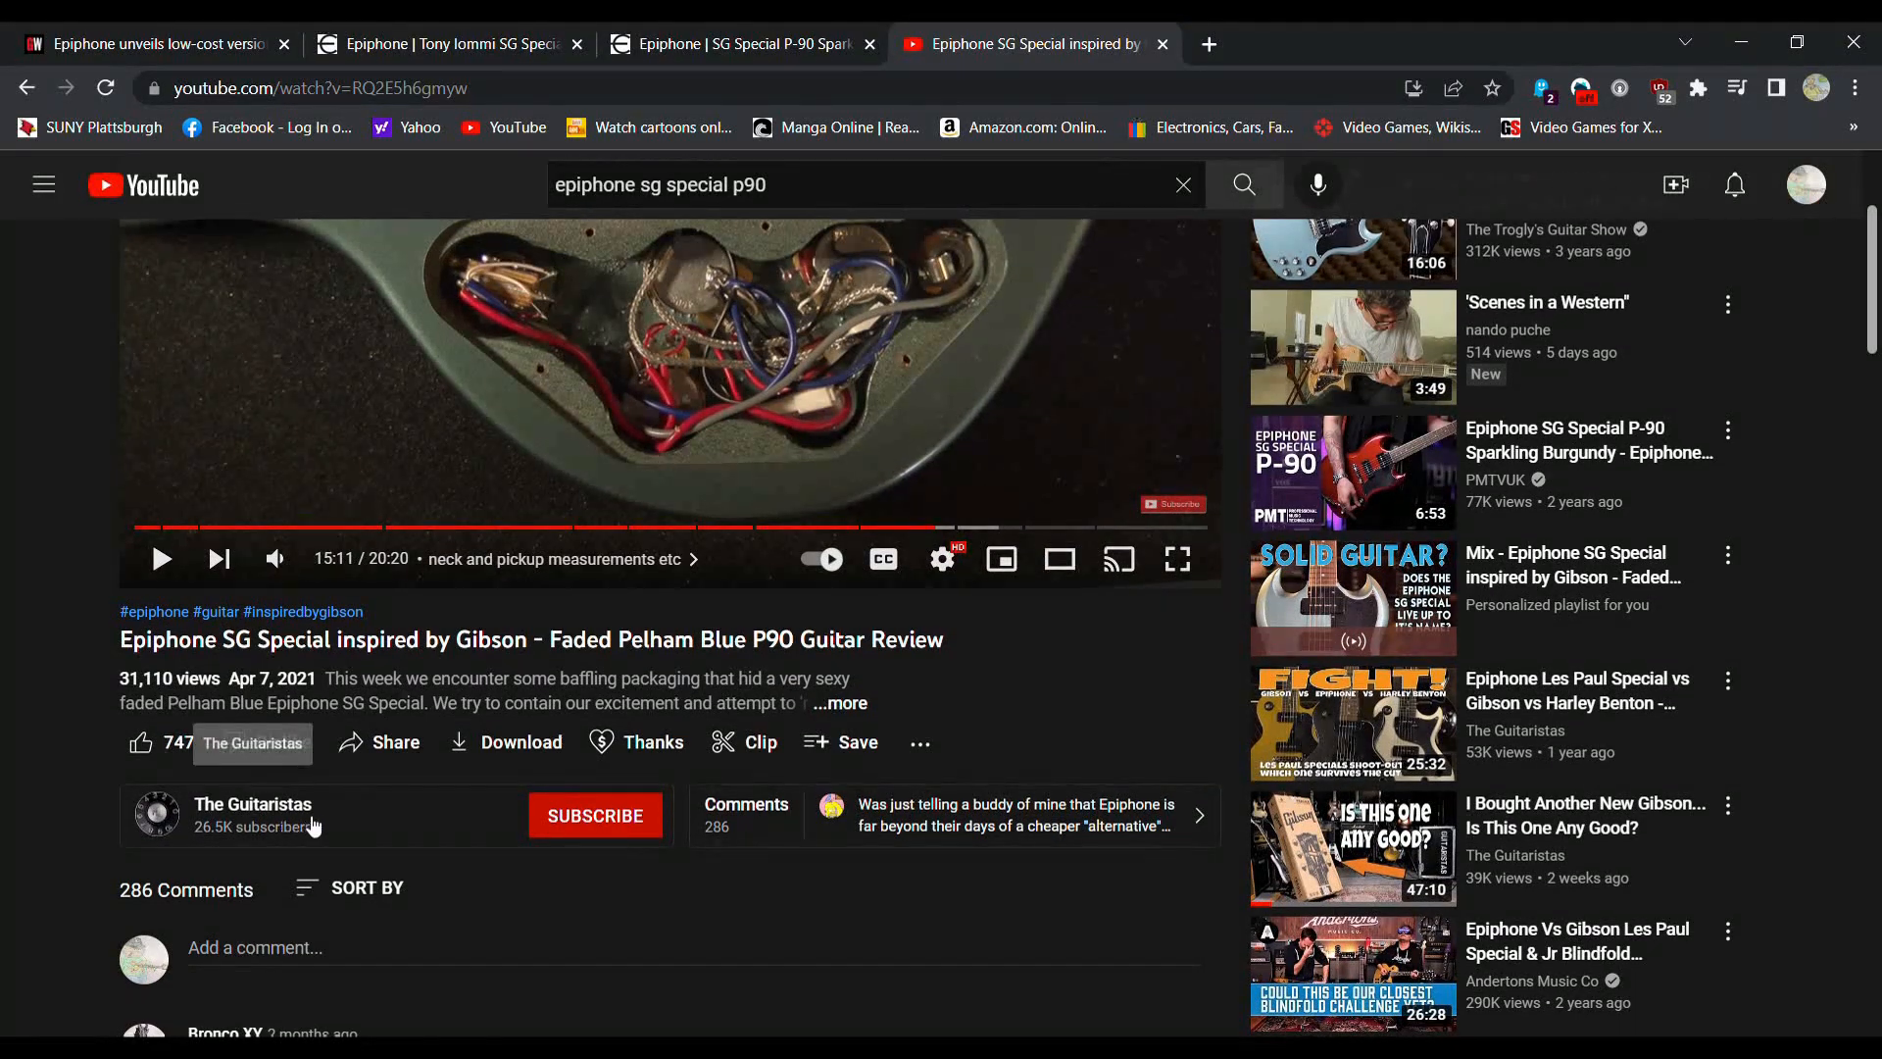
pyautogui.scroll(3)
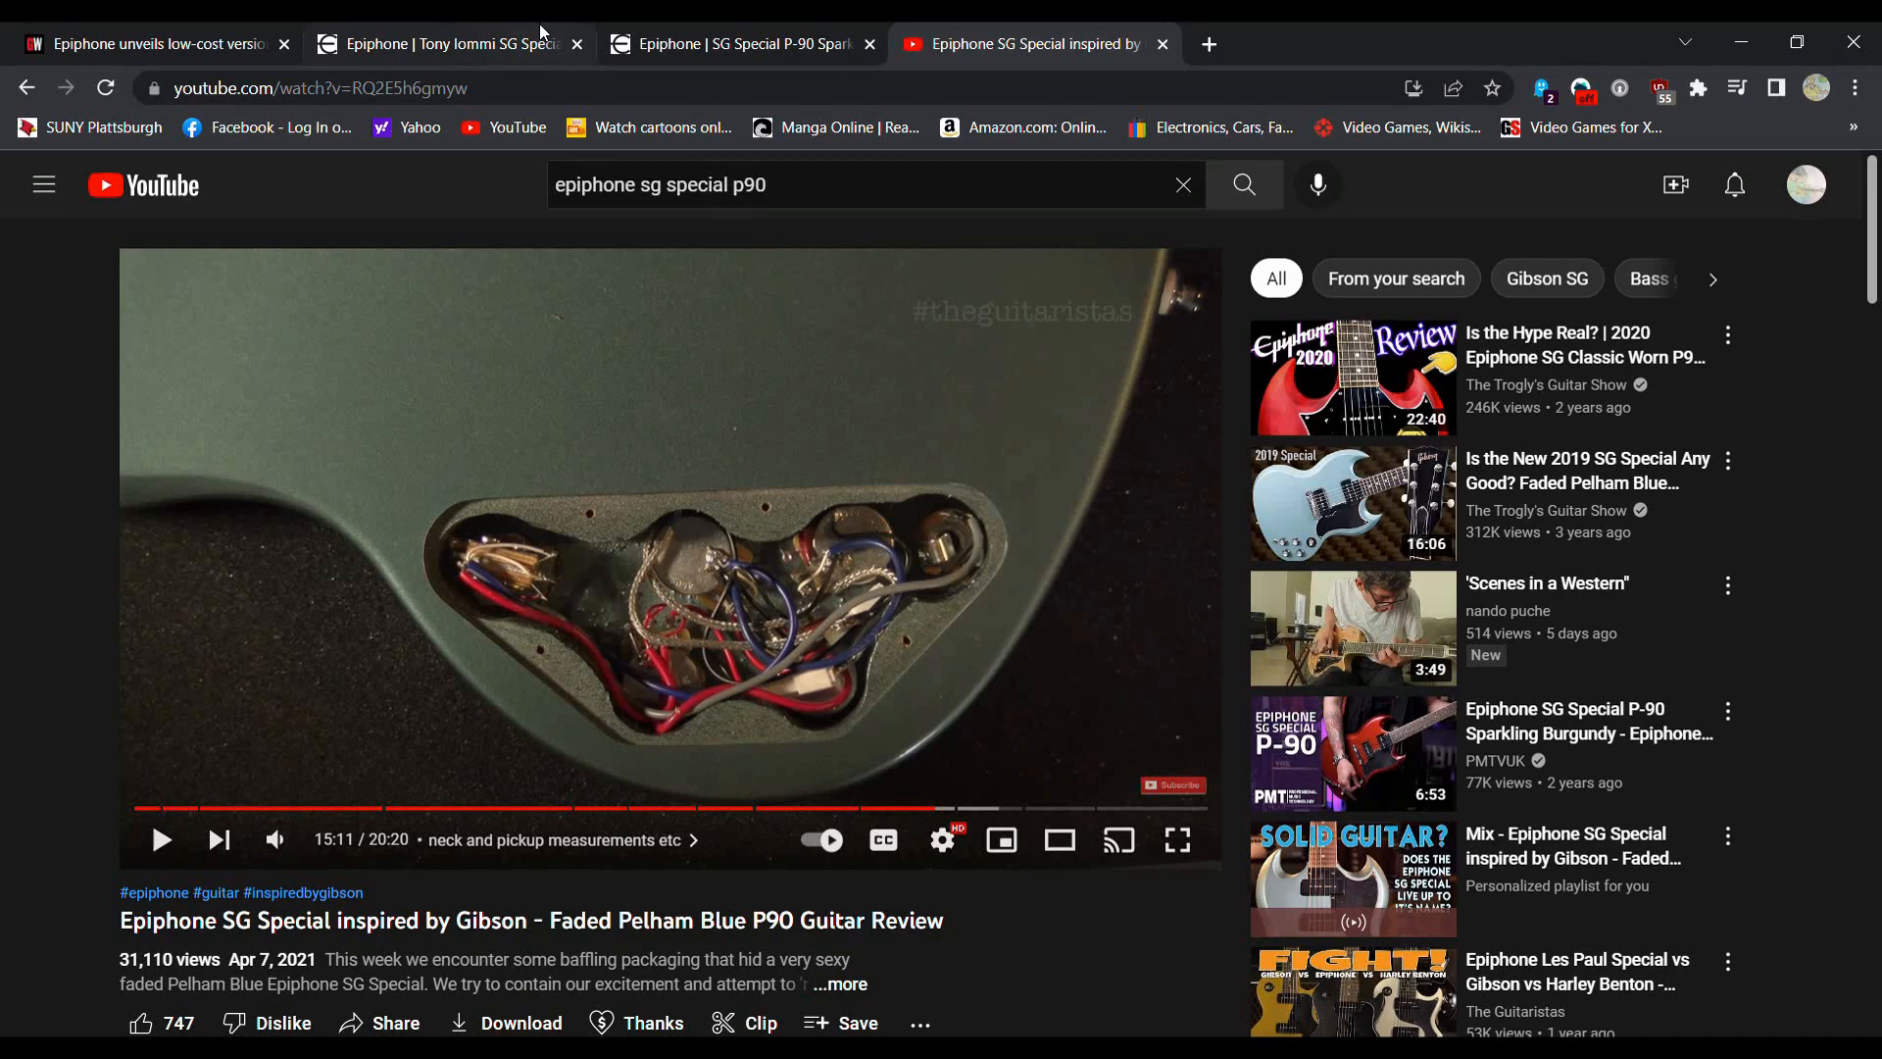
pyautogui.click(732, 44)
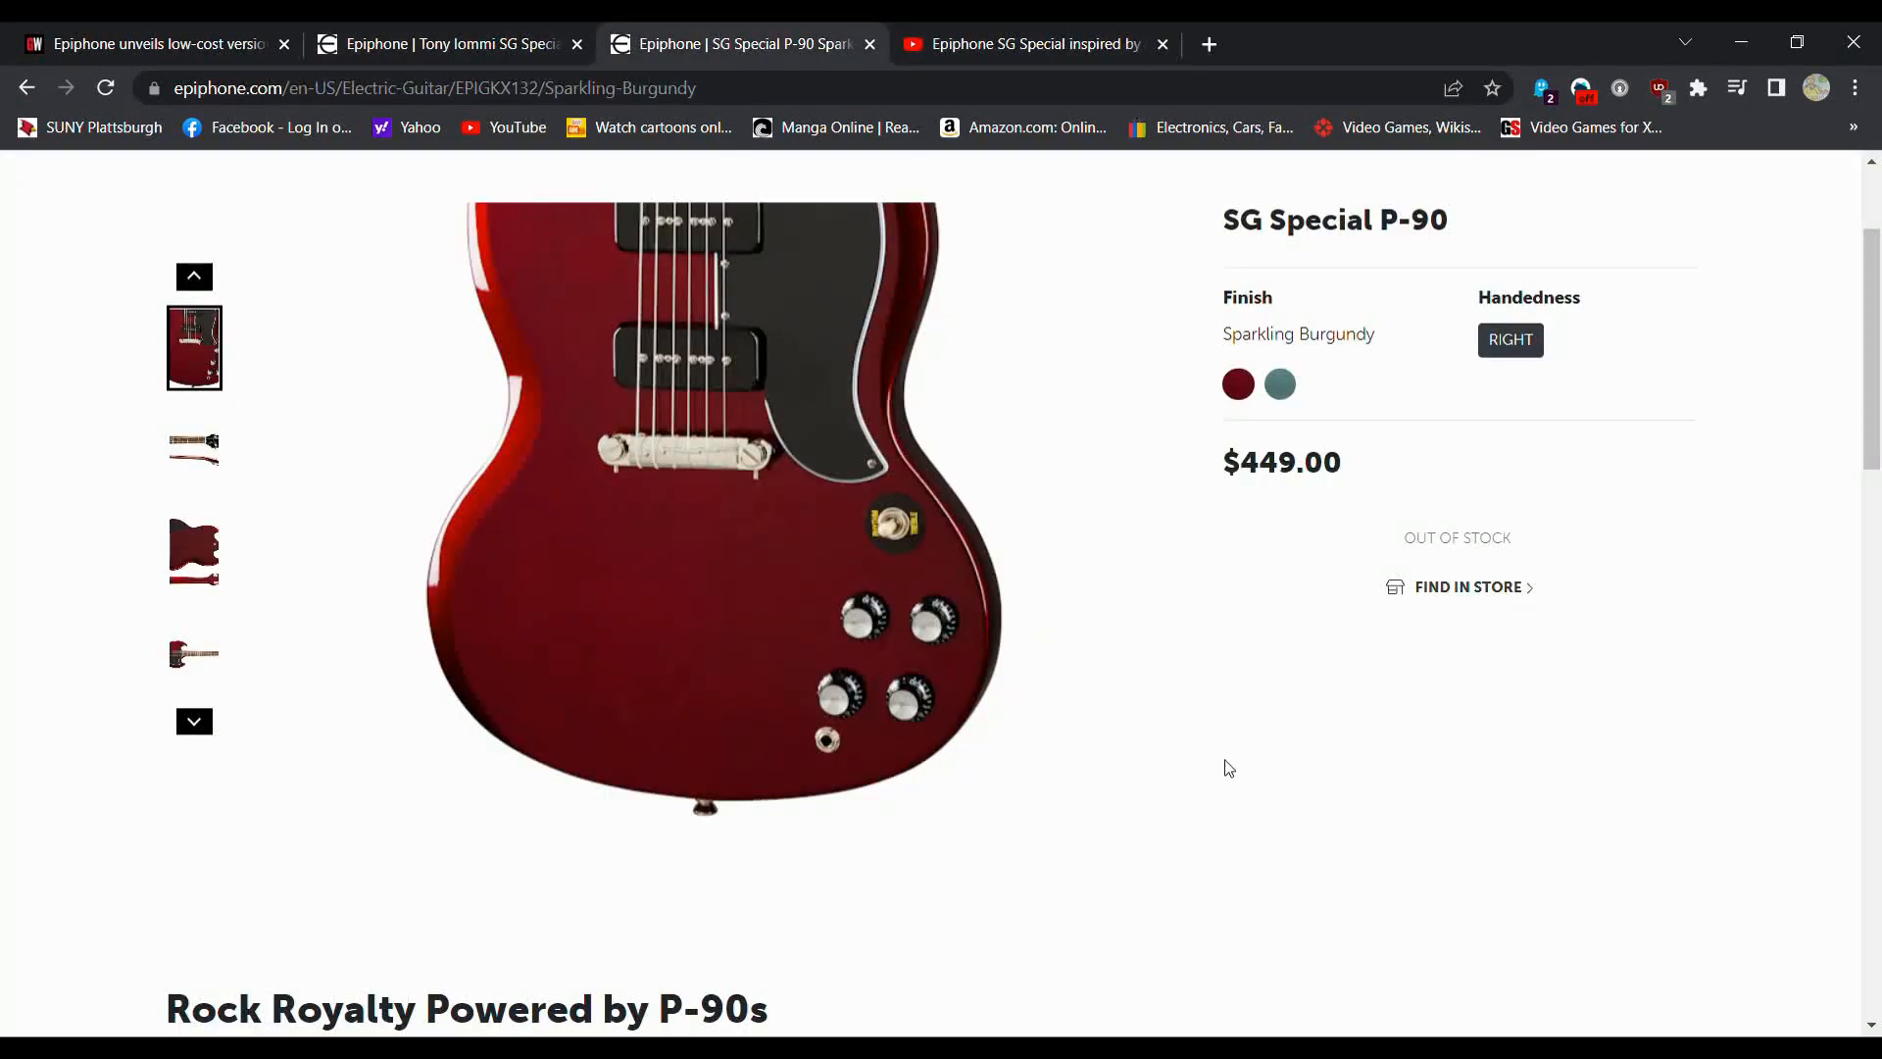
# Step: Recheck pickups and controls on the Tony Iommi and SG Special P-90 Electronics specs
pyautogui.scroll(3)
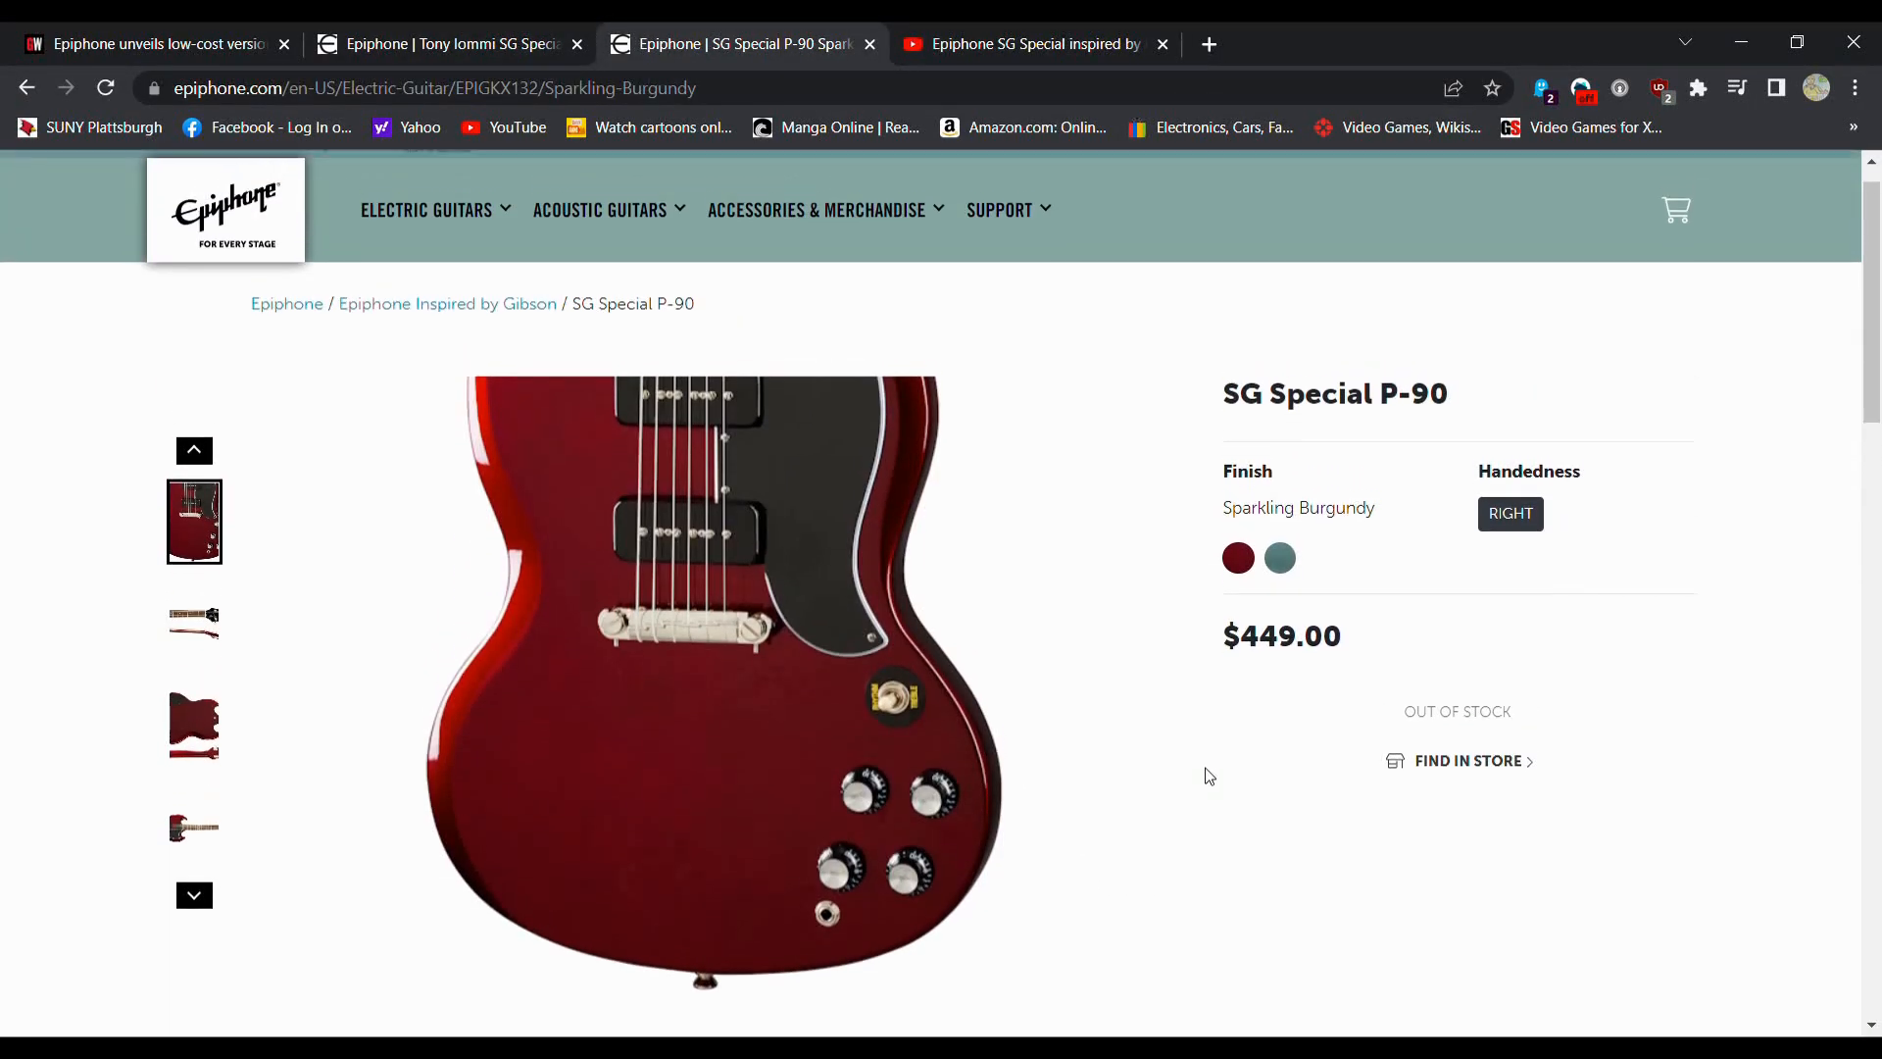
pyautogui.scroll(-3)
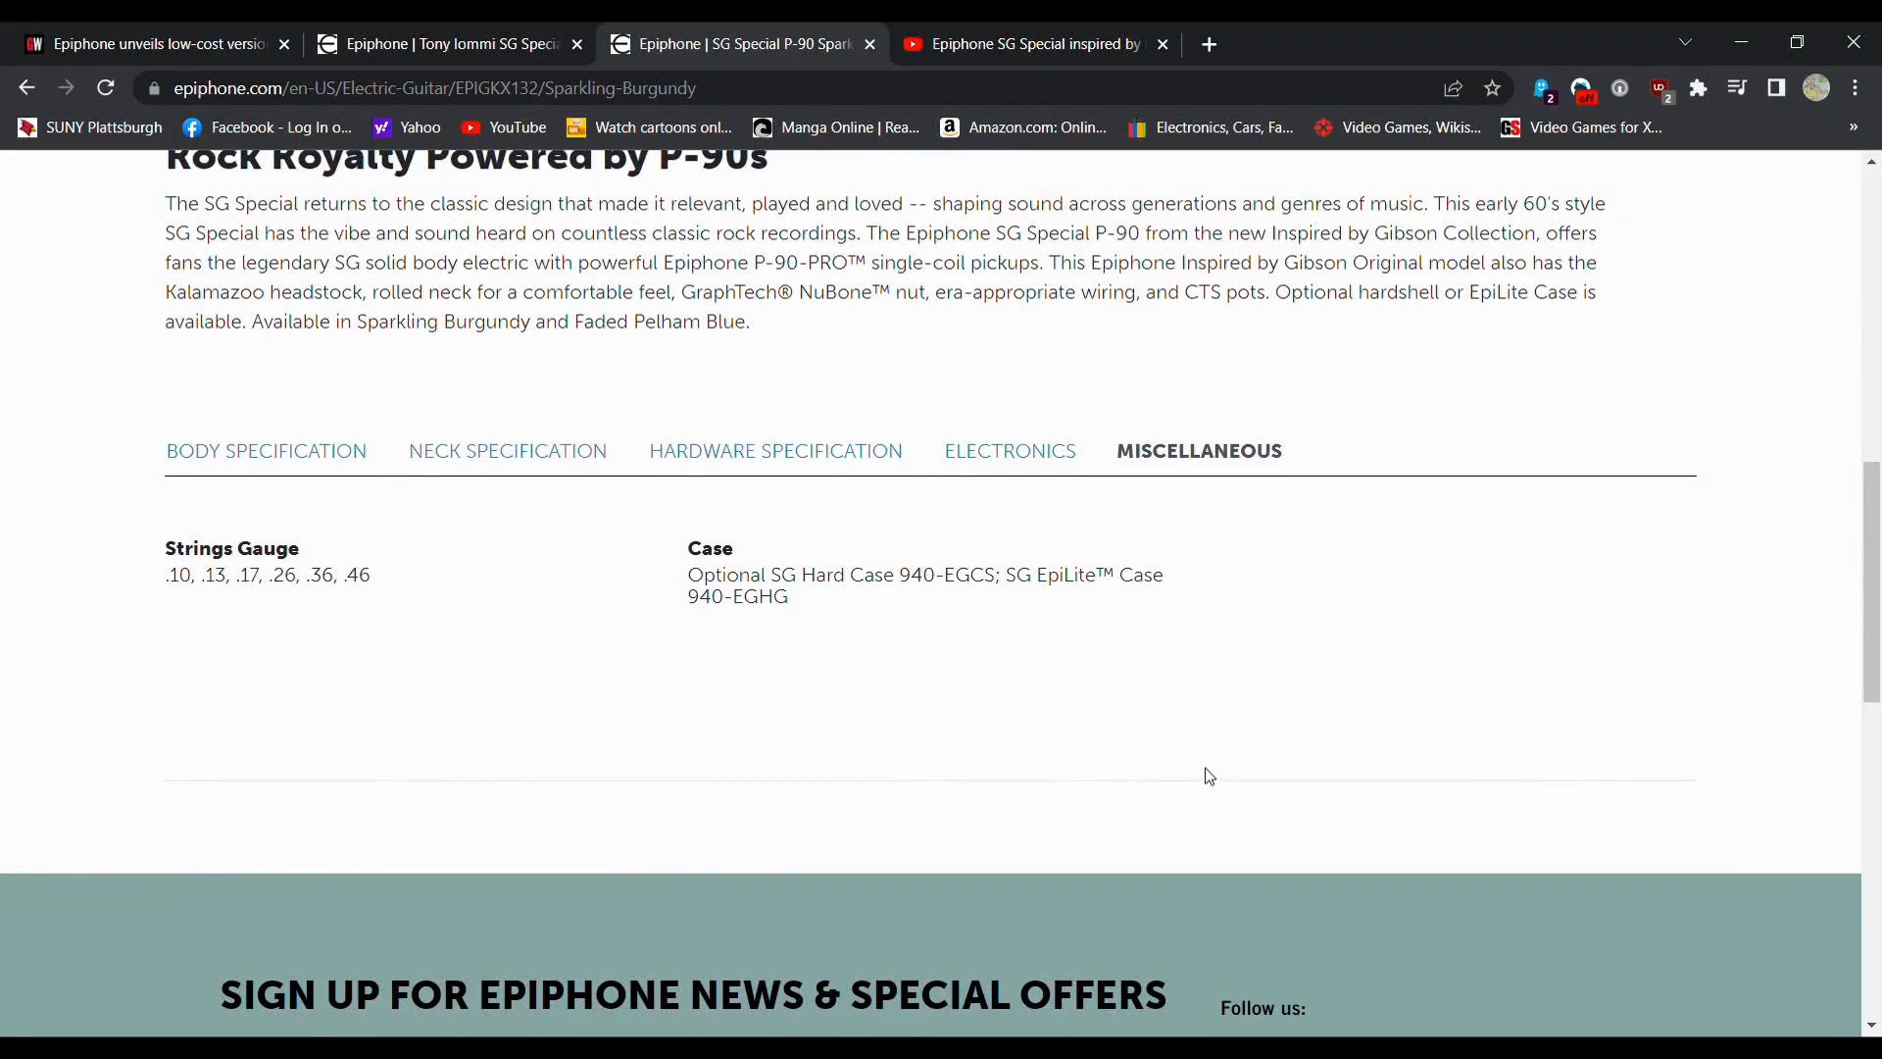
pyautogui.click(447, 43)
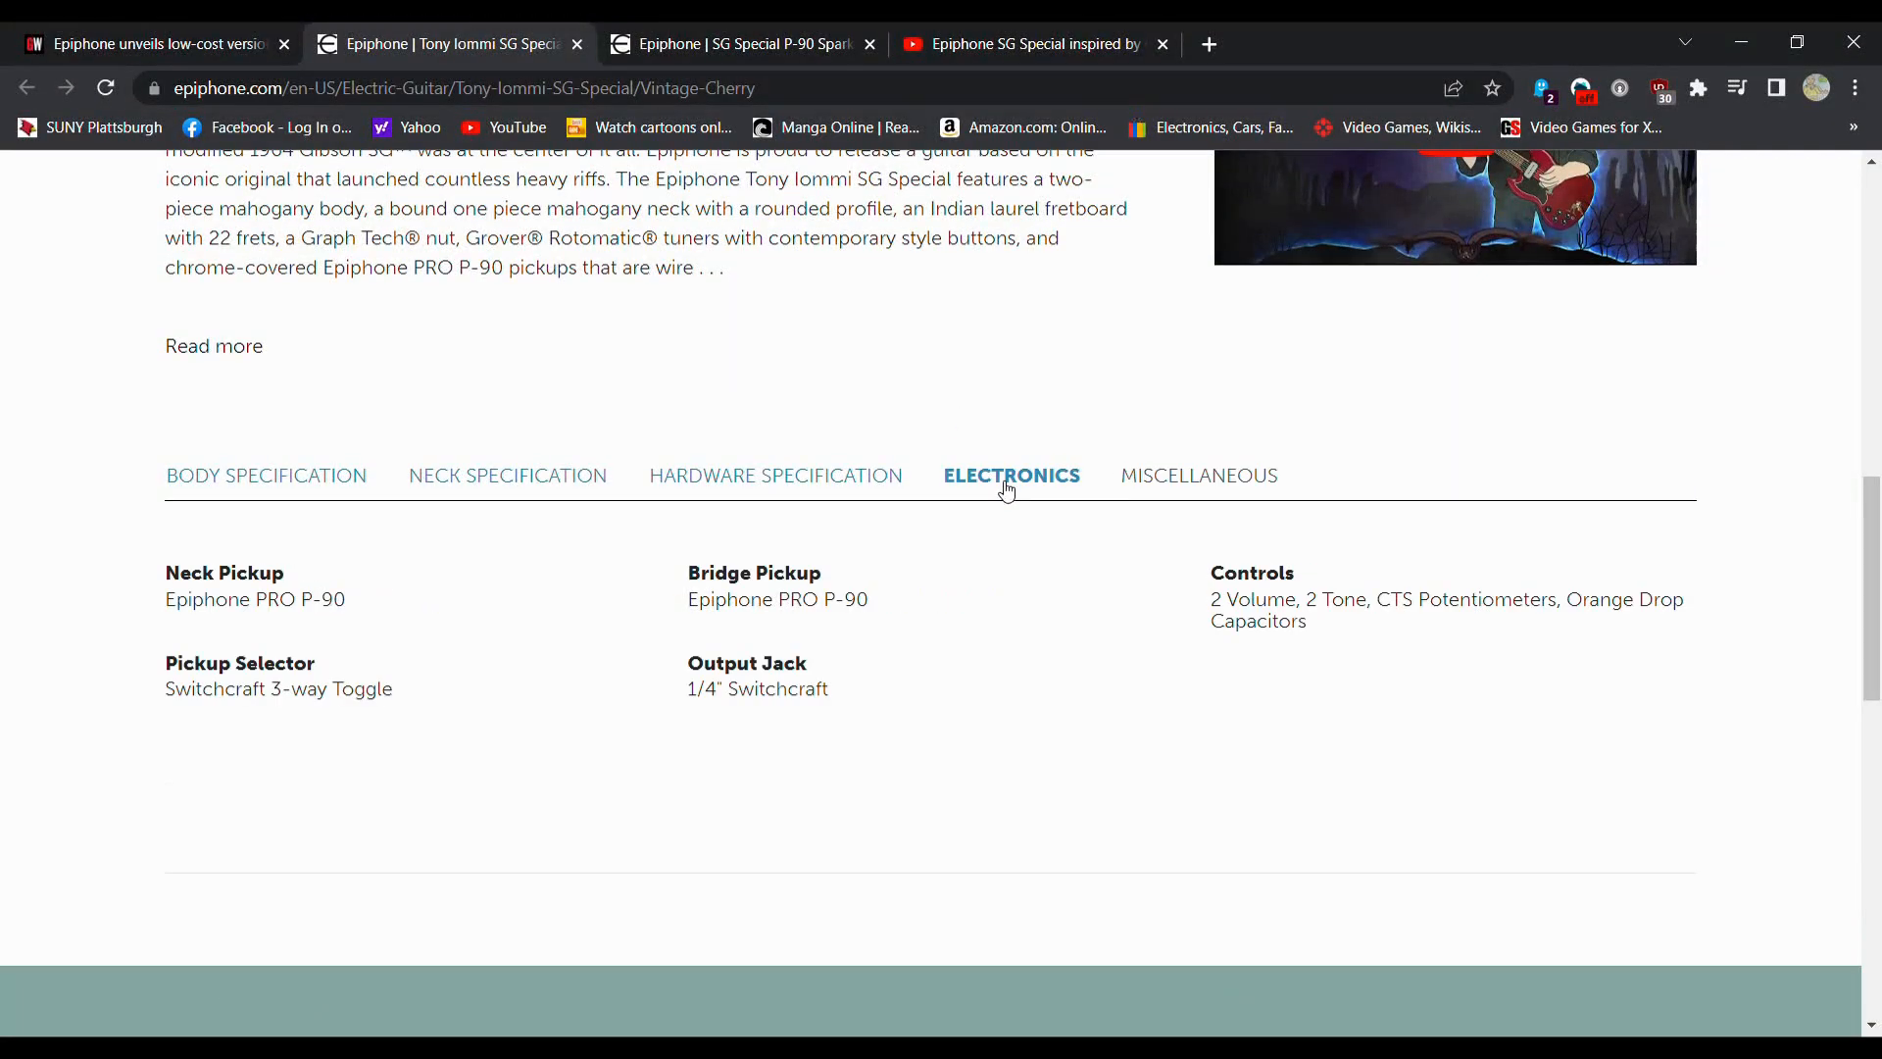
pyautogui.moveTo(1042, 32)
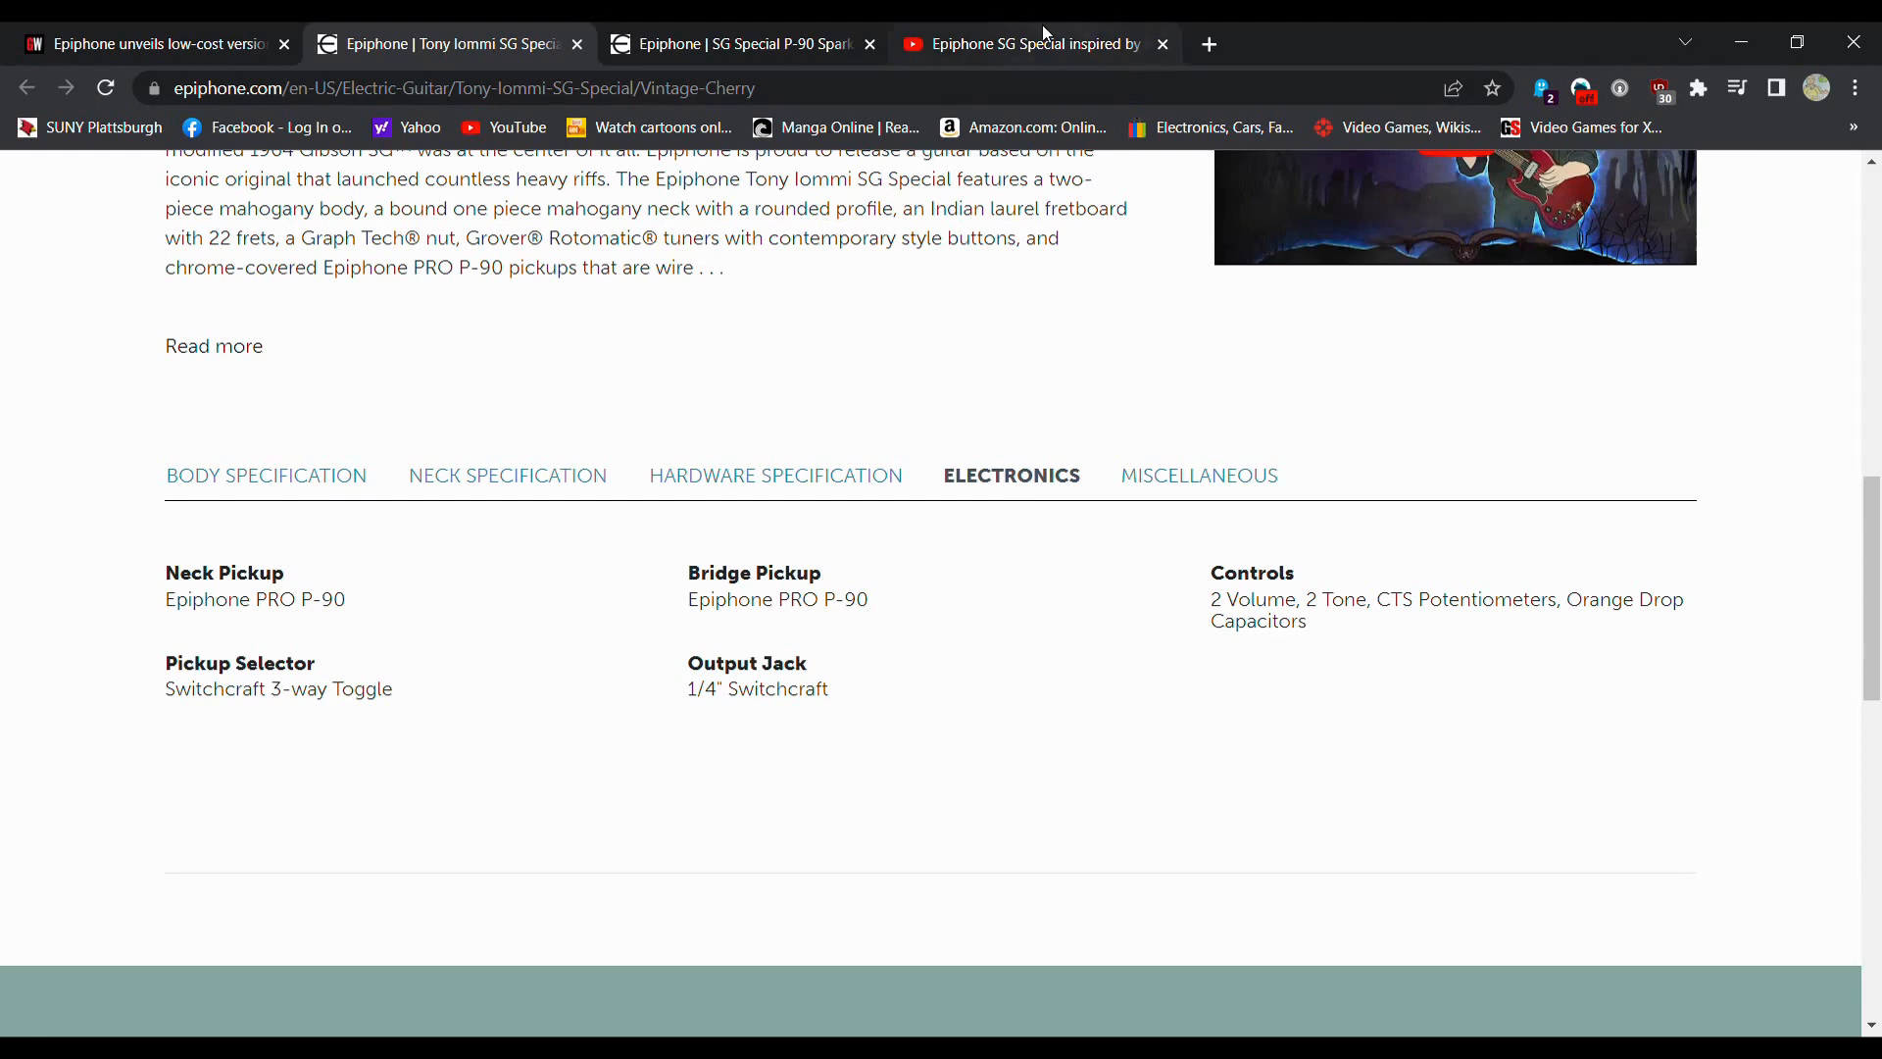
pyautogui.click(732, 44)
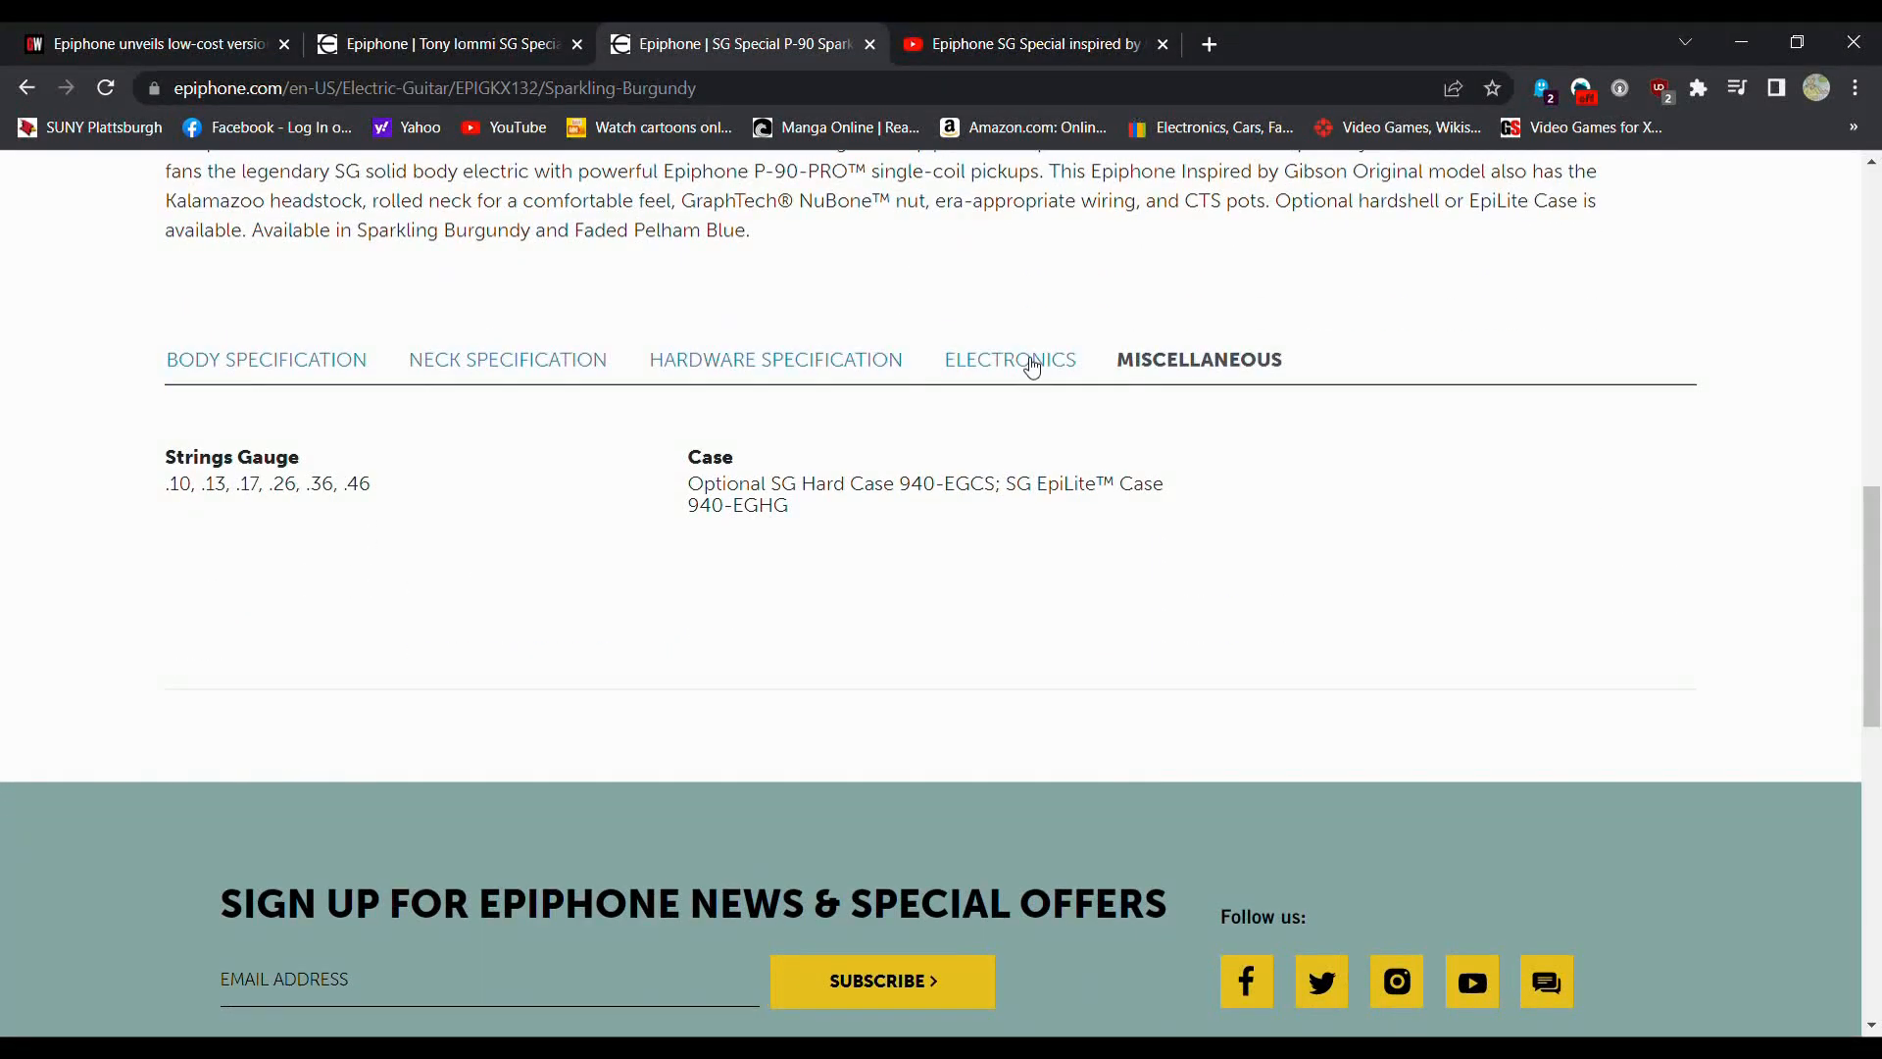
pyautogui.click(1010, 358)
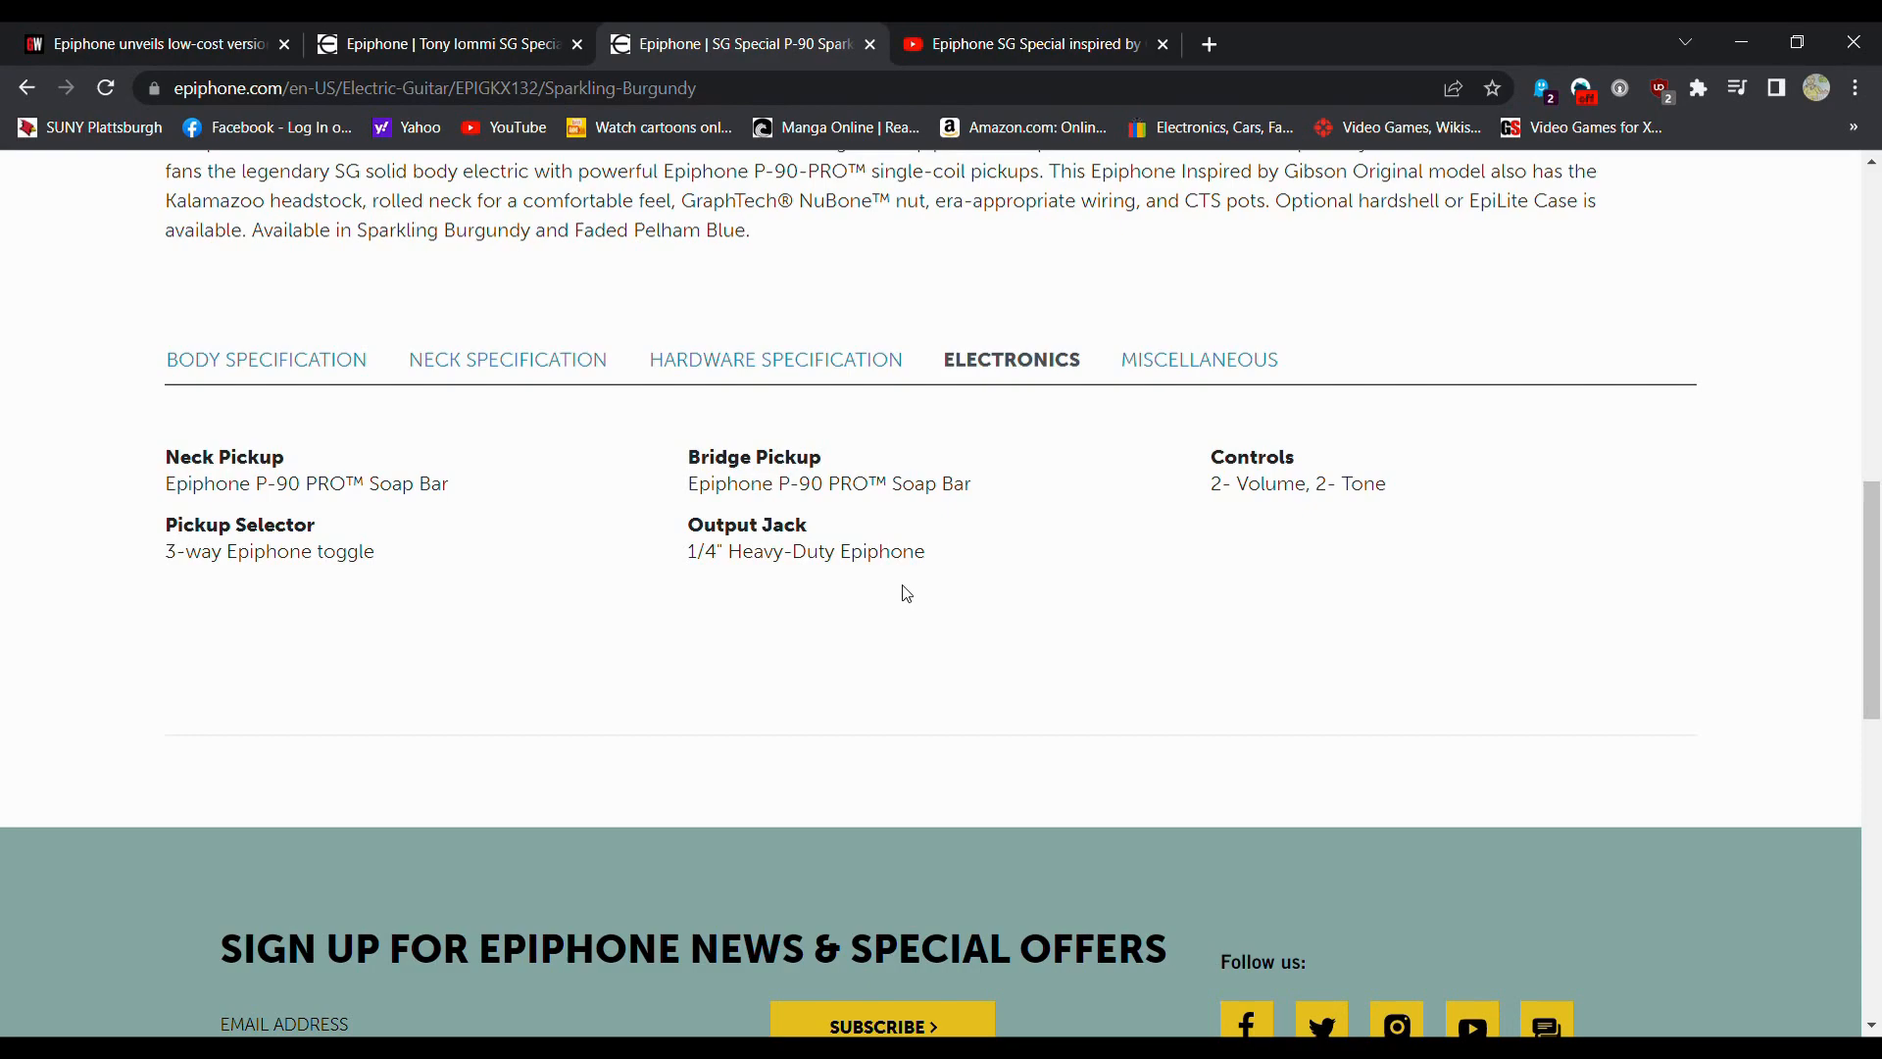
pyautogui.scroll(3)
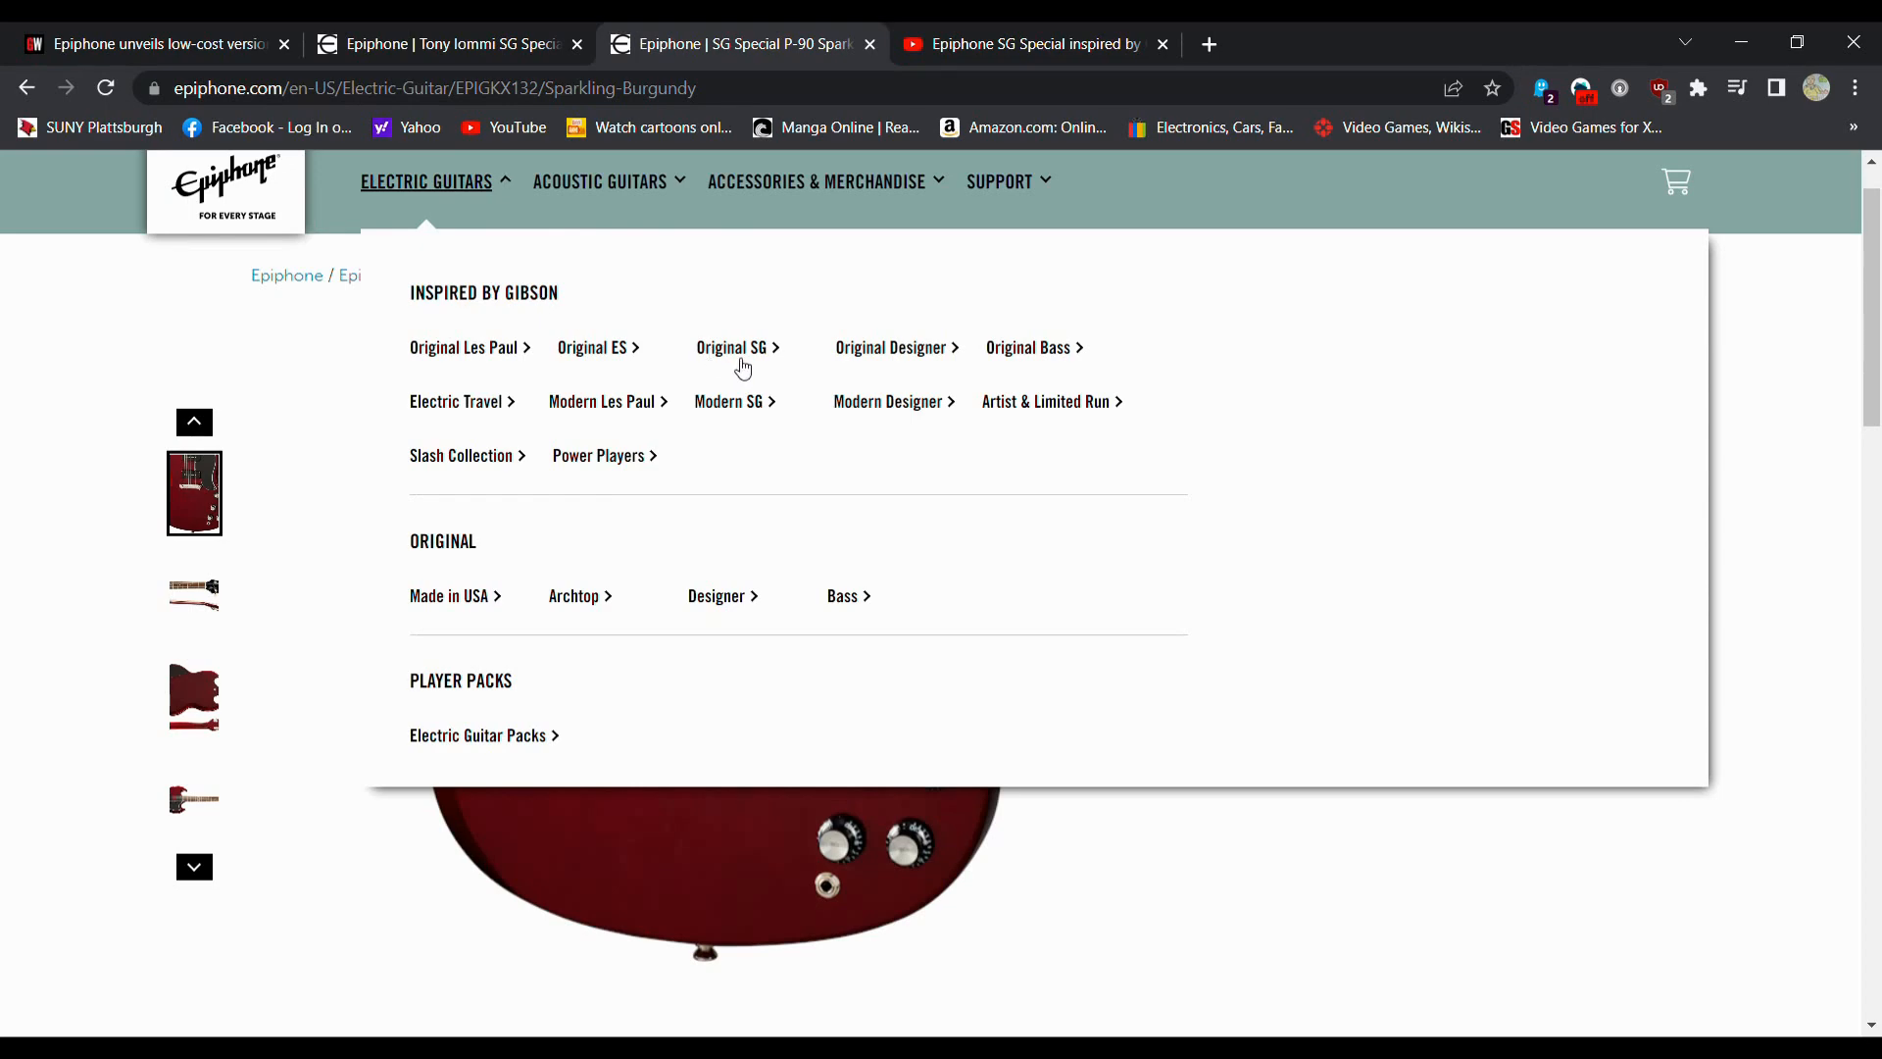
# Step: Browse the Modern SG collection, then the Original SG lineup from Electric Guitars
pyautogui.click(729, 401)
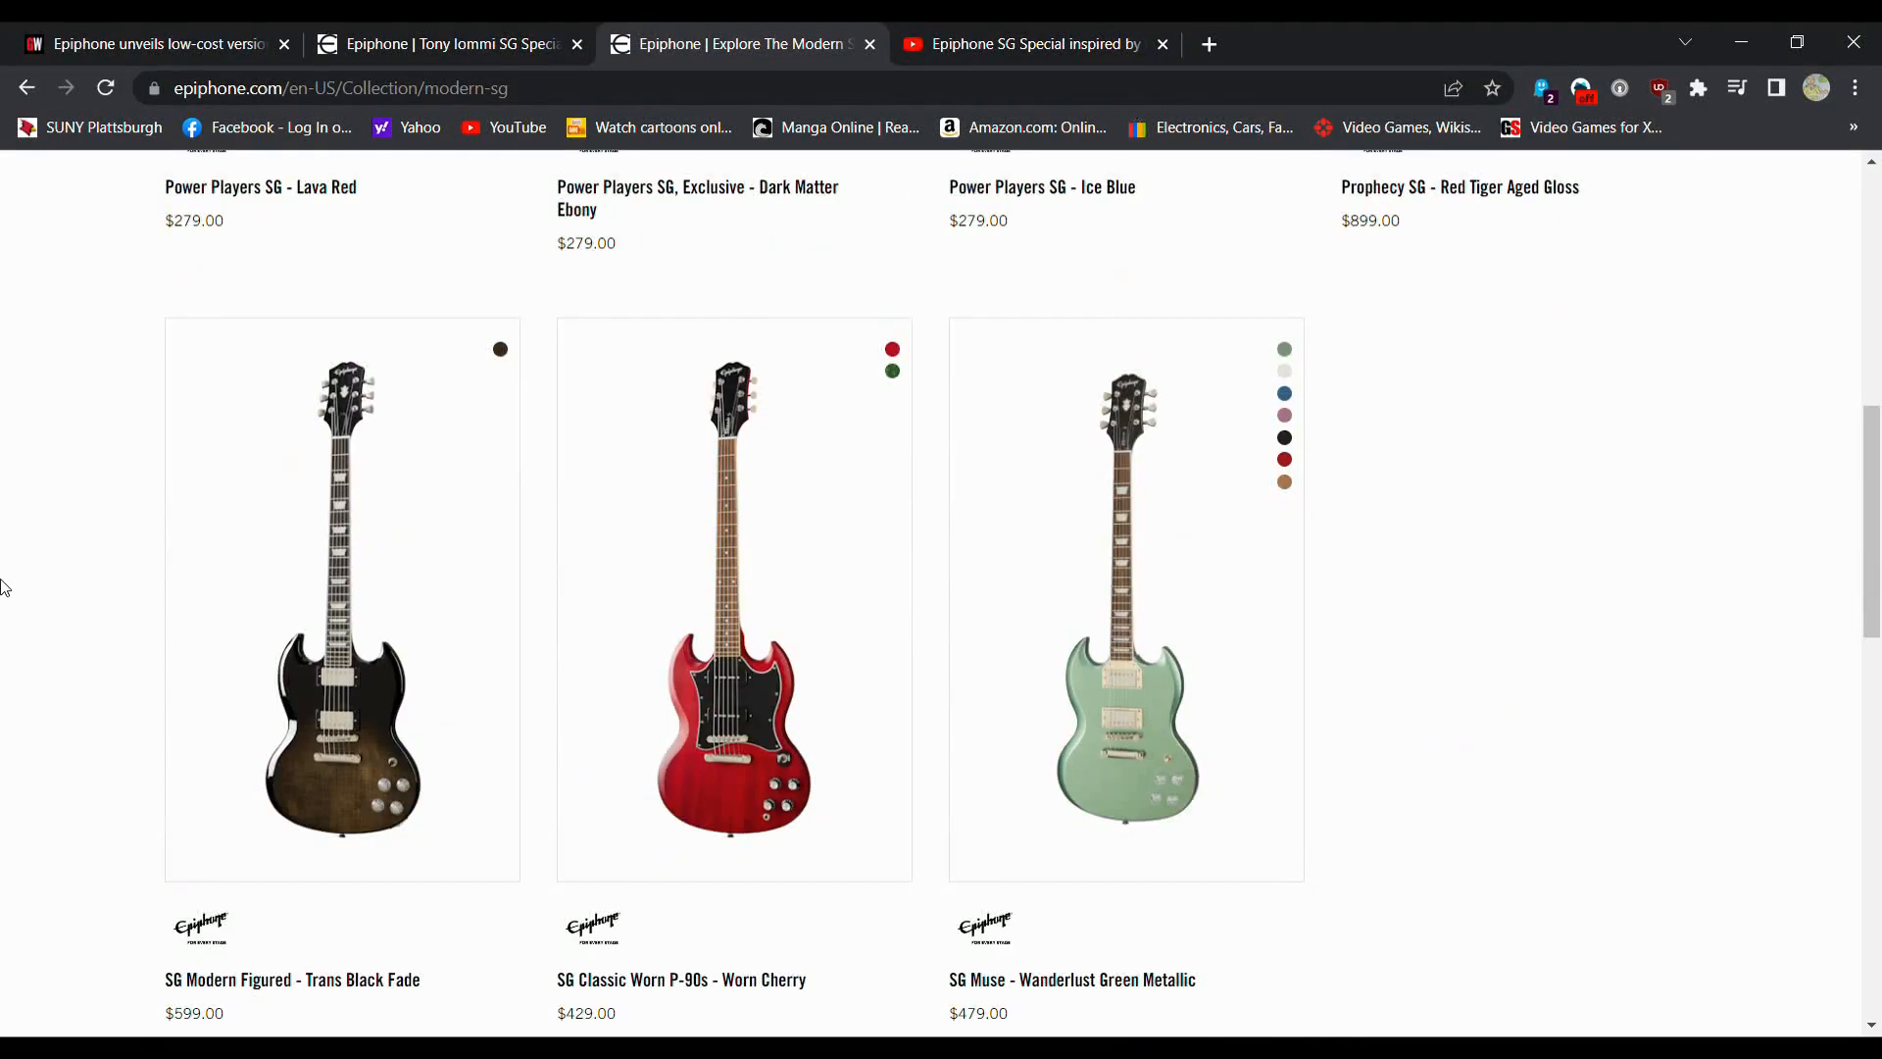
pyautogui.scroll(-3)
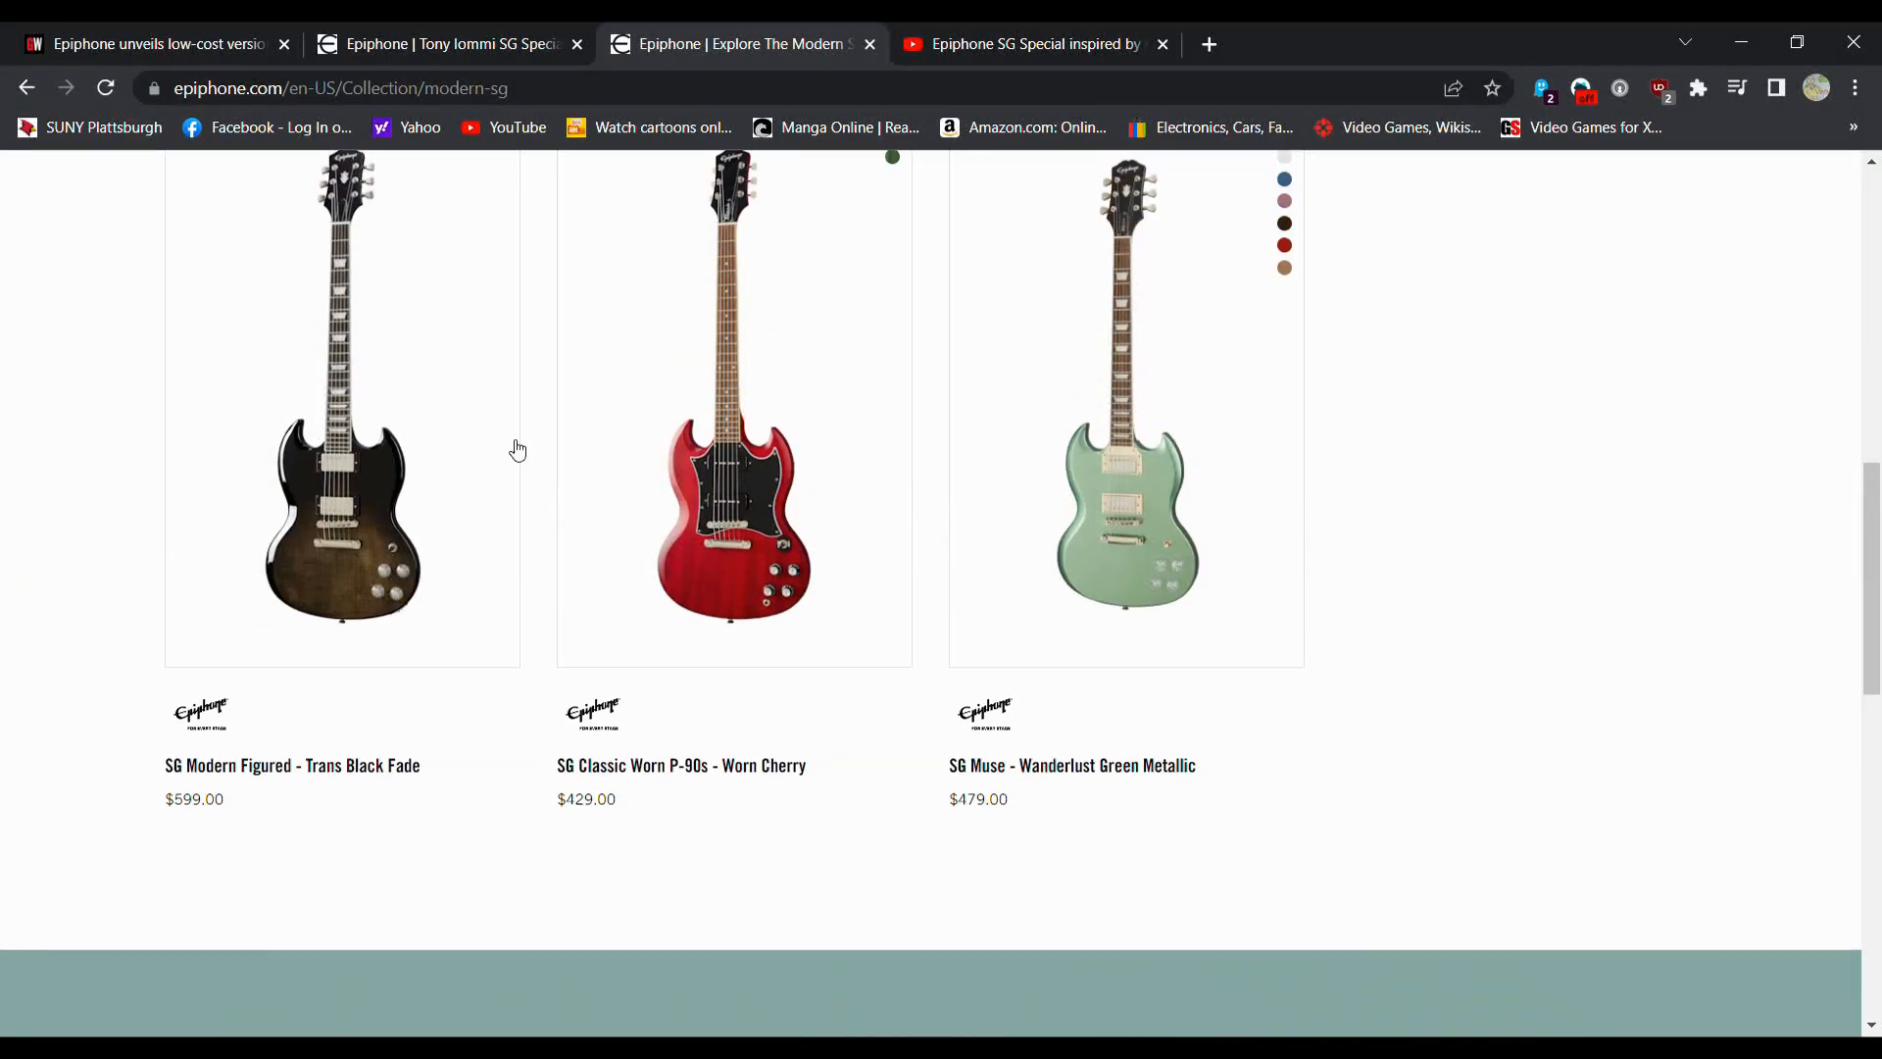
pyautogui.click(426, 251)
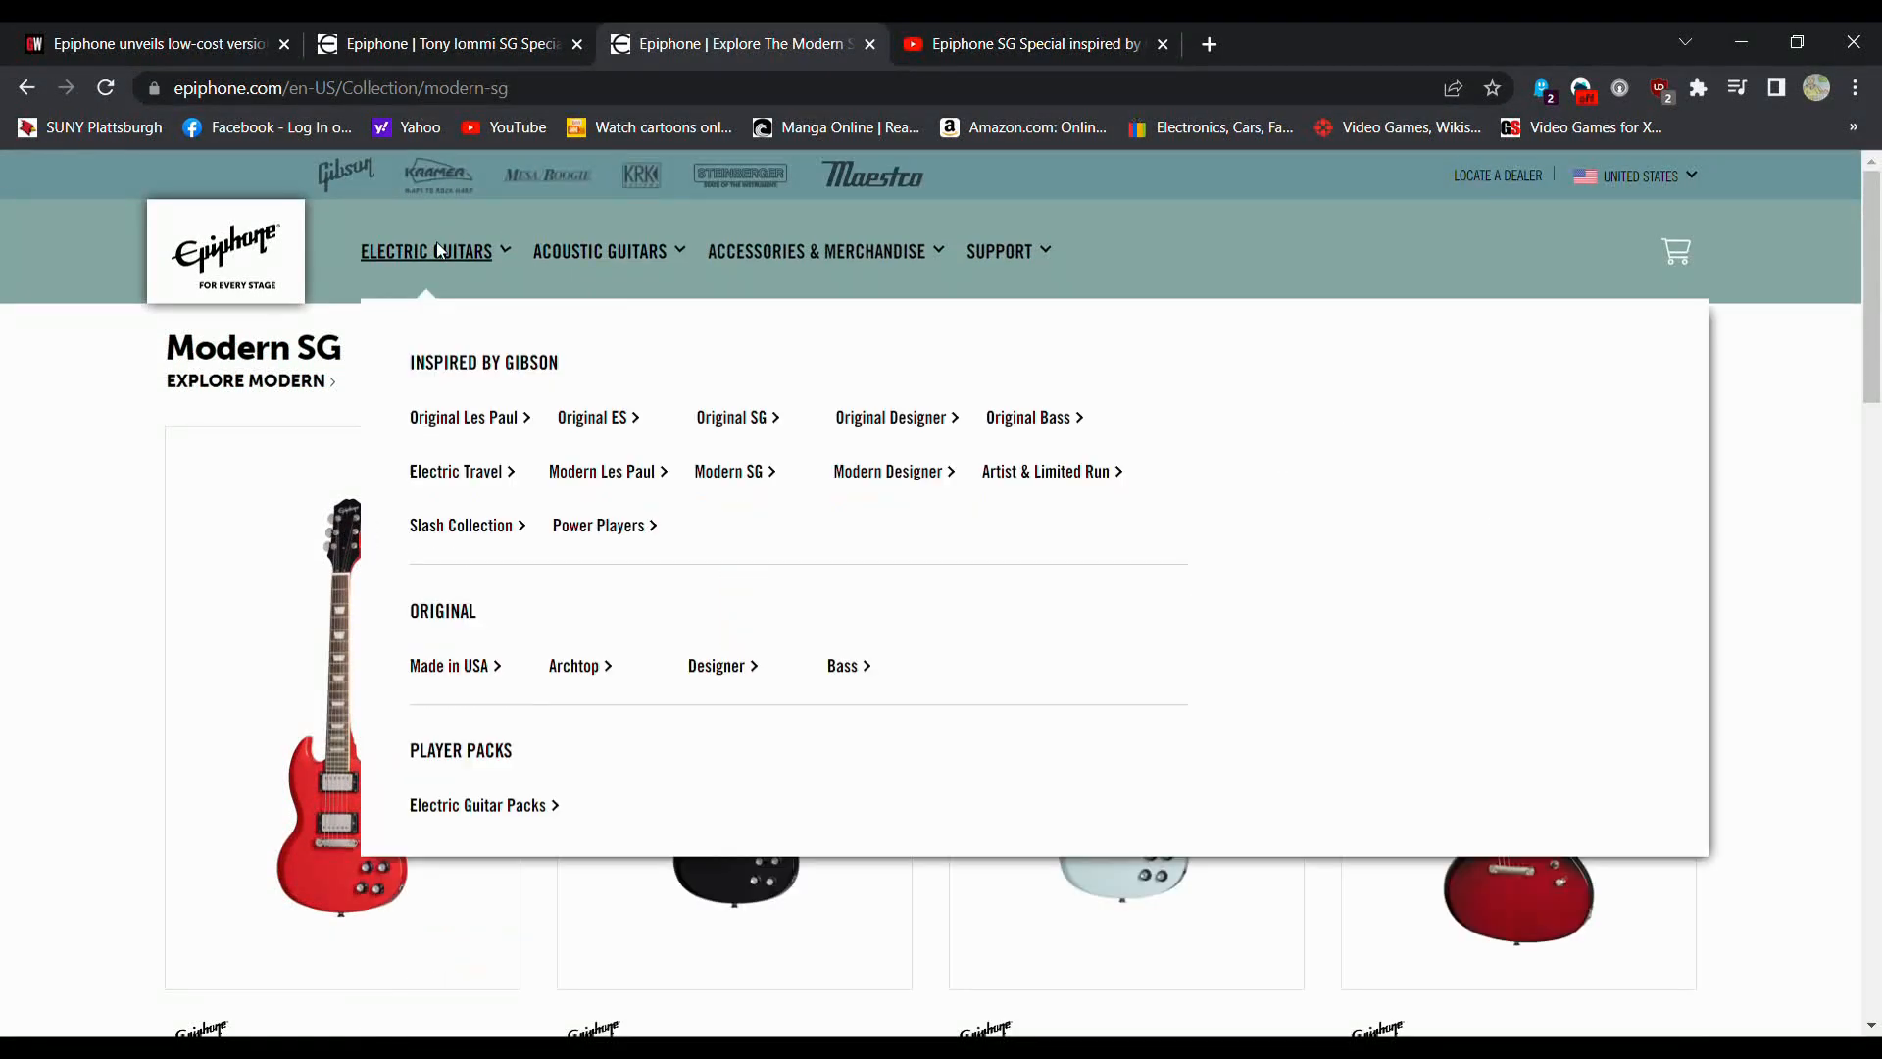
pyautogui.click(732, 417)
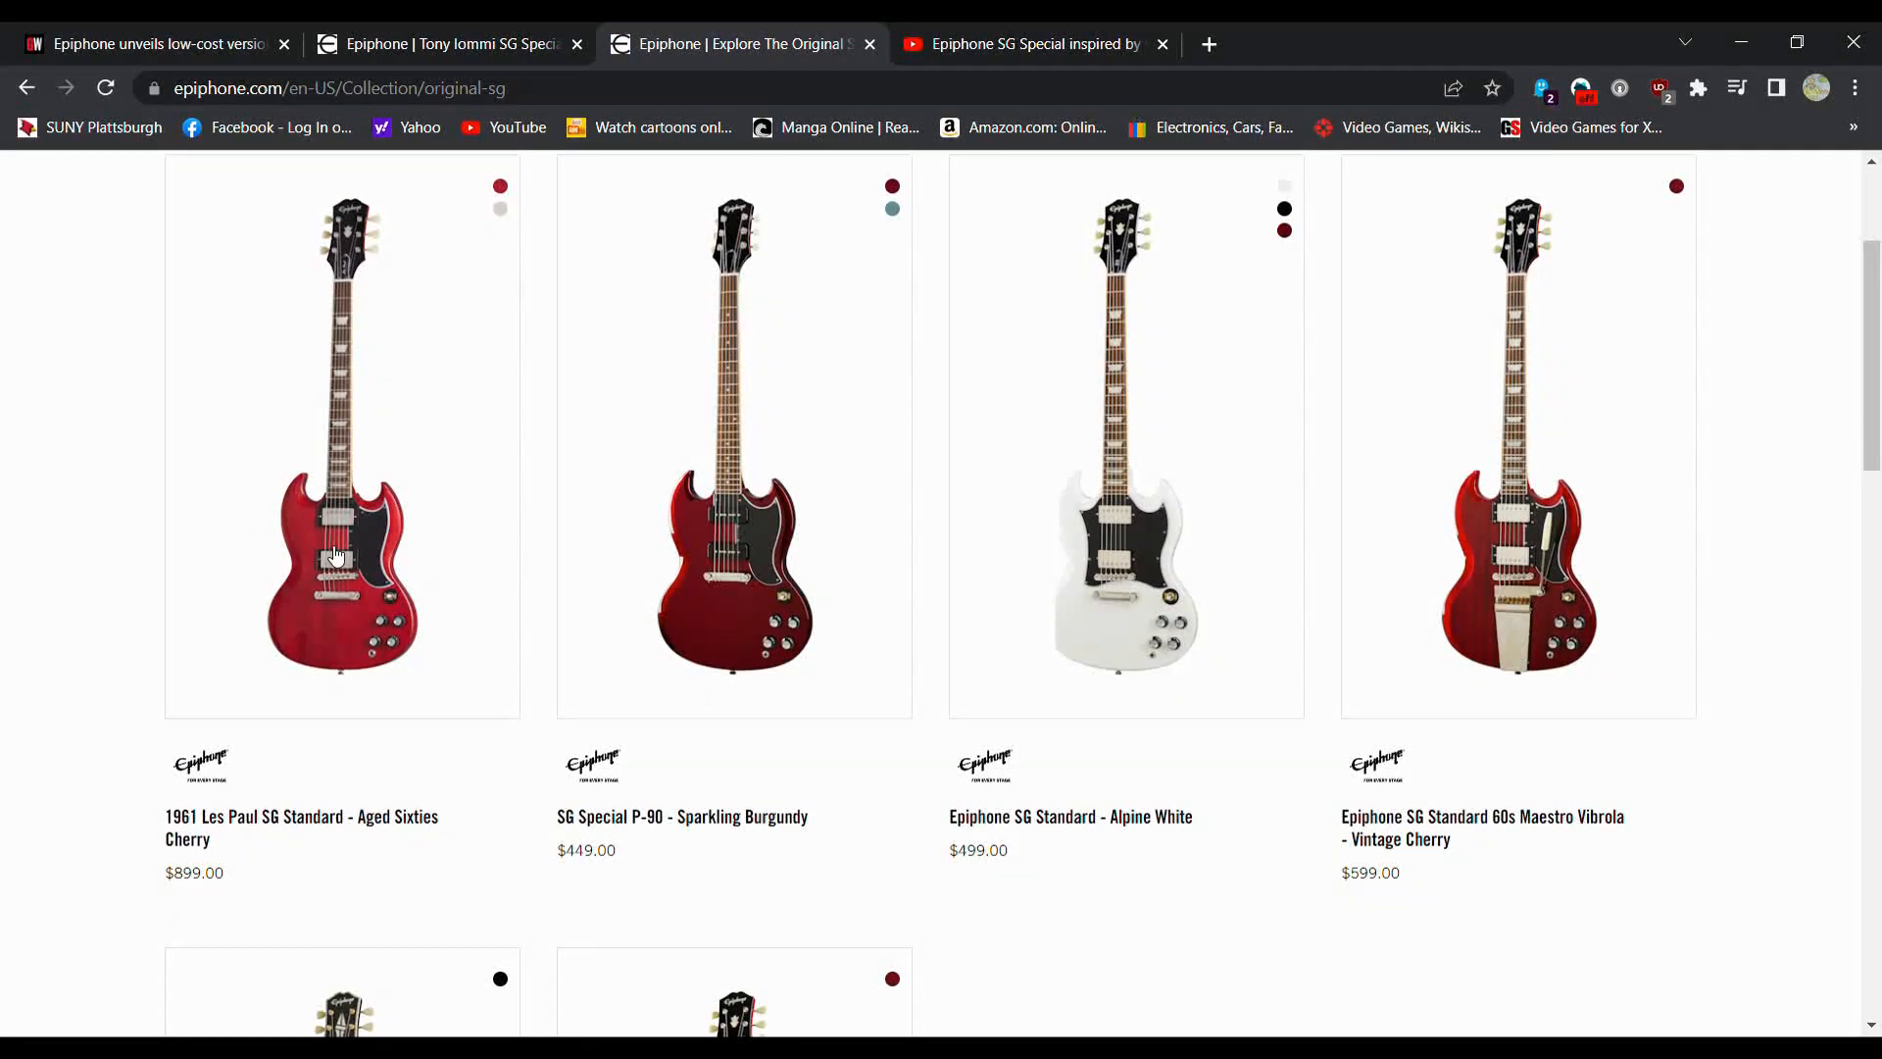
pyautogui.moveTo(285, 583)
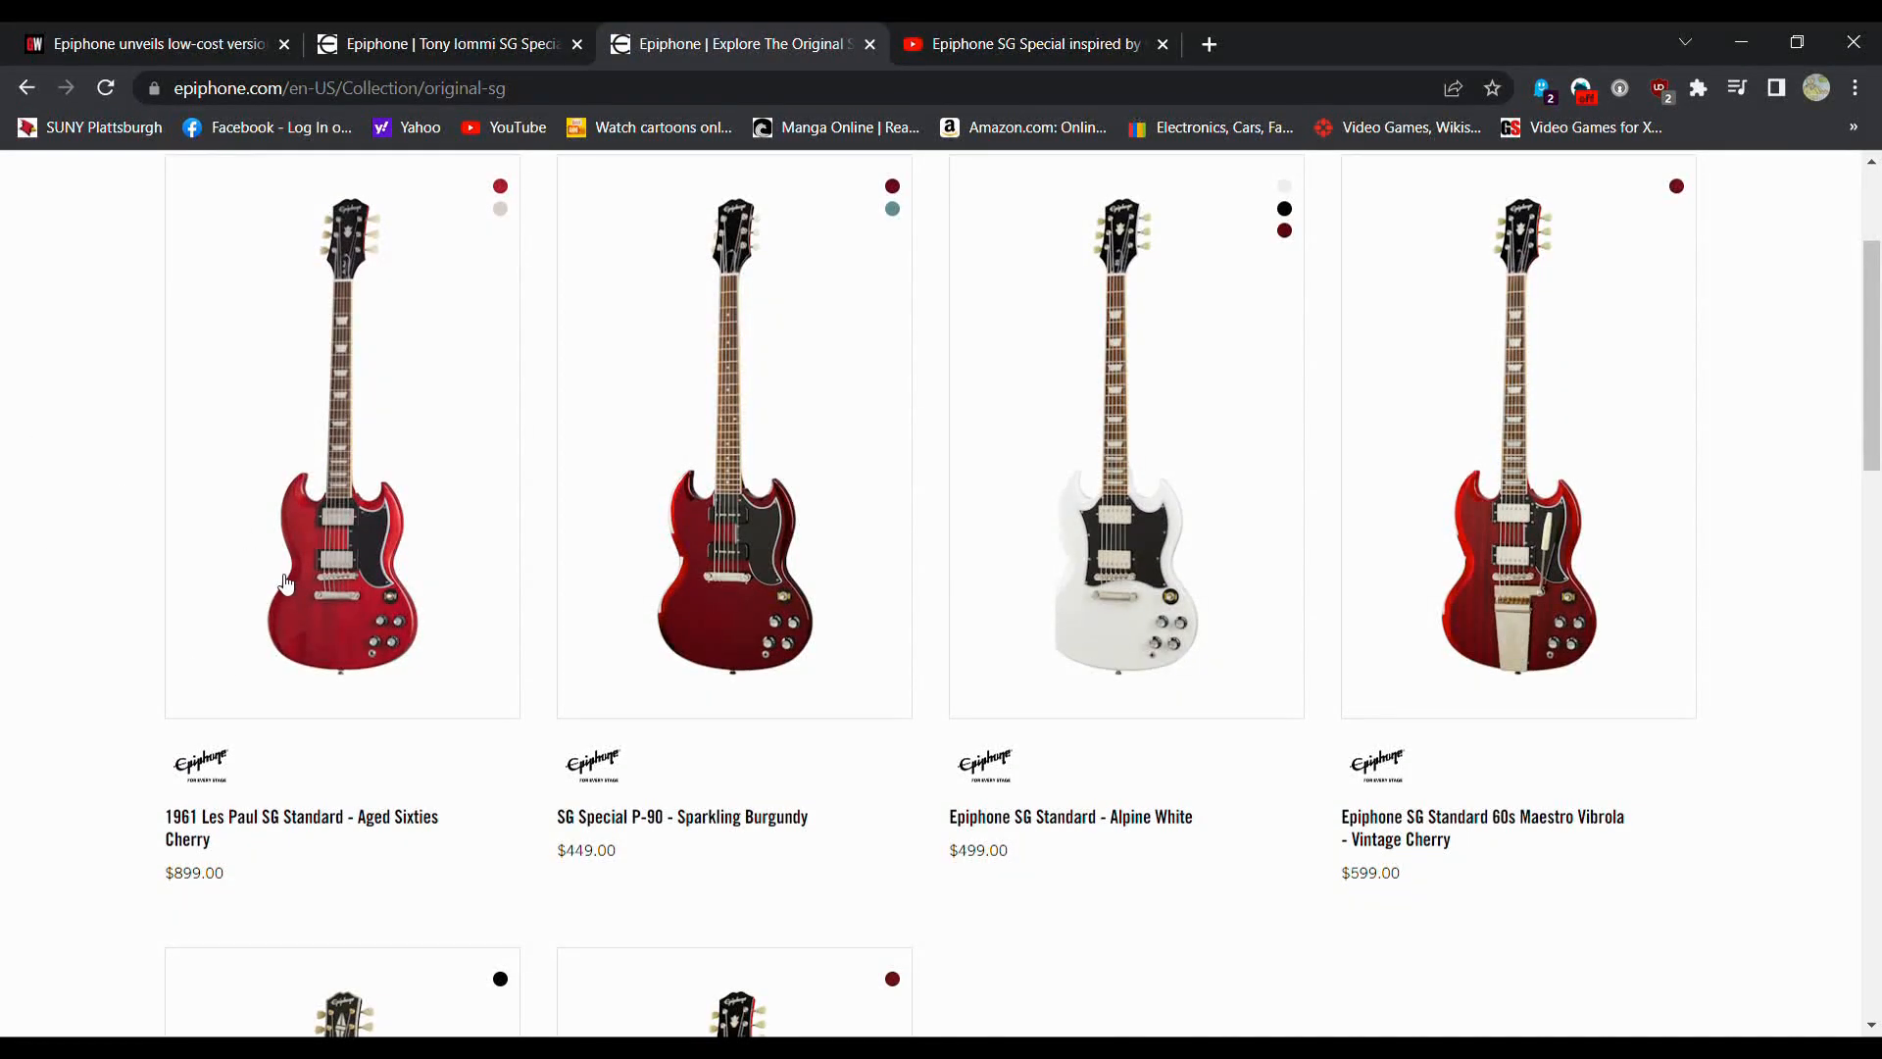
pyautogui.scroll(-3)
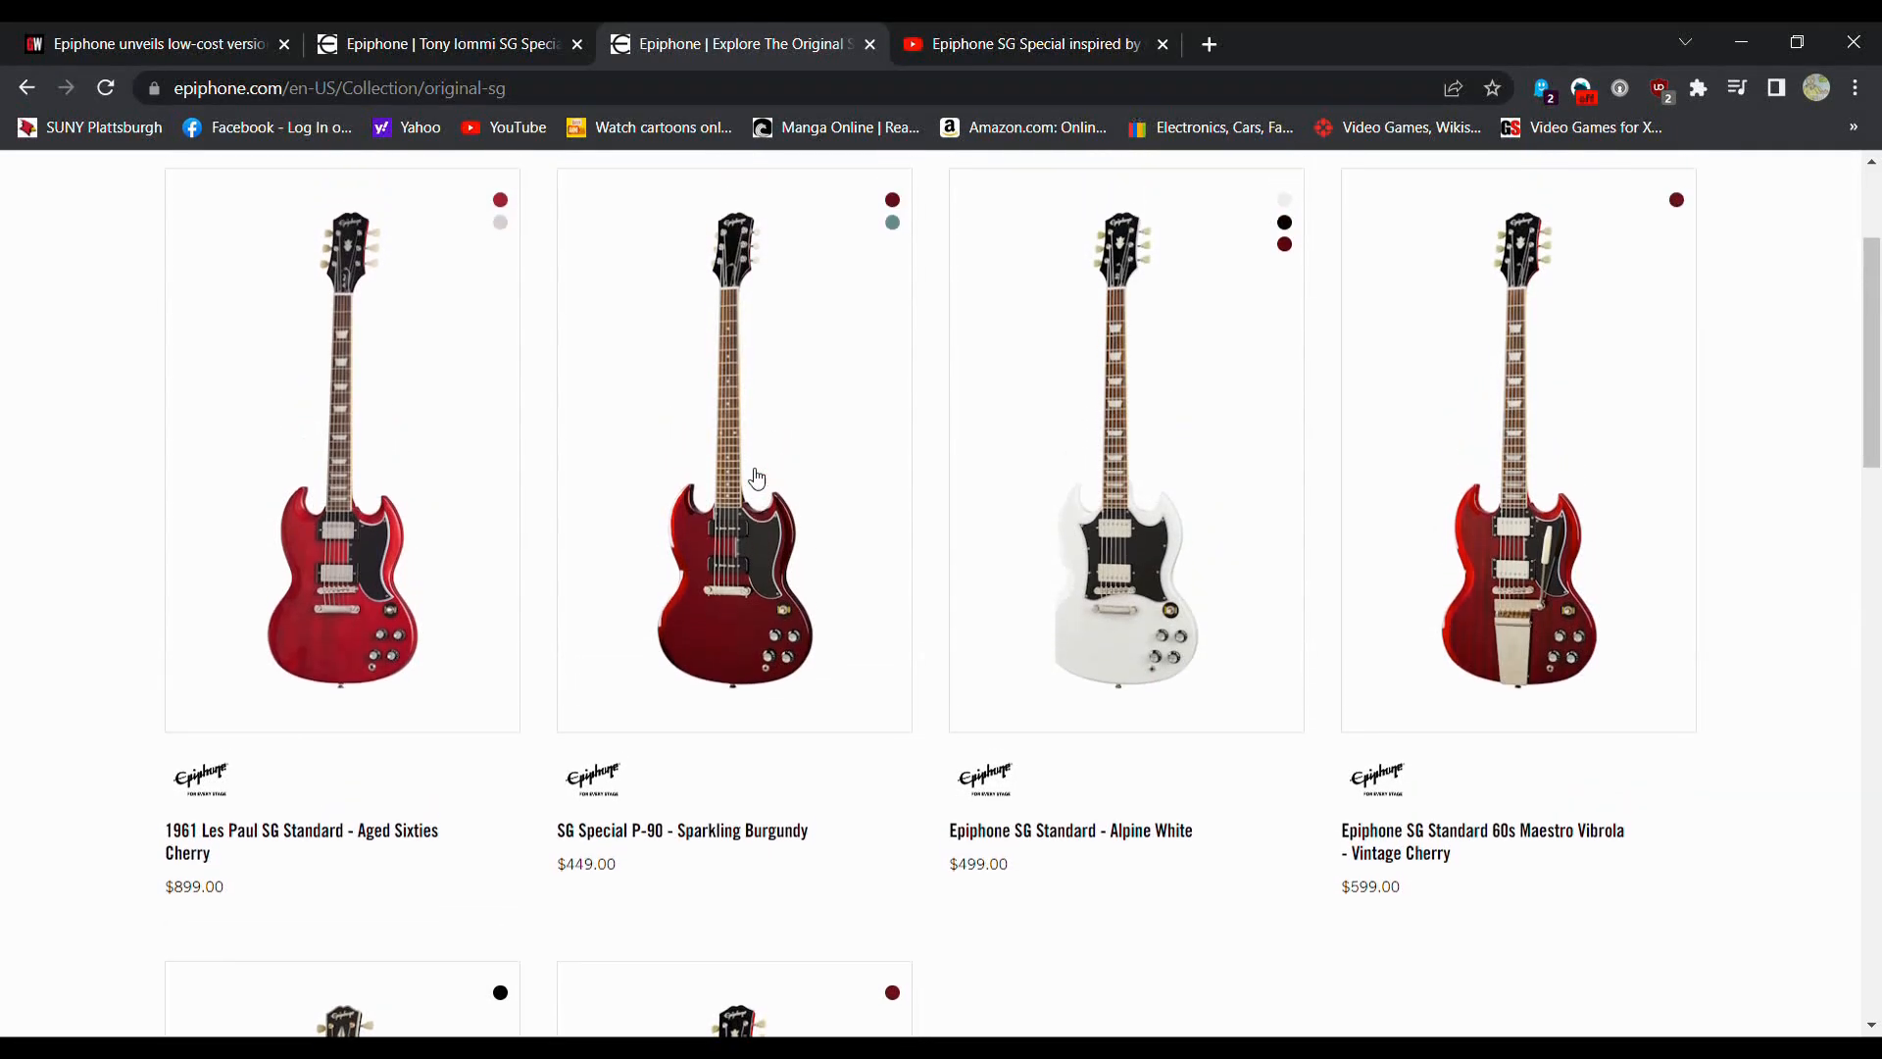
pyautogui.scroll(3)
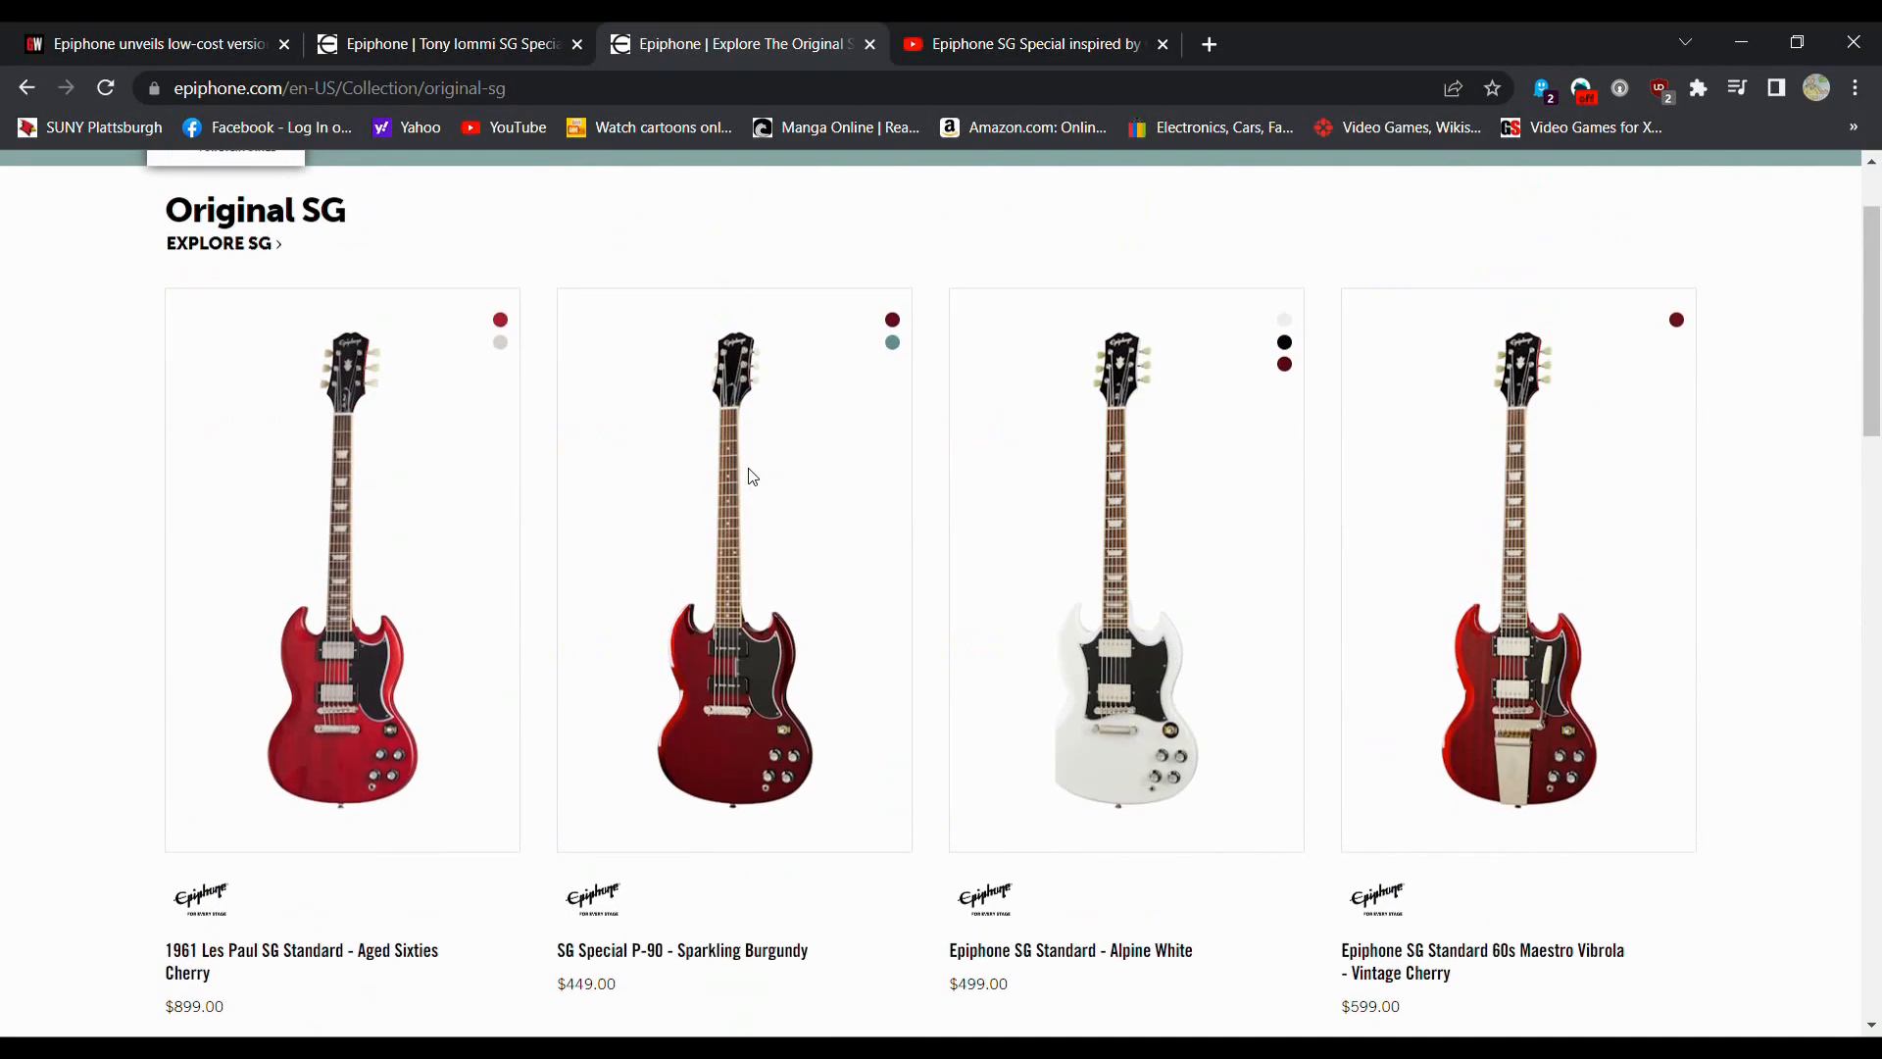
# Step: Return to the Modern SG collection through Electric Guitars and scroll its listings
pyautogui.click(427, 251)
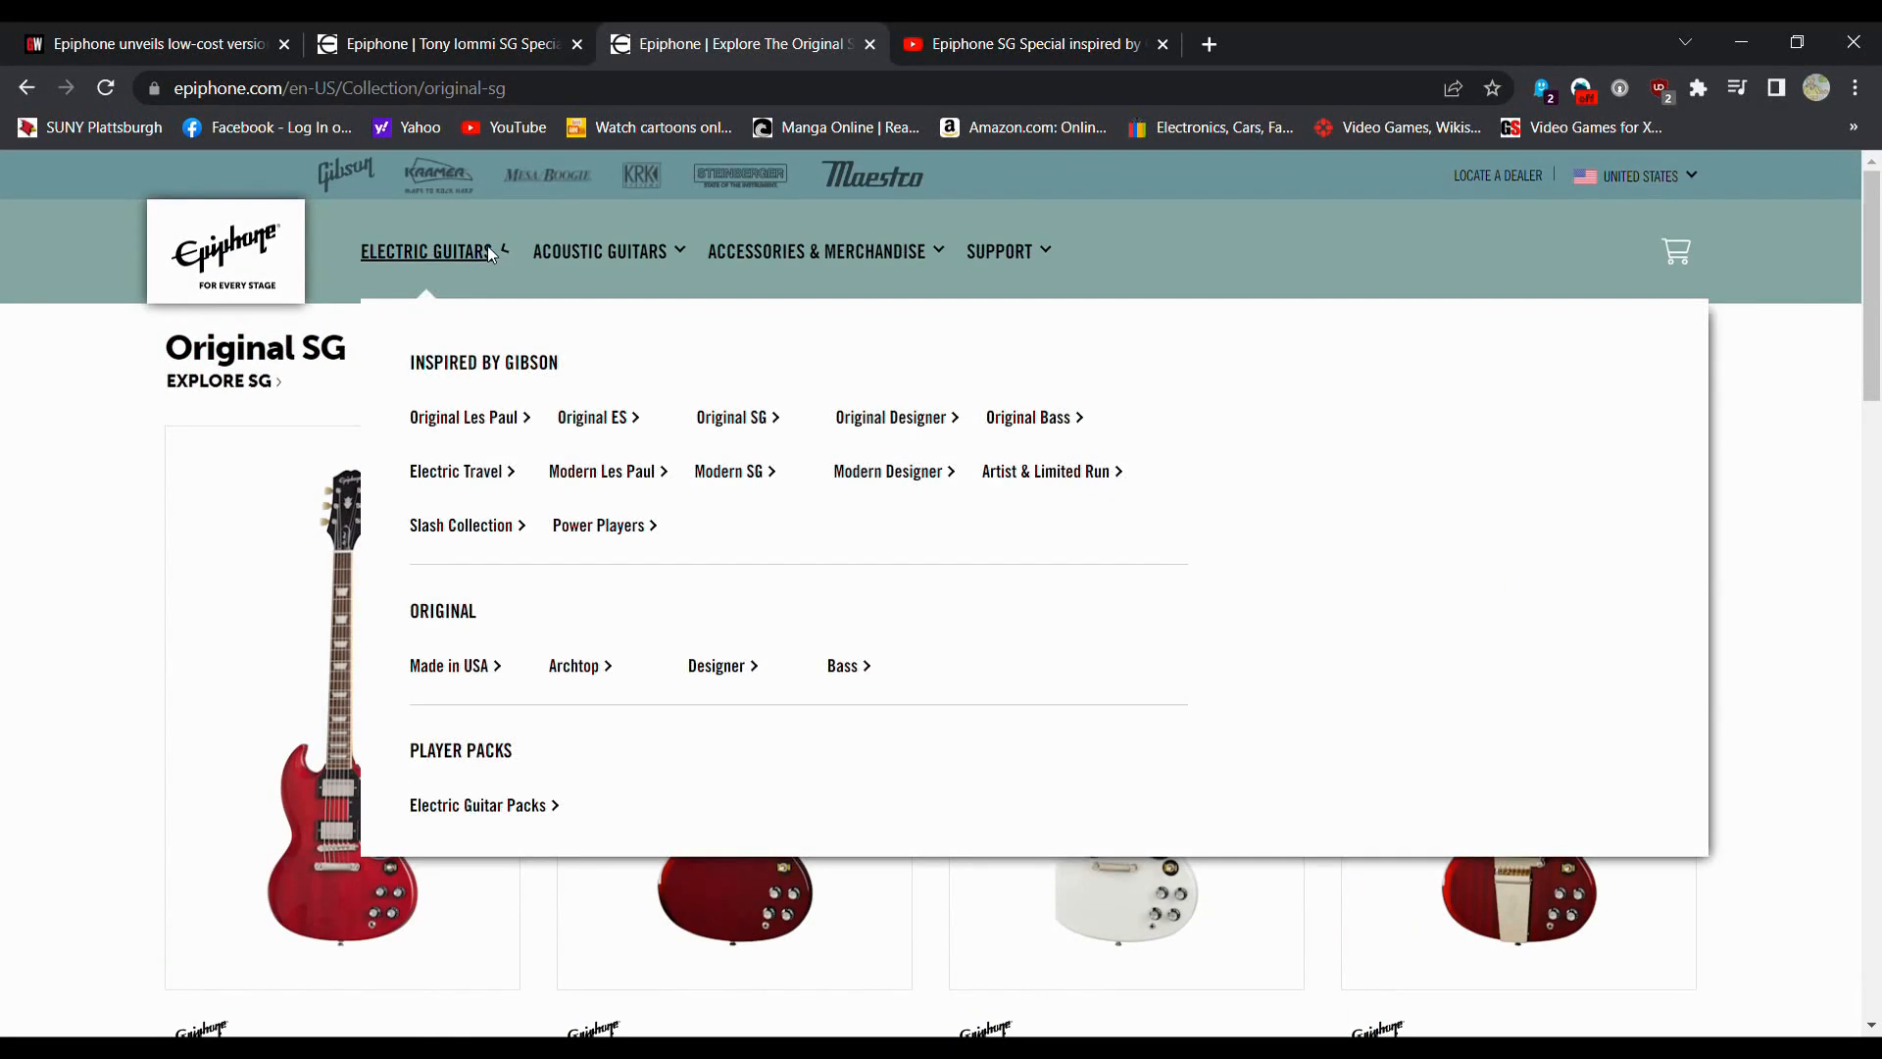
pyautogui.moveTo(747, 480)
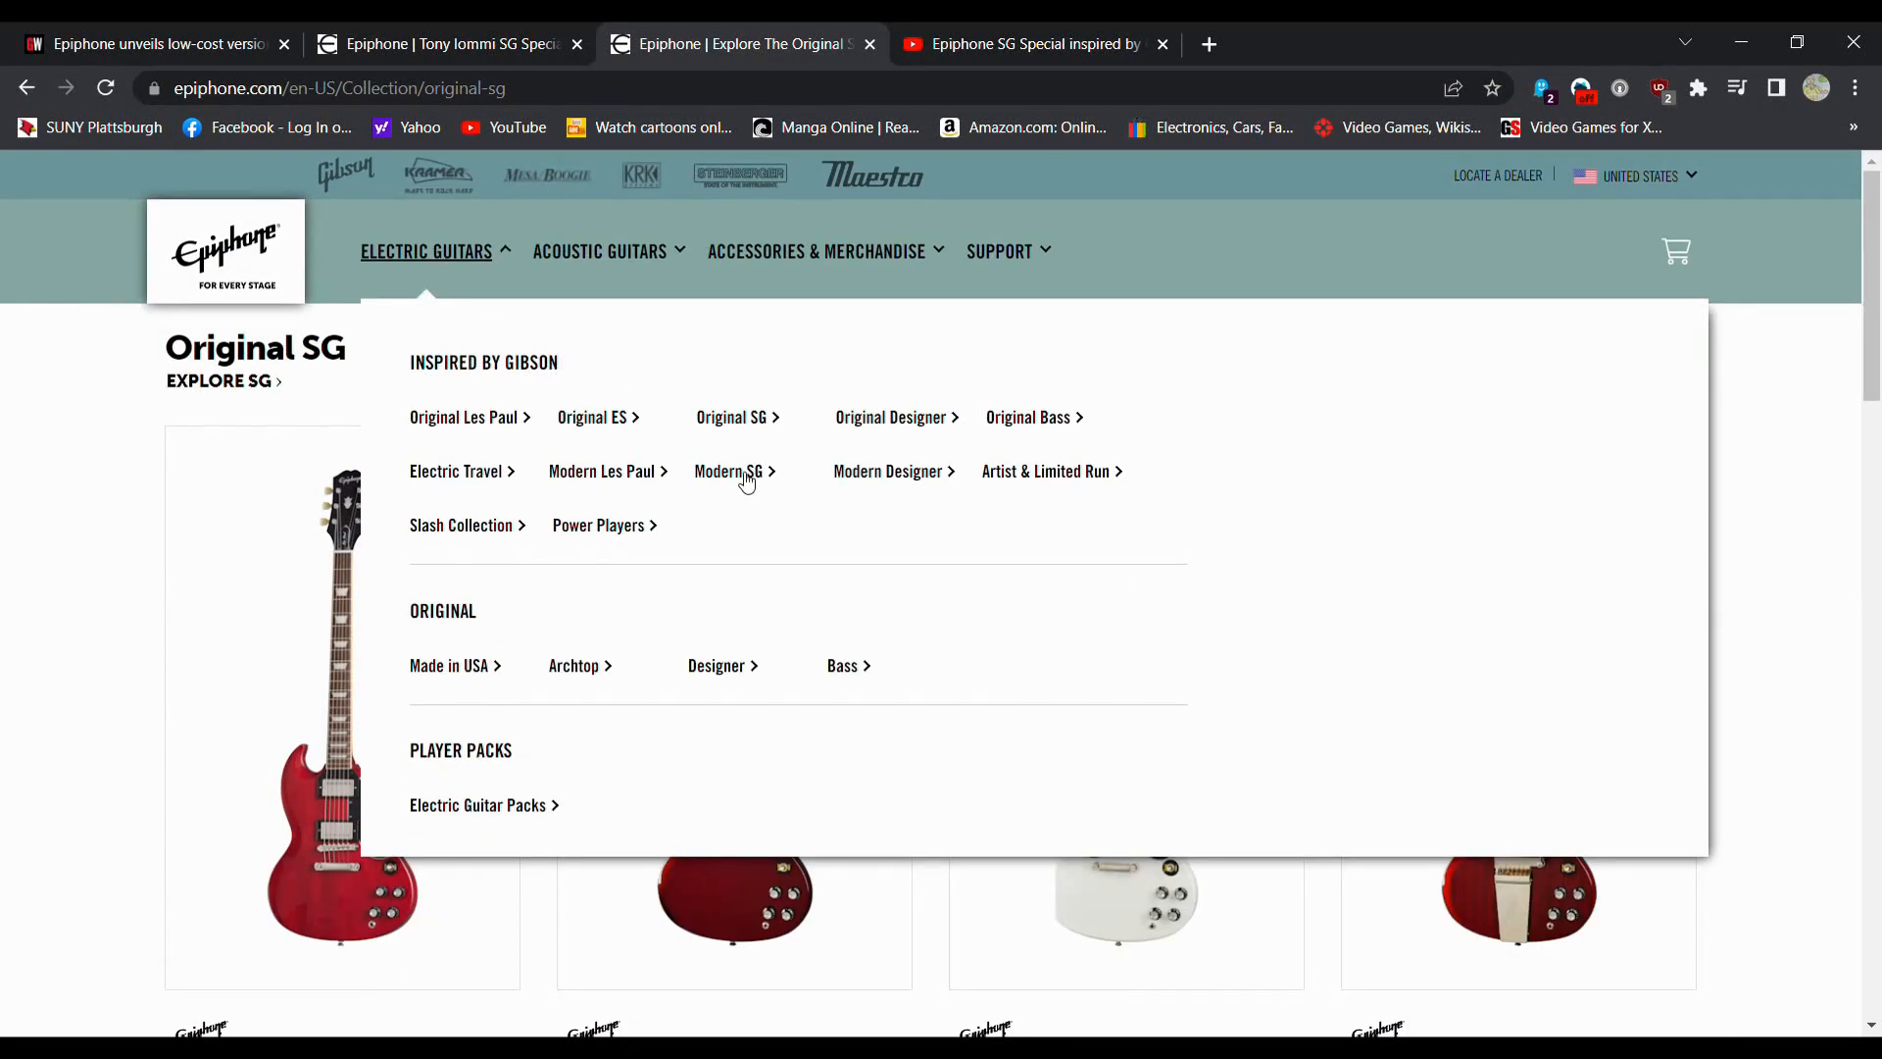
pyautogui.click(728, 470)
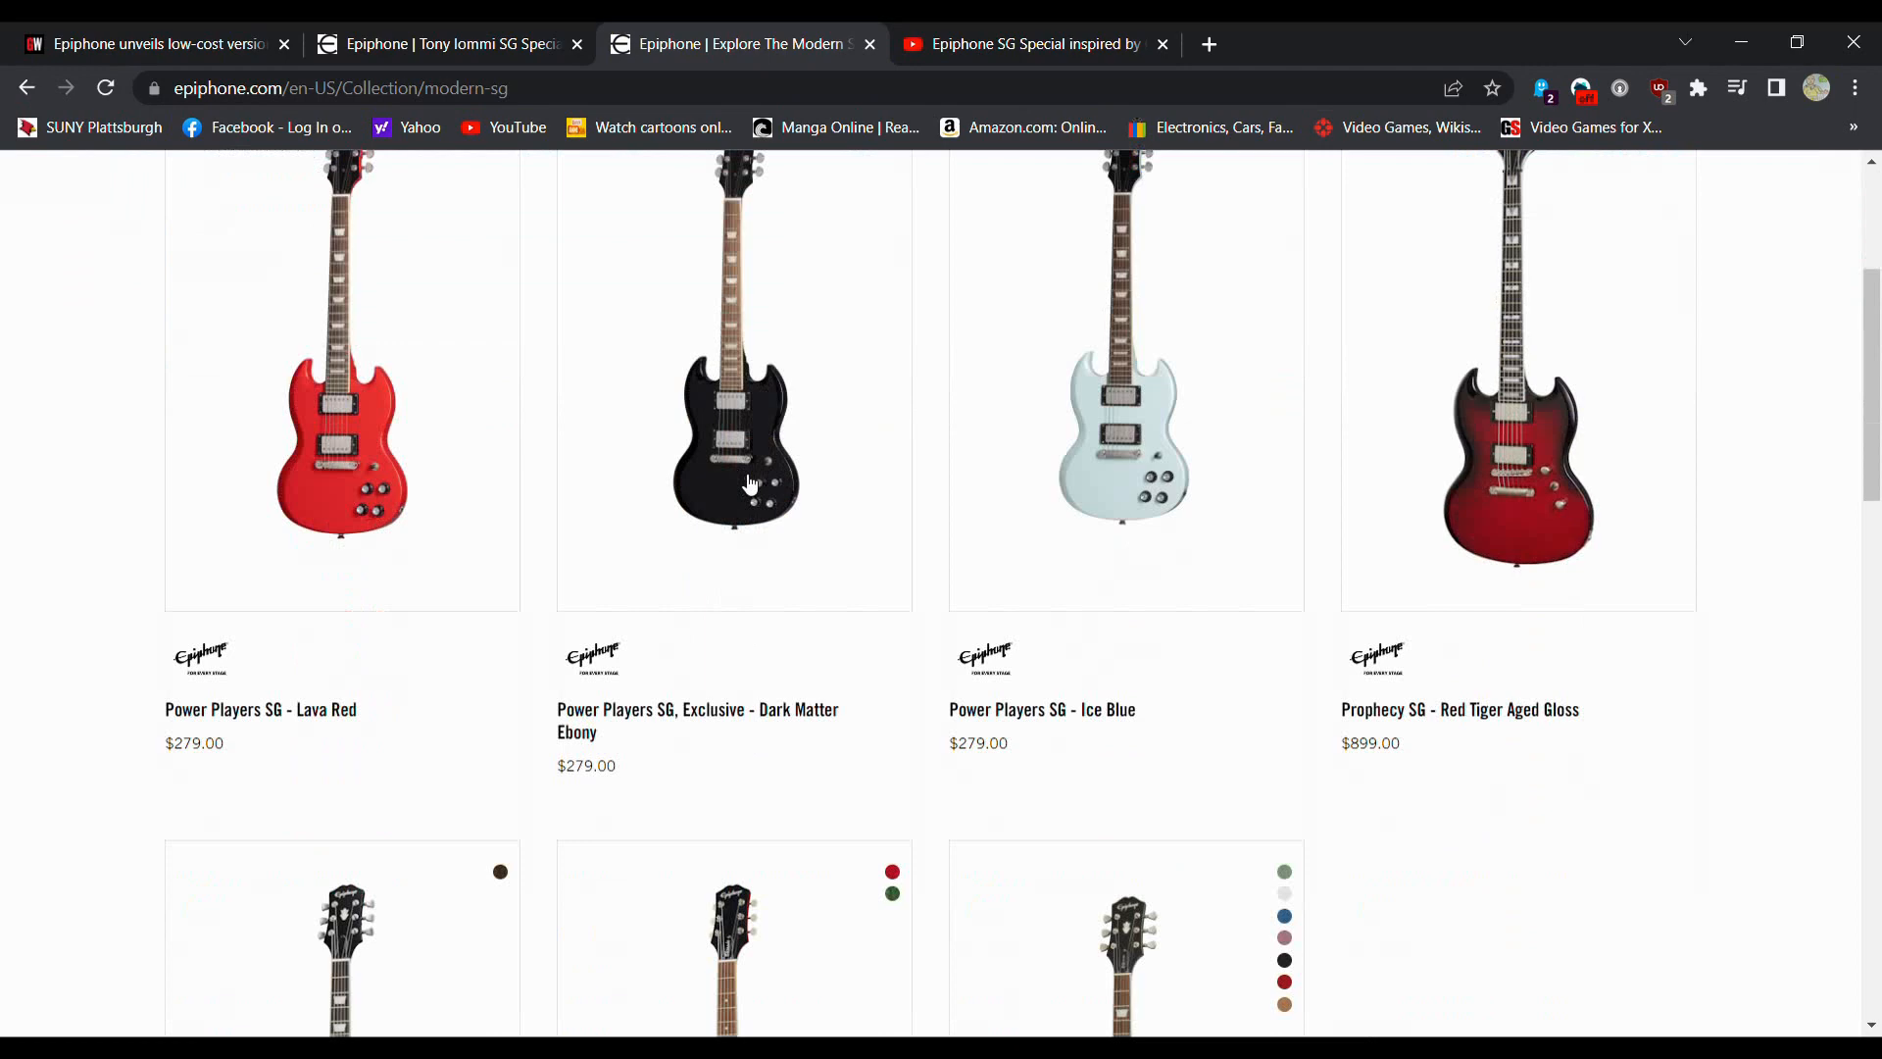
pyautogui.scroll(-3)
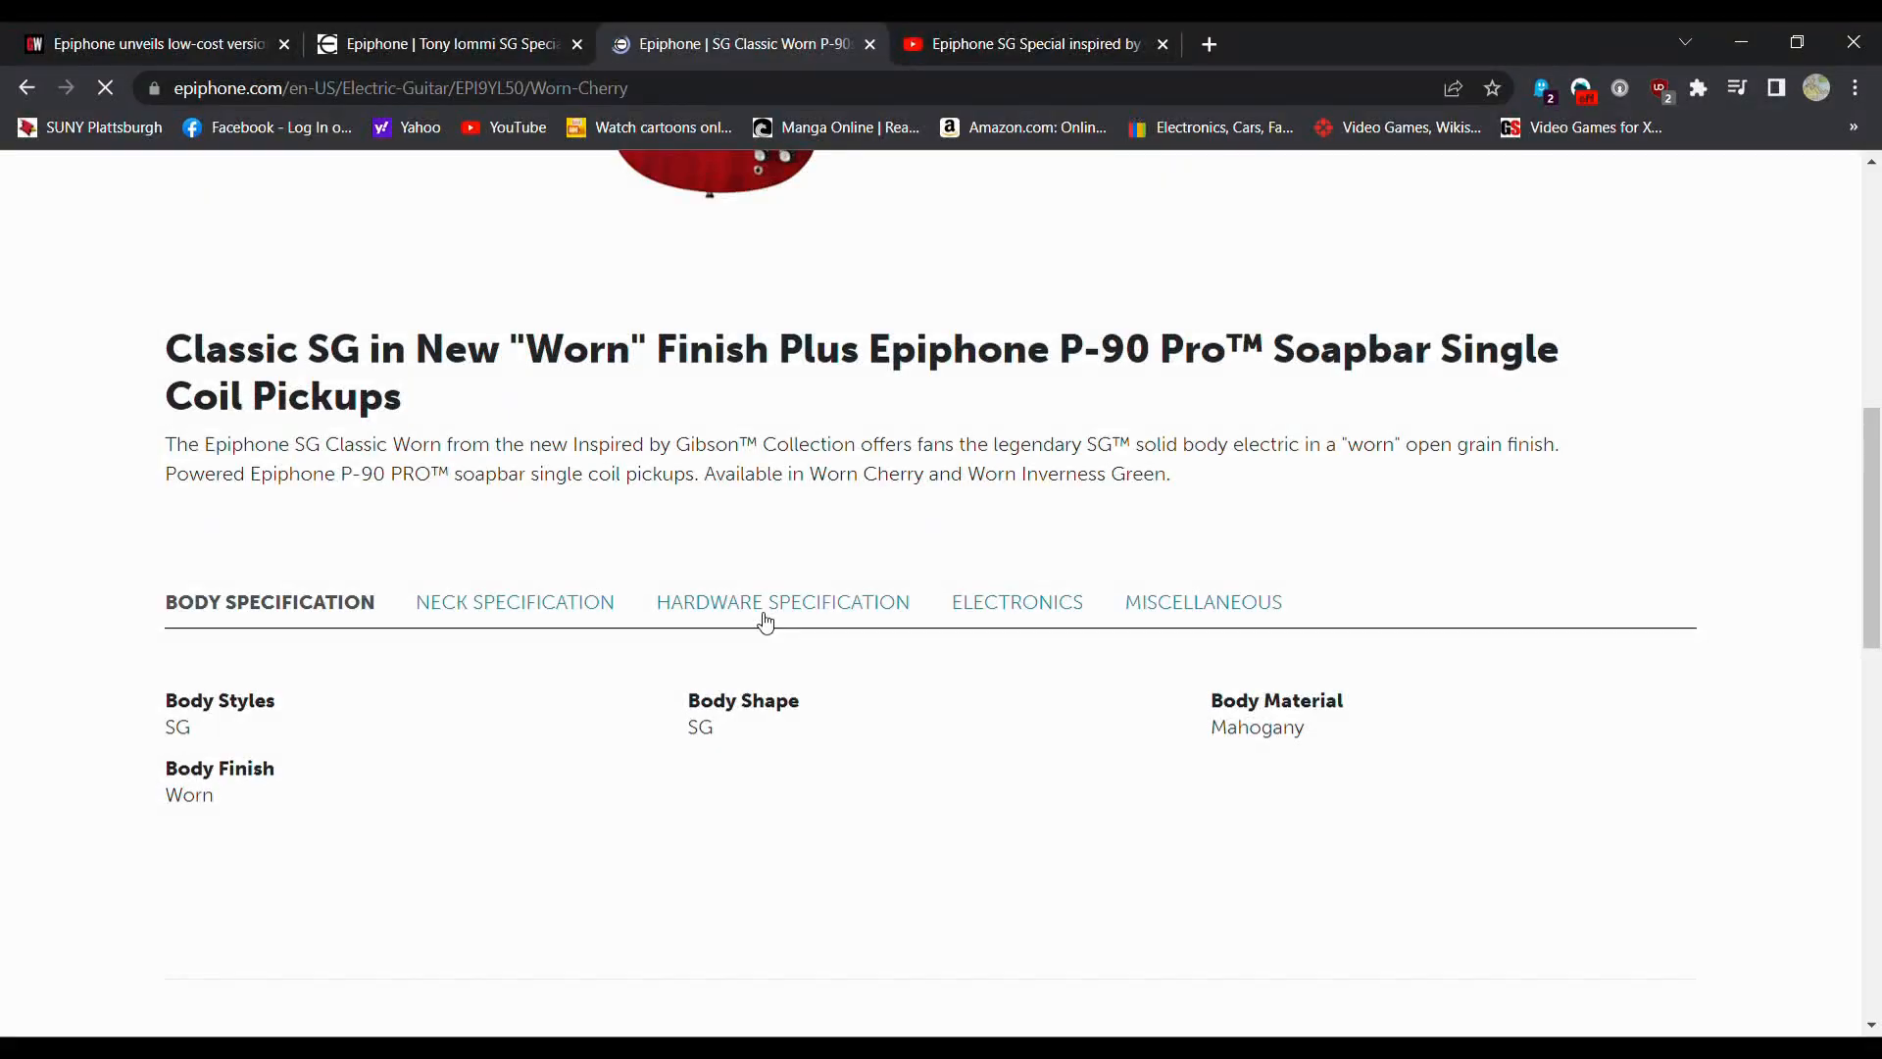
# Step: Check SG Classic Worn electronics, then look over the SG Special P-90 product page
pyautogui.click(1016, 601)
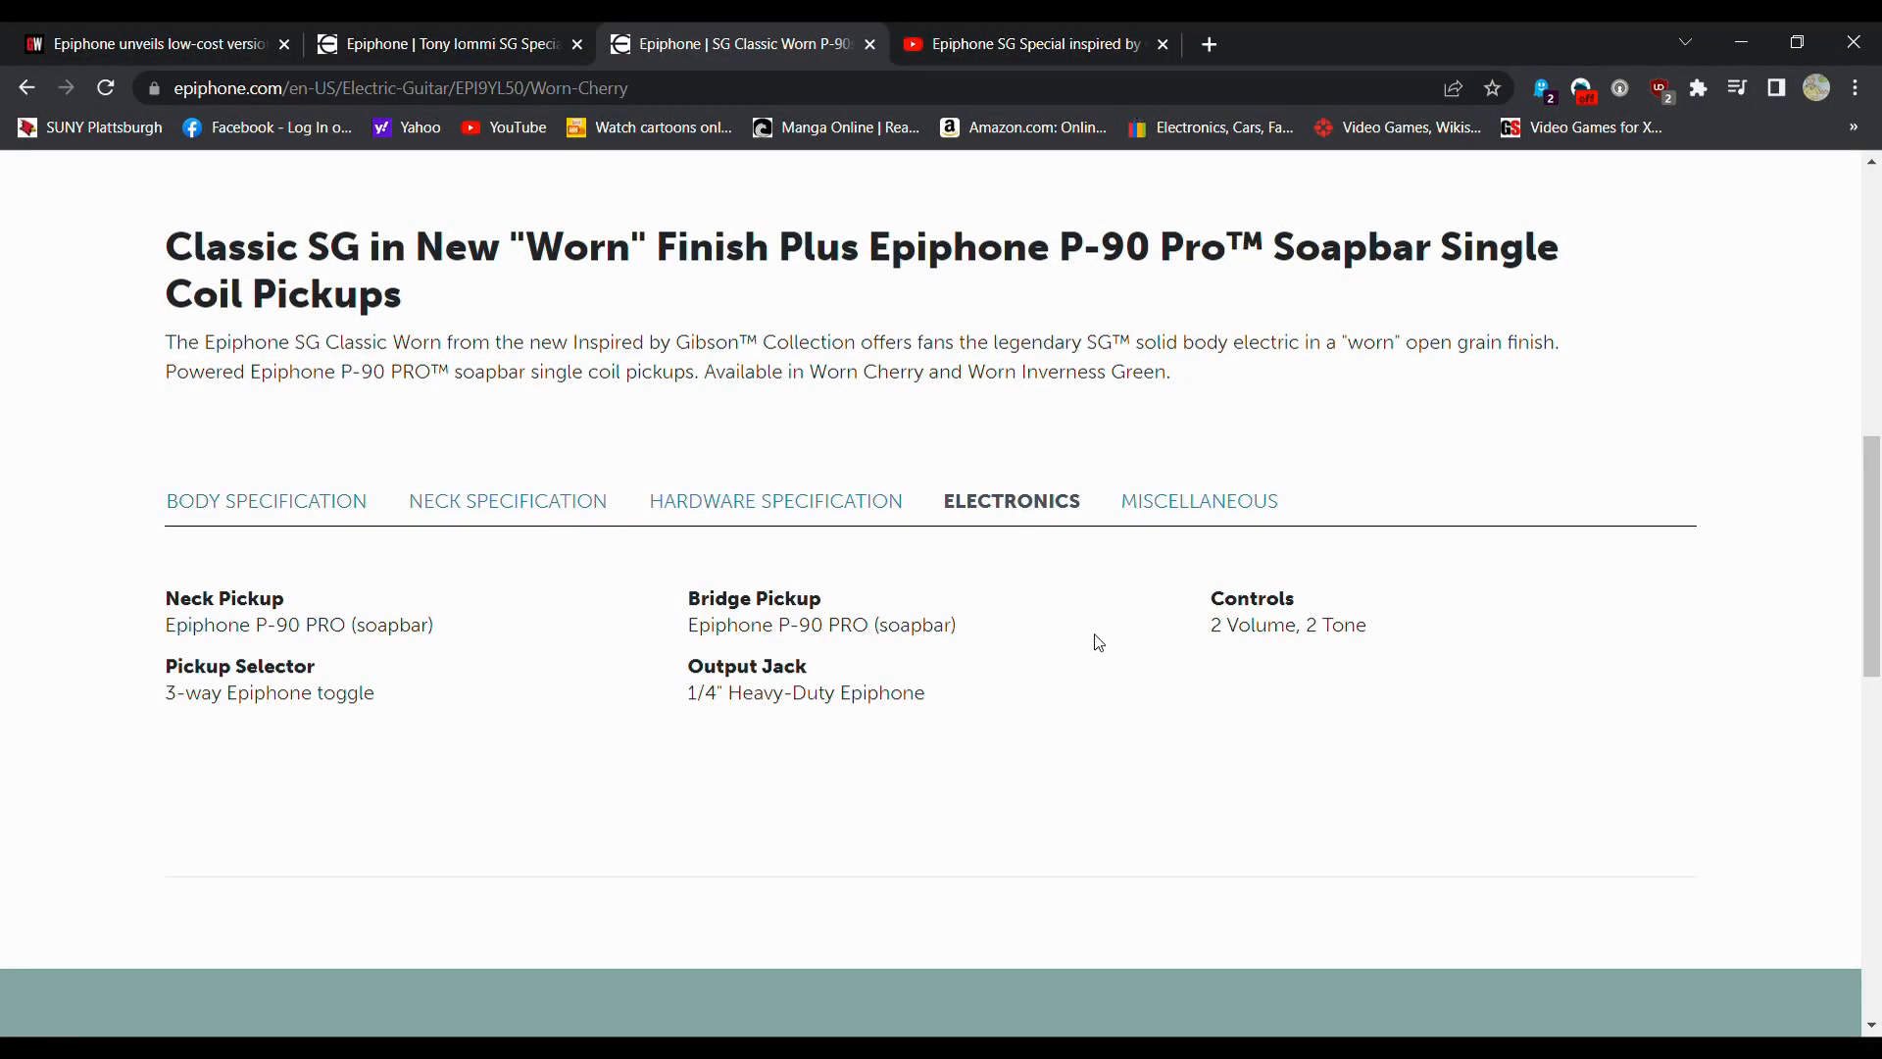
pyautogui.scroll(3)
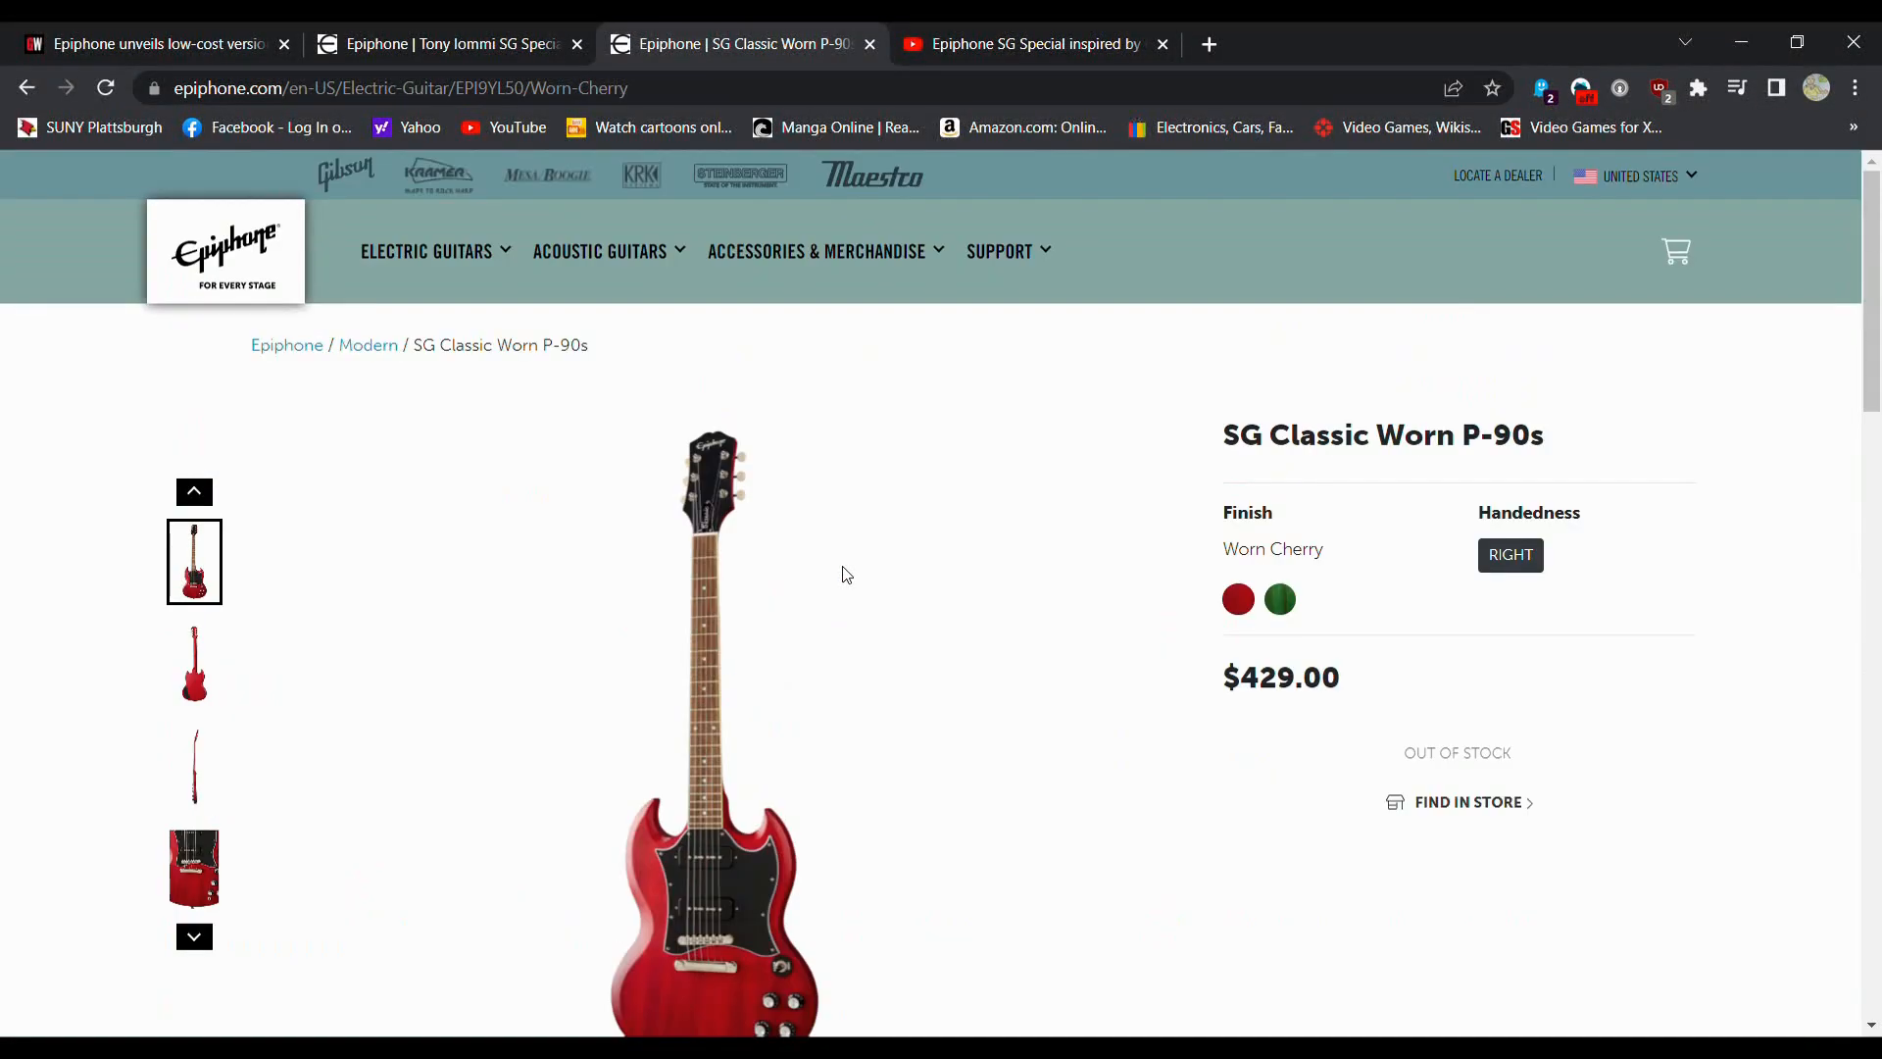
pyautogui.click(426, 251)
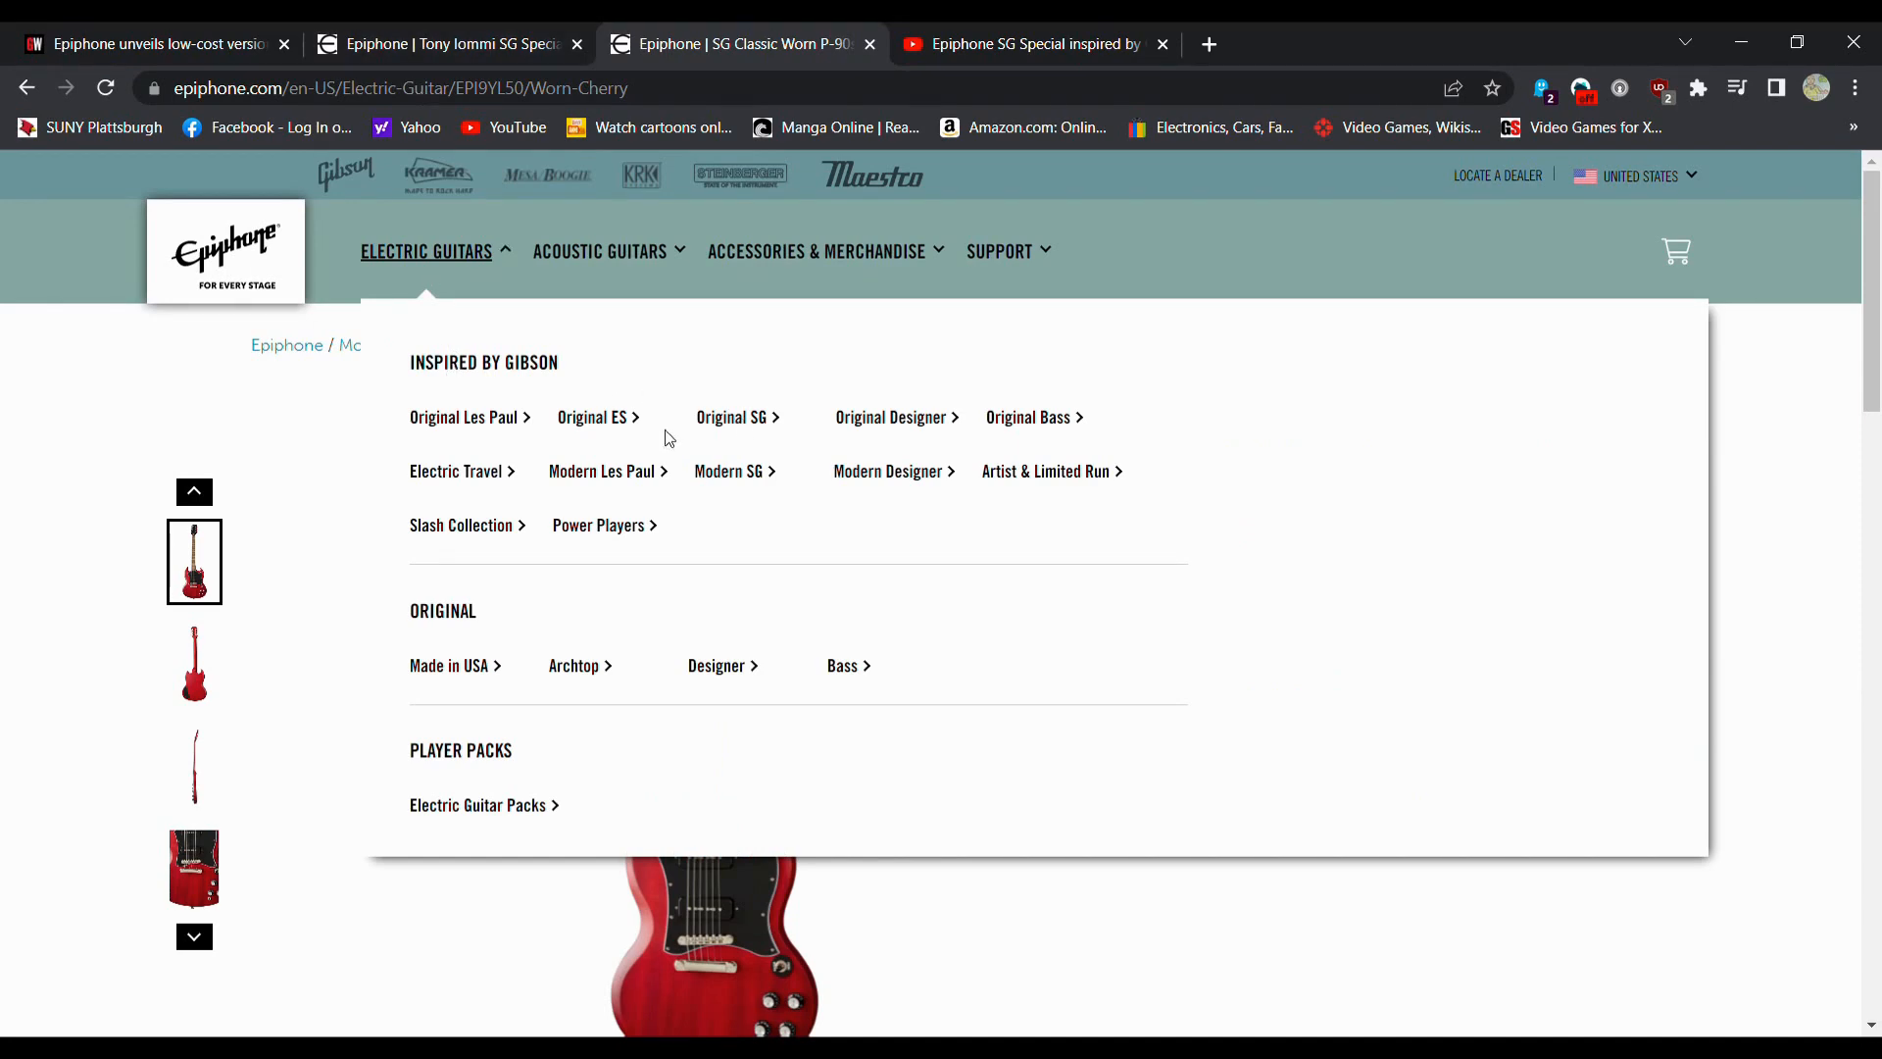
pyautogui.click(729, 417)
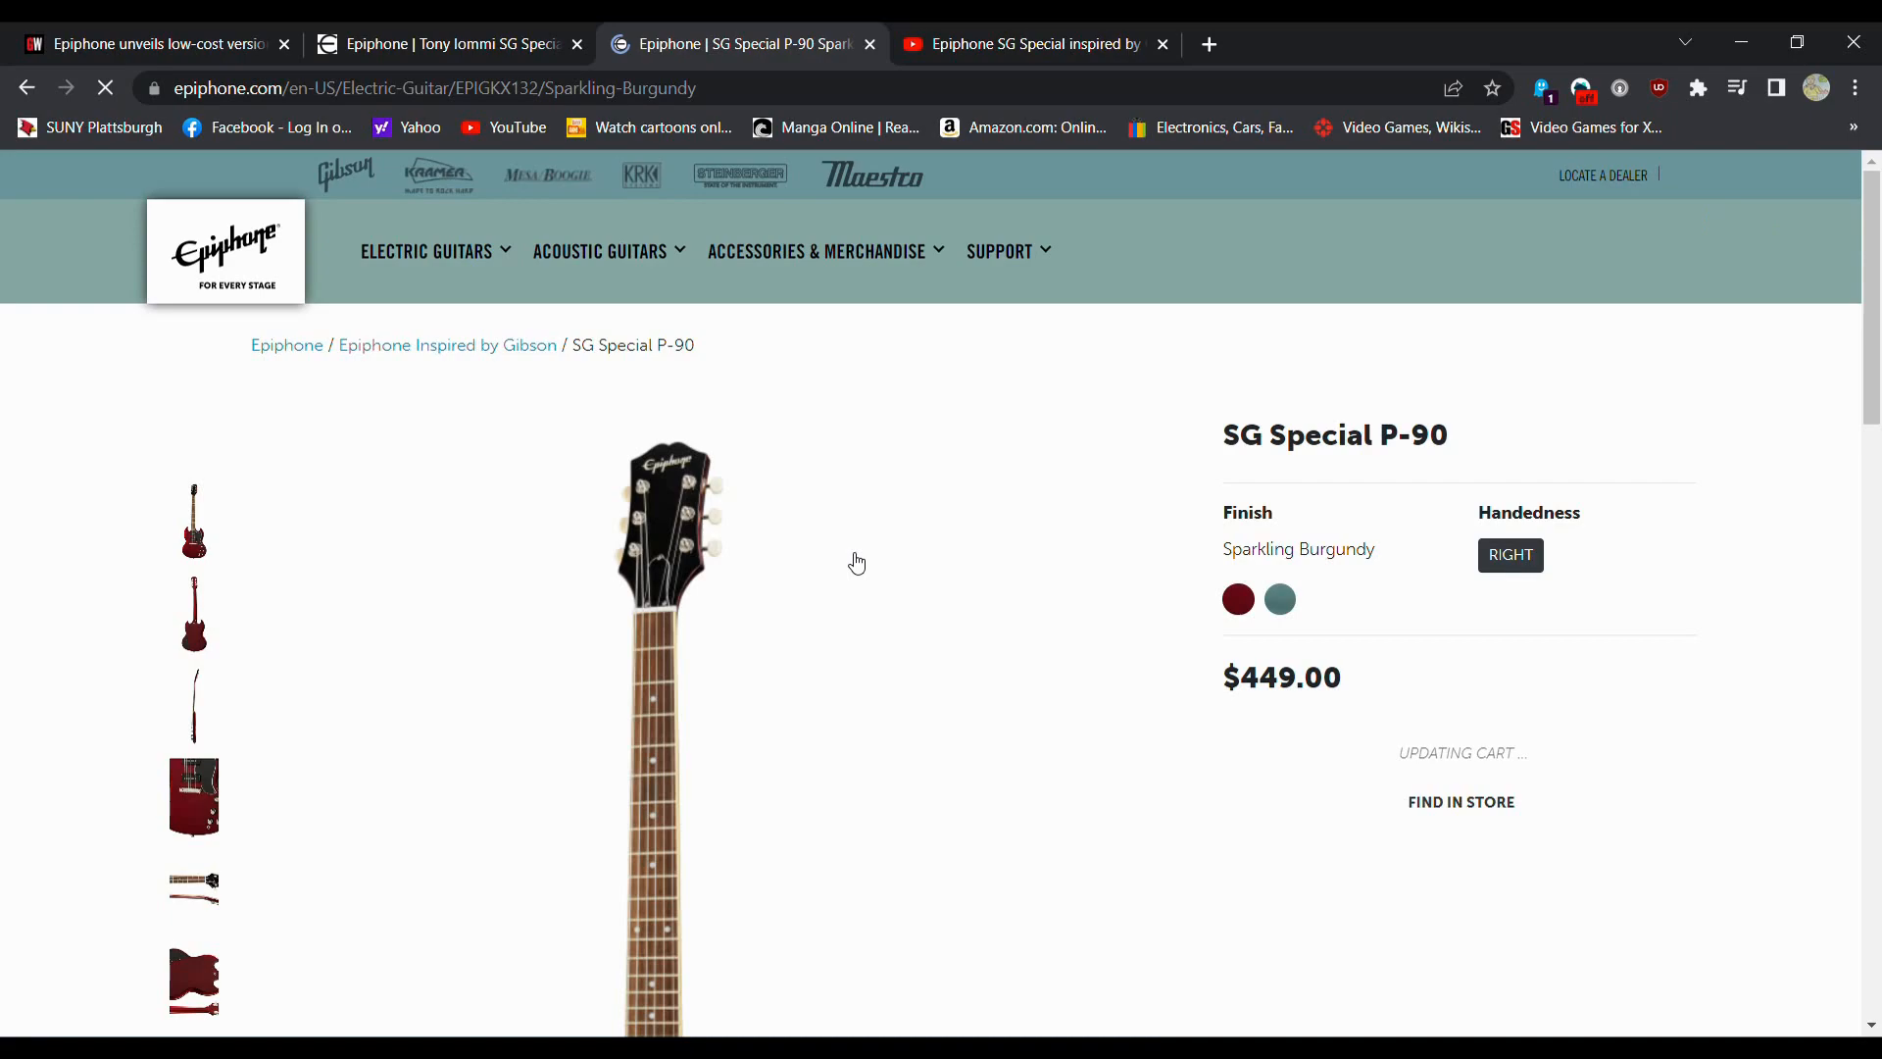
pyautogui.scroll(-3)
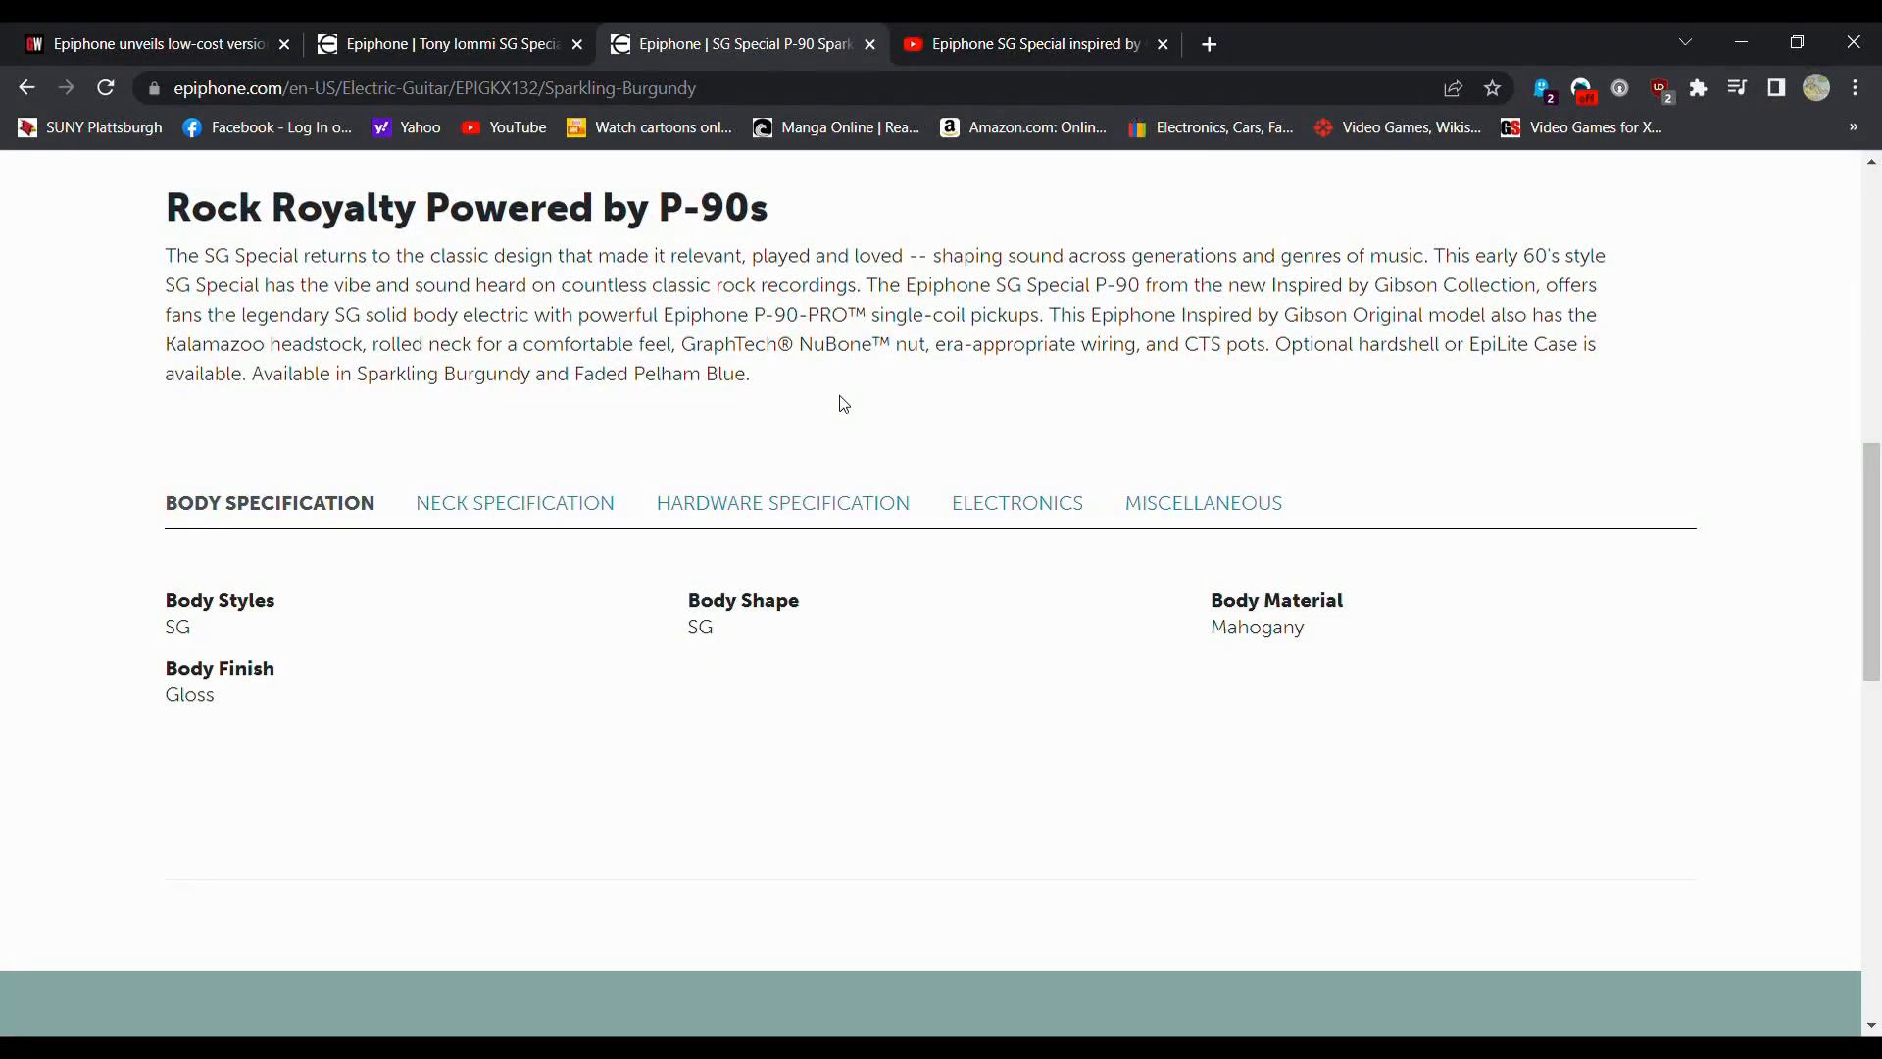
# Step: Go back to the SG Classic Worn P-90s page via the Modern SG collection
pyautogui.click(426, 251)
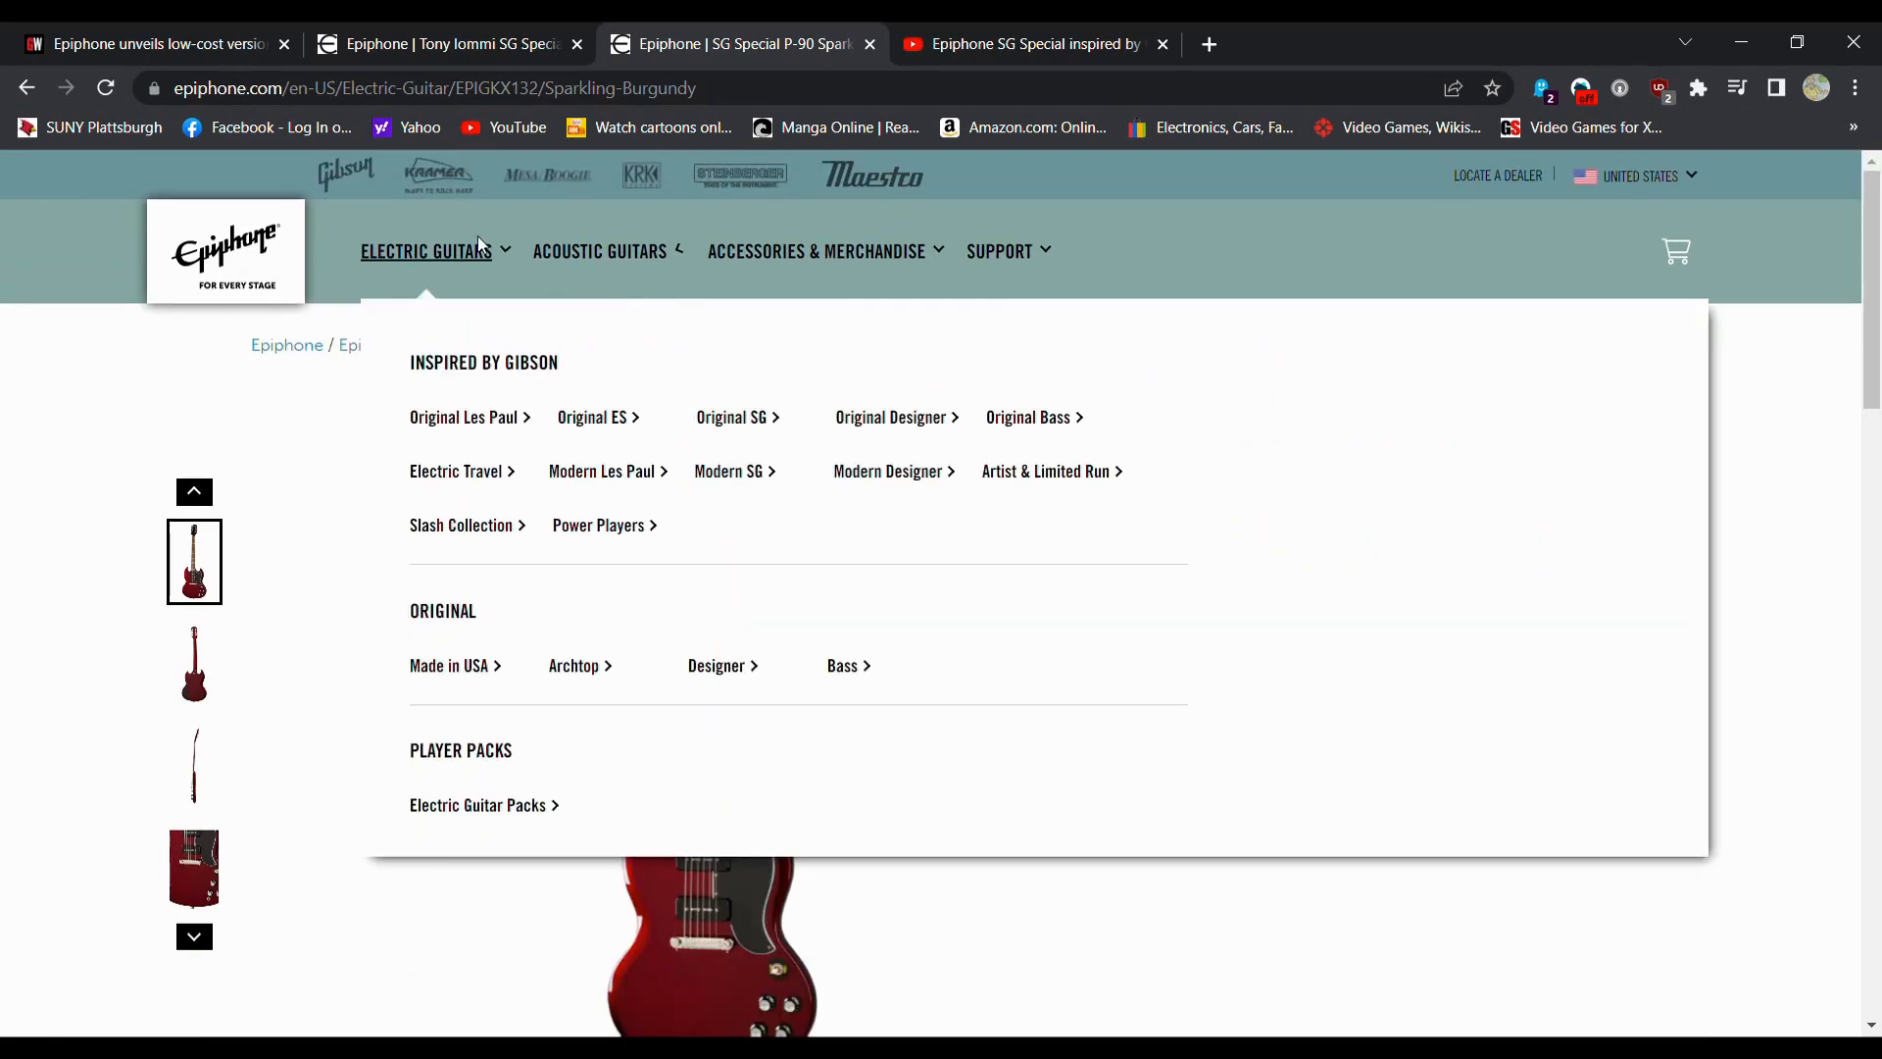
pyautogui.moveTo(556, 380)
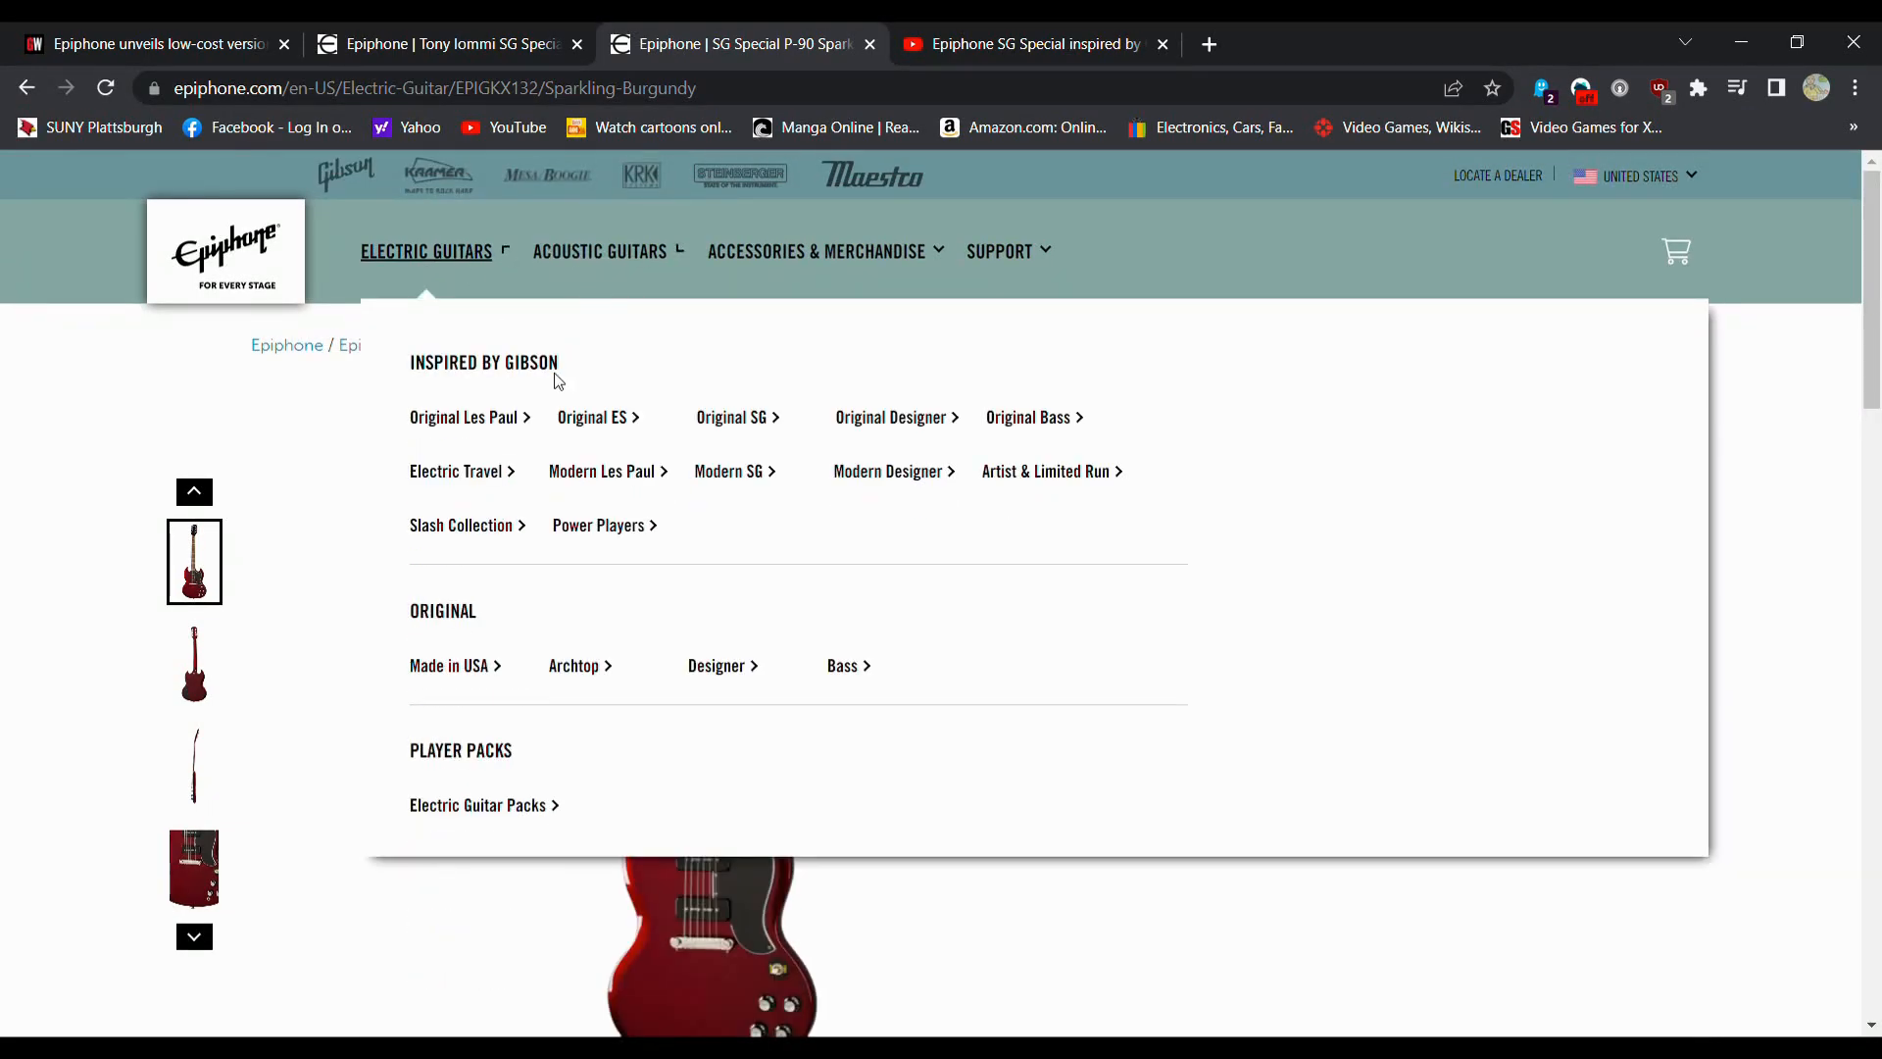
pyautogui.click(729, 471)
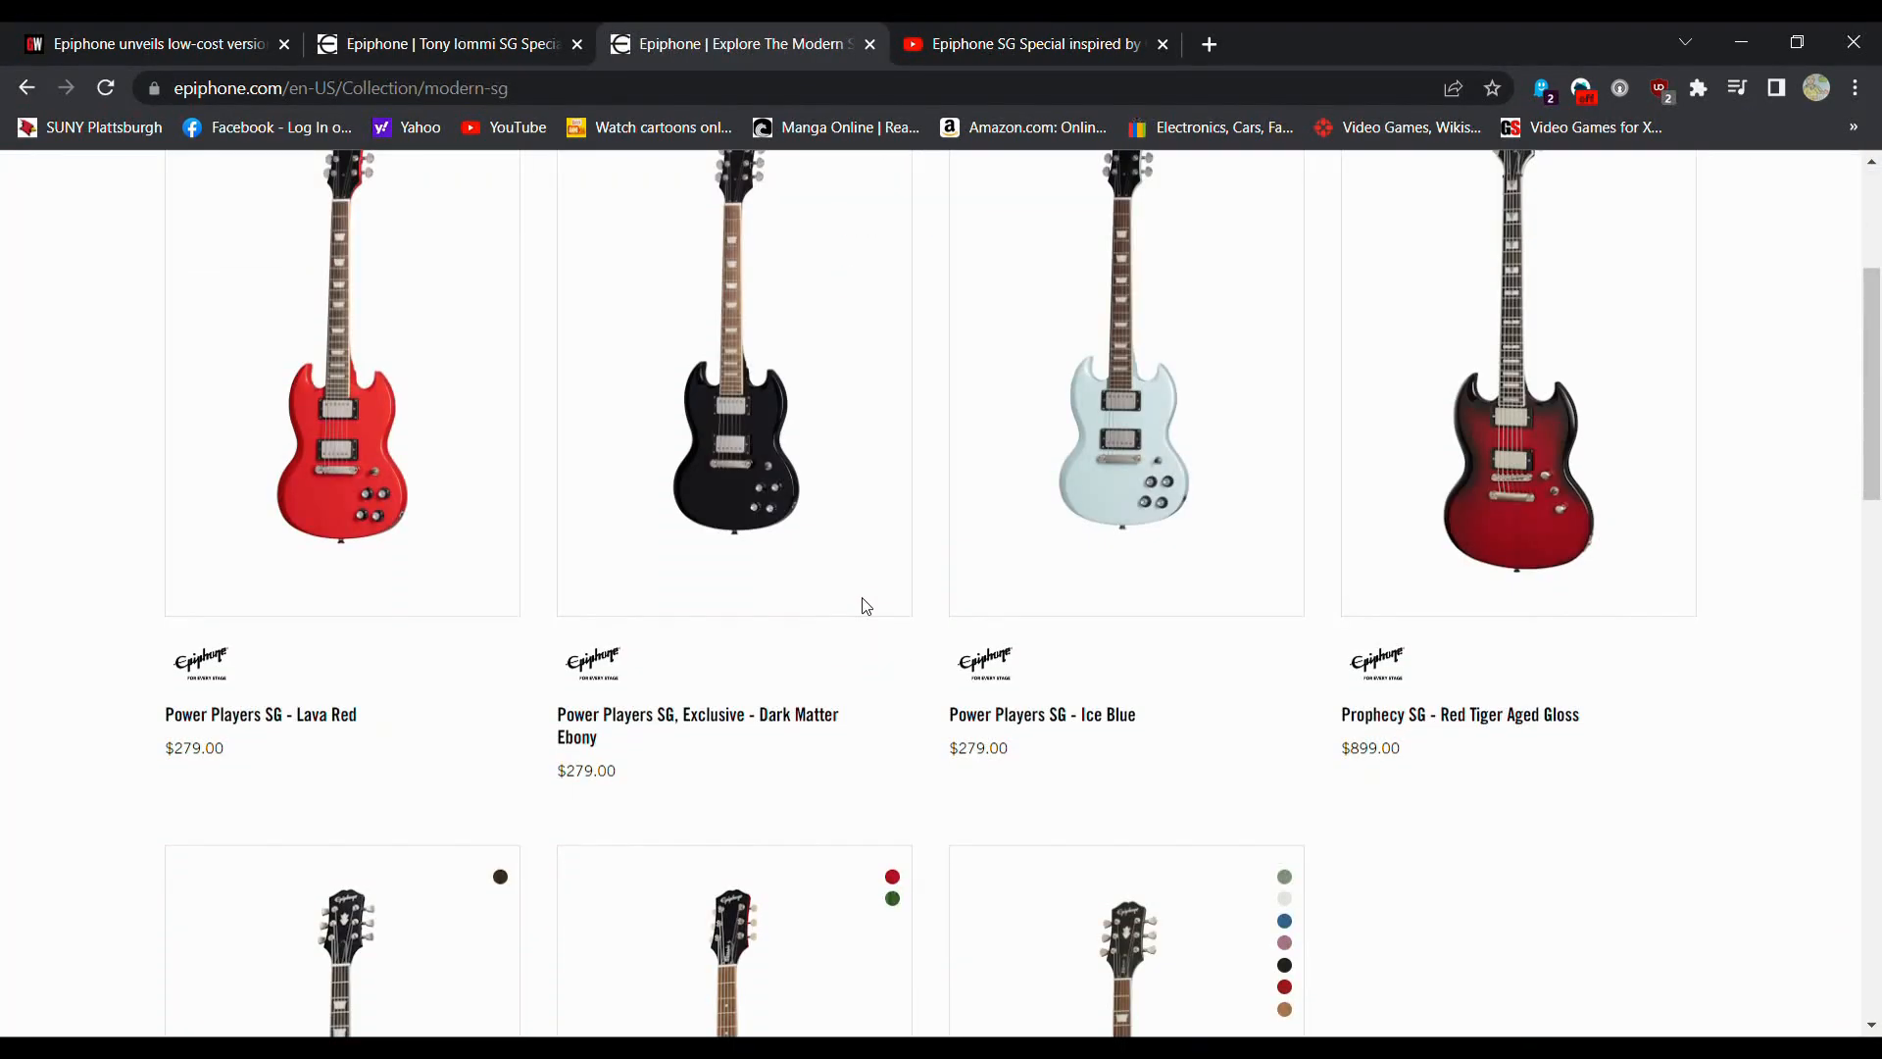
pyautogui.click(732, 936)
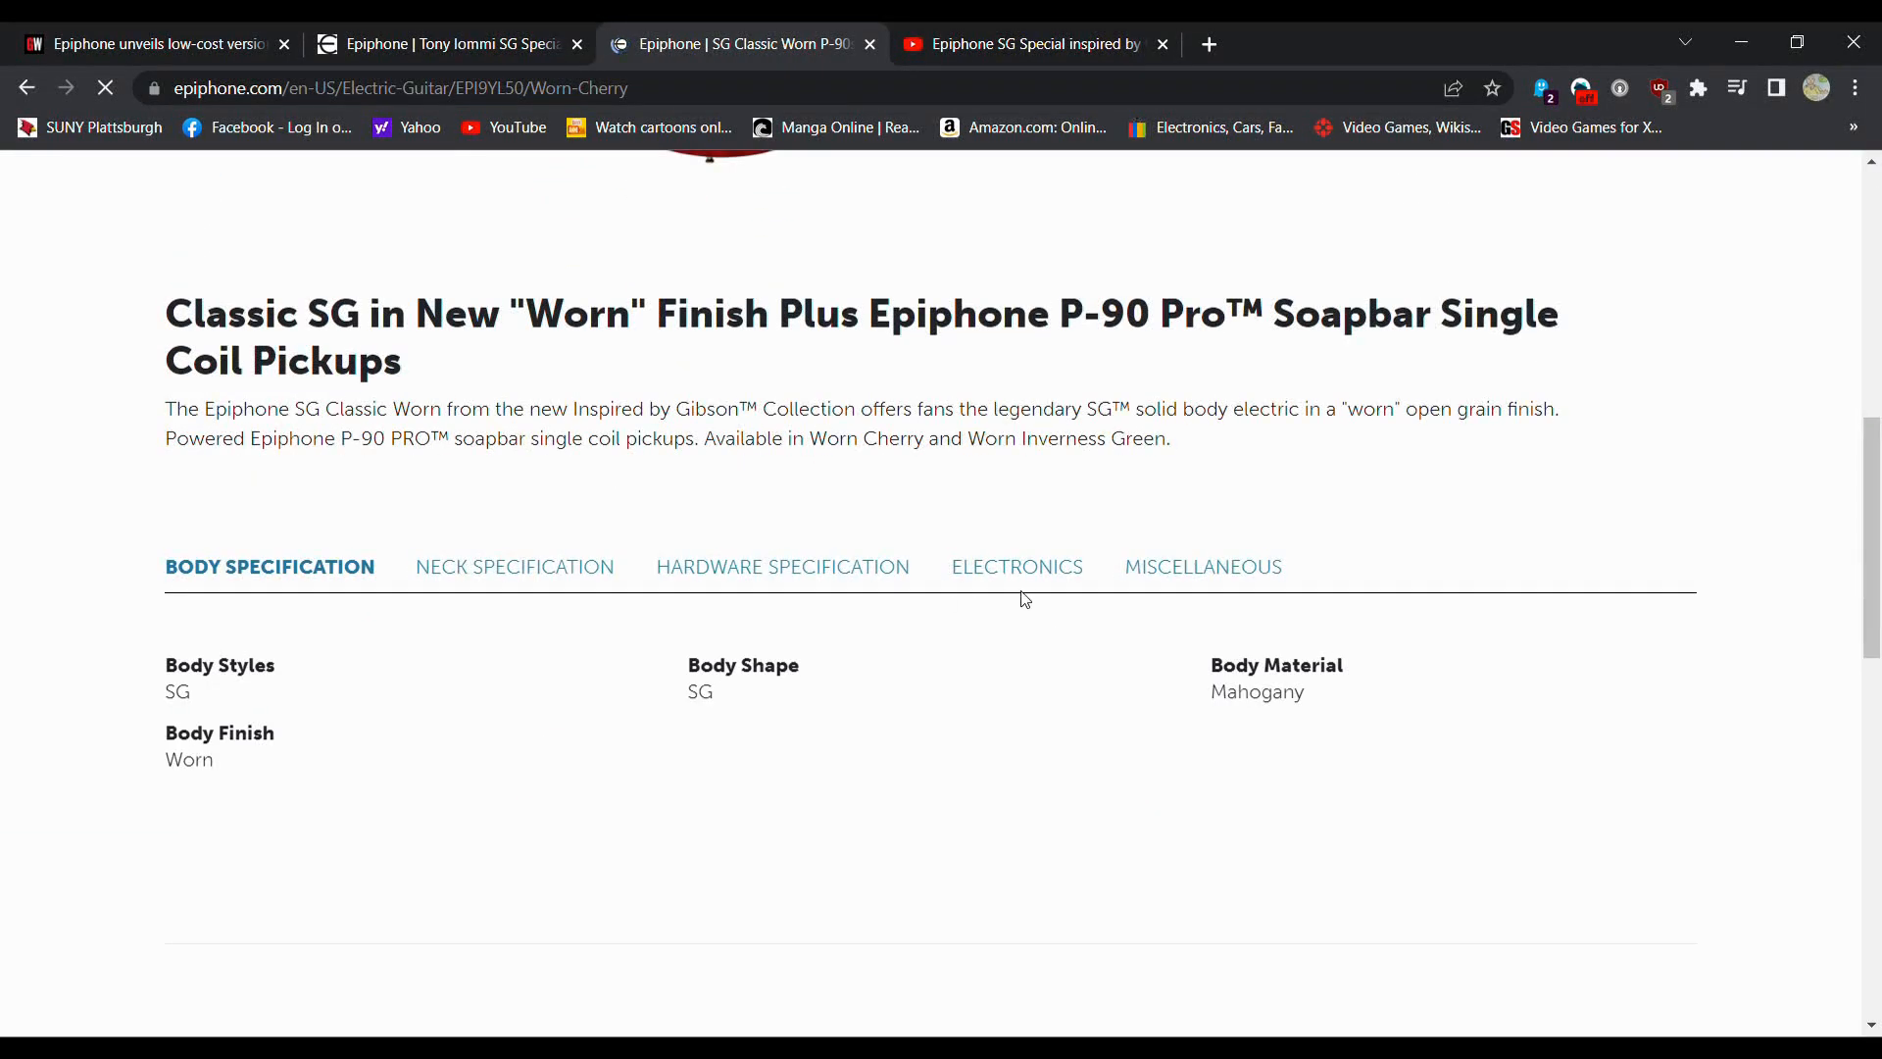
# Step: Read SG Classic Worn P-90s miscellaneous, electronics, hardware, neck and body specs
pyautogui.click(1198, 566)
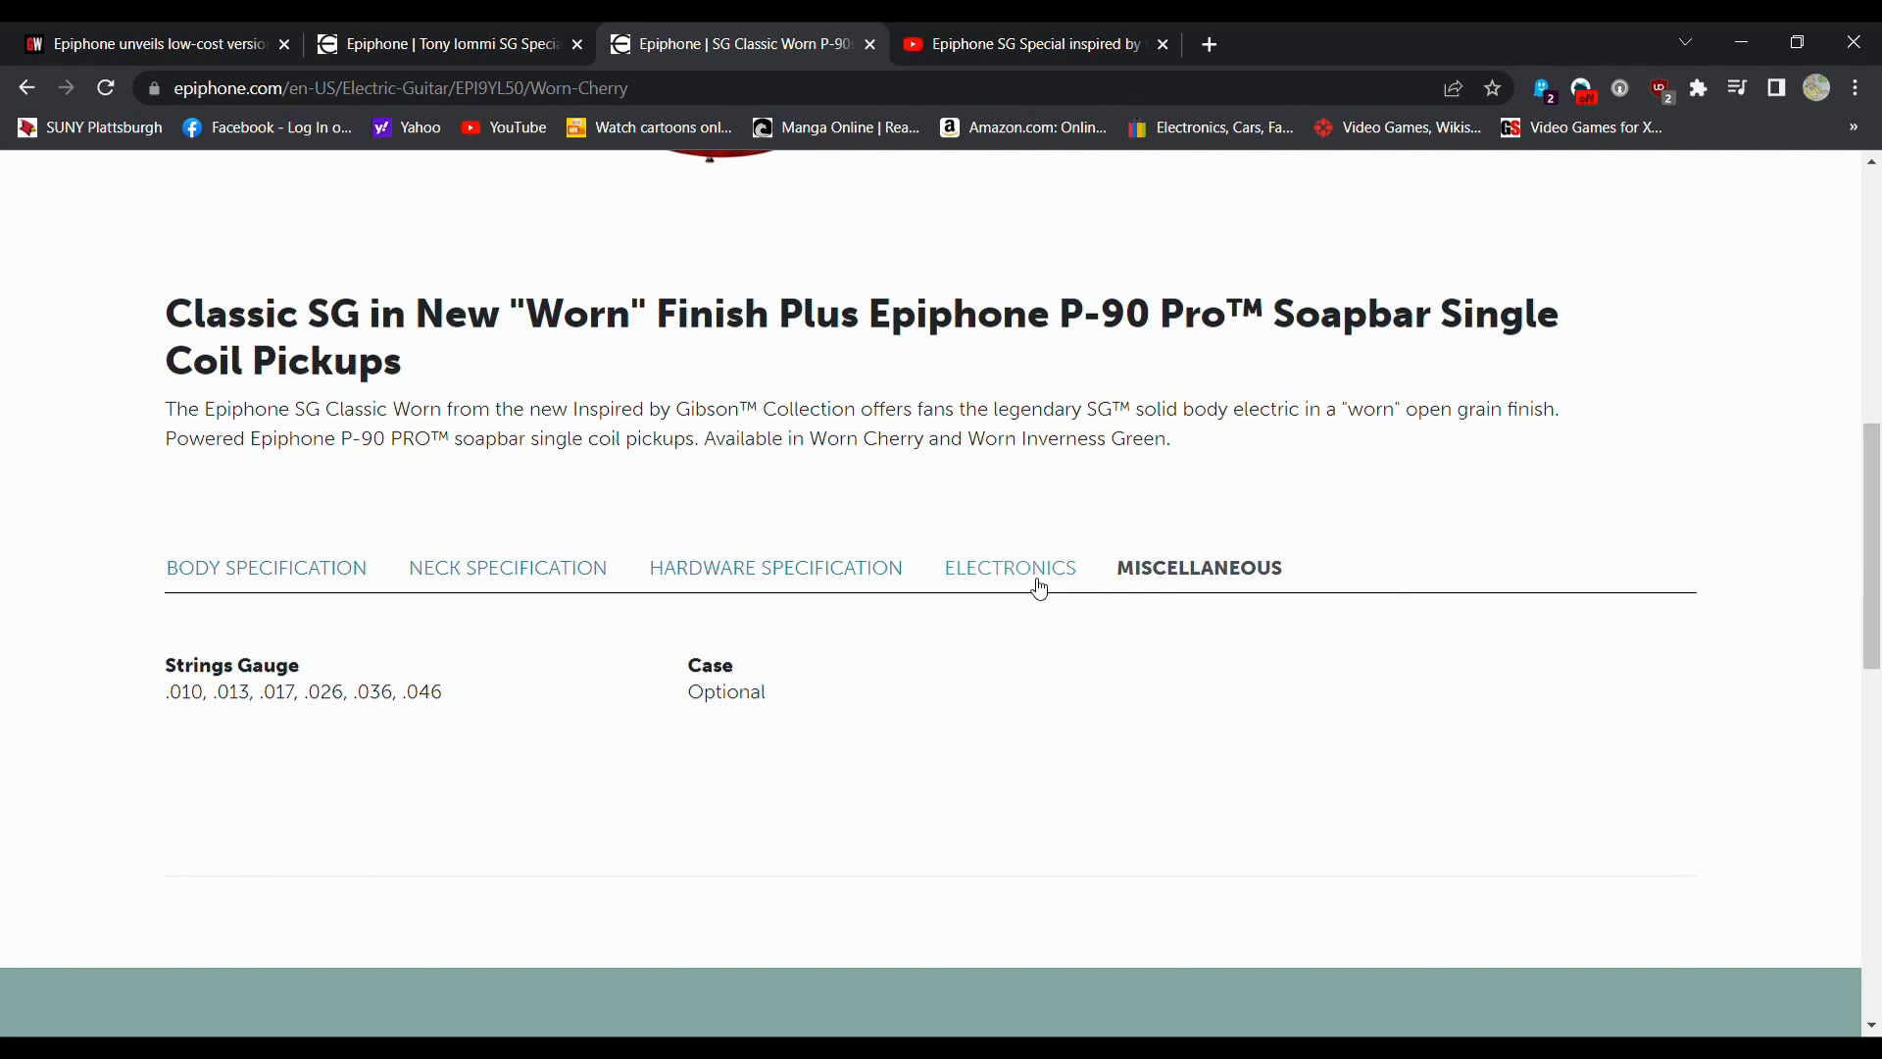
pyautogui.click(1009, 567)
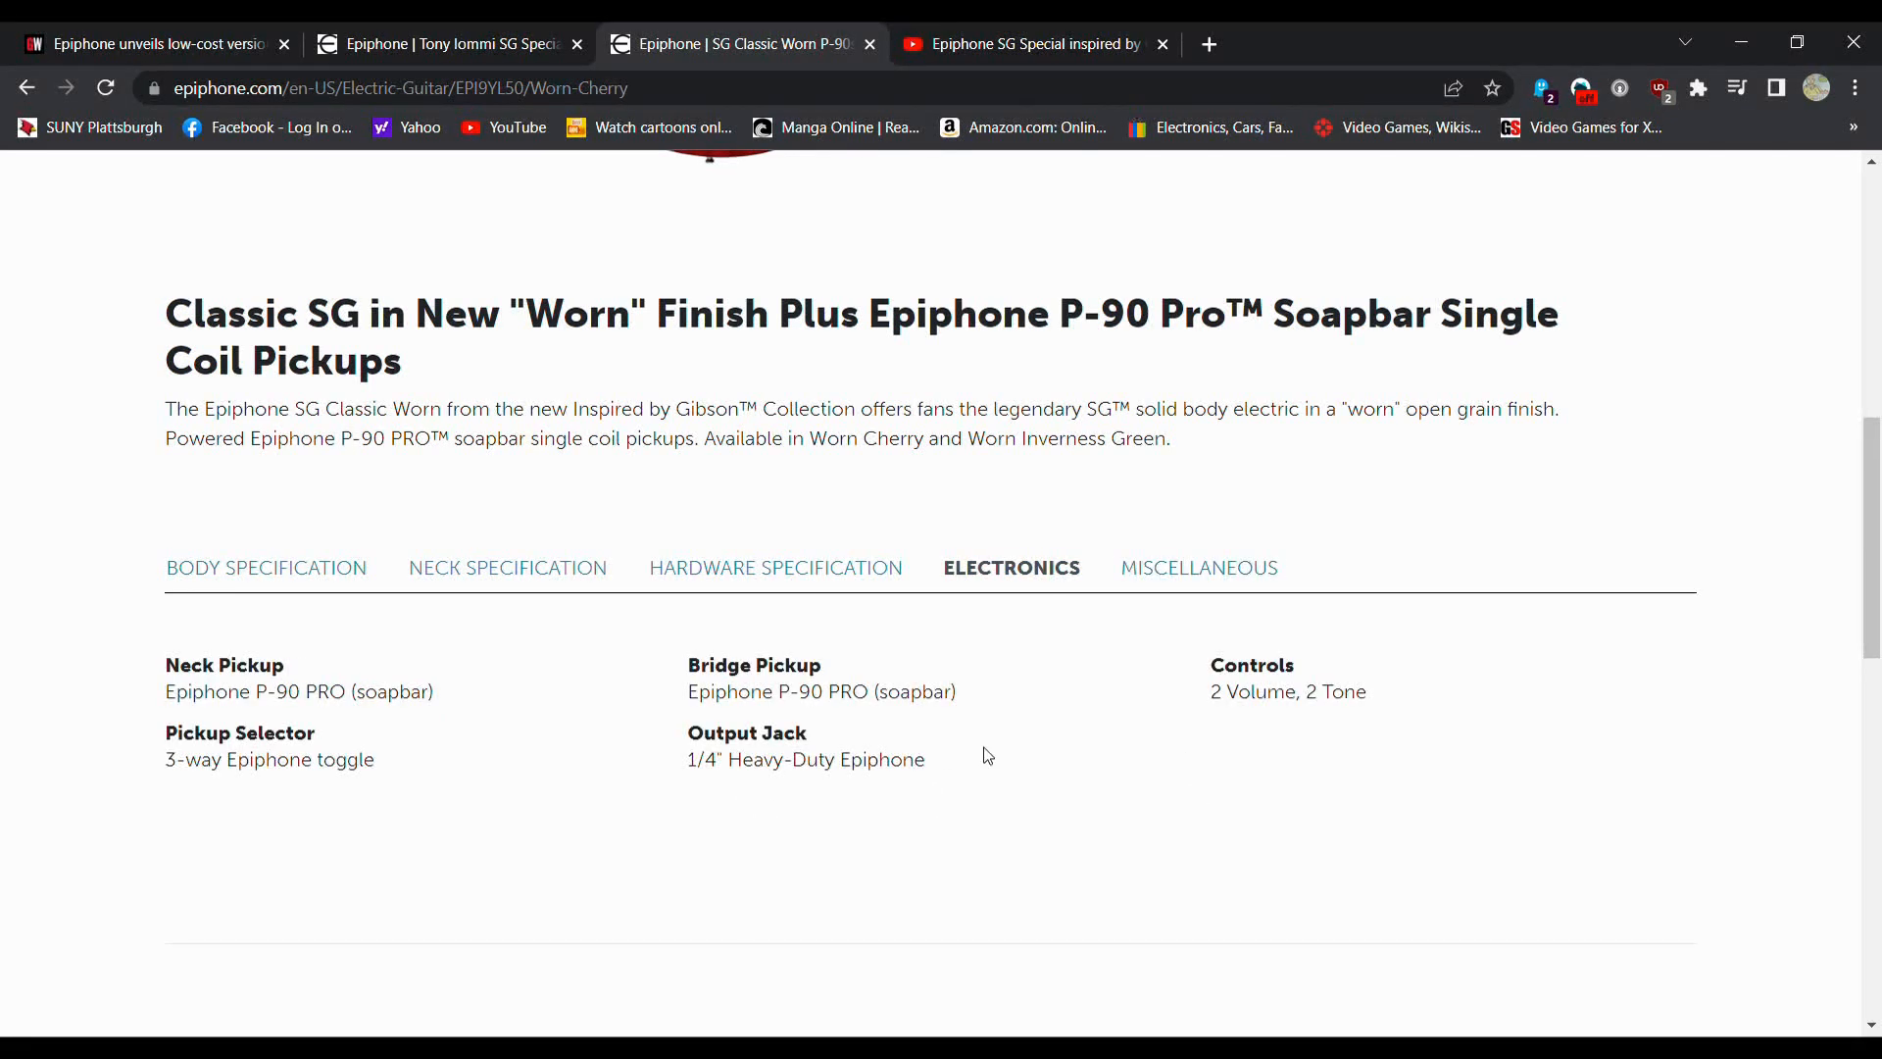
pyautogui.click(775, 566)
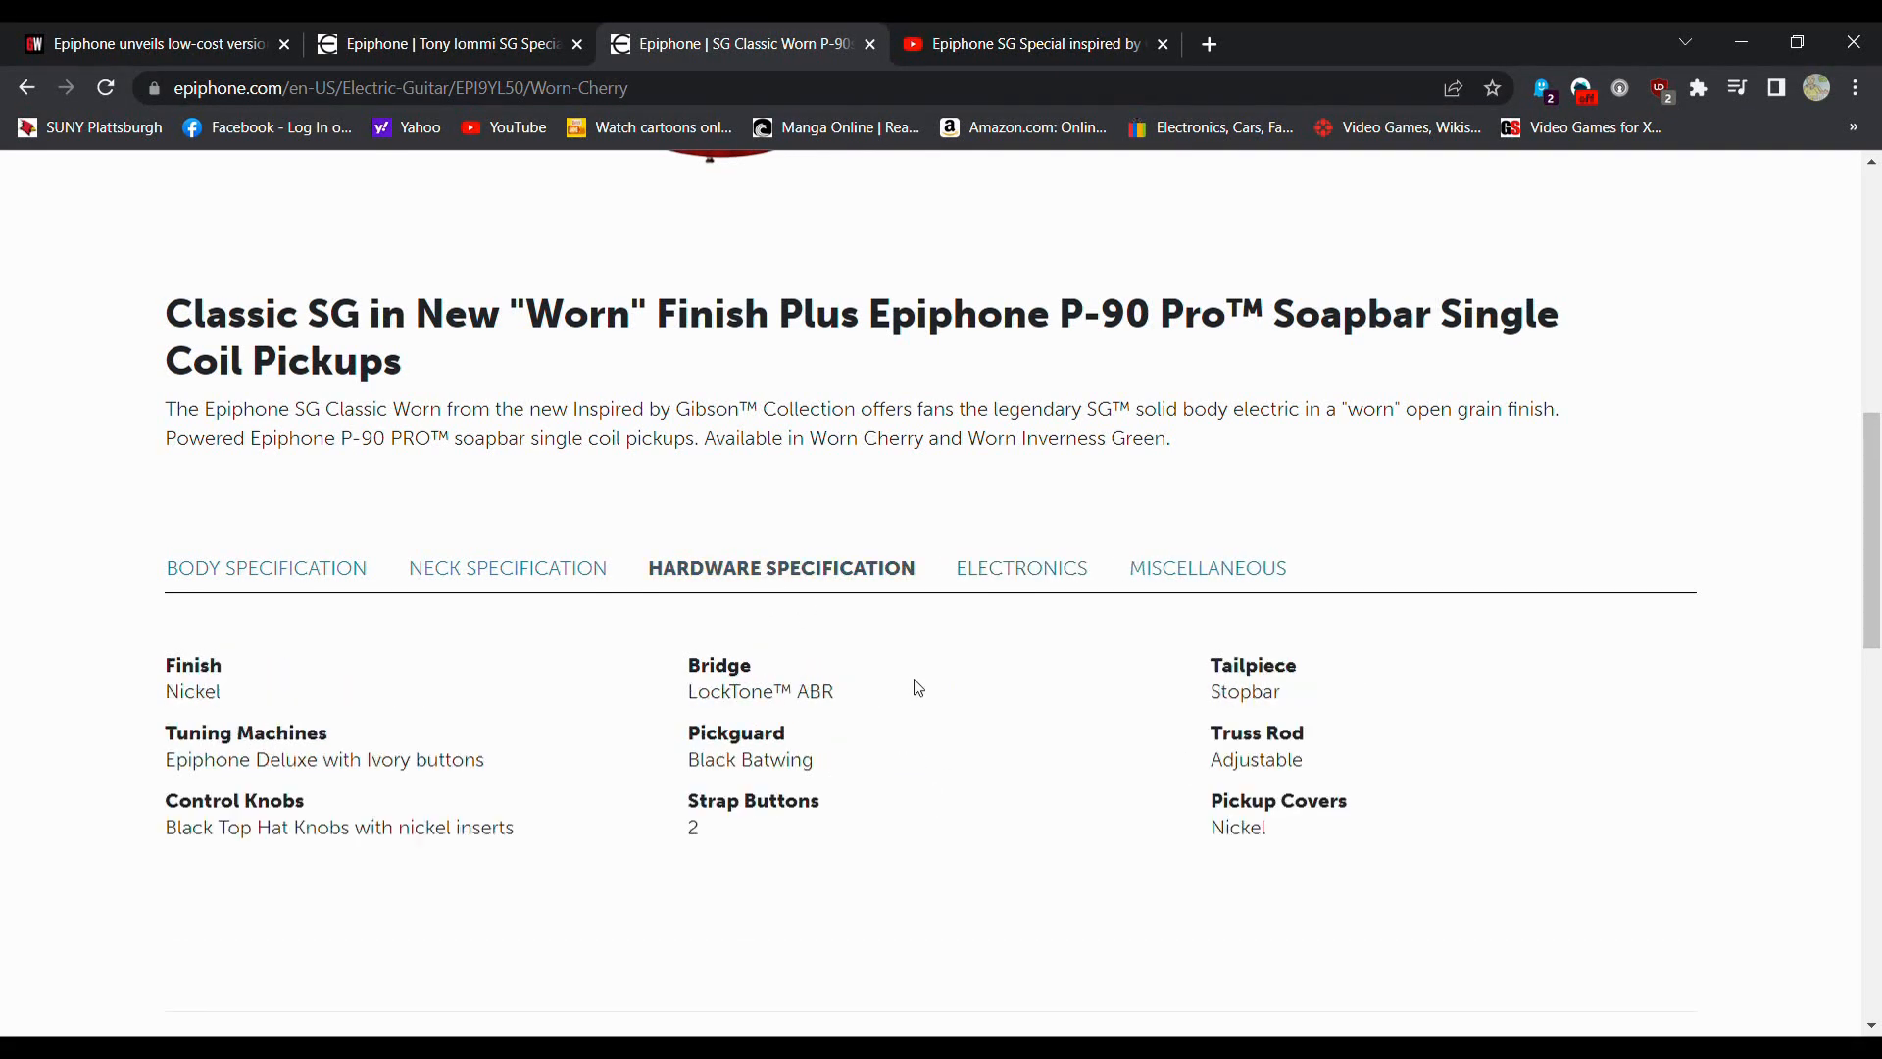
pyautogui.moveTo(881, 790)
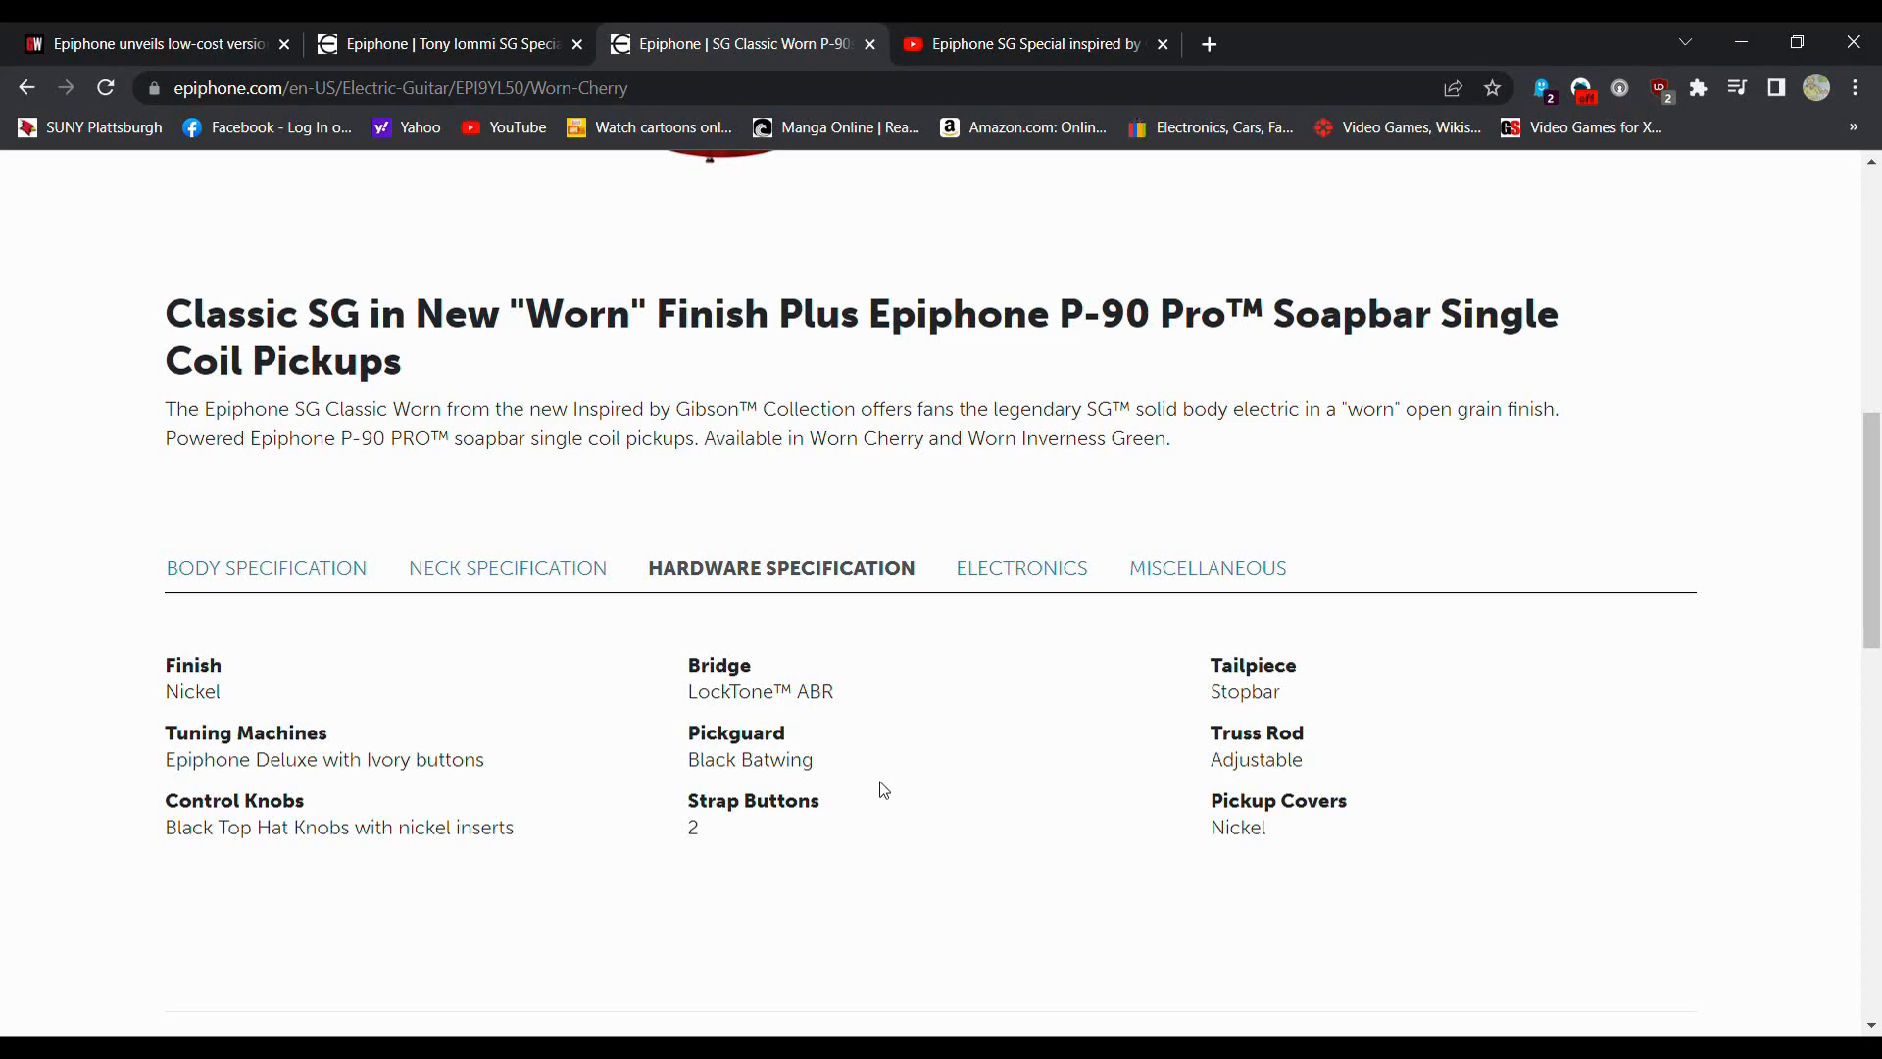
pyautogui.moveTo(668, 604)
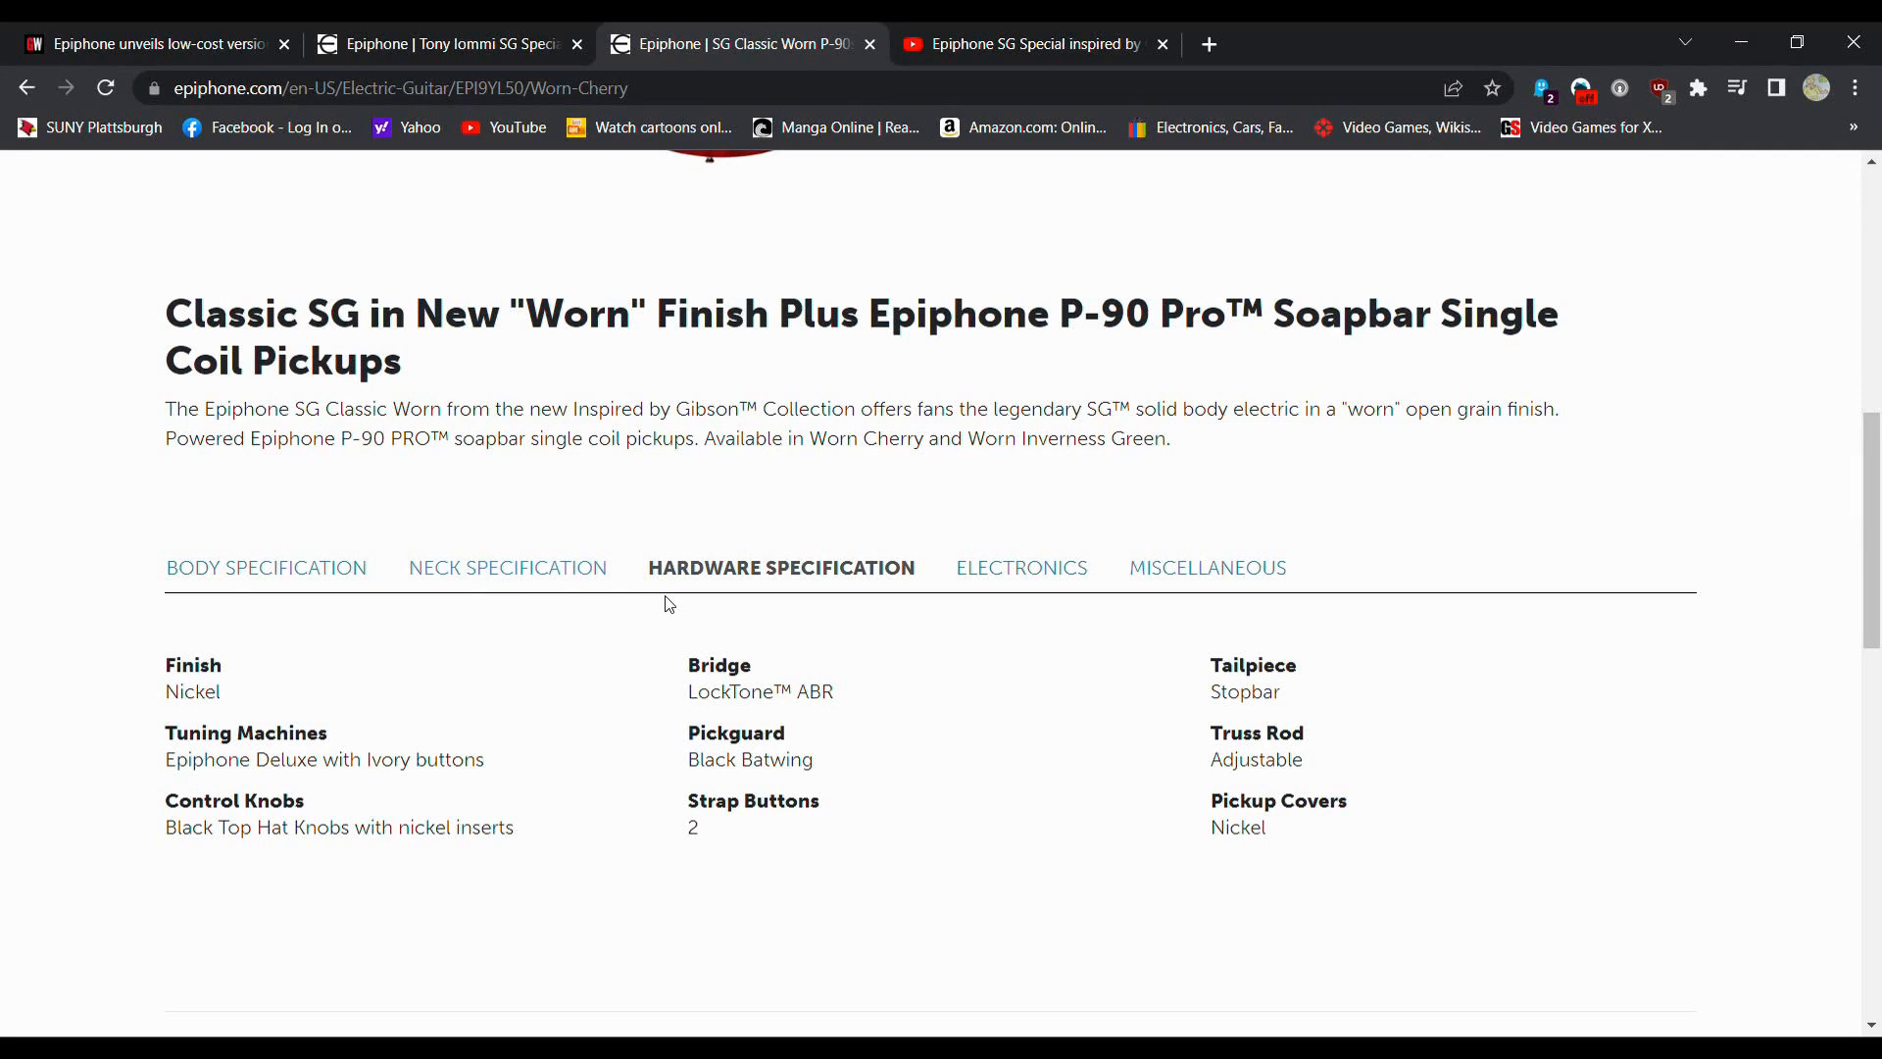
pyautogui.click(1011, 567)
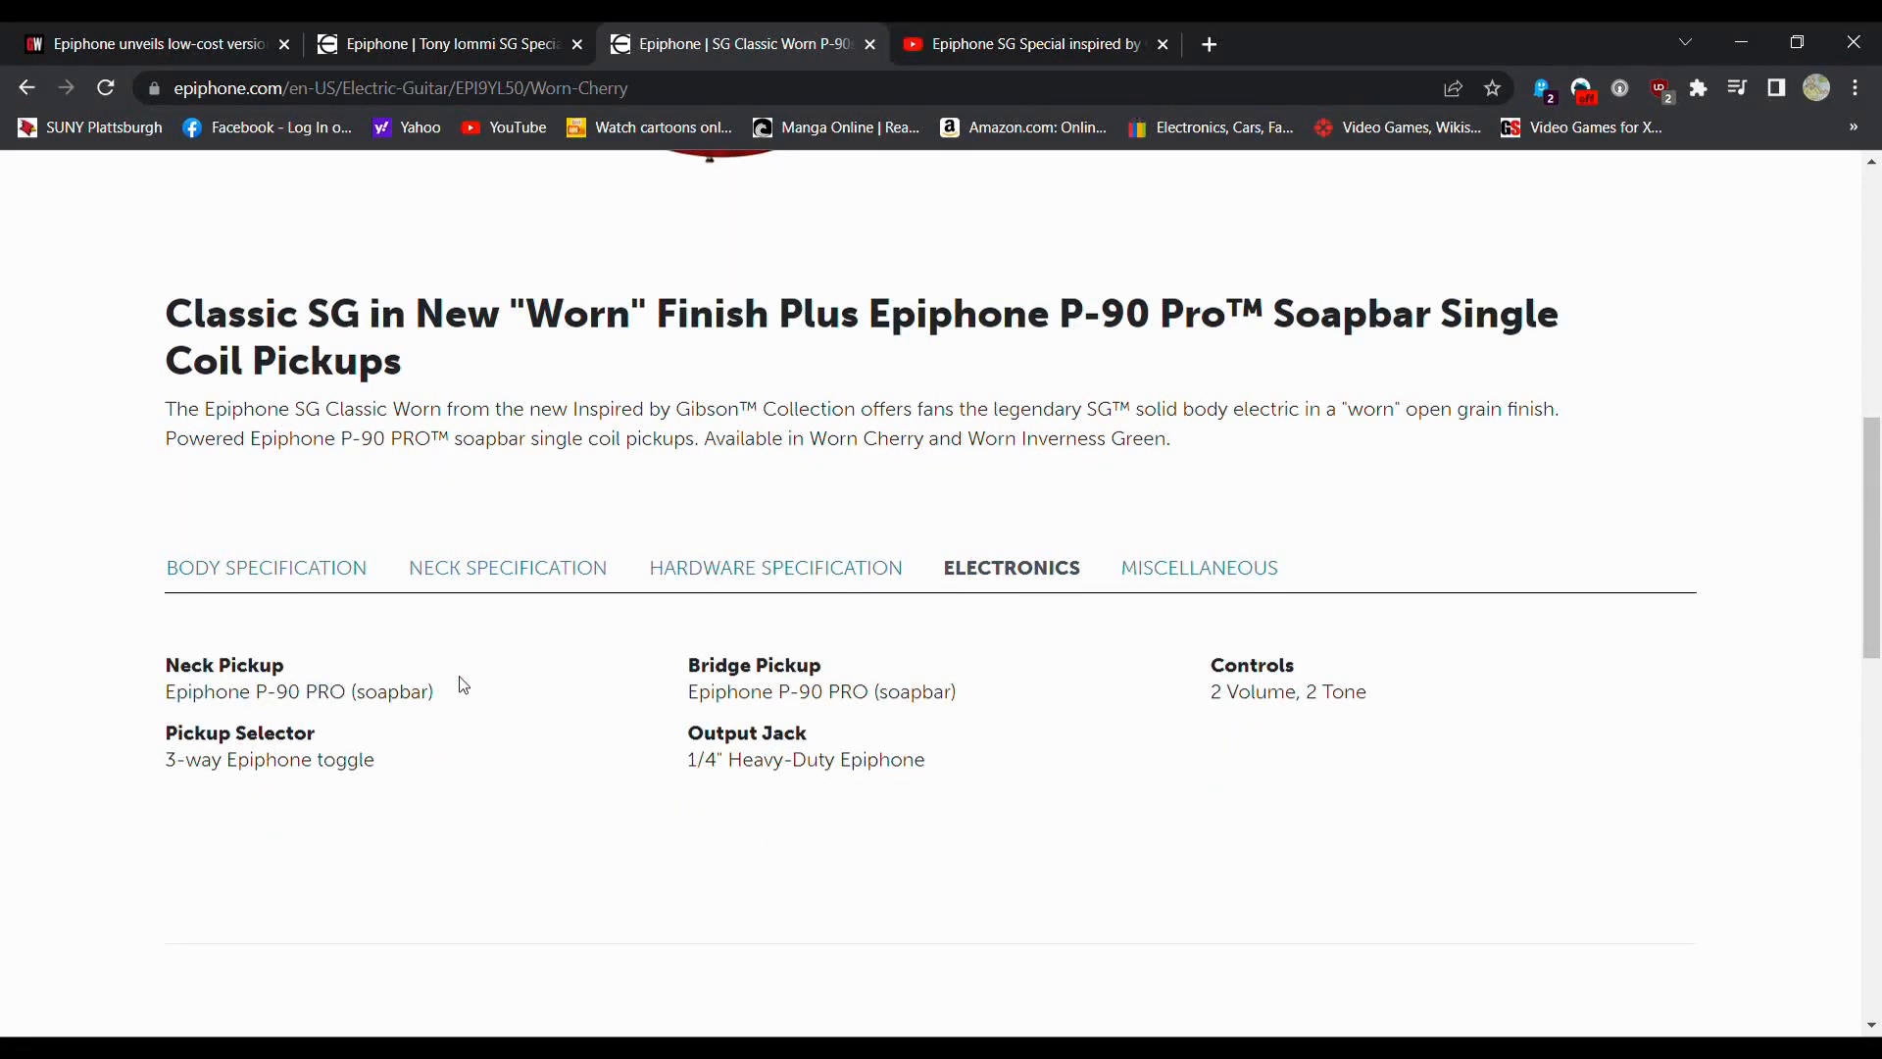
pyautogui.click(506, 567)
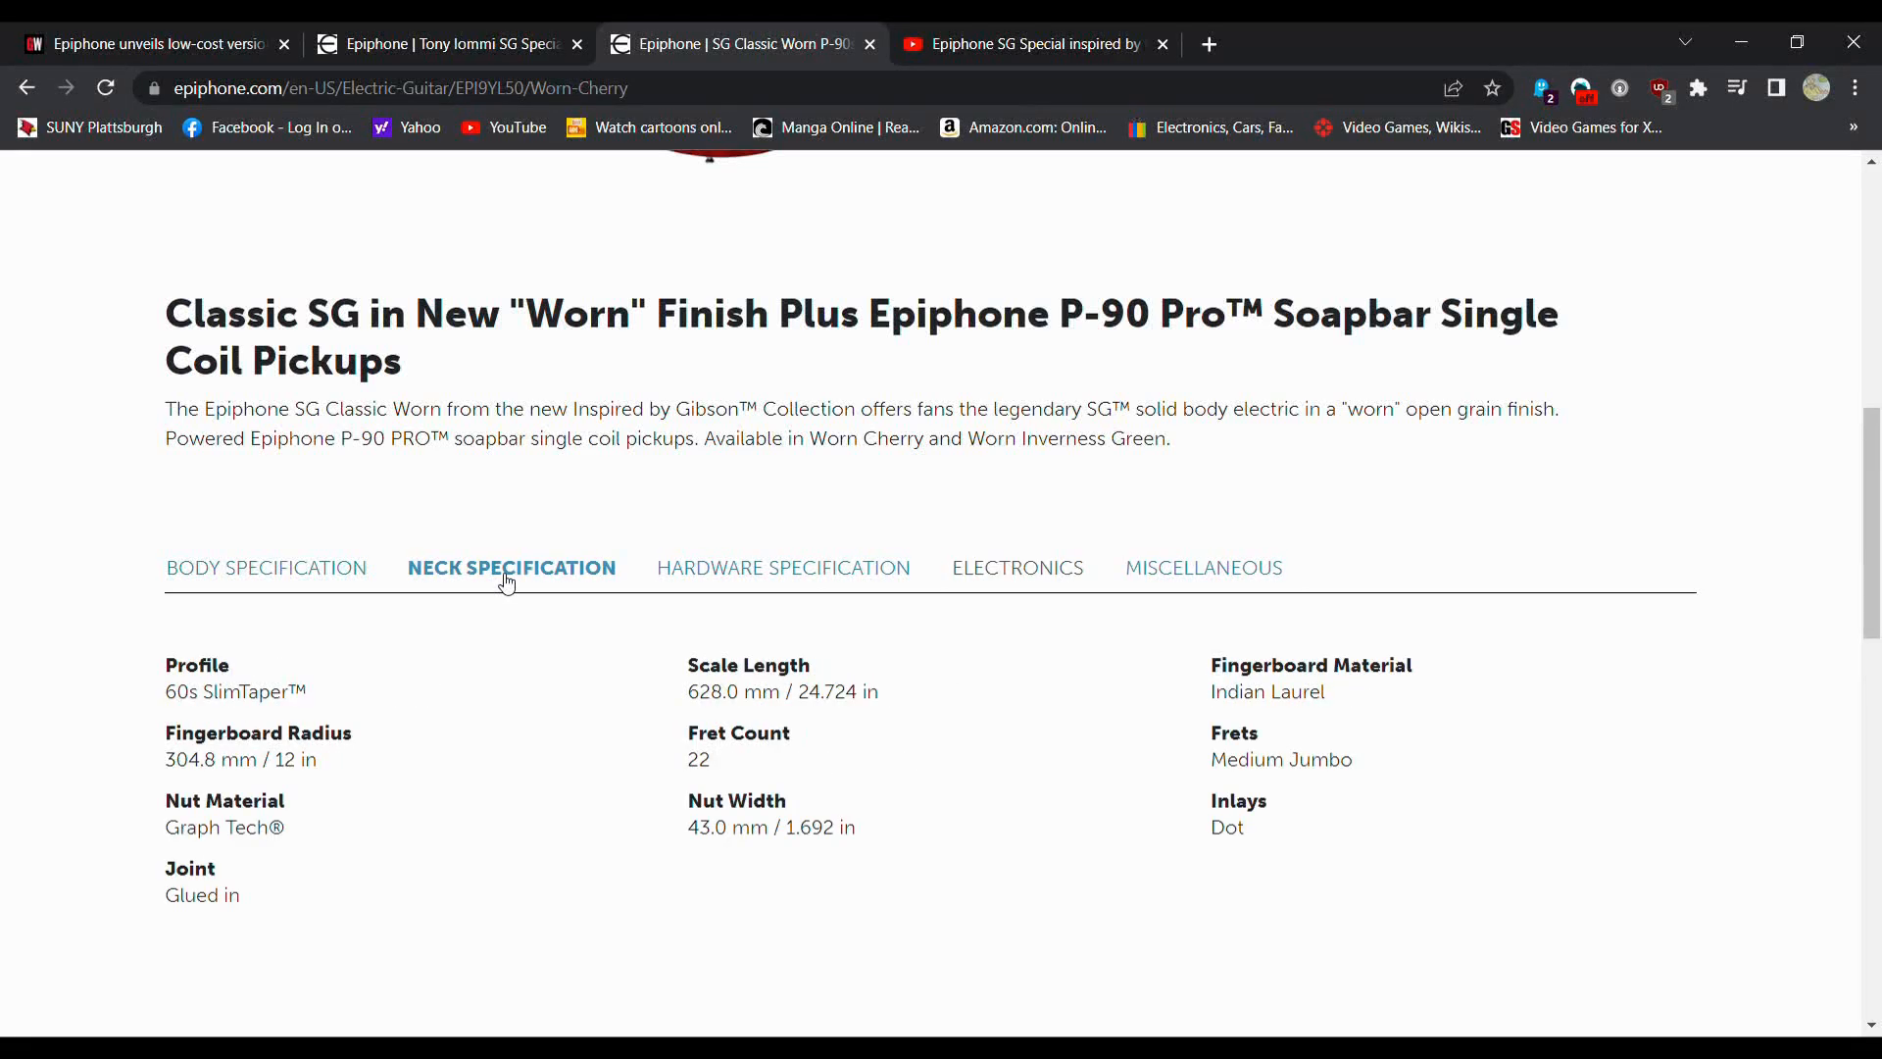
pyautogui.moveTo(305, 513)
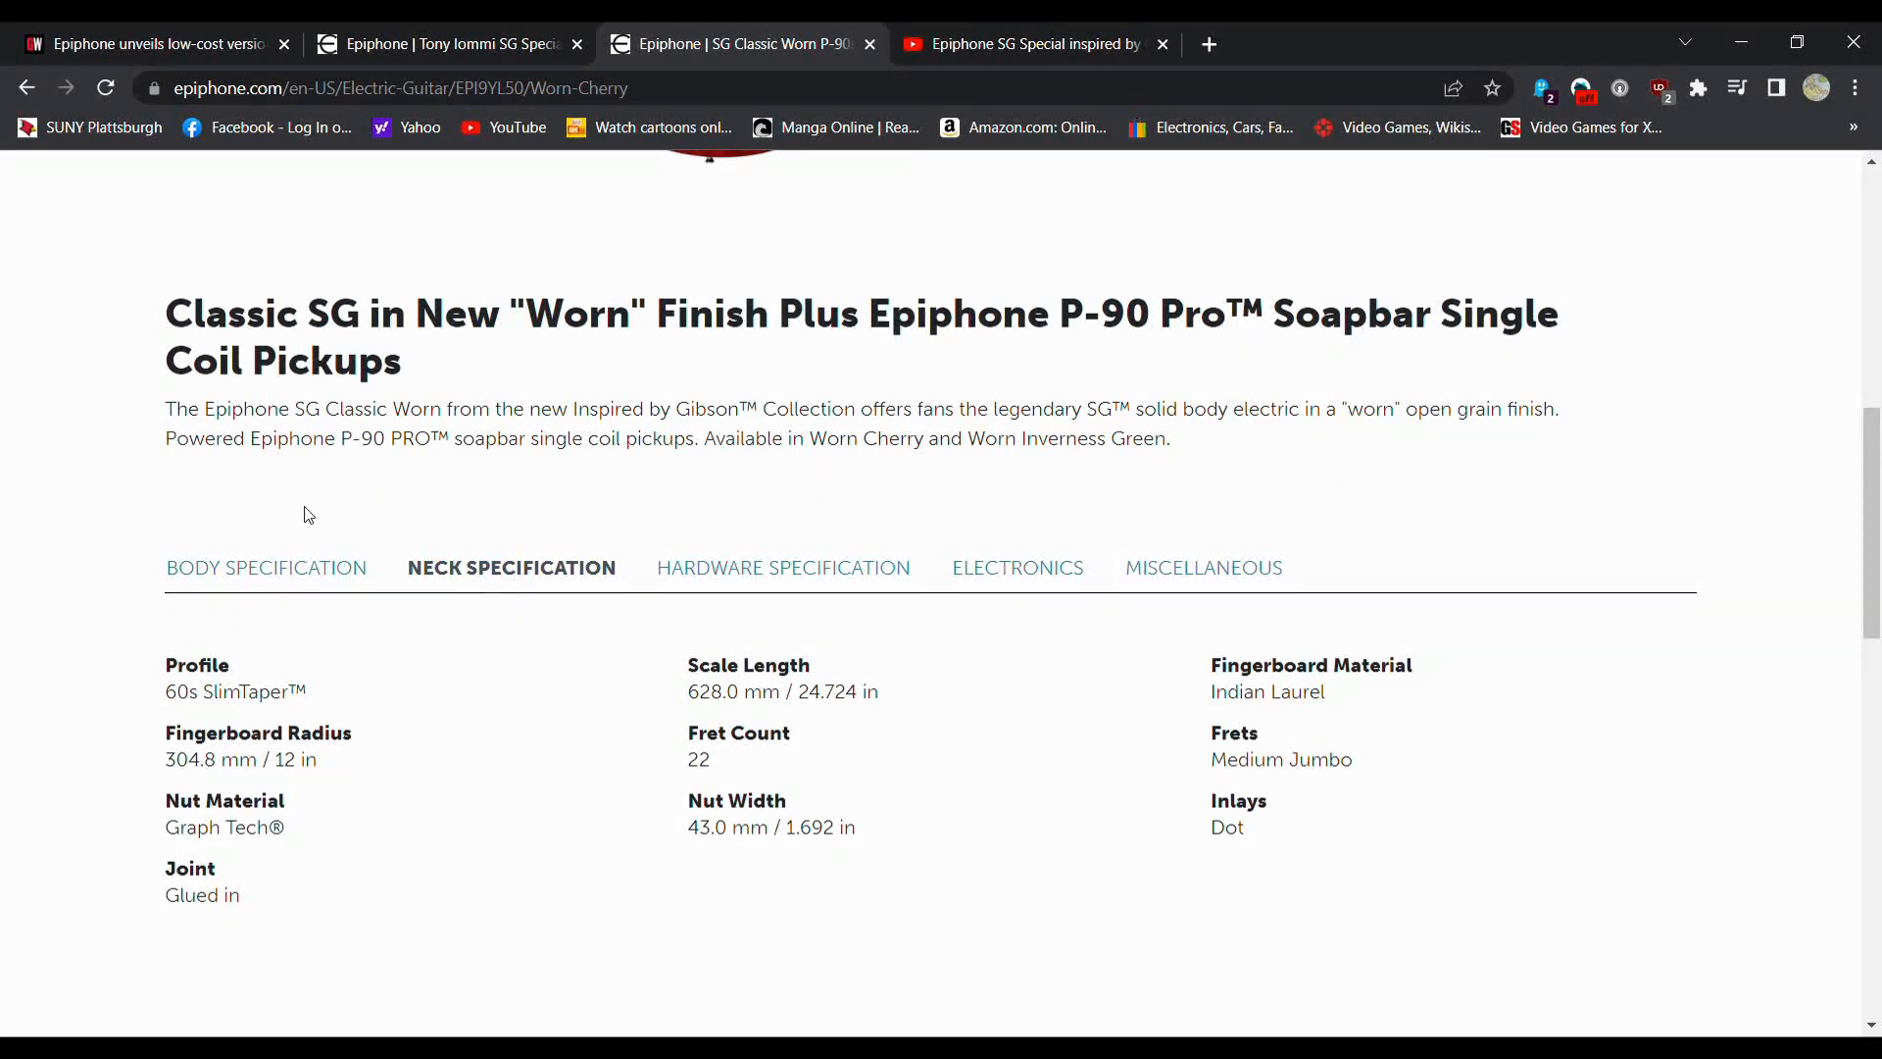
pyautogui.click(265, 566)
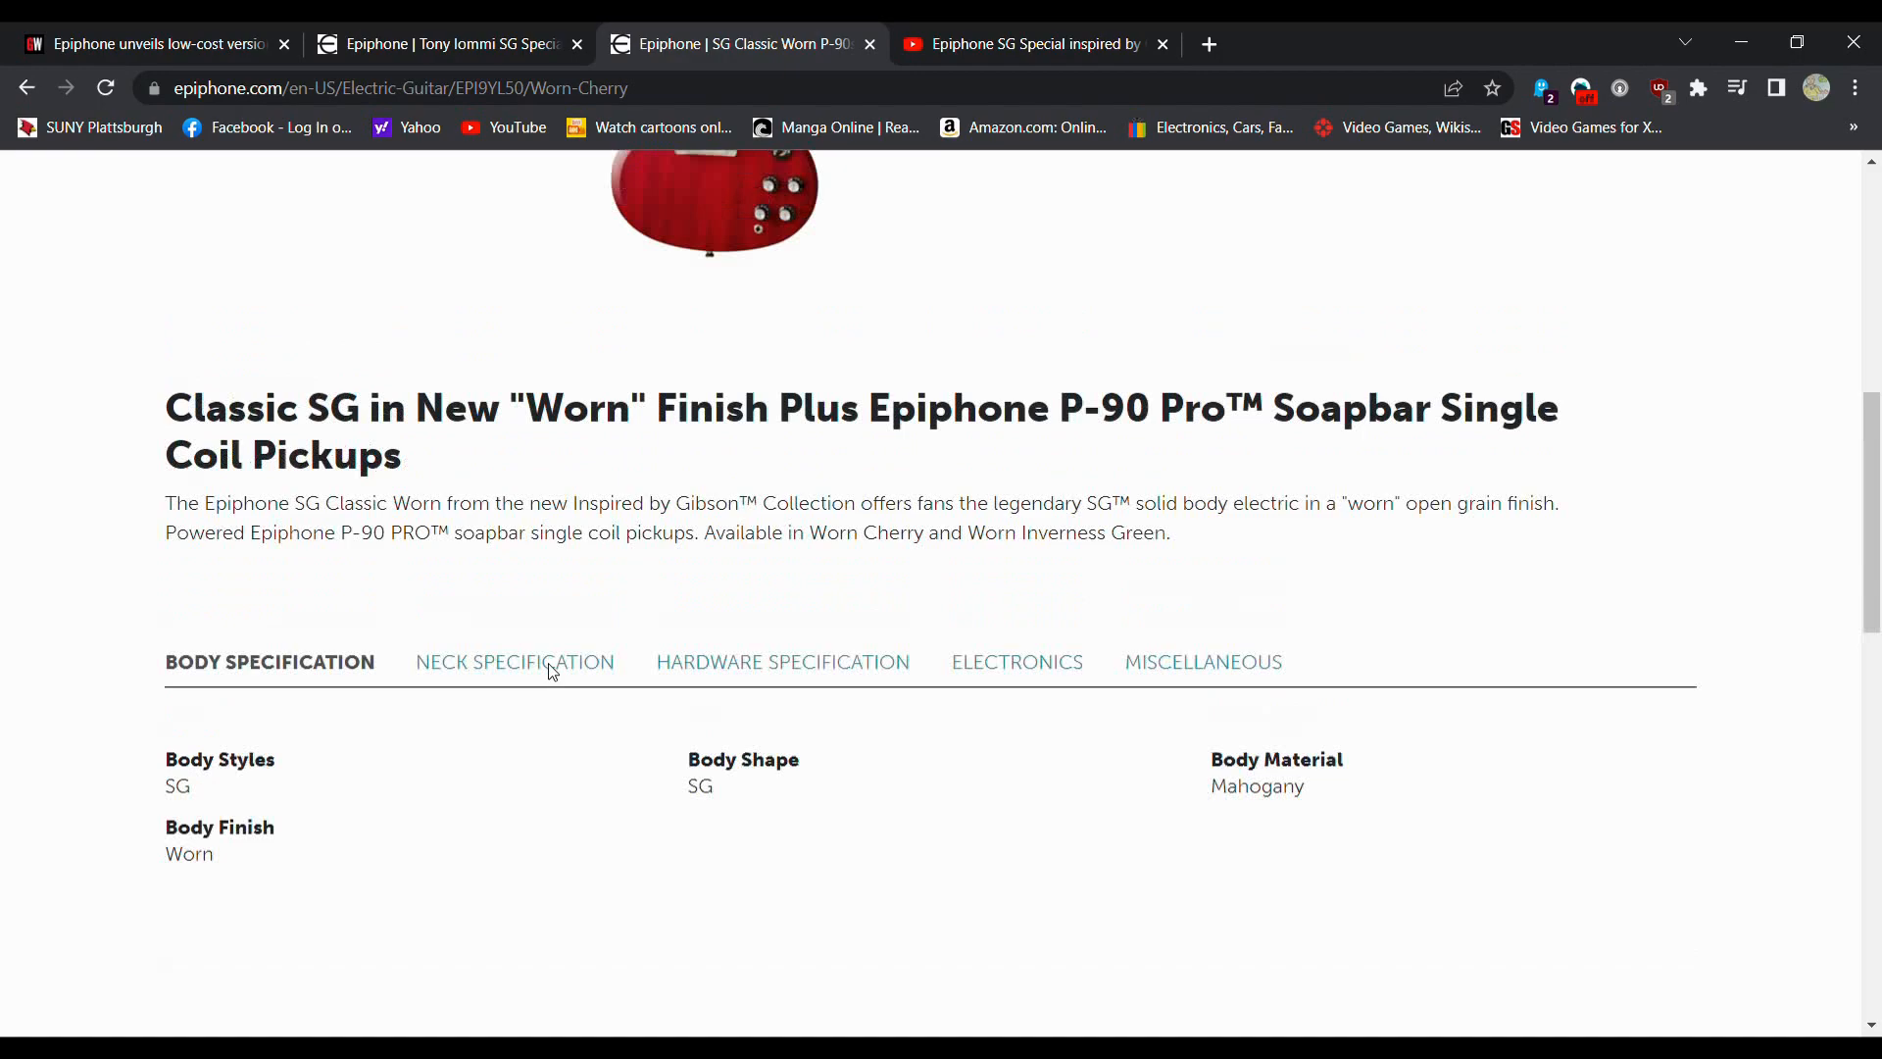
pyautogui.scroll(3)
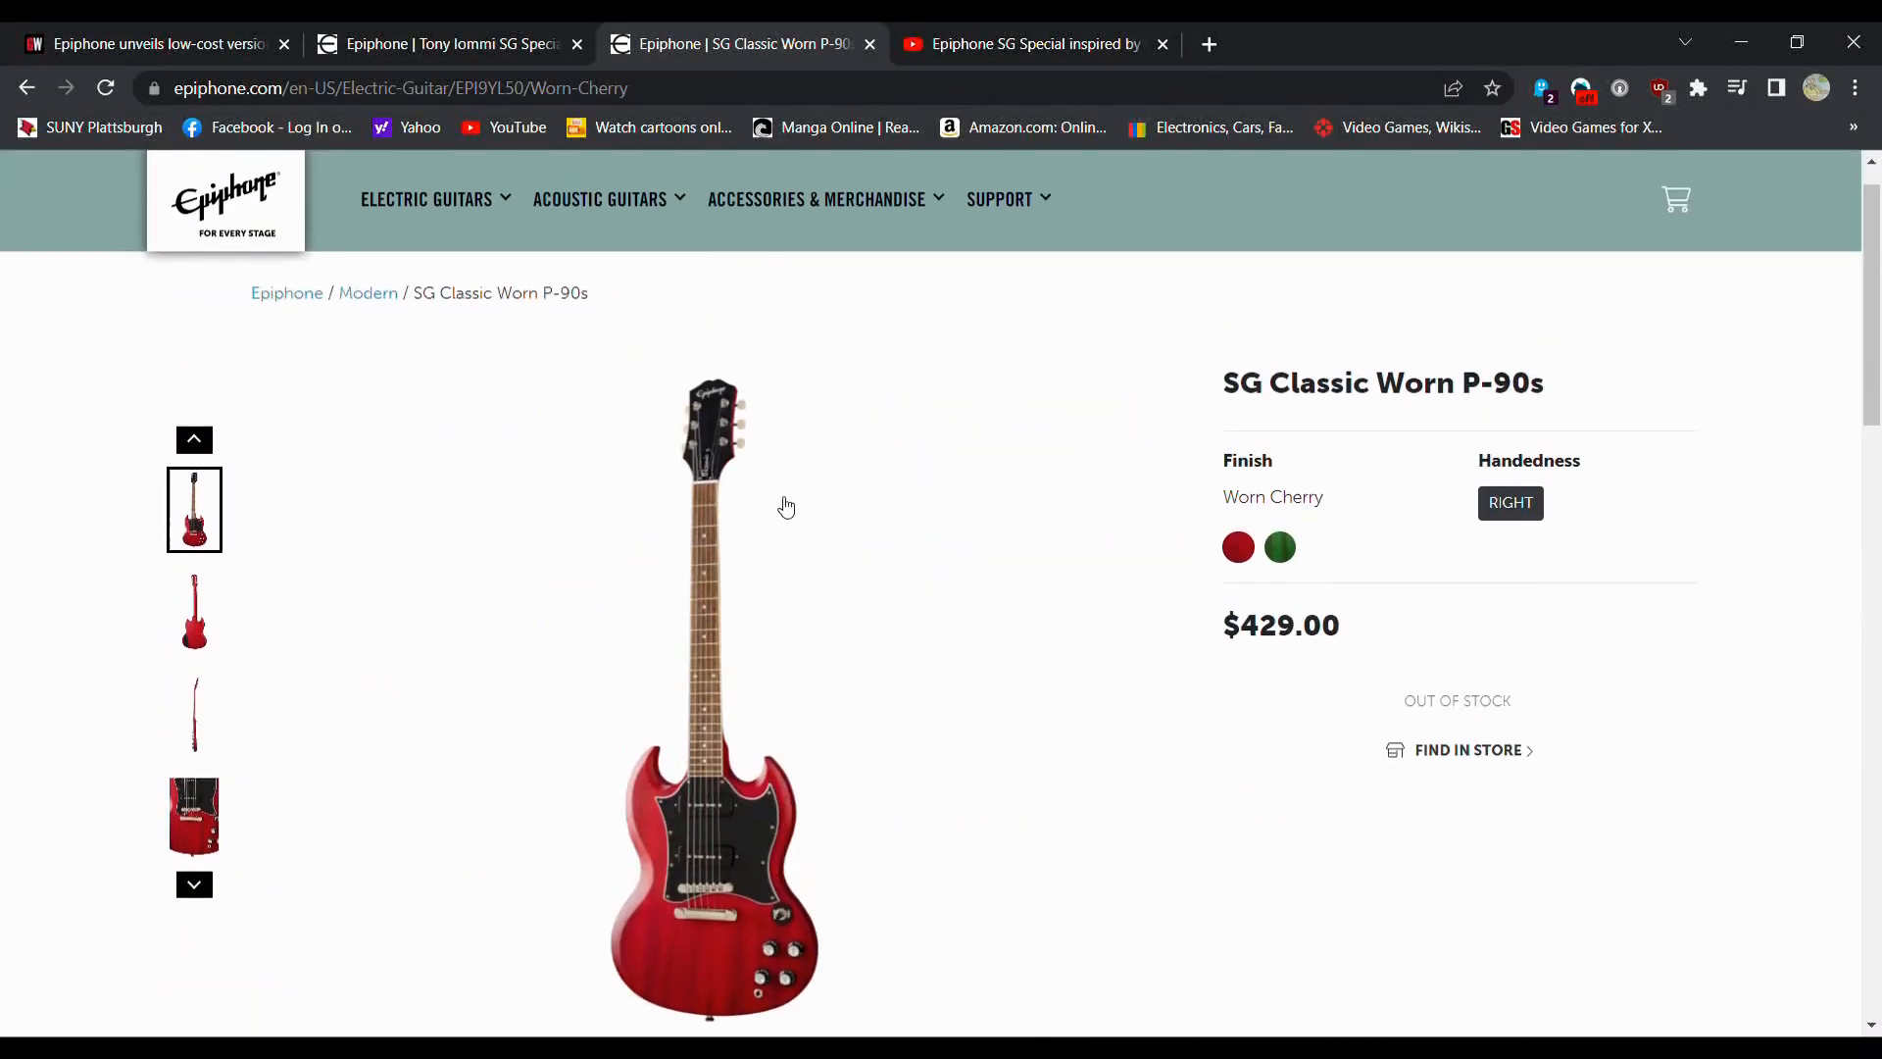
pyautogui.click(426, 198)
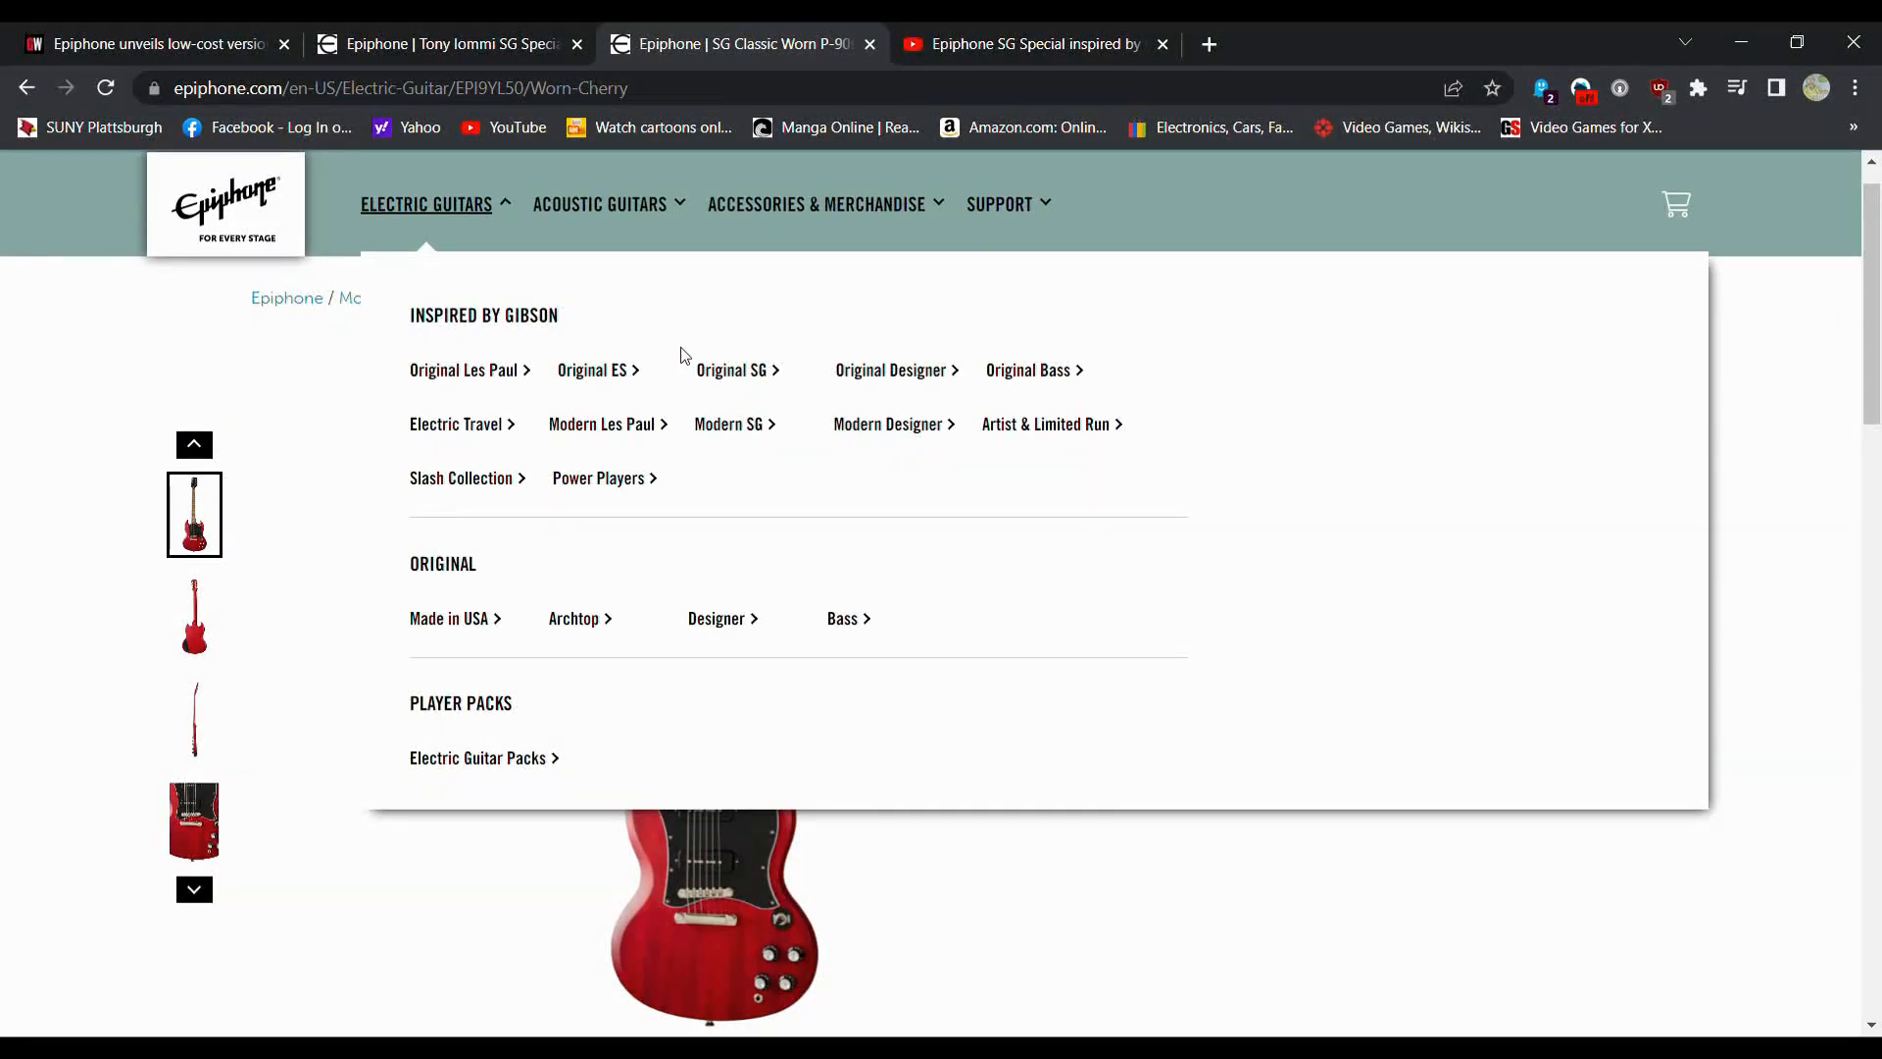
# Step: Open the 1961 Les Paul SG Standard page and view its neck and body specs
pyautogui.click(731, 370)
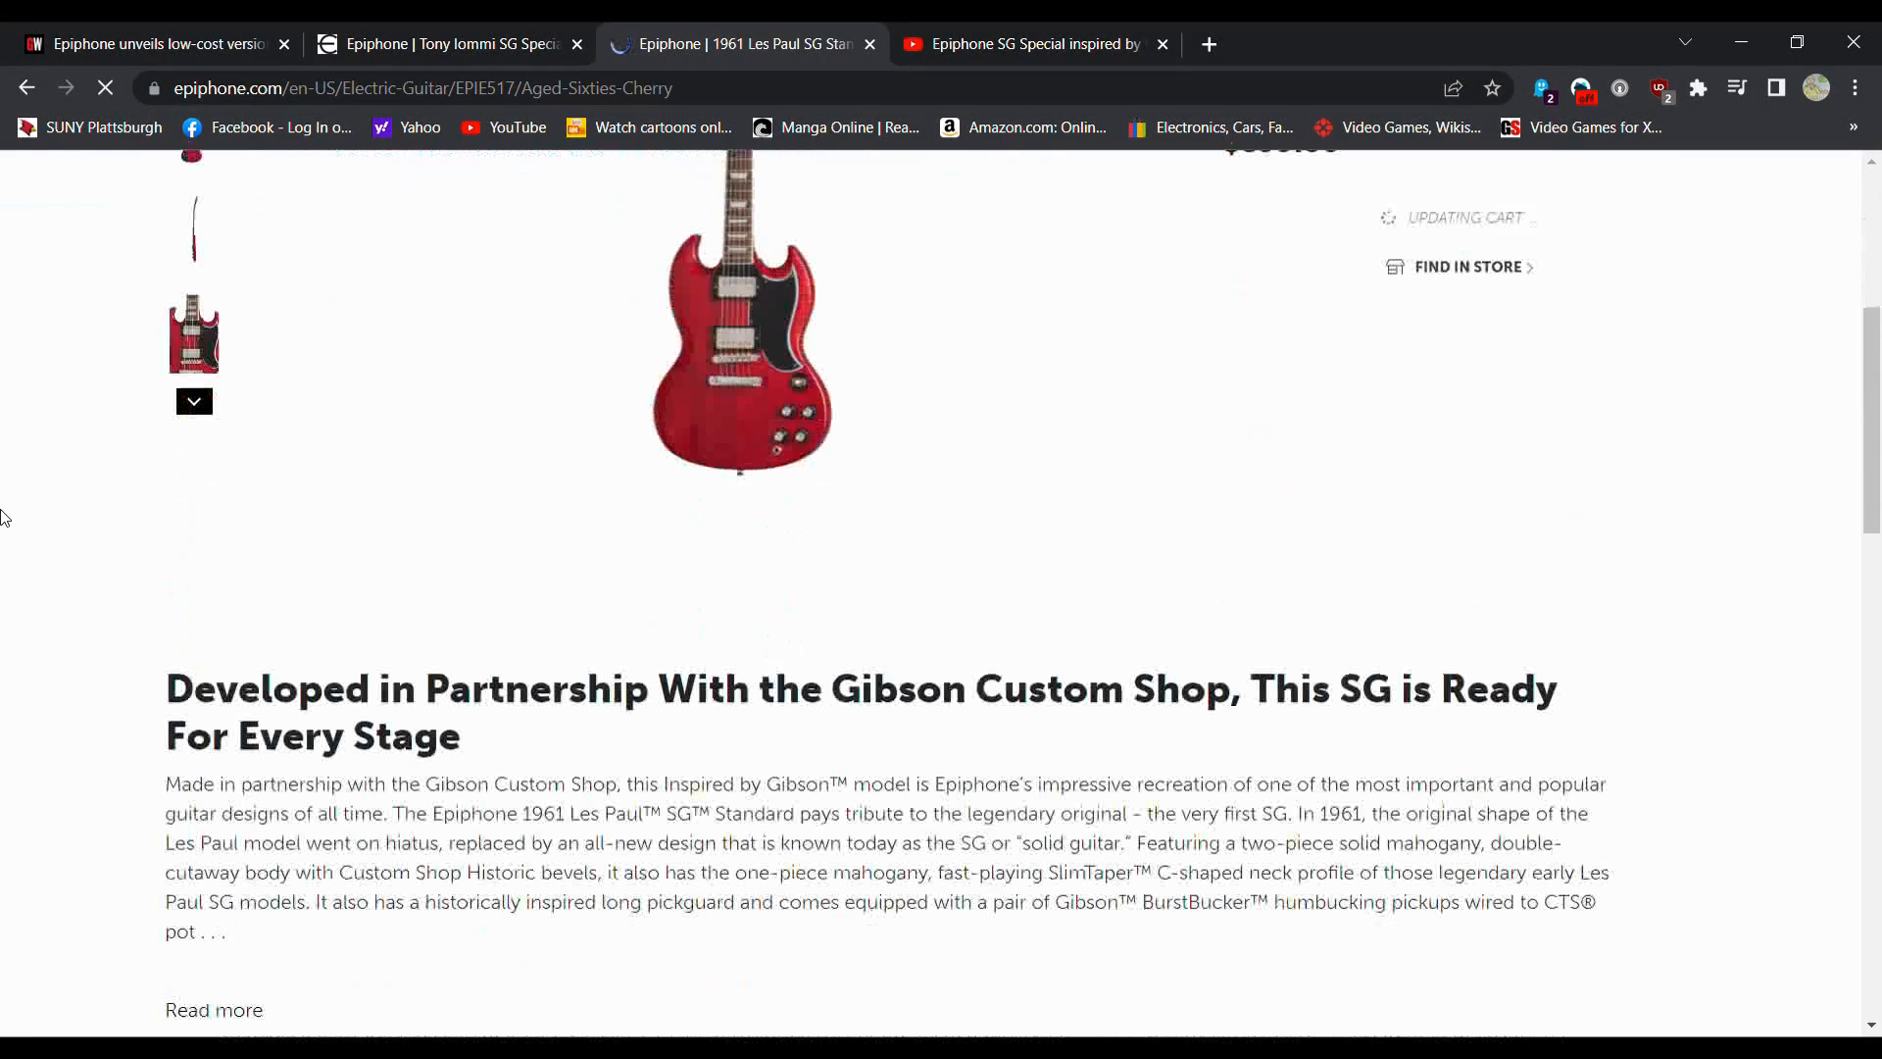
pyautogui.scroll(-3)
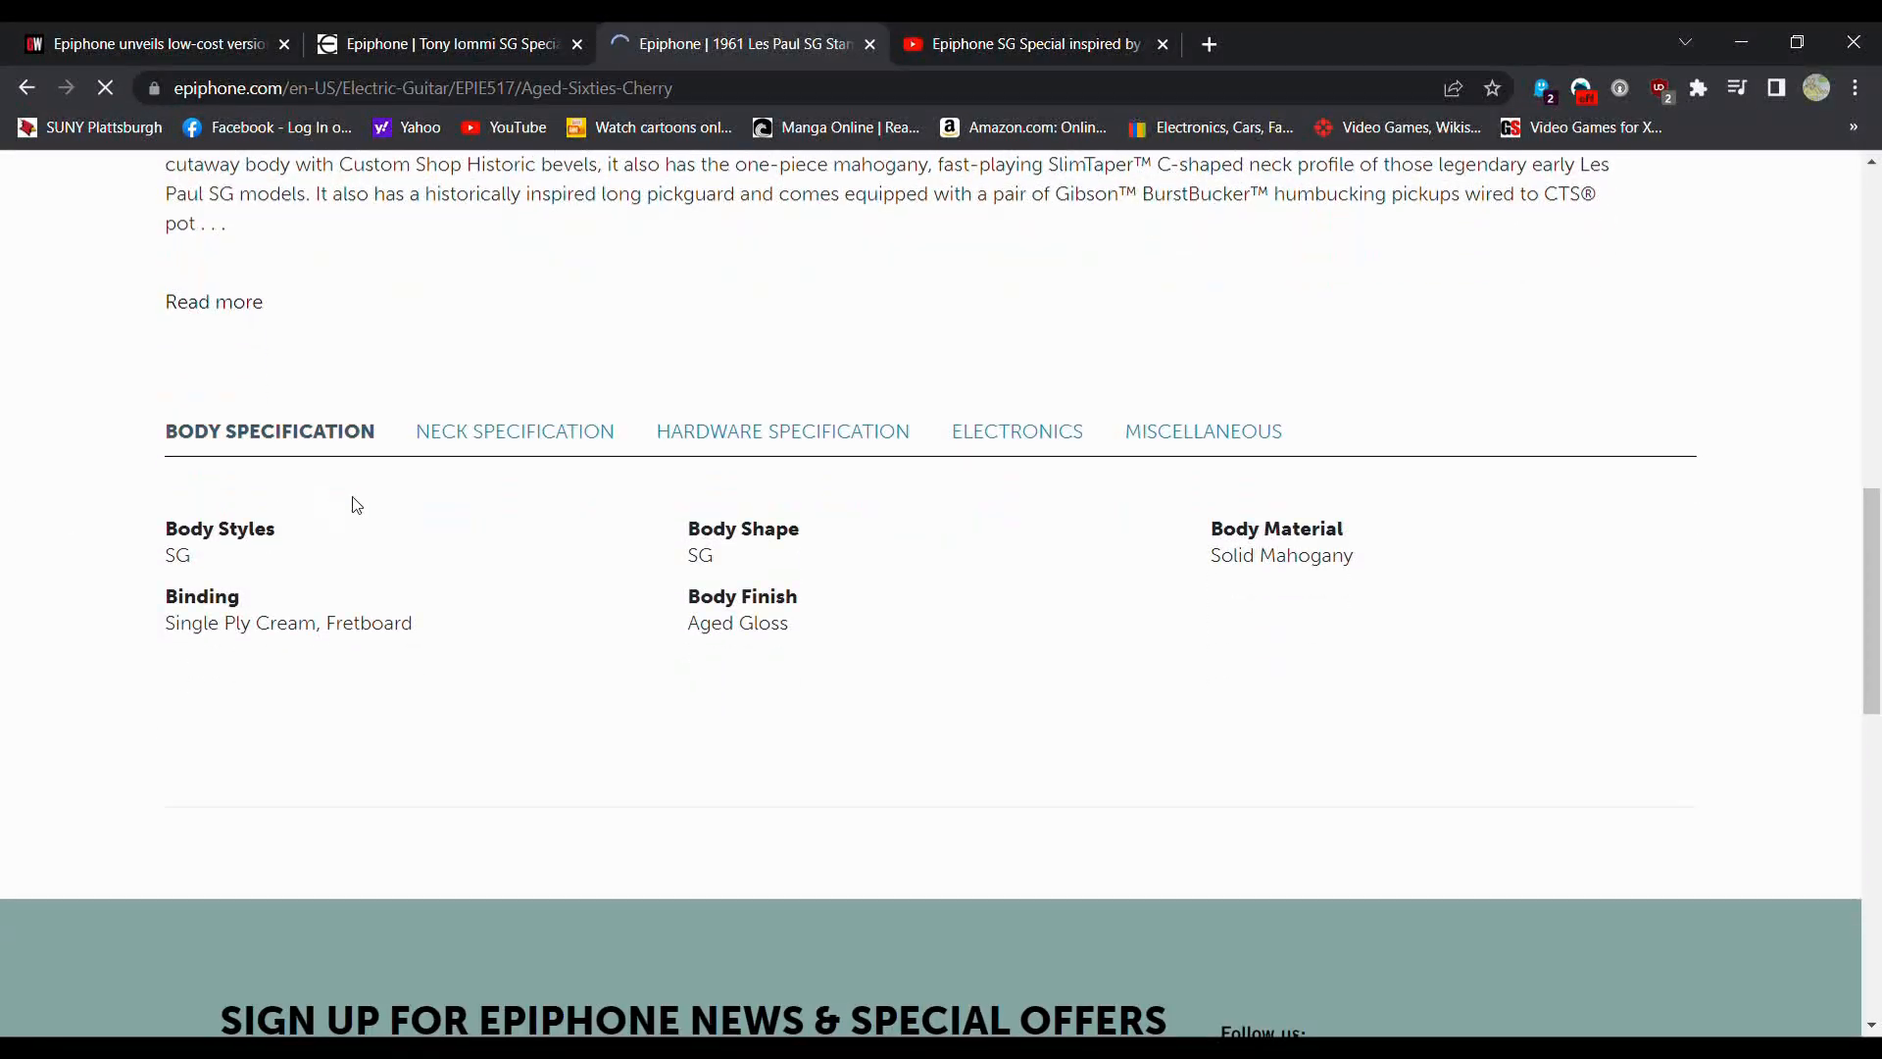
pyautogui.click(514, 431)
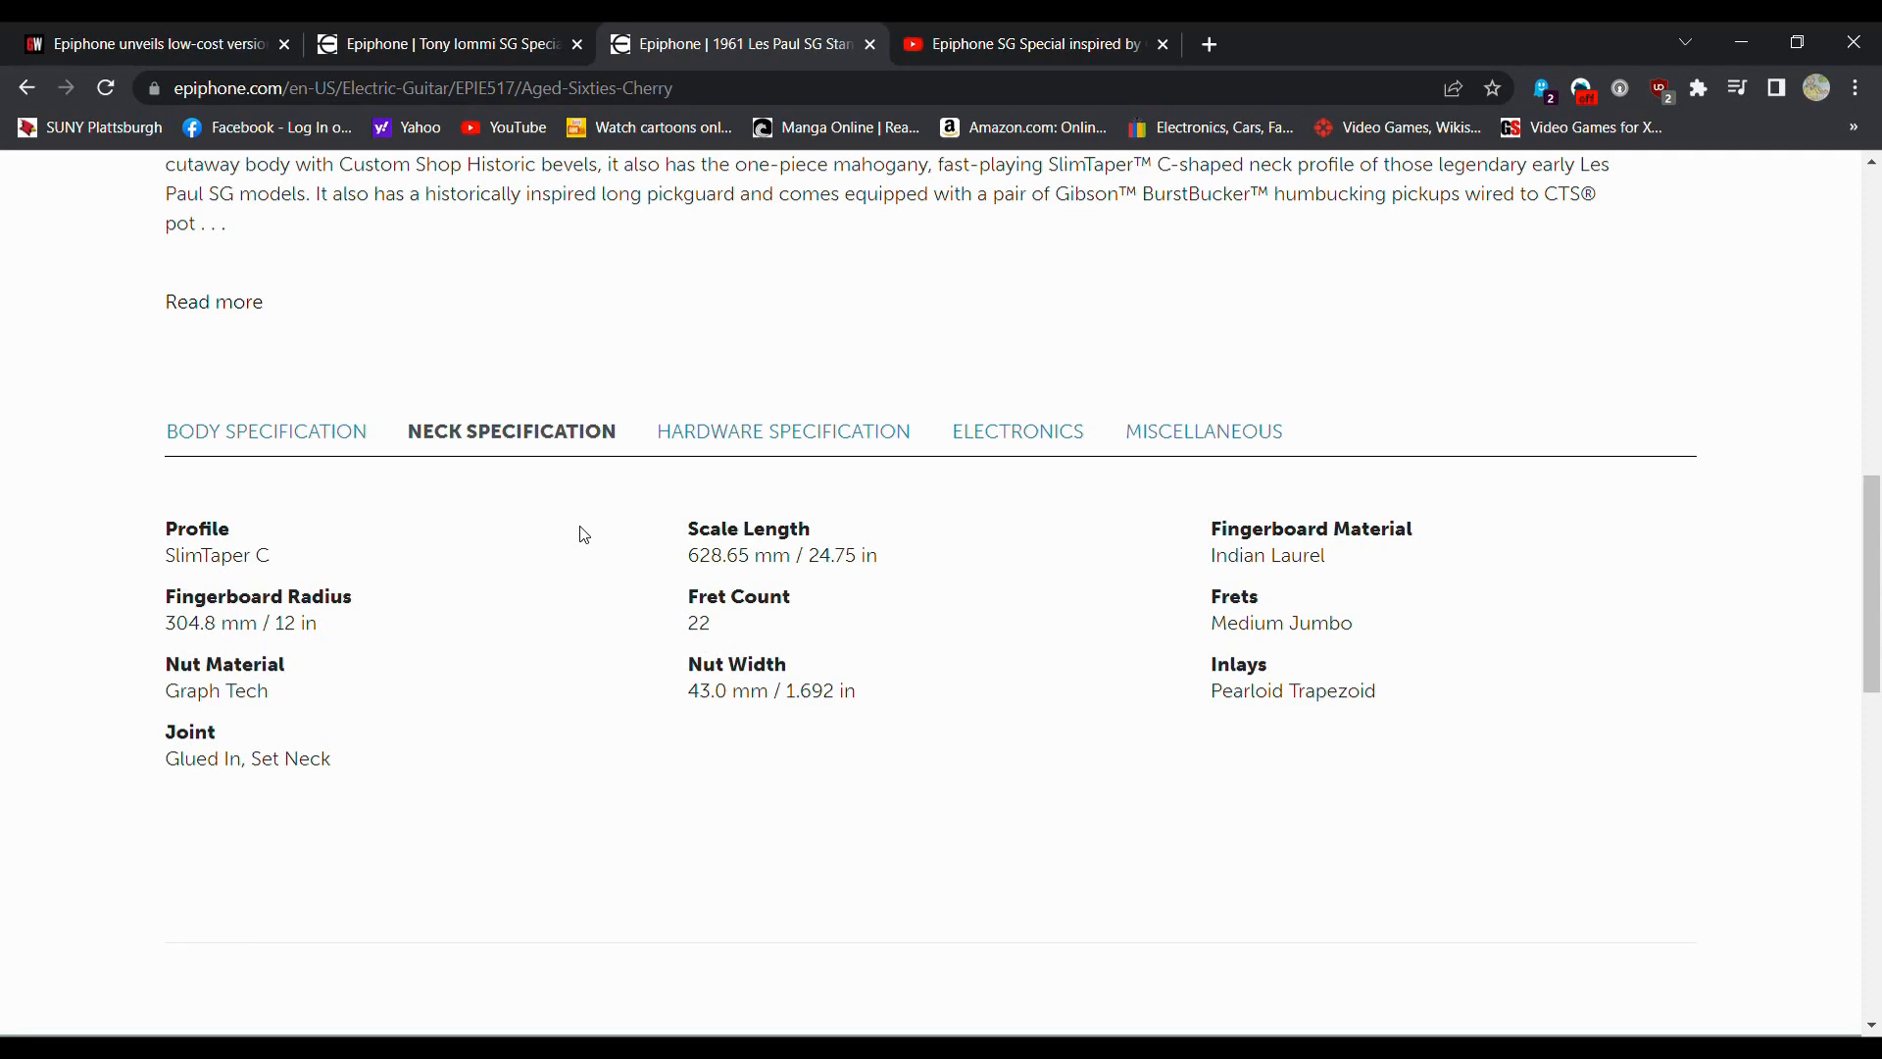
pyautogui.click(268, 431)
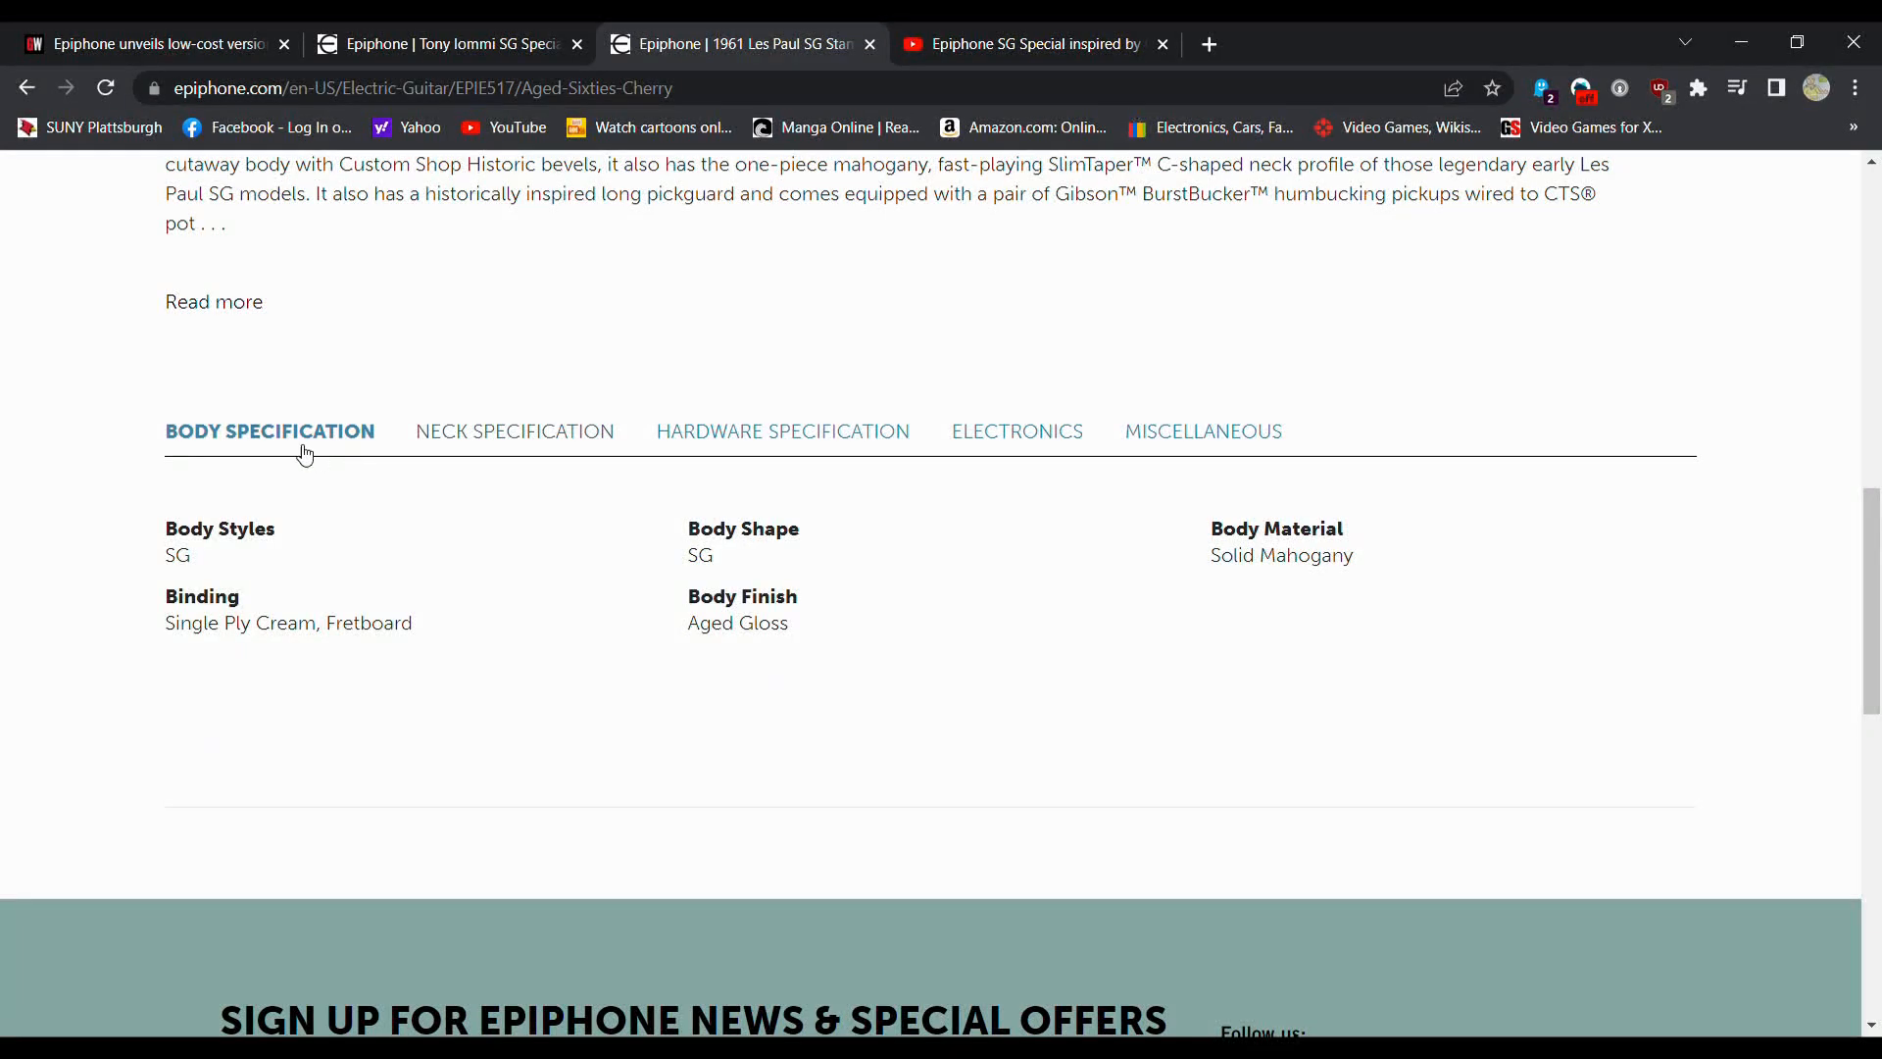
# Step: Expand and read the 1961 SG's full description, then switch to Tony Iommi's page
pyautogui.click(214, 301)
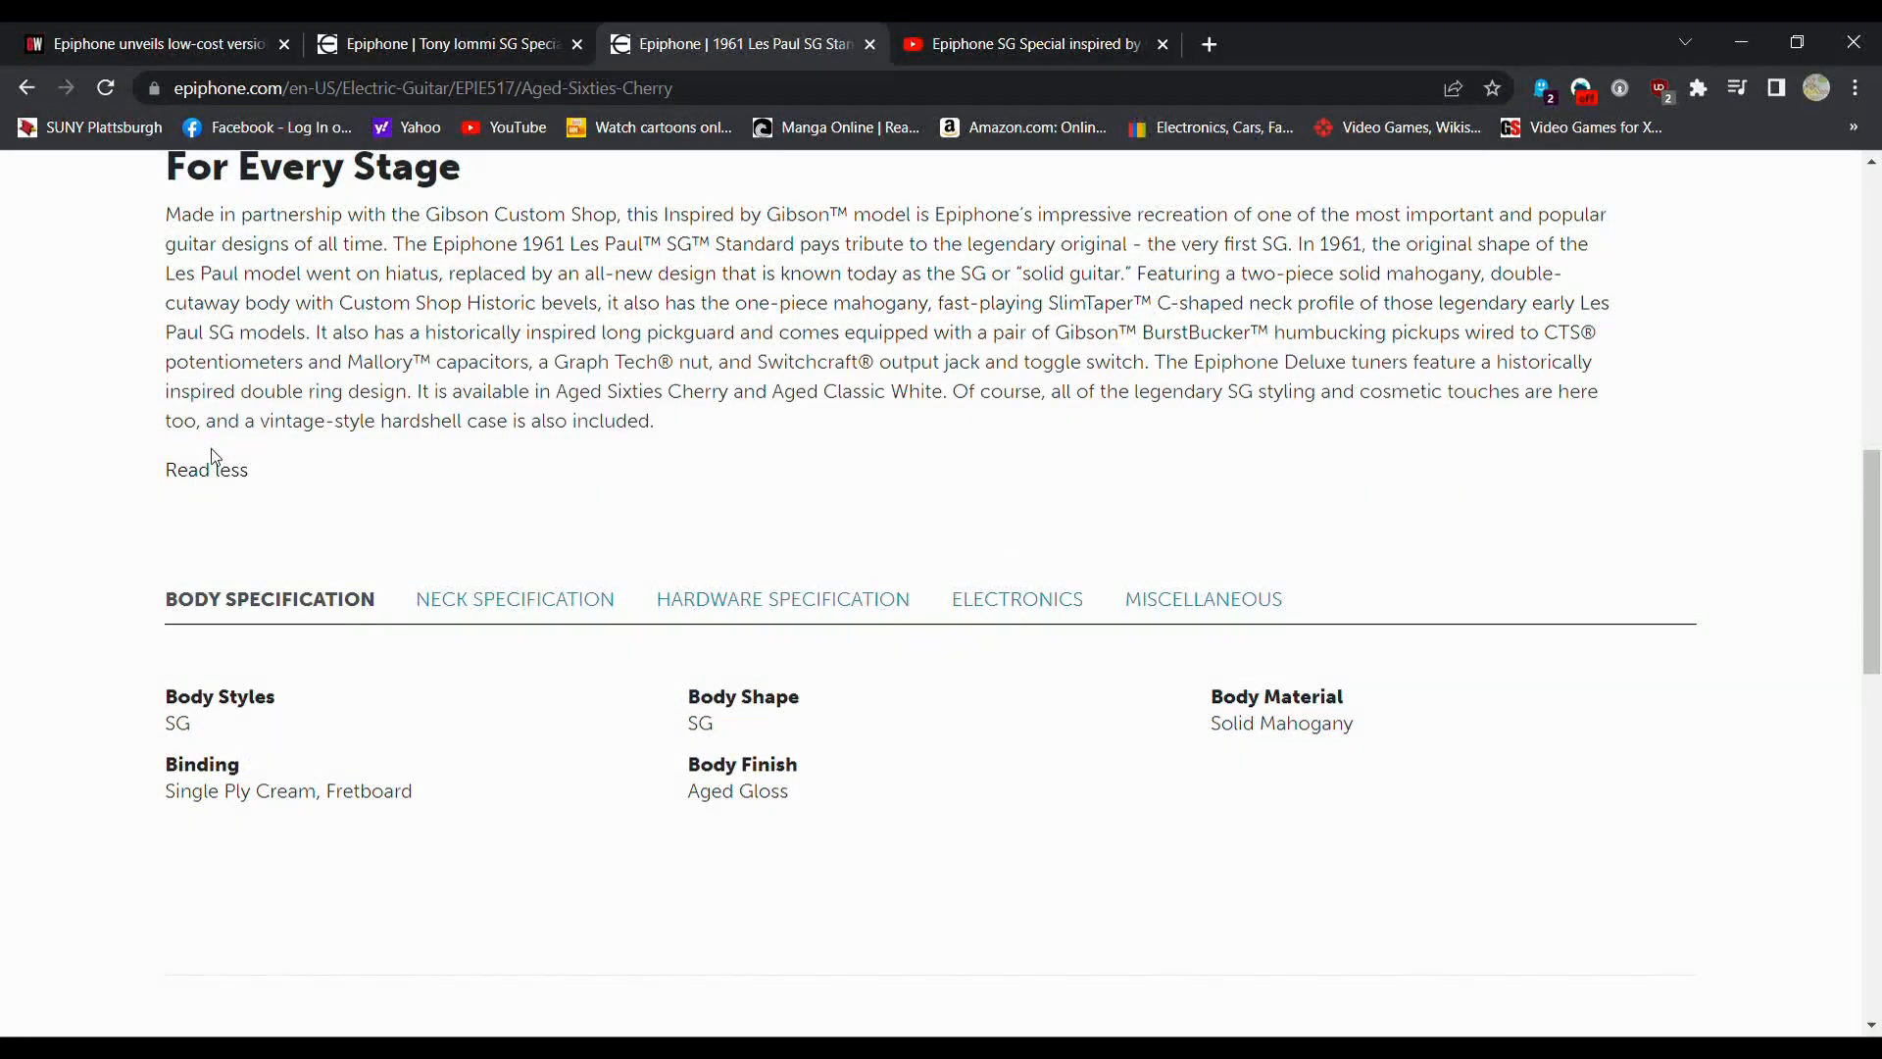
pyautogui.scroll(3)
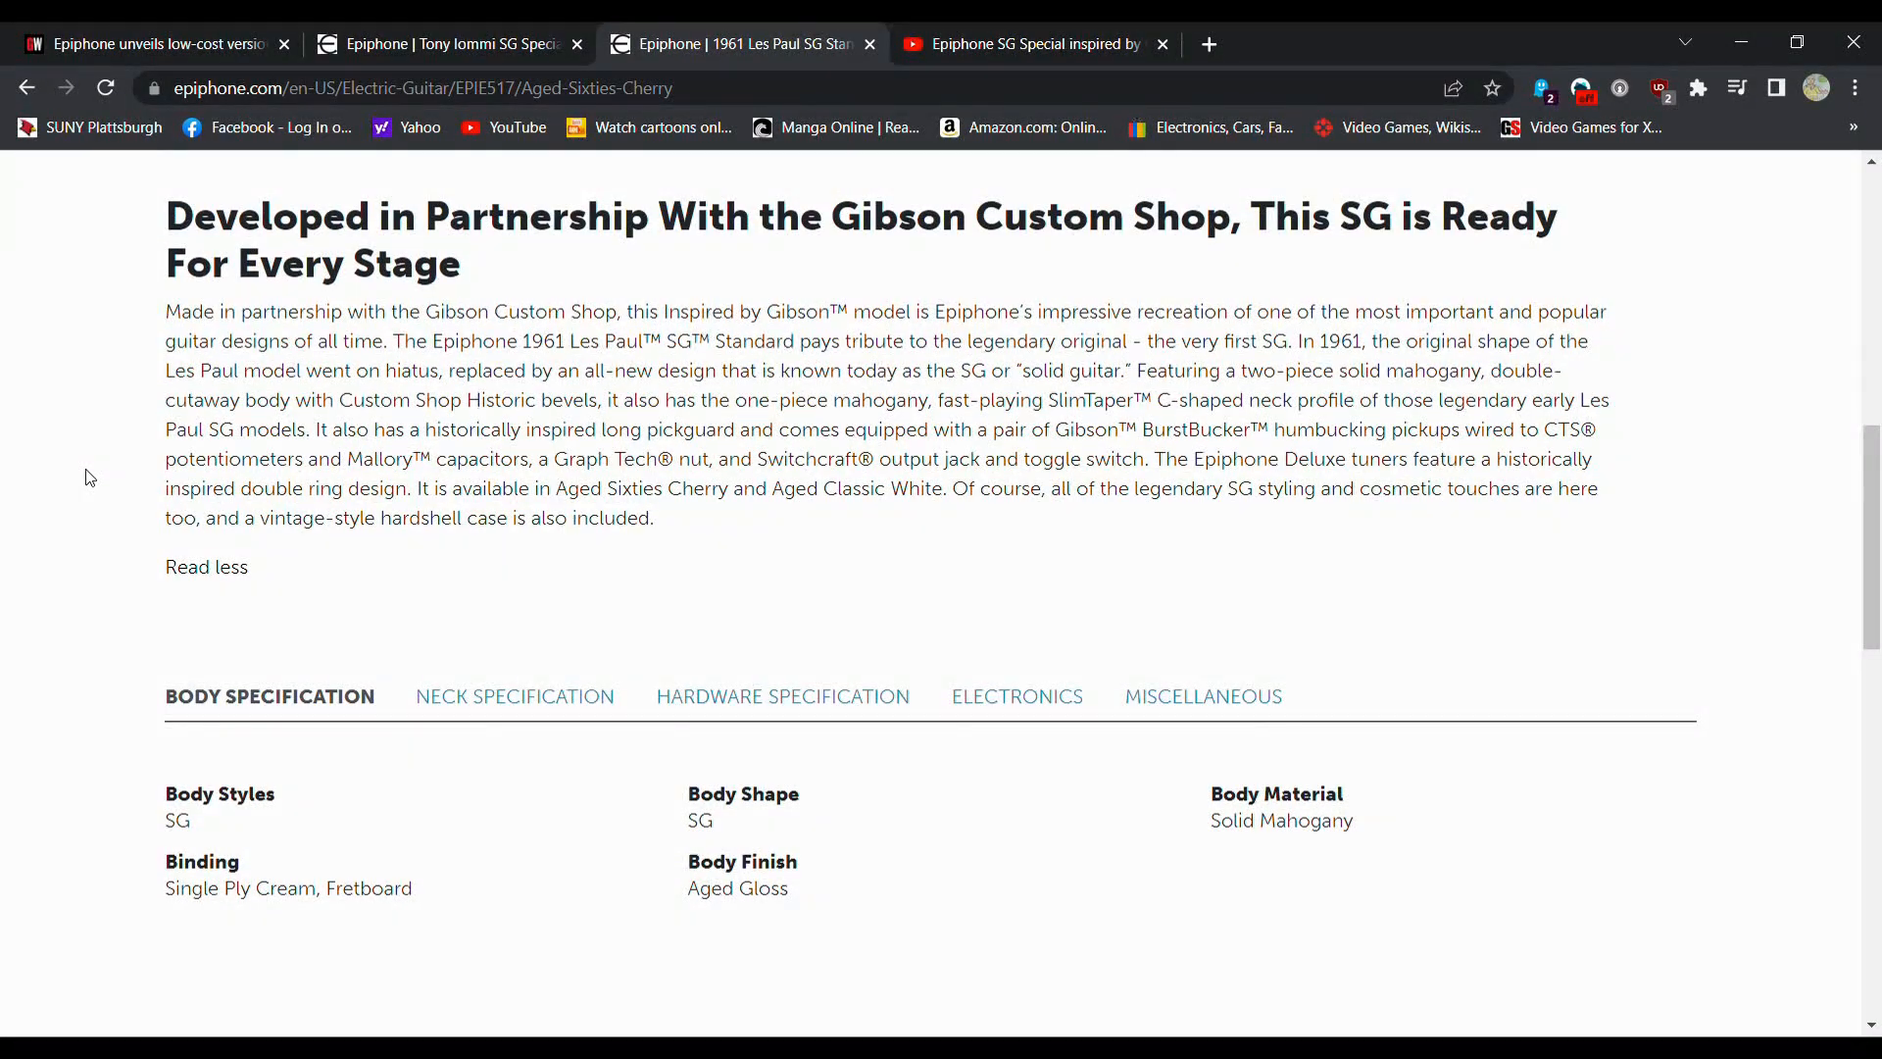
pyautogui.scroll(-3)
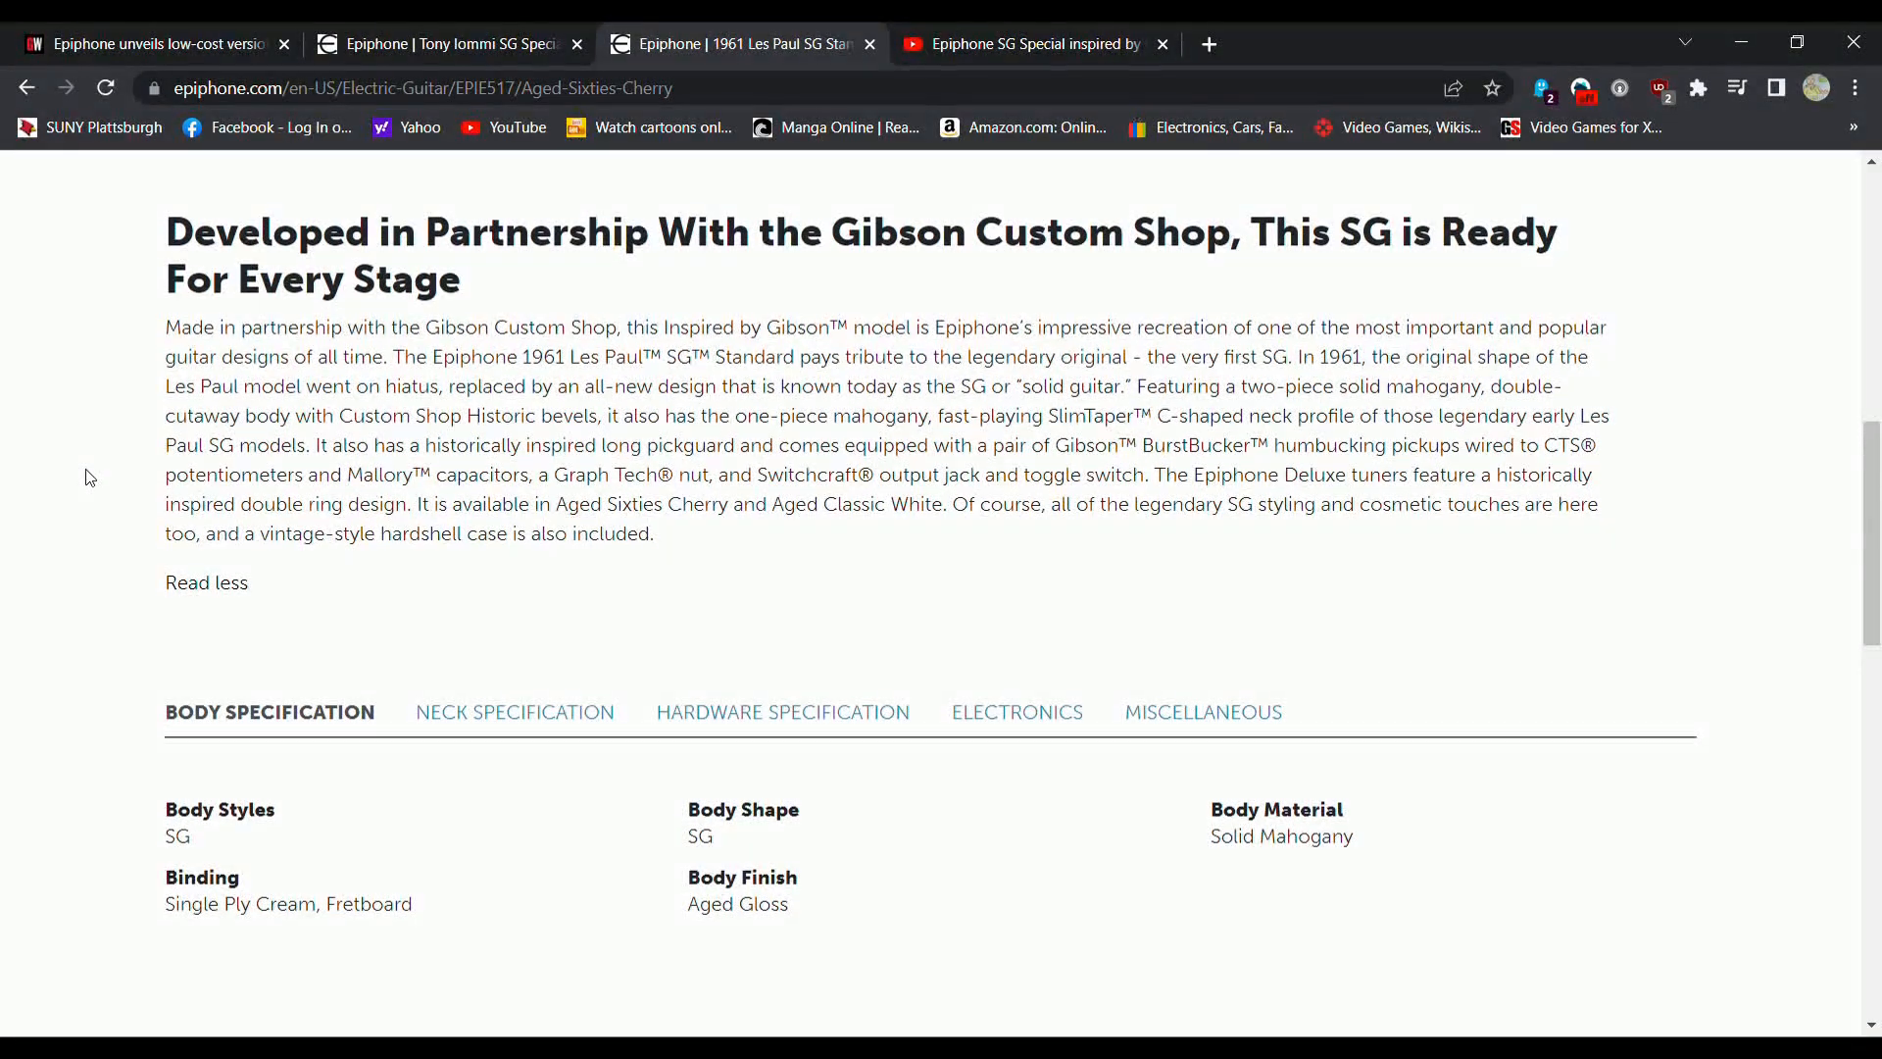
pyautogui.moveTo(1218, 410)
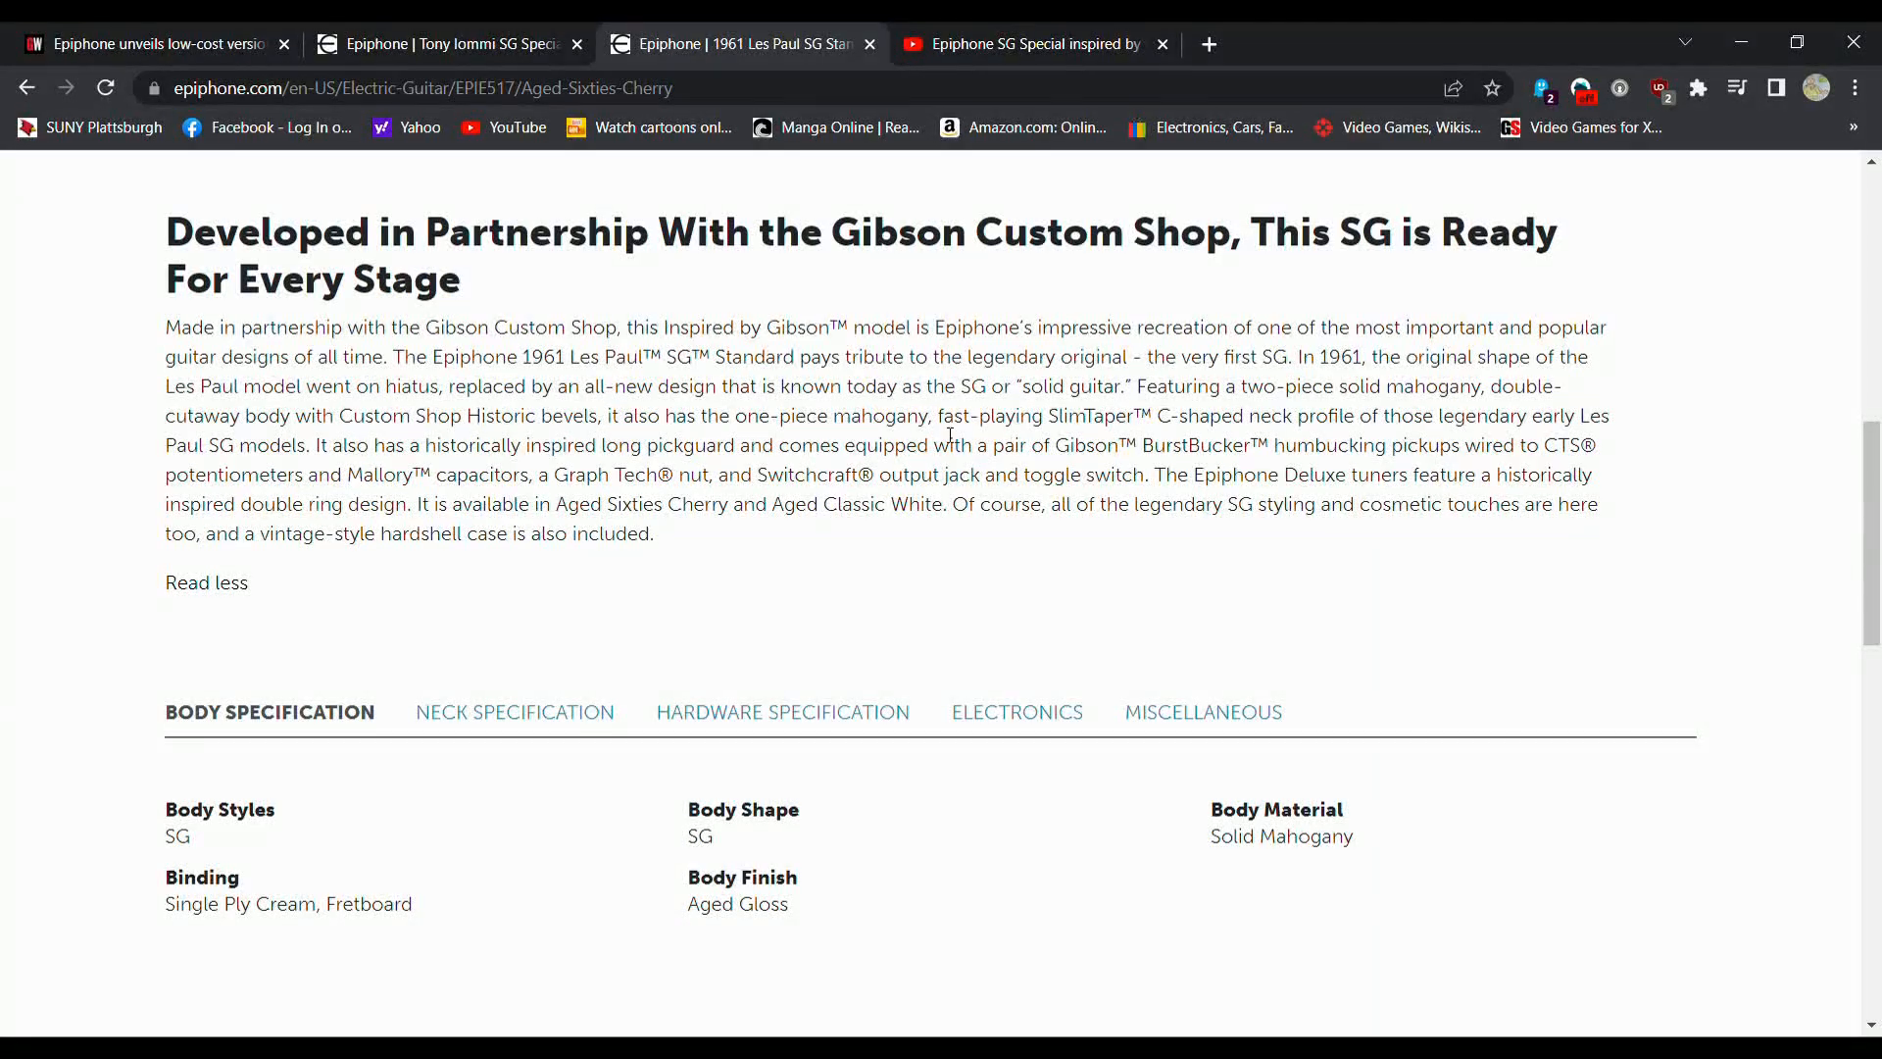
pyautogui.moveTo(1172, 435)
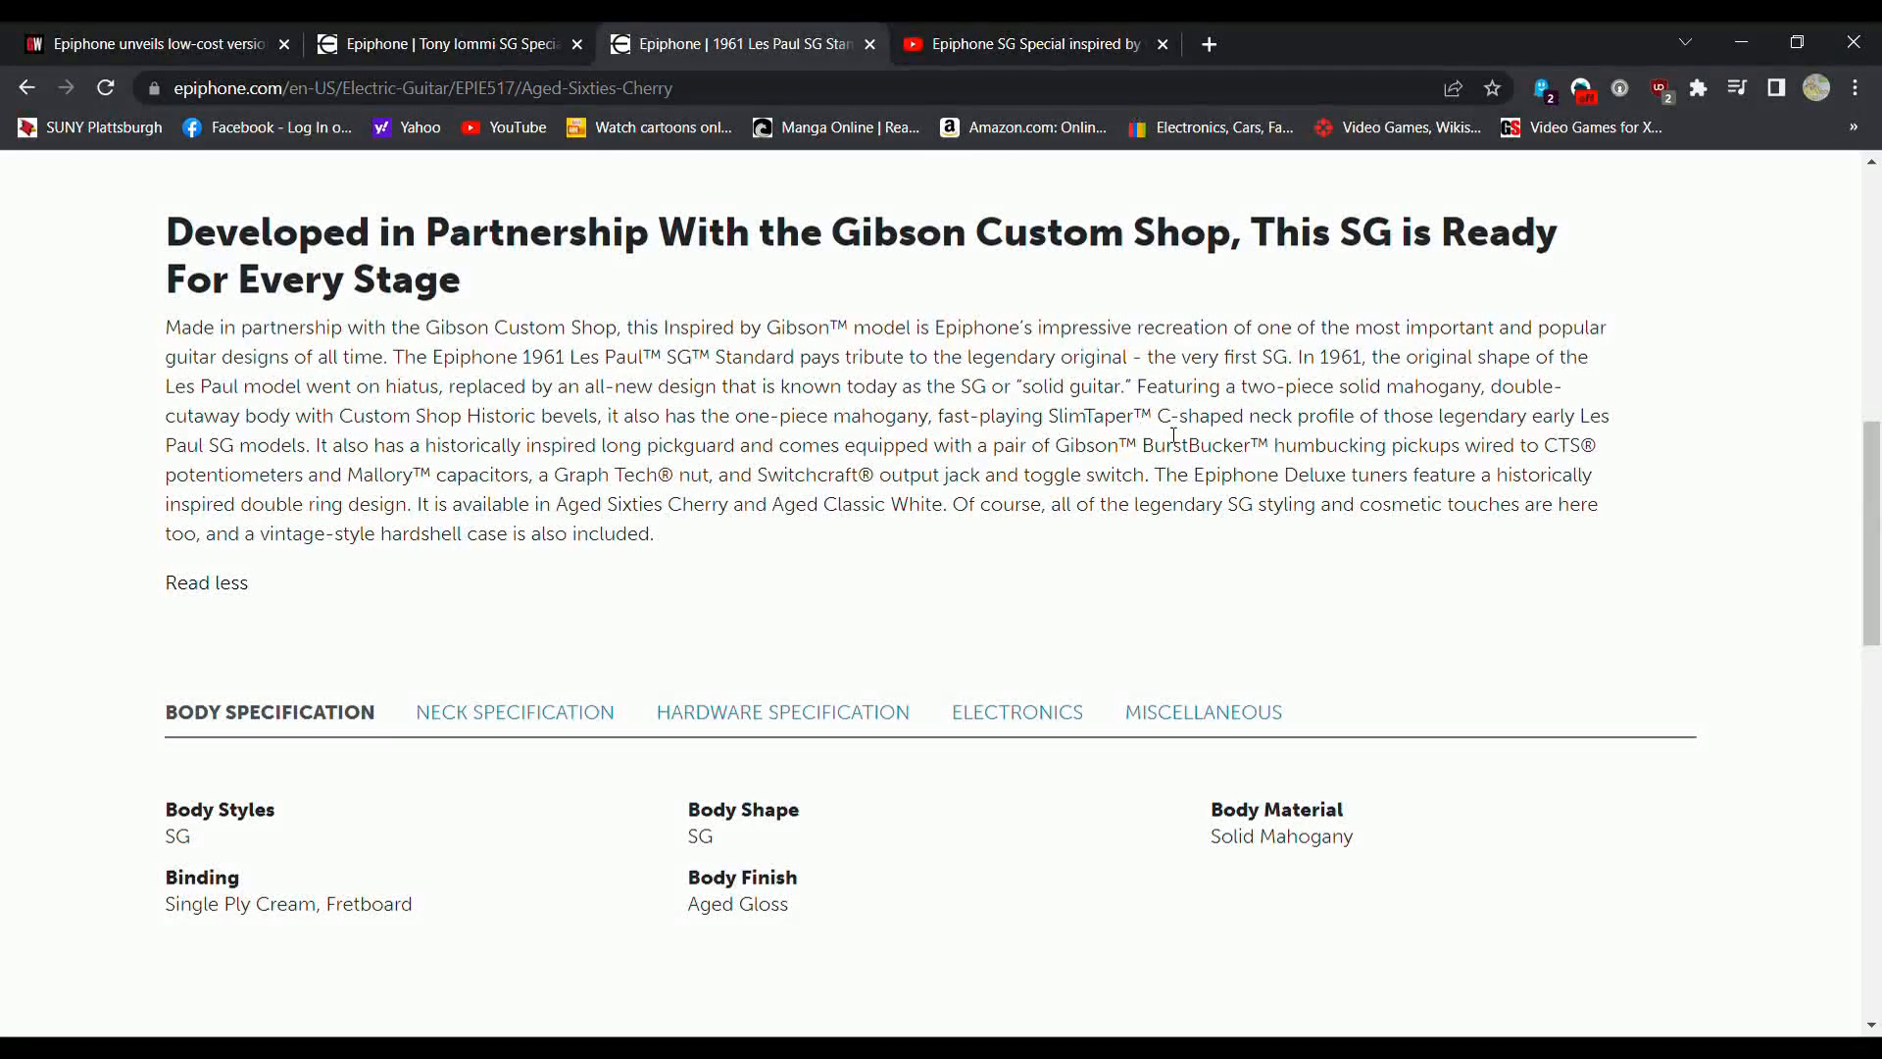
pyautogui.click(450, 44)
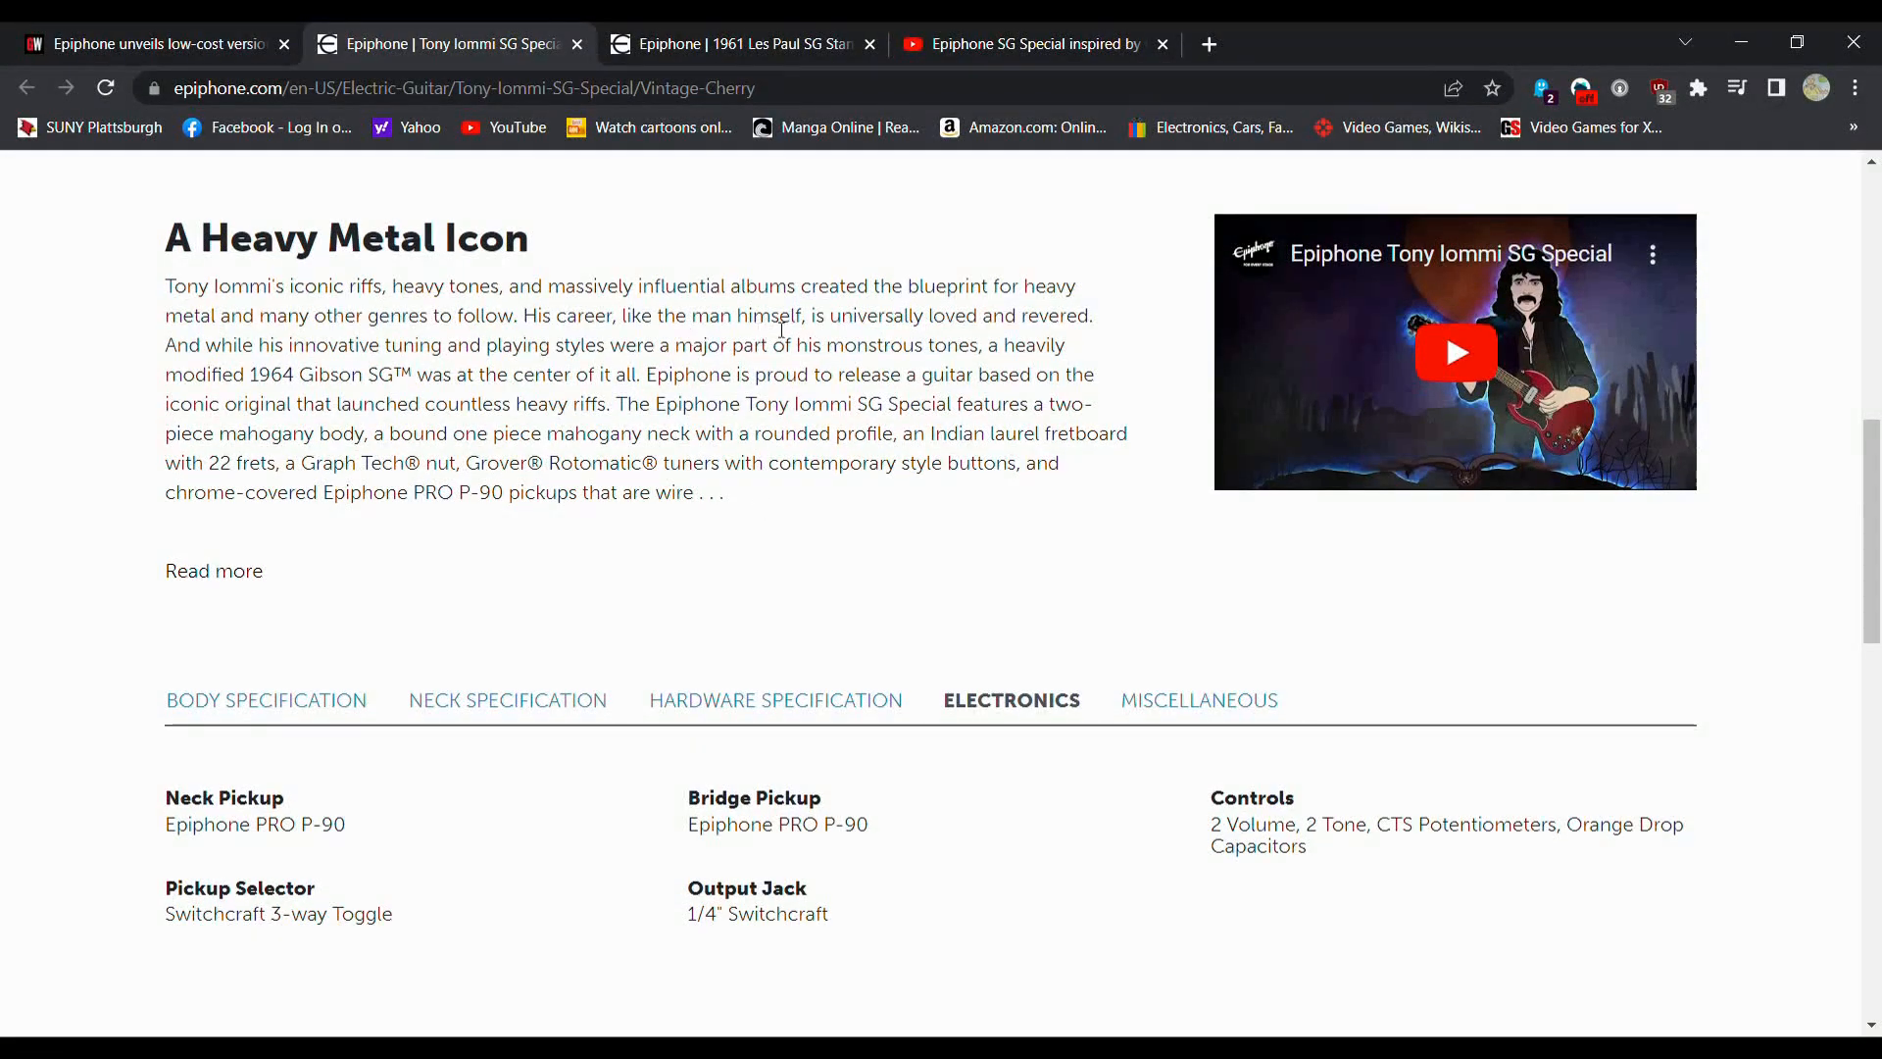
pyautogui.moveTo(716, 365)
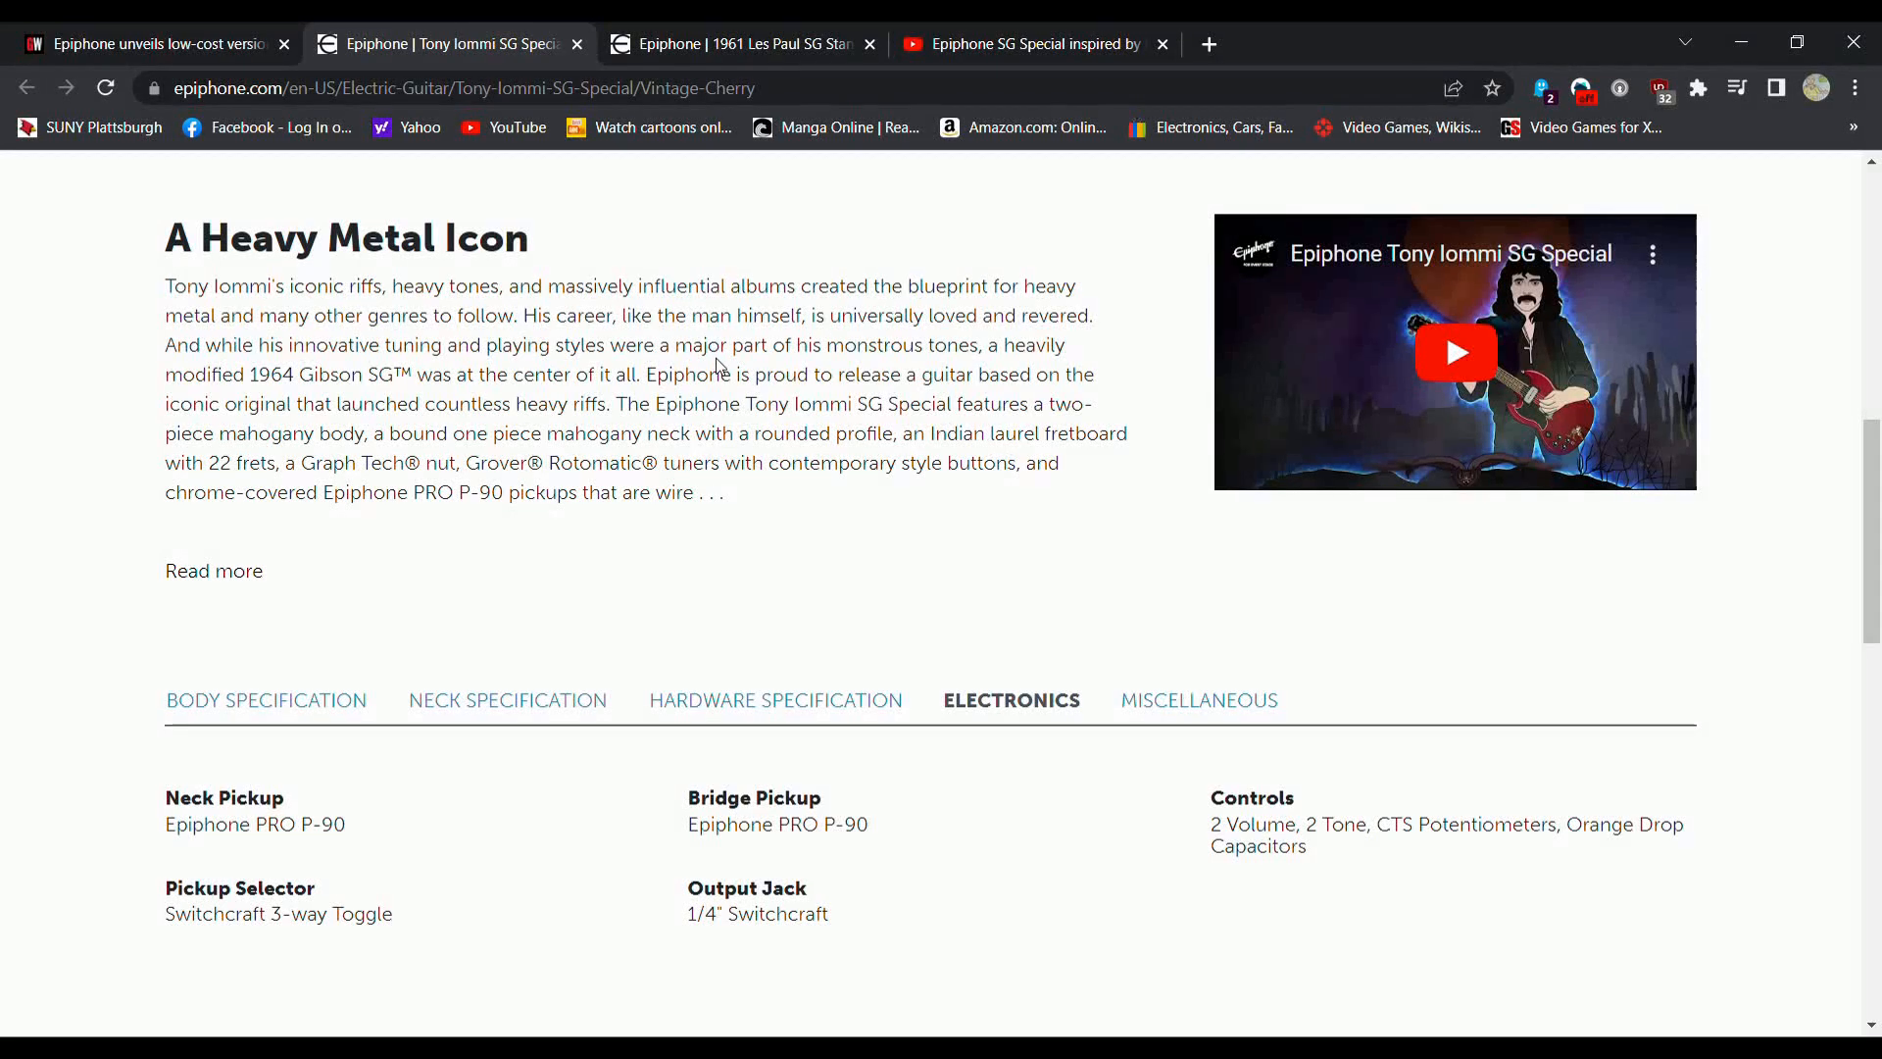
pyautogui.moveTo(573, 381)
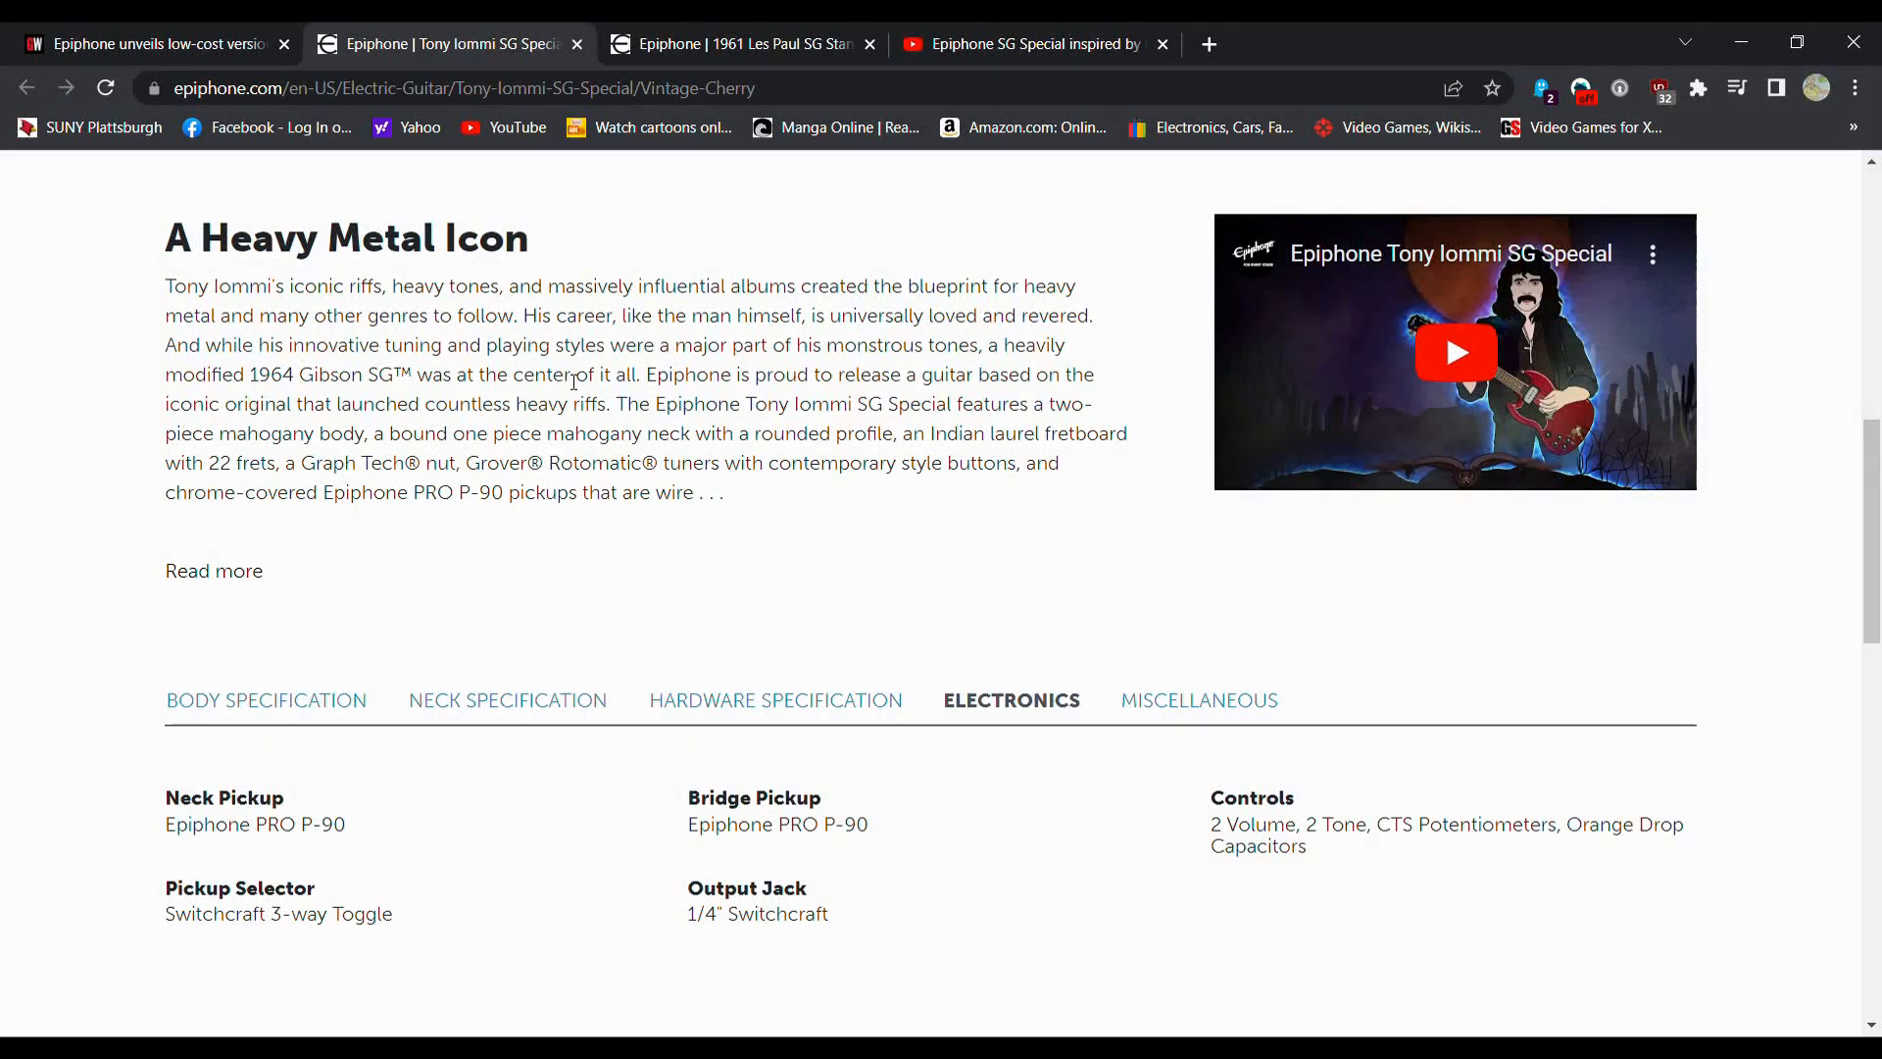
pyautogui.moveTo(519, 405)
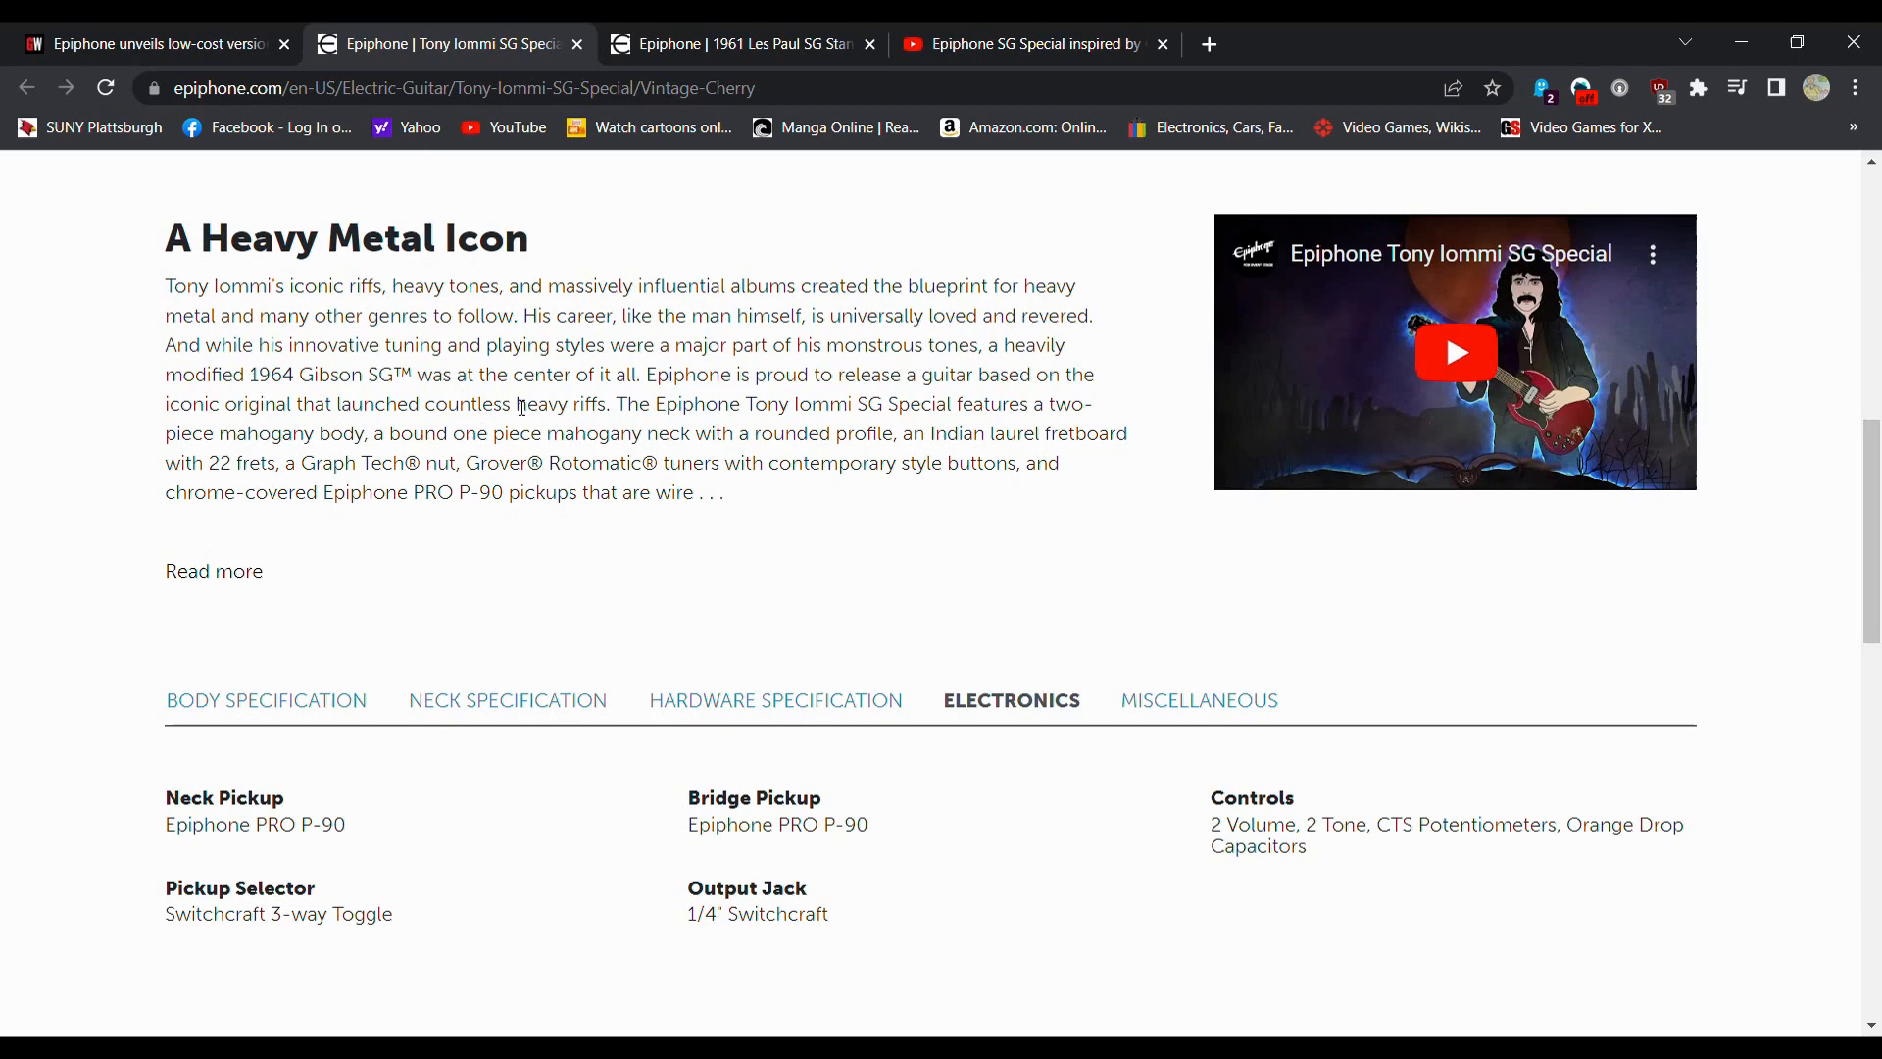
pyautogui.moveTo(434, 433)
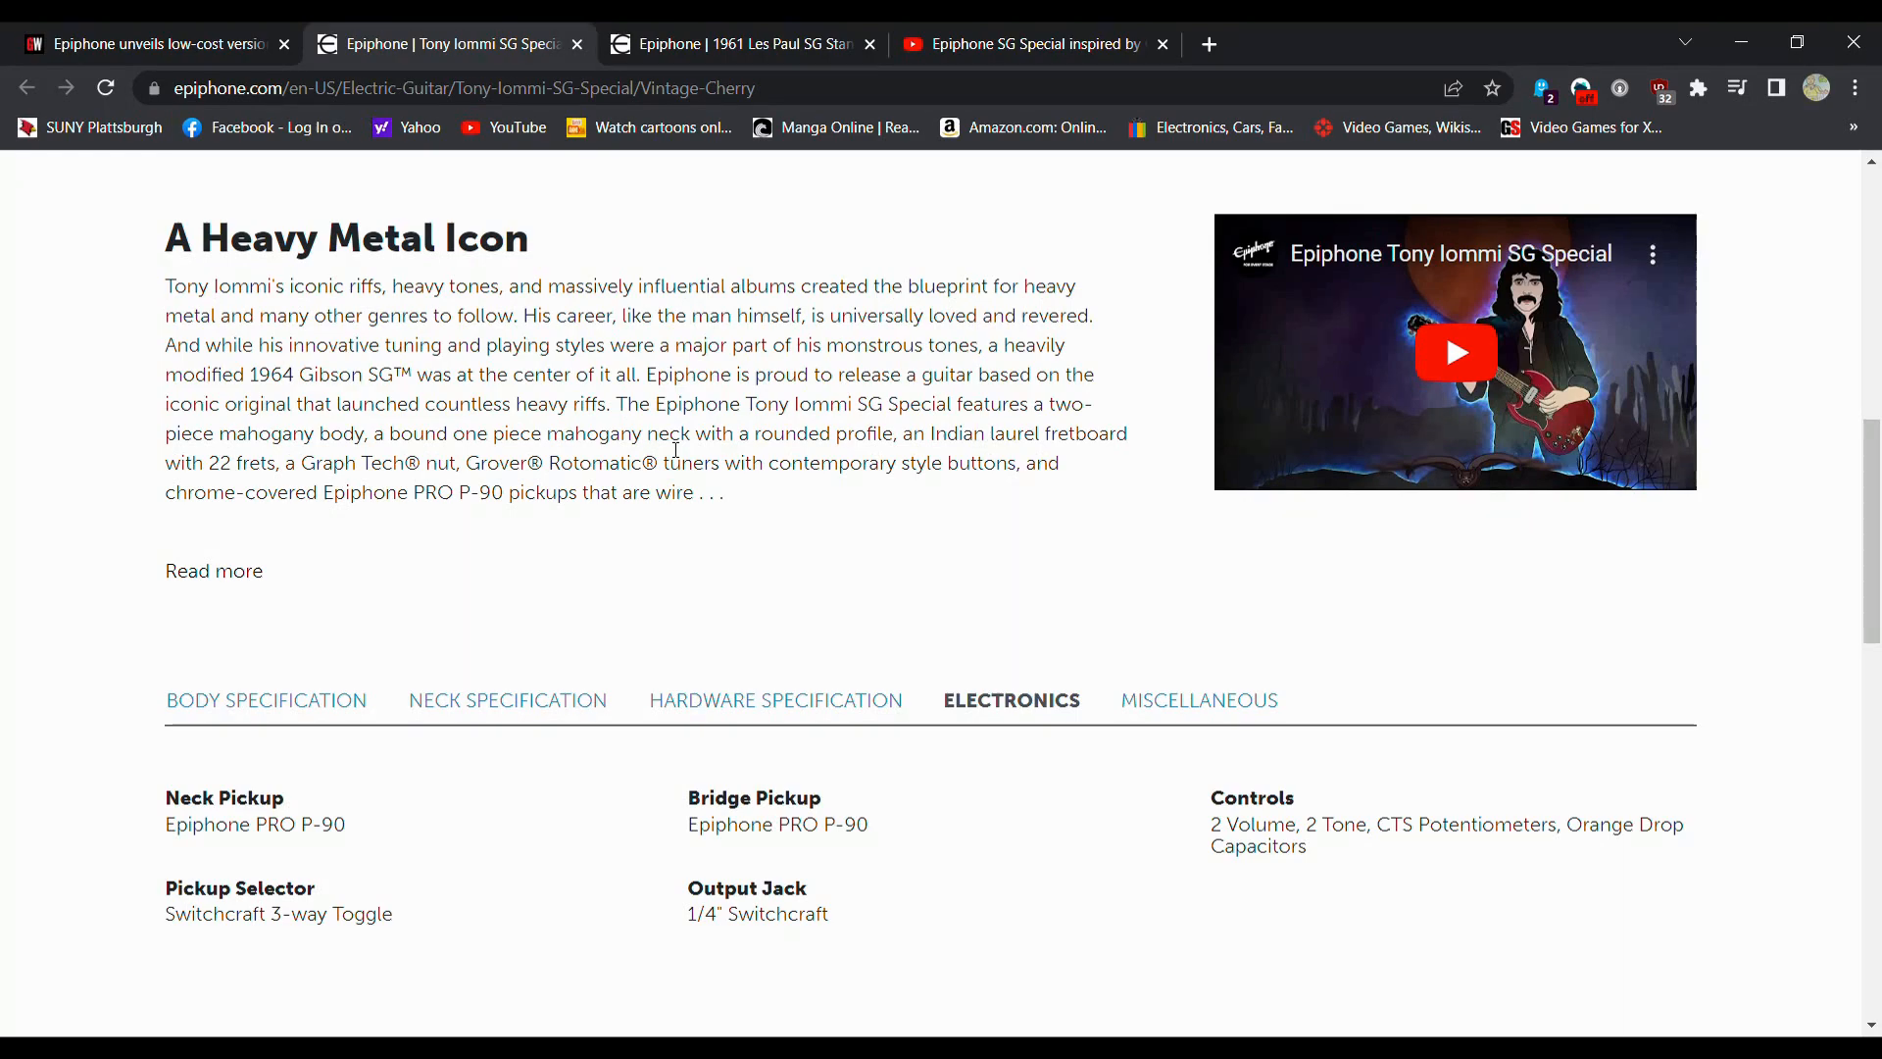
pyautogui.moveTo(741, 604)
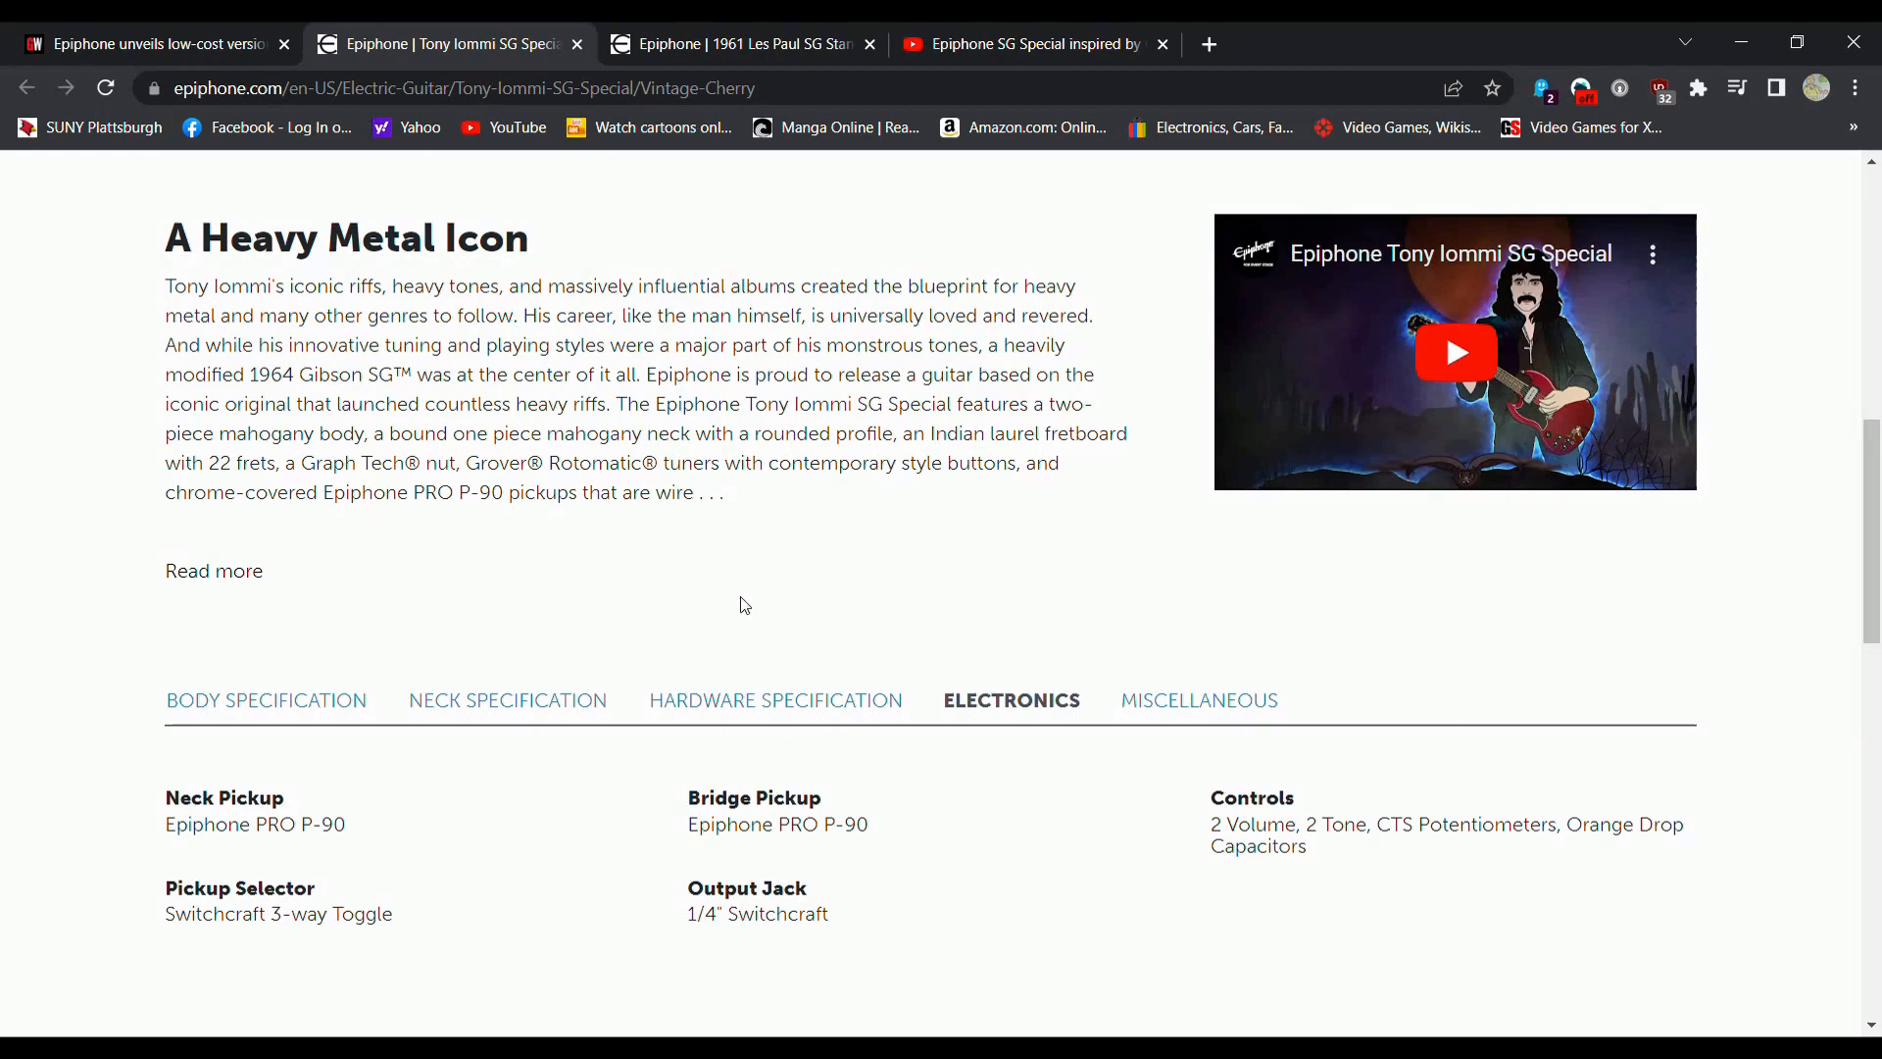
# Step: Go from the Tony Iommi SG Special tab back to the 1961 Les Paul SG Standard
pyautogui.click(732, 44)
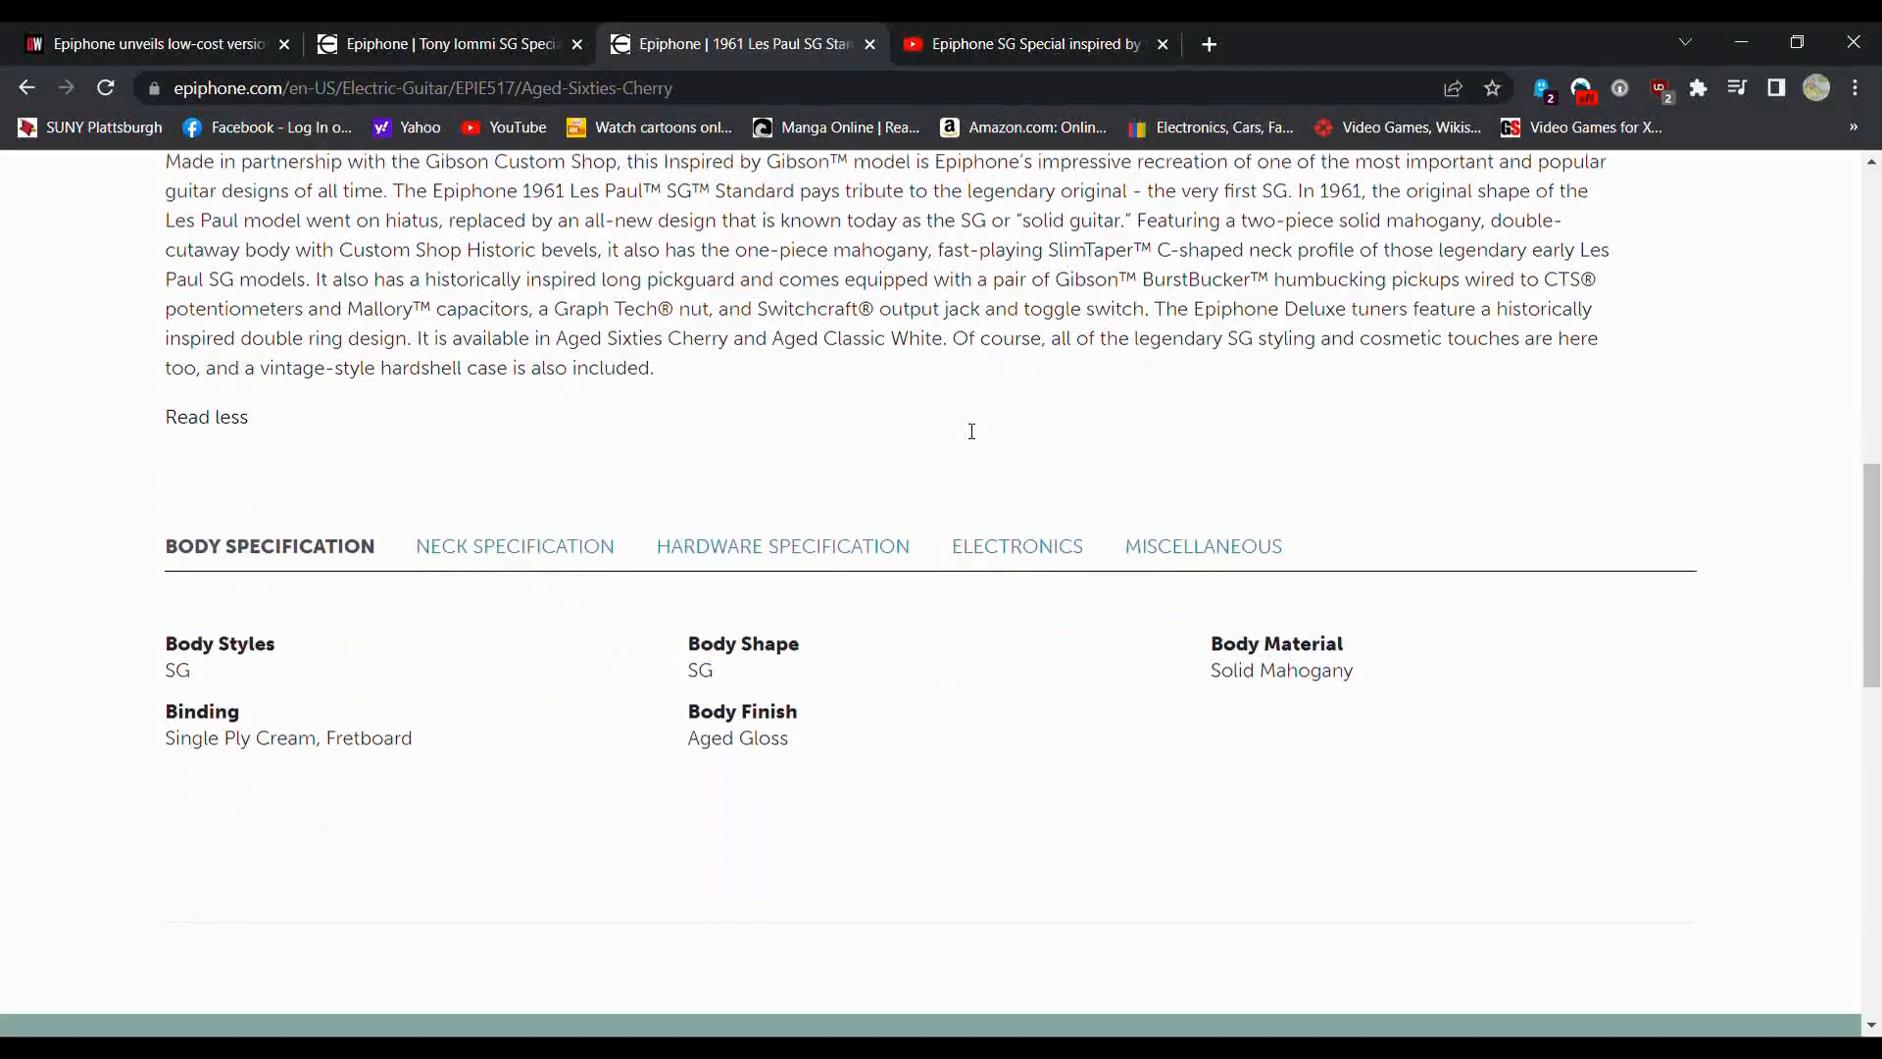
# Step: View the 1961 SG's electronics specs and $899.00 price, then its body specs
pyautogui.click(1016, 545)
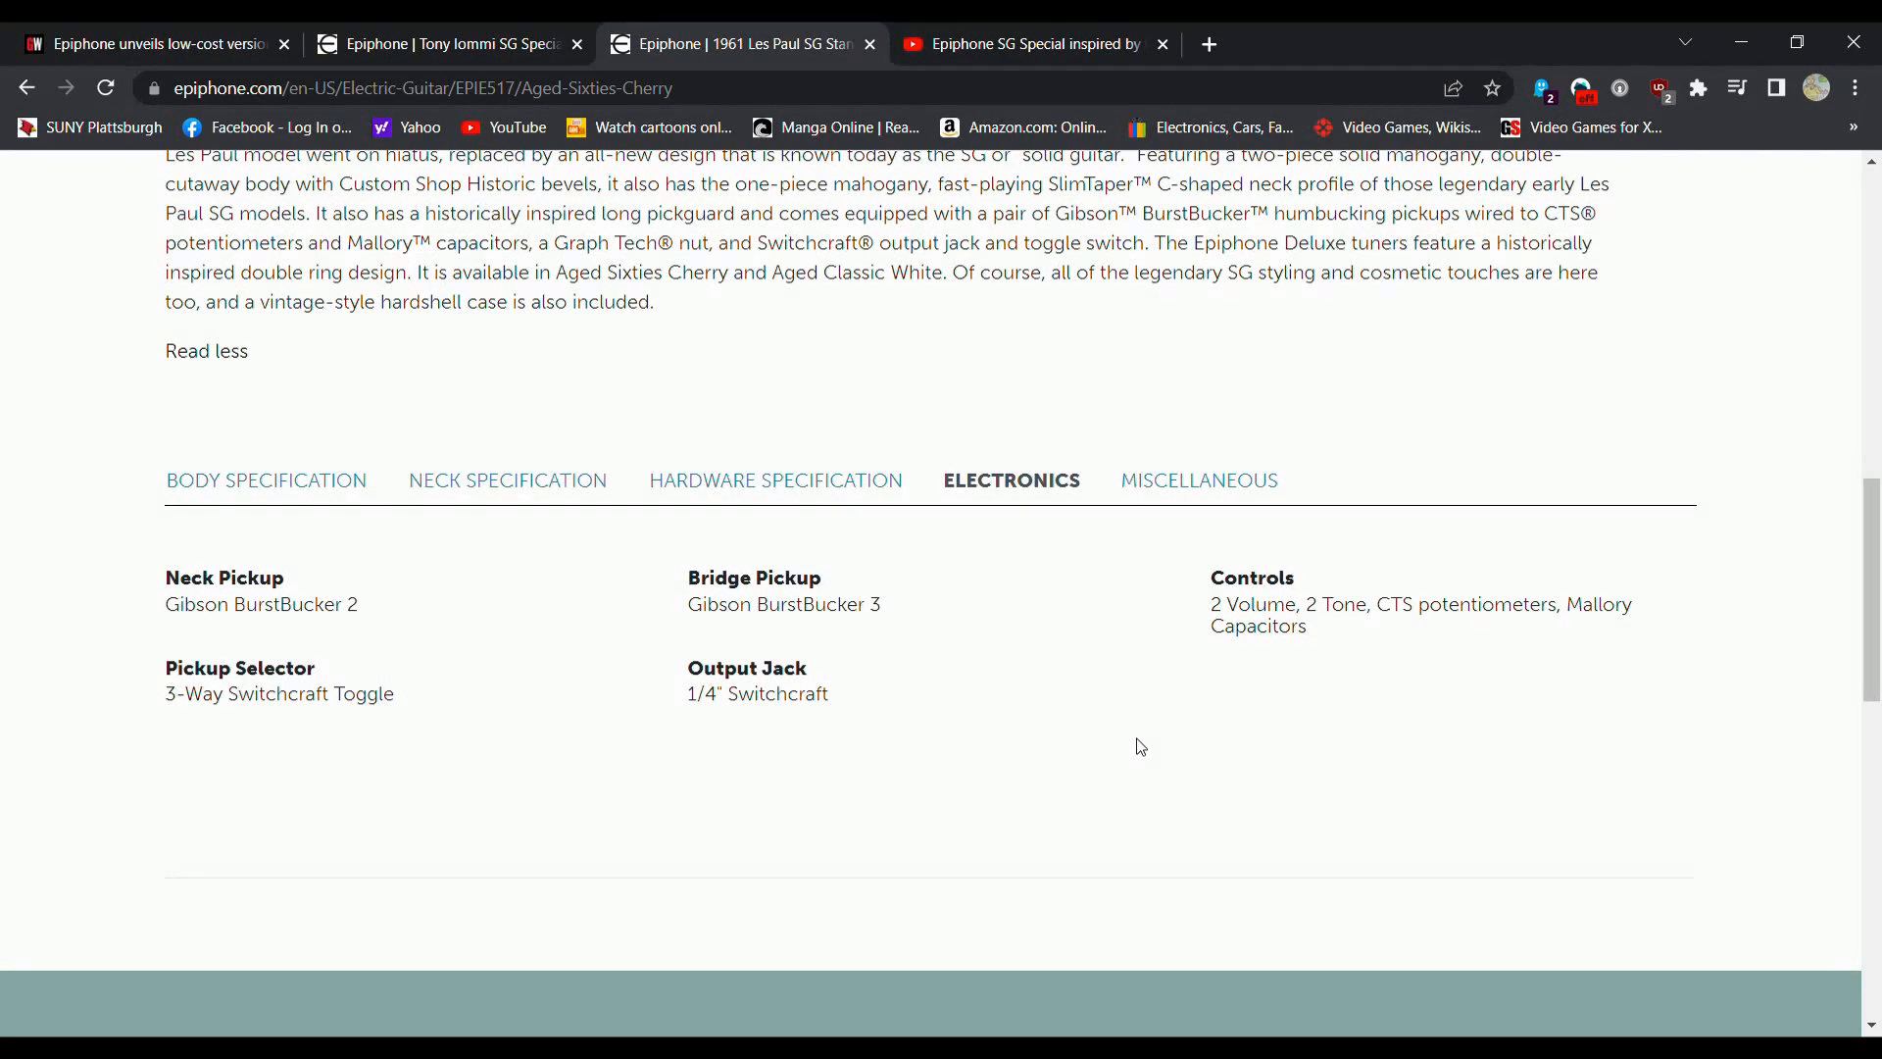
pyautogui.scroll(3)
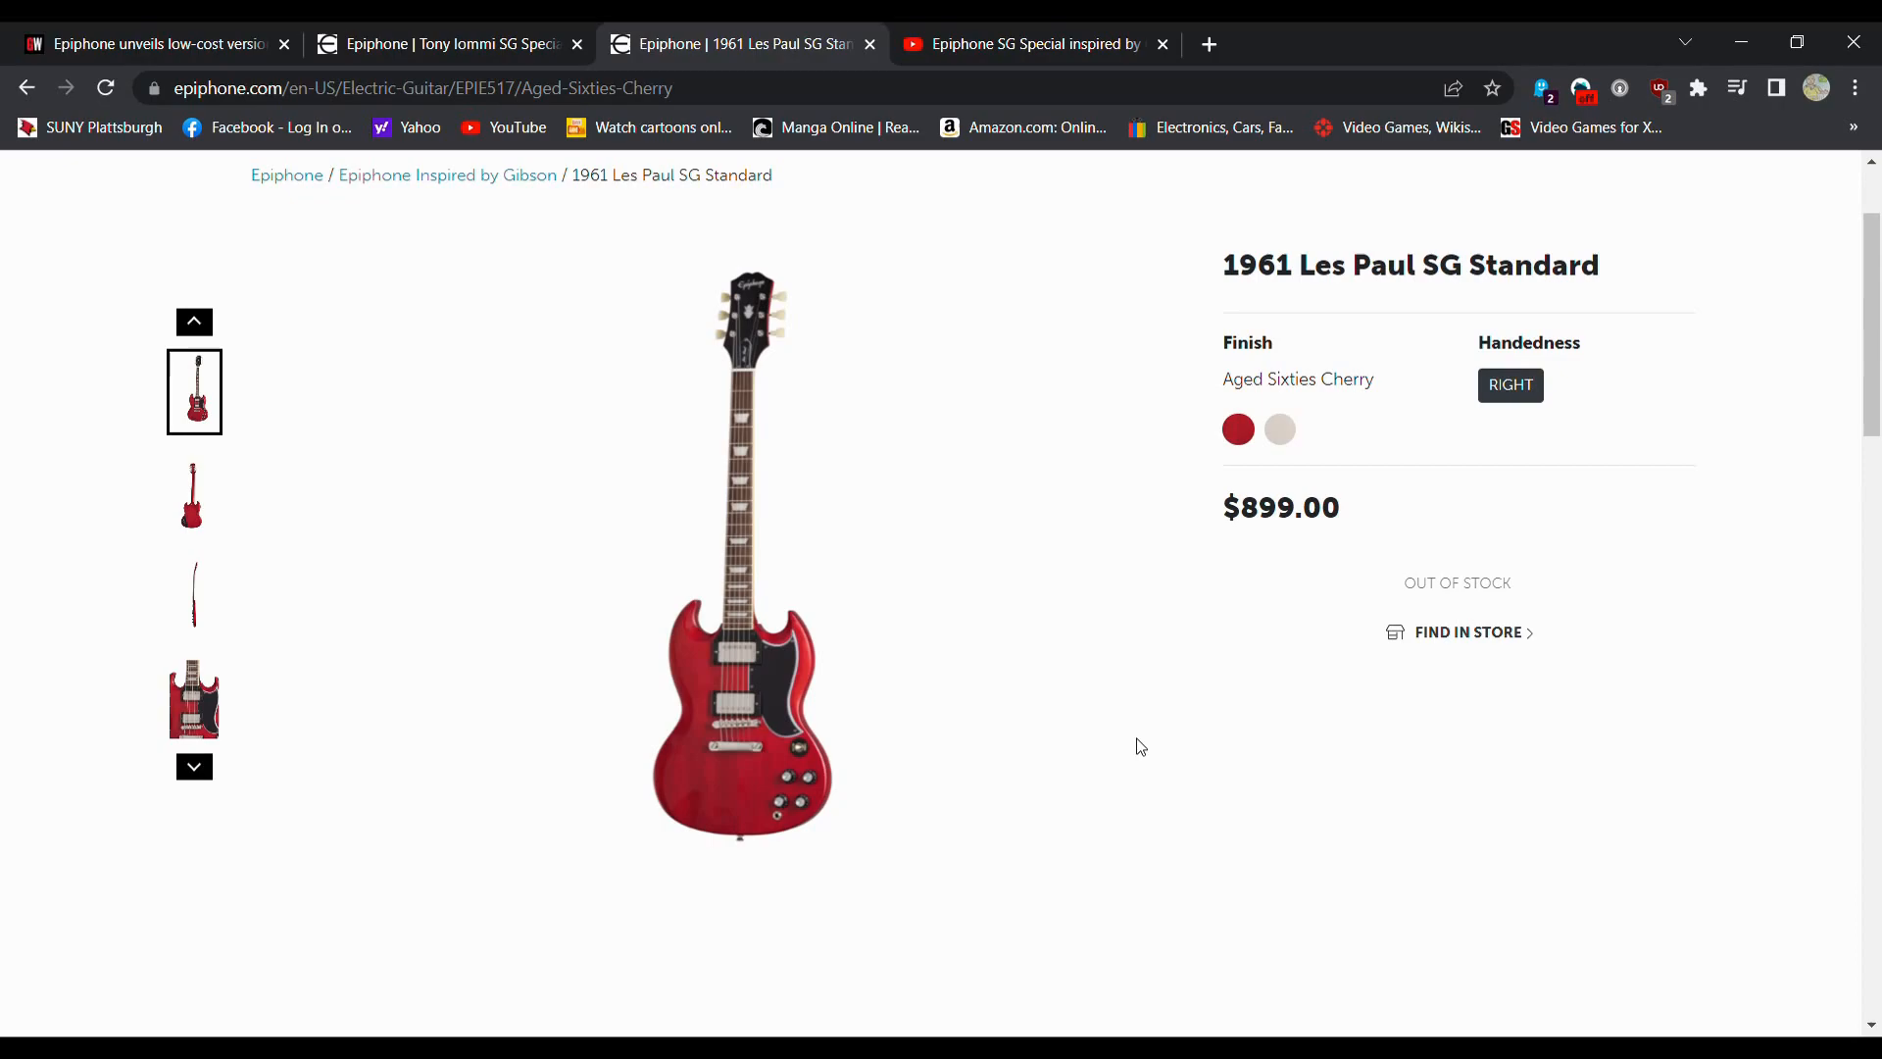
pyautogui.scroll(-3)
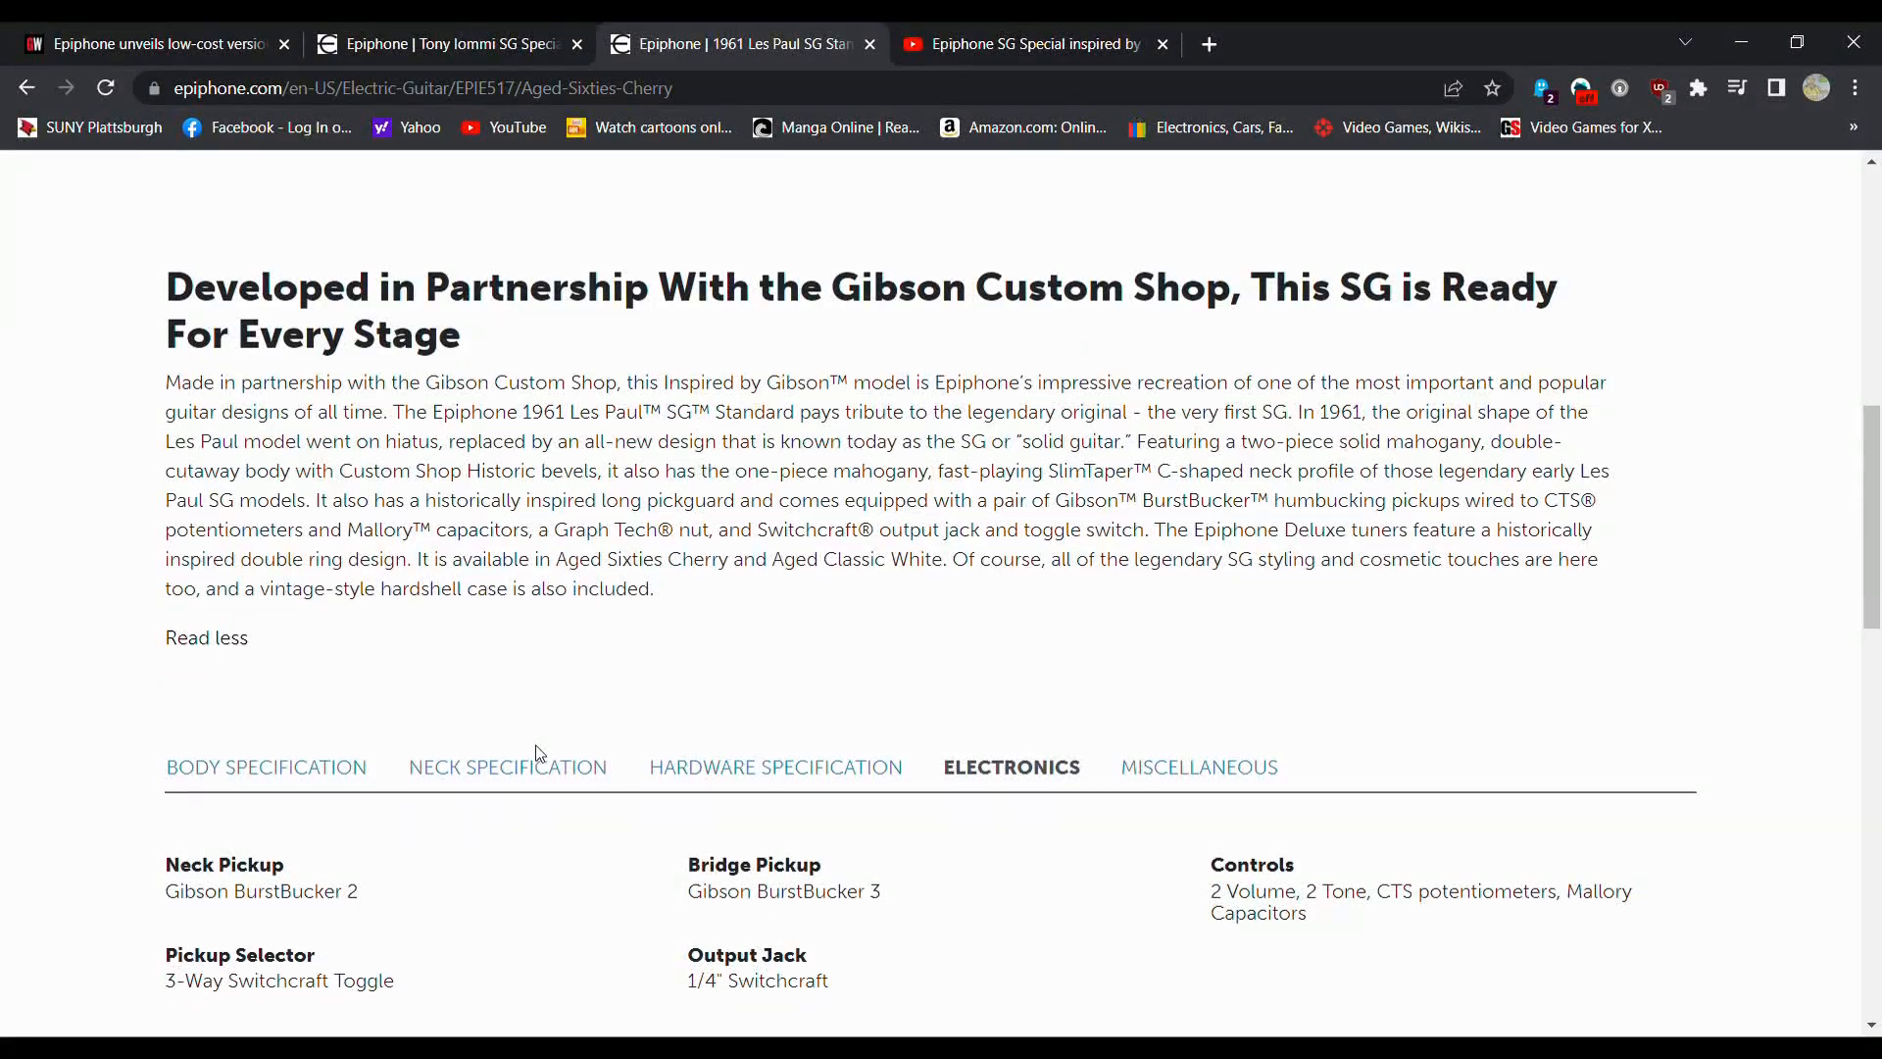
pyautogui.click(265, 766)
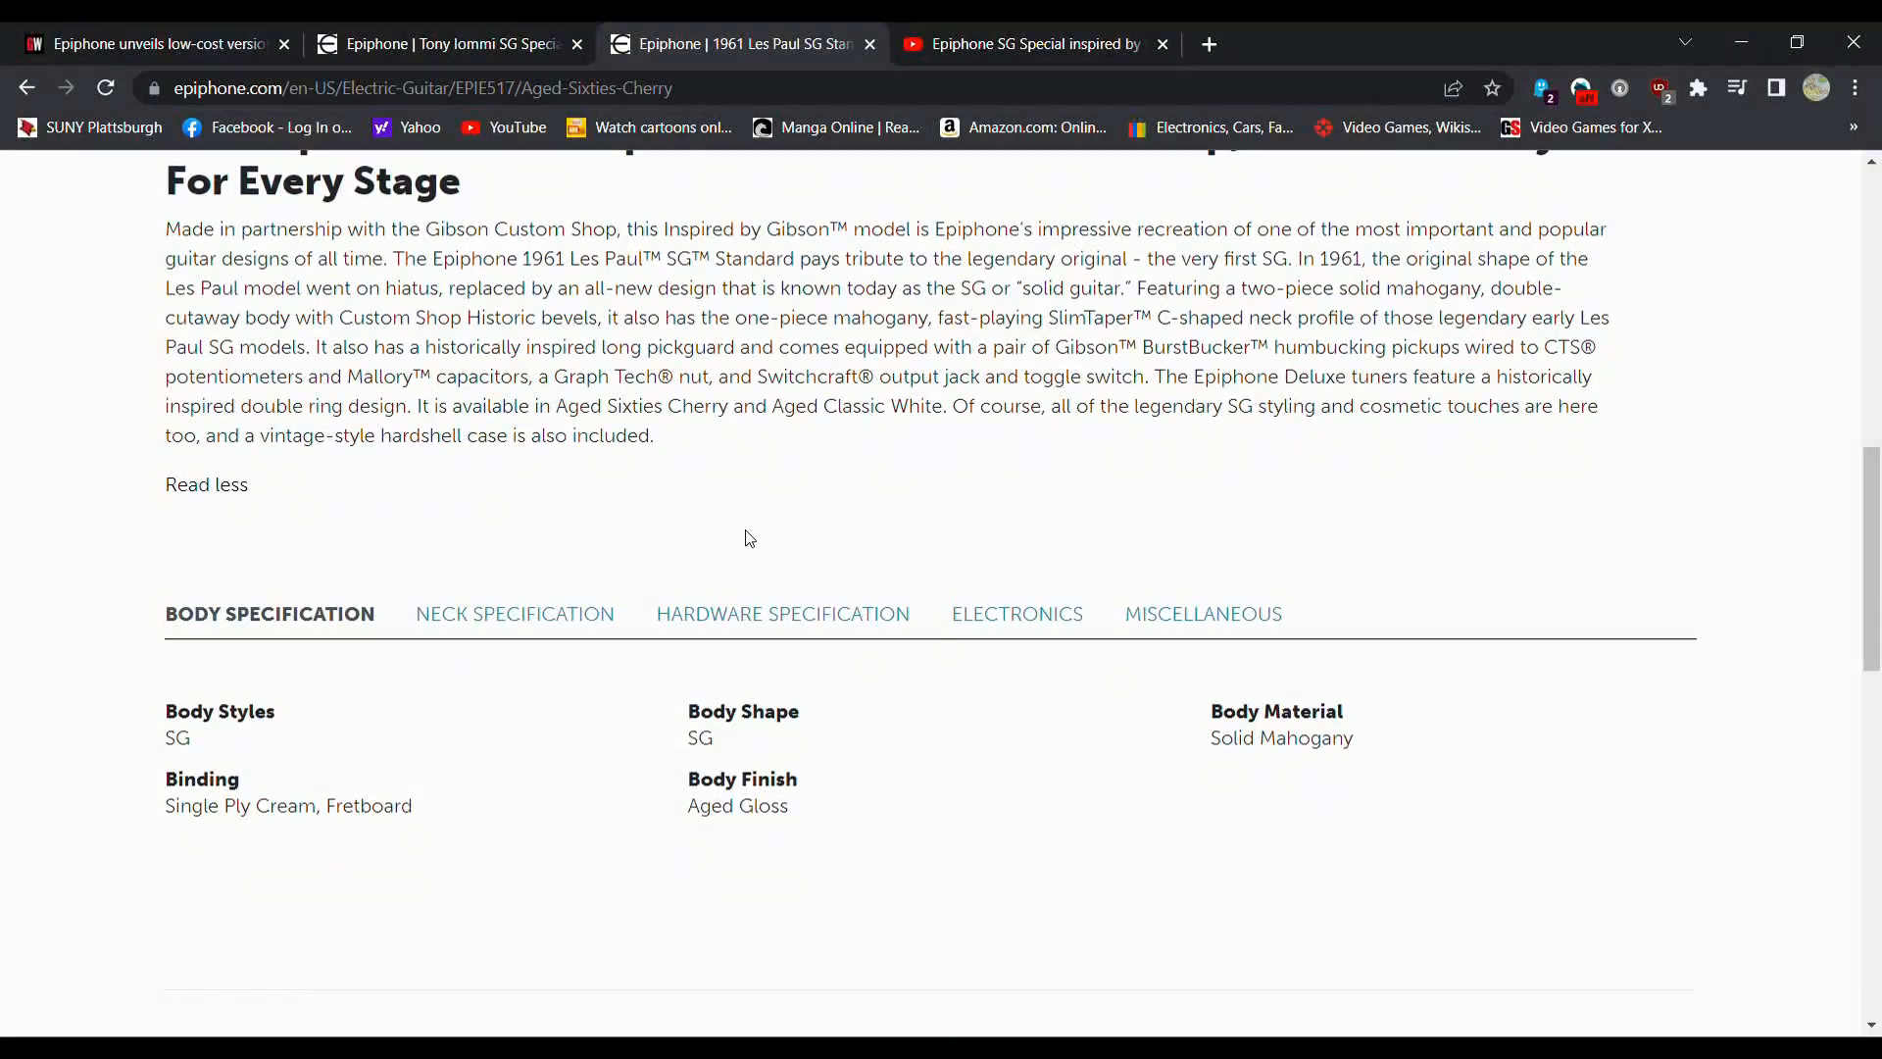
pyautogui.scroll(3)
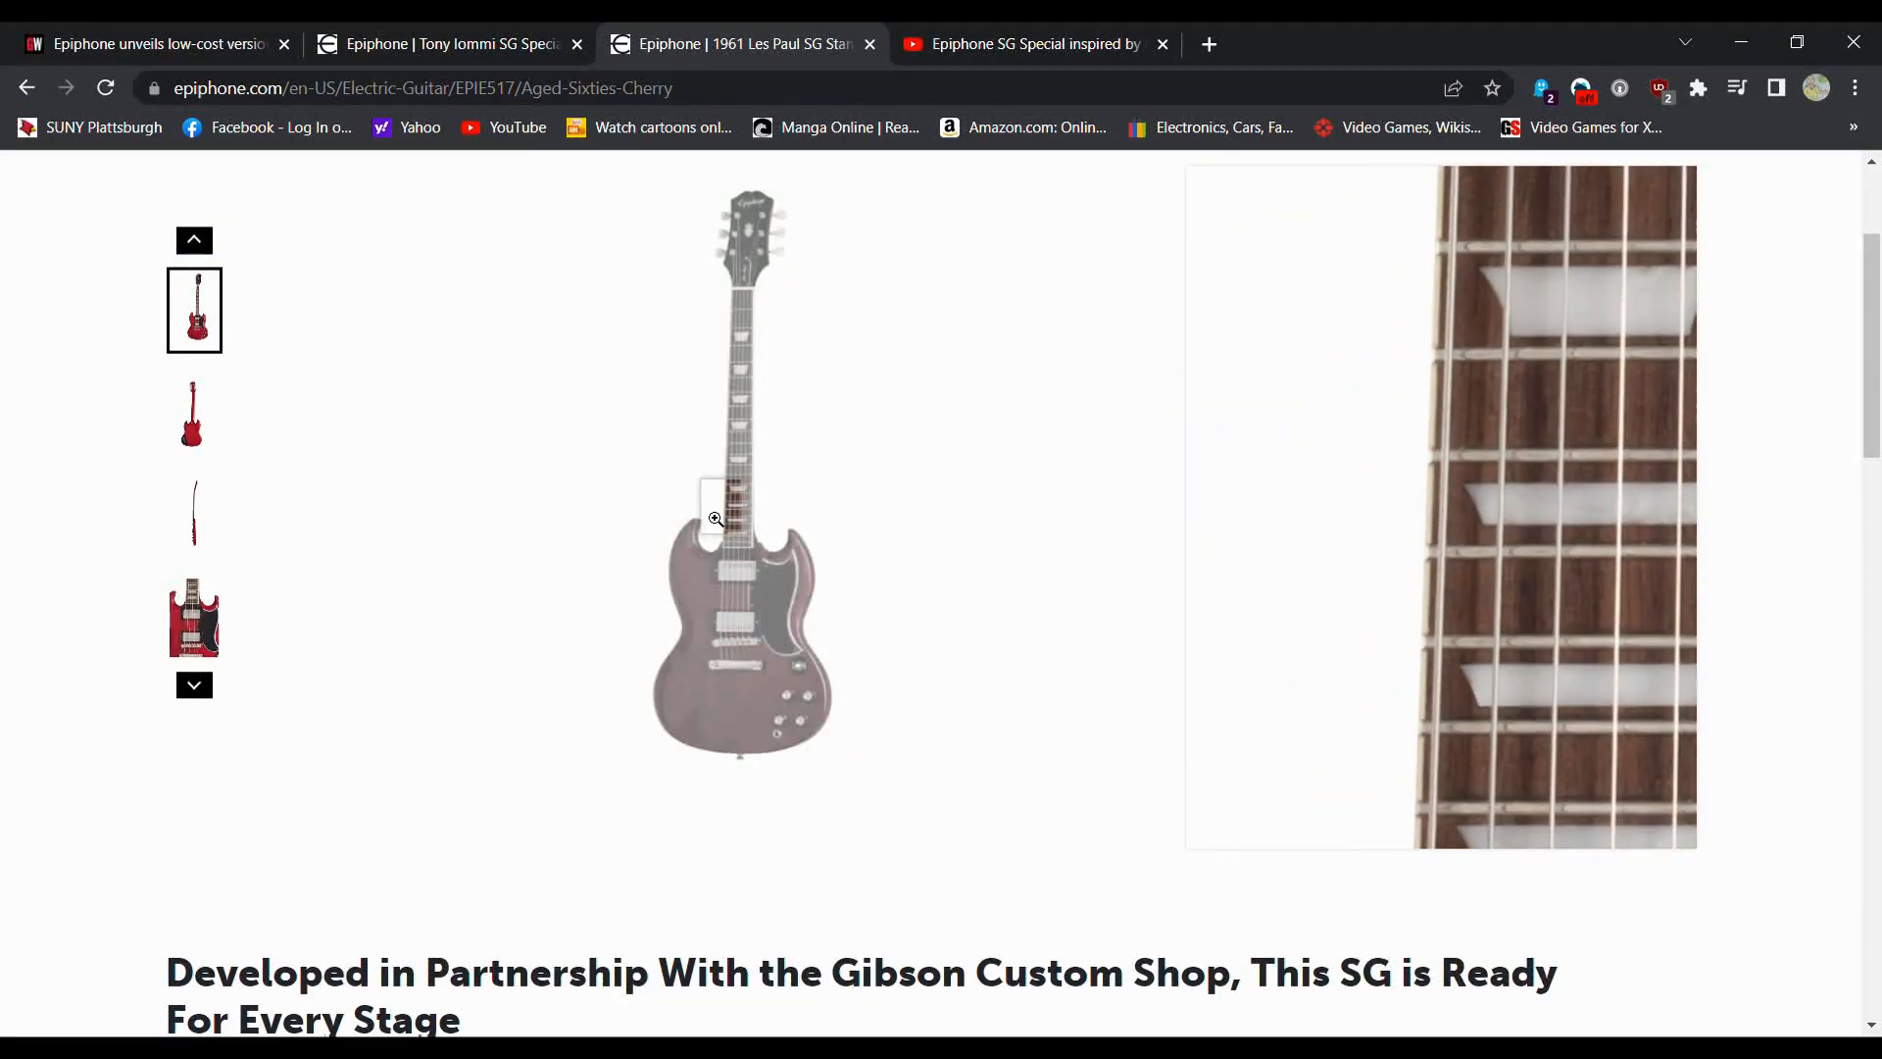
pyautogui.moveTo(741, 611)
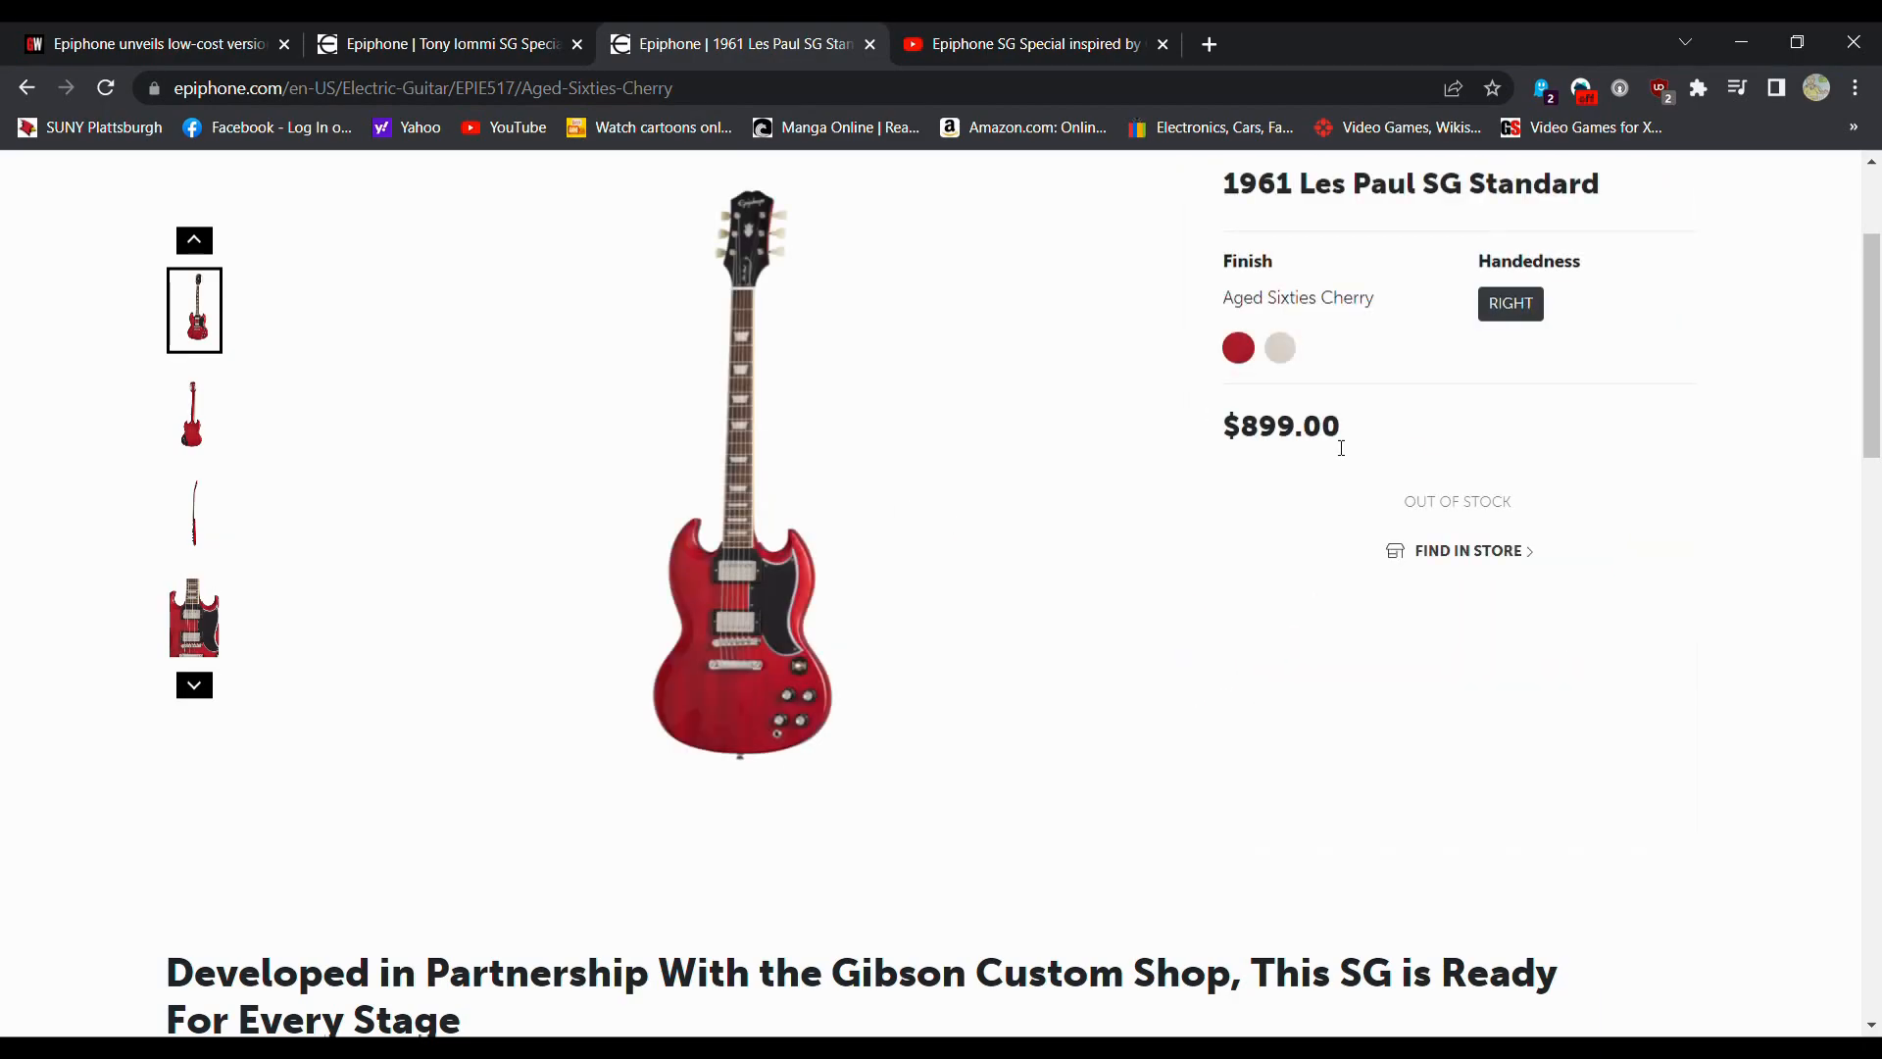
pyautogui.scroll(-3)
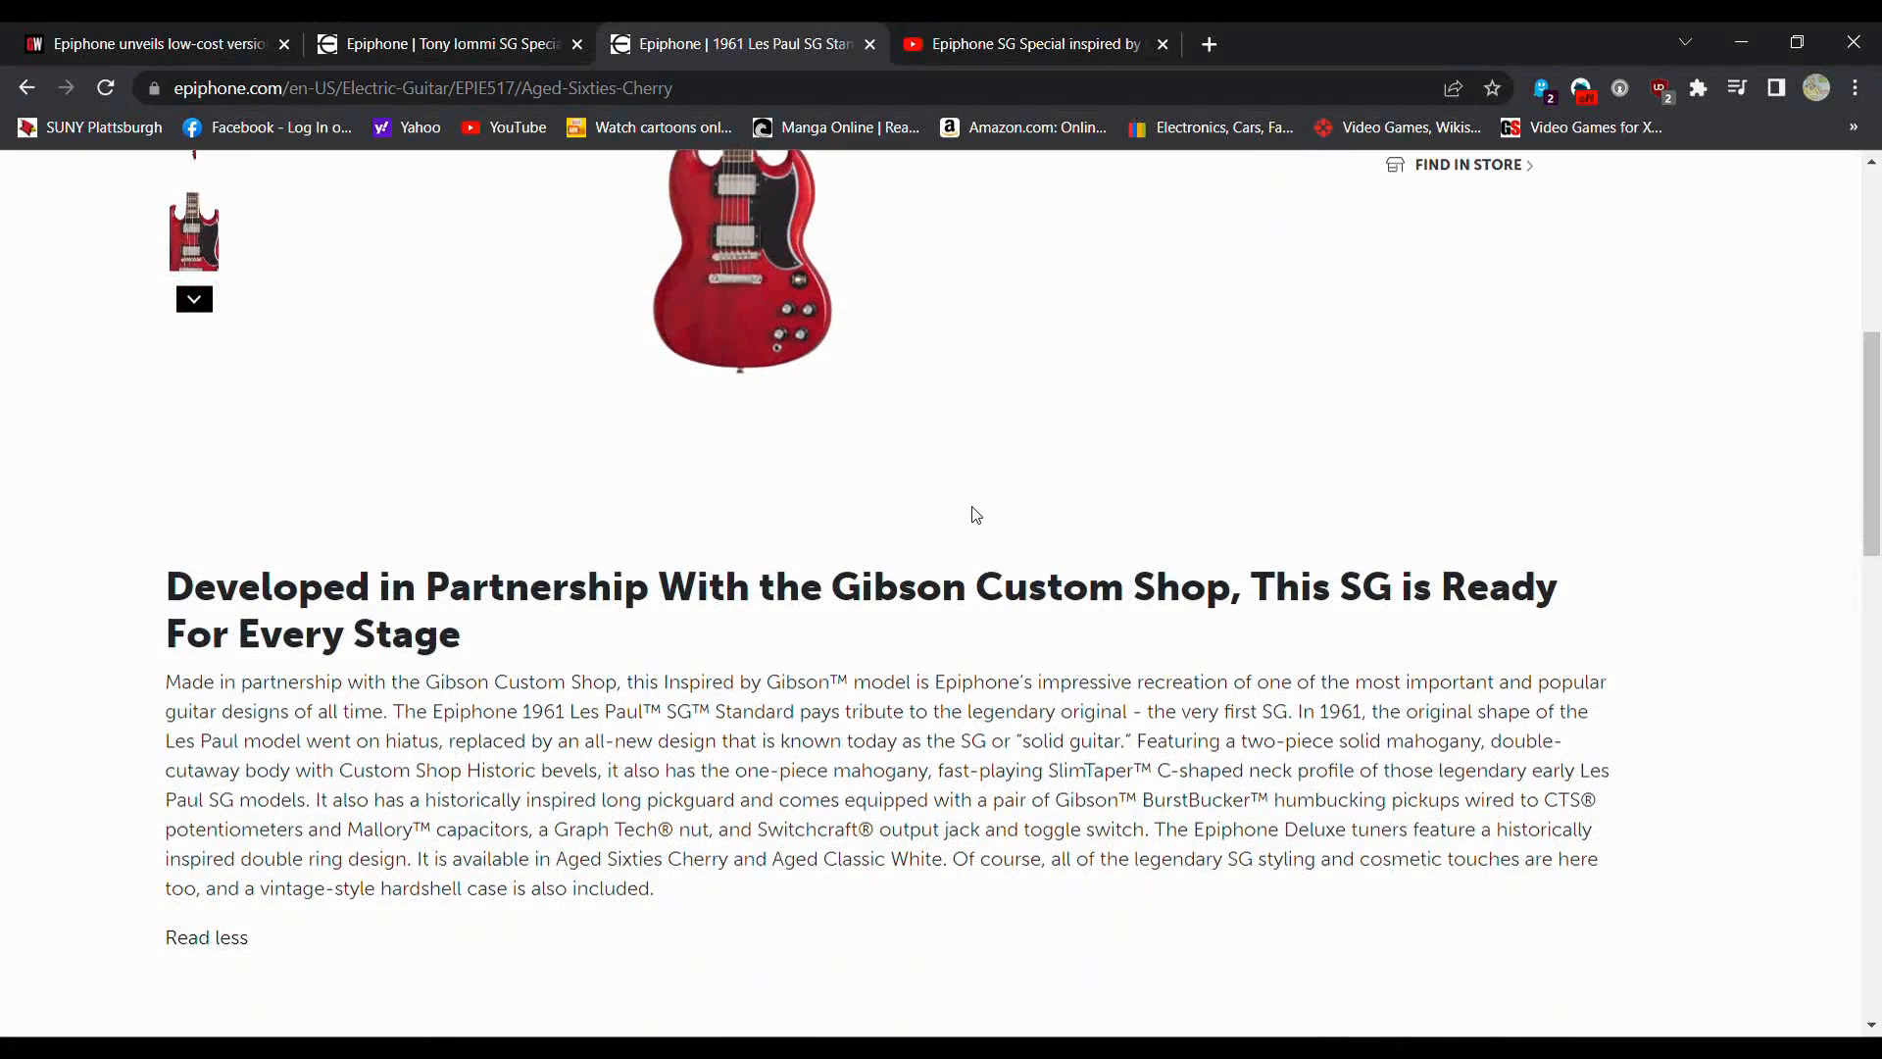
pyautogui.scroll(-3)
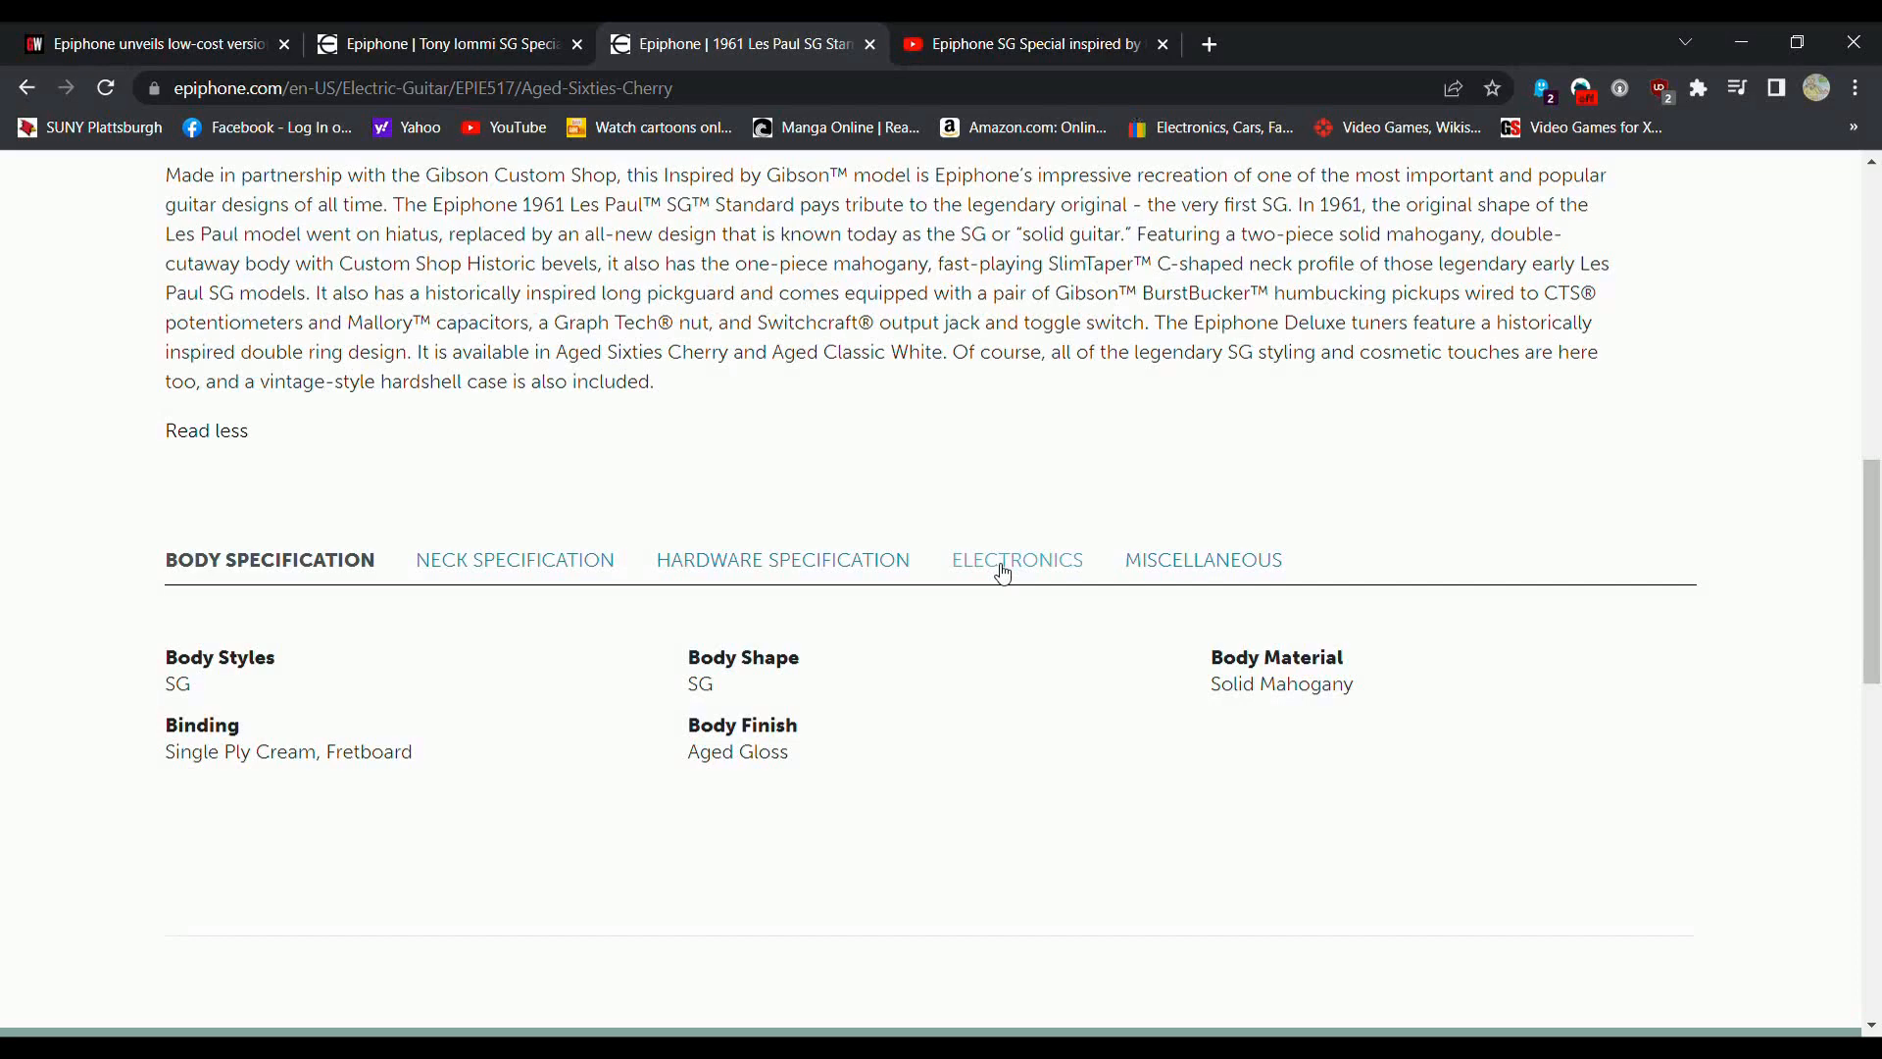
# Step: Reopen the 1961 SG's electronics specs, scroll to the top, then return to Tony Iommi
pyautogui.click(1015, 560)
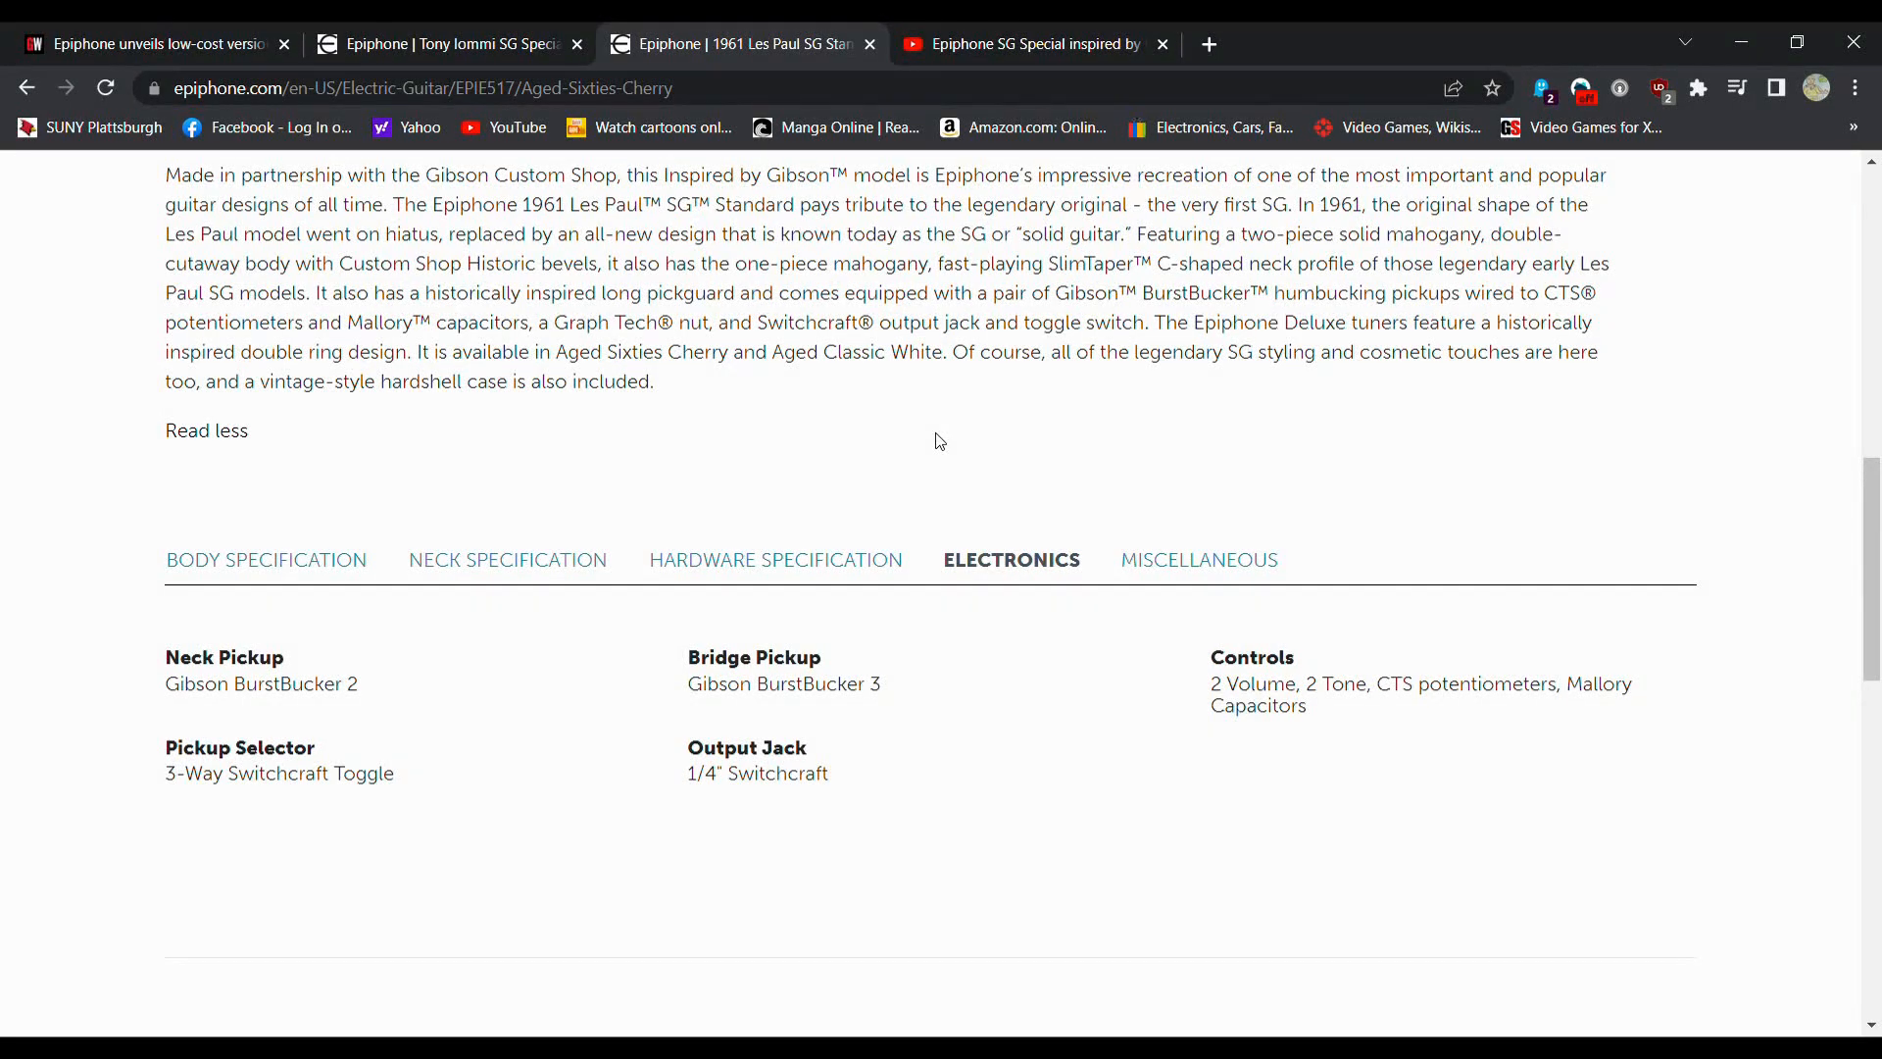
pyautogui.scroll(3)
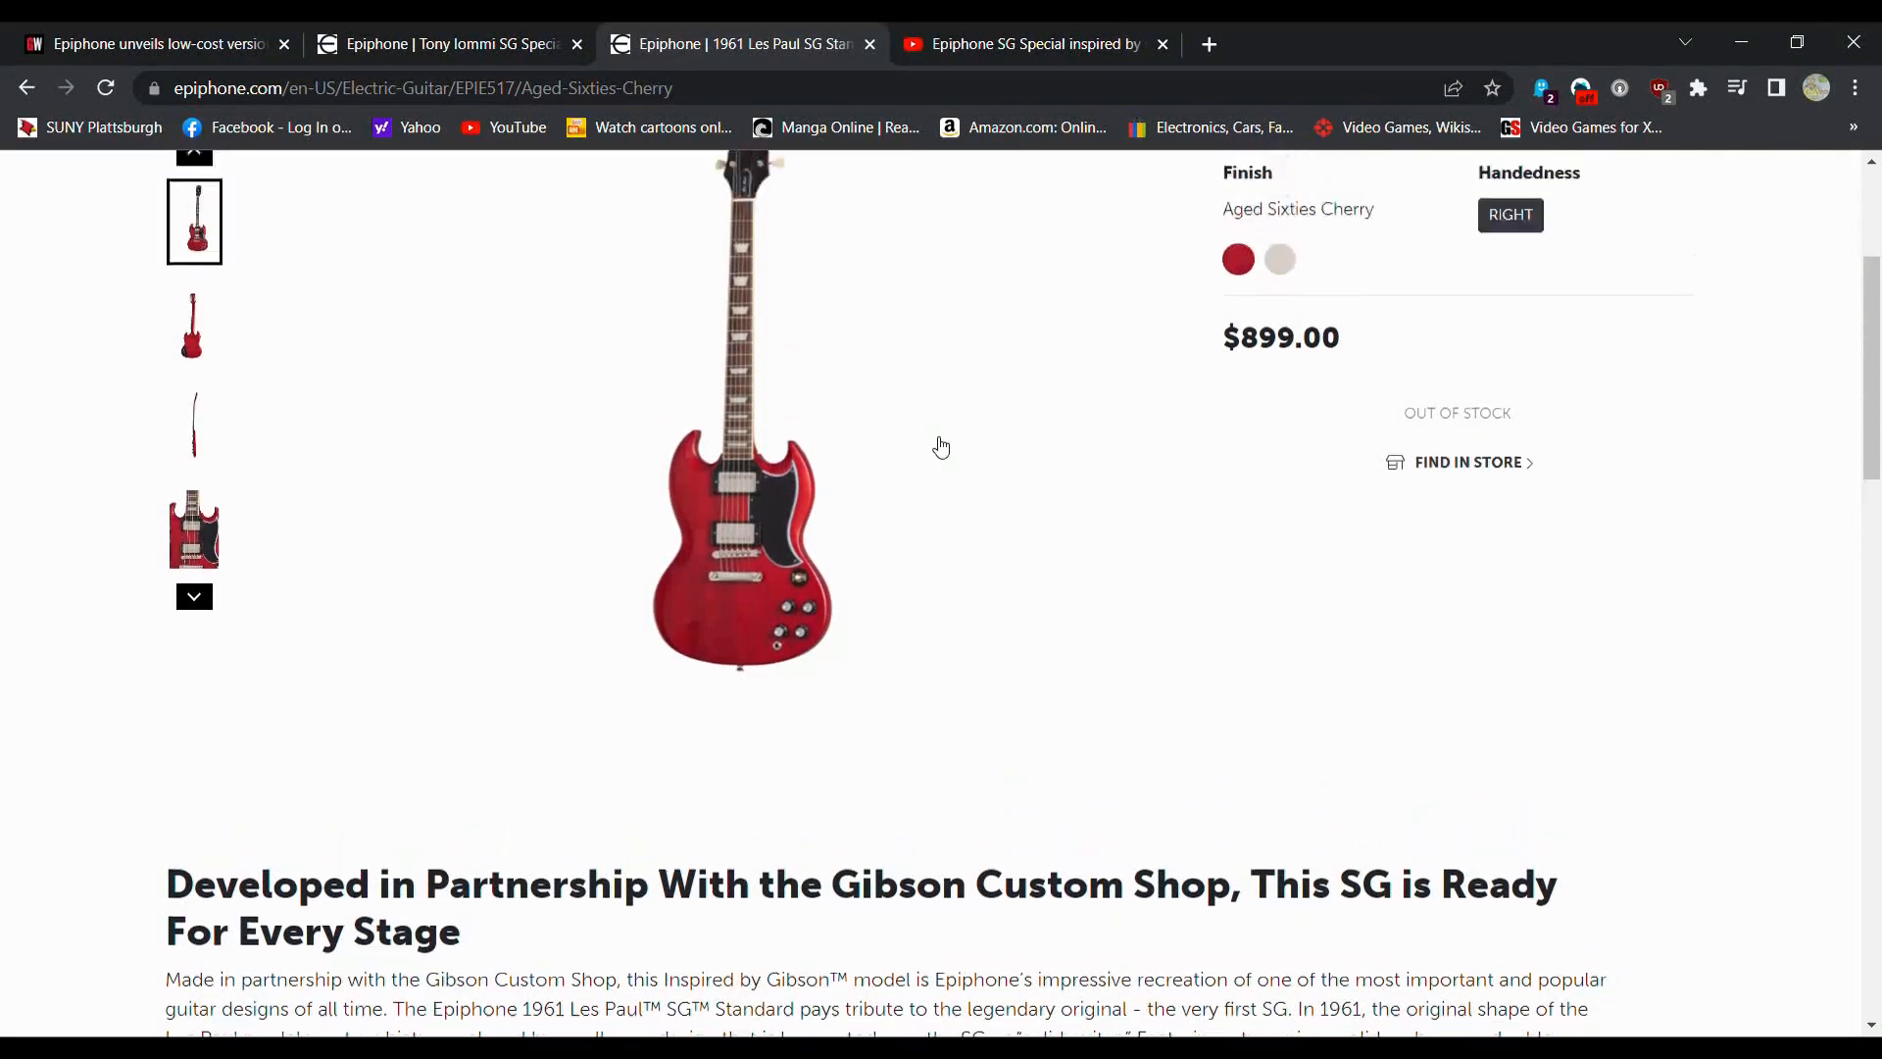
pyautogui.scroll(3)
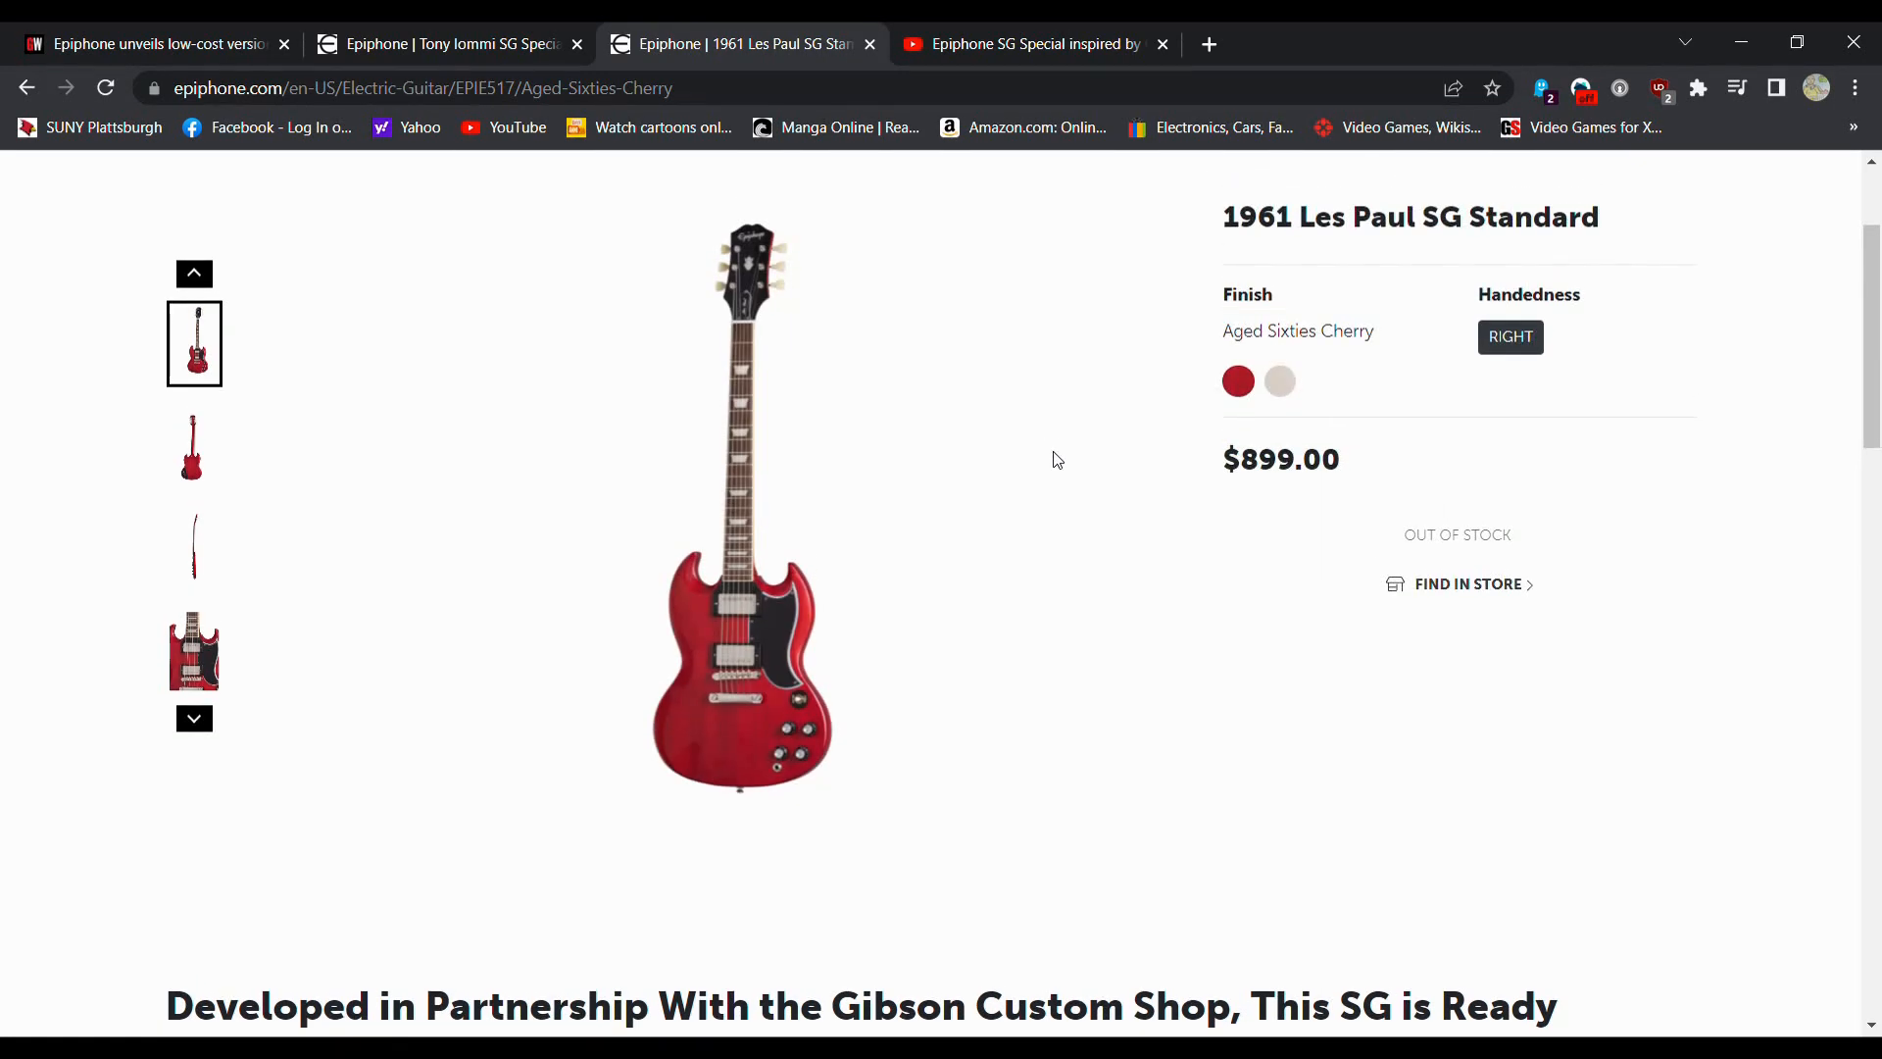
pyautogui.scroll(3)
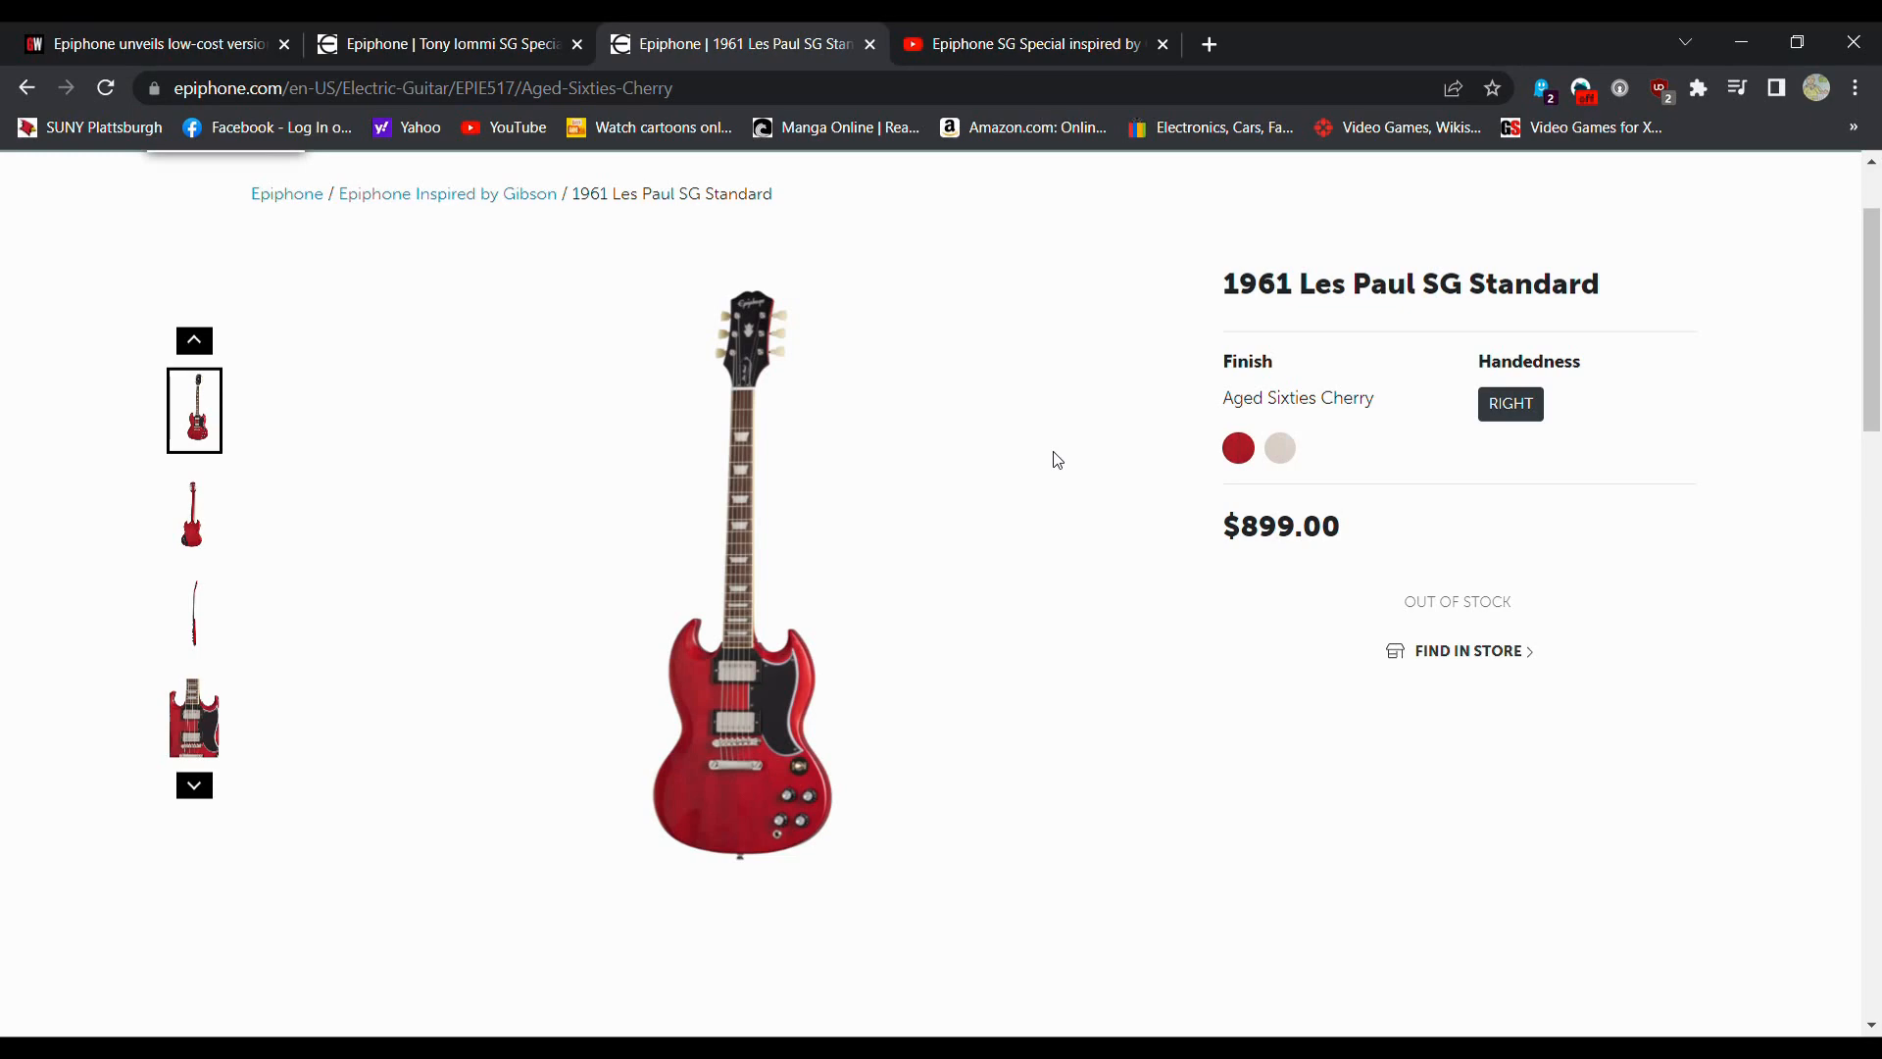
pyautogui.click(444, 44)
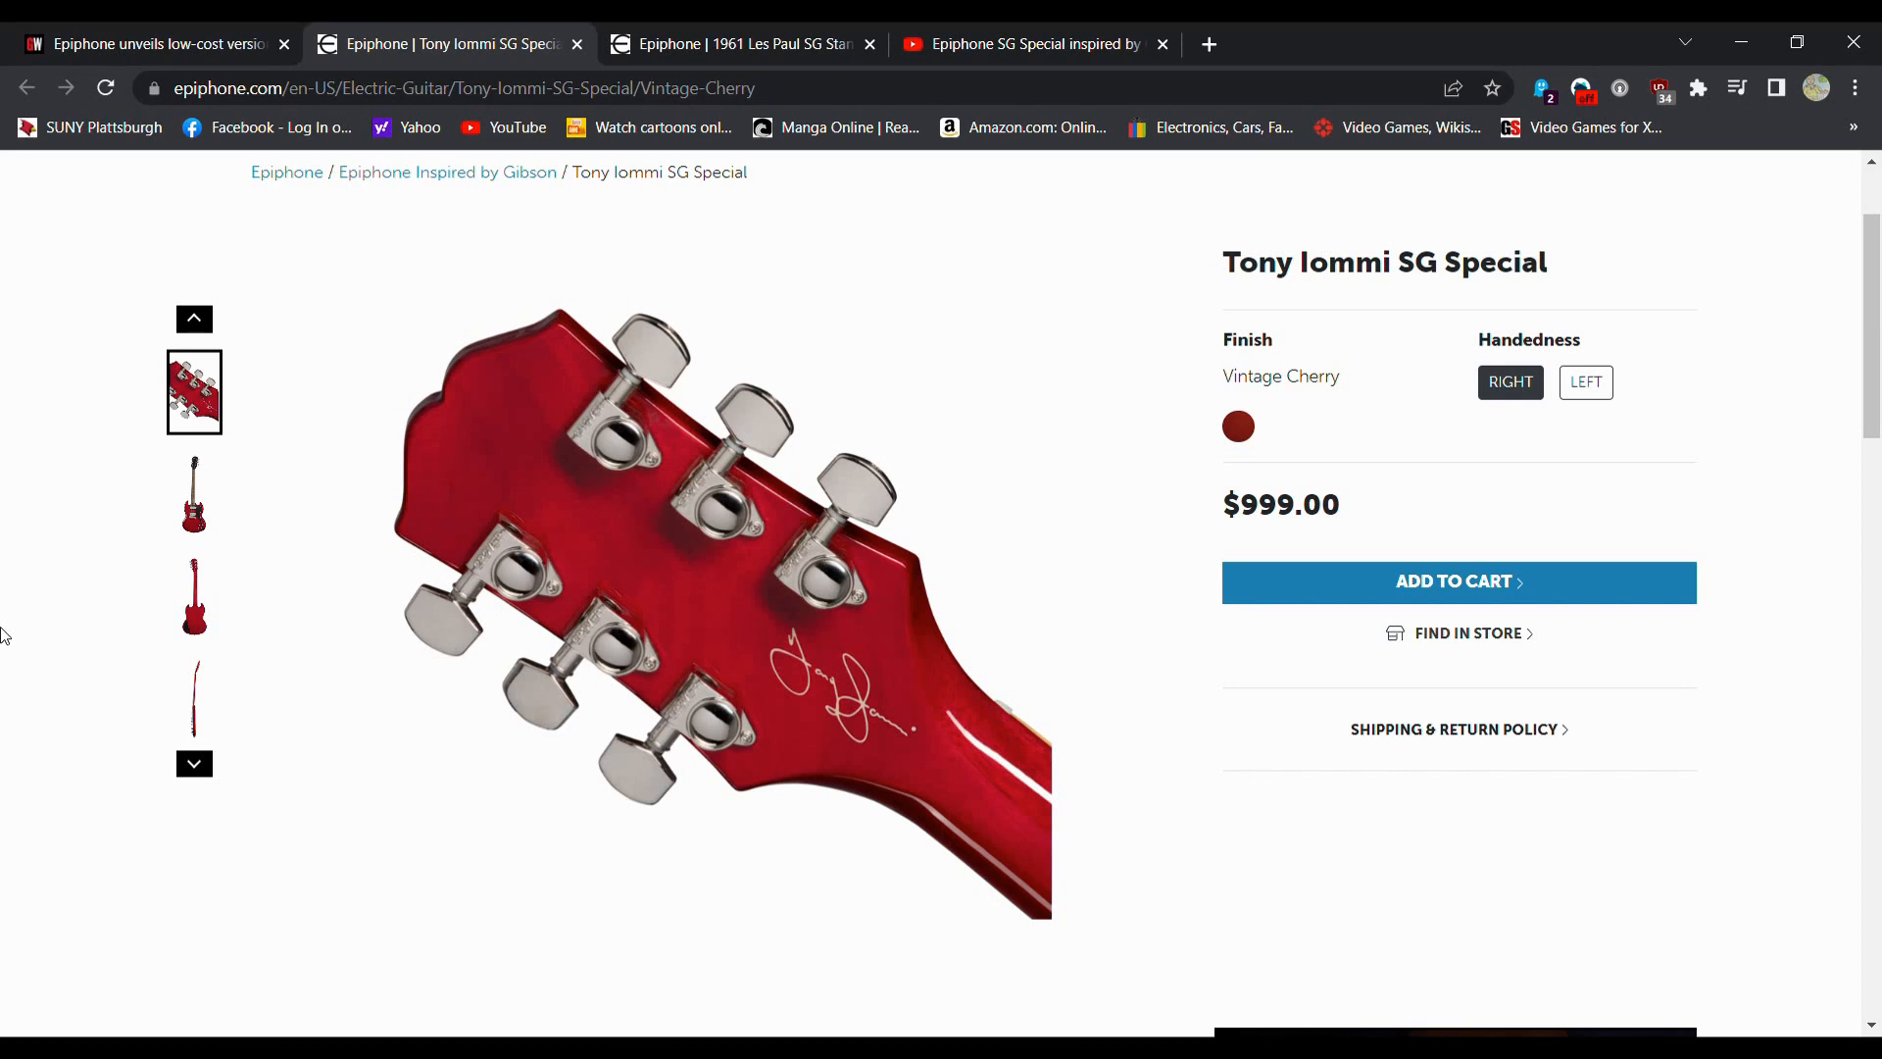
pyautogui.moveTo(1764, 534)
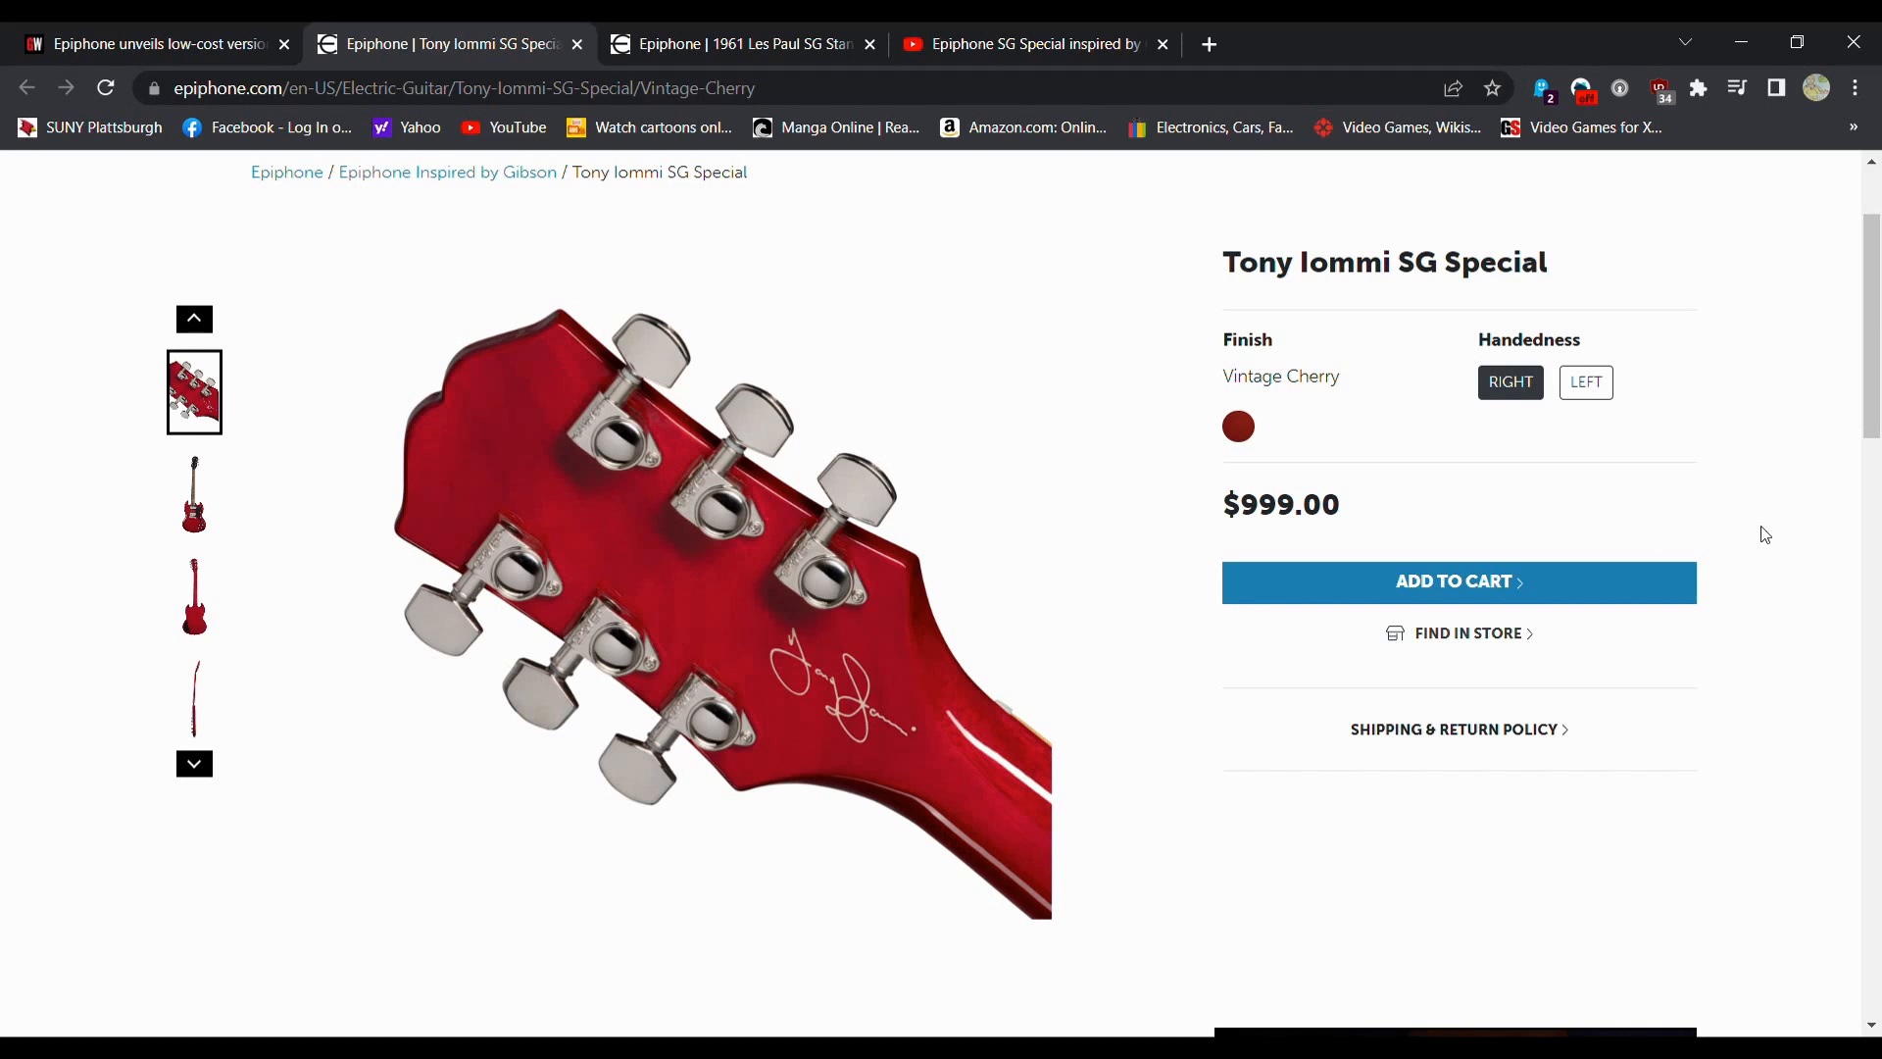
pyautogui.moveTo(1796, 538)
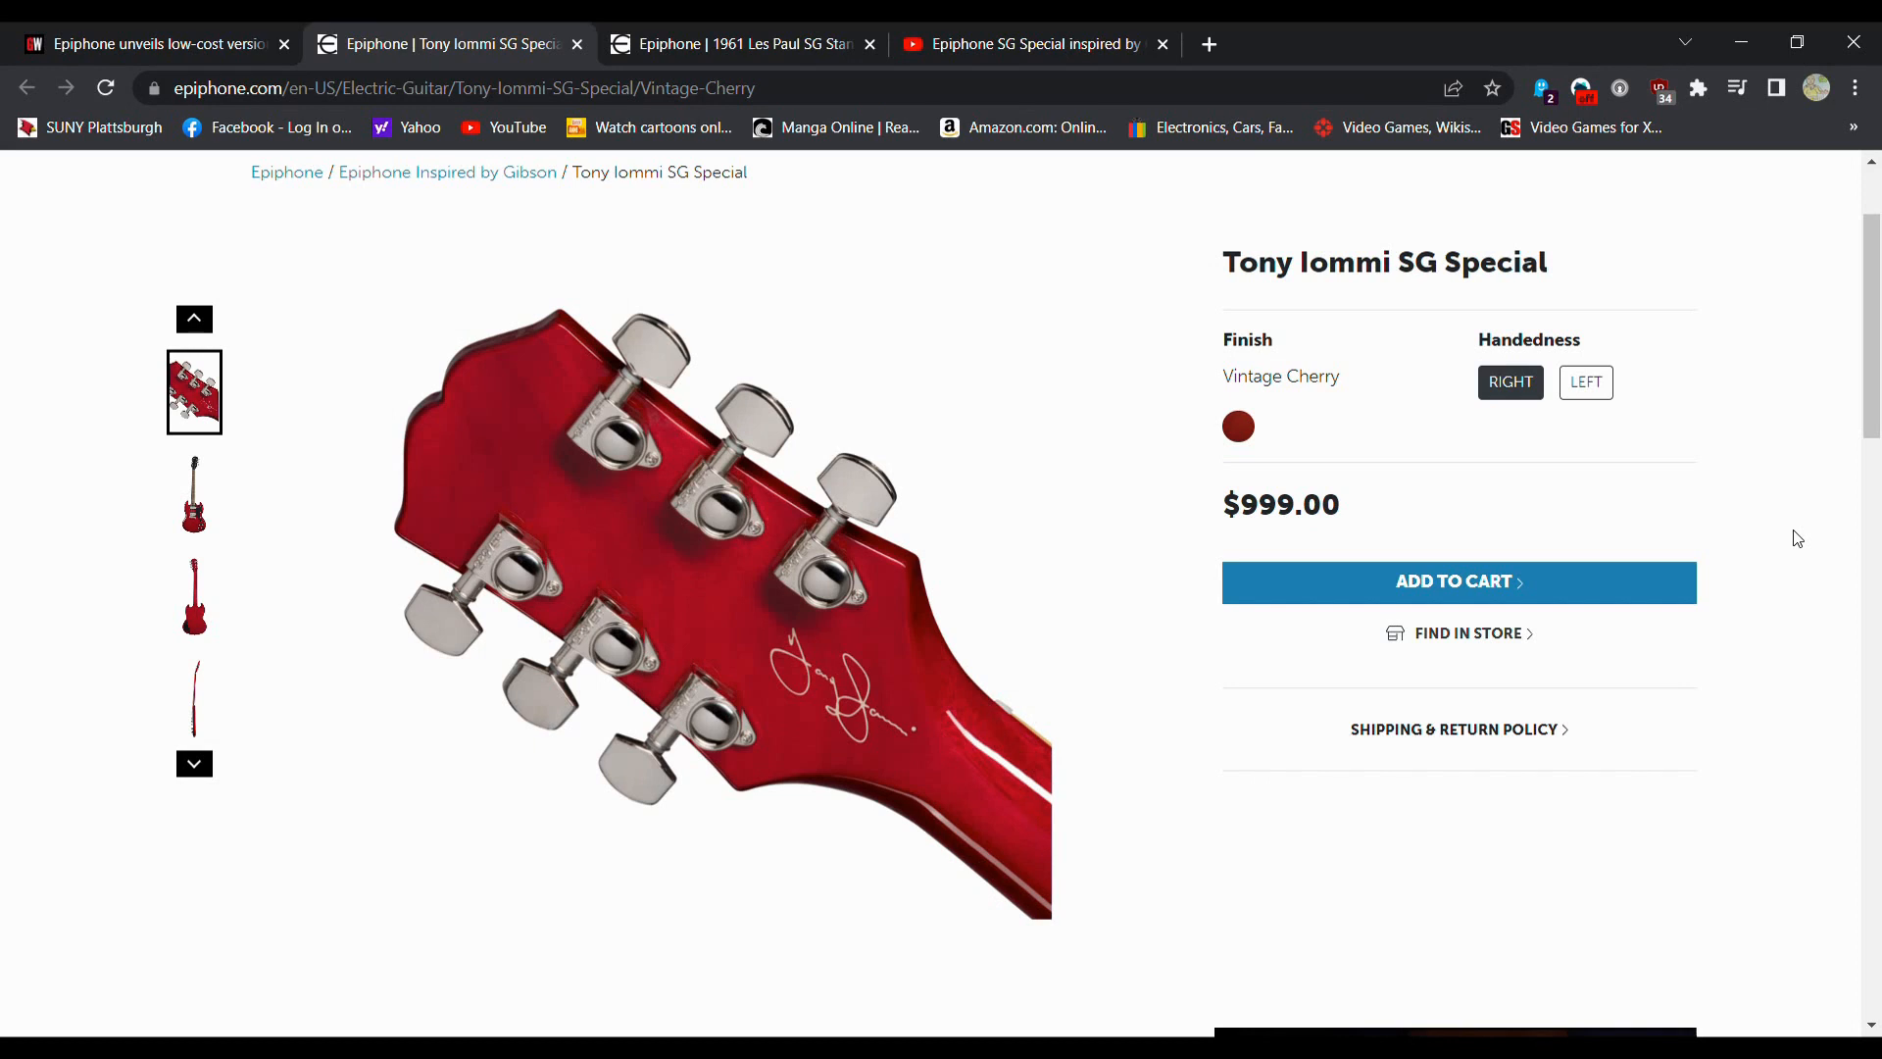